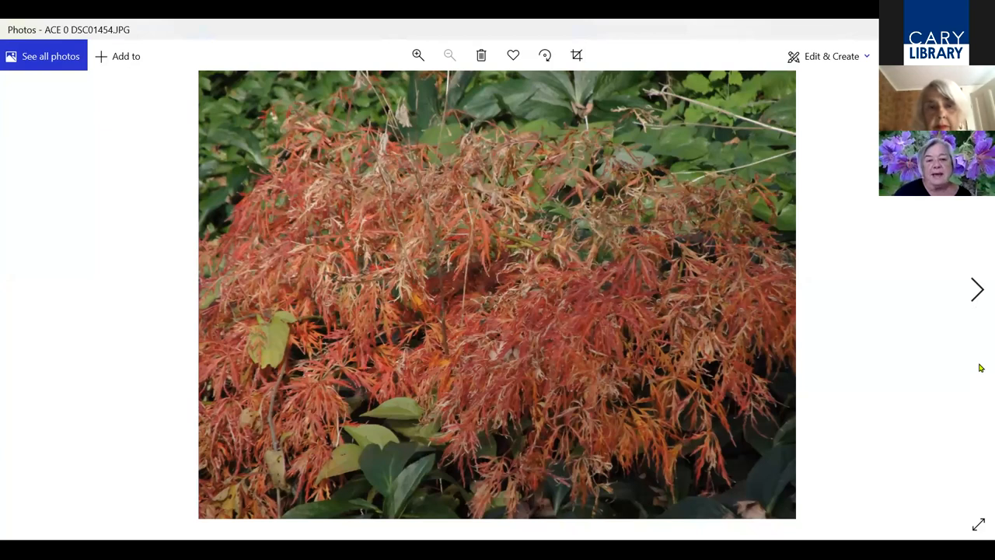
mouse_move(926, 435)
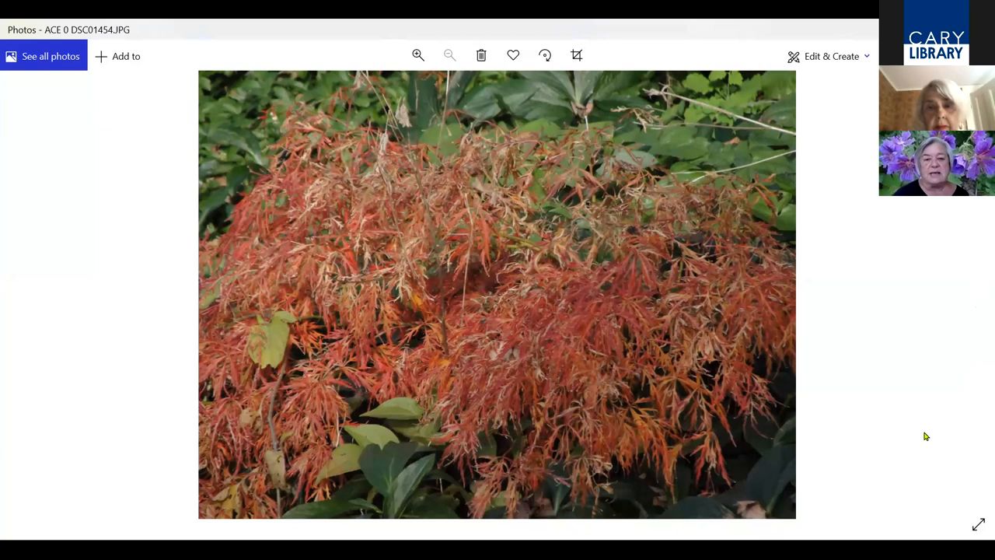
mouse_move(976, 331)
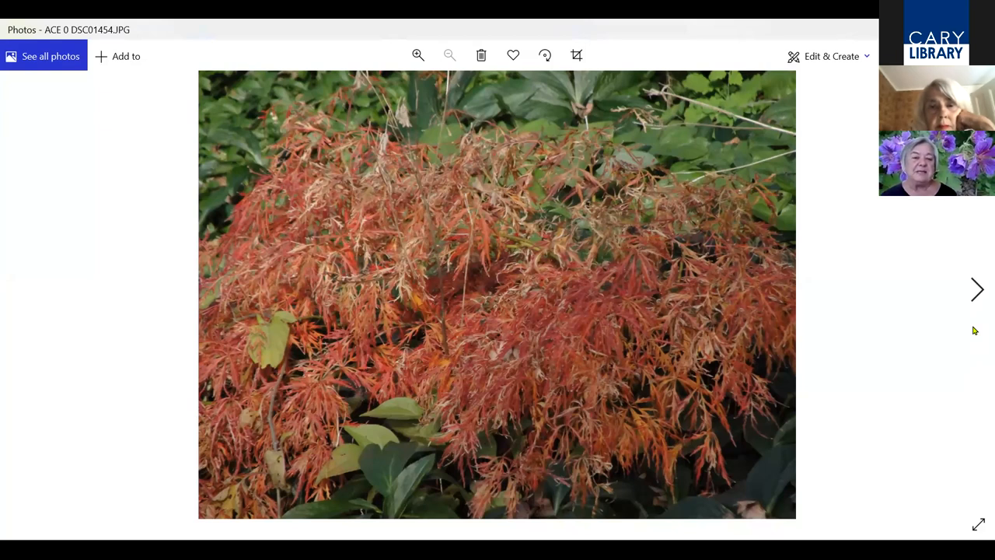
mouse_move(946, 324)
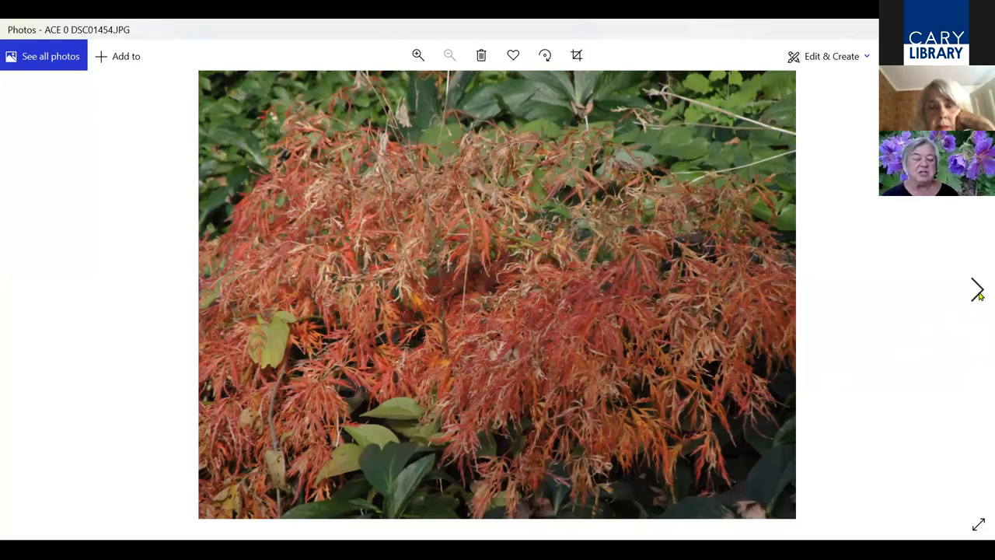
mouse_move(976, 292)
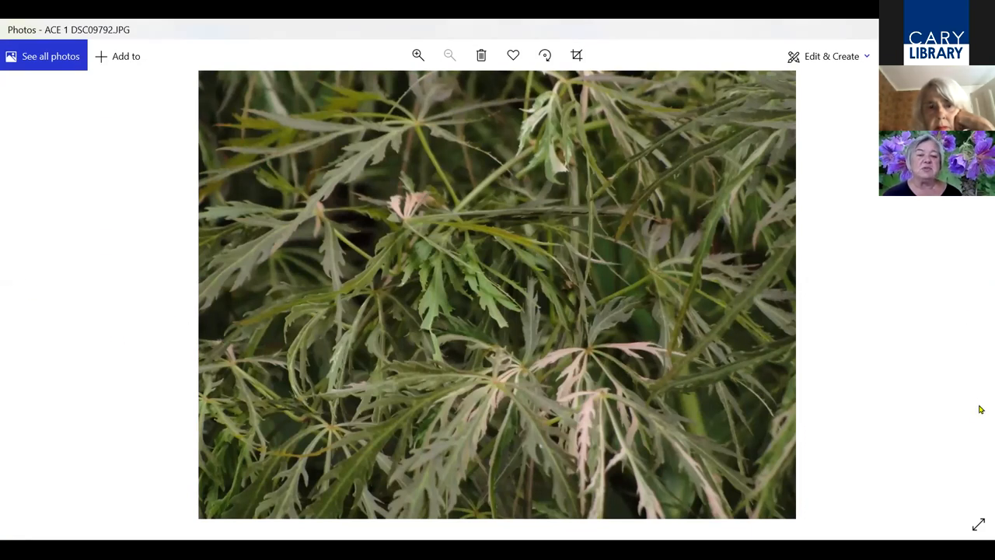
mouse_move(976, 296)
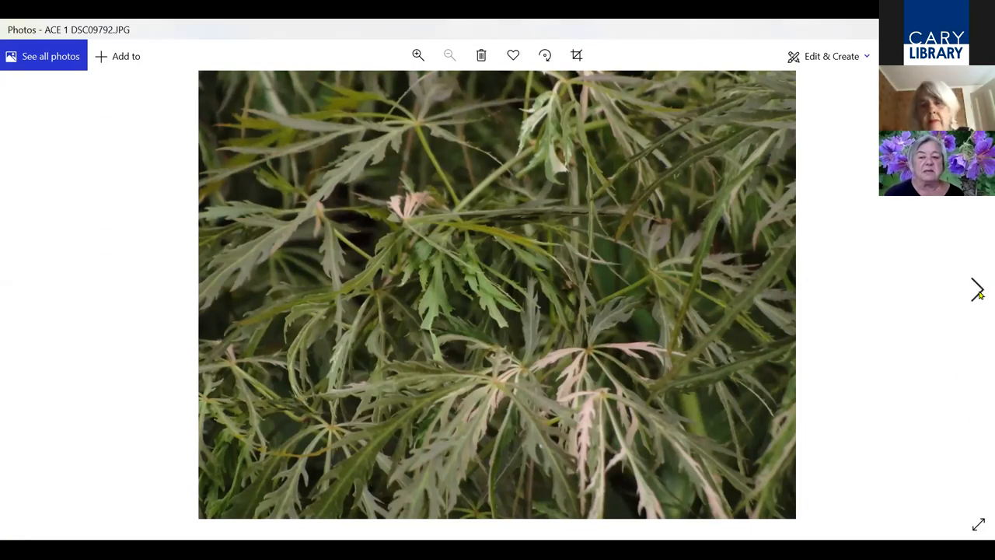
mouse_move(976, 297)
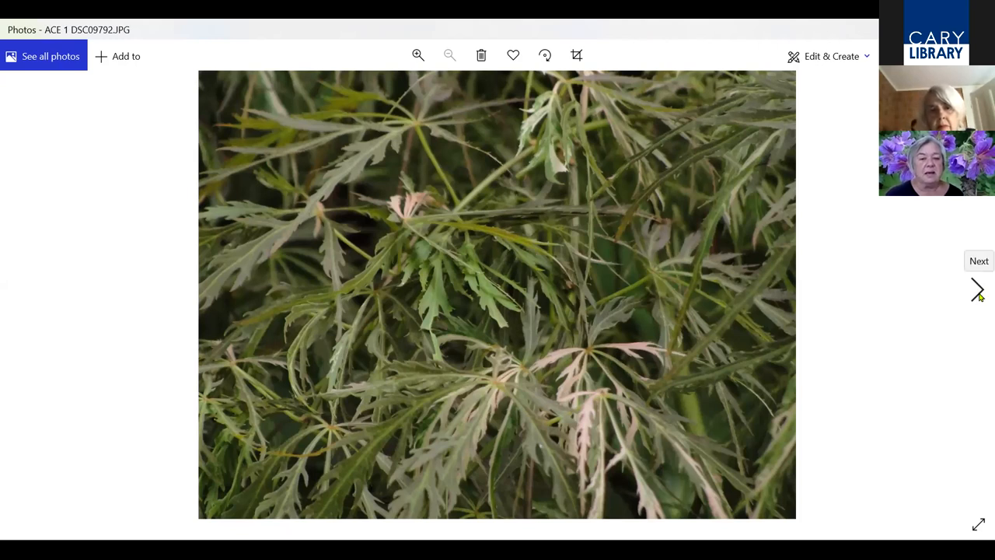
Advance from the orange lace-leaf maple to the pink-and-green variegated maple leaves
left_click(977, 289)
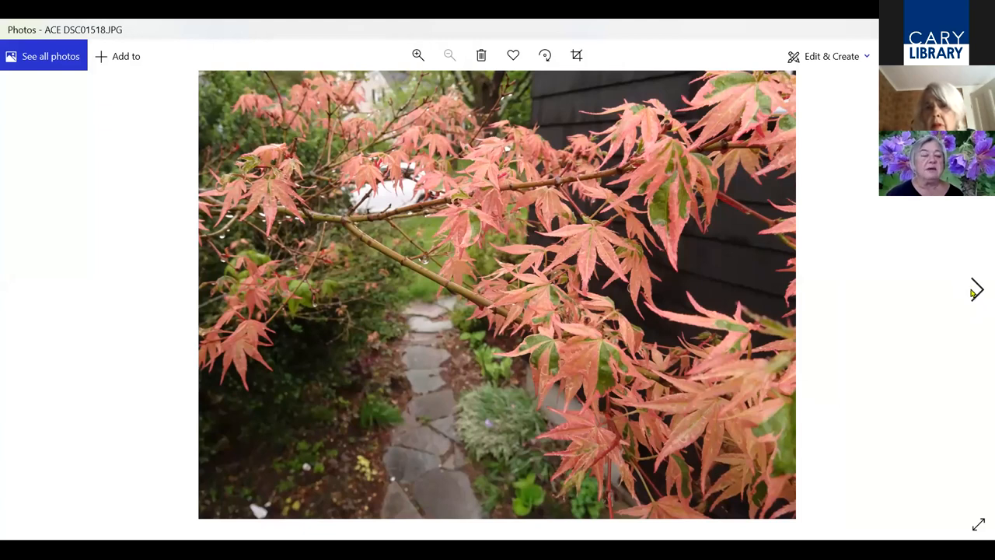
mouse_move(977, 294)
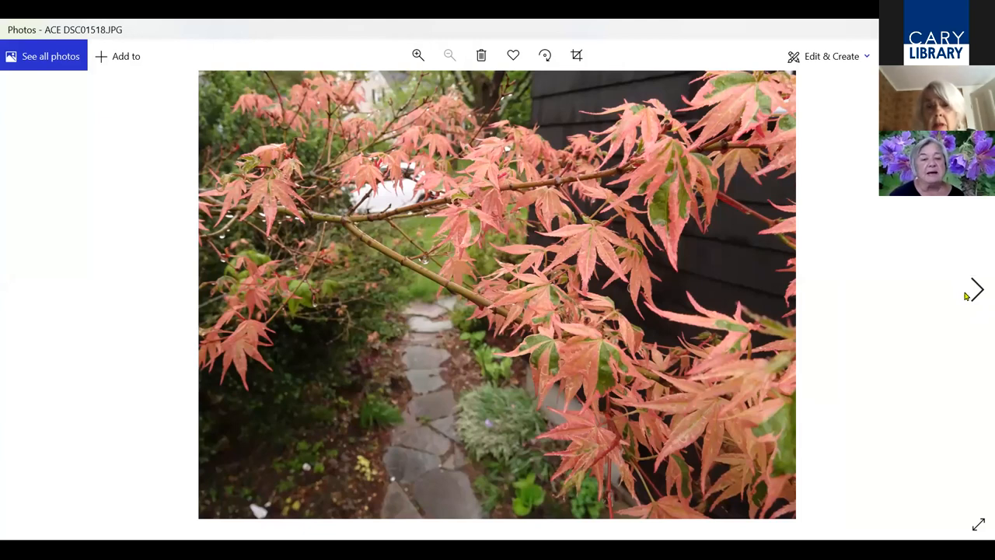
mouse_move(974, 296)
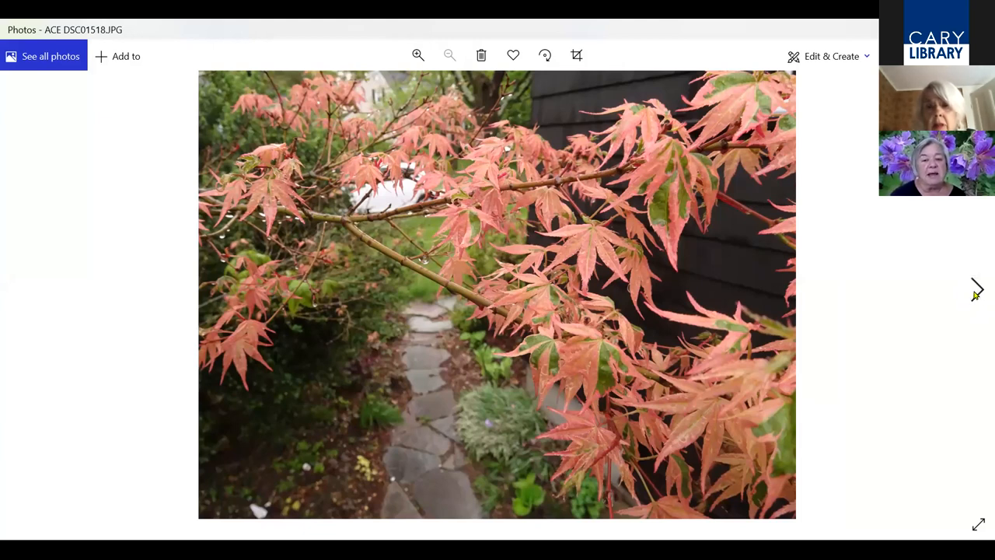
mouse_move(976, 292)
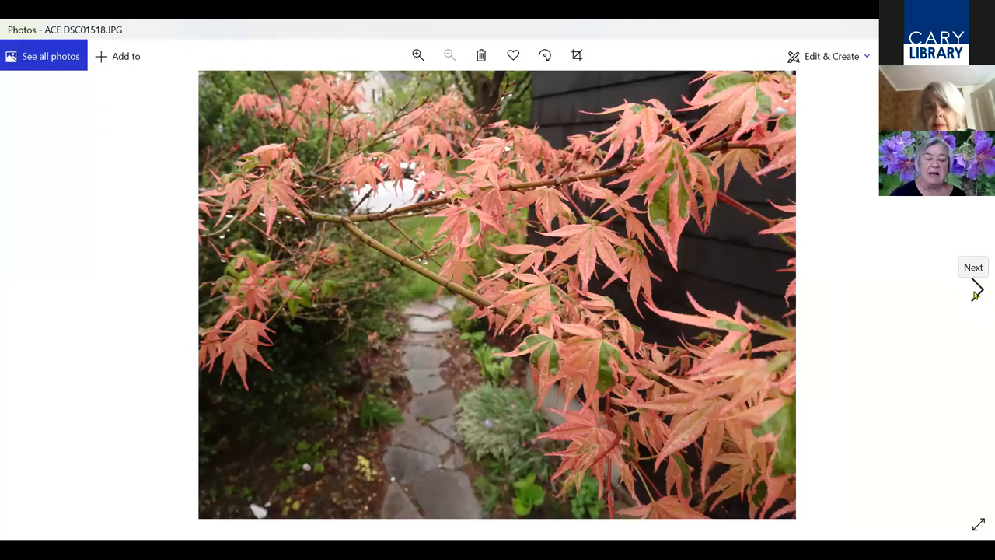
mouse_move(977, 298)
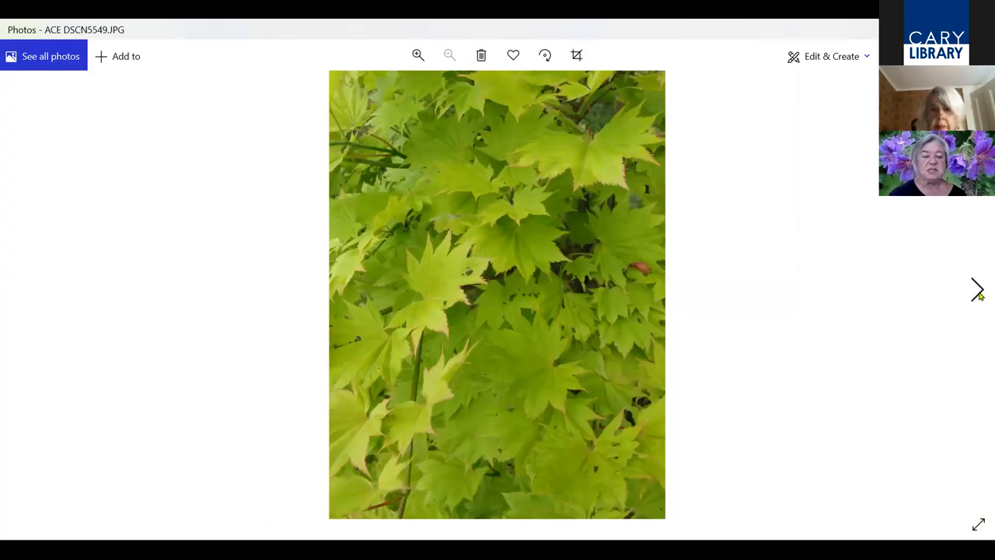
left_click(976, 288)
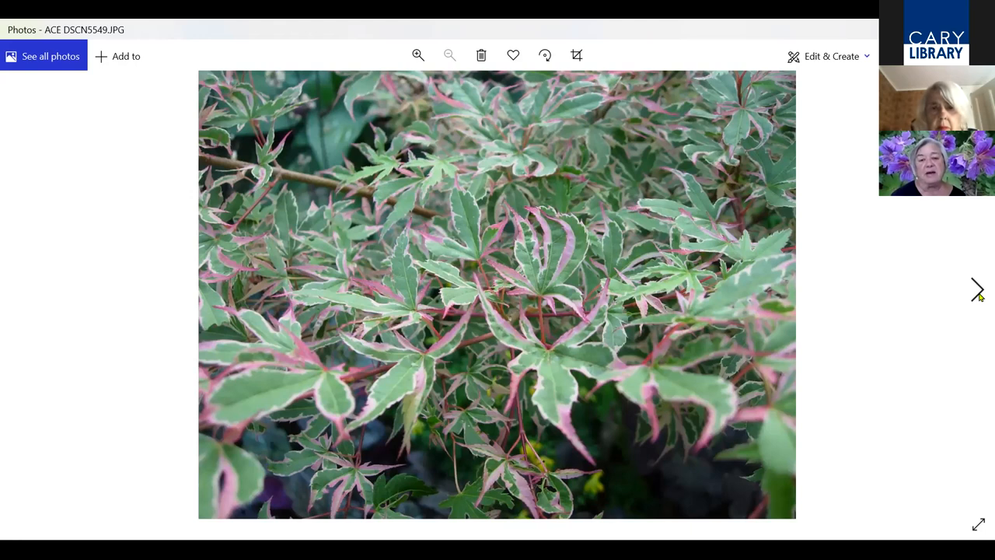
Step through the pink blossoms, buds and purple heart-shaped leaves to the white-flowering tree
left_click(977, 287)
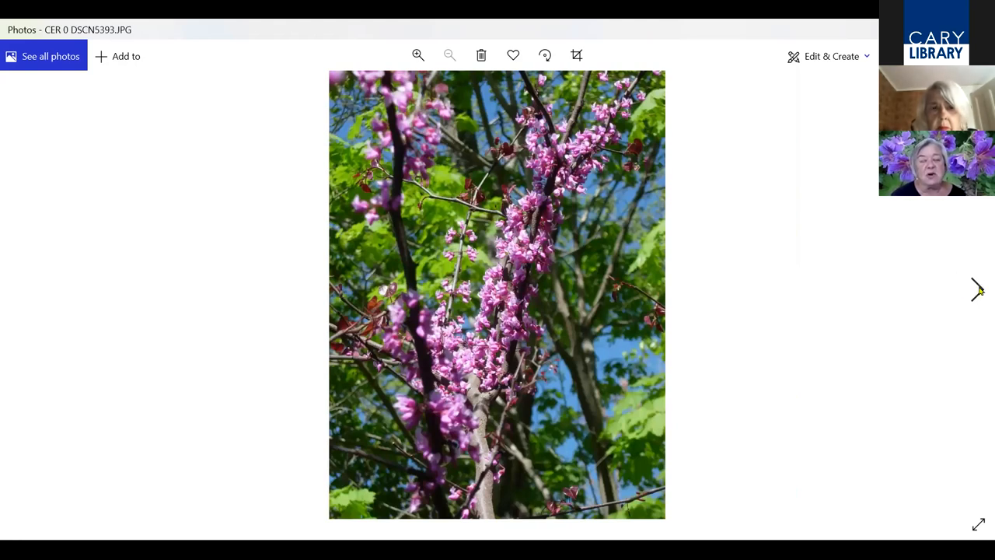
mouse_move(976, 291)
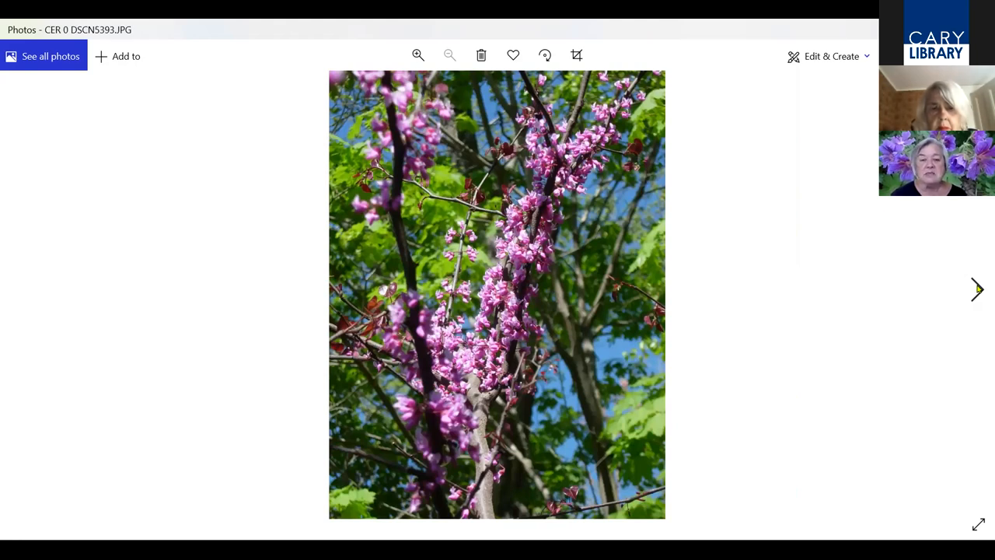
left_click(976, 289)
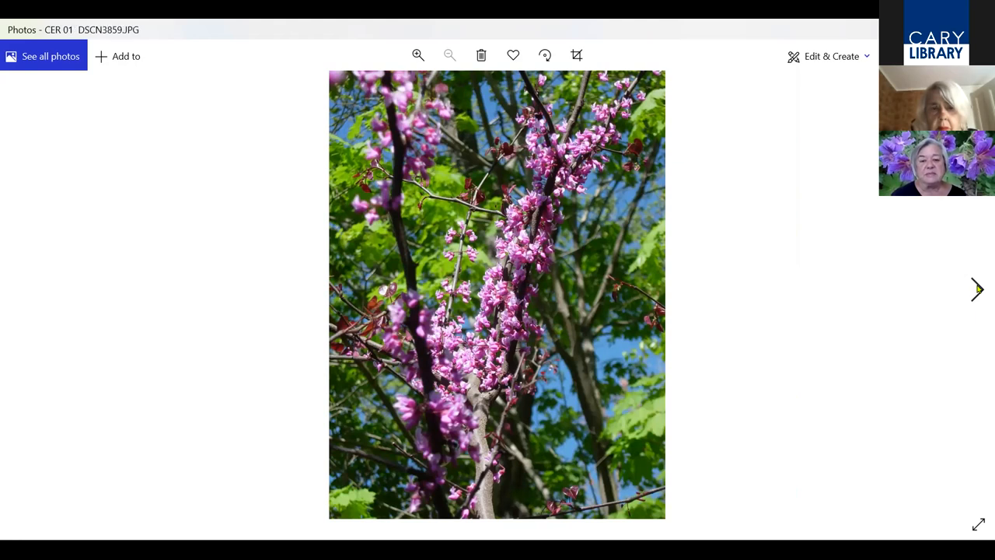
left_click(977, 290)
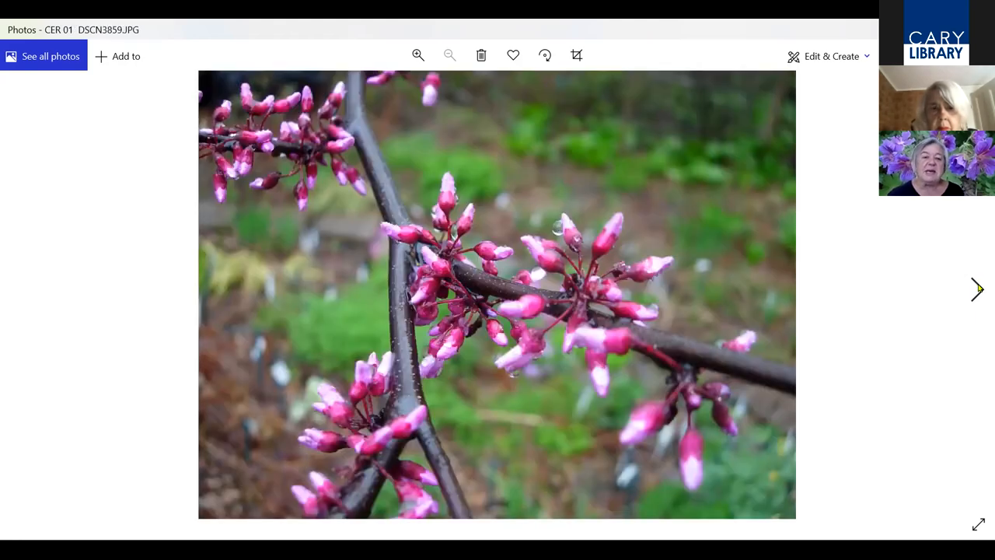
left_click(976, 289)
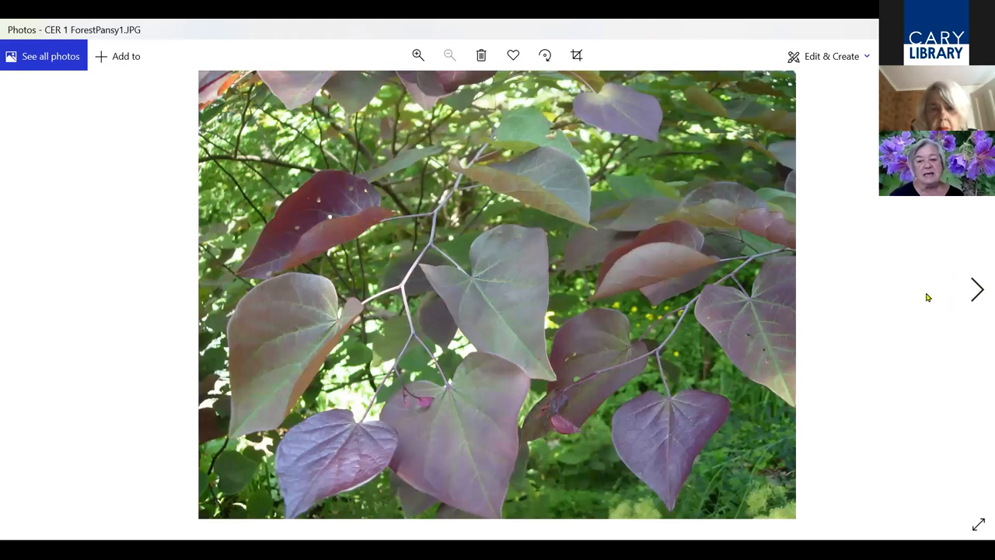
left_click(976, 287)
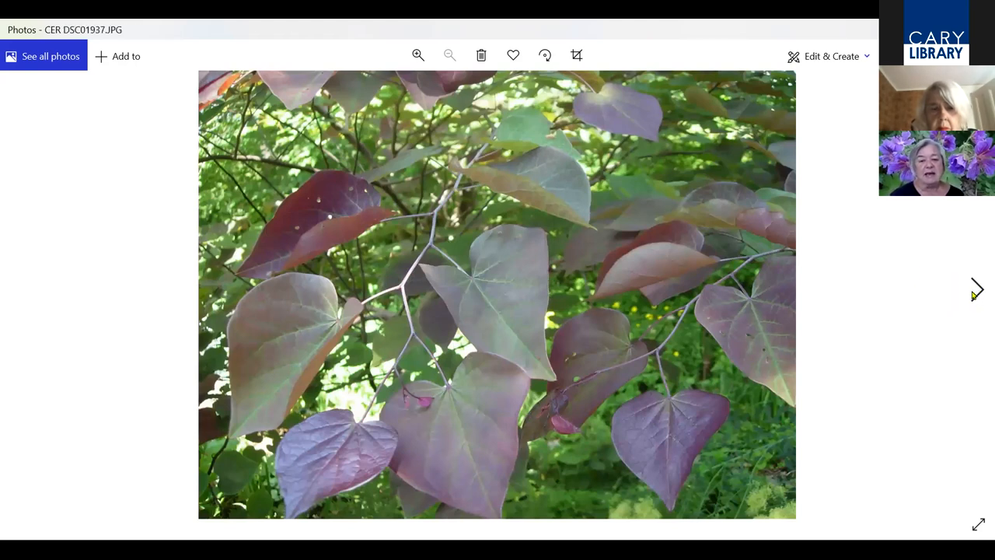
left_click(976, 289)
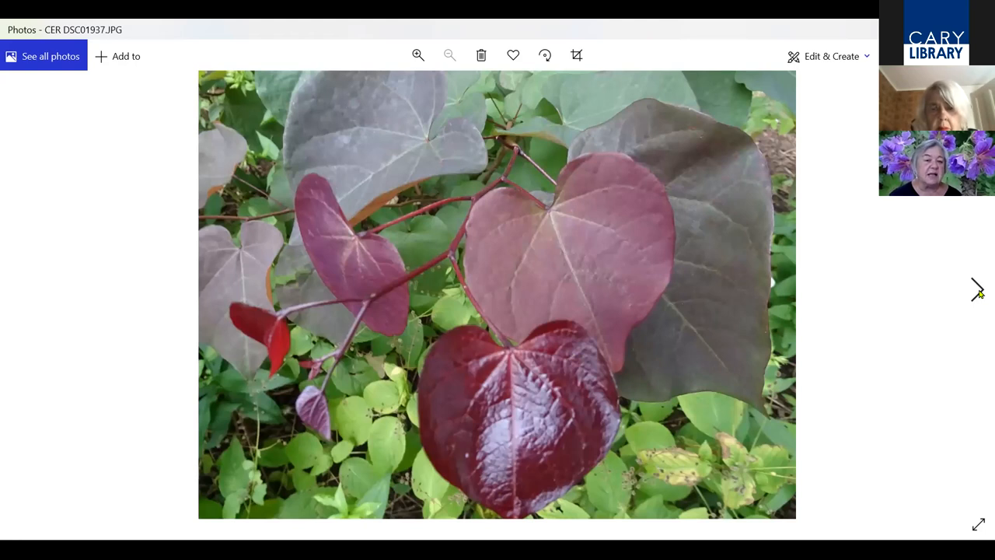
mouse_move(976, 293)
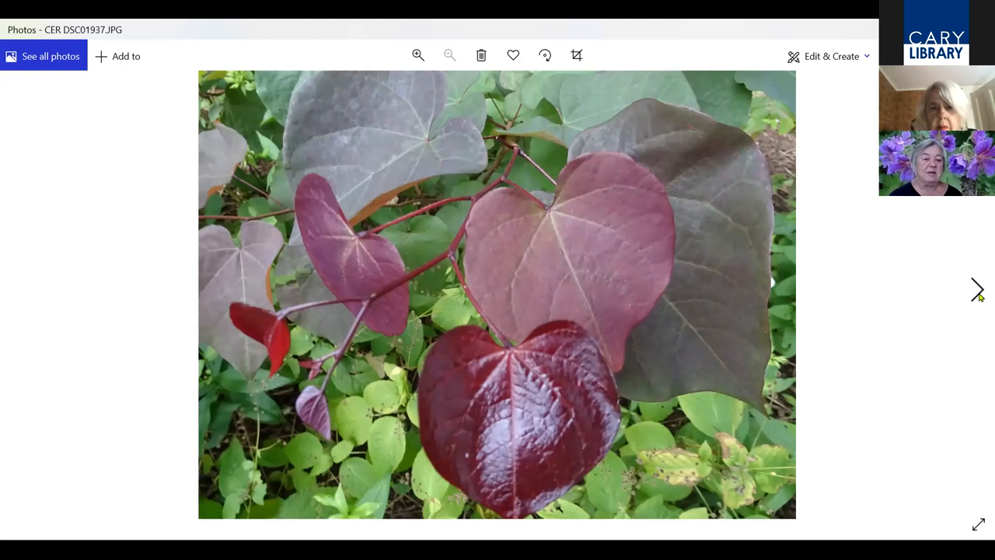
left_click(977, 291)
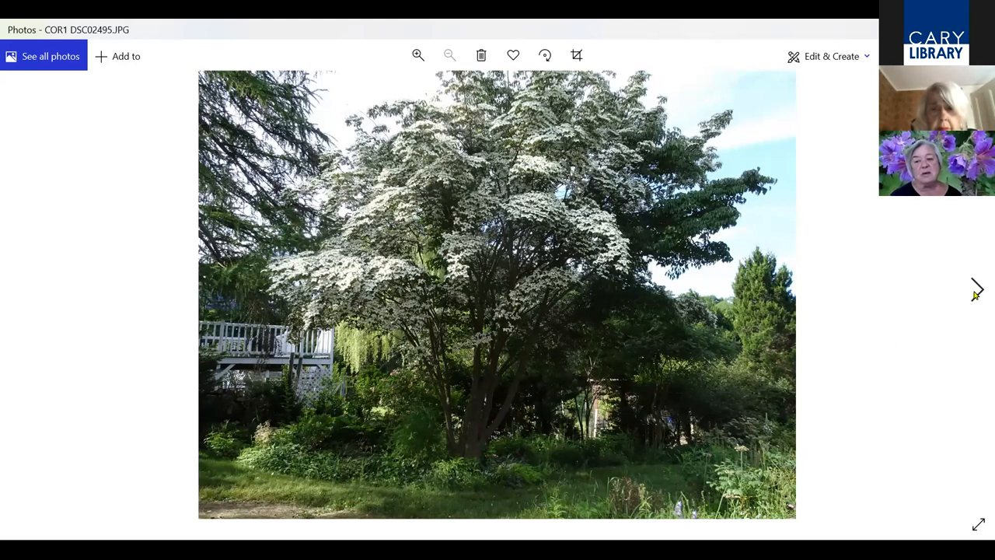
mouse_move(977, 295)
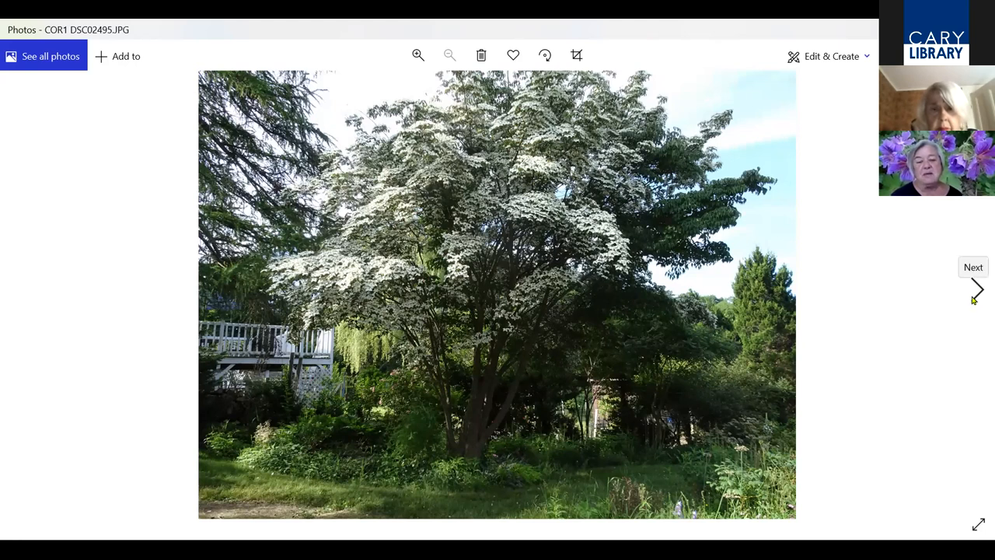
mouse_move(971, 305)
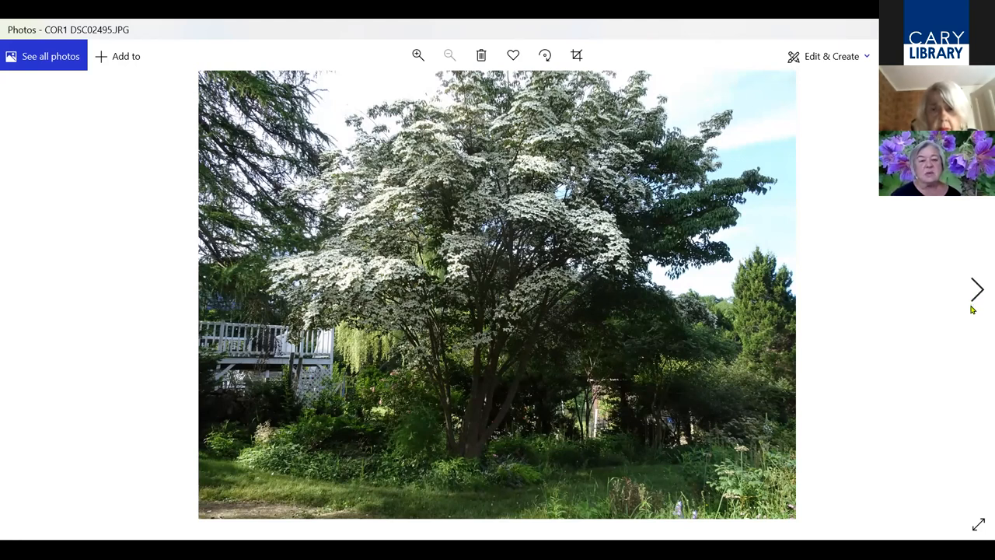
mouse_move(885, 367)
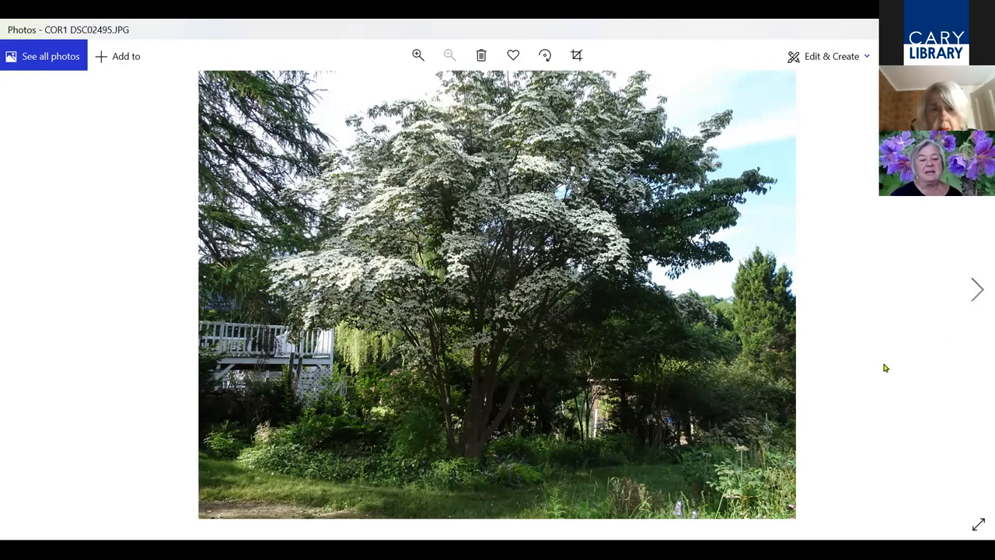
mouse_move(824, 472)
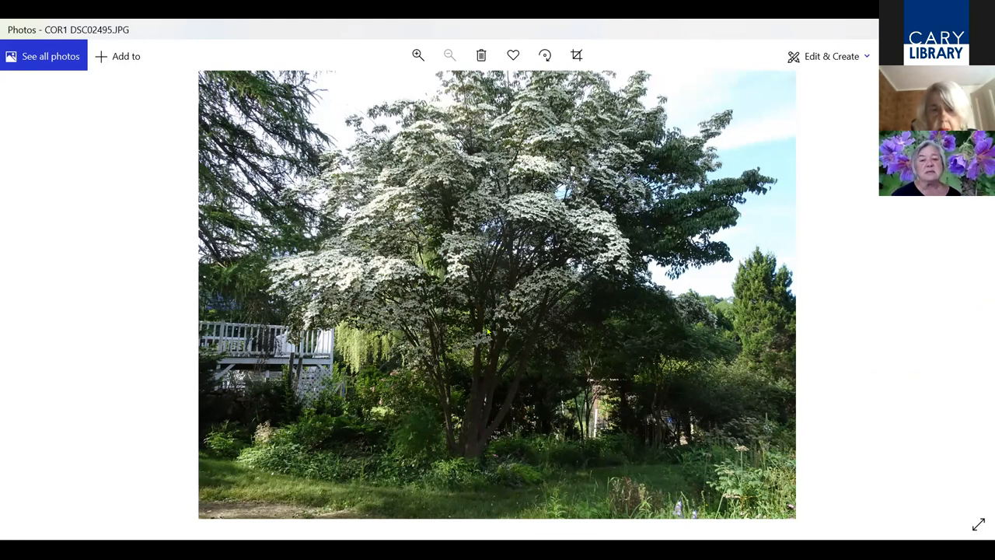
mouse_move(978, 291)
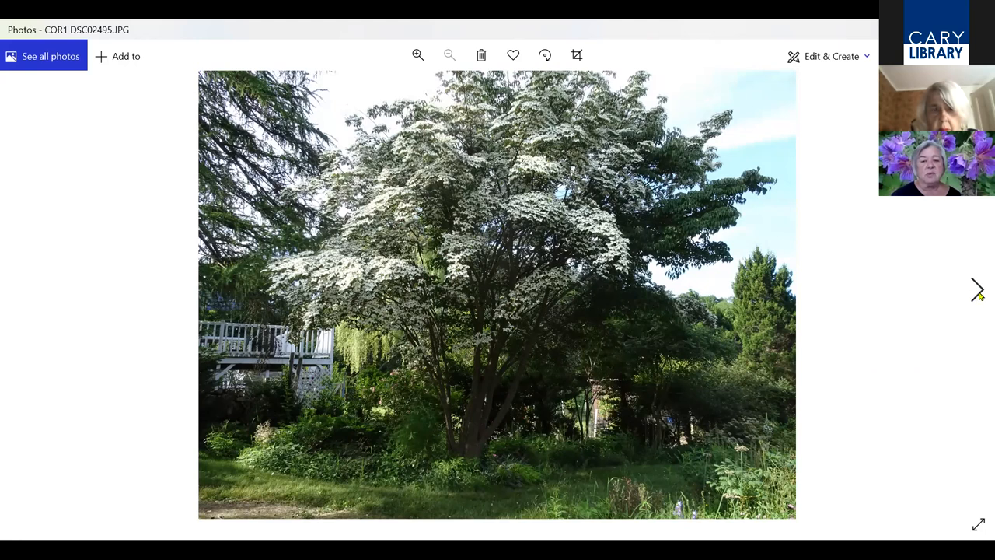
Advance through the red autumn tree and peeling-bark trunk photos to the next picture
left_click(977, 288)
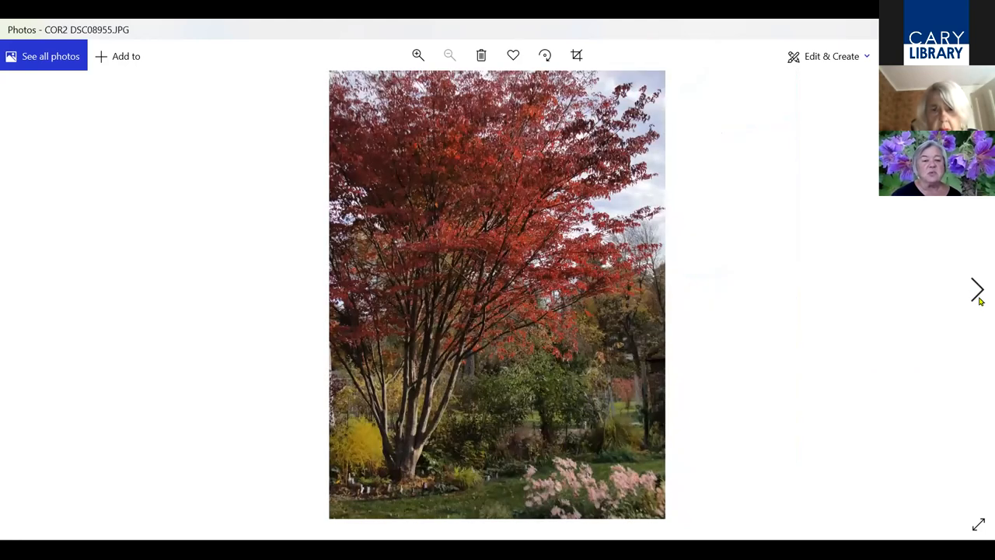
mouse_move(942, 292)
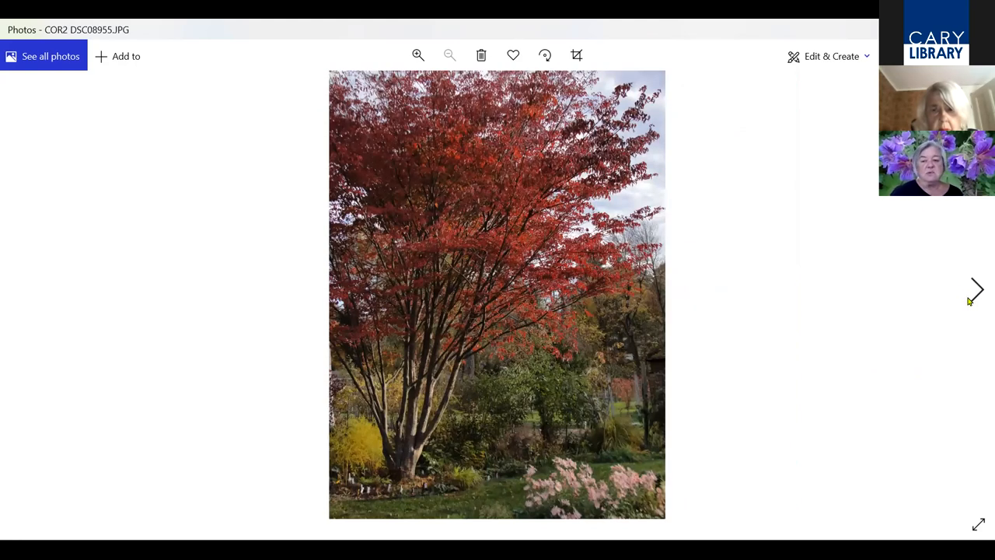
mouse_move(977, 299)
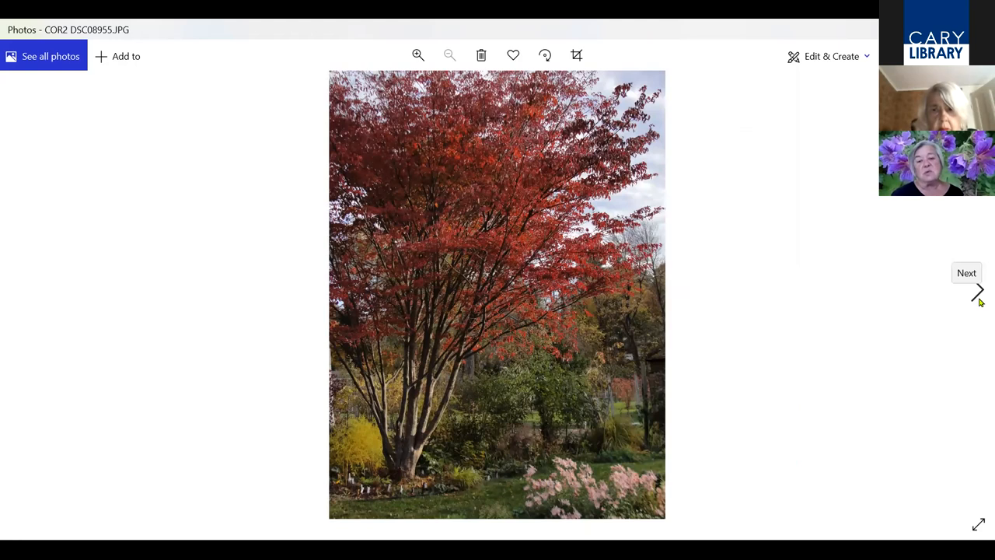
left_click(978, 291)
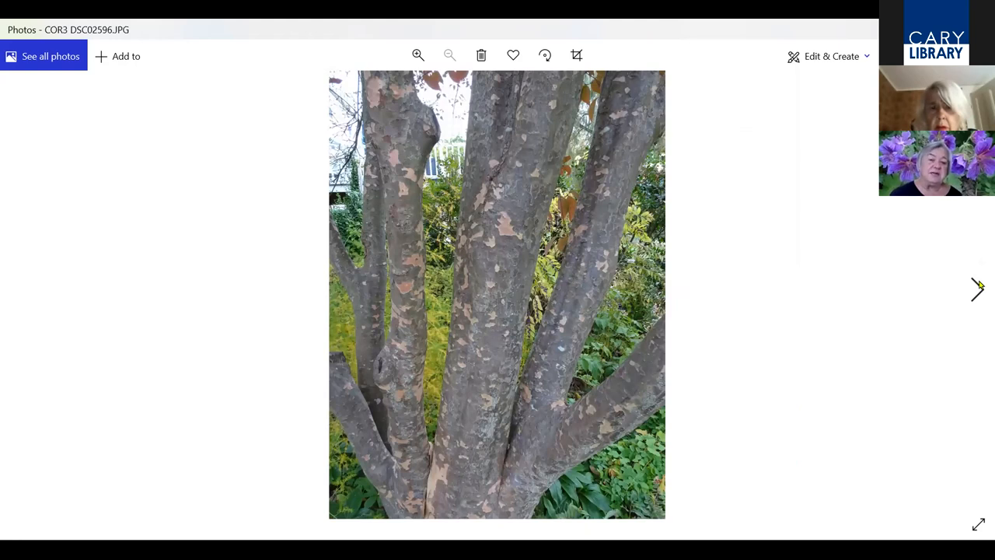
mouse_move(977, 294)
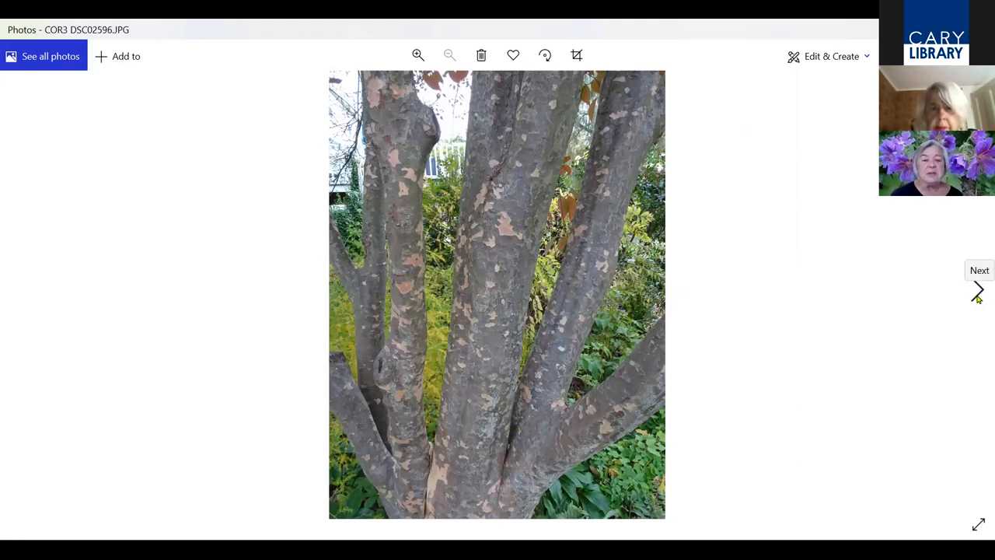
left_click(978, 293)
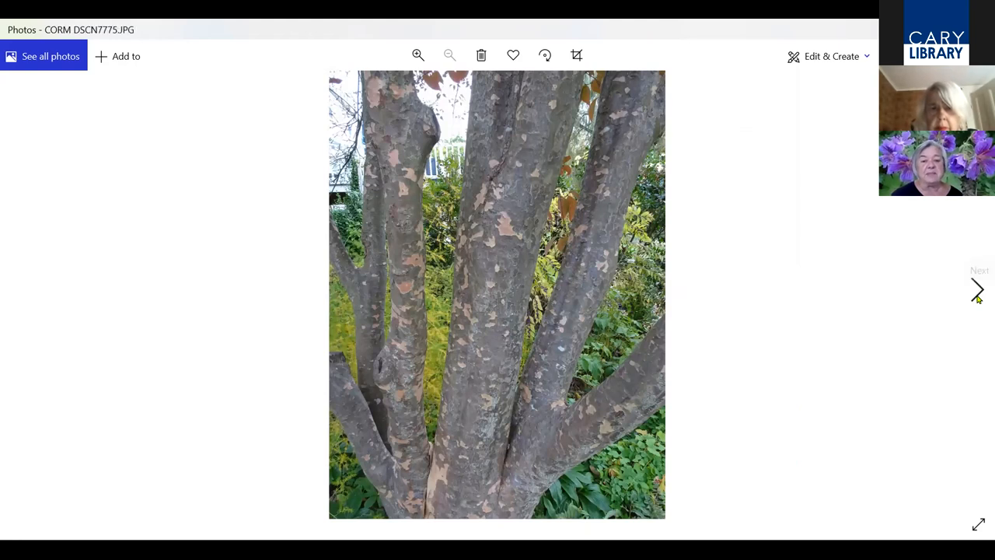
Step through the yellow blossom close-up, whole shrub and red berries, then move beyond them
left_click(976, 291)
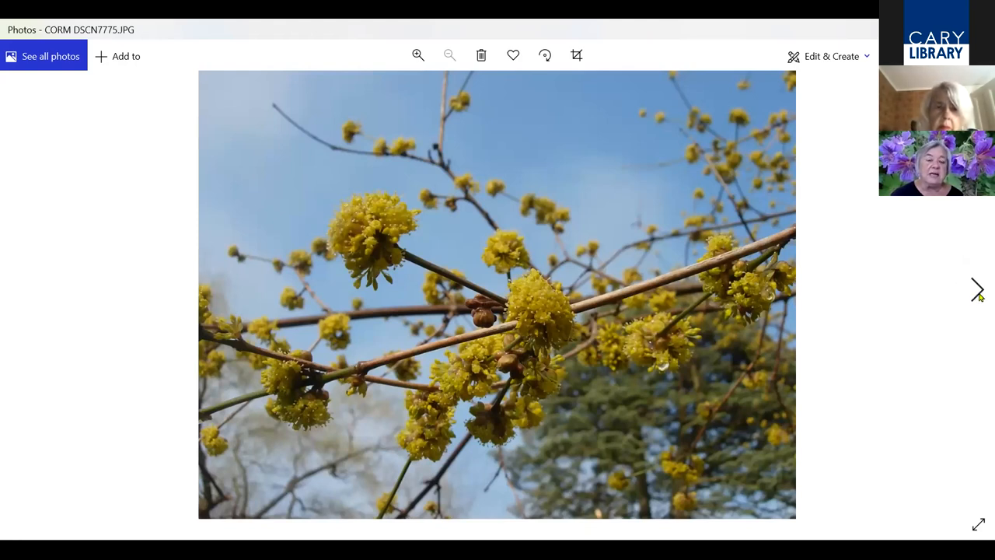
left_click(976, 290)
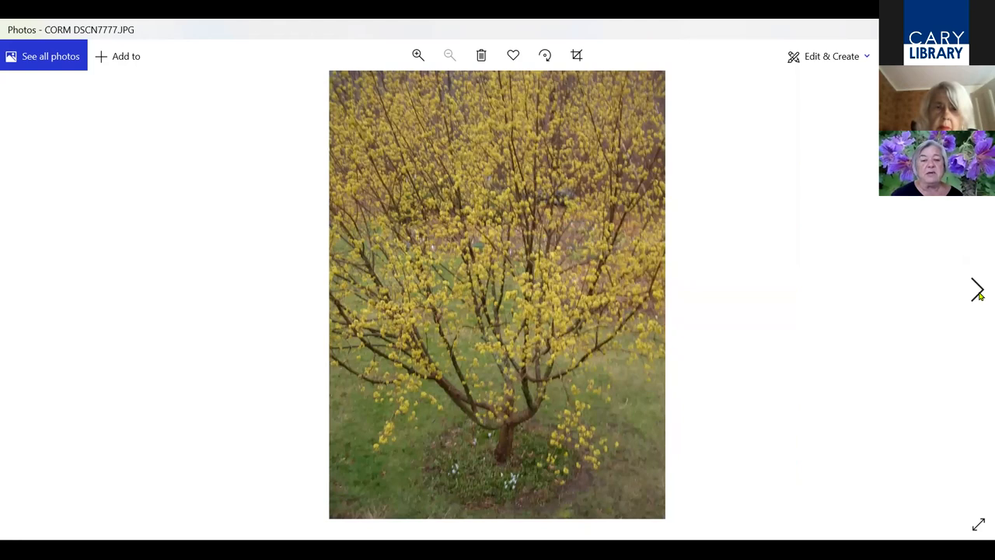
left_click(976, 287)
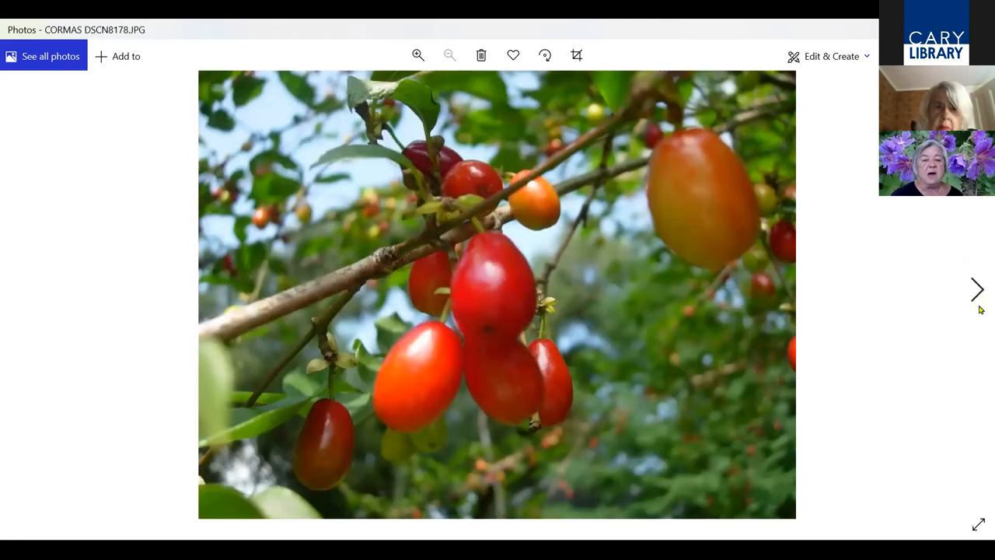
mouse_move(980, 317)
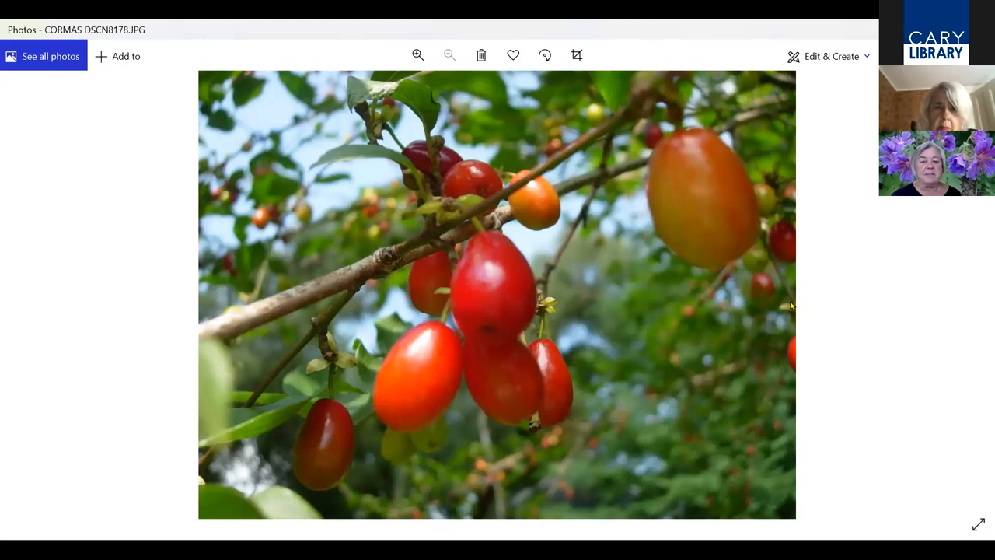
mouse_move(929, 316)
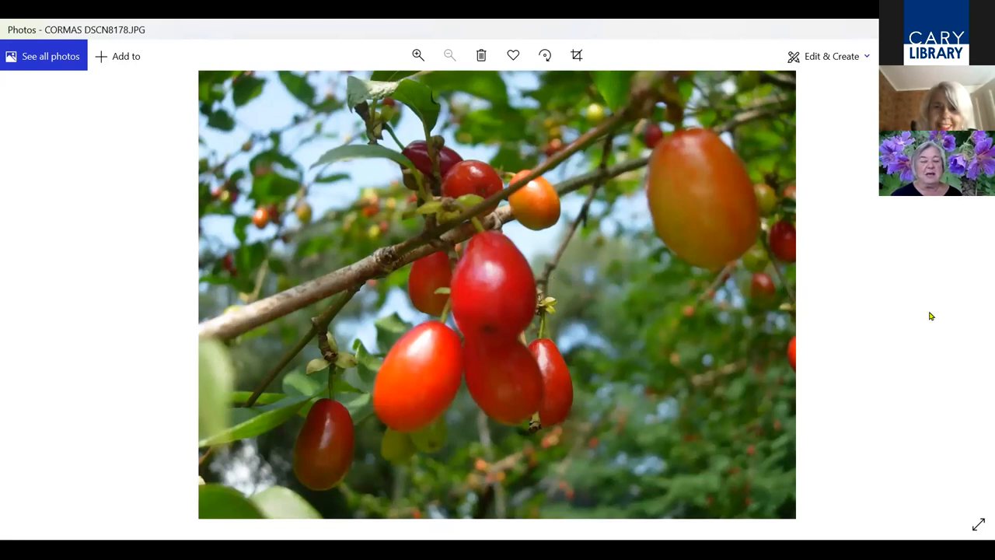
mouse_move(978, 300)
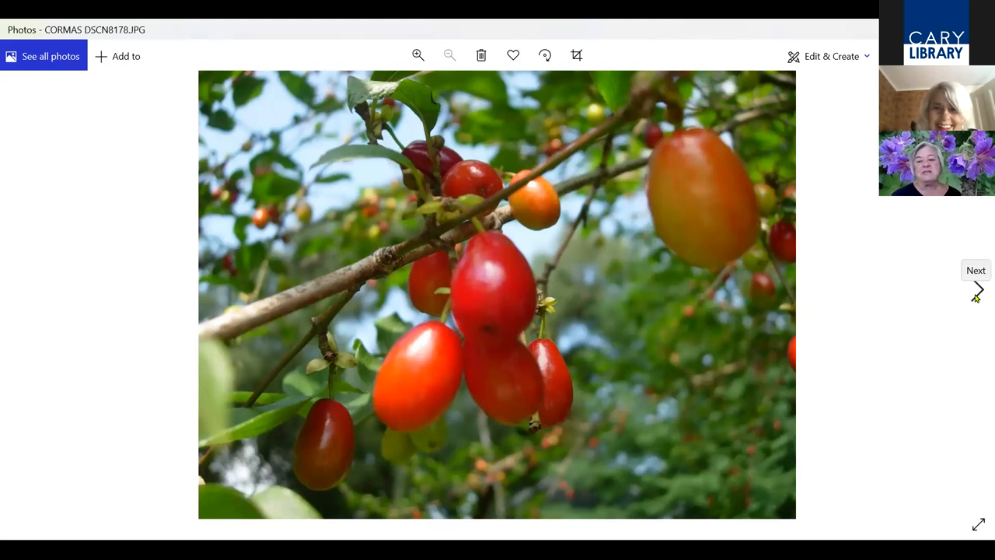
left_click(979, 291)
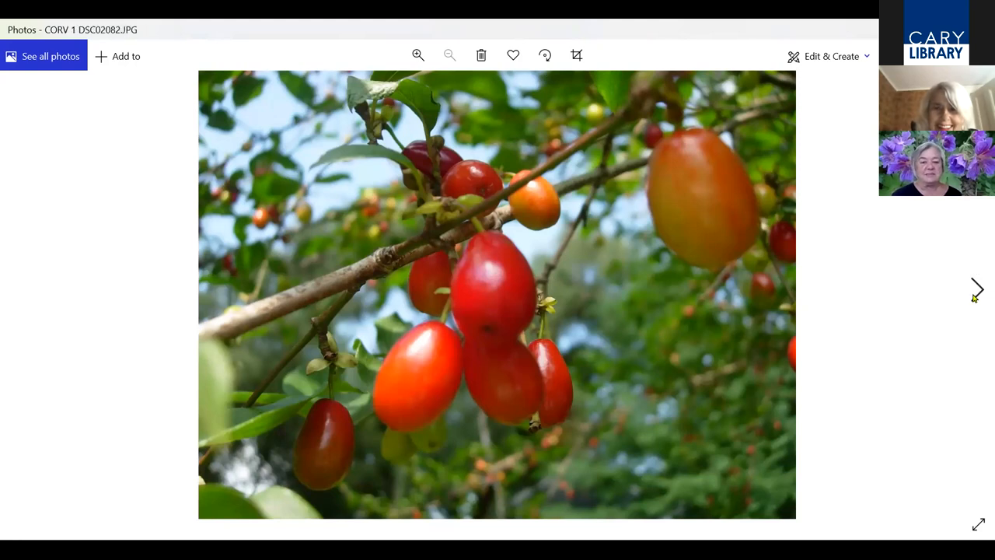
Show the young white-flowering tree, its blossom close-up, then step back to the tree
left_click(979, 288)
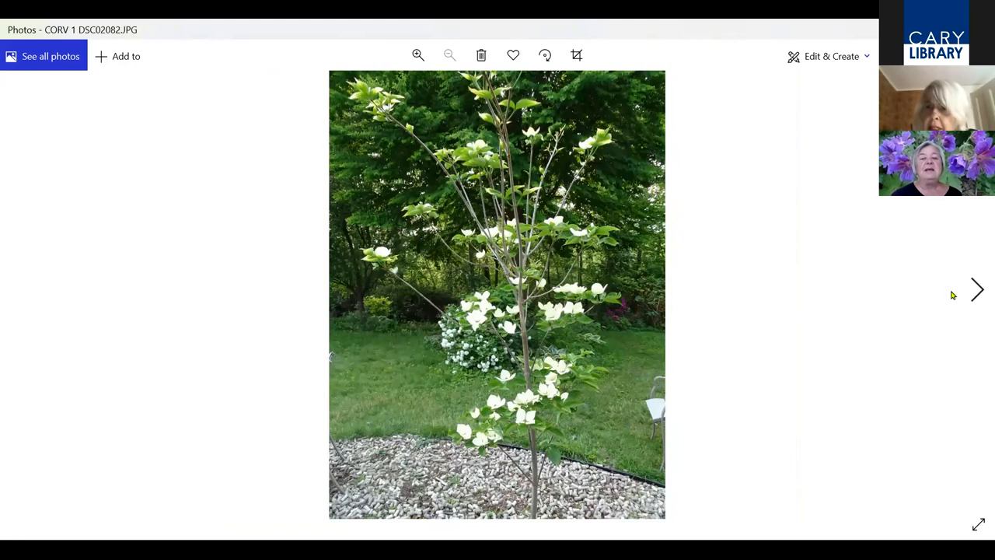
mouse_move(594, 286)
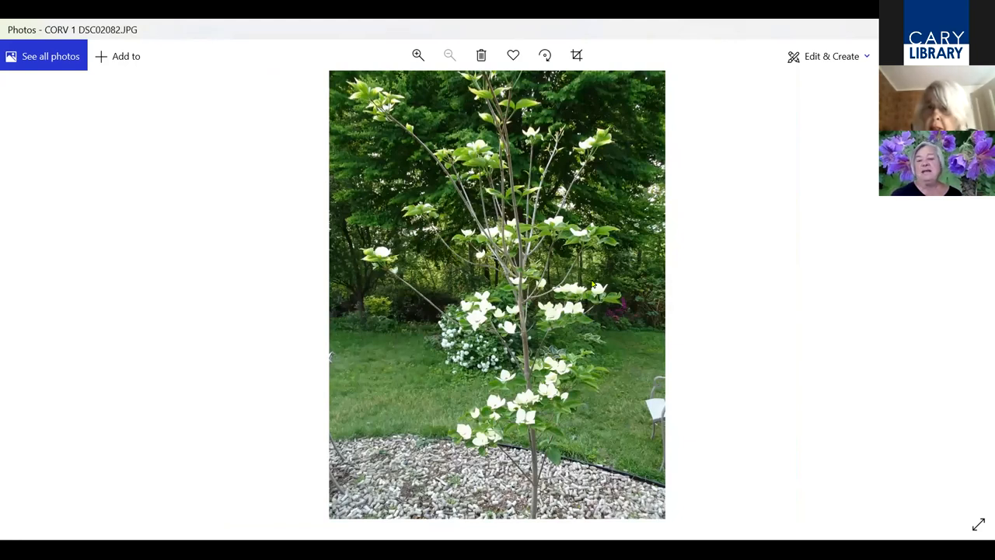
mouse_move(982, 289)
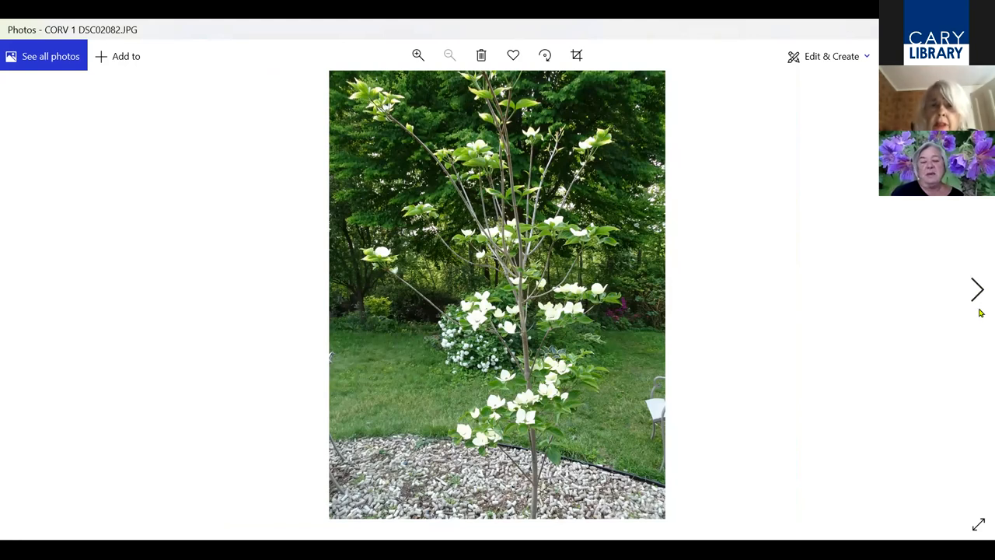
mouse_move(969, 317)
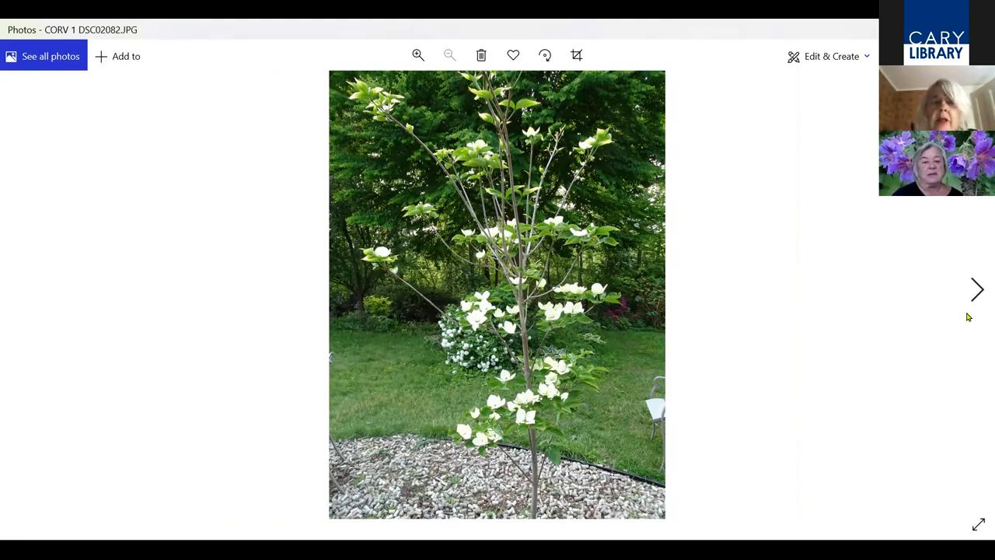
mouse_move(945, 305)
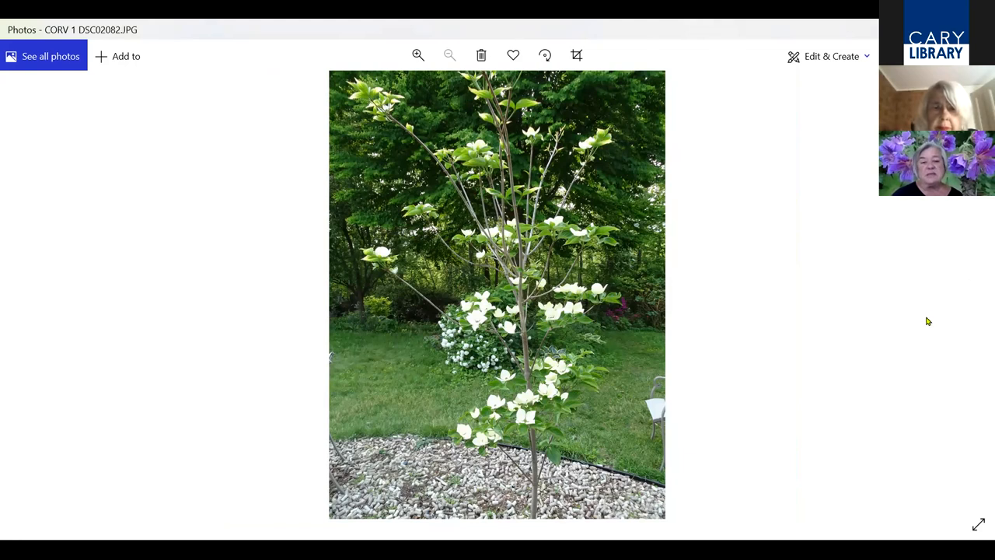
mouse_move(979, 317)
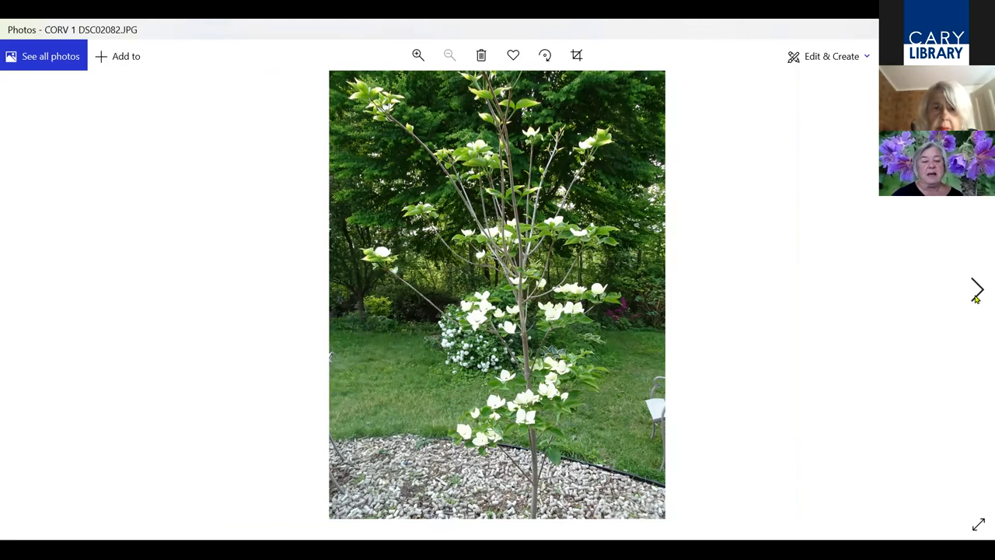
mouse_move(980, 299)
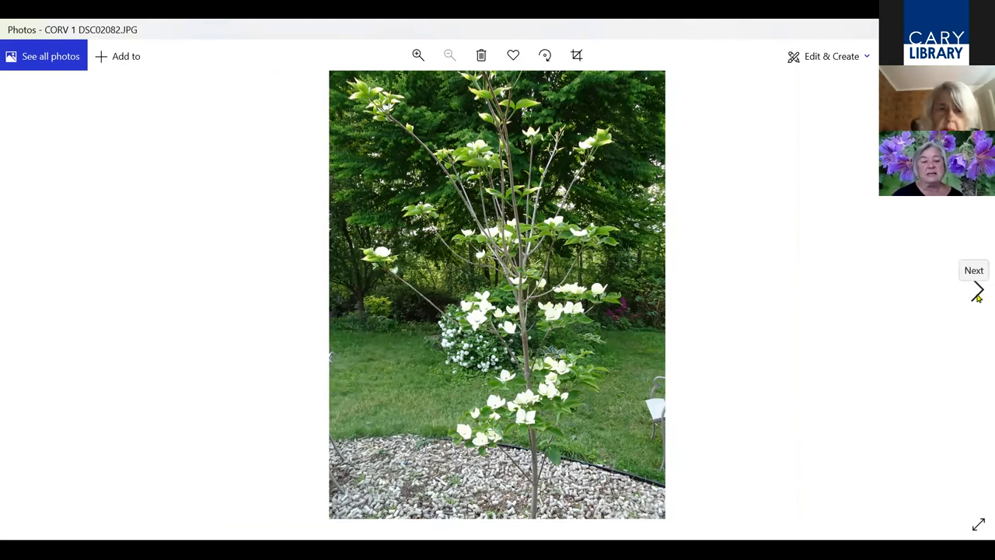
left_click(980, 292)
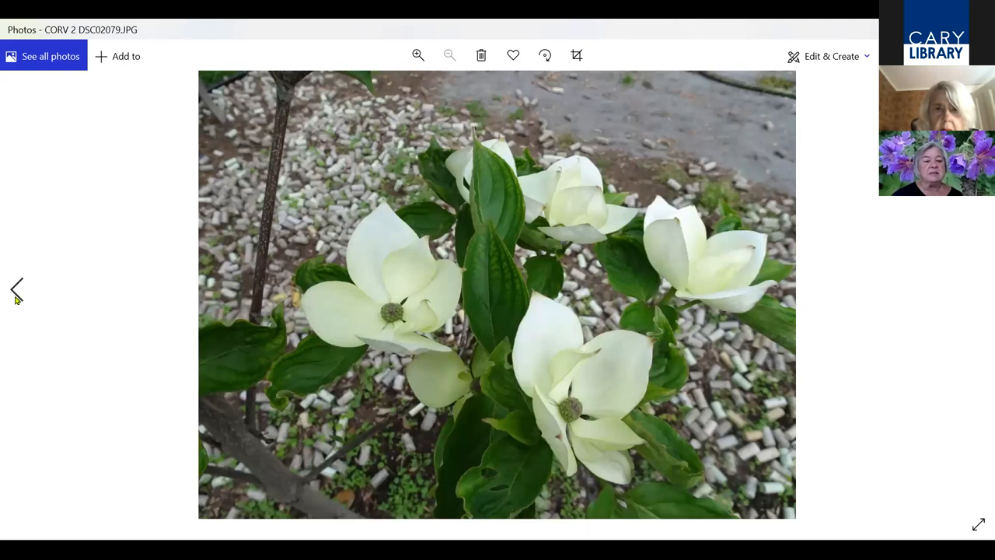
left_click(16, 289)
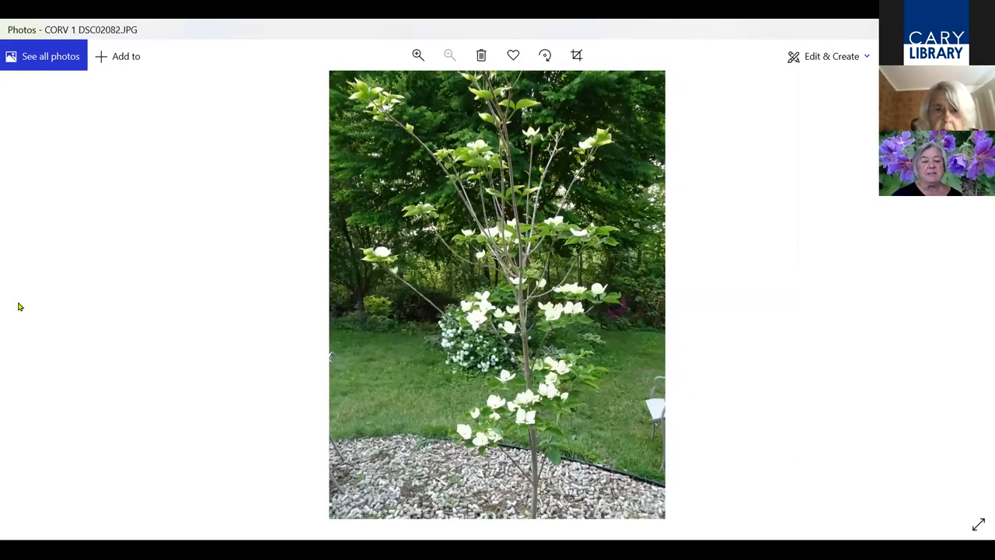
mouse_move(980, 330)
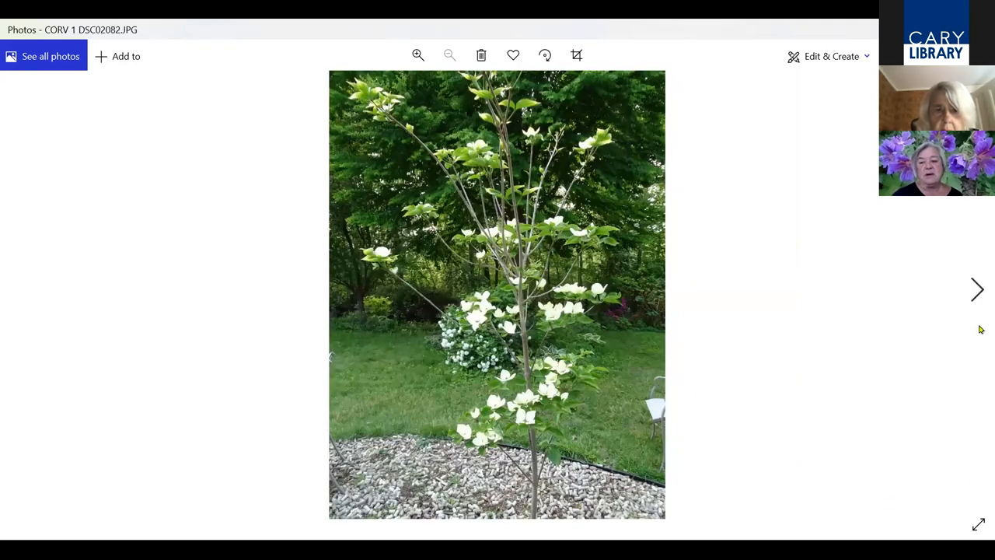
mouse_move(978, 289)
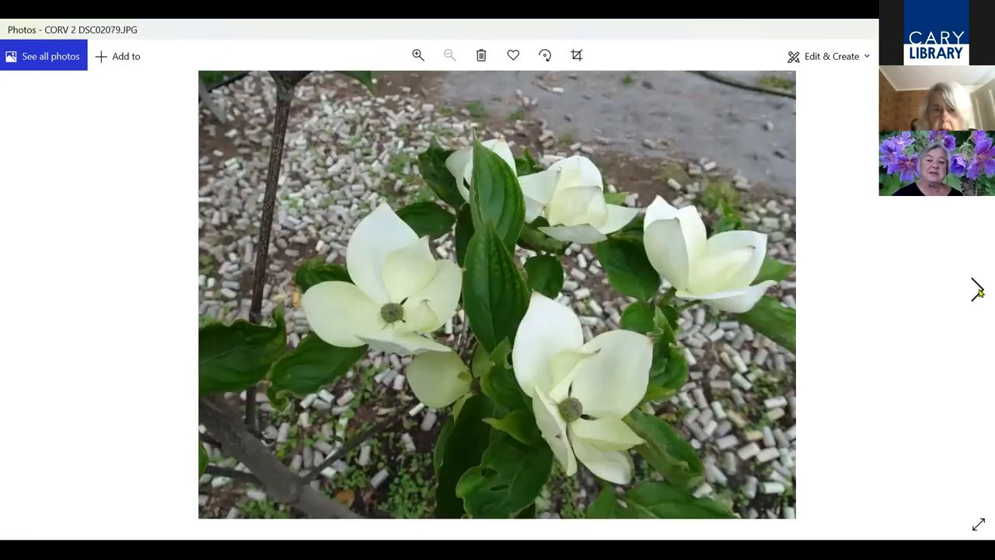
Advance to the golden-yellow shrub, zoom in on its leaves, then fit the whole picture again
left_click(976, 289)
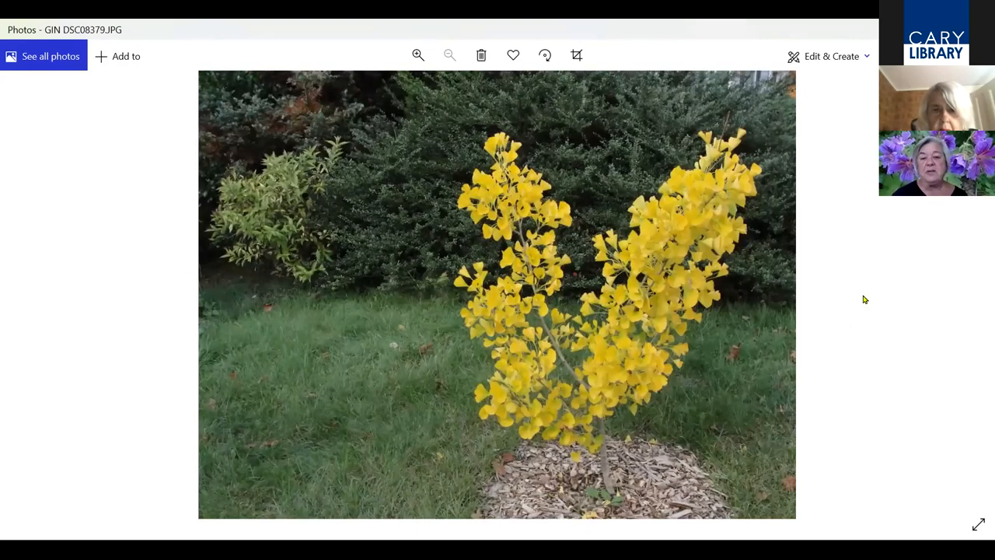
mouse_move(972, 304)
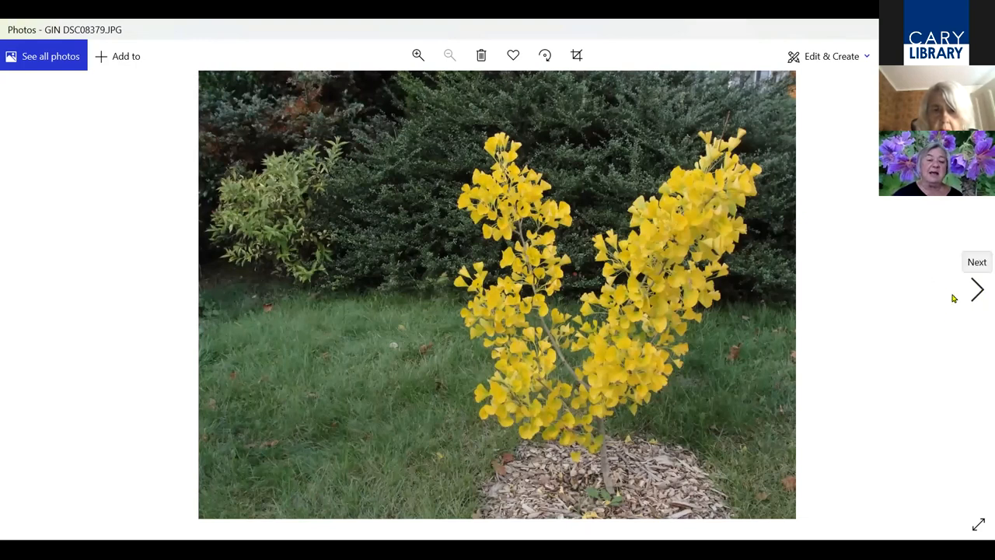
left_click(417, 56)
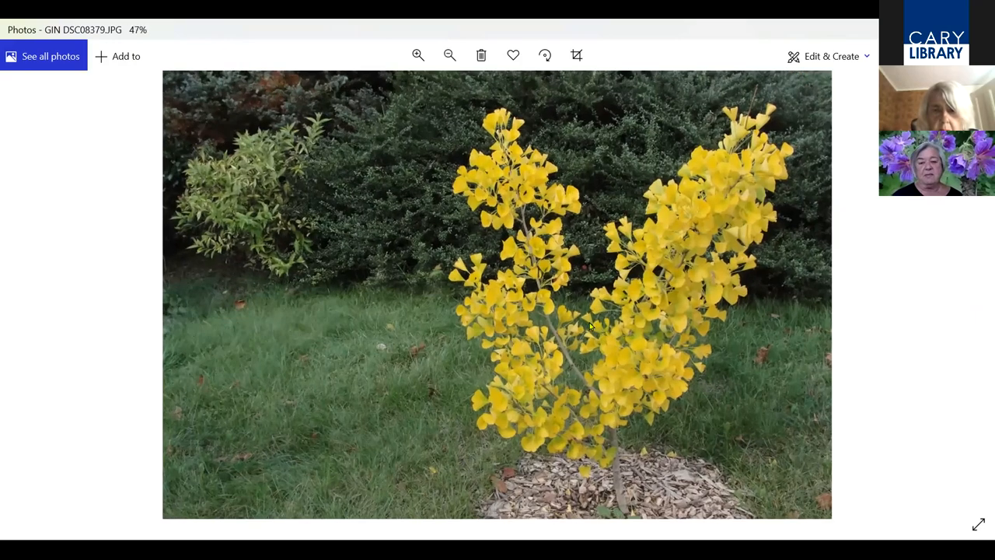
left_click(419, 56)
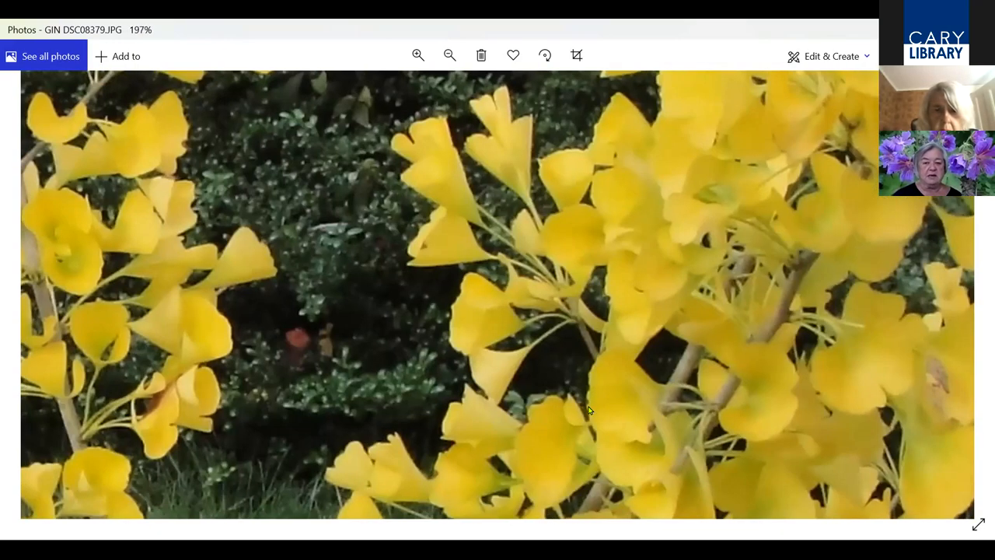
left_click(449, 54)
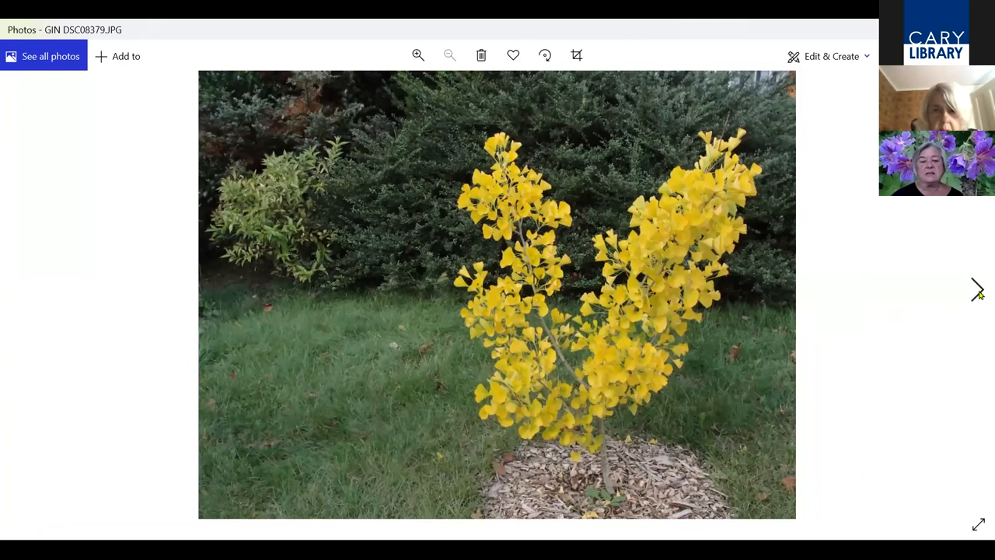
mouse_move(976, 291)
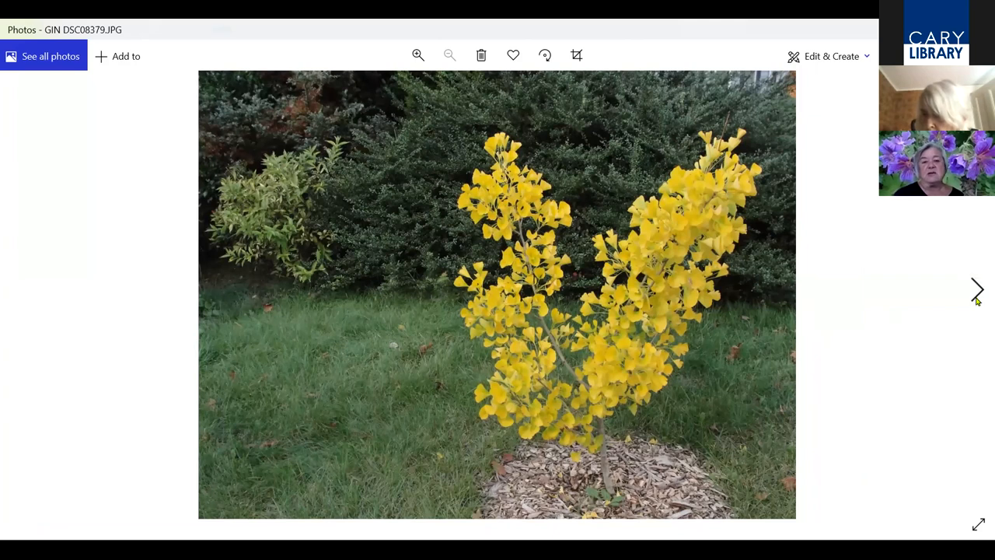
Step through the white bell-flower photos to the red-budded branches against blue sky
left_click(977, 289)
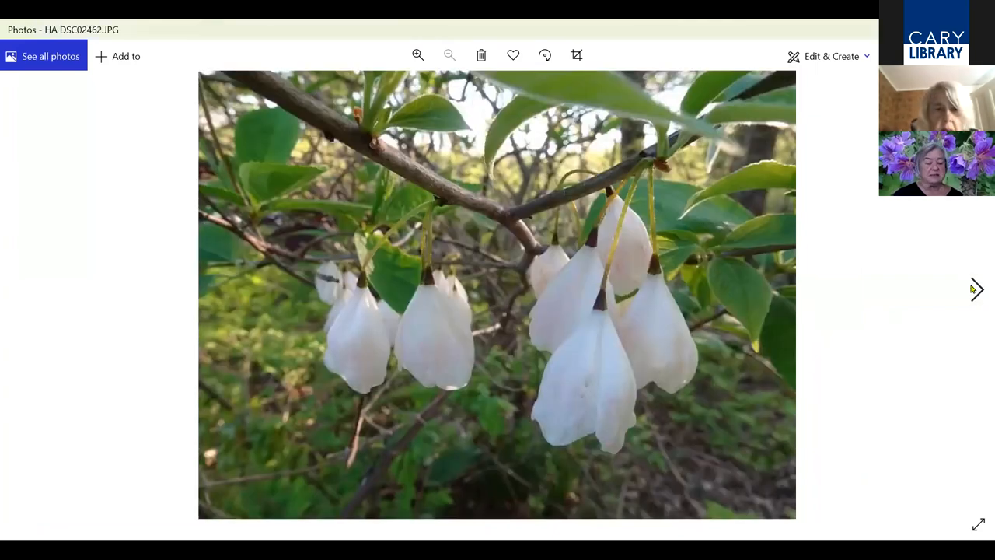
mouse_move(967, 288)
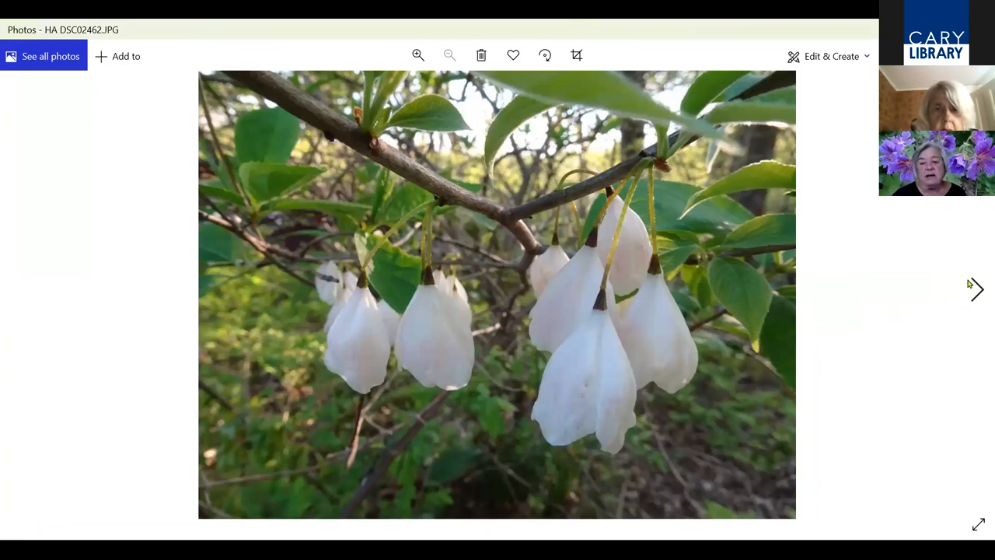
mouse_move(980, 299)
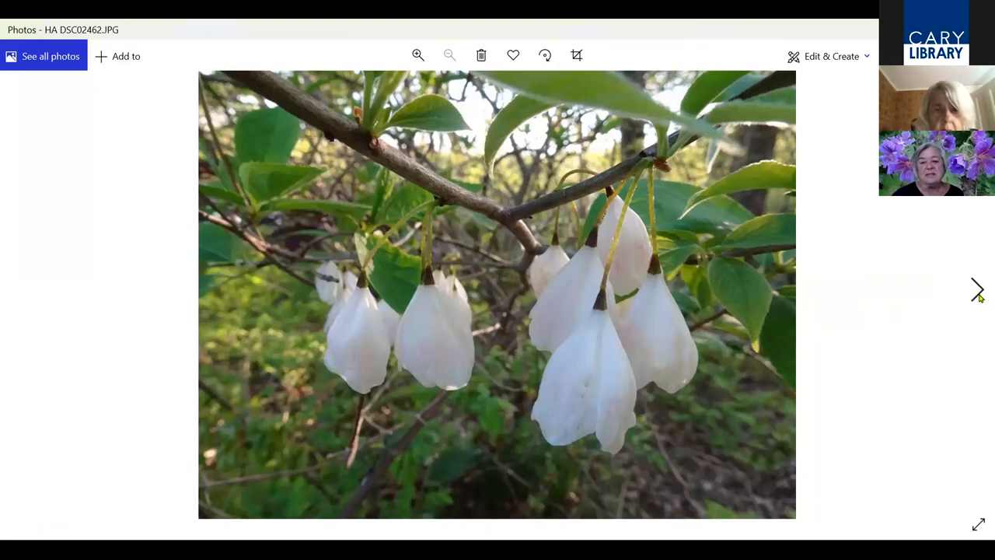
left_click(976, 289)
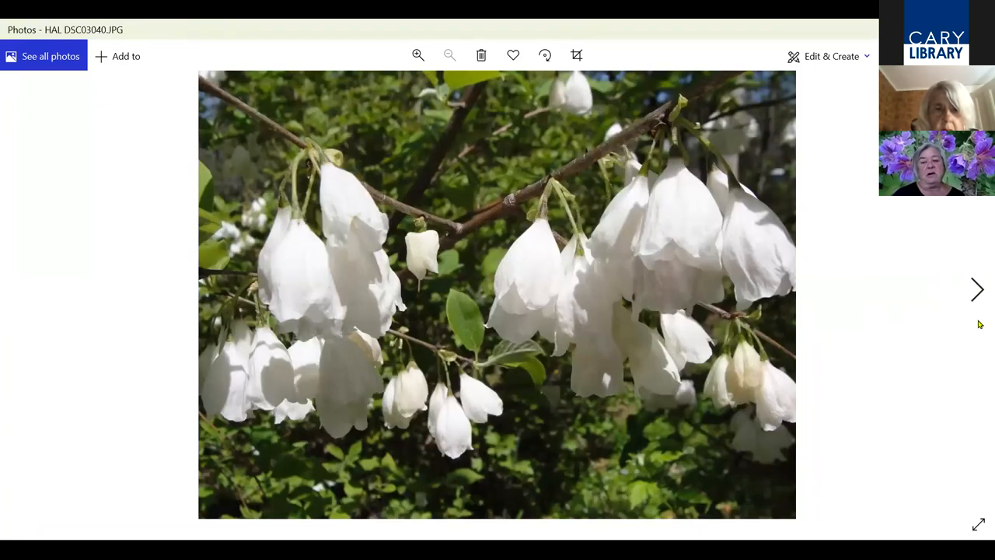
mouse_move(951, 274)
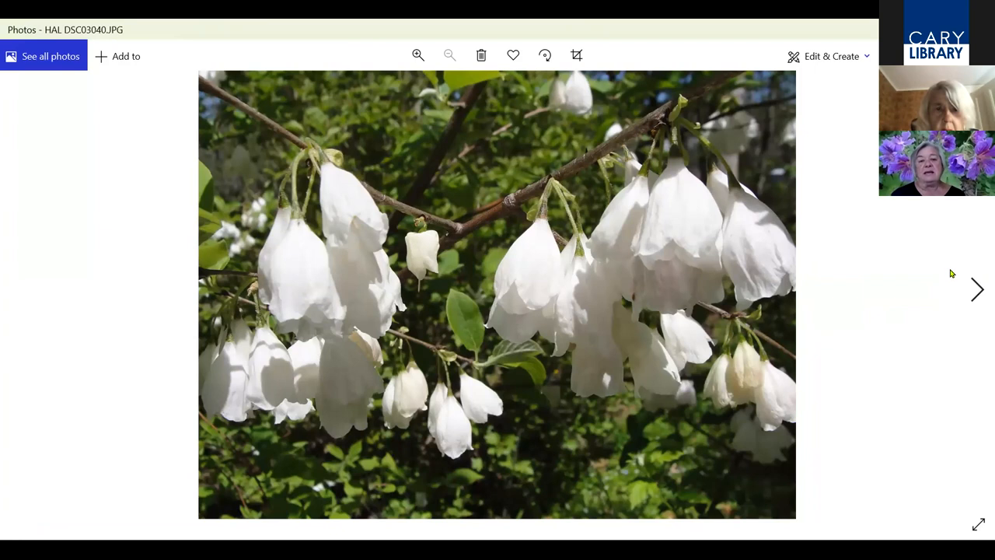
mouse_move(978, 302)
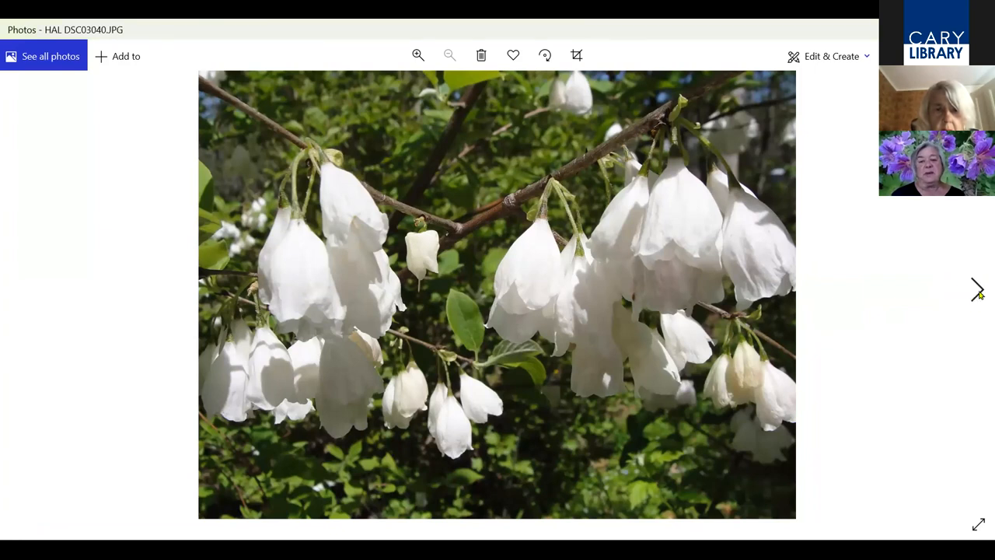
left_click(976, 288)
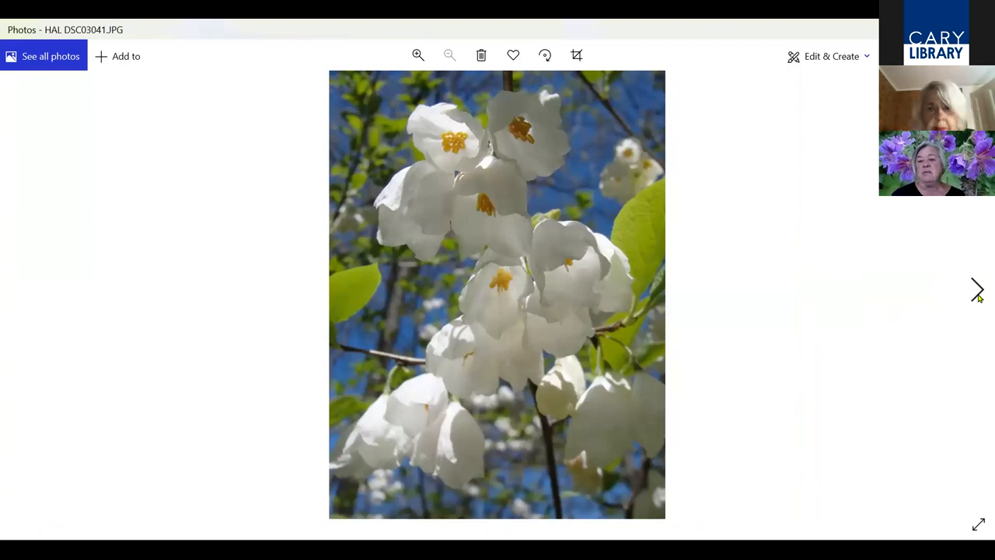
left_click(977, 291)
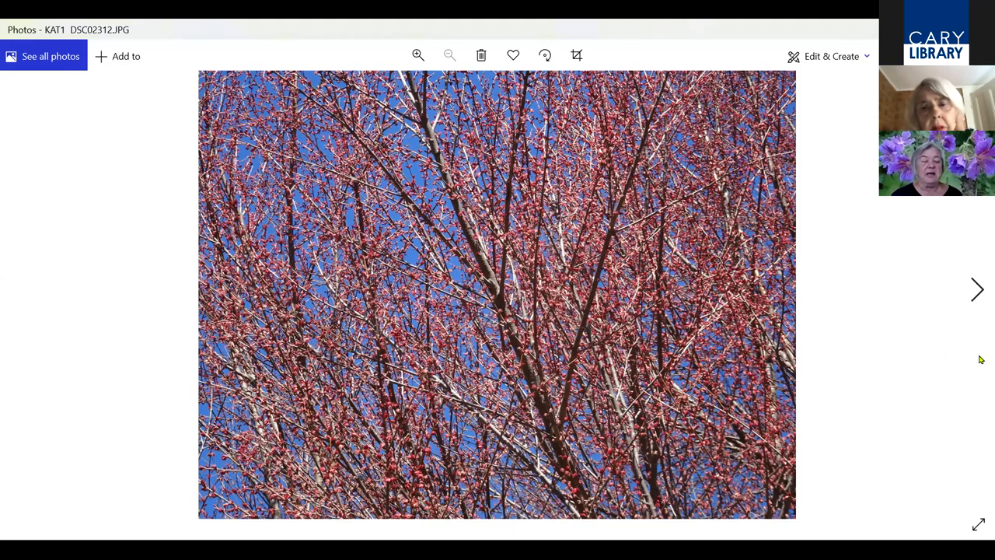
mouse_move(914, 320)
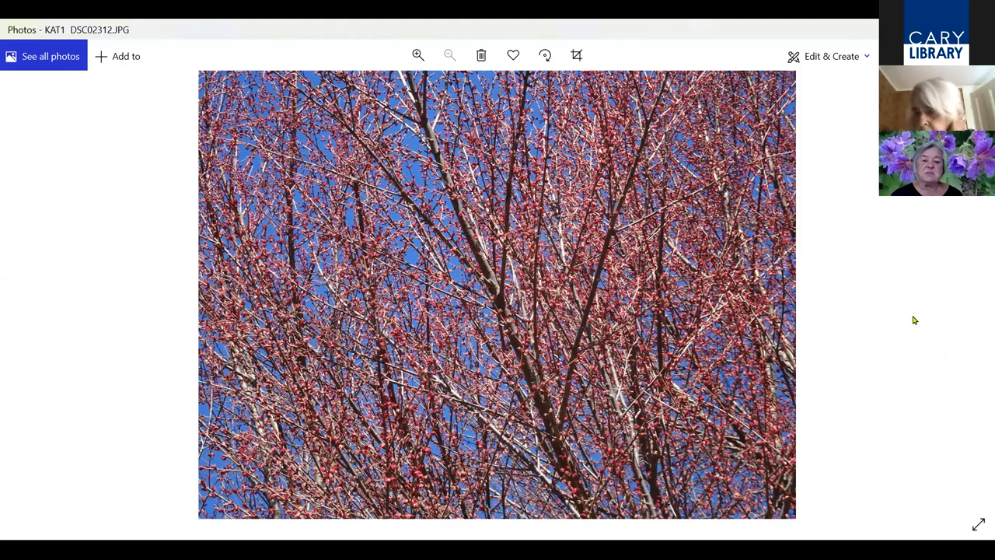
mouse_move(951, 296)
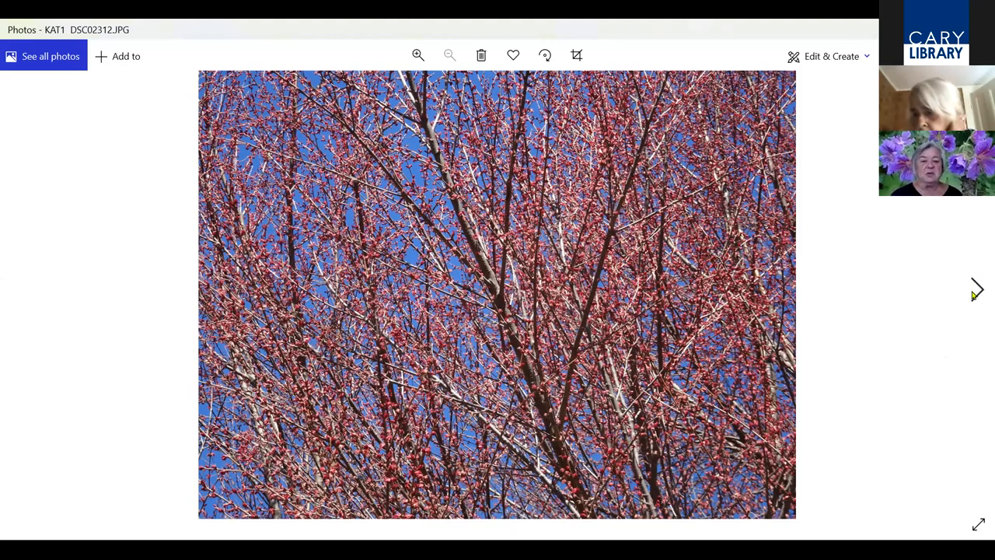
Advance past the tall conifer and white-flowering shrub to the shady heart-leaved tree
left_click(978, 286)
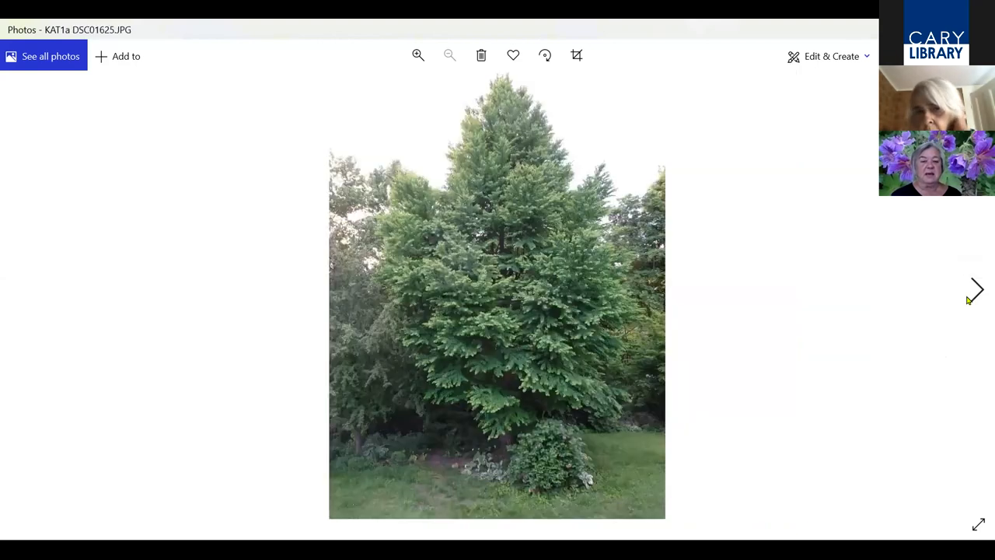
mouse_move(703, 475)
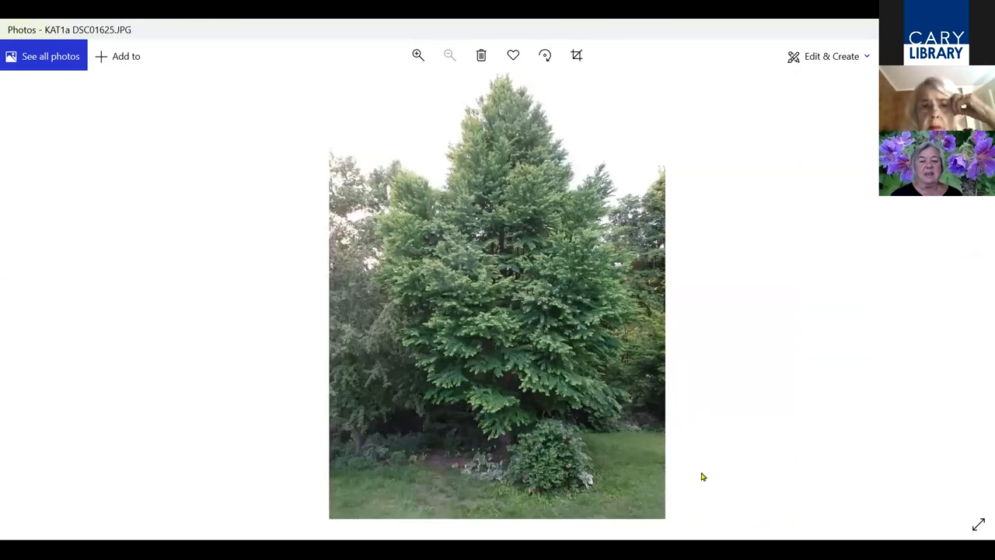
mouse_move(812, 373)
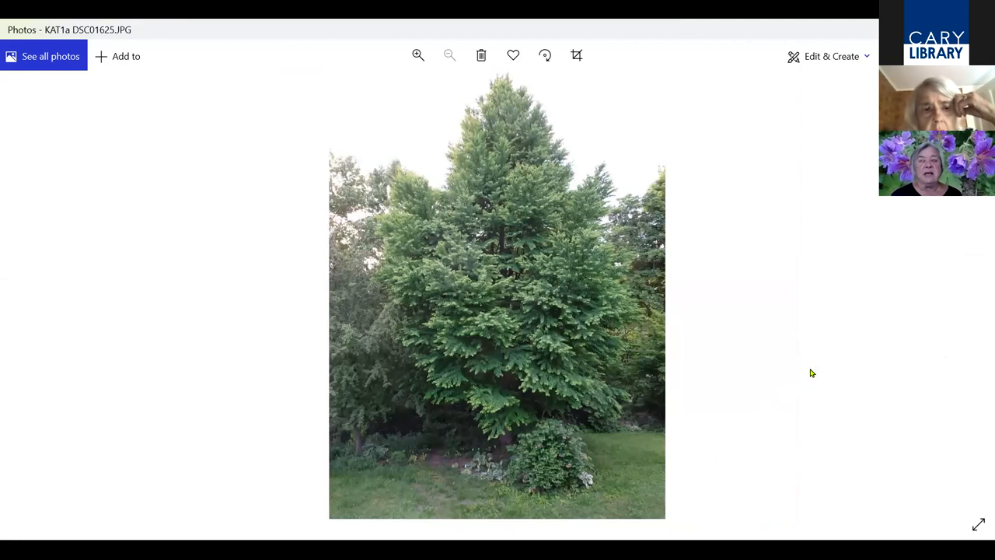
mouse_move(768, 426)
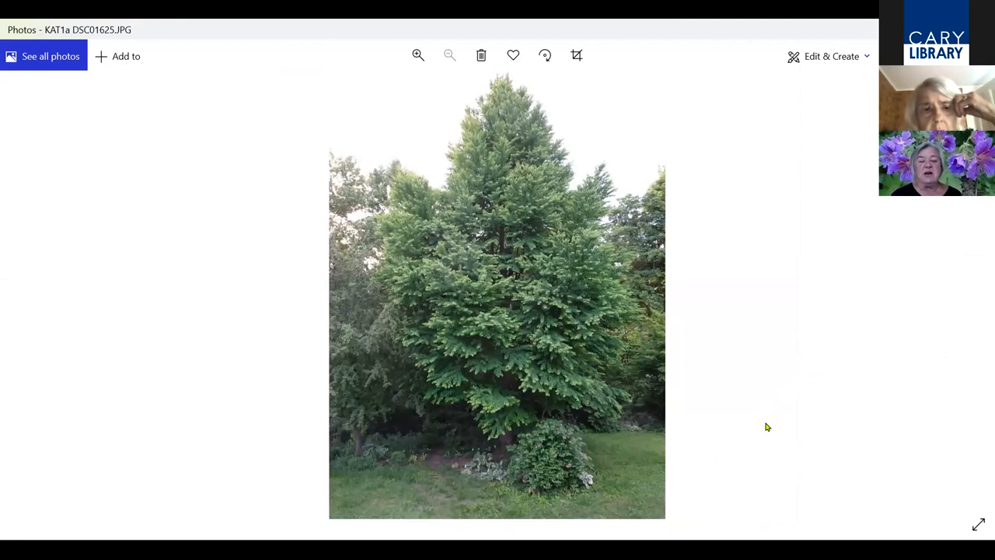
mouse_move(765, 385)
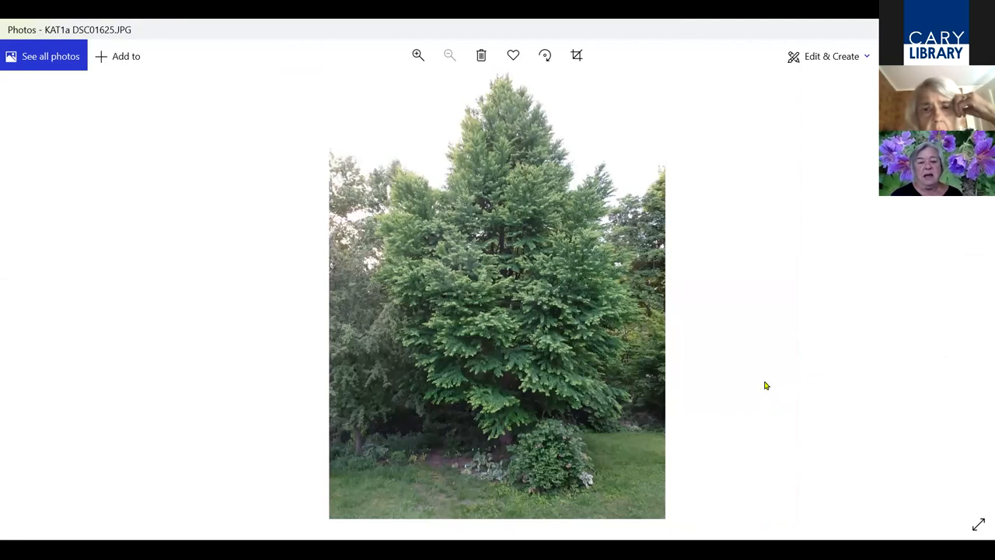
mouse_move(778, 361)
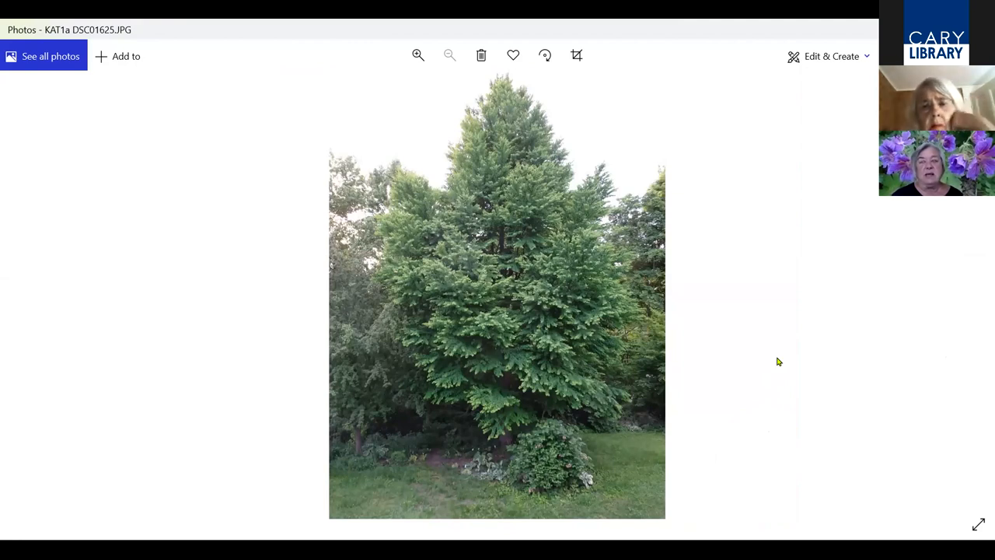
mouse_move(591, 333)
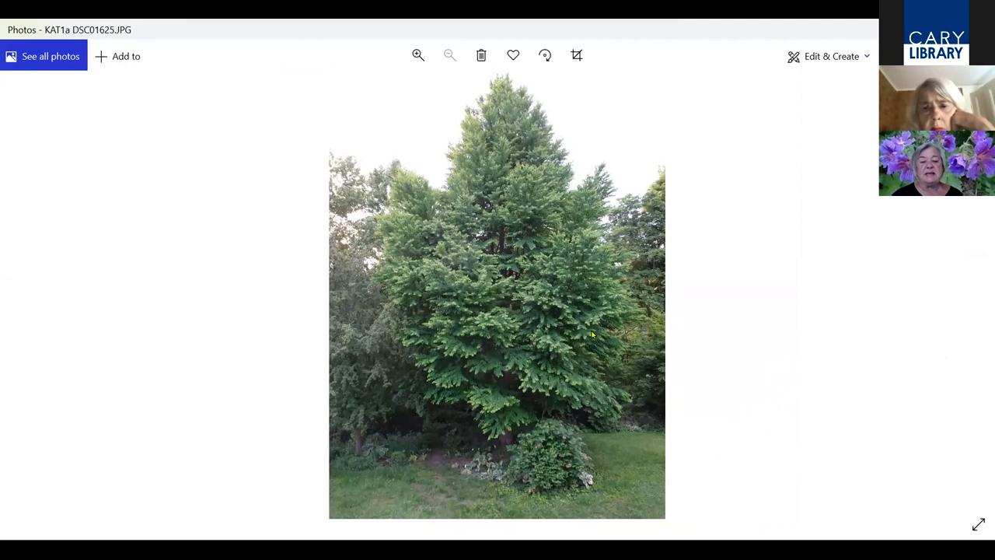
mouse_move(706, 446)
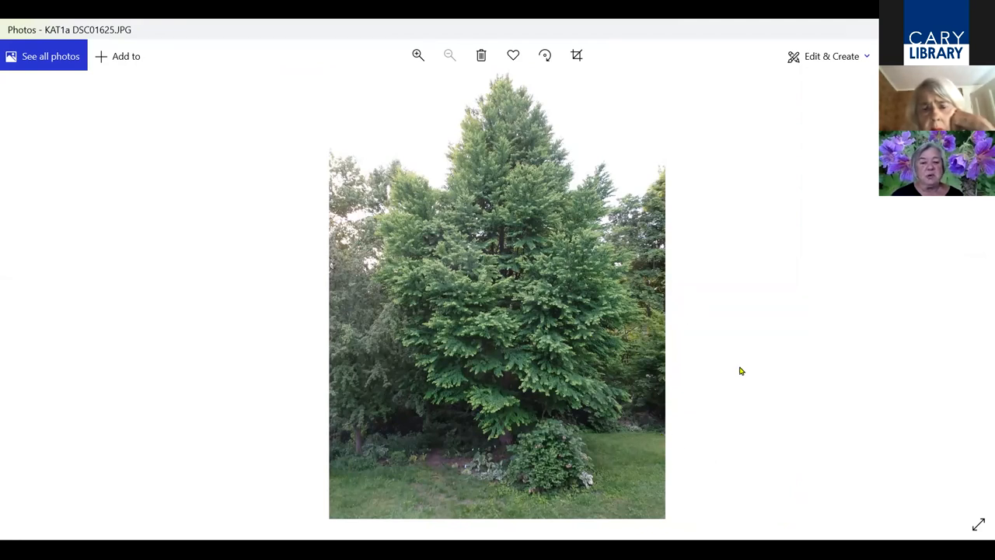
mouse_move(647, 407)
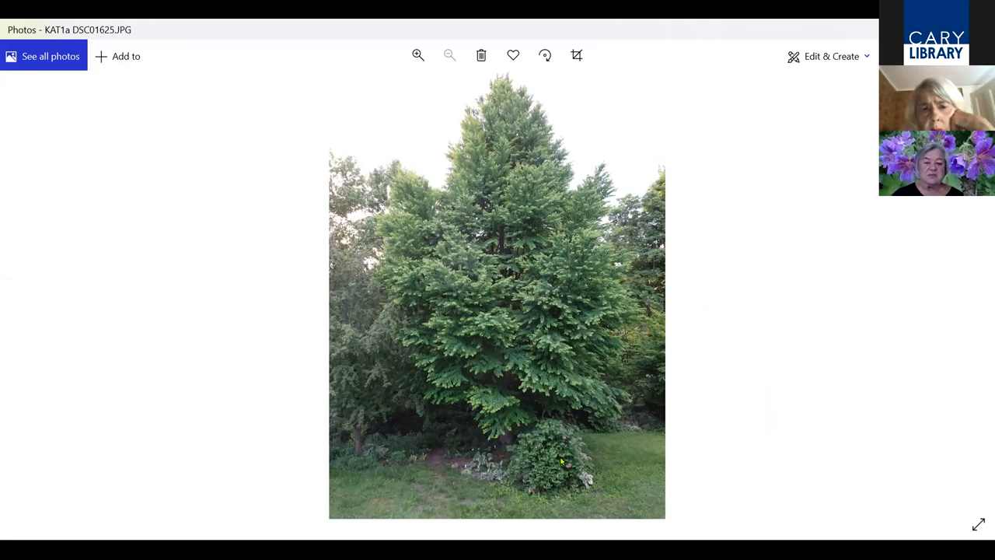
mouse_move(583, 379)
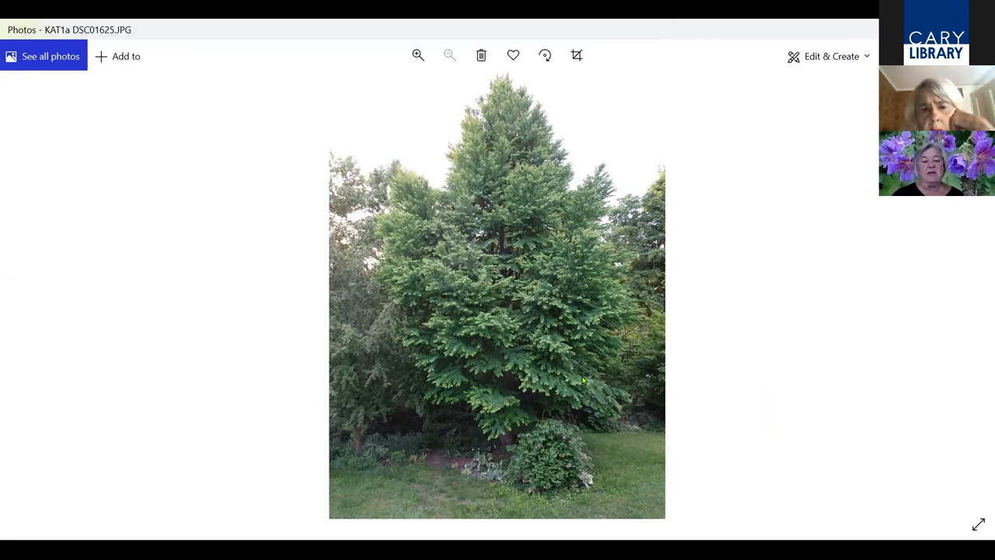
mouse_move(799, 372)
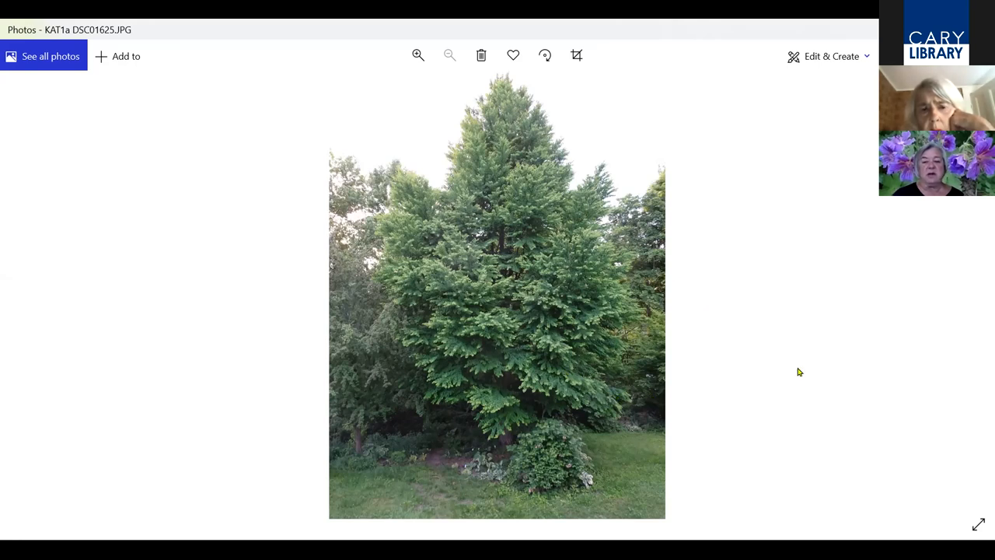
mouse_move(976, 295)
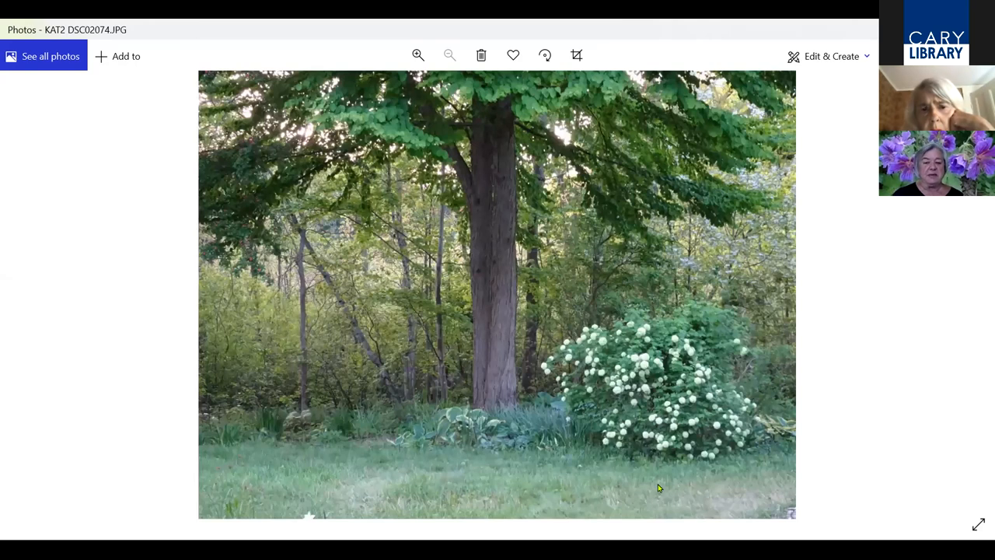
mouse_move(527, 350)
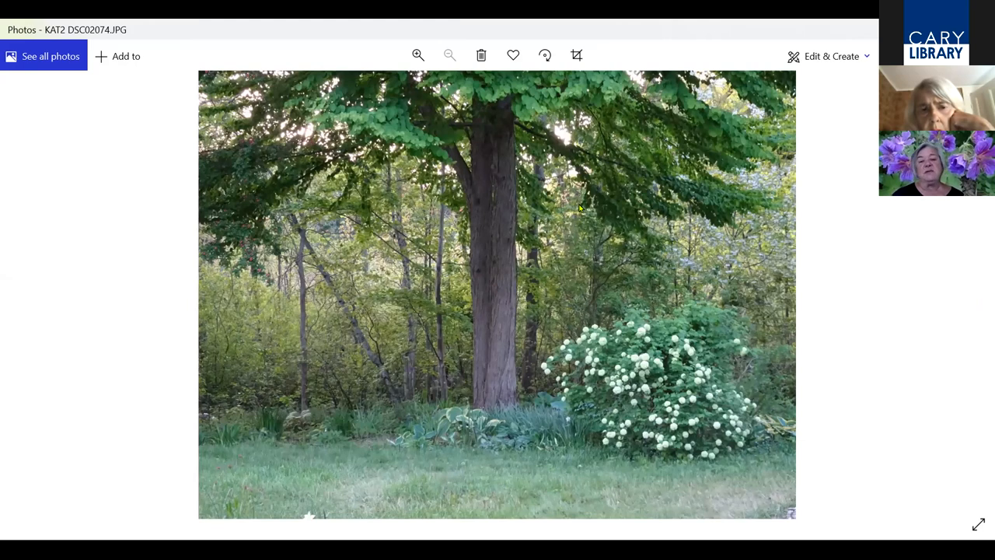
mouse_move(976, 296)
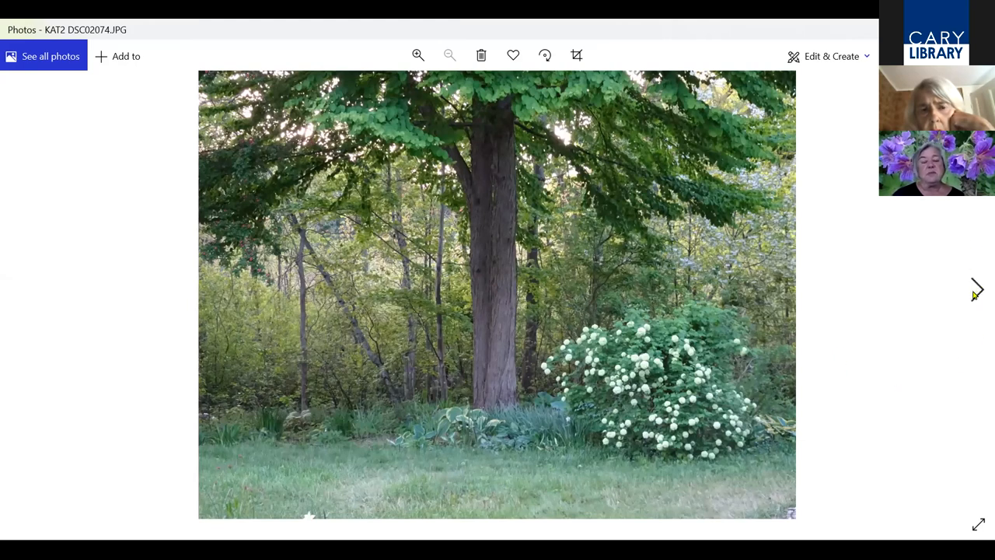
mouse_move(976, 292)
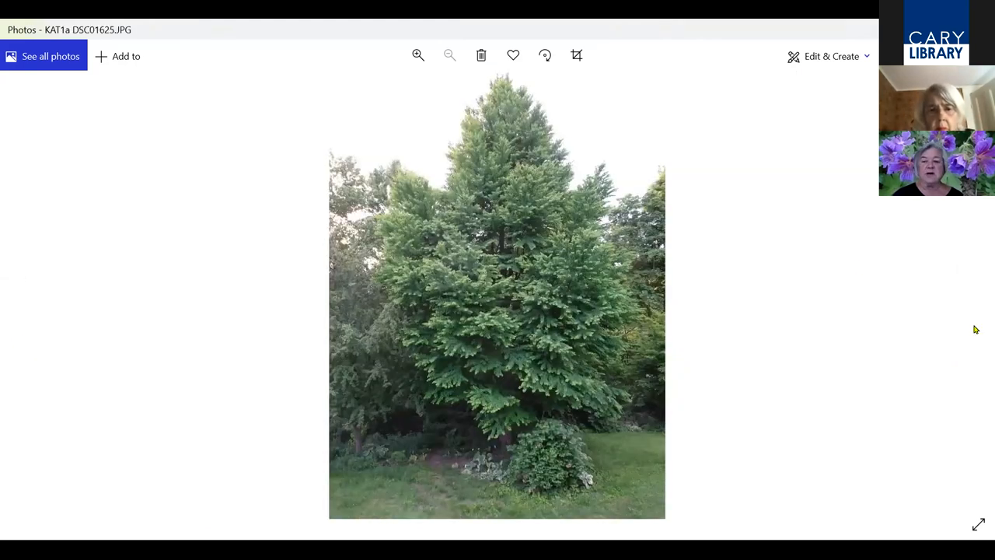
left_click(976, 291)
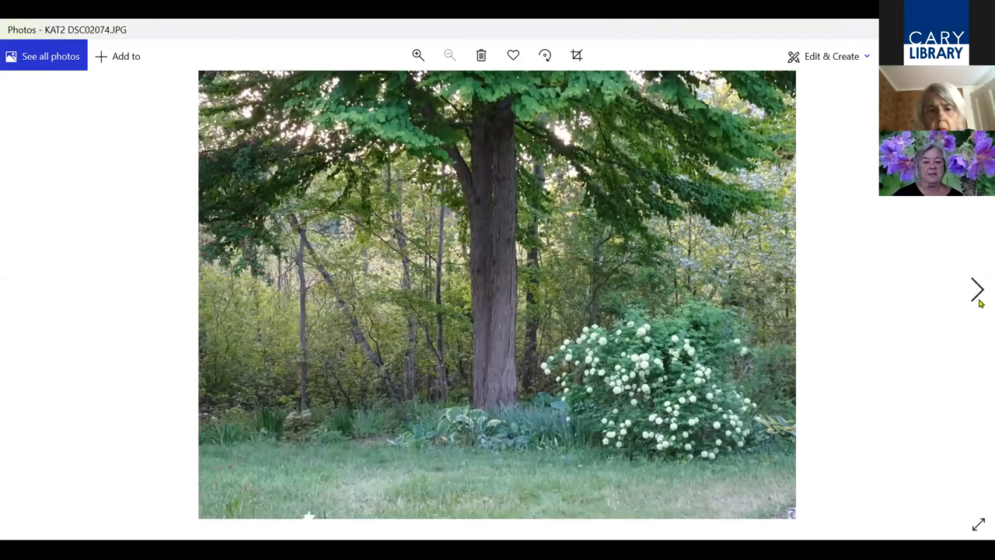
left_click(977, 290)
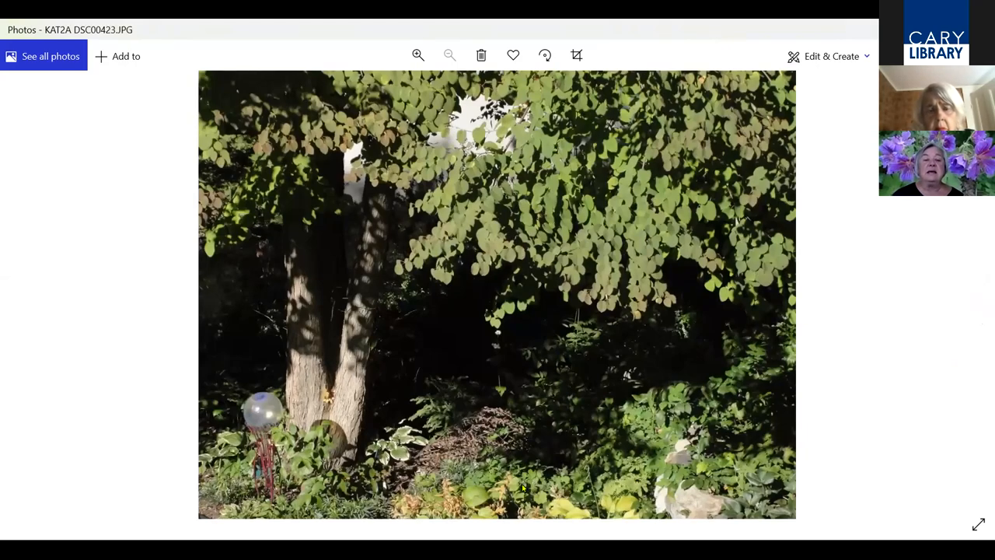
left_click(418, 54)
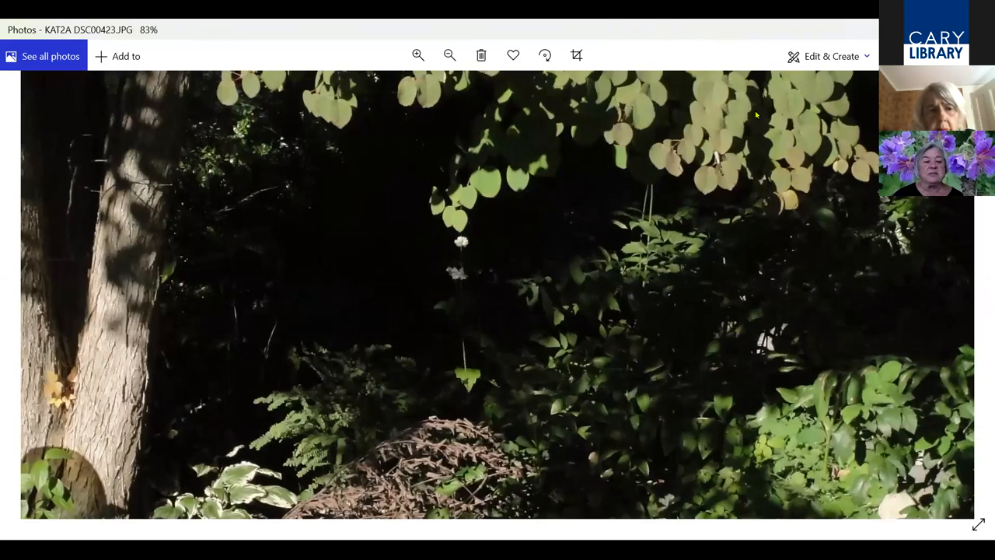
left_click(418, 54)
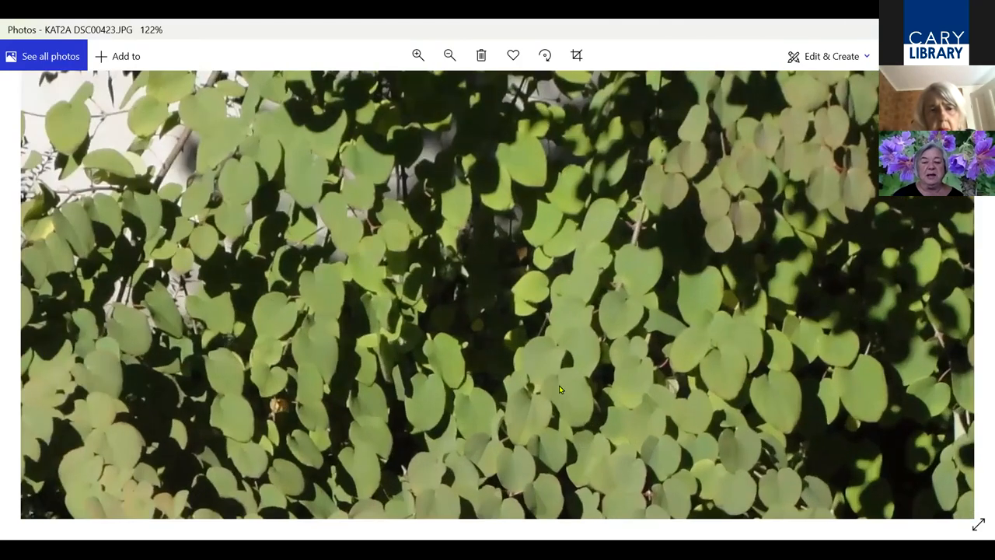
left_click(419, 54)
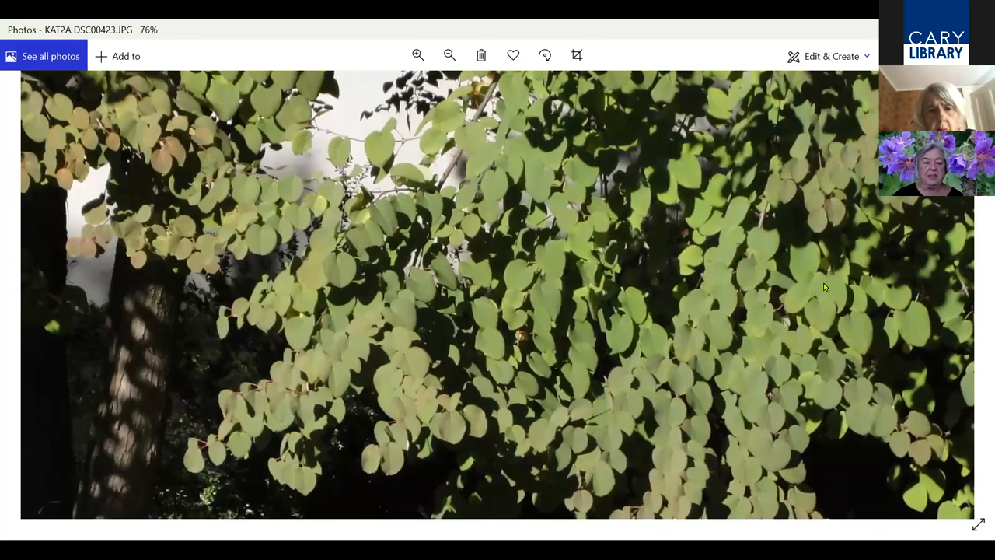
left_click(449, 55)
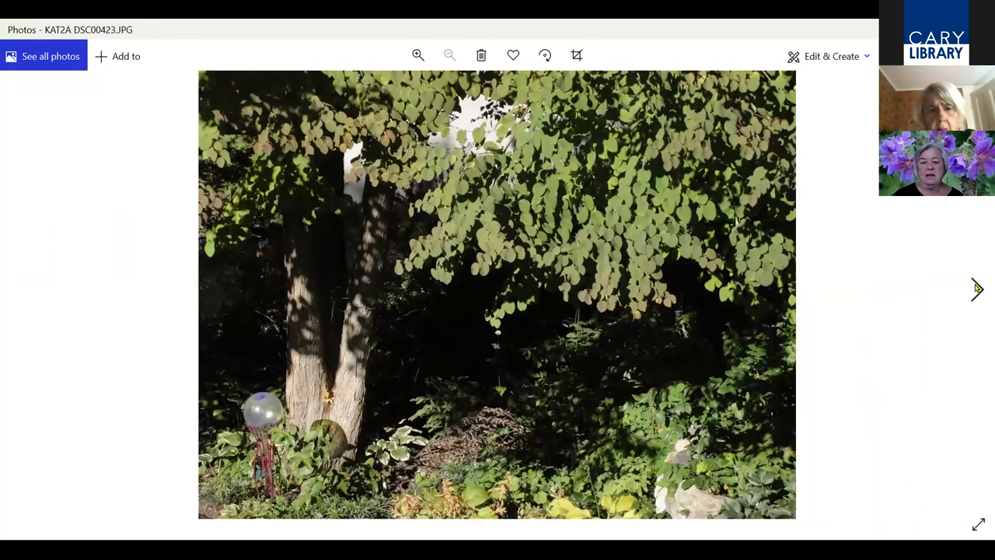
Step through three golden autumn tree photos to the snow-laden winter tree
left_click(977, 288)
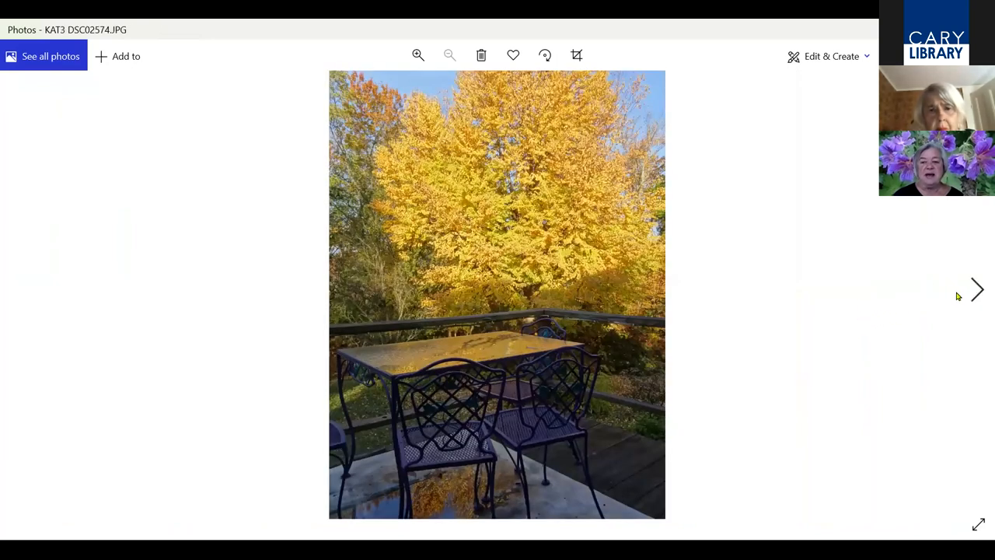
mouse_move(973, 298)
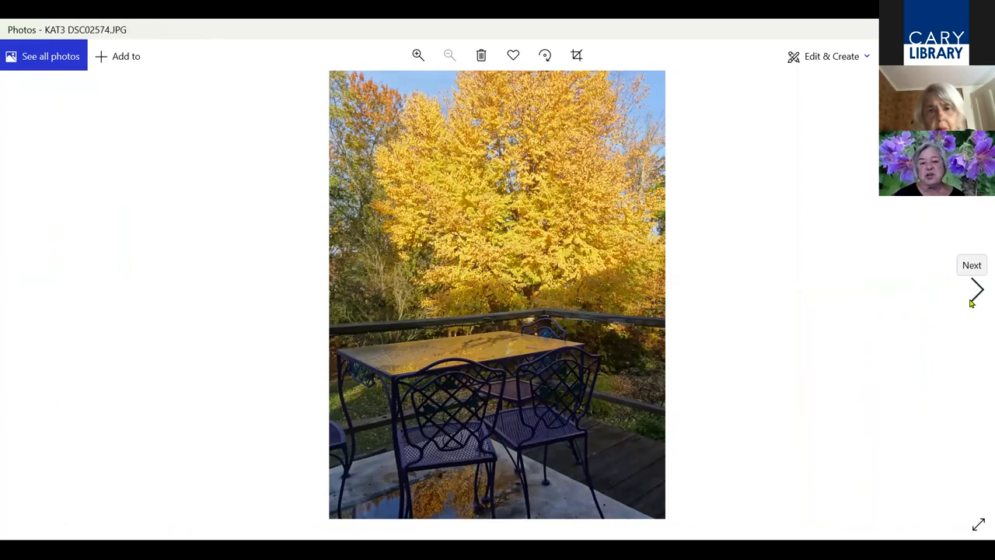
mouse_move(972, 302)
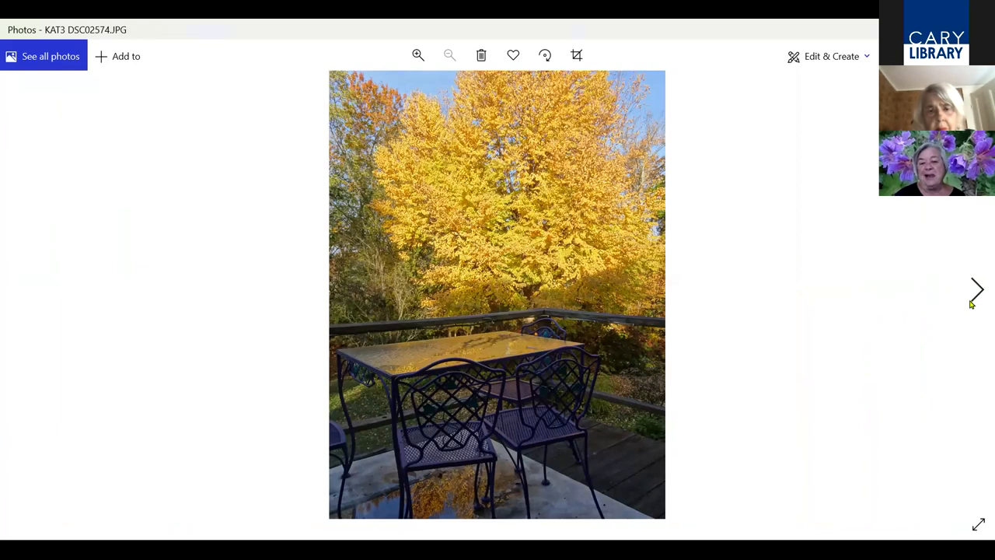
left_click(982, 286)
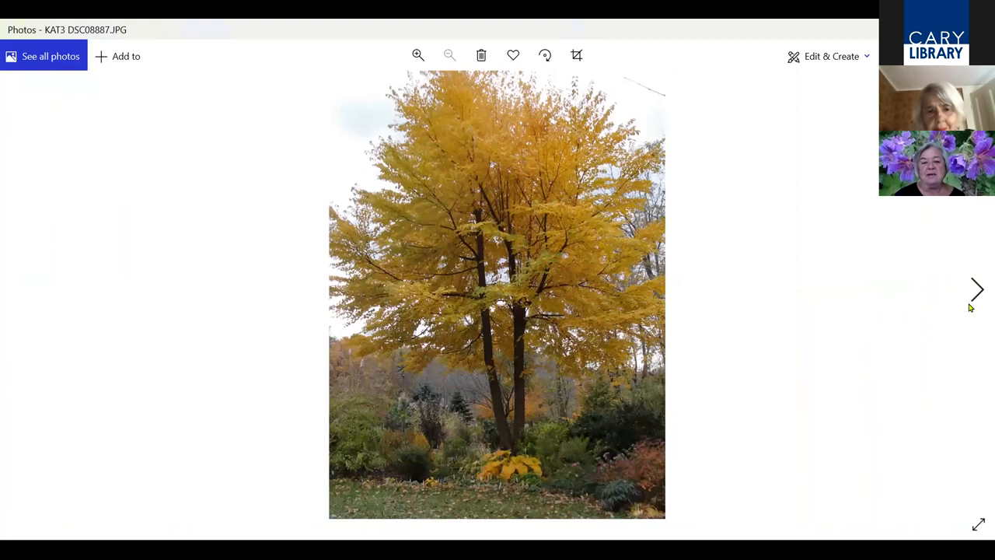
mouse_move(432, 480)
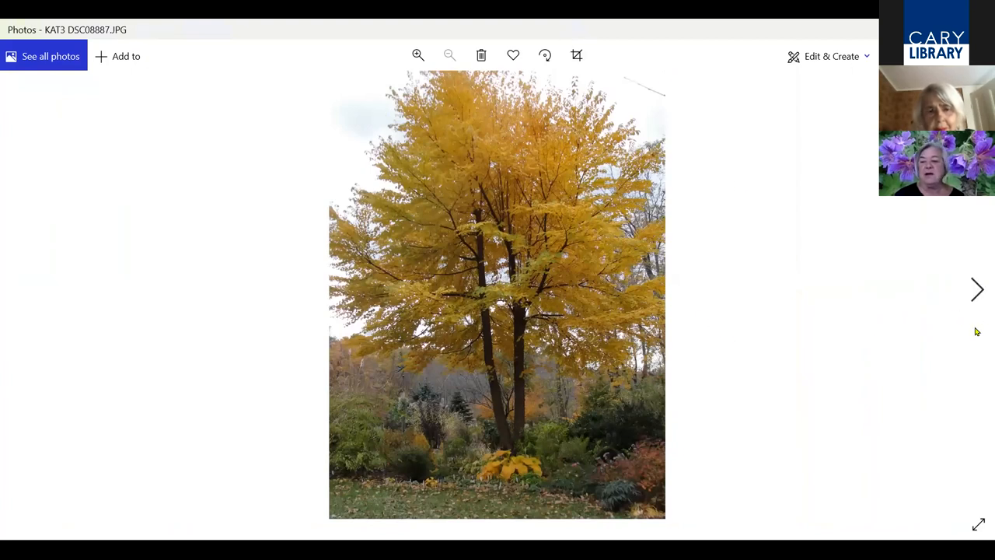
left_click(977, 289)
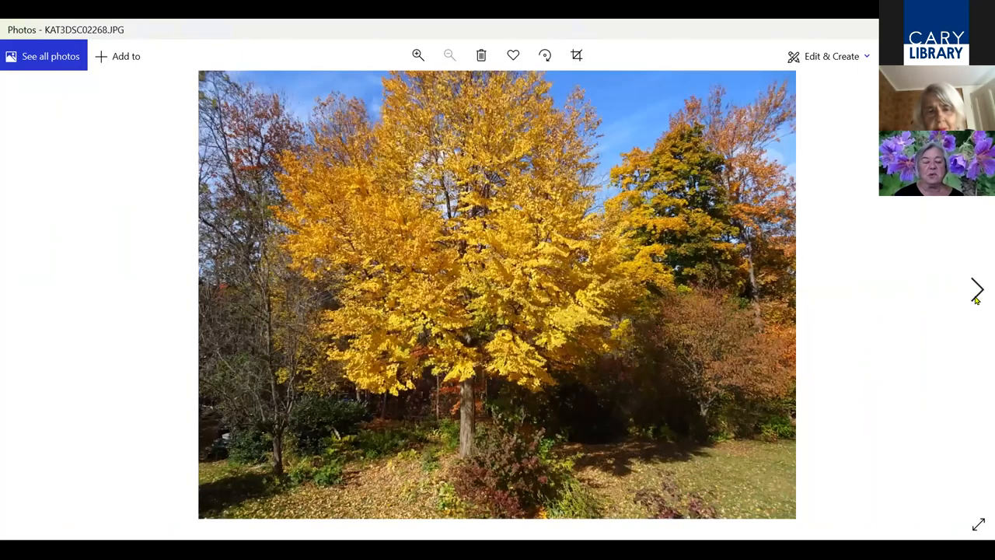
left_click(977, 289)
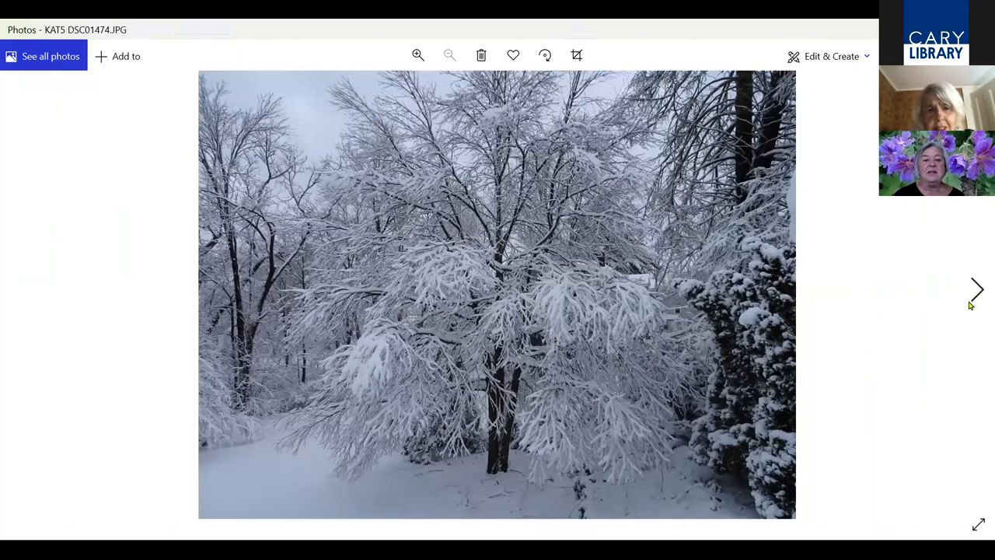
mouse_move(978, 303)
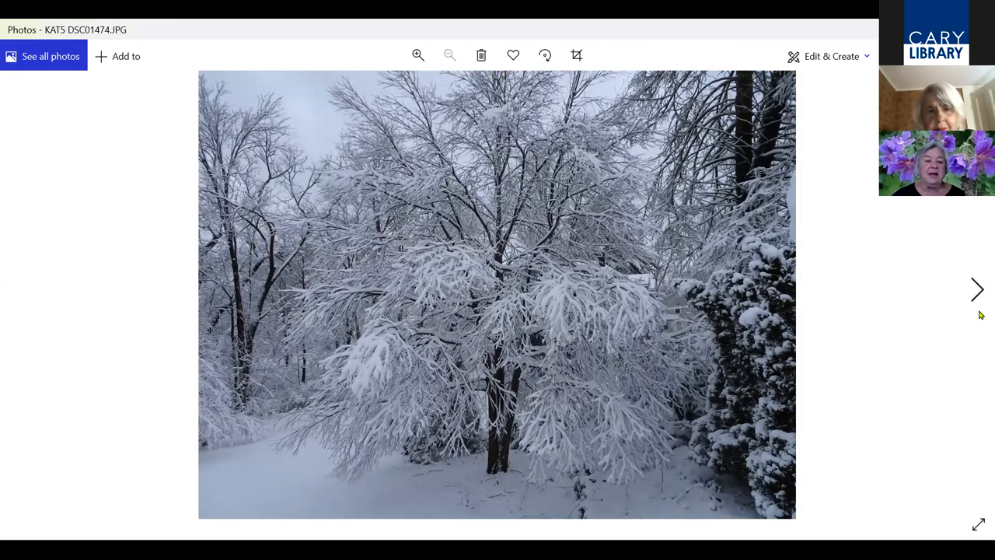
mouse_move(976, 295)
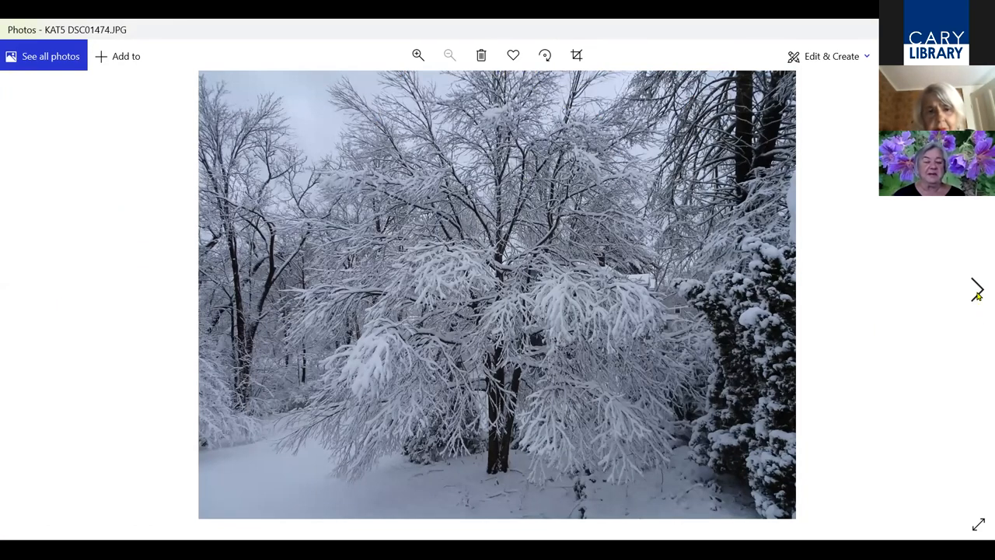
mouse_move(979, 303)
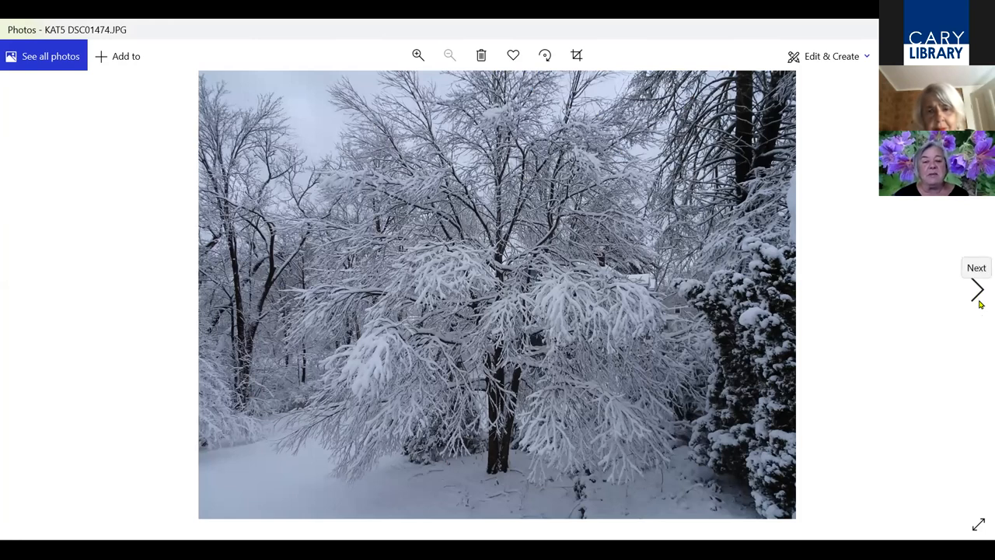
Advance past the yellow-flowered branches to the pink papery seed pods
left_click(977, 291)
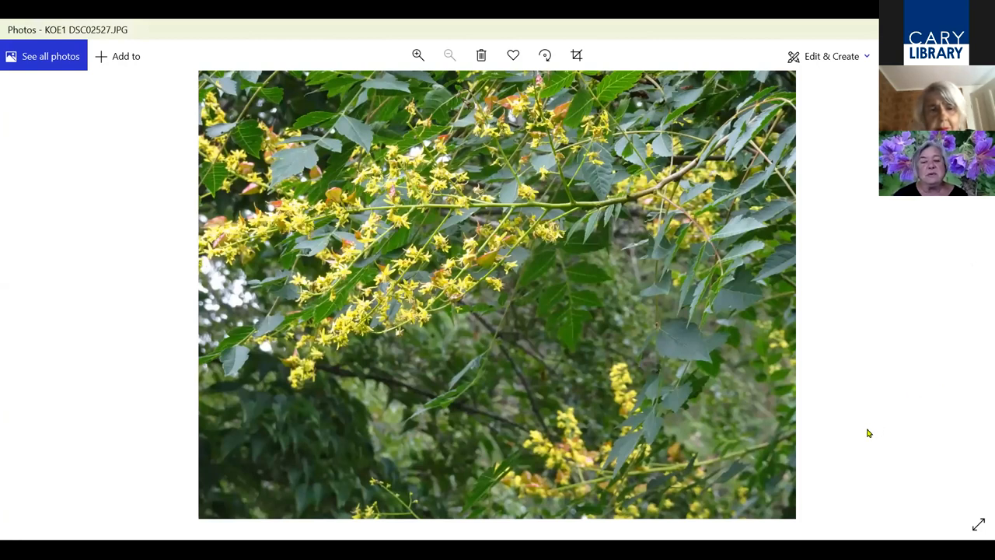
mouse_move(883, 351)
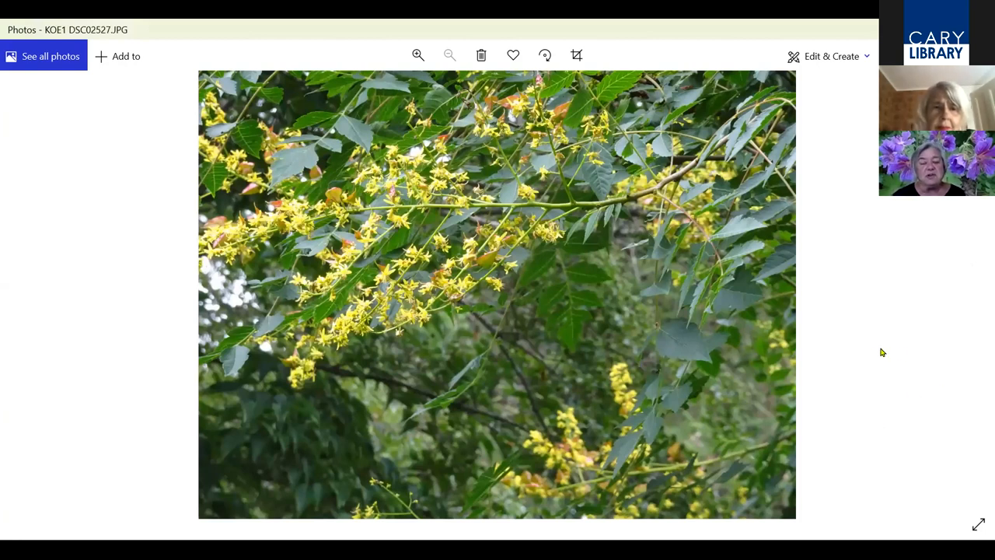
mouse_move(877, 349)
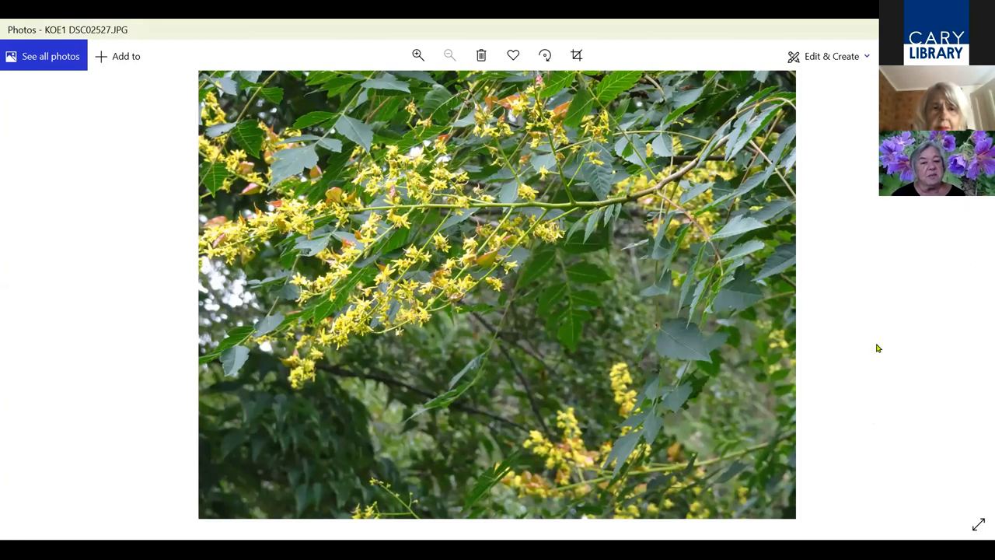
mouse_move(973, 292)
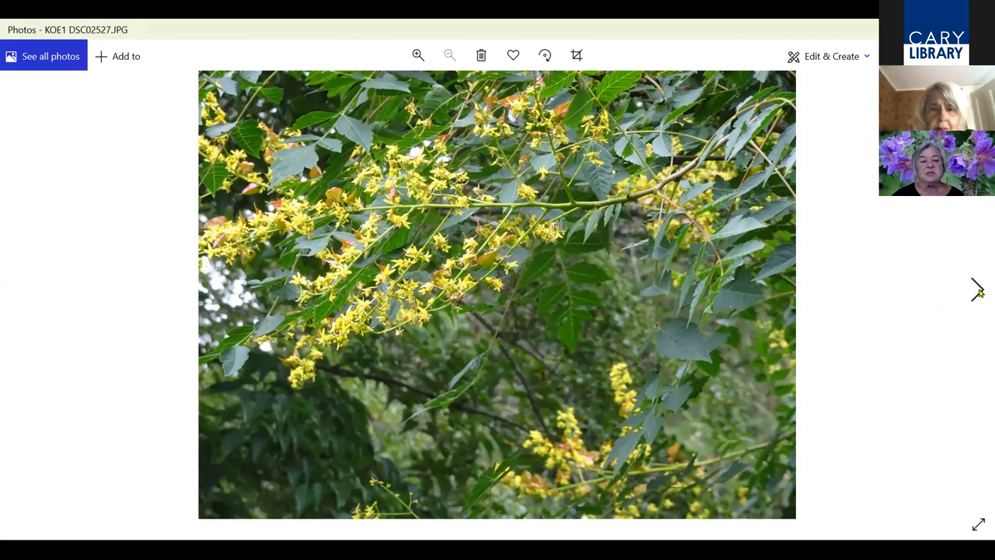
mouse_move(976, 294)
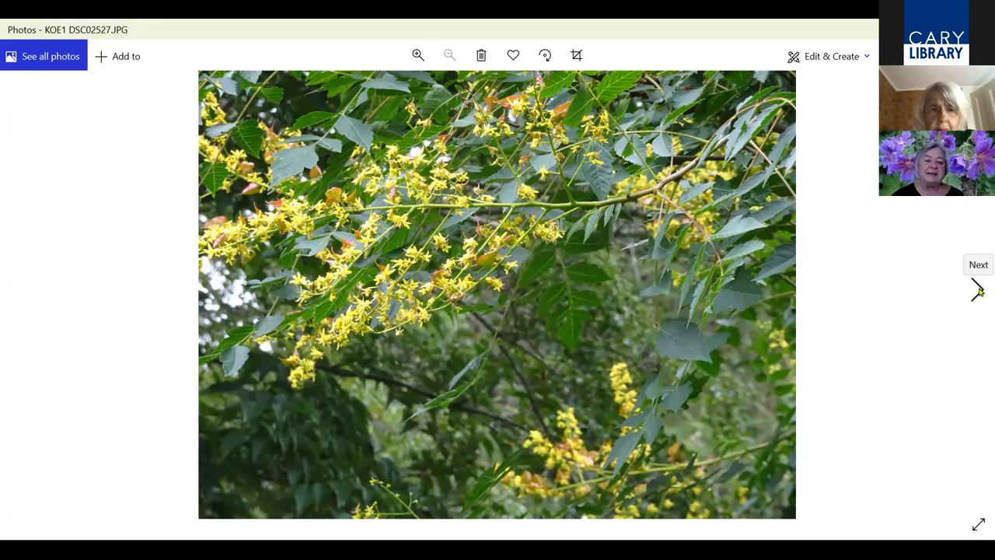
mouse_move(889, 246)
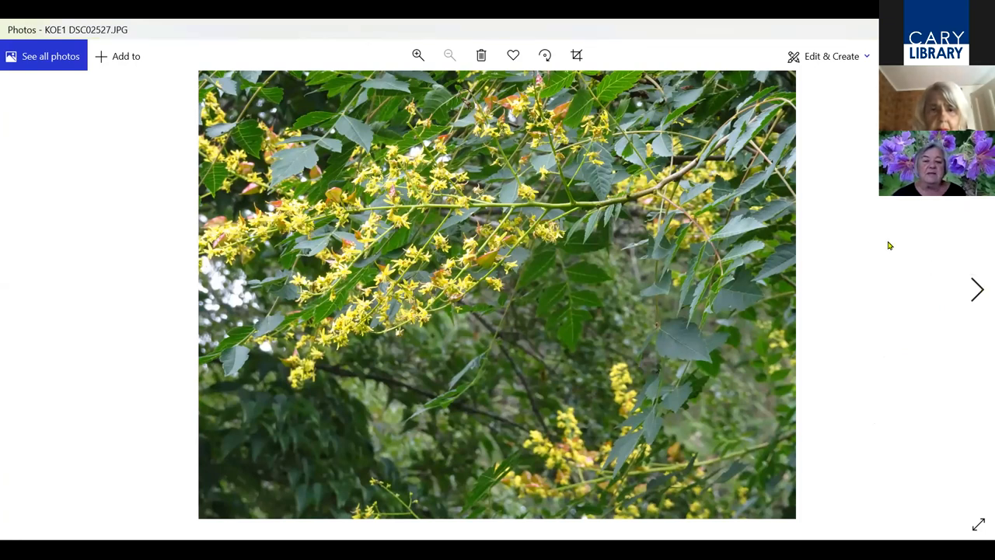
mouse_move(174, 285)
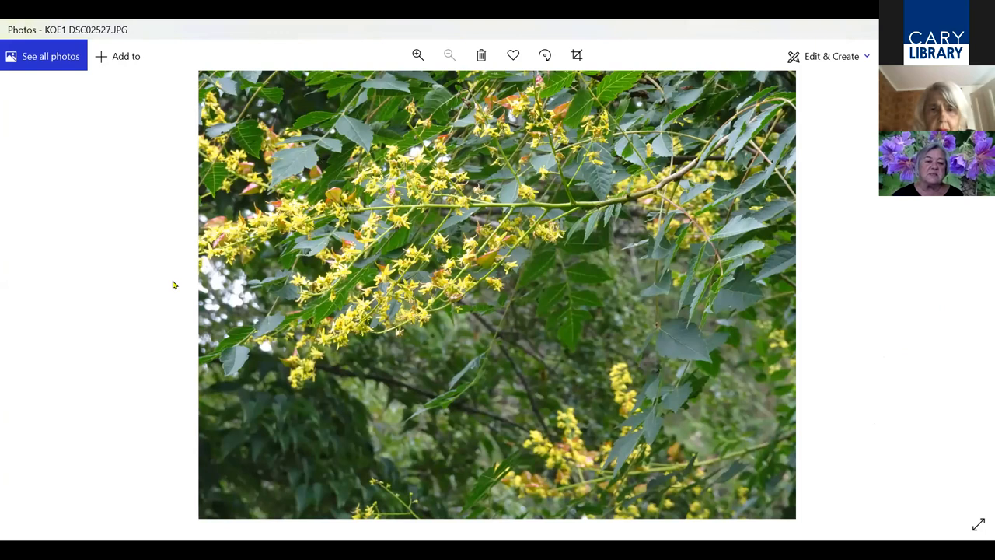
mouse_move(423, 220)
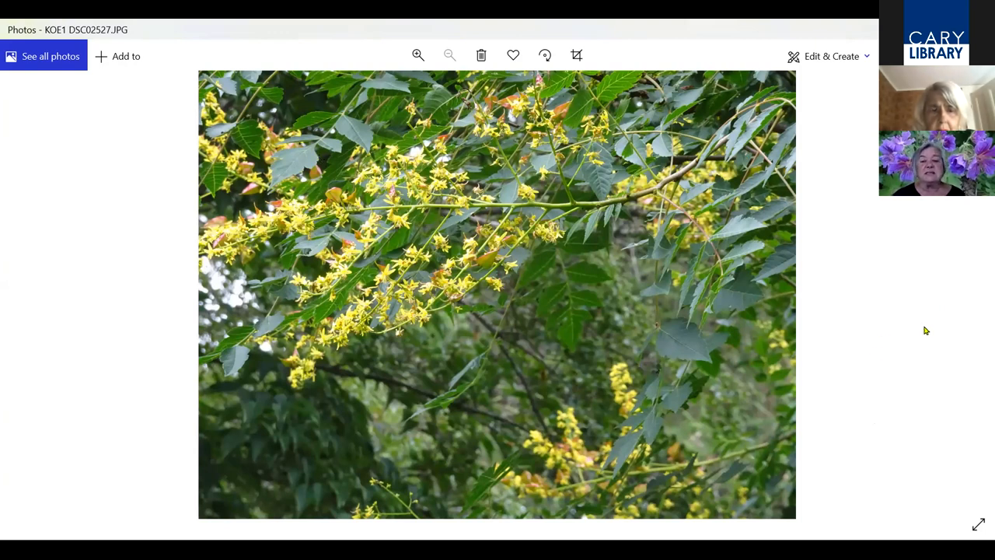
mouse_move(974, 292)
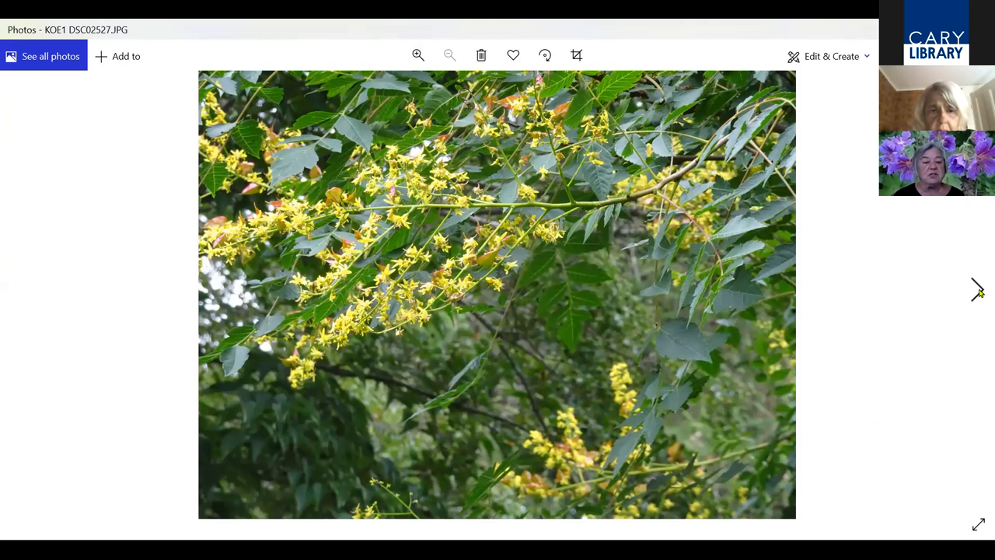
mouse_move(977, 292)
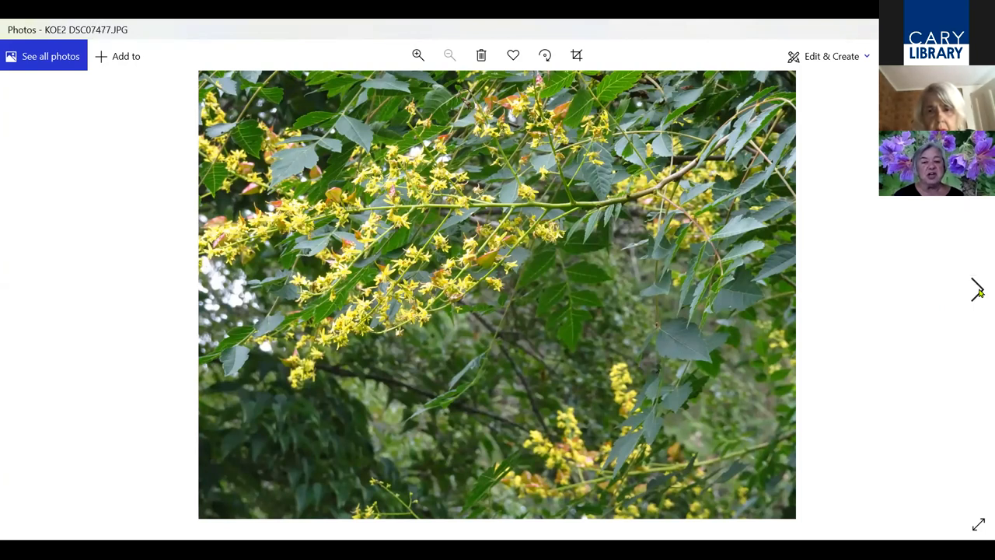
left_click(976, 290)
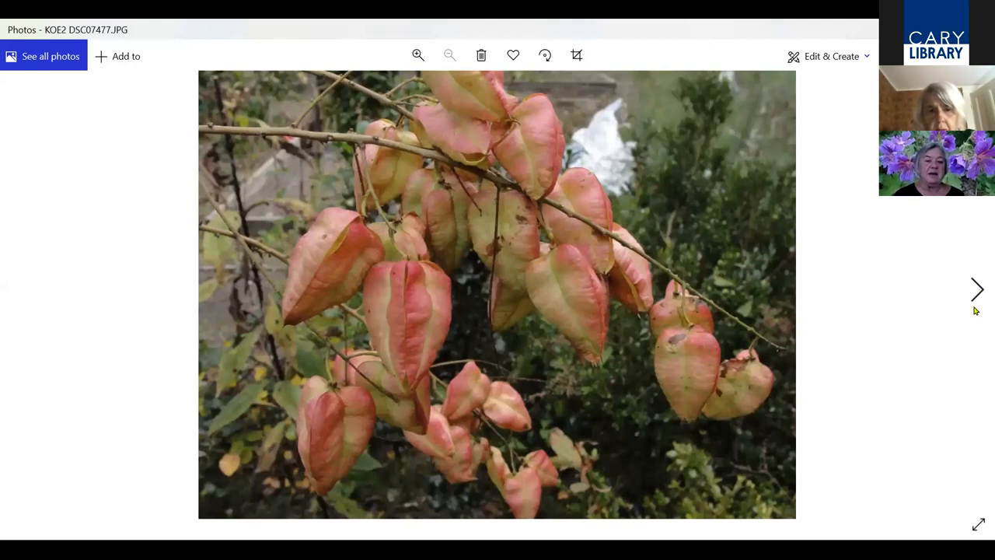
mouse_move(976, 299)
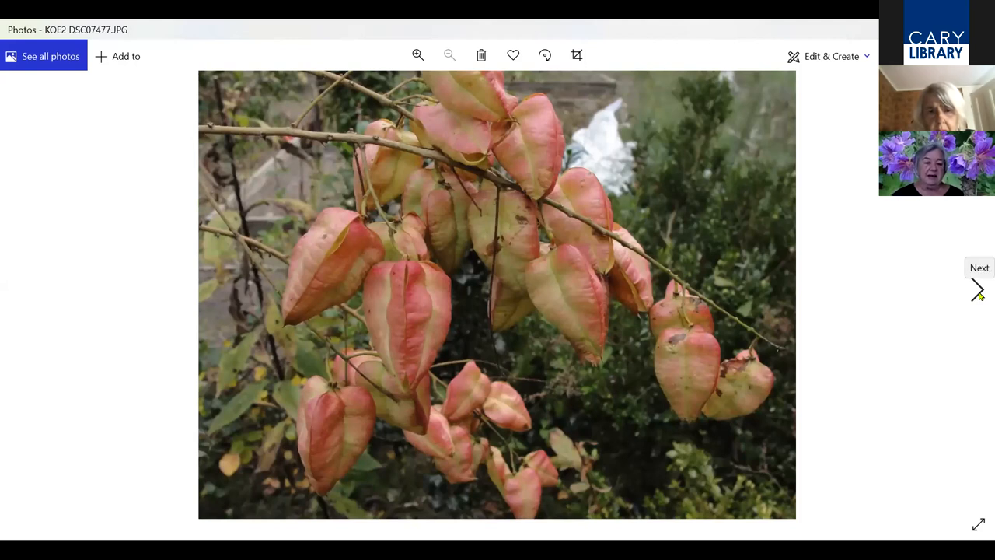
Advance to the goldenraintree photo, zoom into its autumn foliage, then fit the whole tree again
left_click(977, 289)
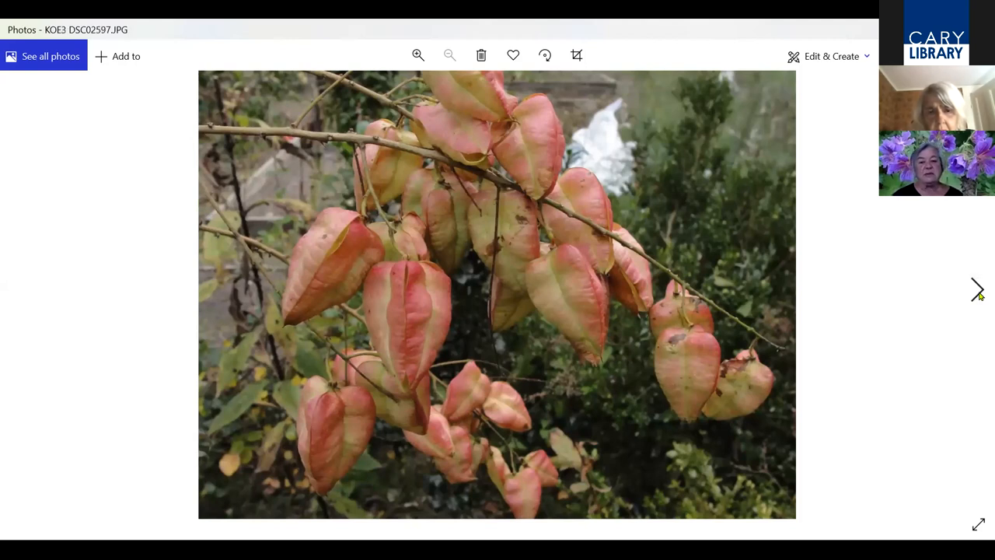
left_click(978, 288)
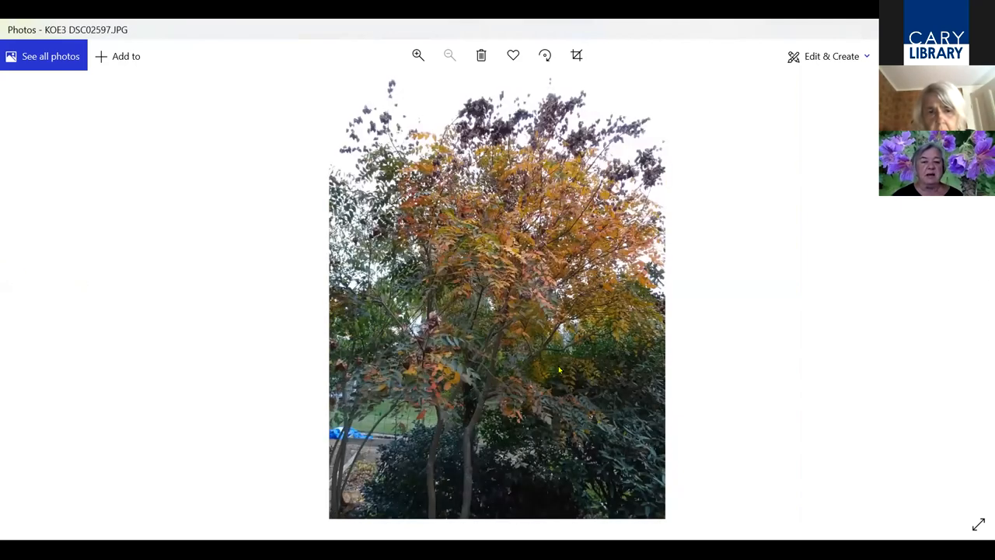
left_click(417, 54)
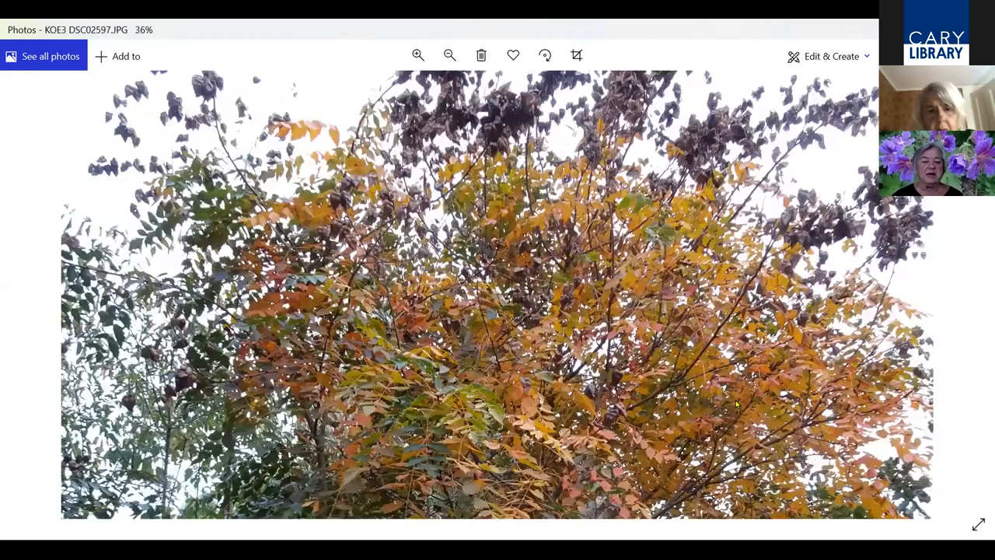
left_click(449, 56)
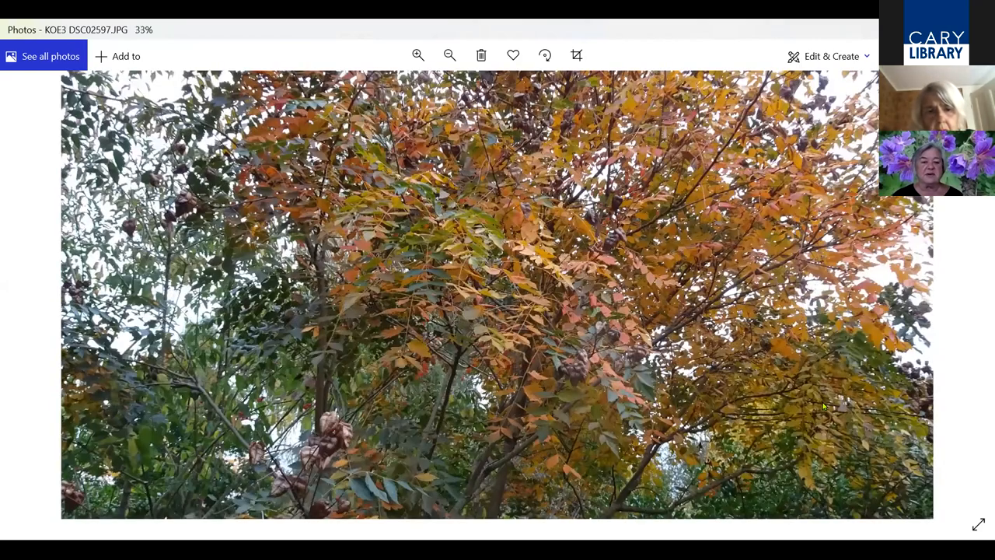
left_click(449, 56)
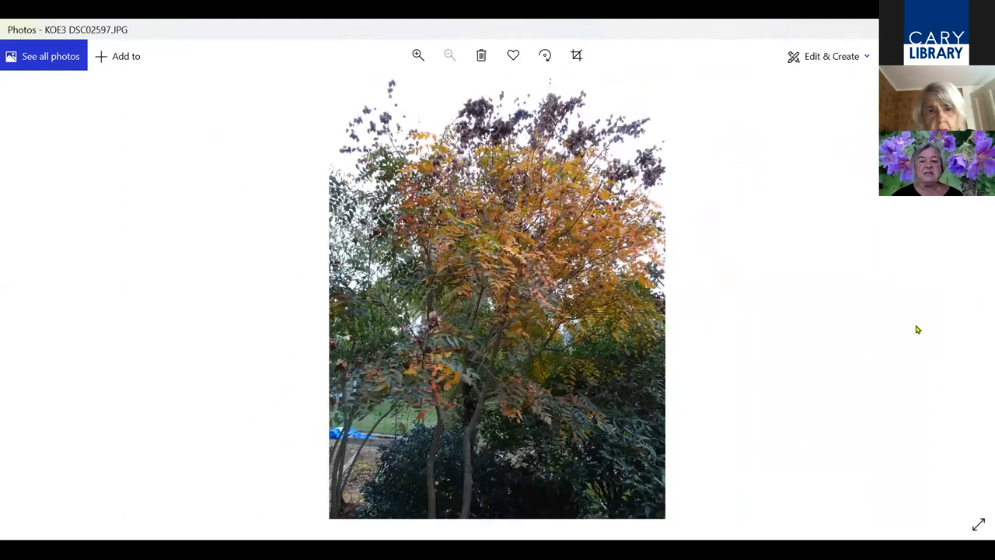
mouse_move(976, 297)
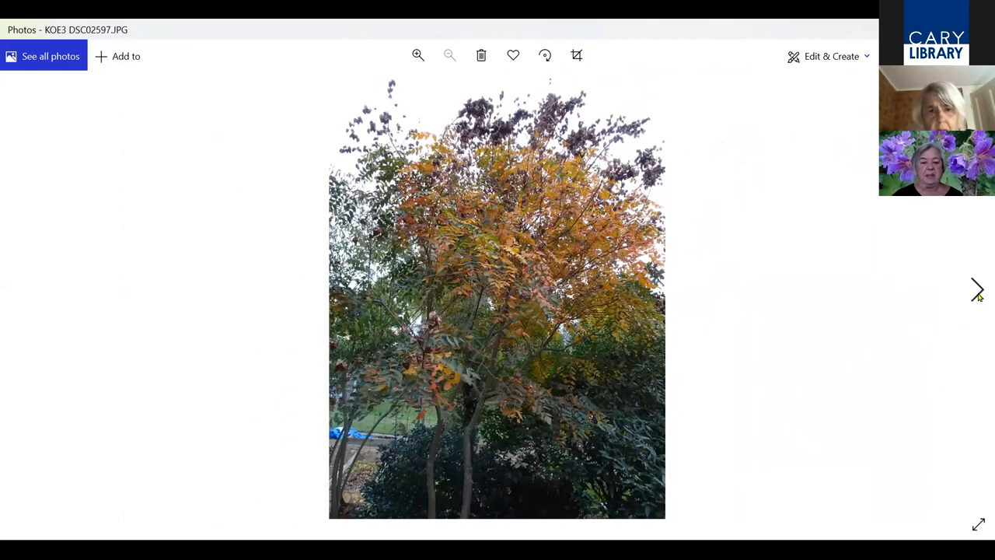
Step past the orange-leaved shrub and the orange tree above the stone wall
left_click(977, 294)
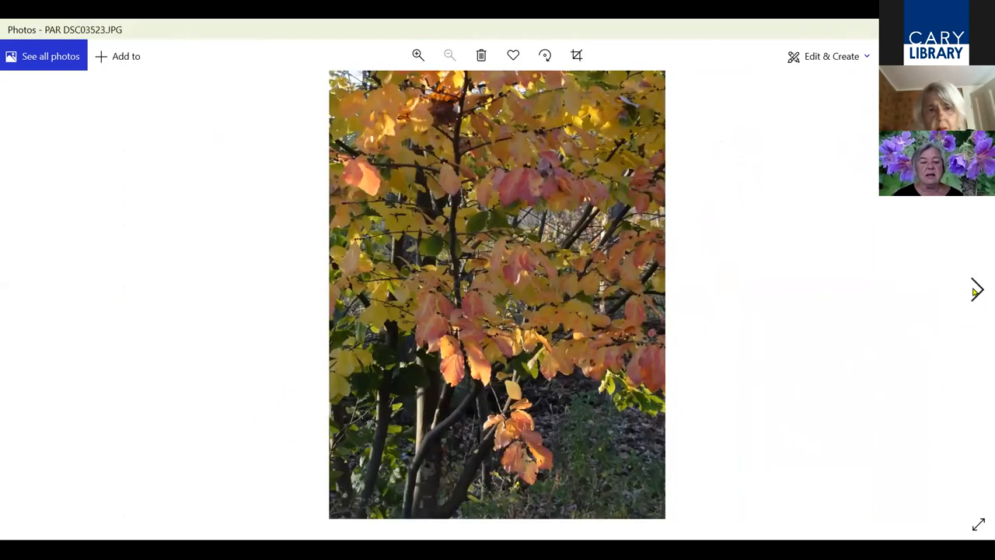
mouse_move(939, 306)
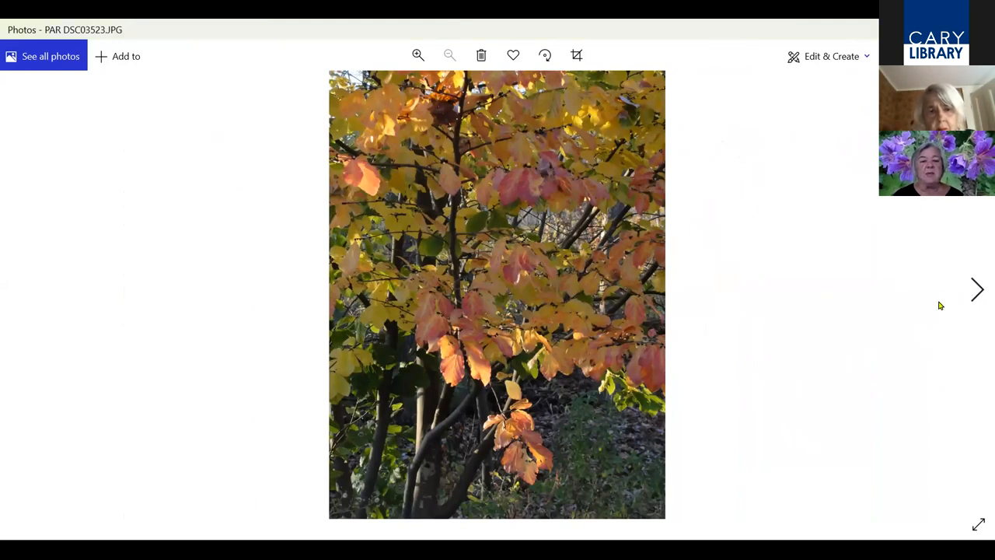
mouse_move(830, 339)
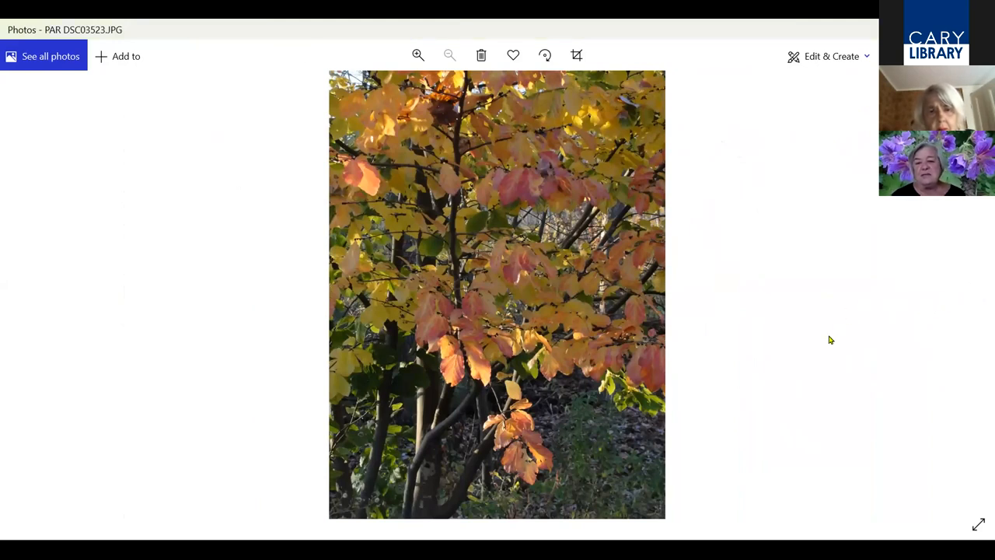
mouse_move(815, 351)
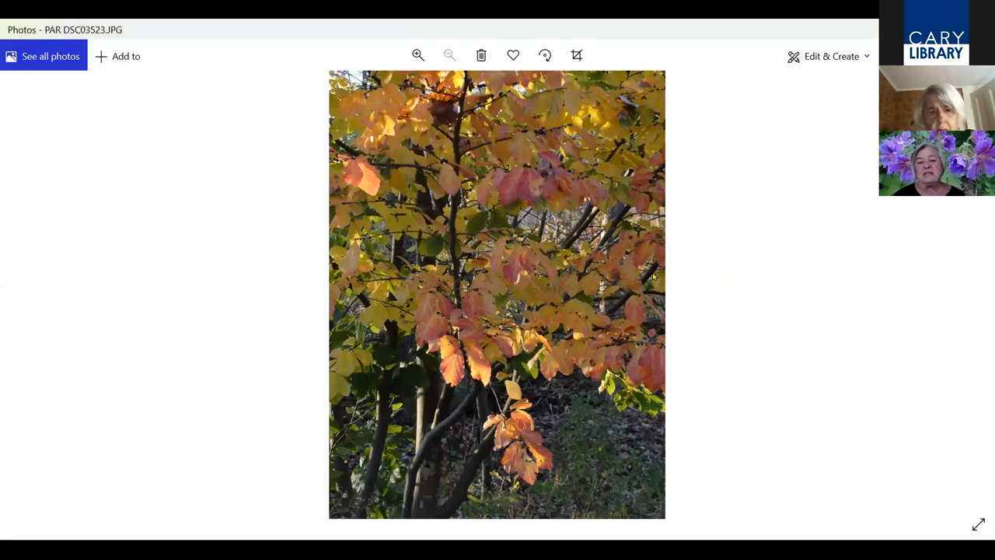
mouse_move(417, 404)
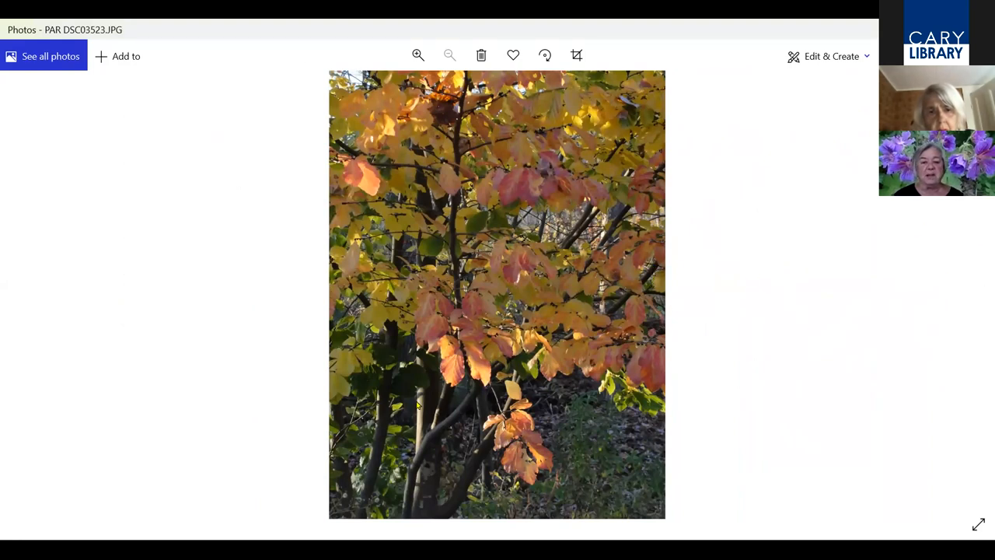
left_click(418, 55)
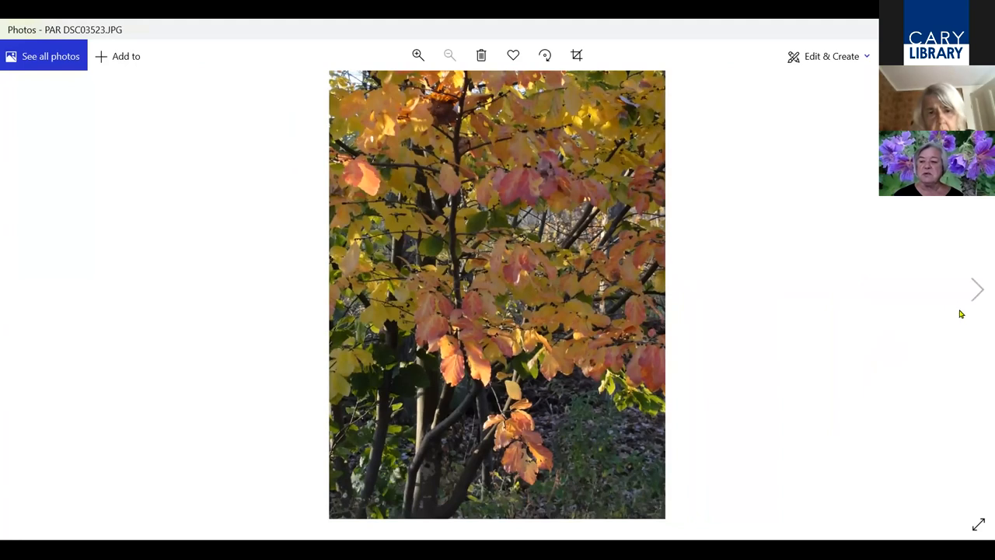
left_click(989, 287)
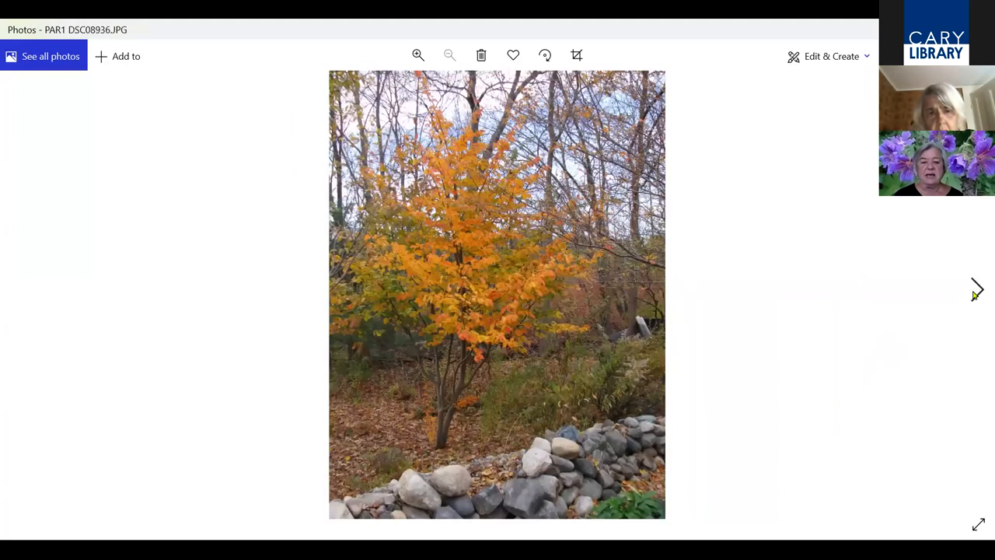
mouse_move(439, 464)
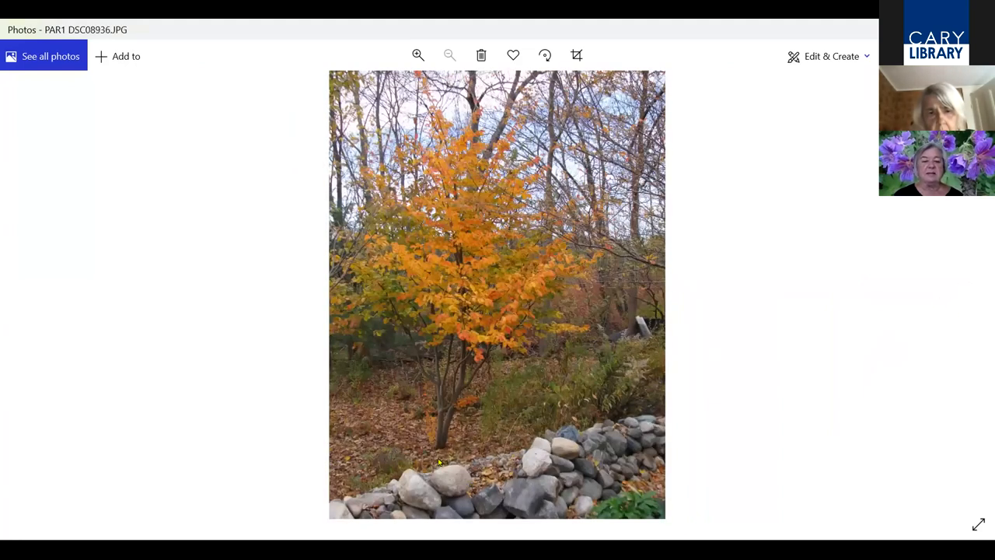
mouse_move(755, 299)
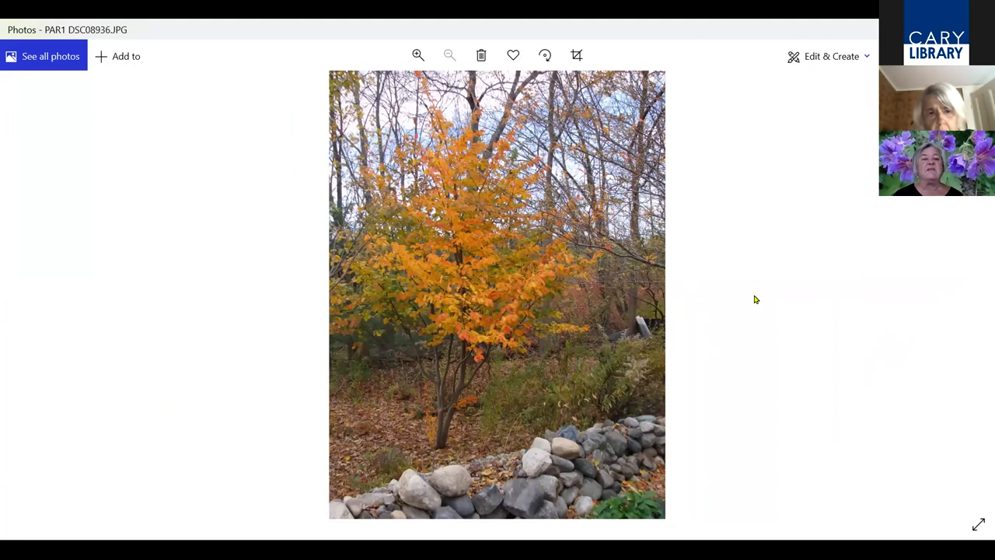
mouse_move(364, 385)
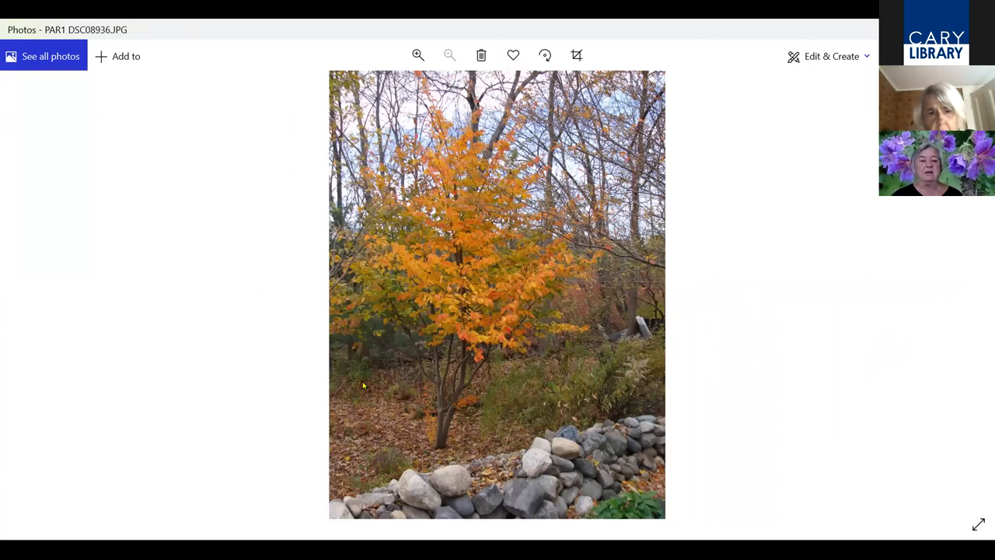
mouse_move(978, 299)
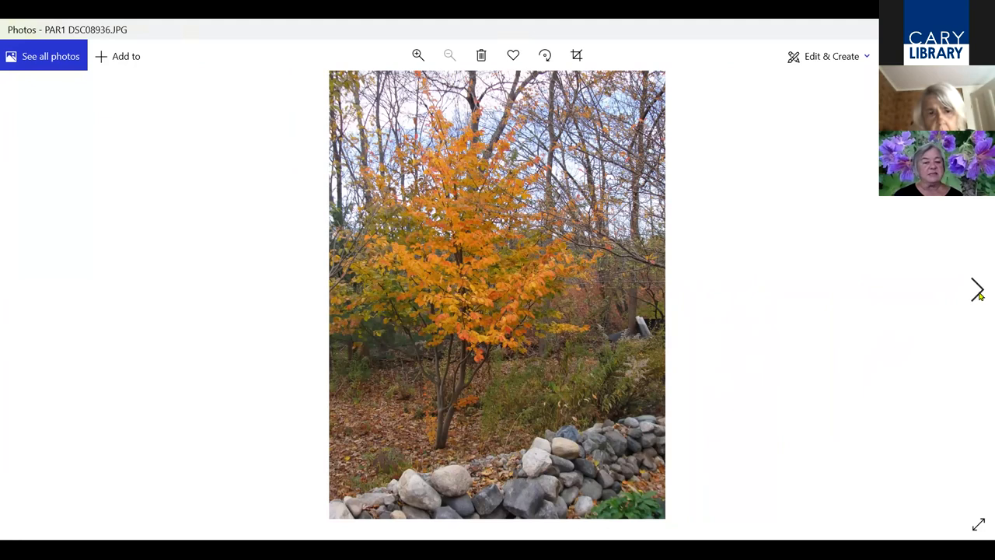
left_click(977, 291)
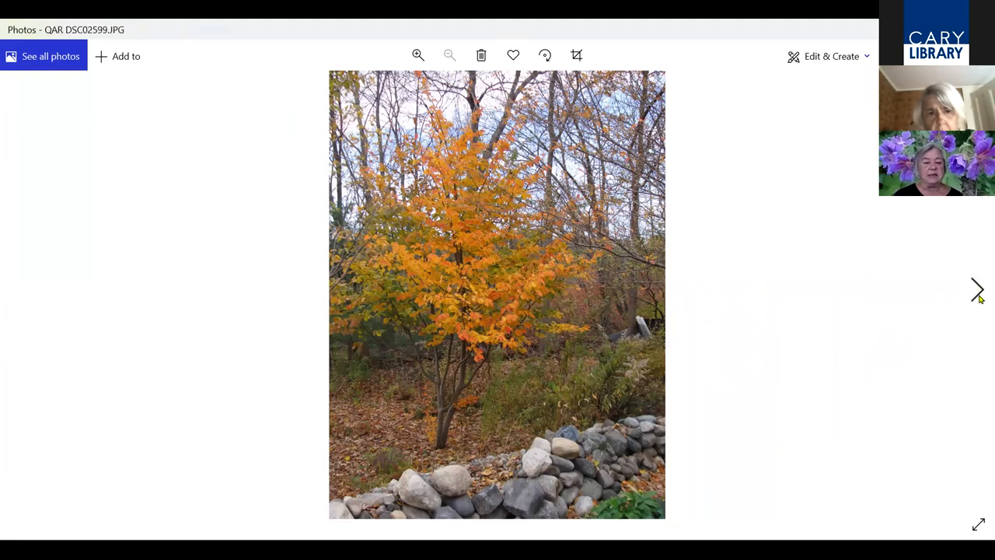
Magnify the red-and-yellow leaf close-up twice, then move on to the next photo
left_click(976, 290)
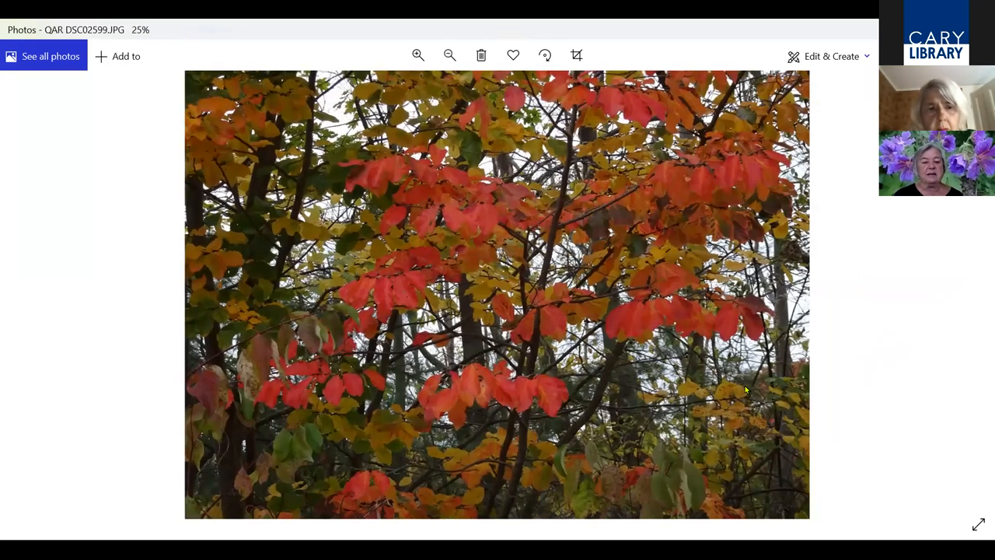
left_click(449, 56)
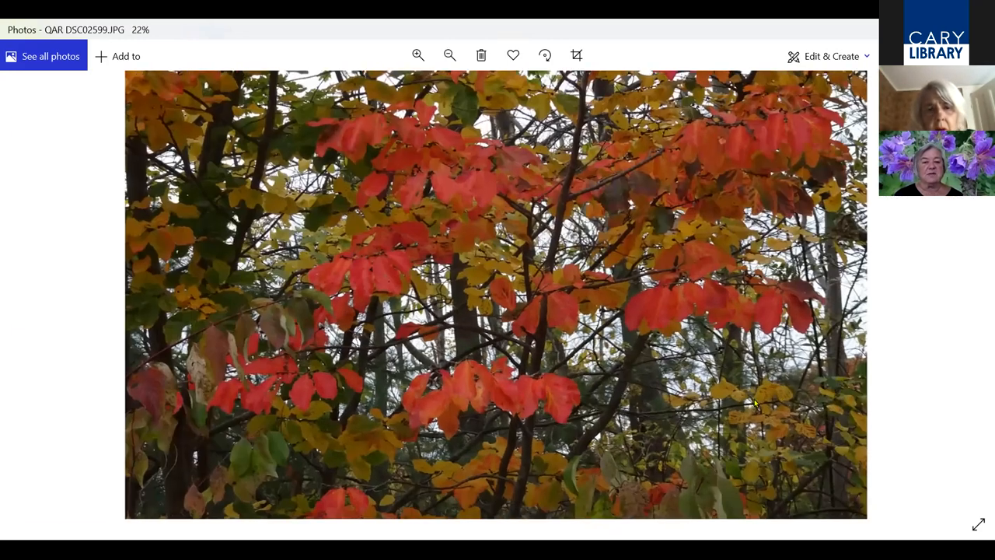
left_click(977, 289)
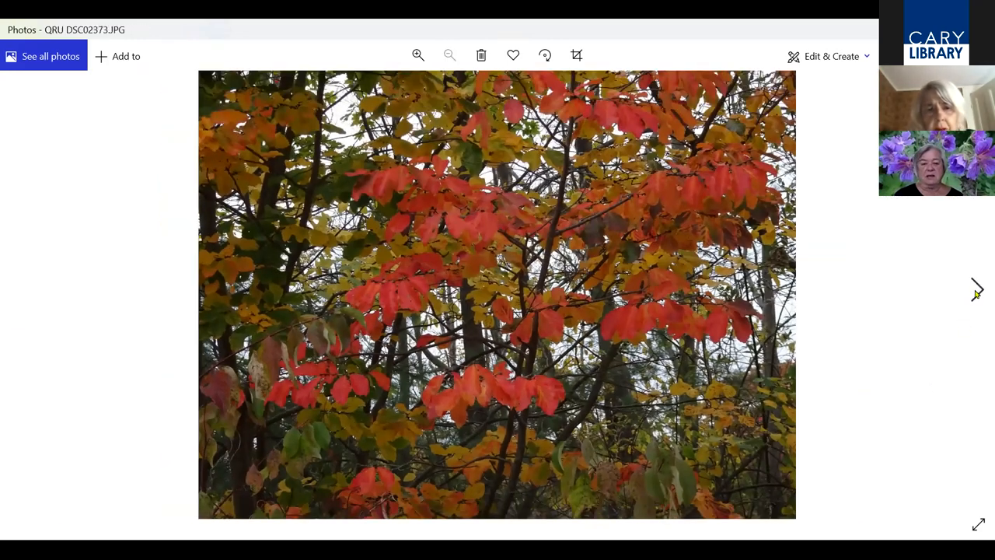
Show the white flowering cherry, zoom in on its blossoms, then return to full view
left_click(977, 286)
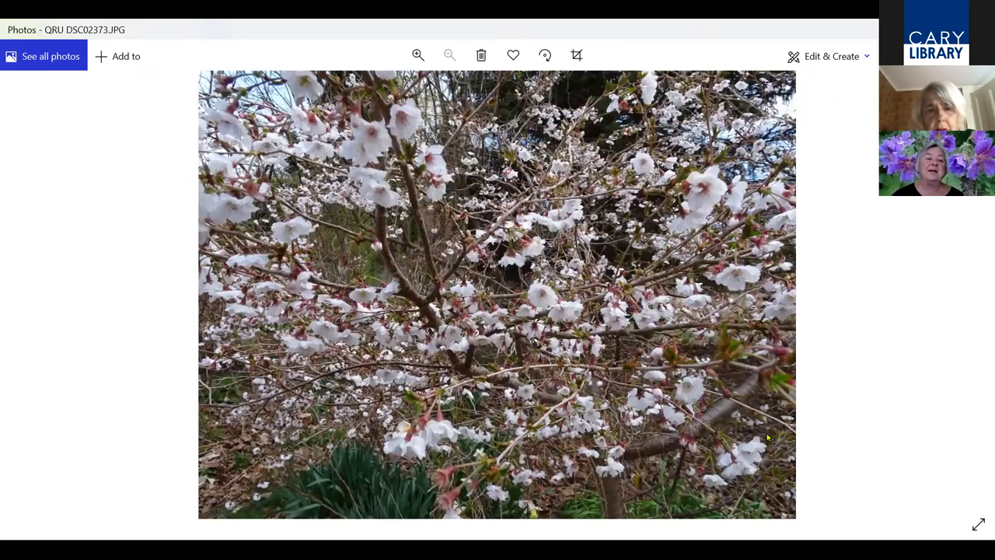
mouse_move(463, 487)
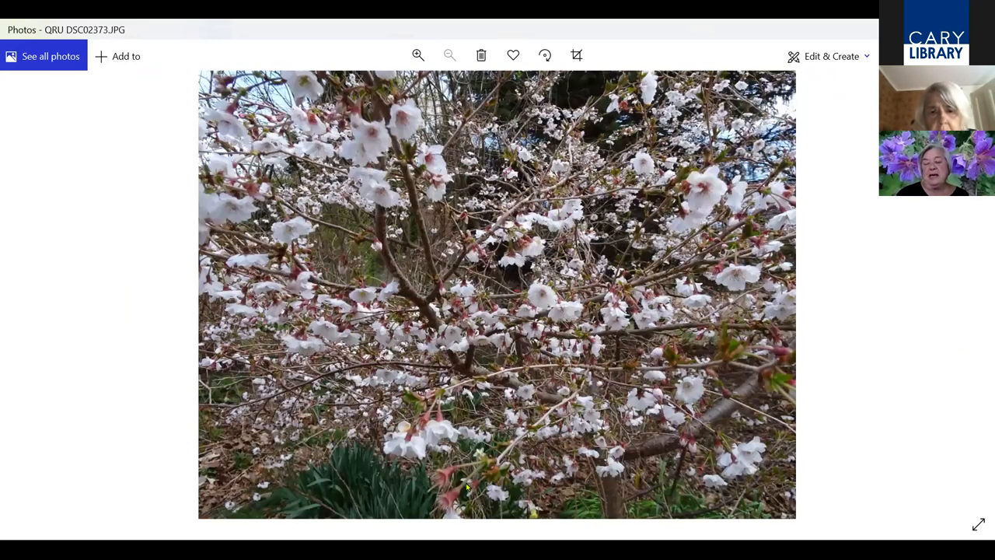
mouse_move(647, 488)
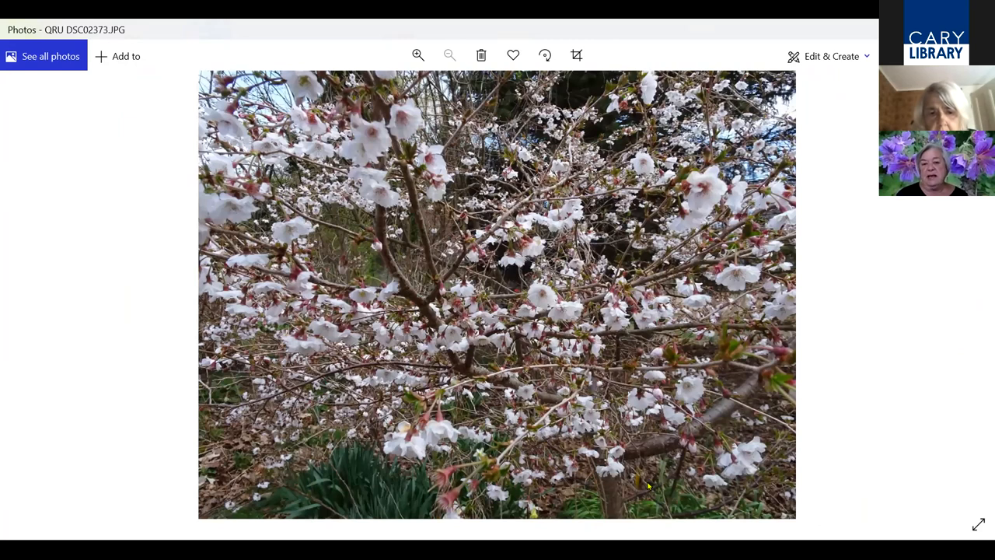
mouse_move(745, 480)
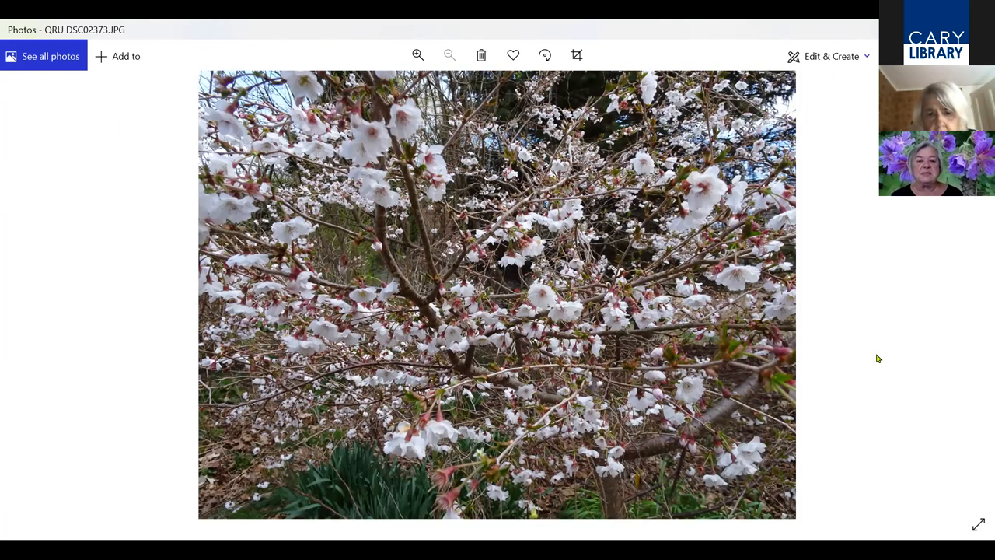
mouse_move(827, 394)
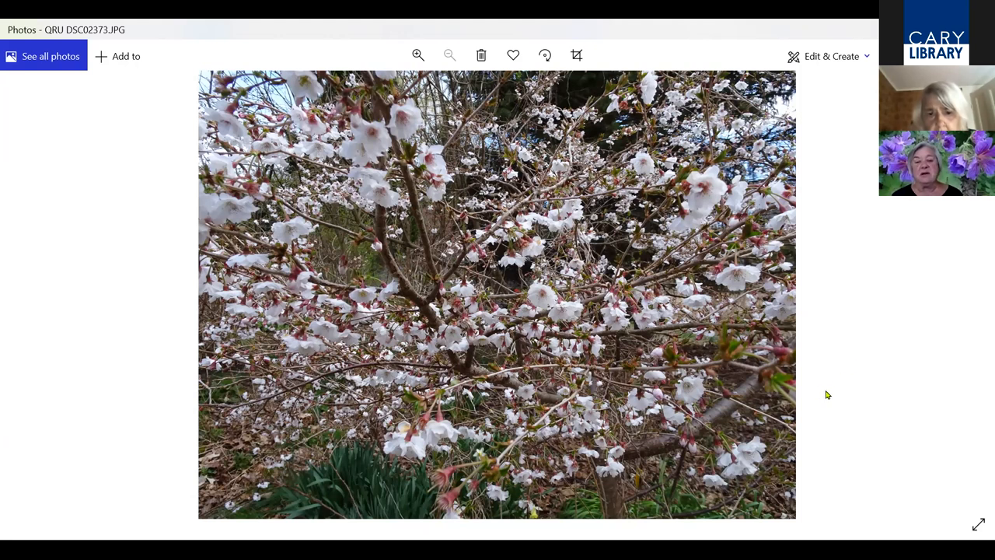
mouse_move(838, 410)
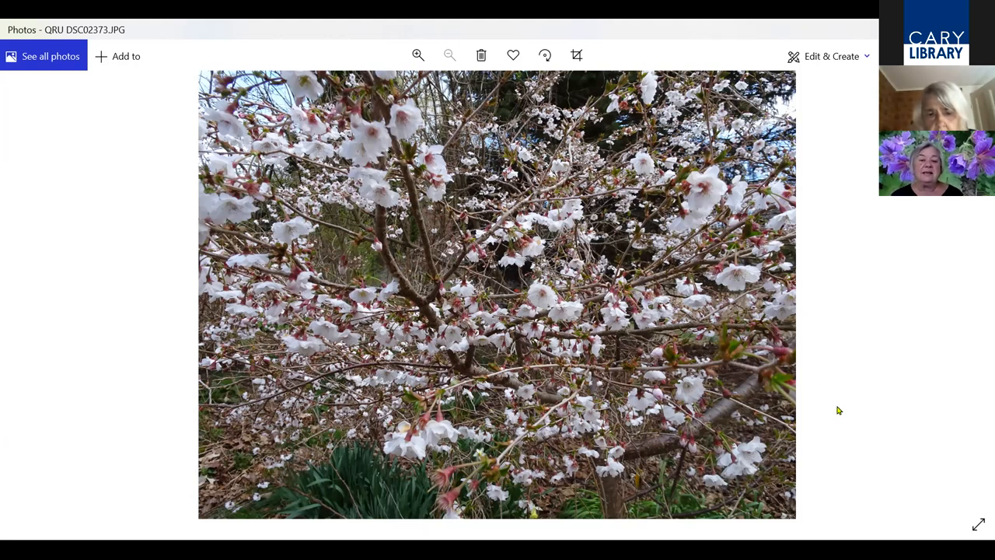
mouse_move(824, 457)
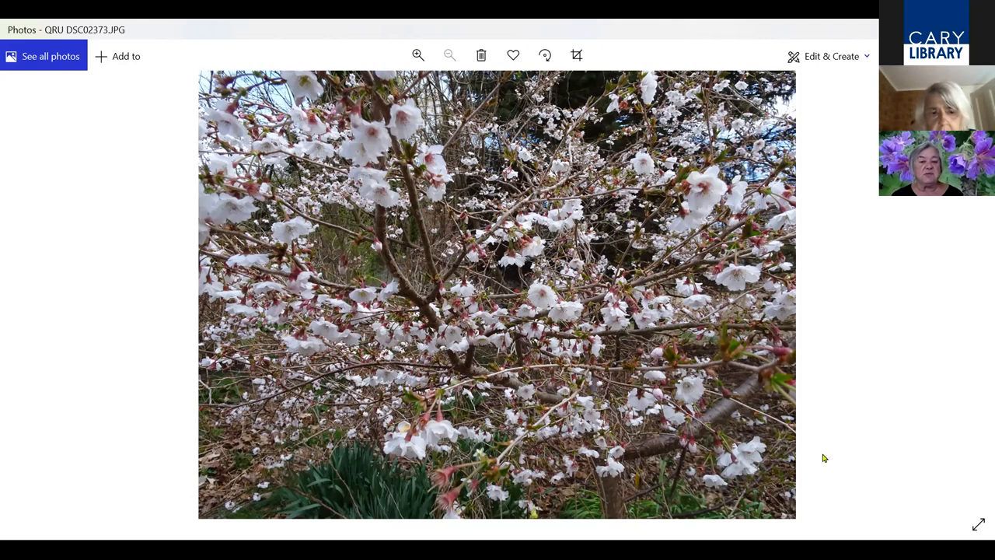
mouse_move(721, 314)
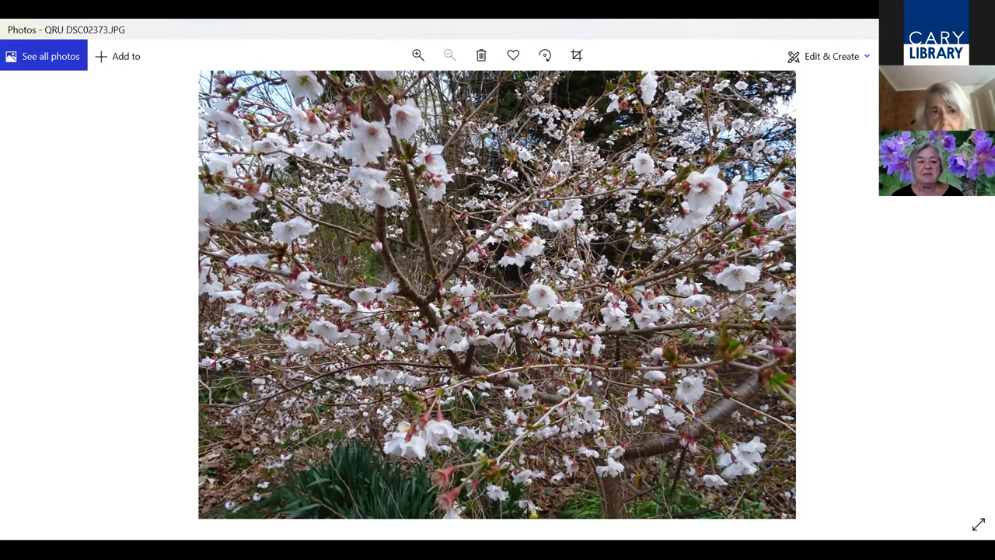
left_click(417, 54)
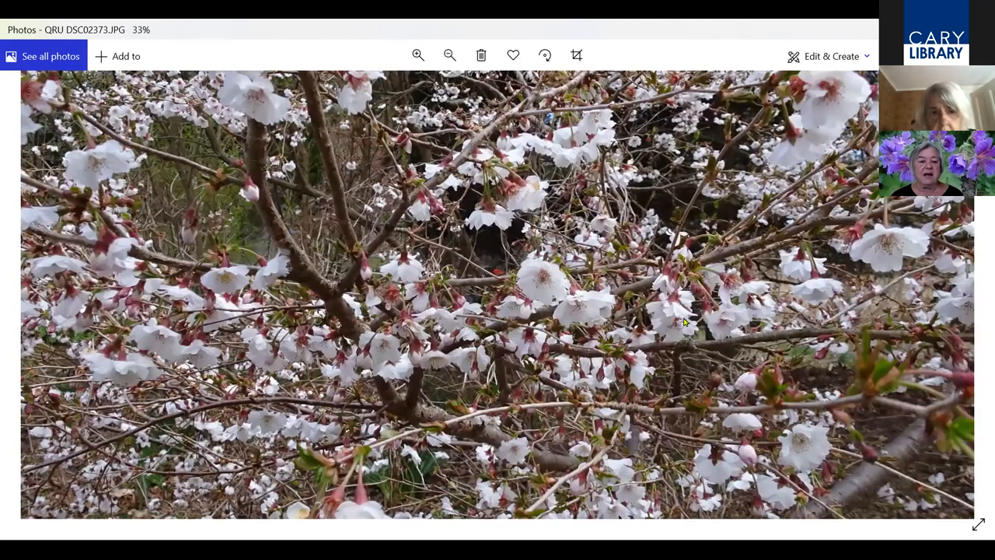
left_click(418, 54)
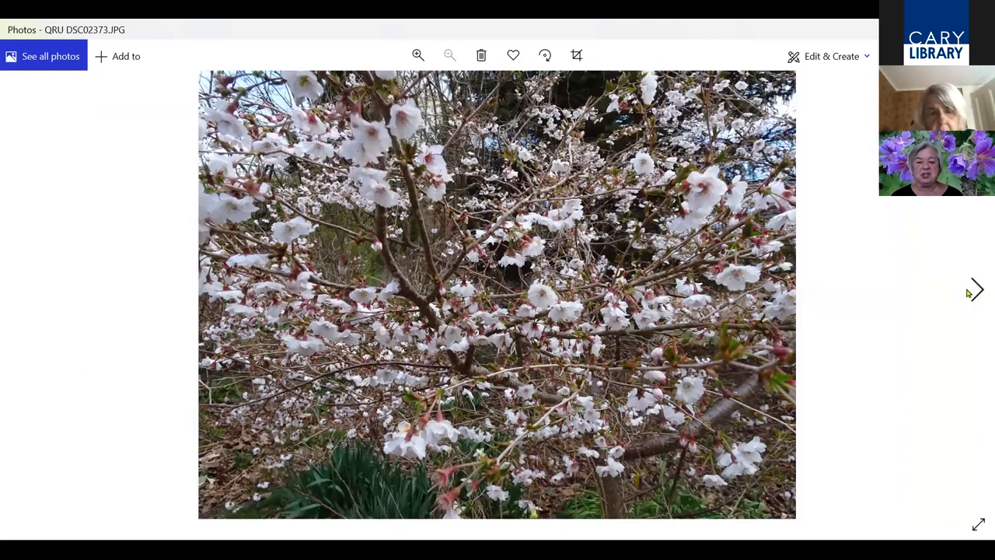
Advance to the closer cherry blossom photo, magnify the pink-centred flowers, then fit it back
left_click(958, 291)
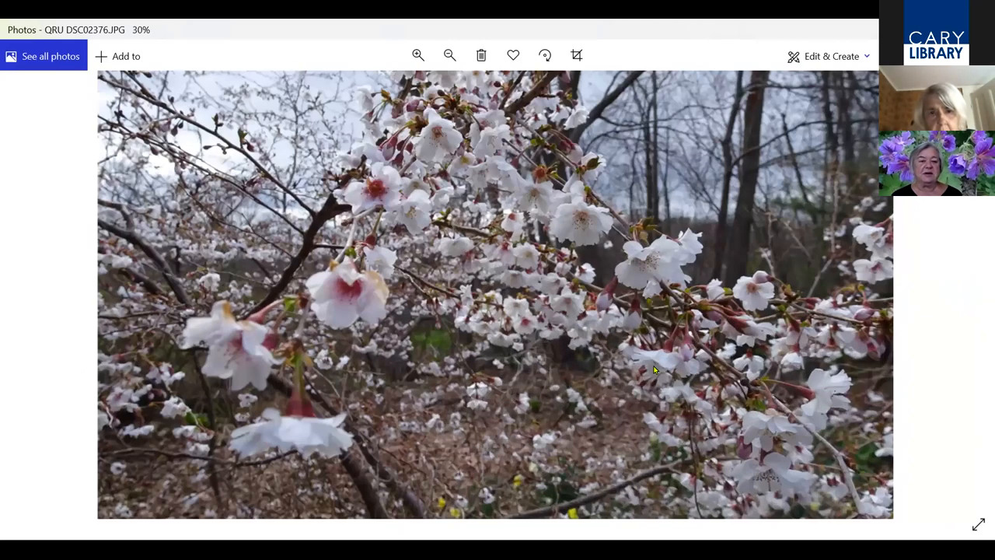
left_click(418, 56)
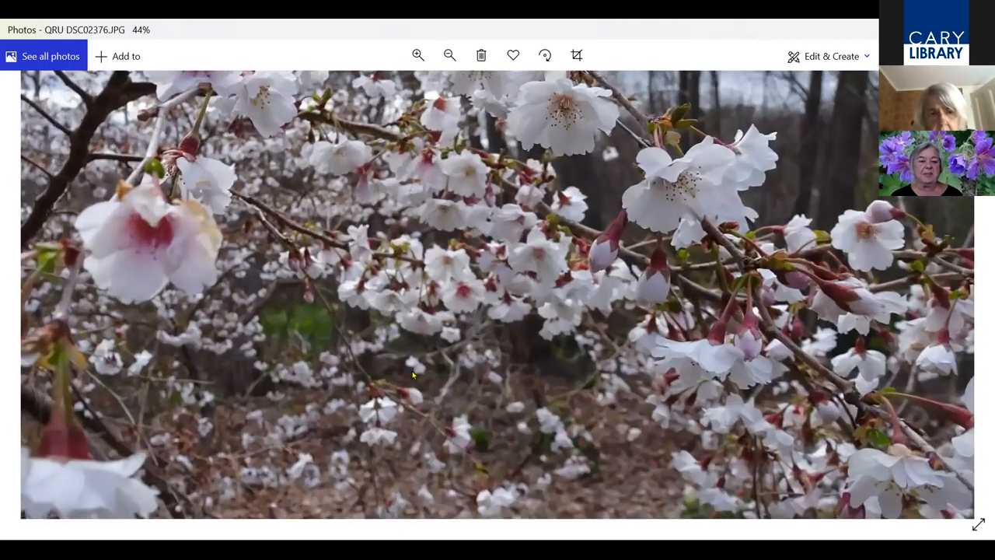
mouse_move(952, 295)
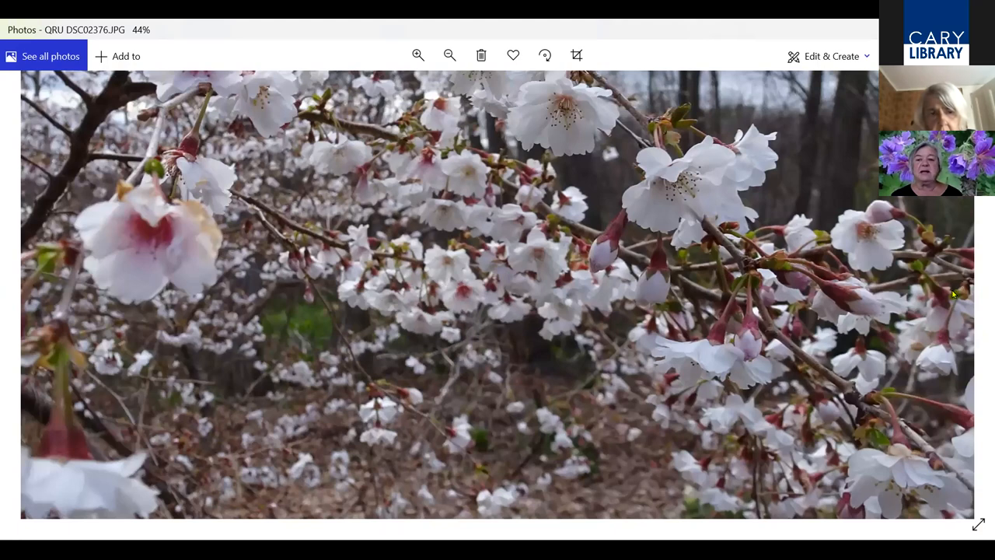
left_click(450, 54)
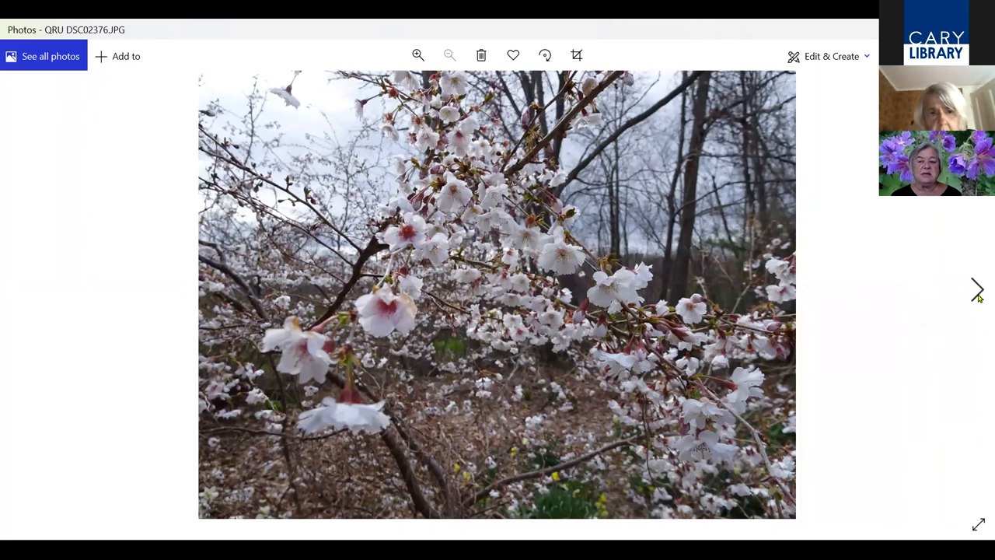
mouse_move(976, 290)
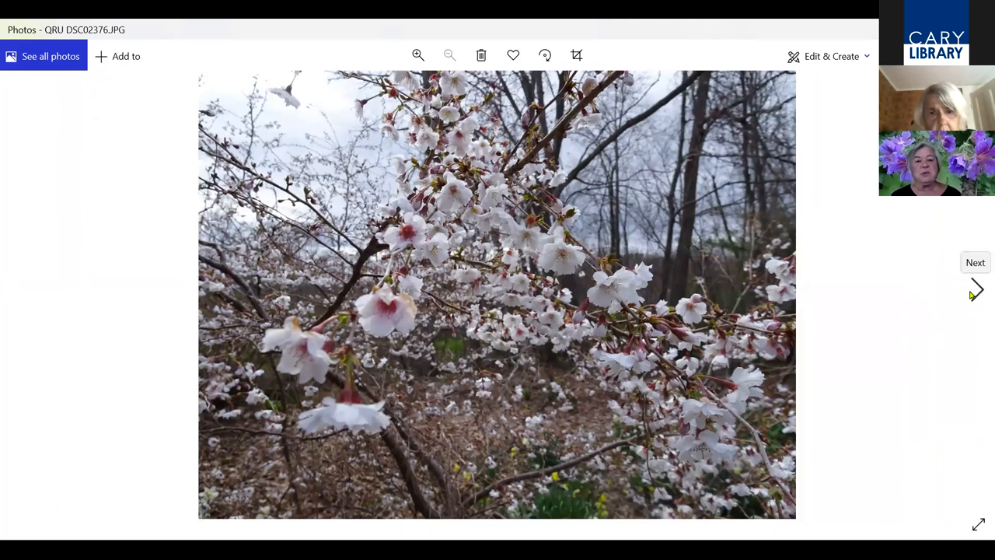
mouse_move(967, 303)
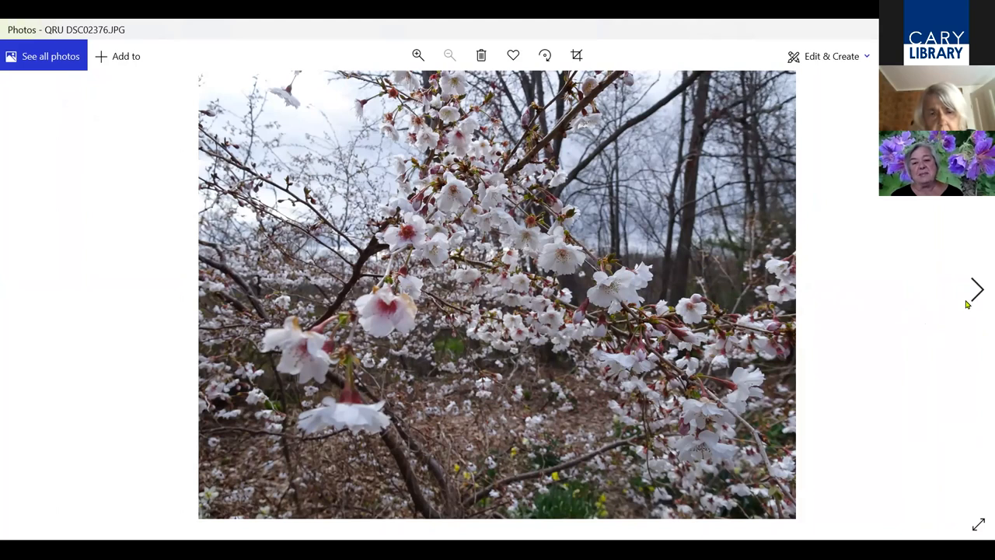
mouse_move(975, 296)
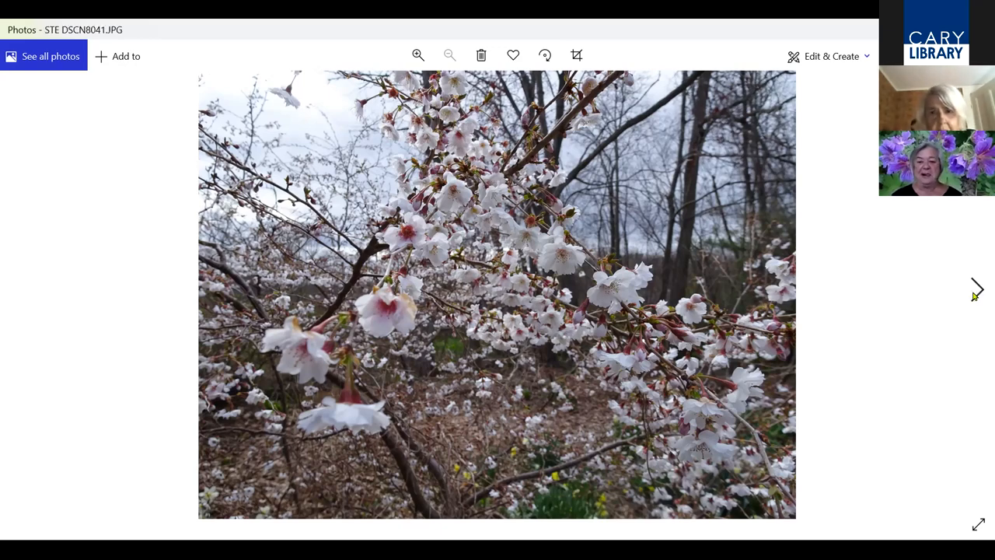
Advance to the white, yellow-centred stewartia blossoms and start the next photo loading
left_click(976, 289)
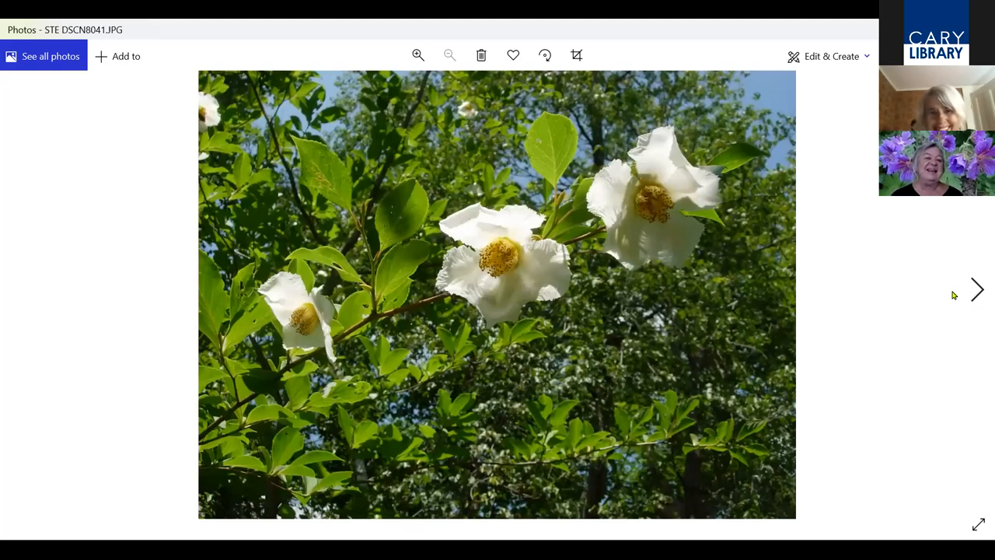
mouse_move(898, 307)
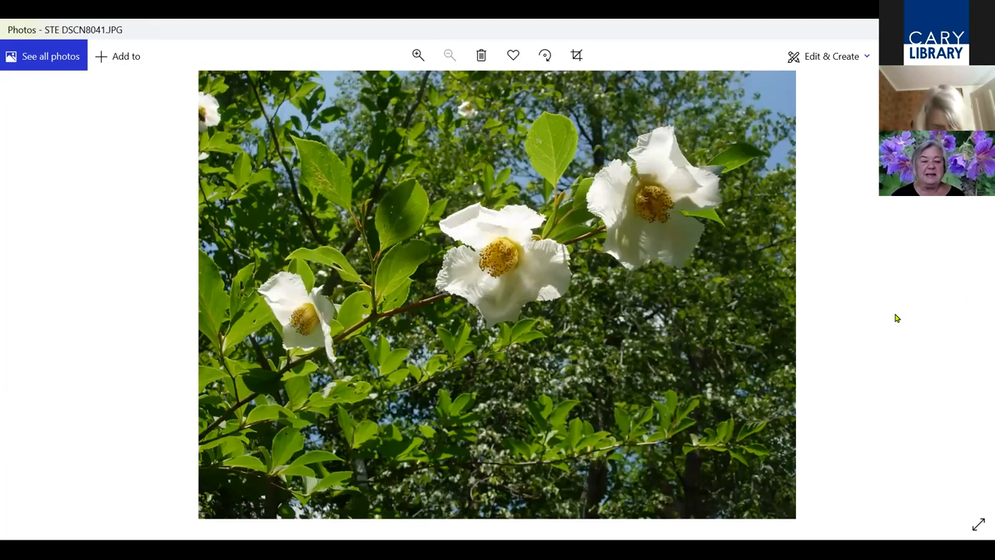
mouse_move(877, 327)
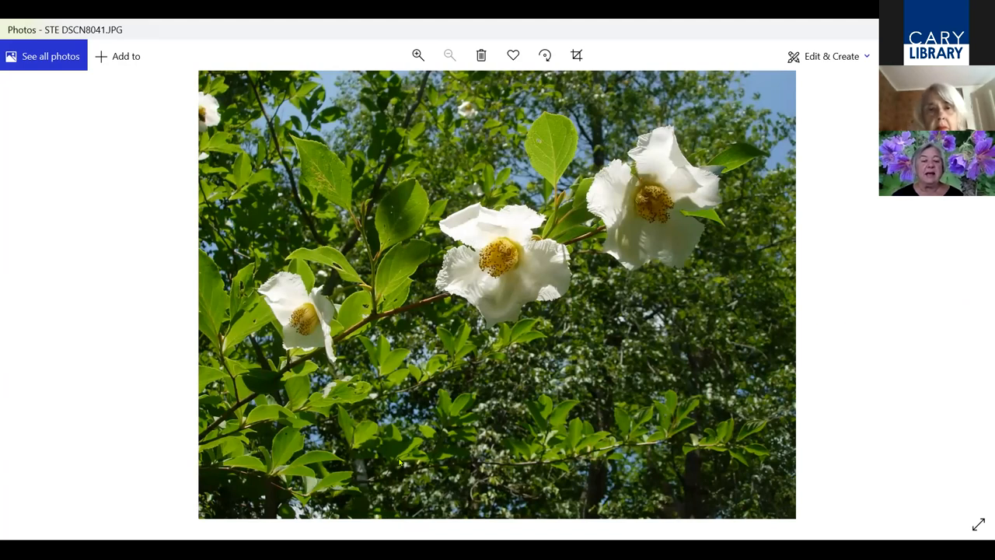
mouse_move(730, 344)
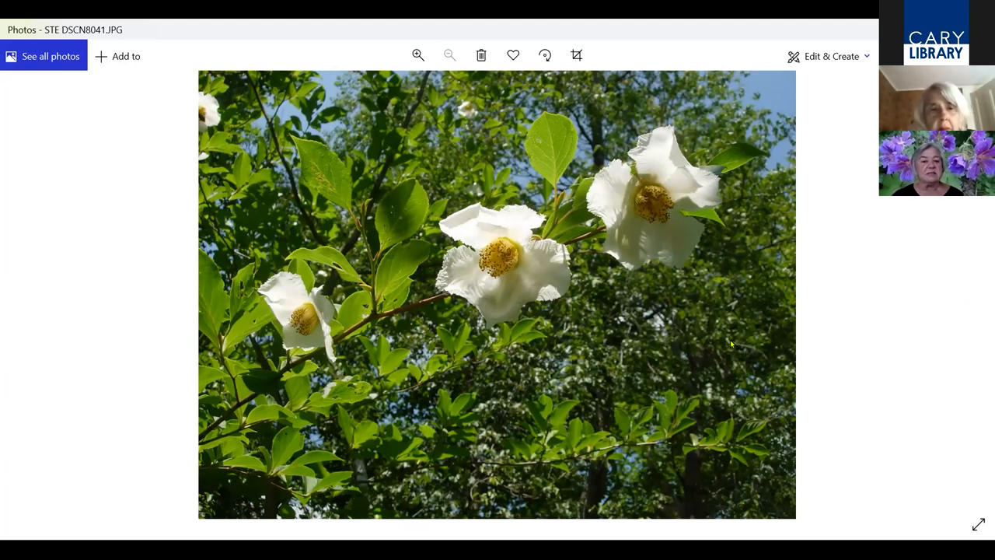
mouse_move(698, 308)
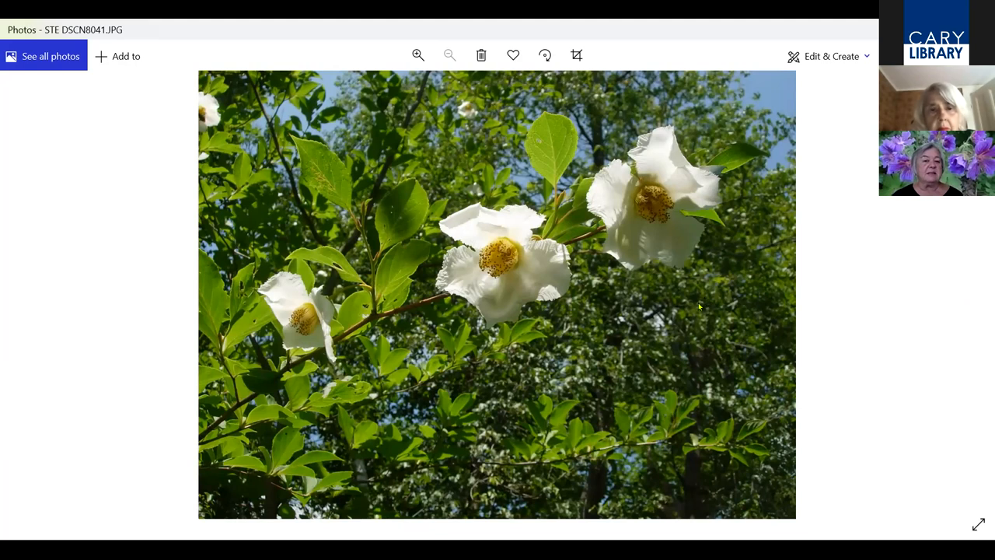
mouse_move(978, 292)
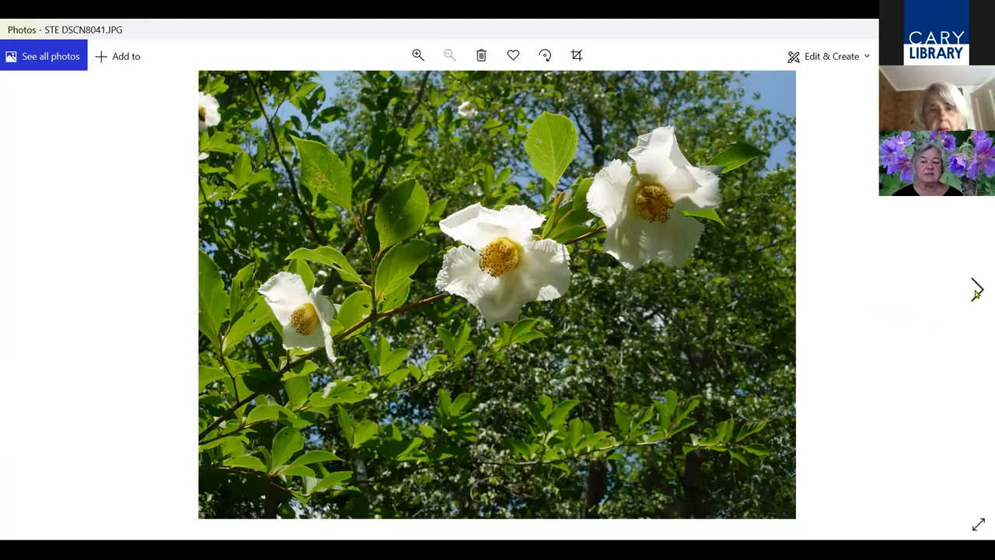
mouse_move(976, 292)
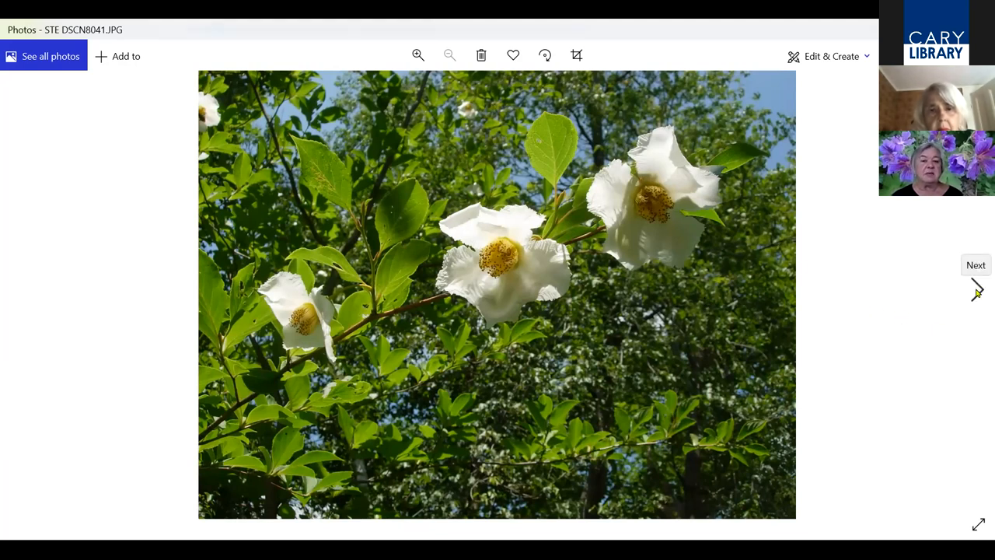
left_click(977, 291)
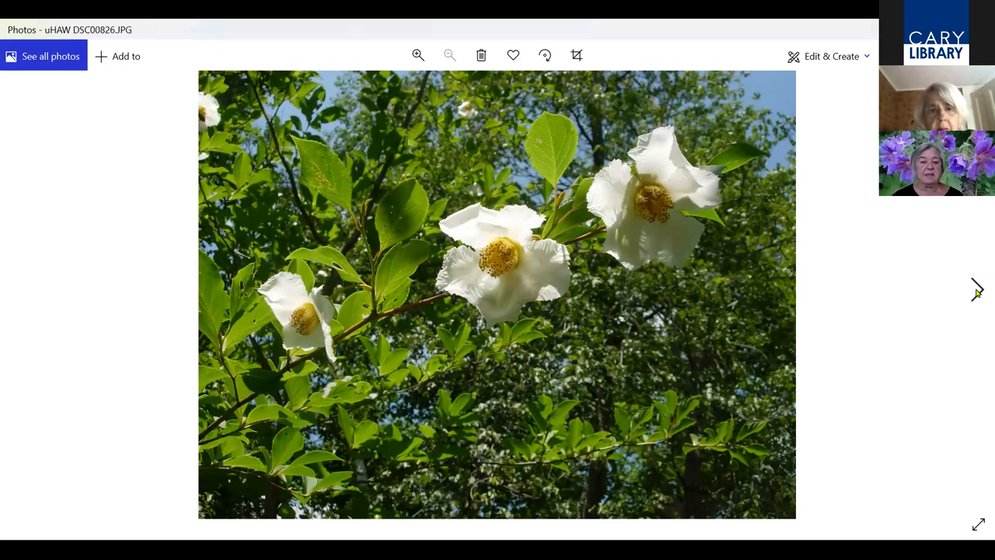
left_click(977, 289)
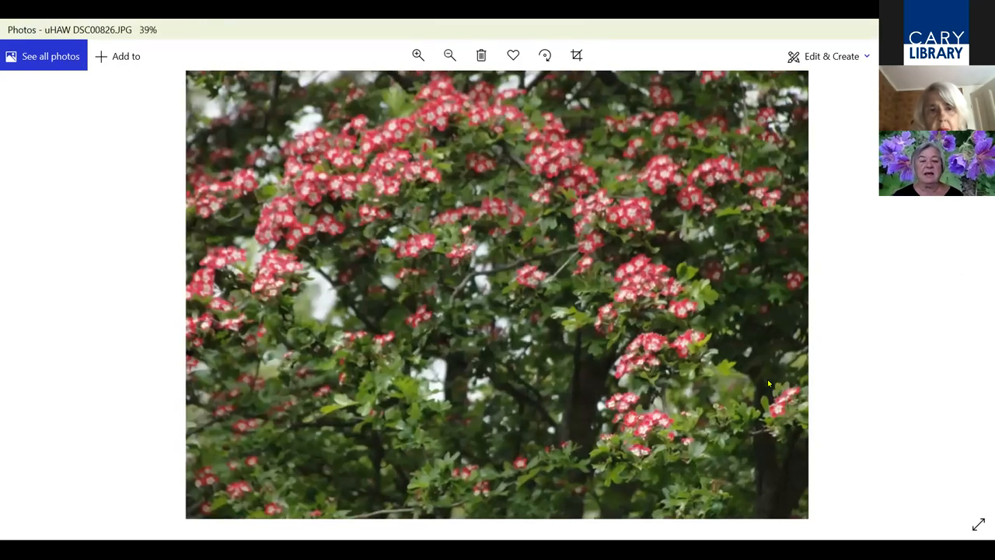
left_click(418, 54)
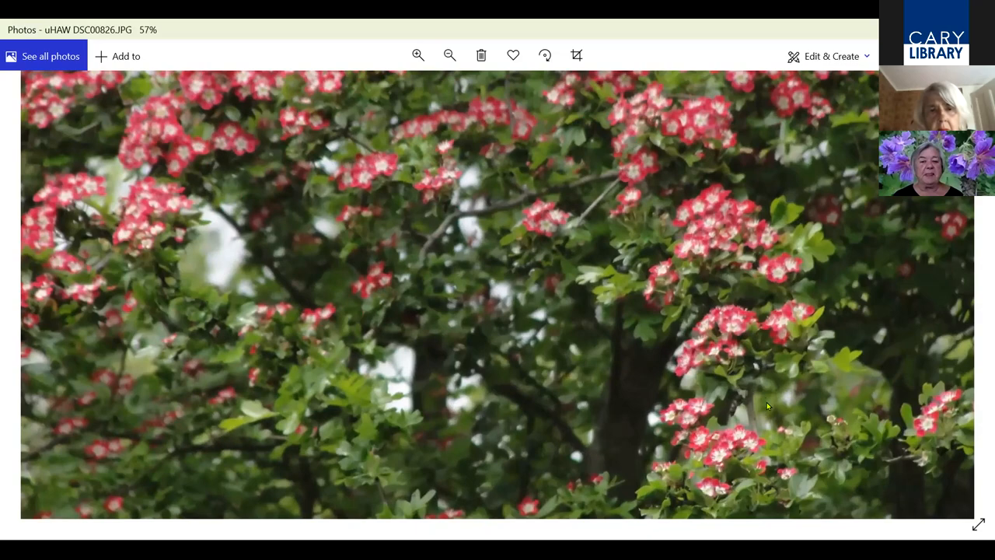
left_click(450, 56)
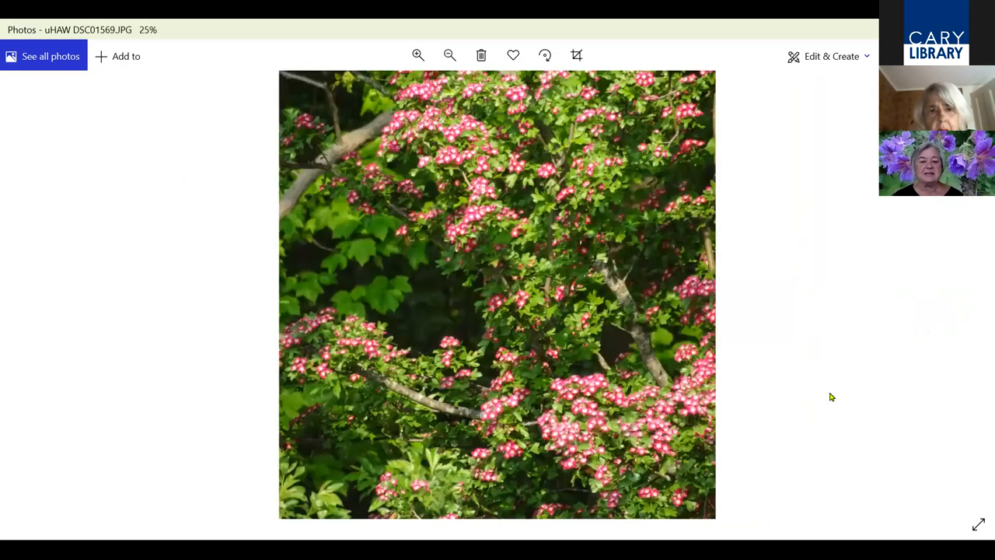
left_click(419, 55)
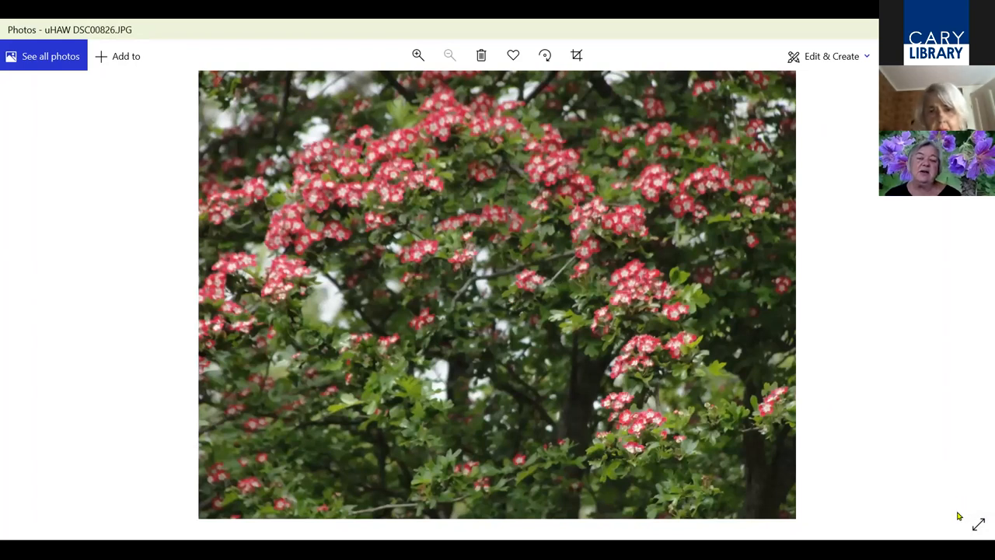
mouse_move(957, 519)
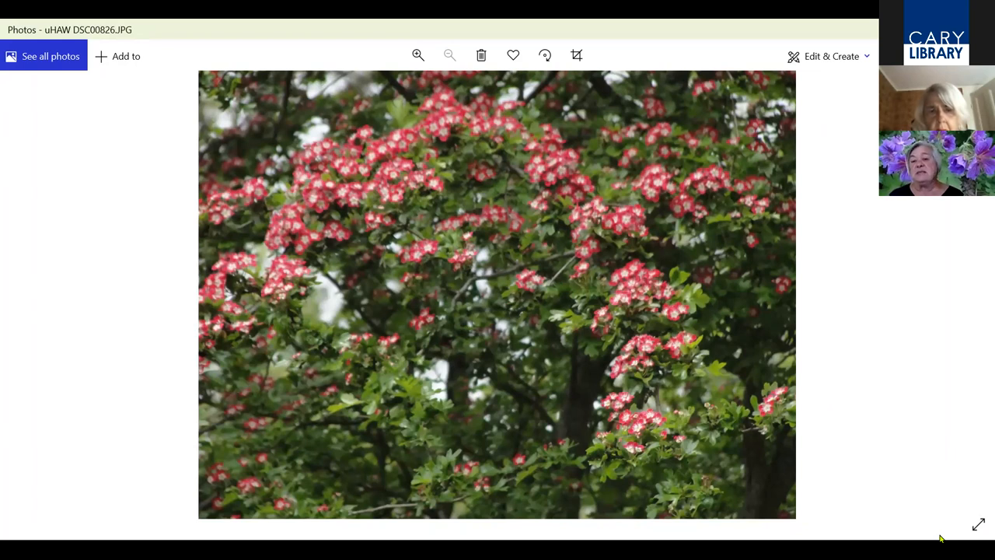
mouse_move(945, 417)
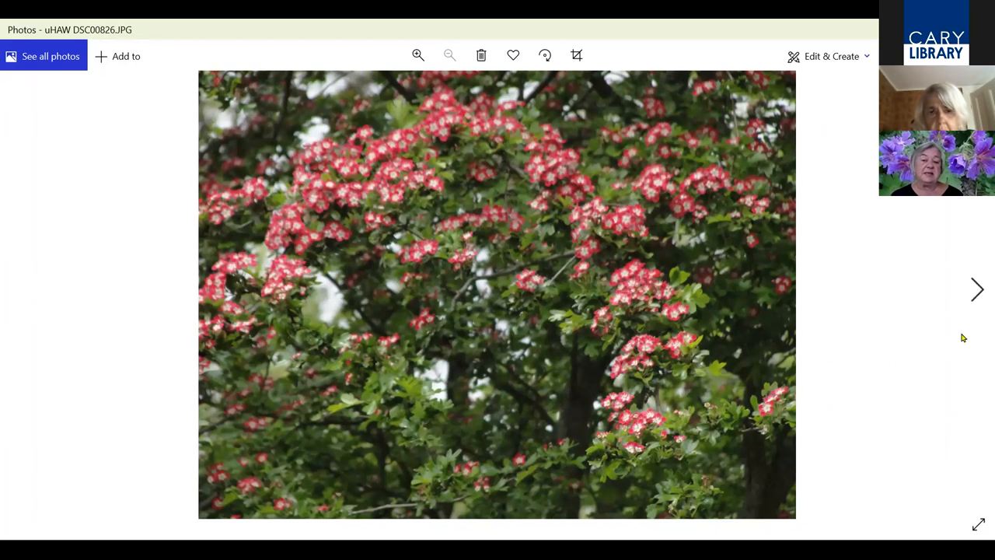
mouse_move(976, 289)
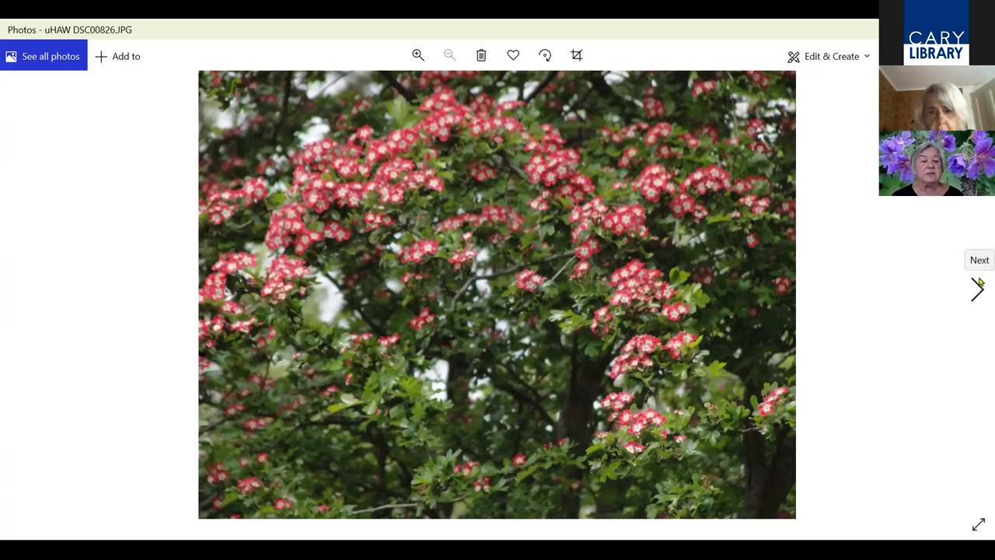
Advance past the hawthorn to the shrubs and tall conifer beside the house
left_click(978, 290)
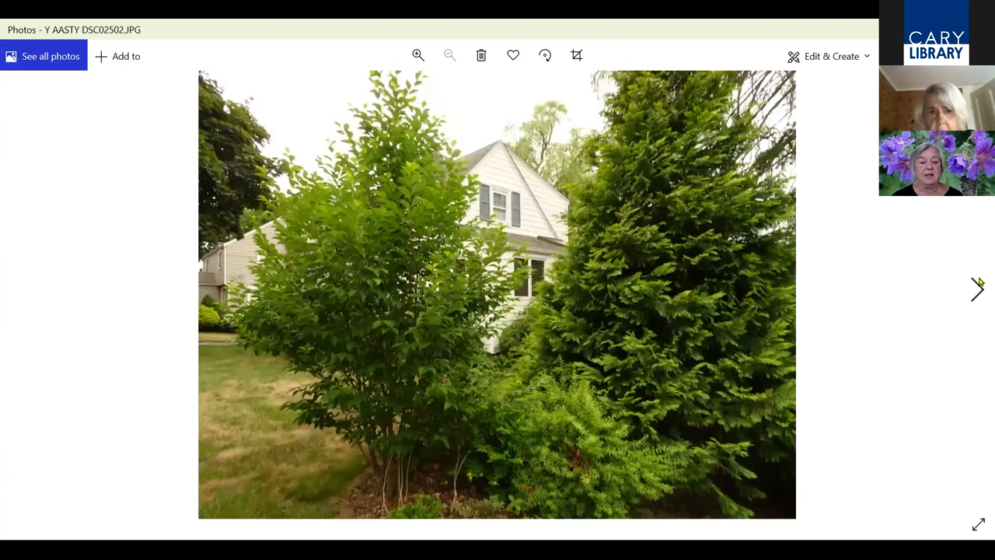
mouse_move(967, 330)
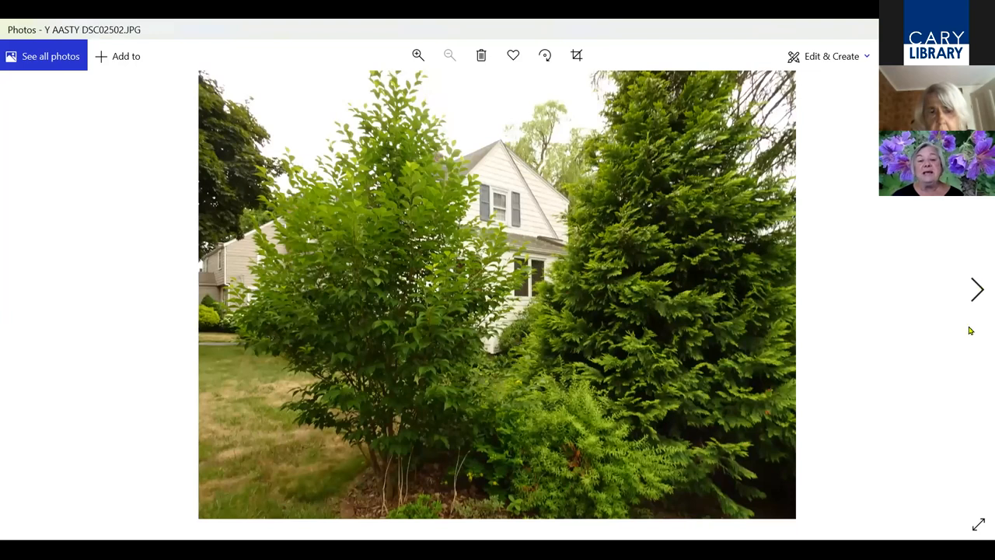
mouse_move(979, 373)
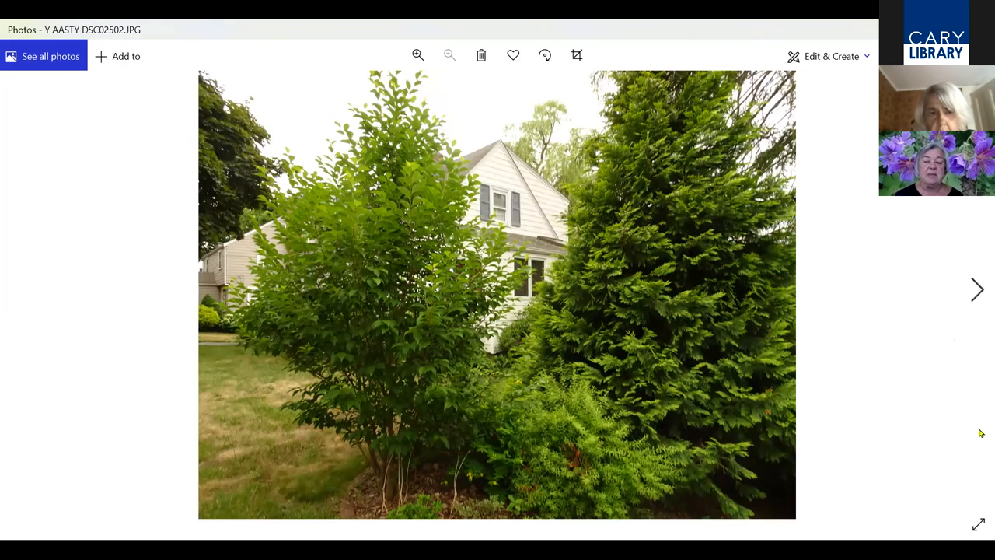
mouse_move(979, 299)
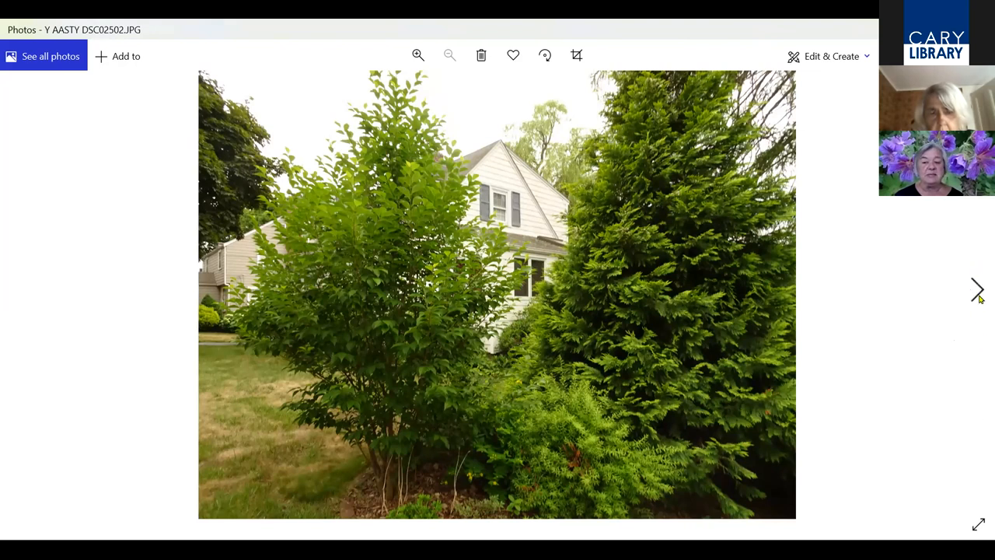
mouse_move(978, 293)
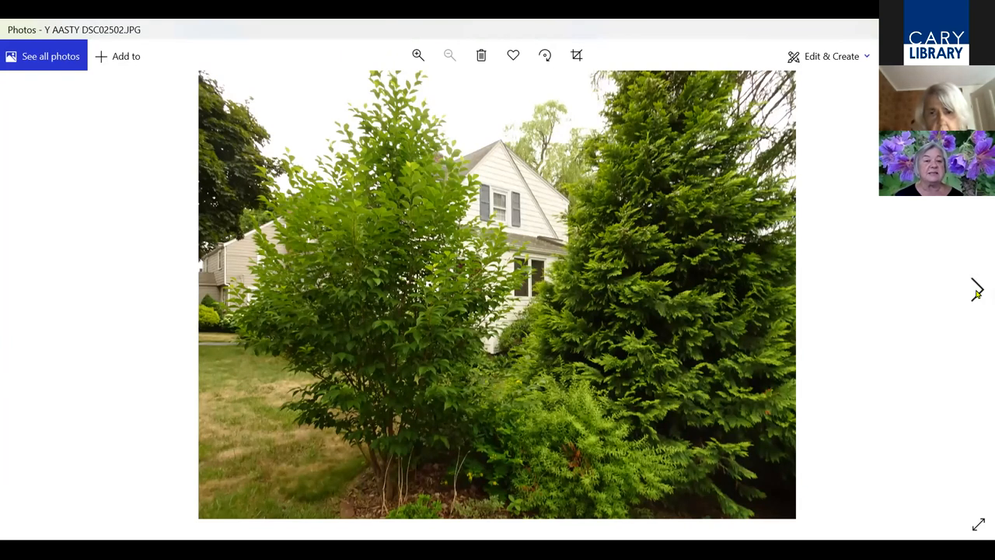
Step forward two photos, past the multi-stemmed tree to the slender young tree by the house
left_click(976, 291)
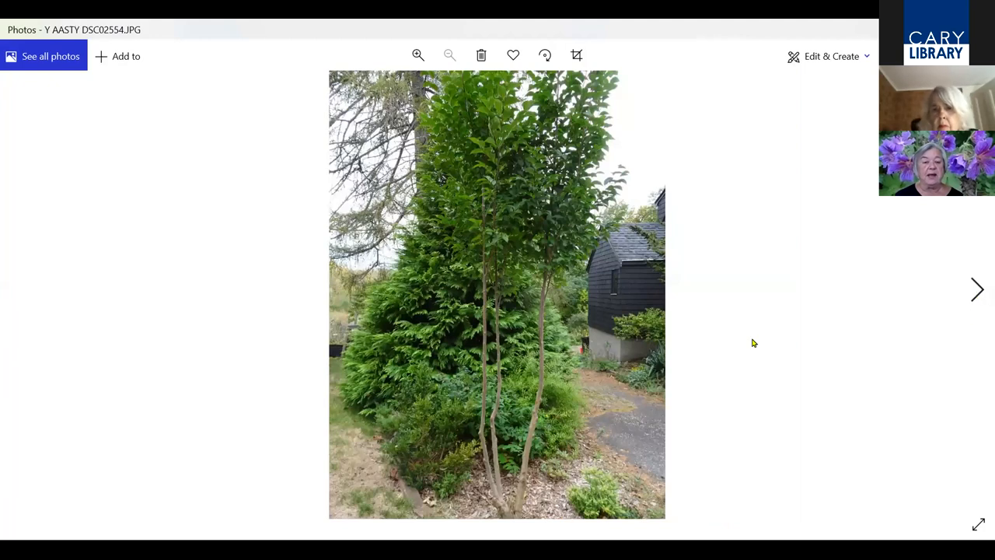
mouse_move(577, 303)
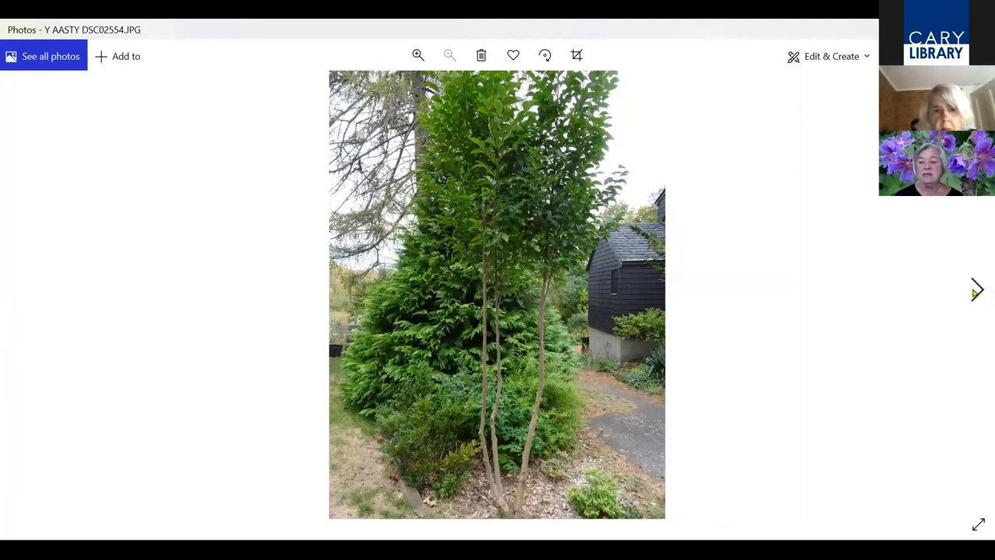
left_click(976, 290)
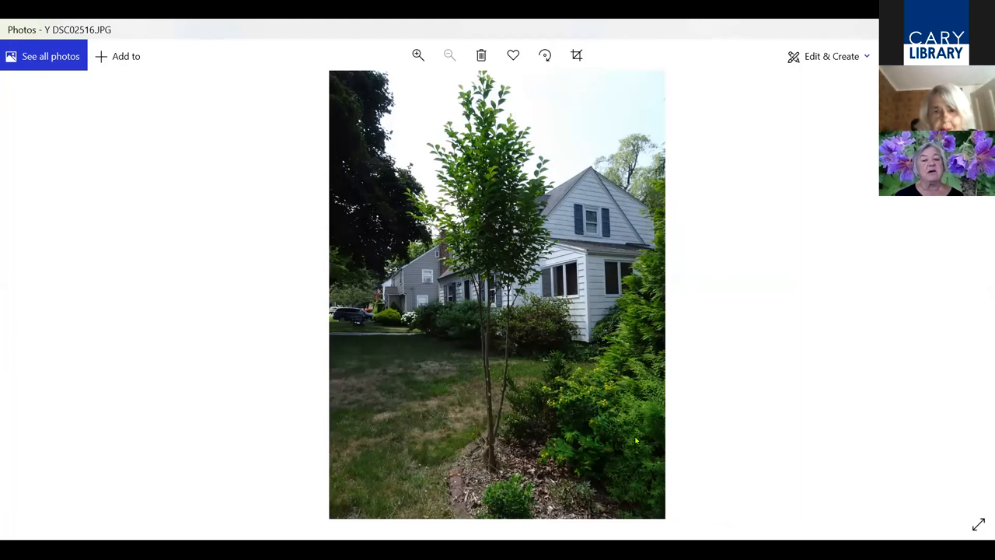
mouse_move(641, 362)
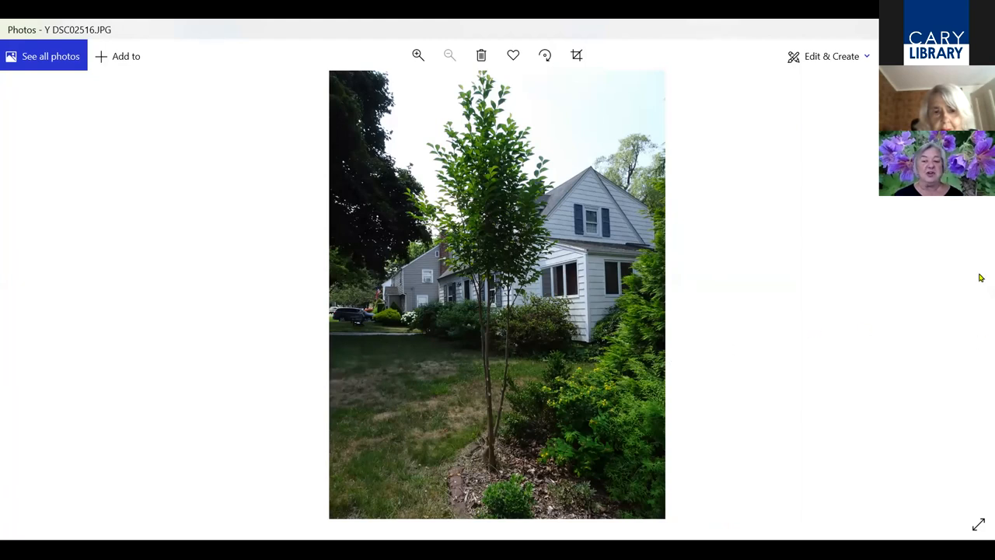
mouse_move(967, 308)
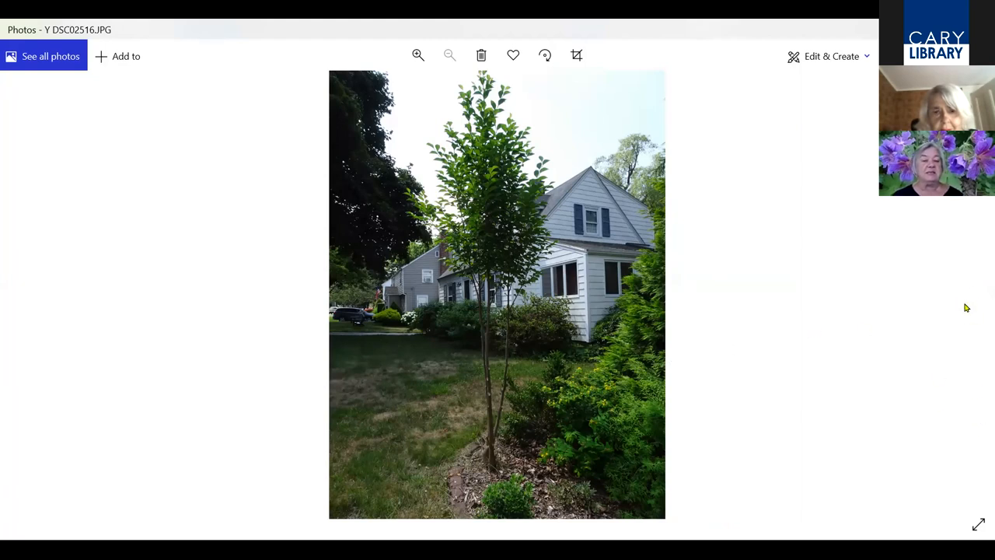
mouse_move(890, 320)
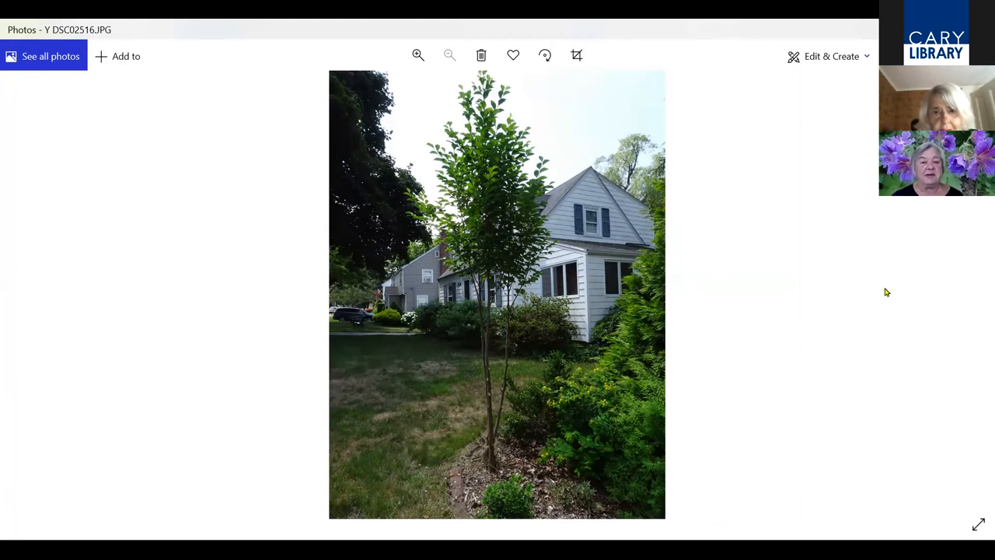
mouse_move(715, 118)
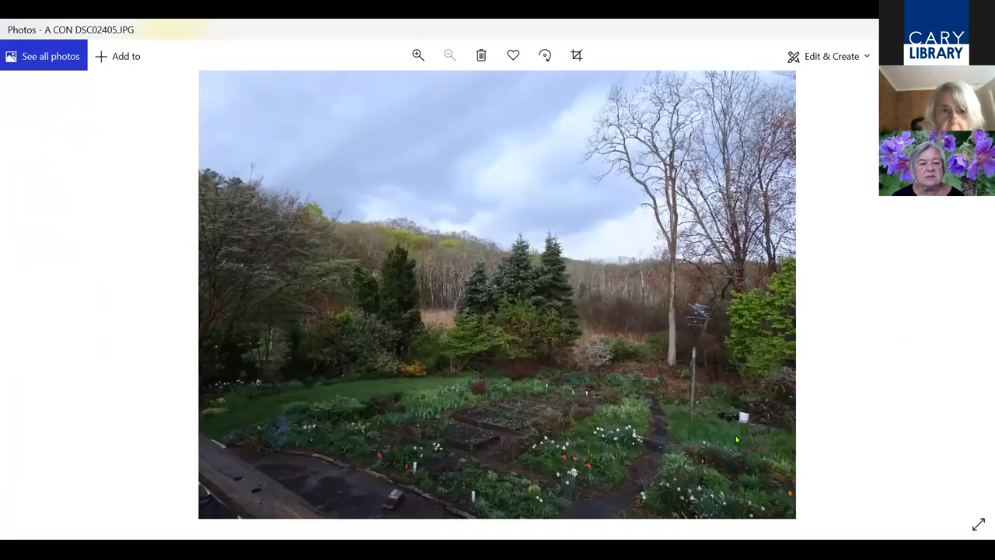
mouse_move(979, 414)
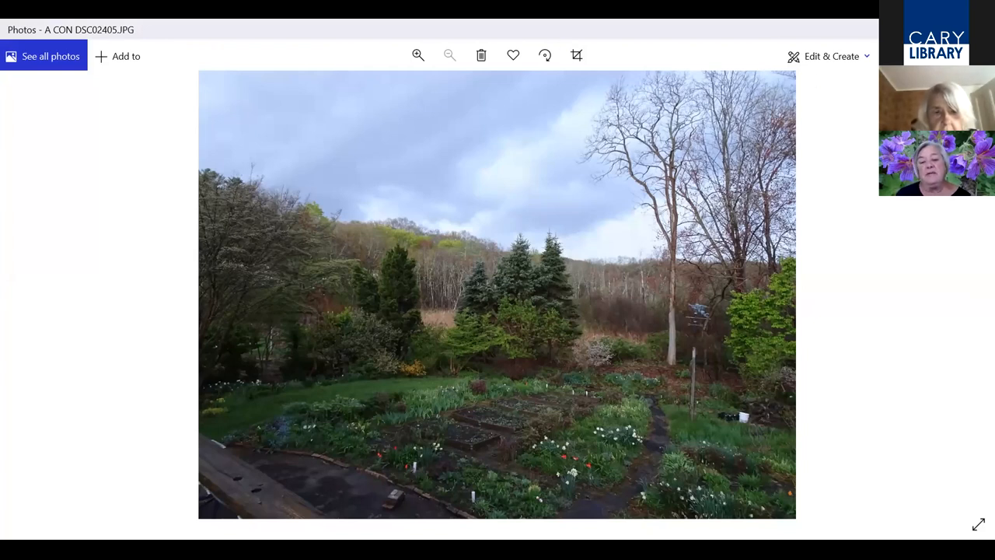
mouse_move(557, 292)
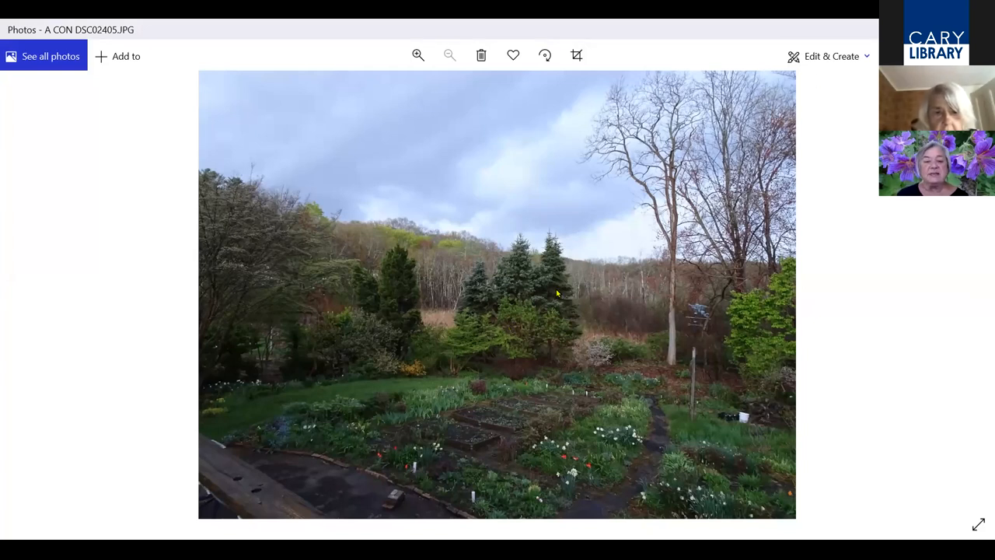
mouse_move(706, 291)
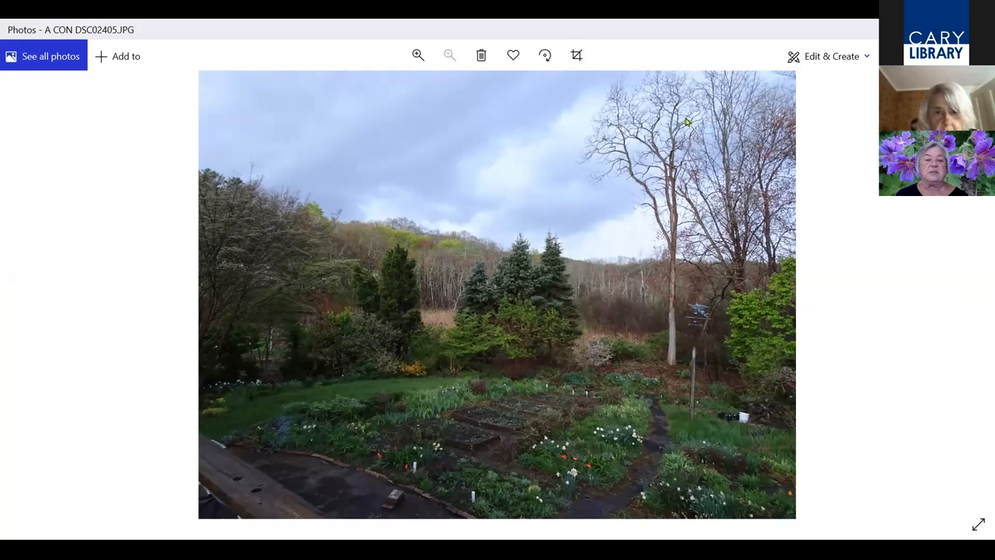
mouse_move(665, 160)
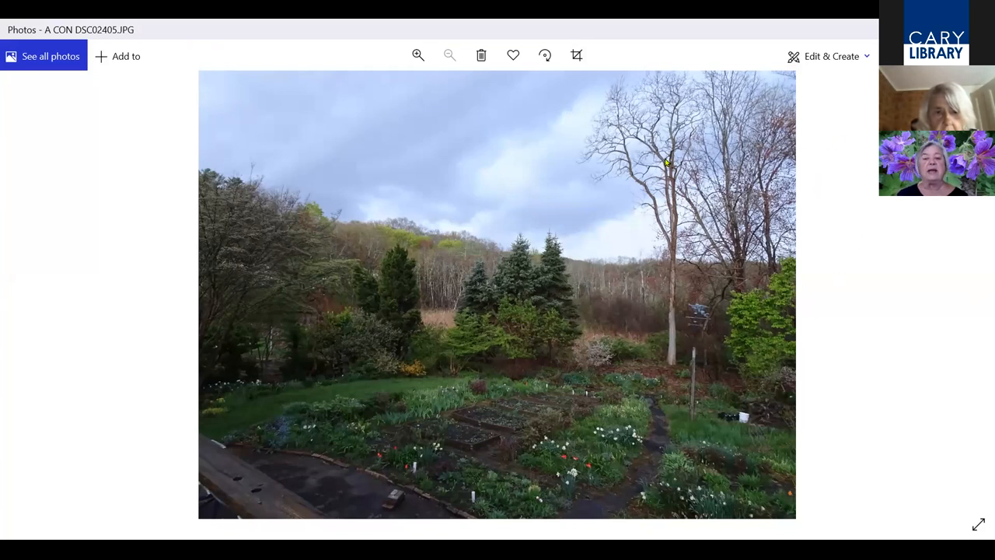
mouse_move(650, 183)
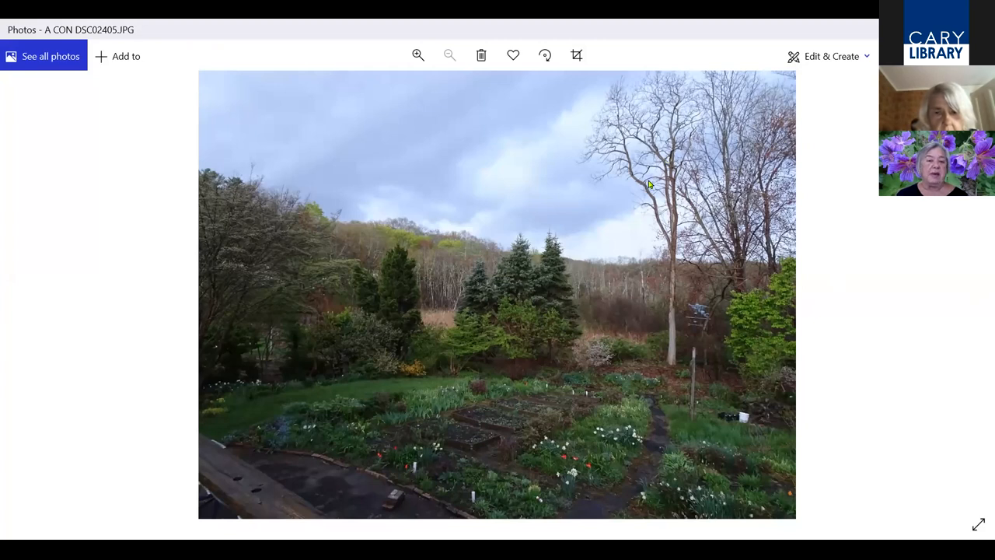
mouse_move(647, 389)
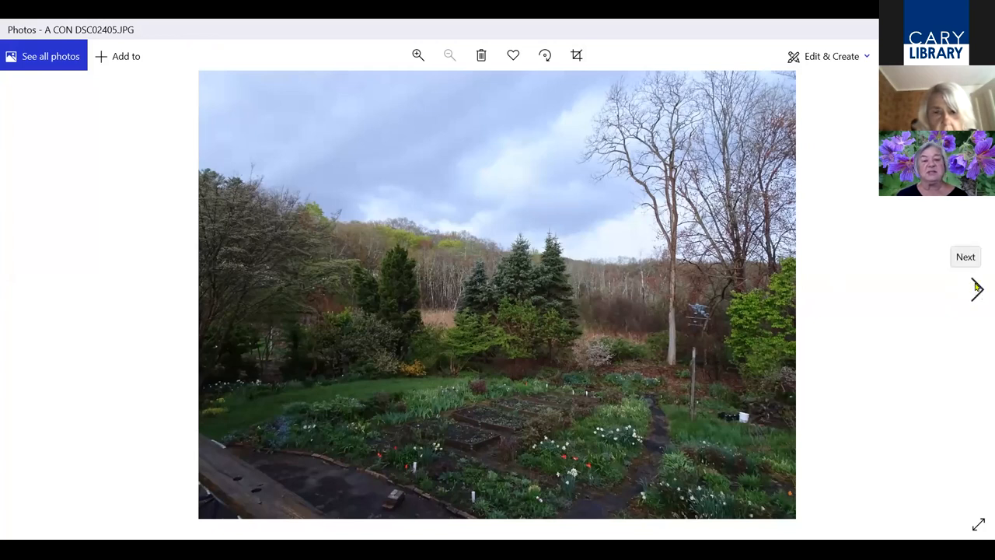
left_click(976, 289)
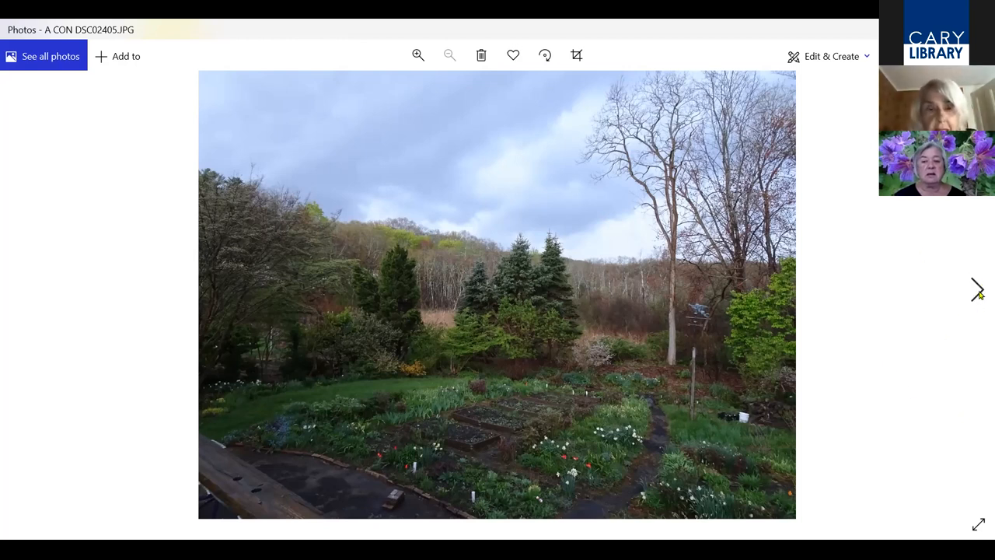
Advance through ARB DSC00495.JPG to the cypress foliage close-up CHA DSCN4314.JPG
left_click(976, 289)
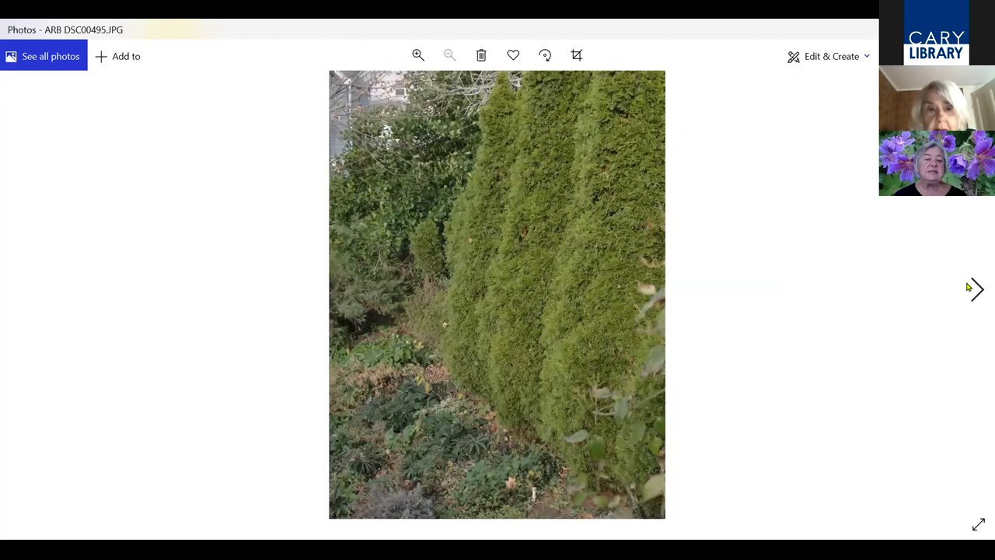
mouse_move(964, 290)
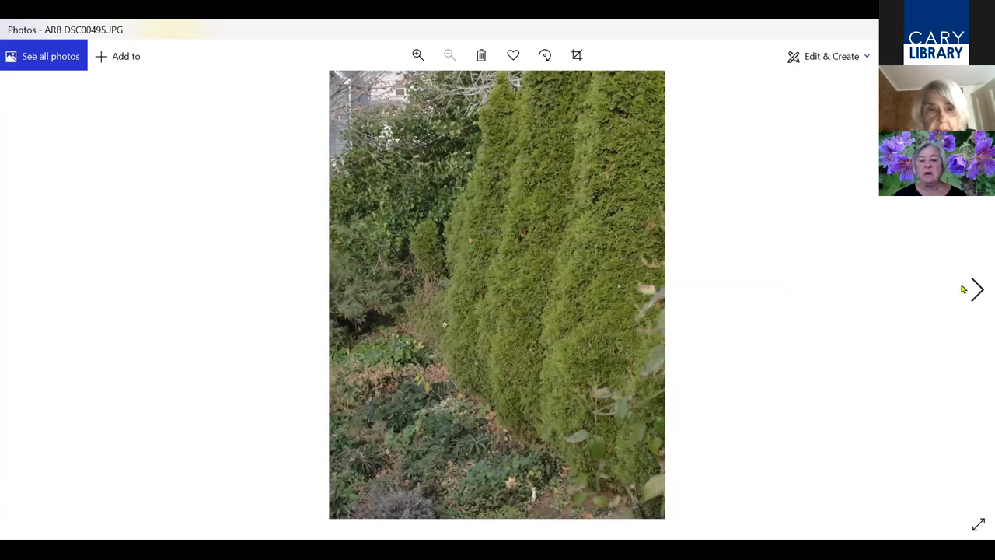
mouse_move(965, 301)
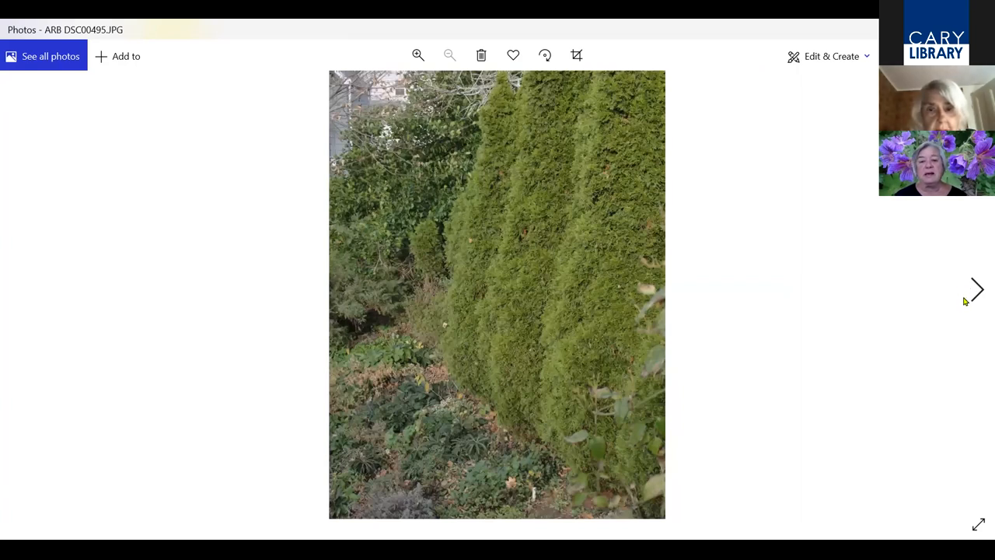
mouse_move(861, 433)
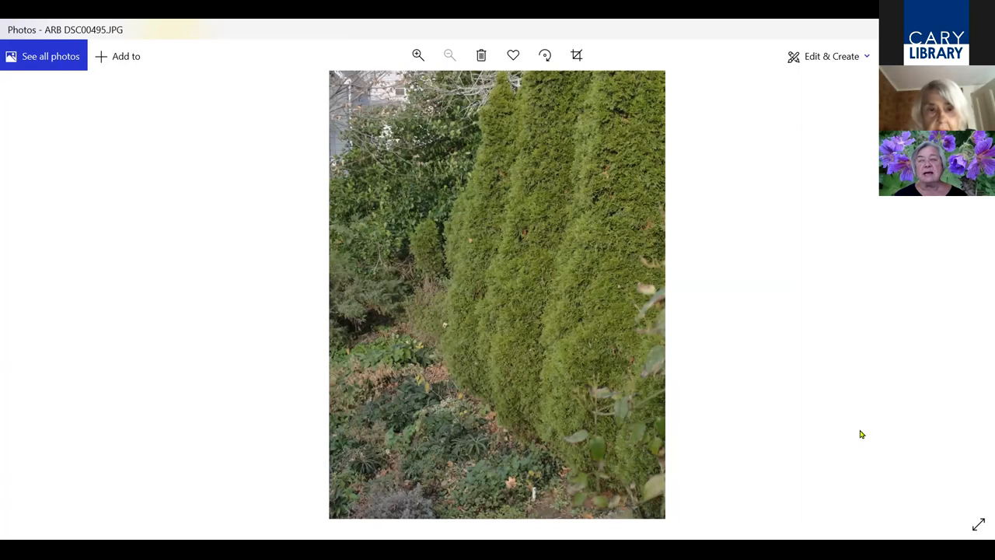
mouse_move(859, 429)
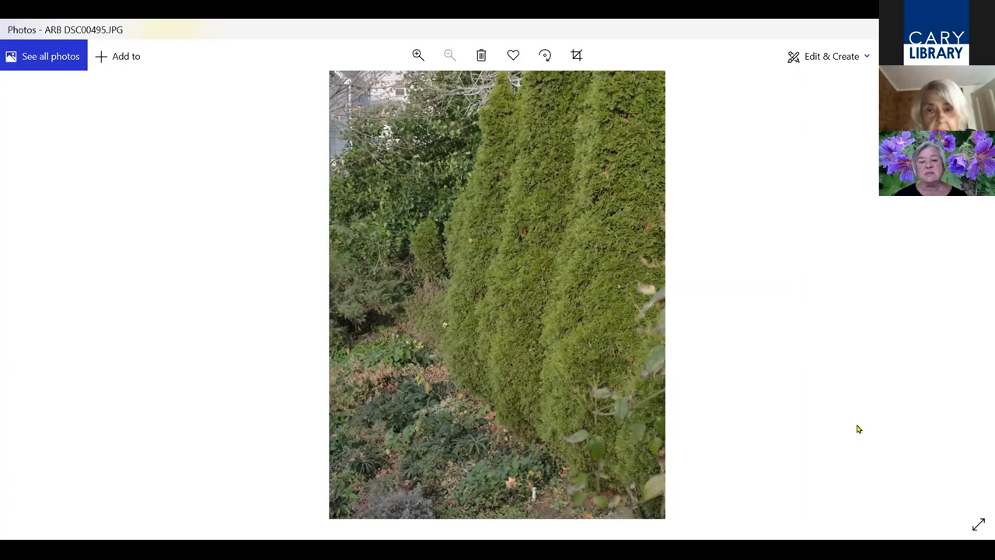
mouse_move(927, 383)
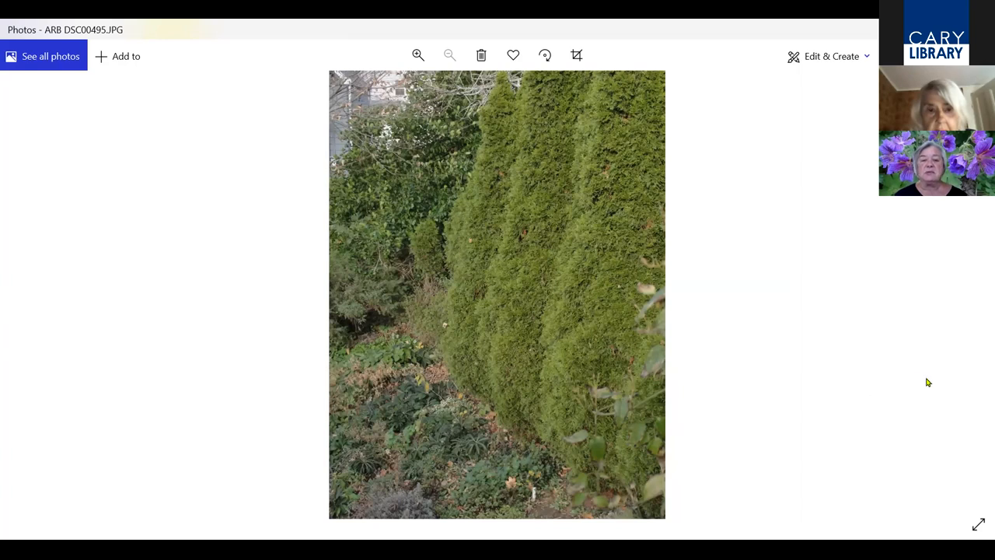
mouse_move(979, 255)
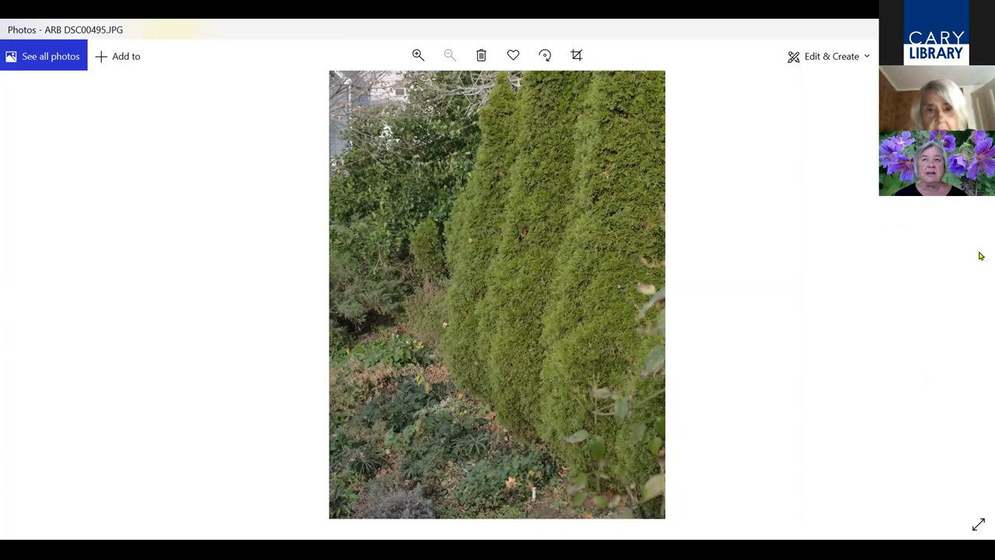
mouse_move(967, 303)
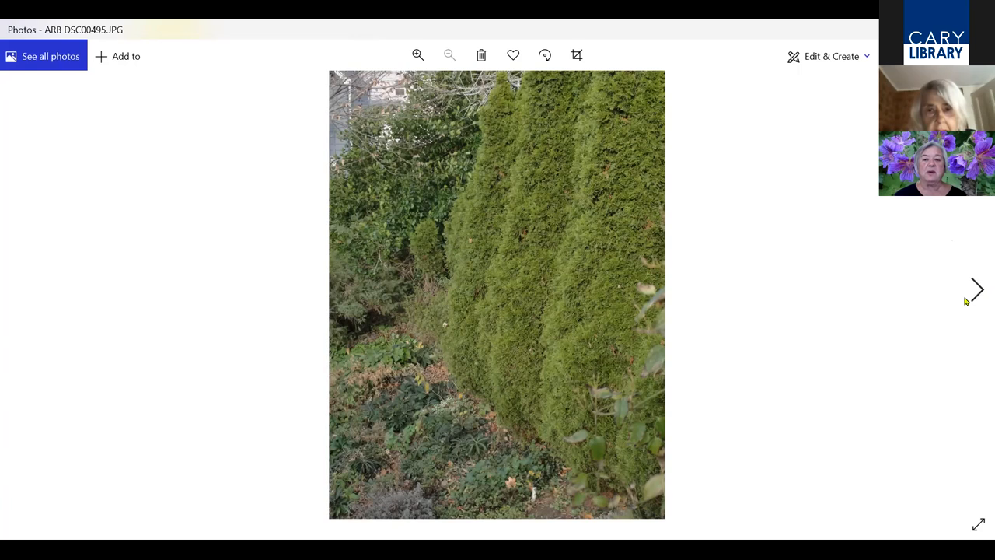
mouse_move(977, 304)
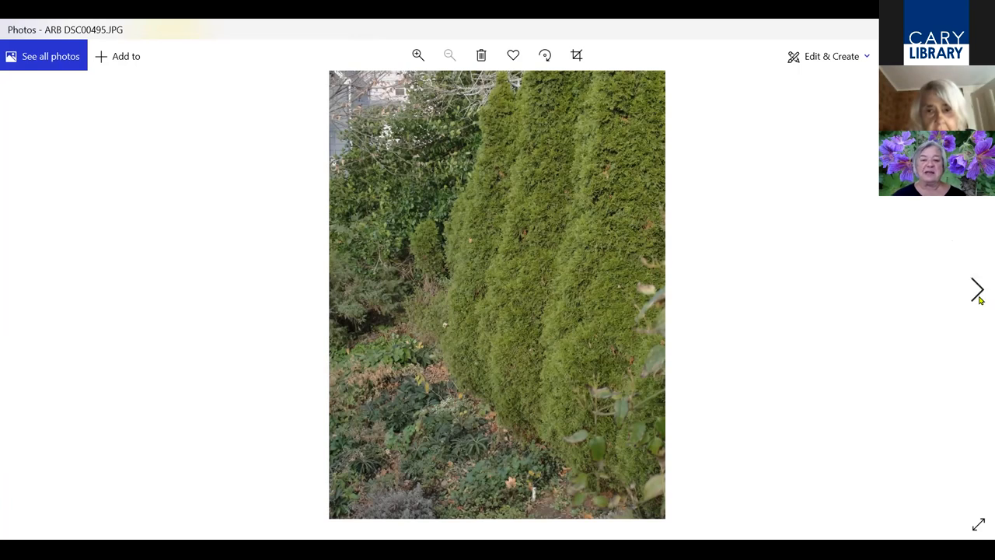
left_click(976, 289)
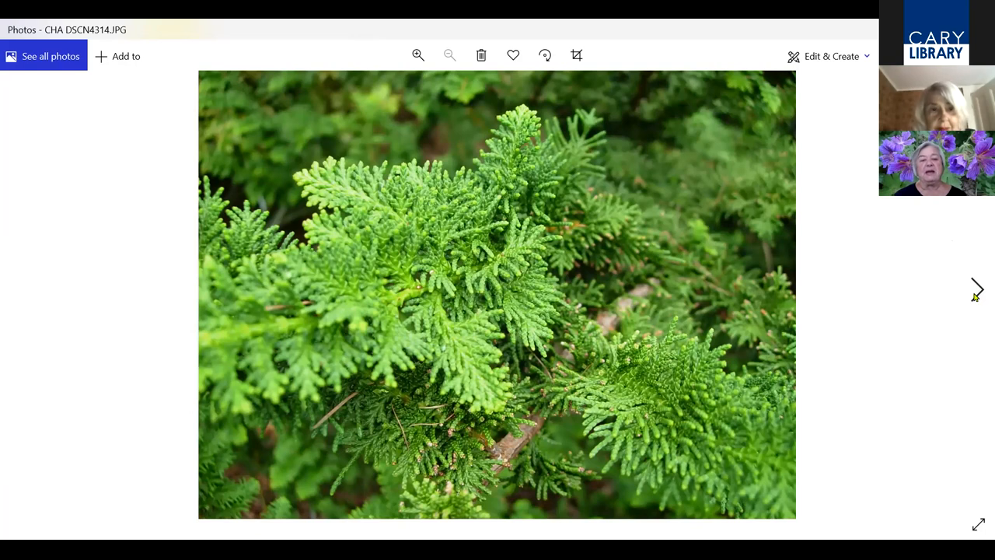
Step through CHA DSCN4357, CON conifer1 and conifer2 to the dwarf pine CON DSC02853.JPG
left_click(978, 286)
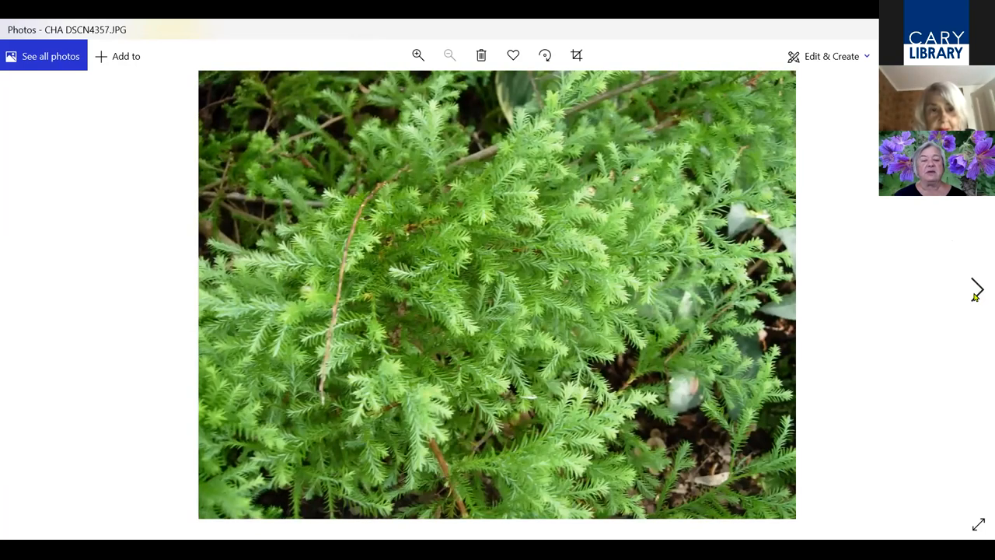
left_click(978, 292)
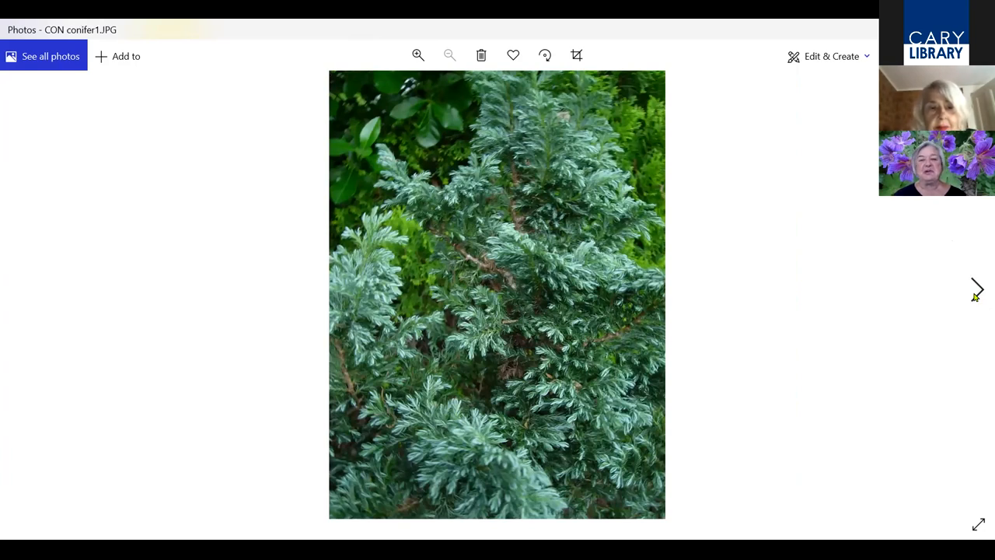
left_click(976, 291)
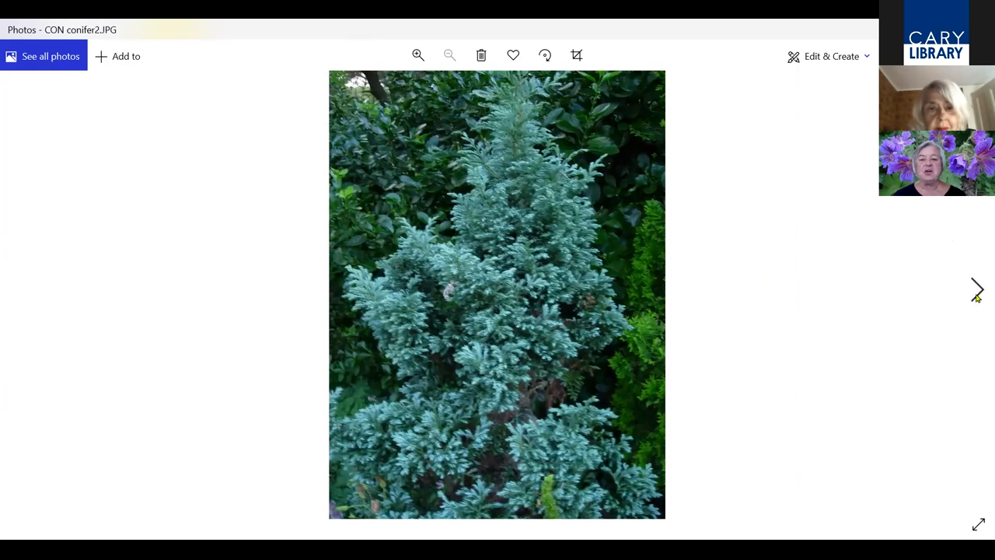
mouse_move(976, 298)
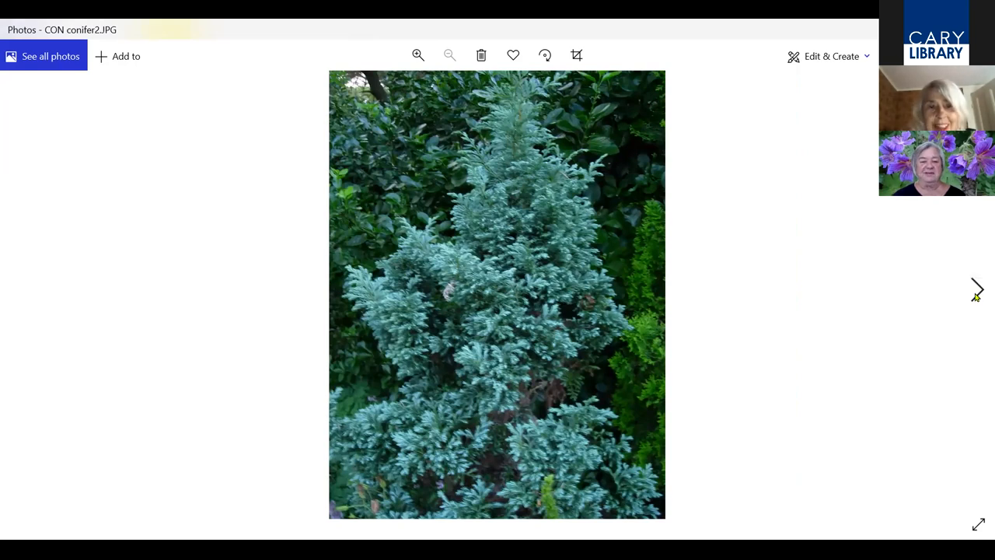
left_click(980, 289)
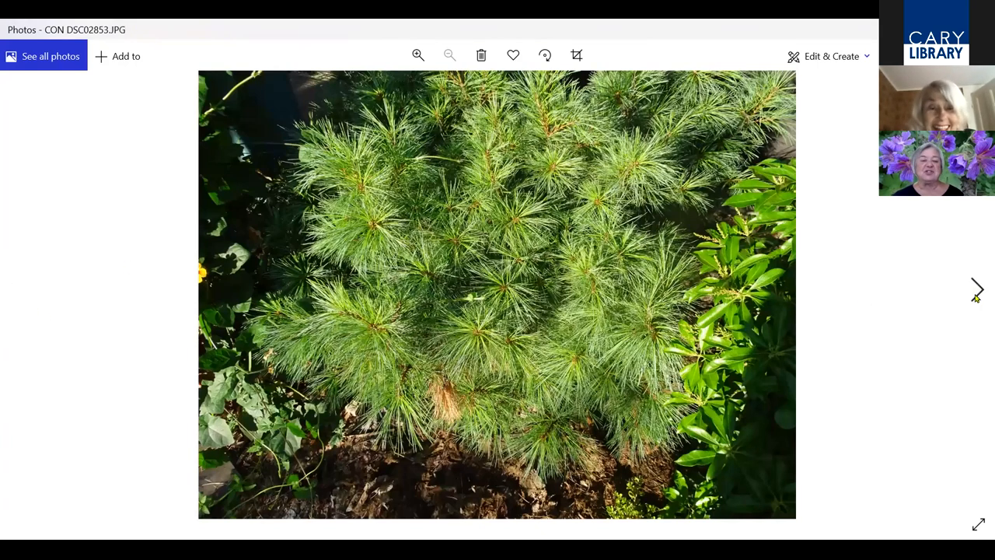
mouse_move(976, 291)
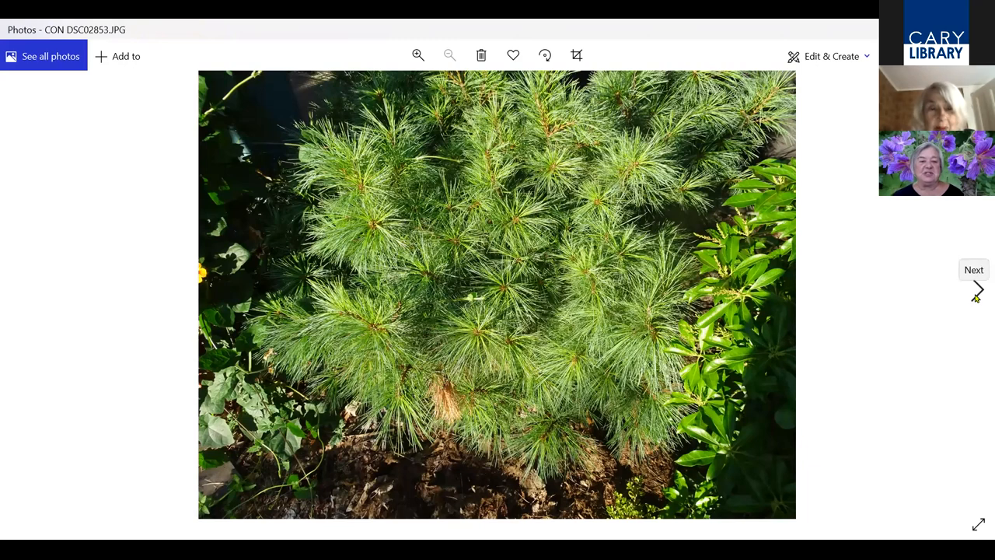
Advance to the final conifer photo D2 DSC01468.JPG, the drooping green cedar above mulch
left_click(977, 289)
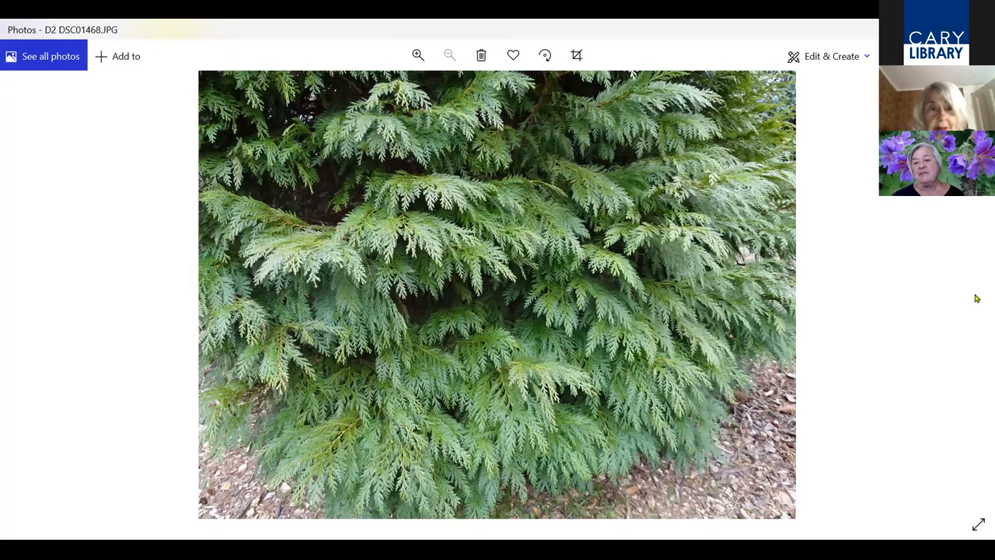
mouse_move(974, 314)
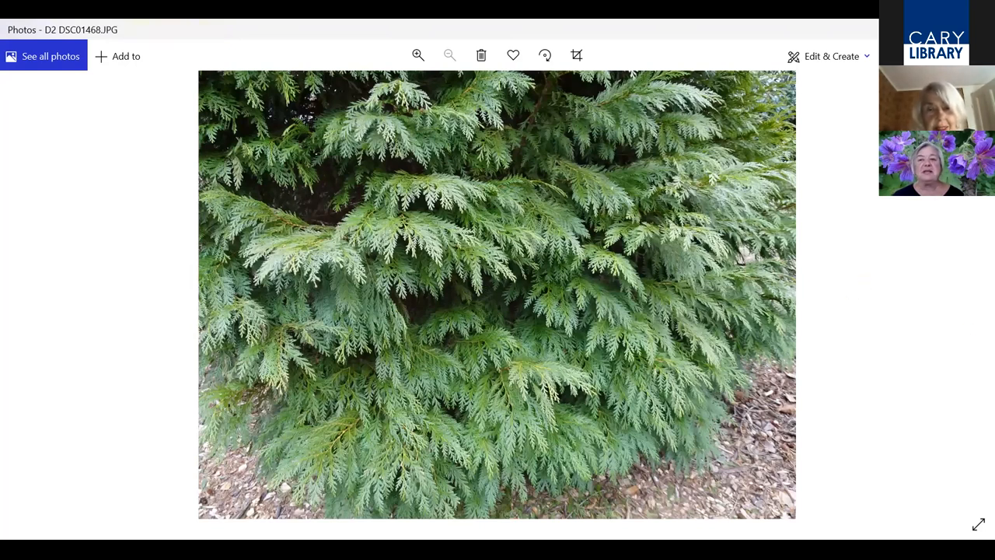
mouse_move(899, 325)
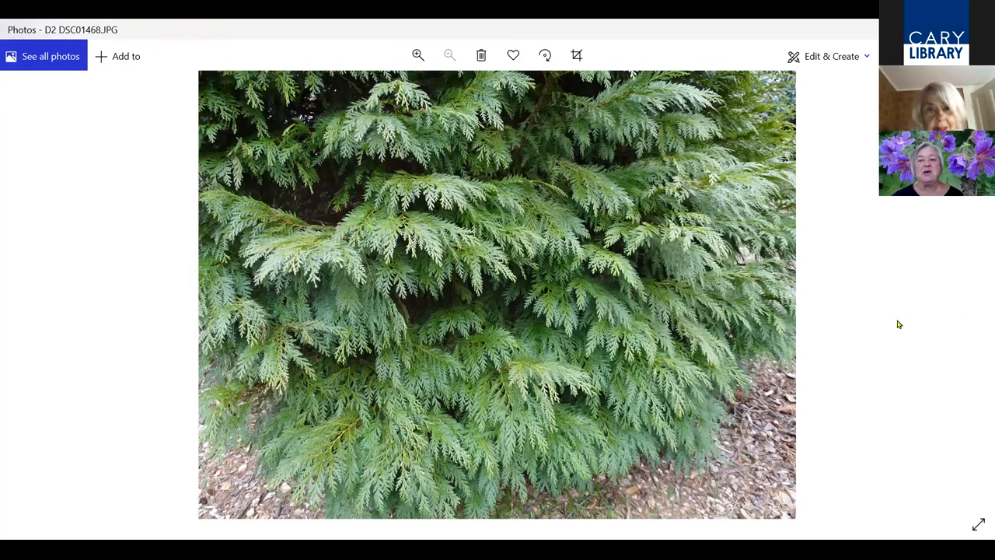
mouse_move(928, 218)
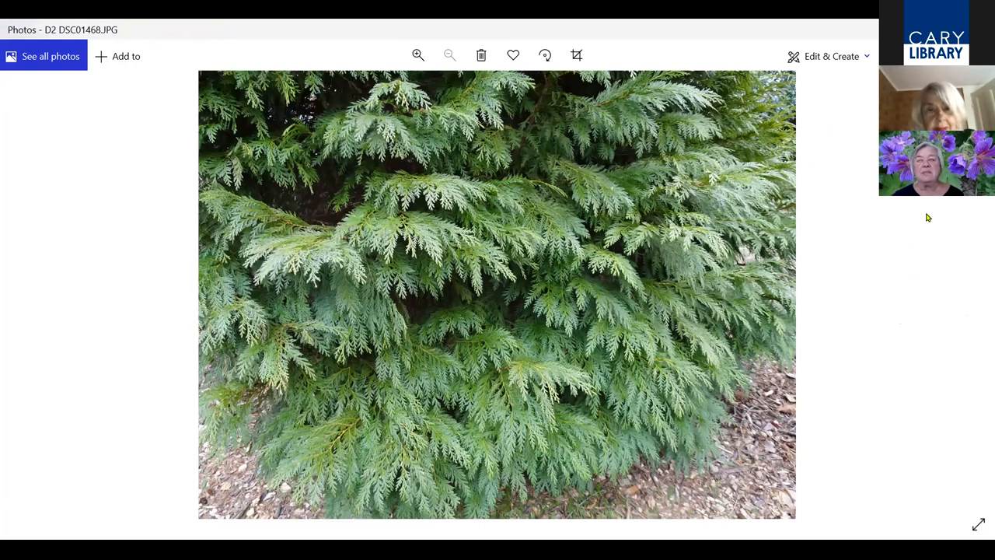
mouse_move(930, 228)
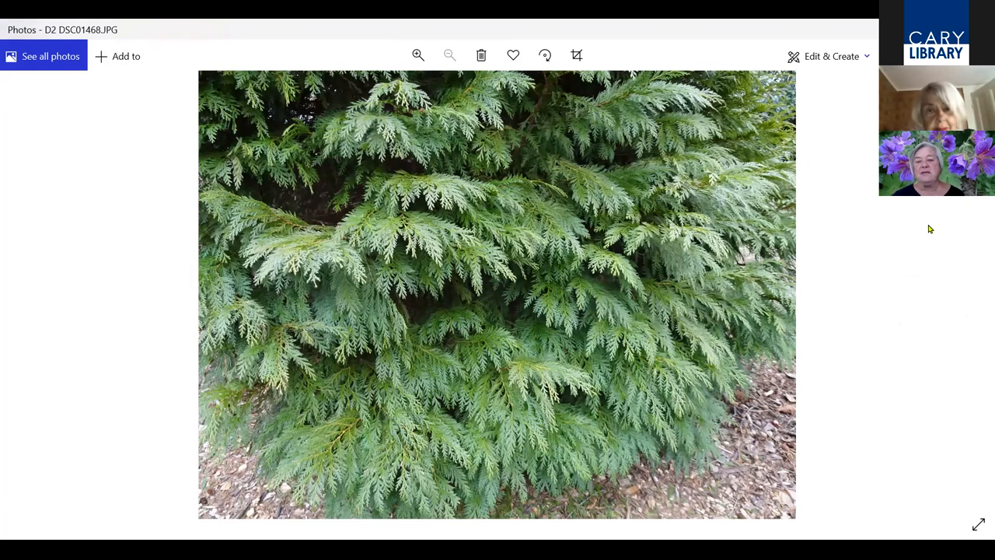
mouse_move(926, 233)
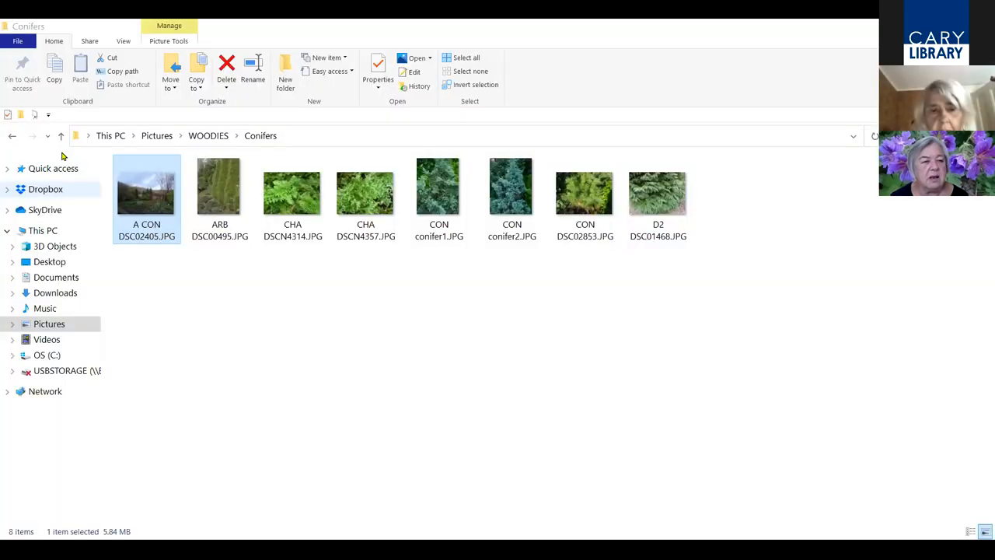
Go up to WOODIES, enter the Vines folder and highlight ACT DSC01109.JPG
left_click(62, 136)
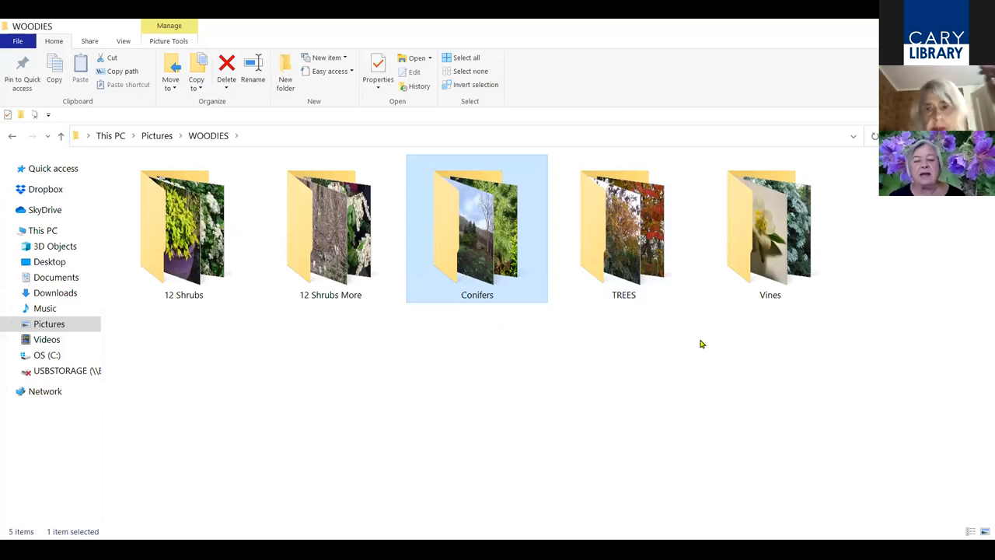
mouse_move(787, 404)
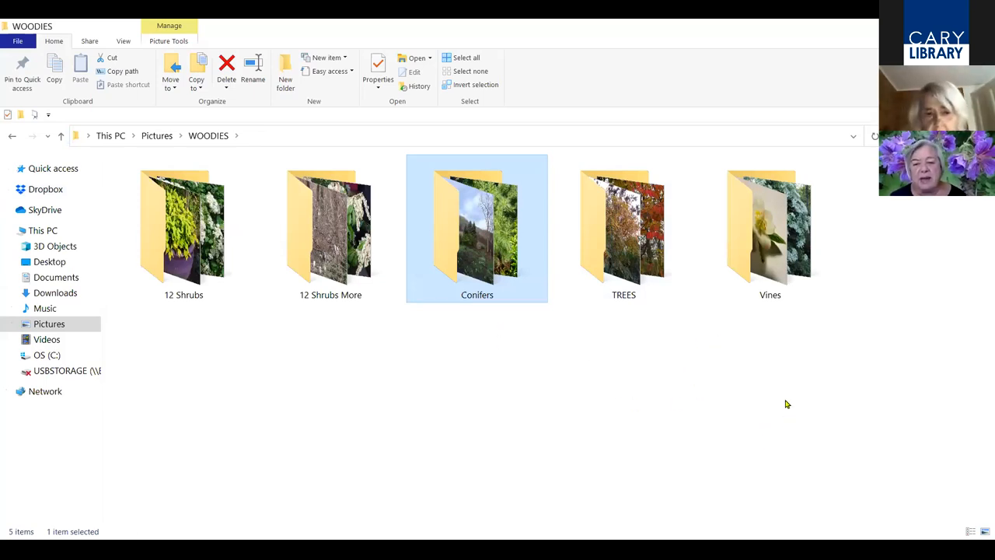
left_click(768, 233)
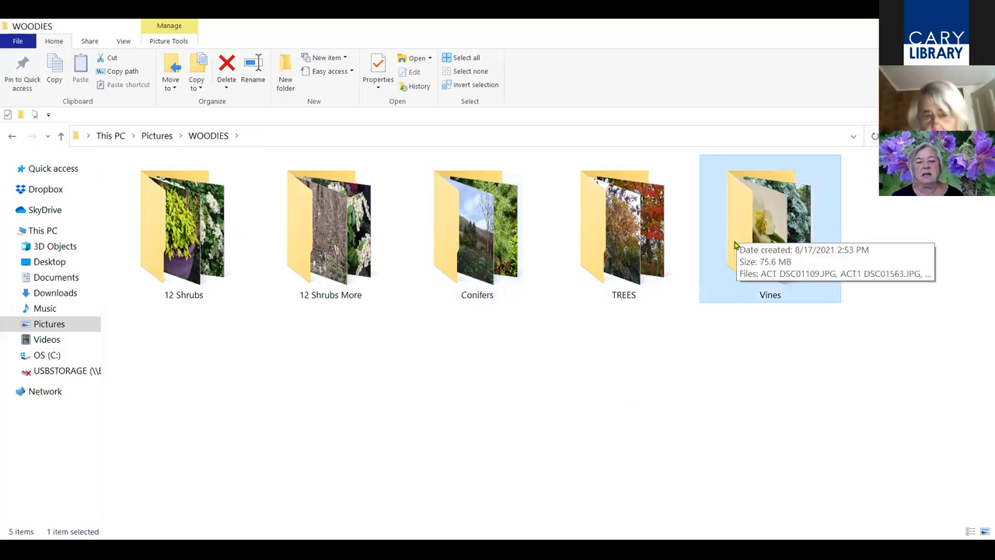
double_click(770, 226)
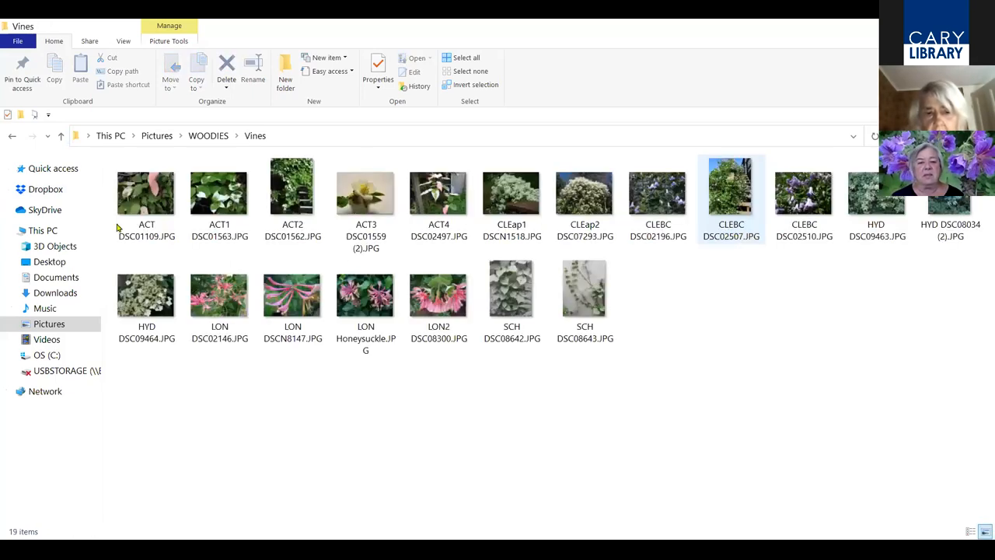
left_click(146, 192)
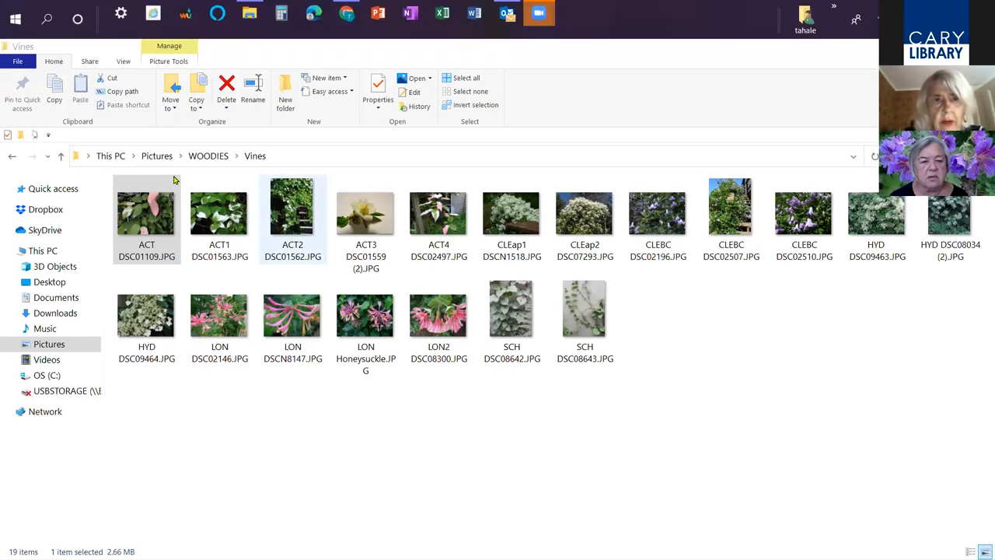
left_click(146, 217)
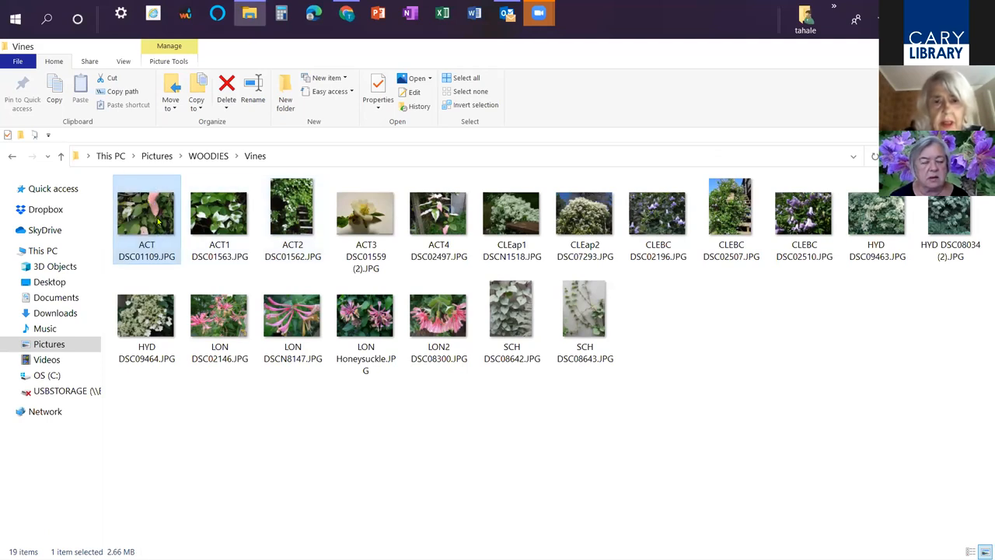
View the variegated kiwi leaf photo full-size, then advance to ACT1 DSC01563.JPG
double_click(147, 214)
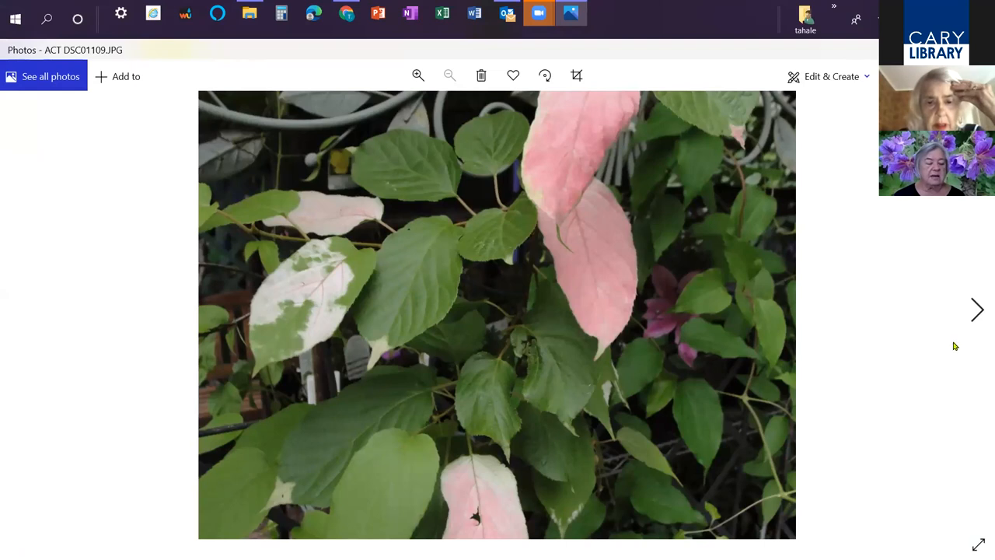
mouse_move(942, 354)
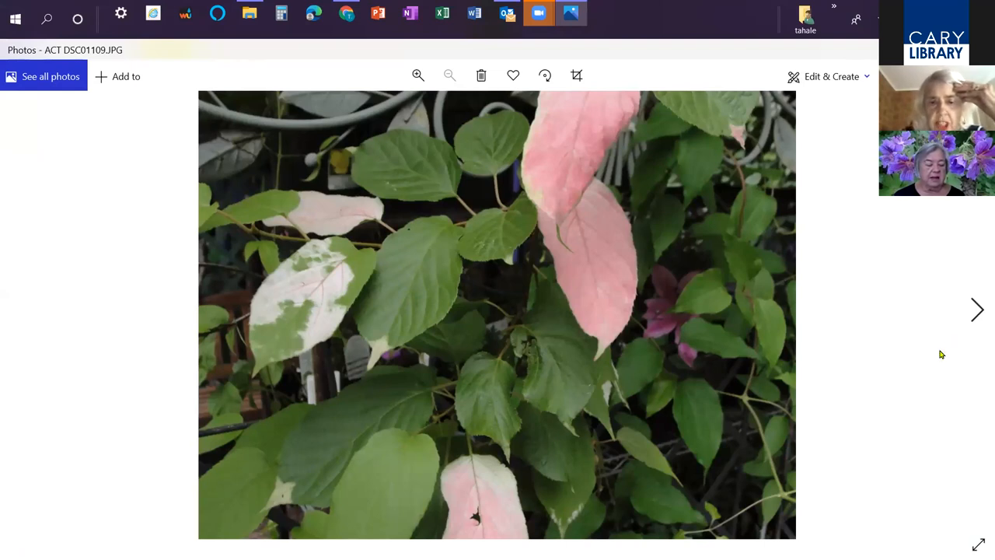
mouse_move(948, 355)
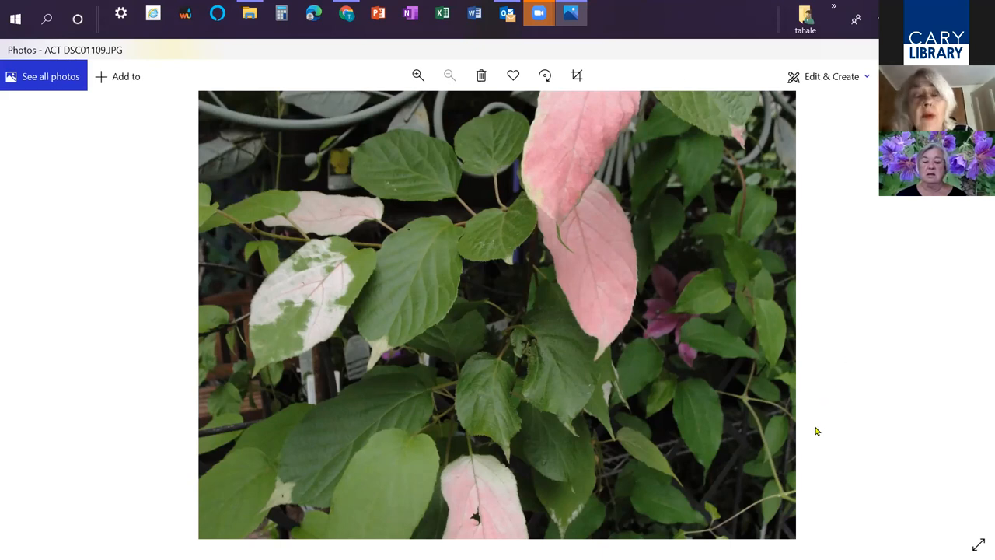
mouse_move(812, 435)
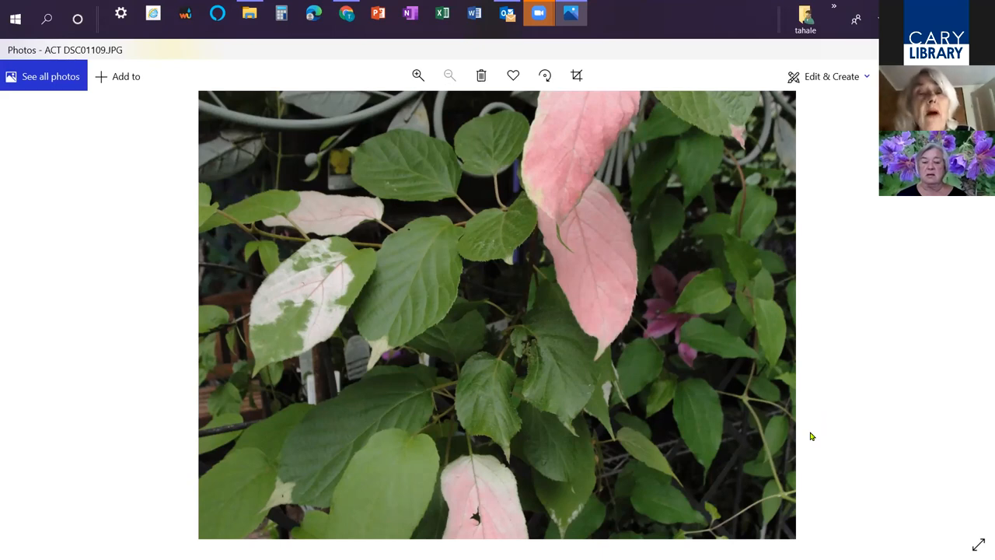
mouse_move(850, 445)
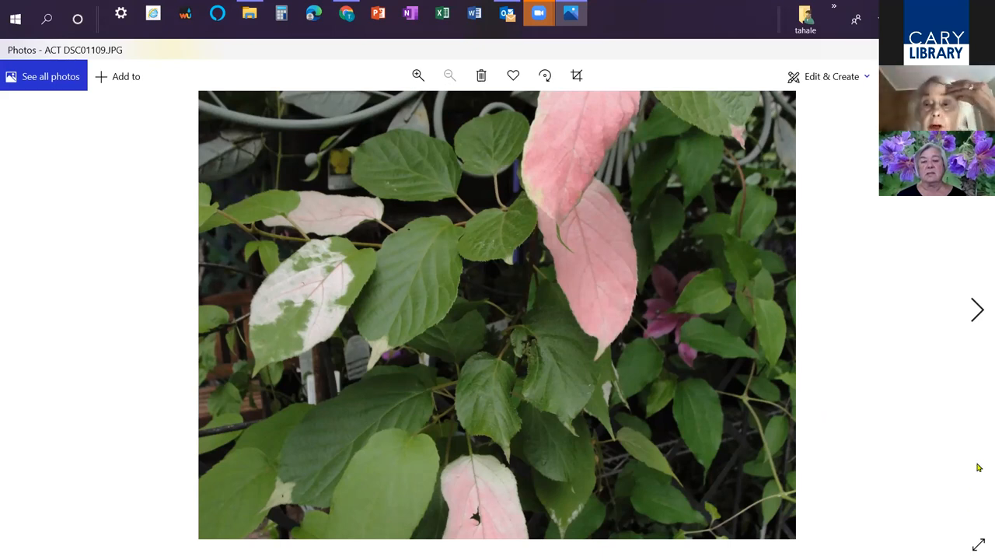
mouse_move(973, 479)
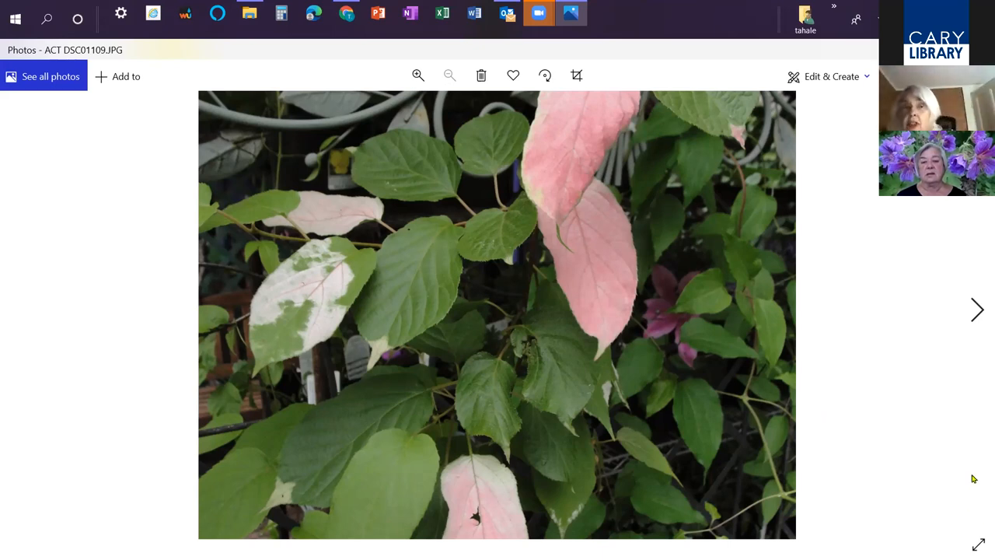
mouse_move(961, 507)
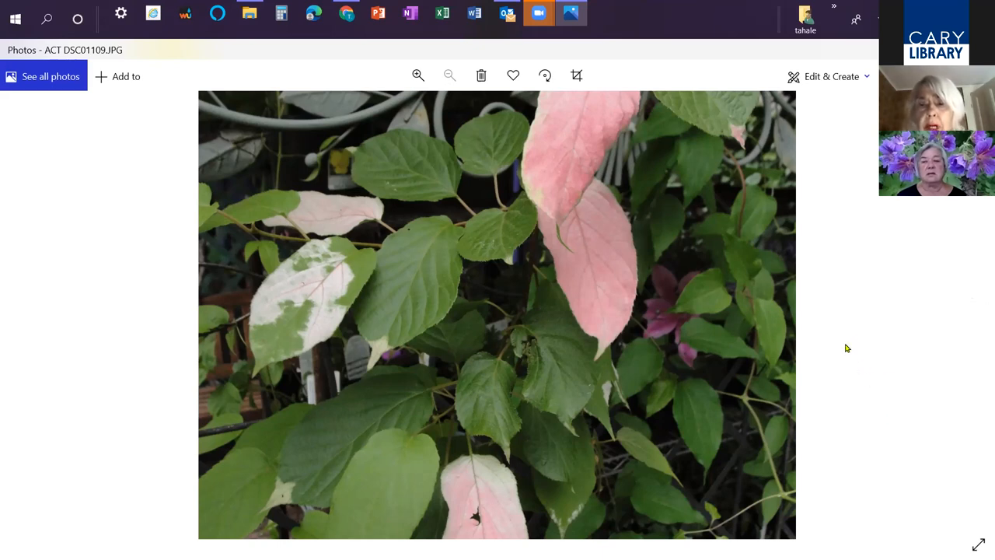
mouse_move(830, 448)
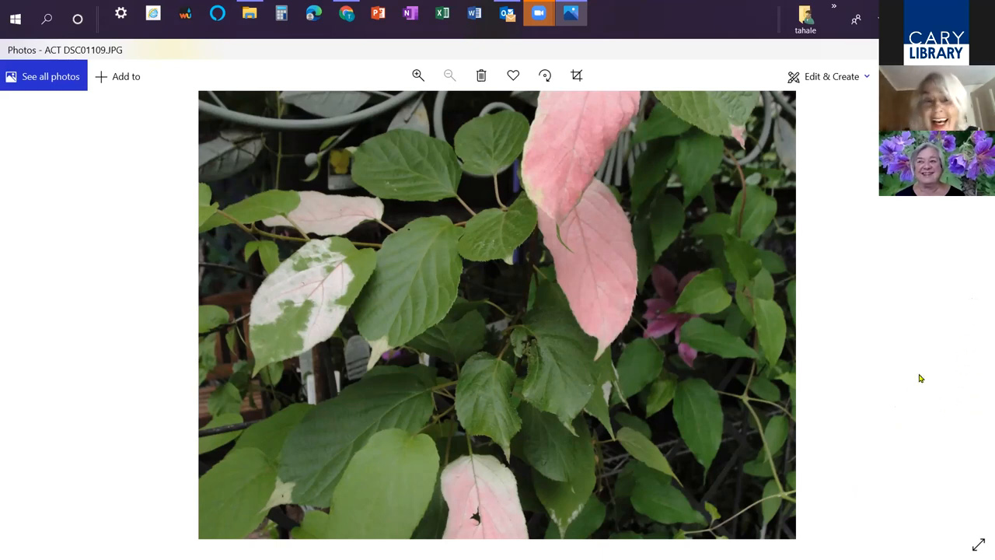
mouse_move(959, 302)
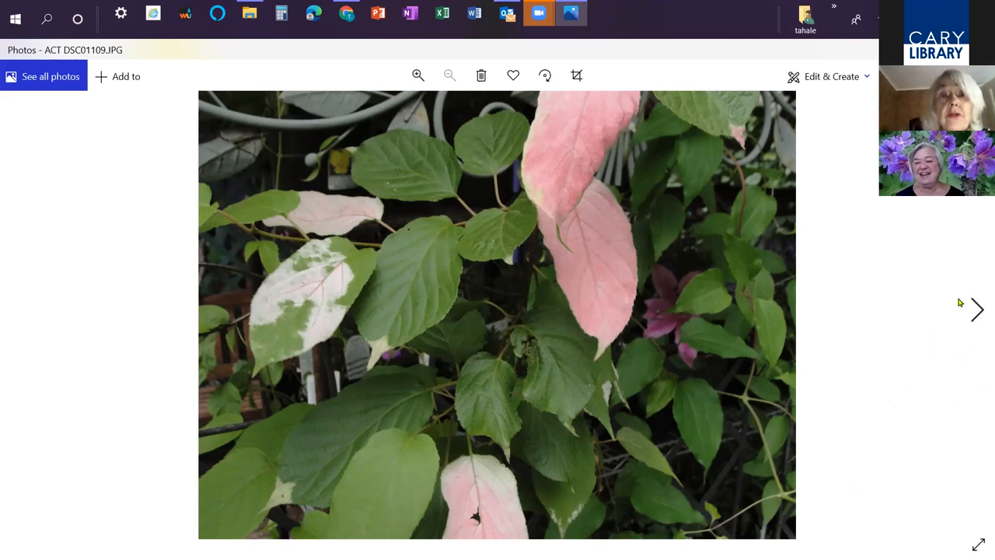
mouse_move(976, 311)
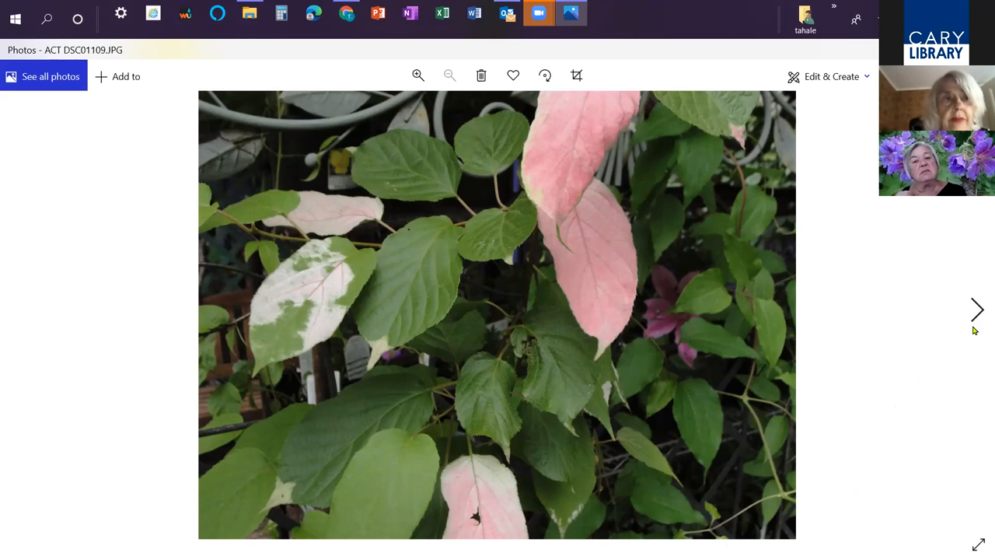
mouse_move(978, 322)
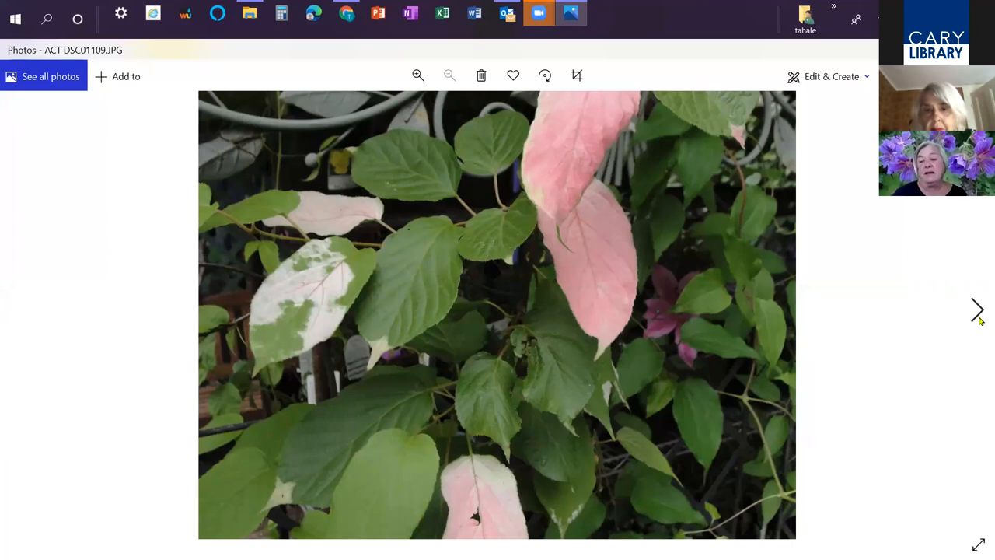
mouse_move(978, 325)
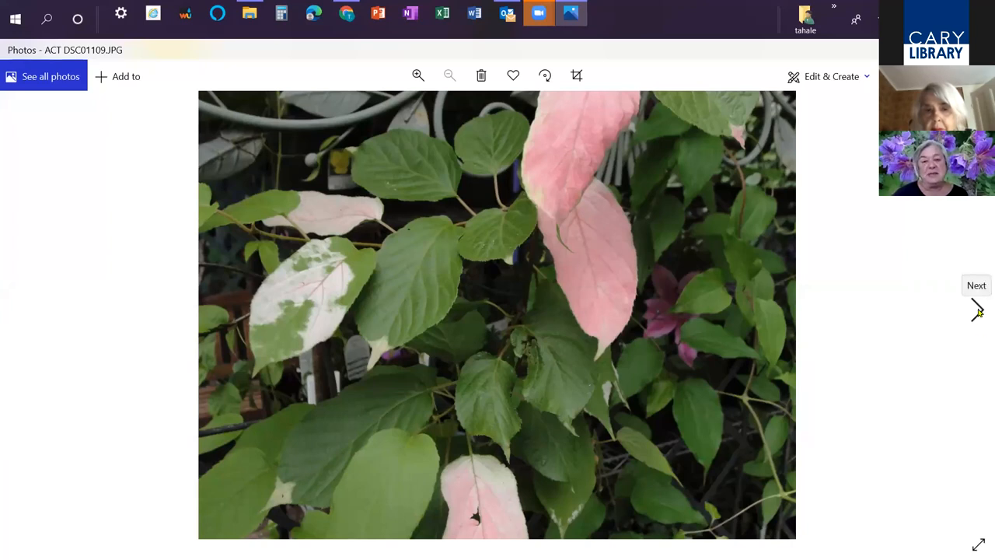
mouse_move(980, 318)
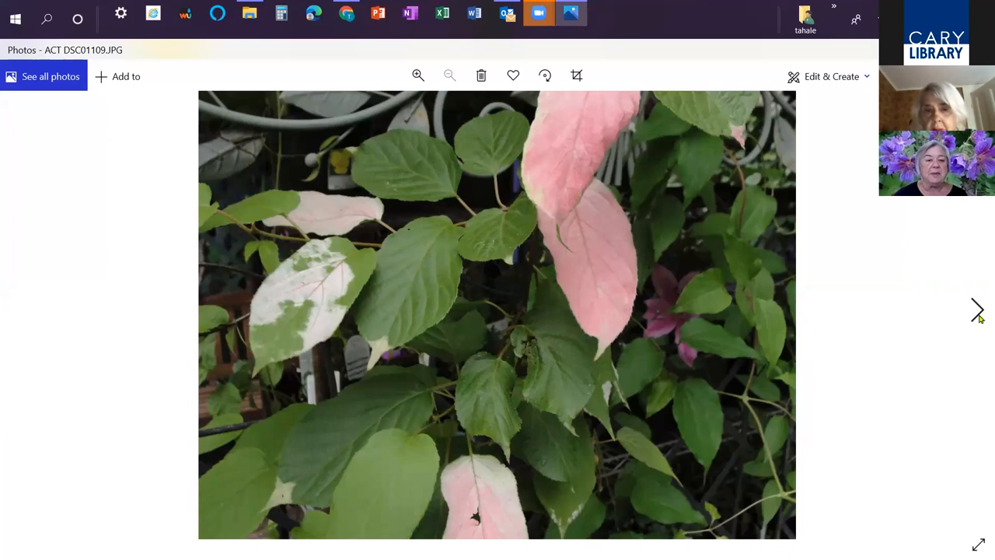
left_click(979, 307)
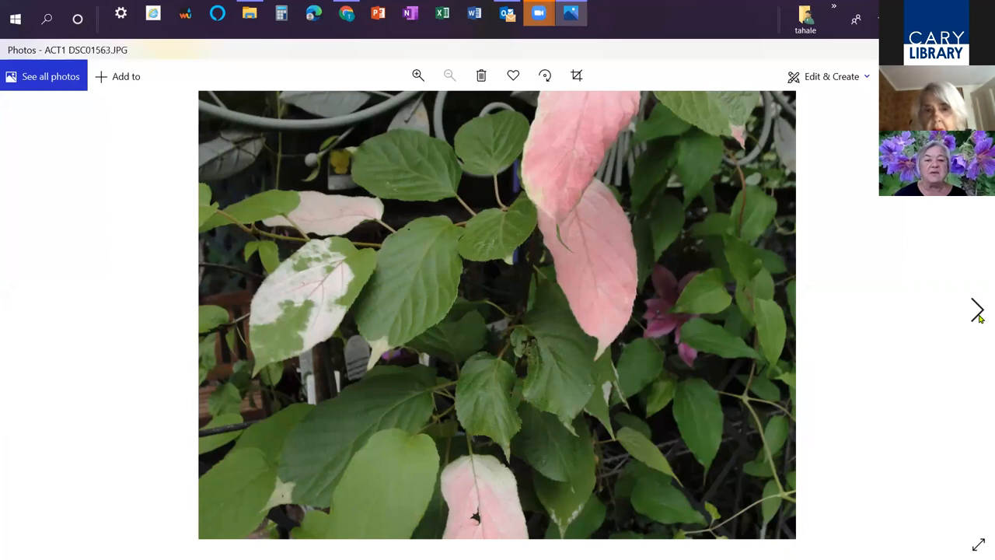
Advance through the kiwi blossom and variegated vine photos to the white clematis over a rail
left_click(978, 311)
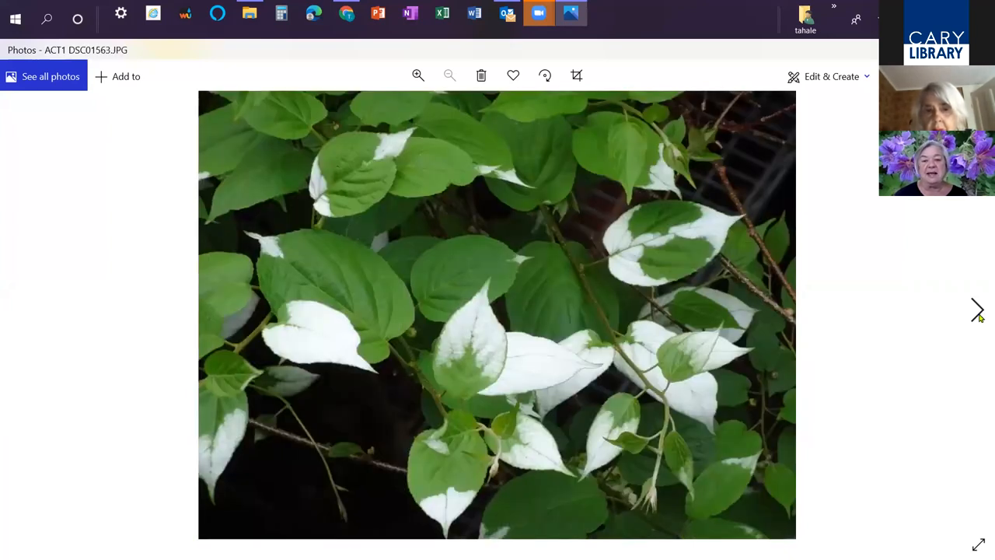
left_click(979, 308)
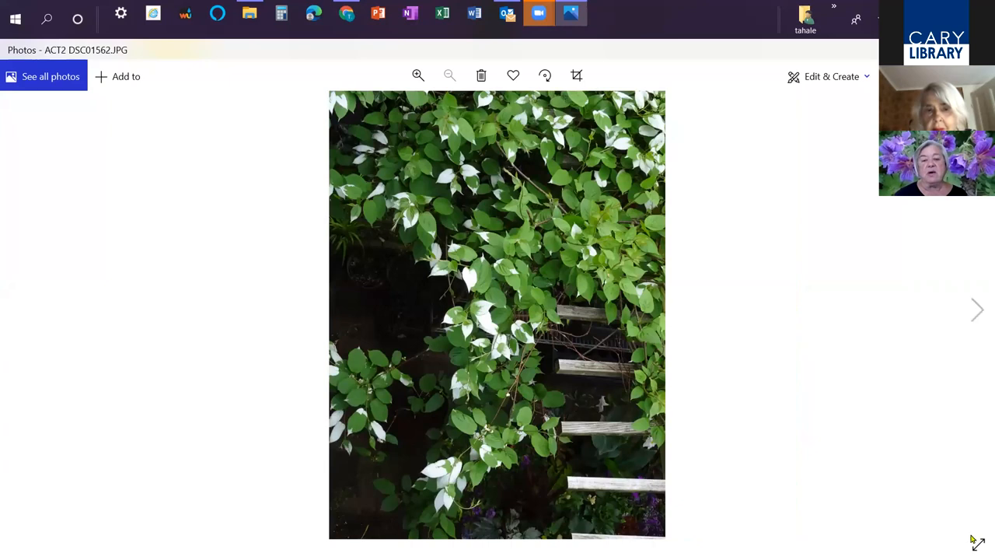
mouse_move(588, 489)
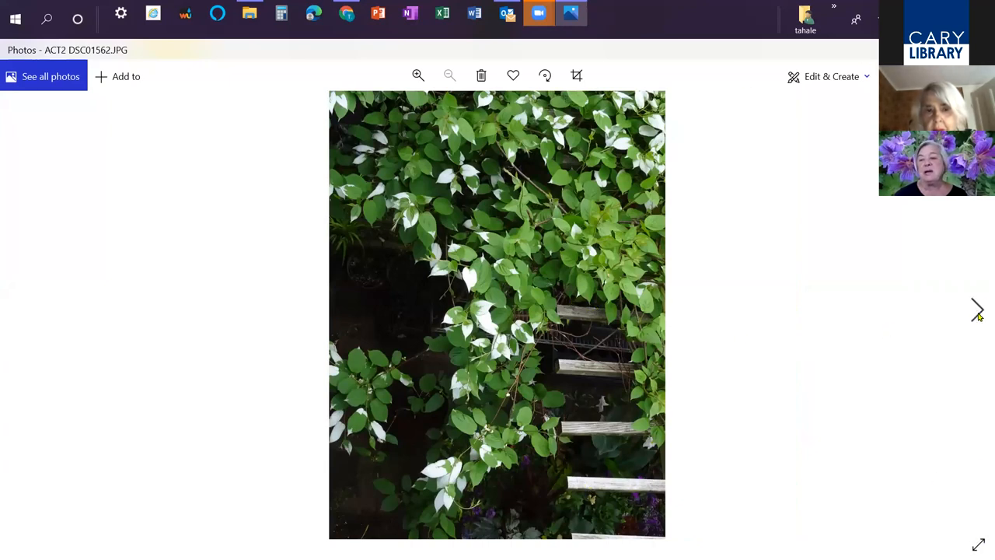
mouse_move(976, 319)
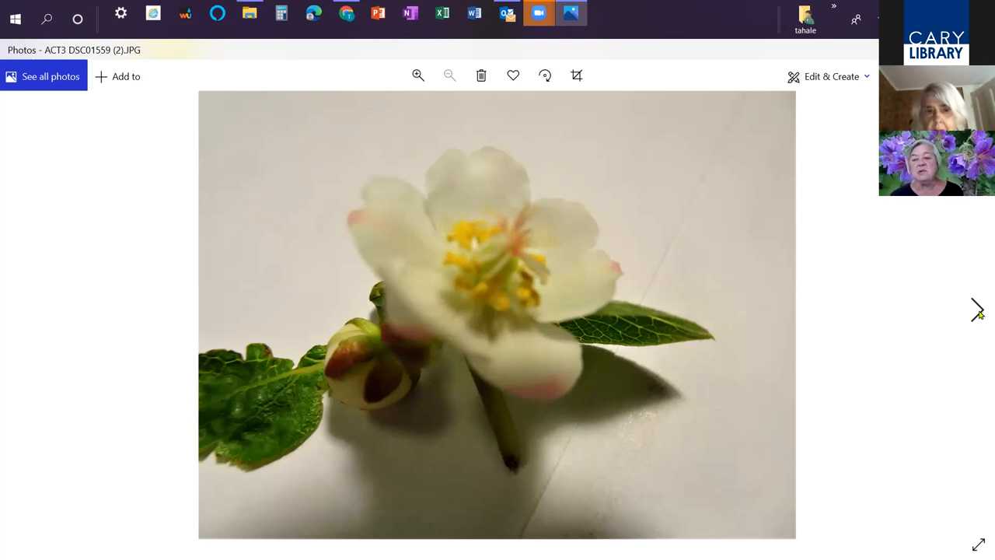
mouse_move(973, 311)
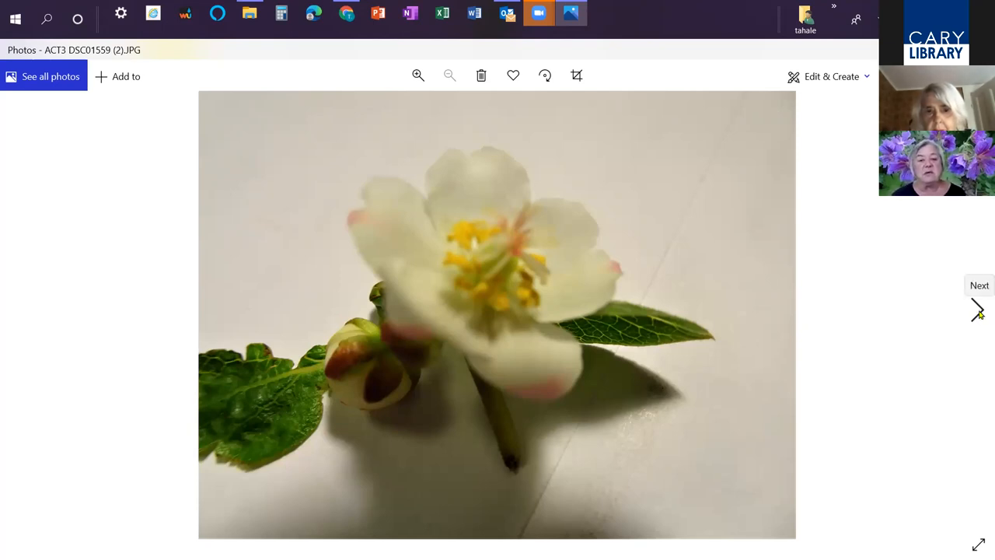
mouse_move(978, 320)
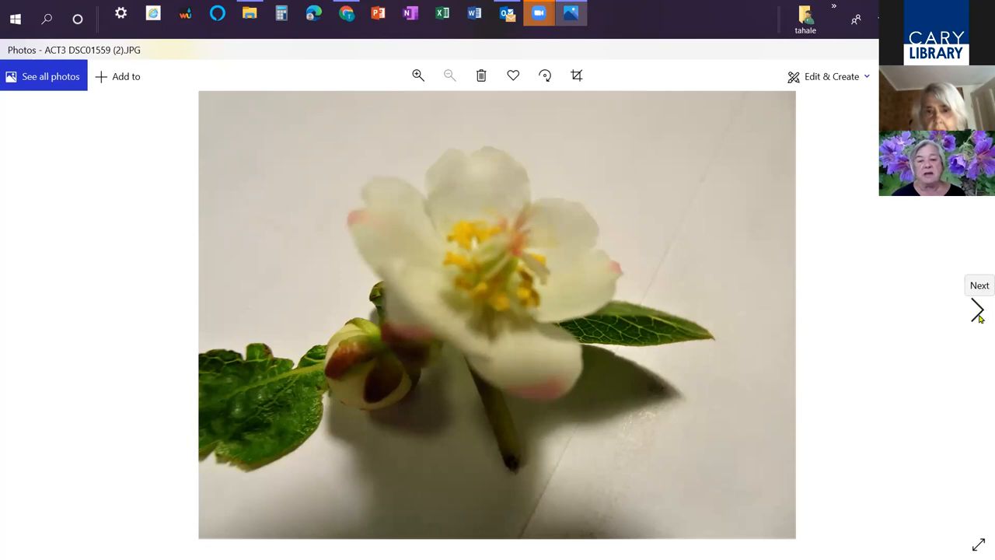
left_click(979, 314)
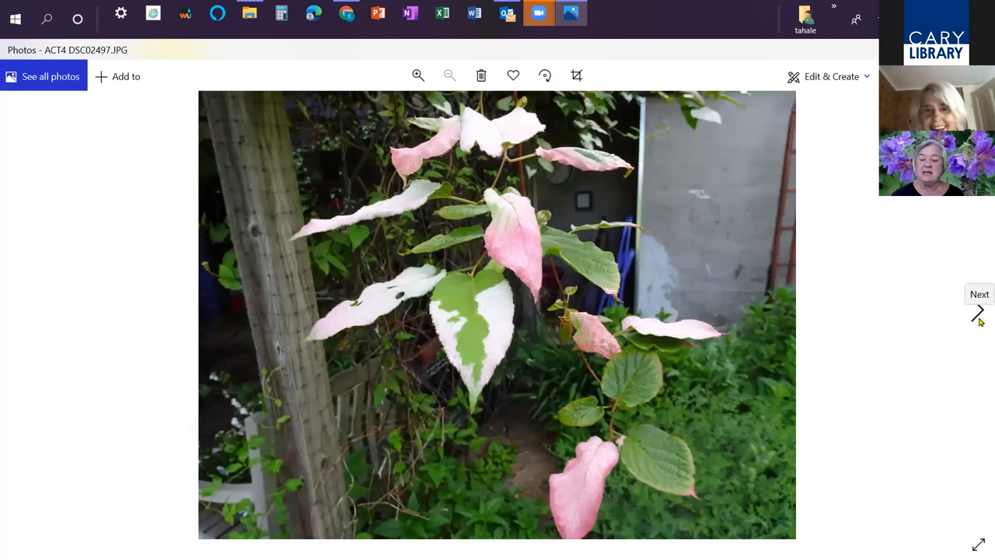
mouse_move(864, 414)
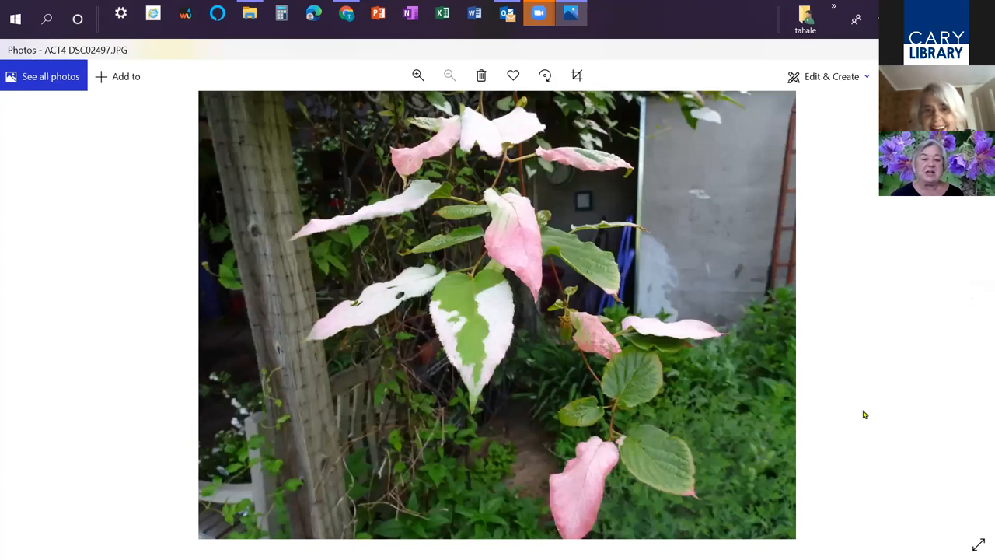
mouse_move(977, 314)
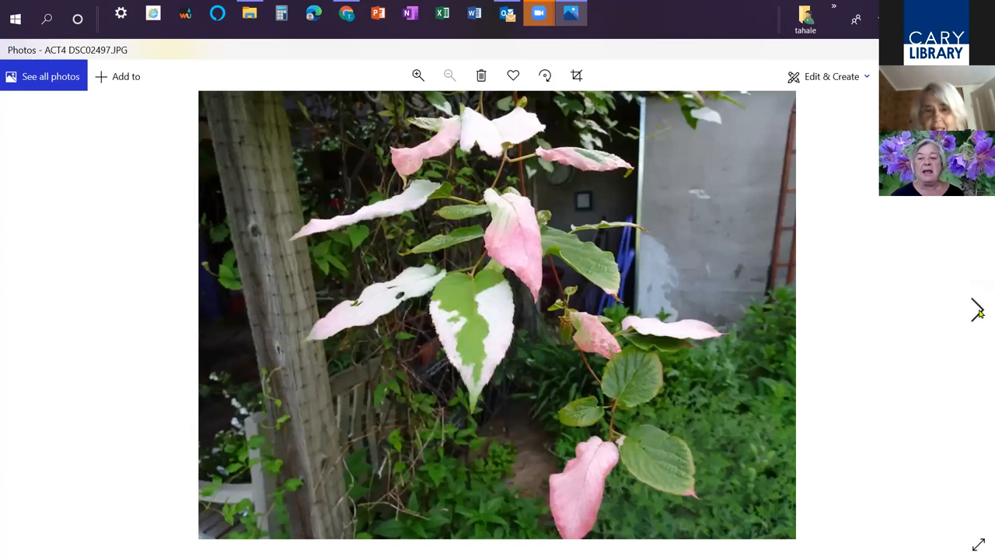
mouse_move(980, 320)
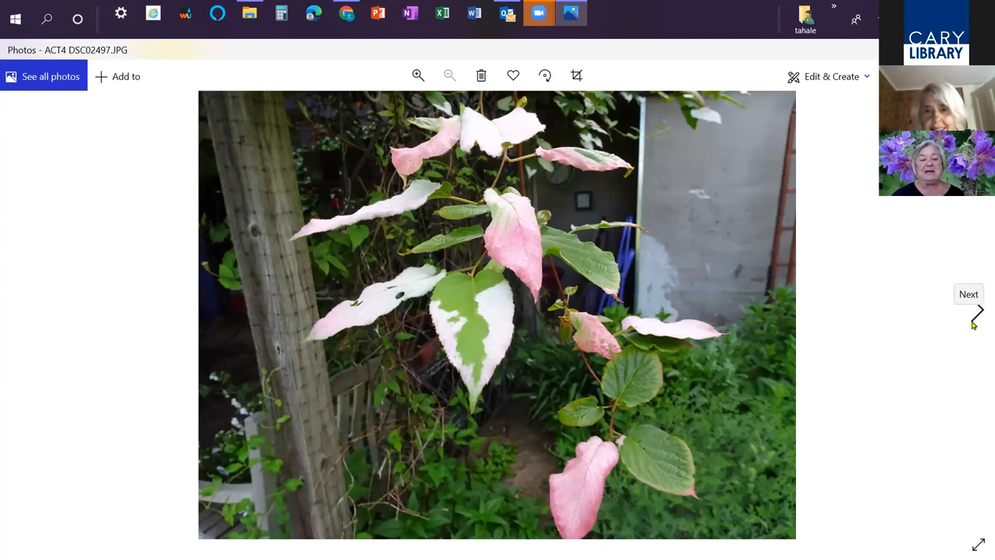
left_click(969, 324)
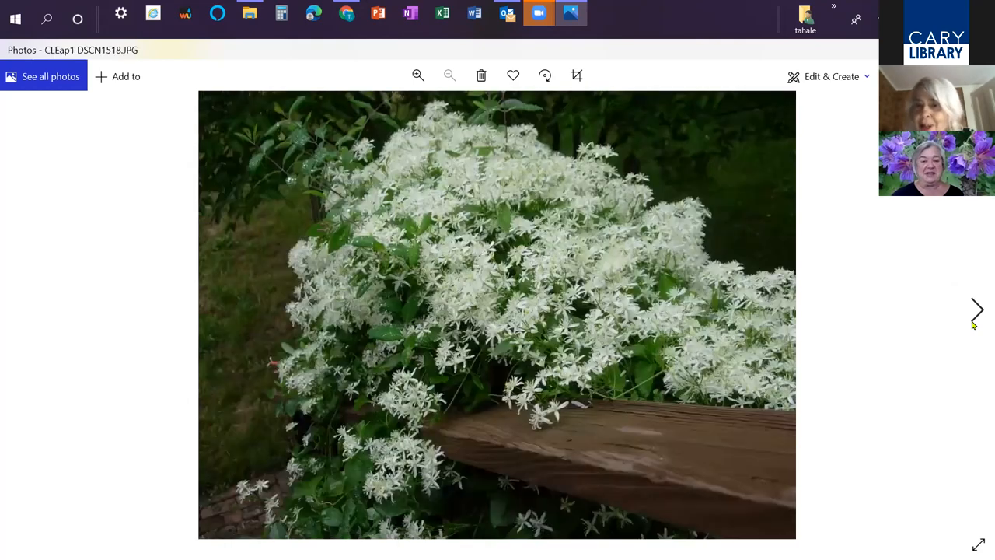
Revisit the clematis over the rail, then advance past the white mound to purple bell clematis
left_click(979, 311)
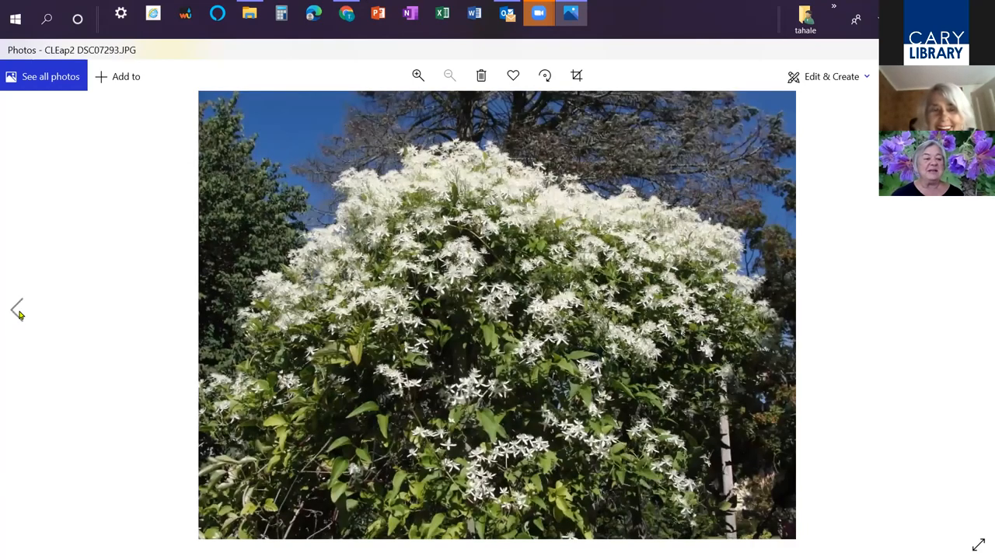
left_click(16, 308)
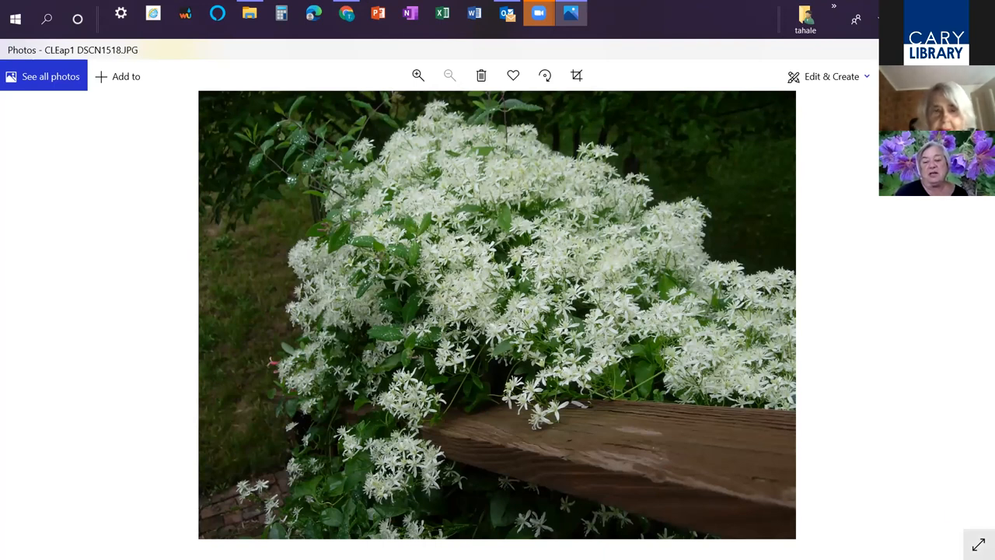
mouse_move(978, 544)
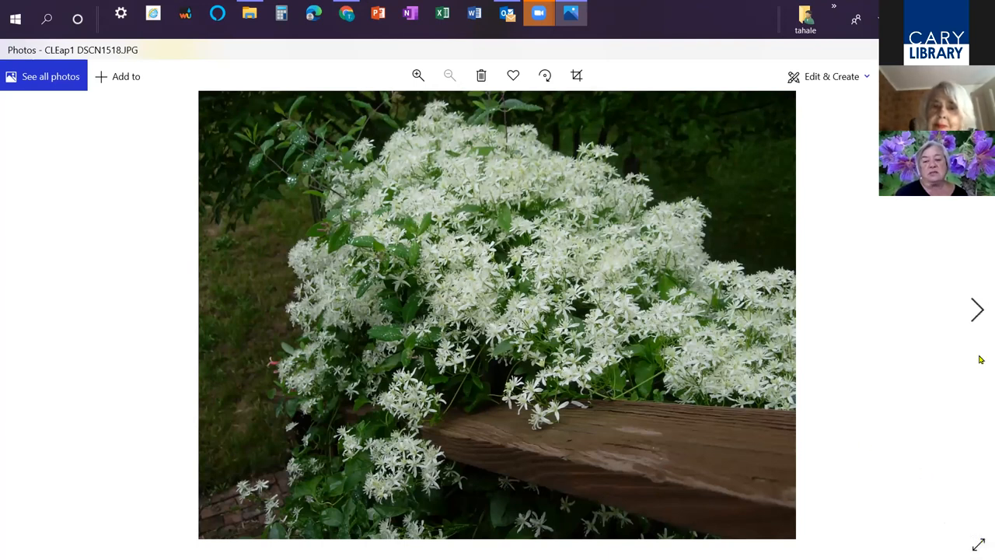
mouse_move(976, 310)
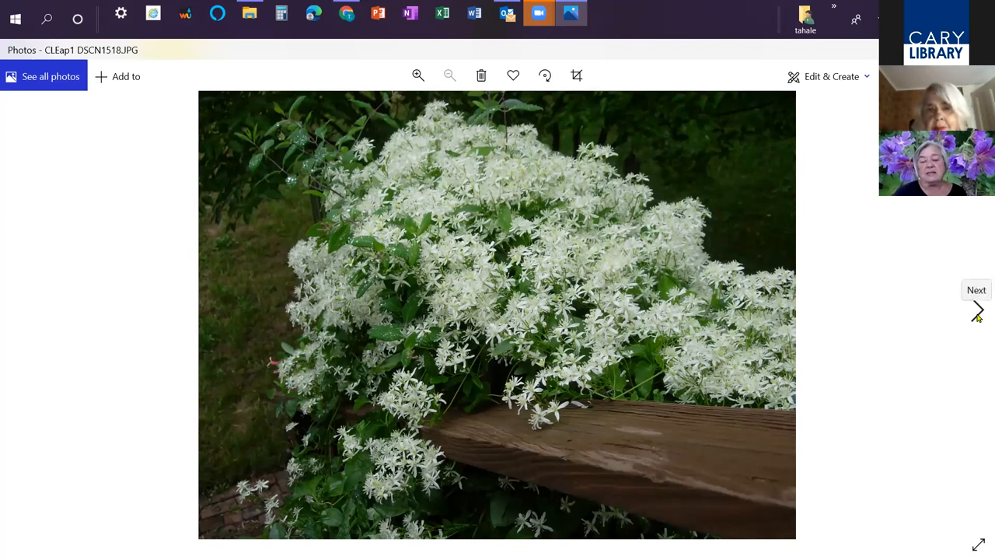
left_click(978, 311)
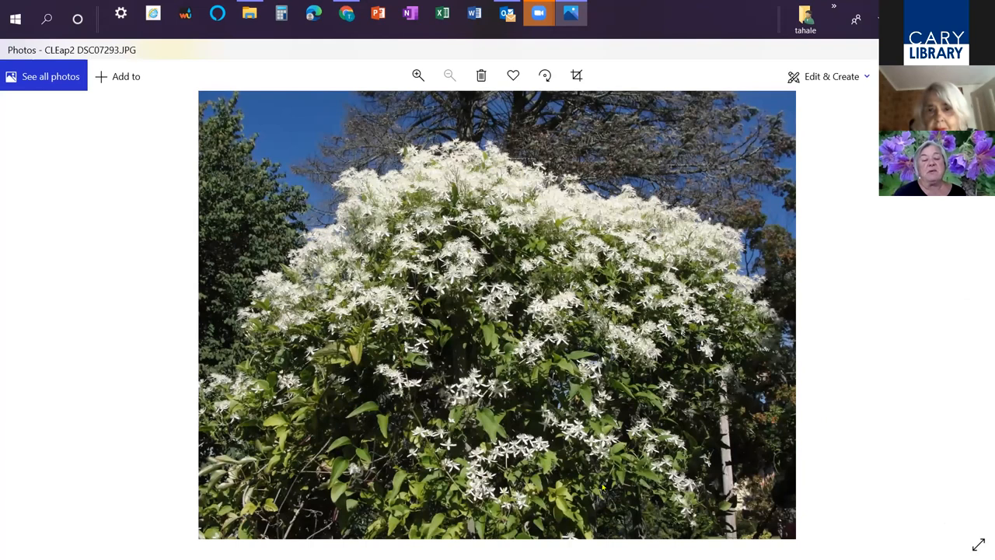
mouse_move(979, 384)
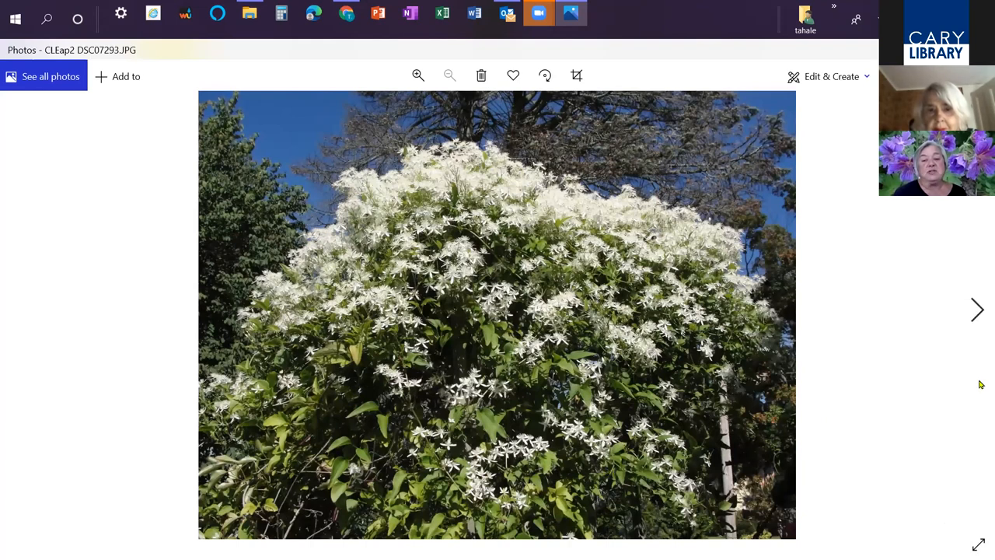
mouse_move(969, 342)
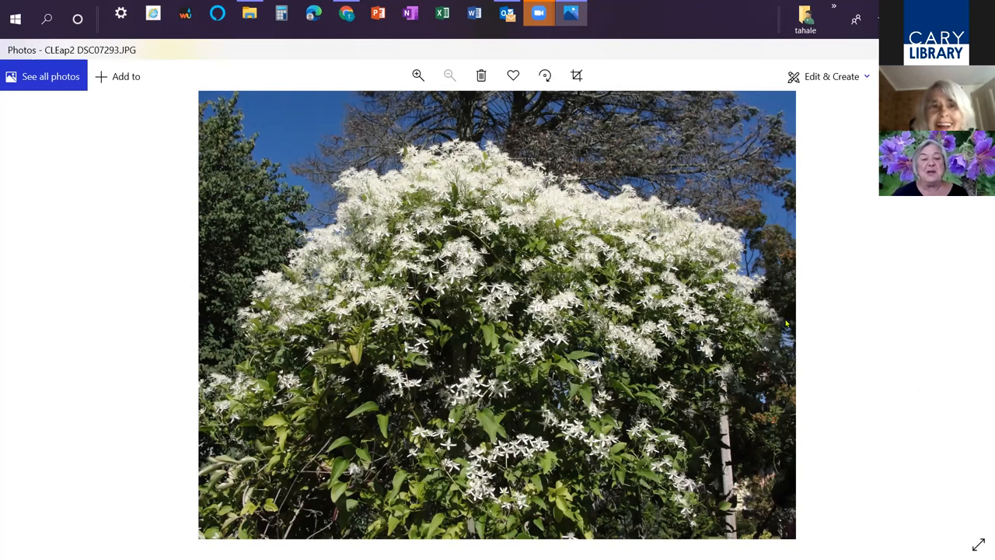
mouse_move(864, 227)
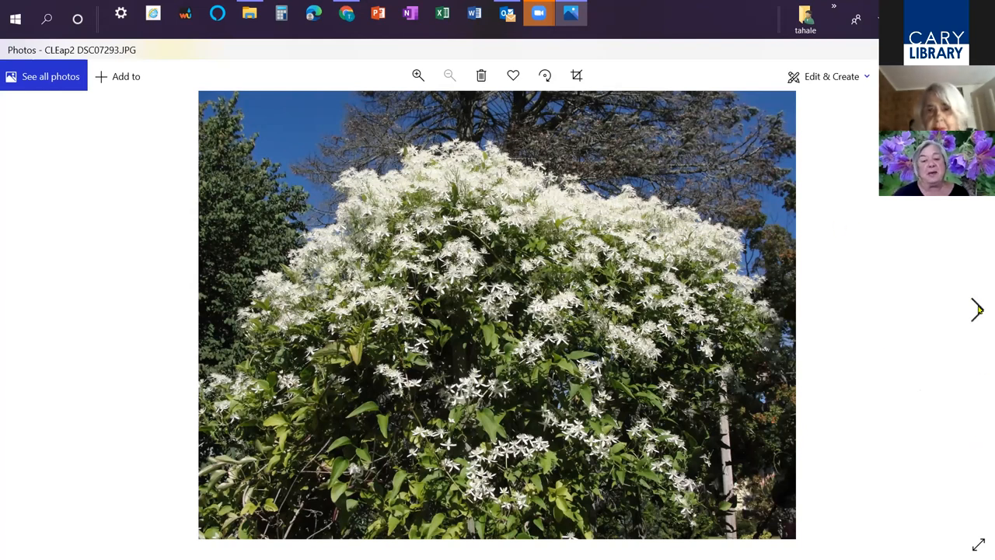
left_click(976, 311)
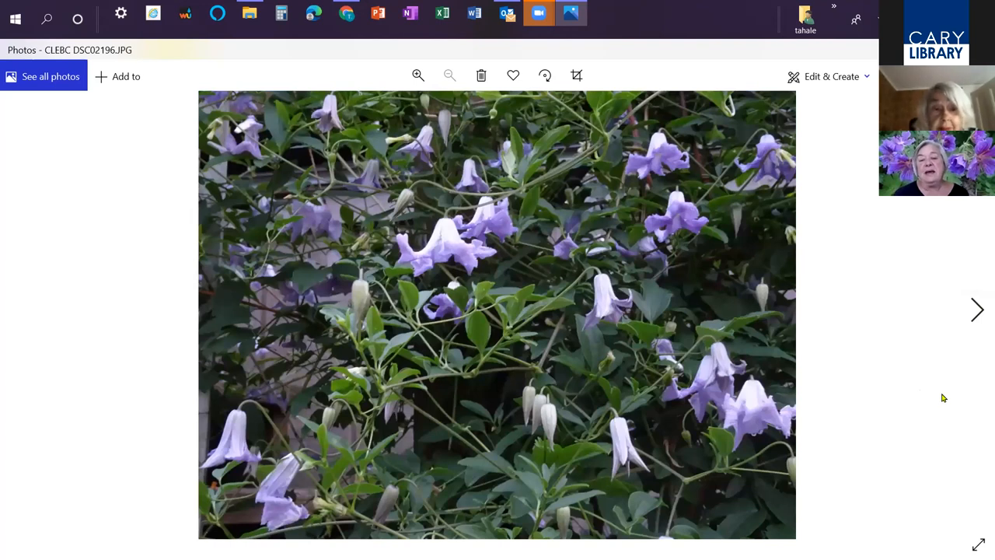
mouse_move(979, 314)
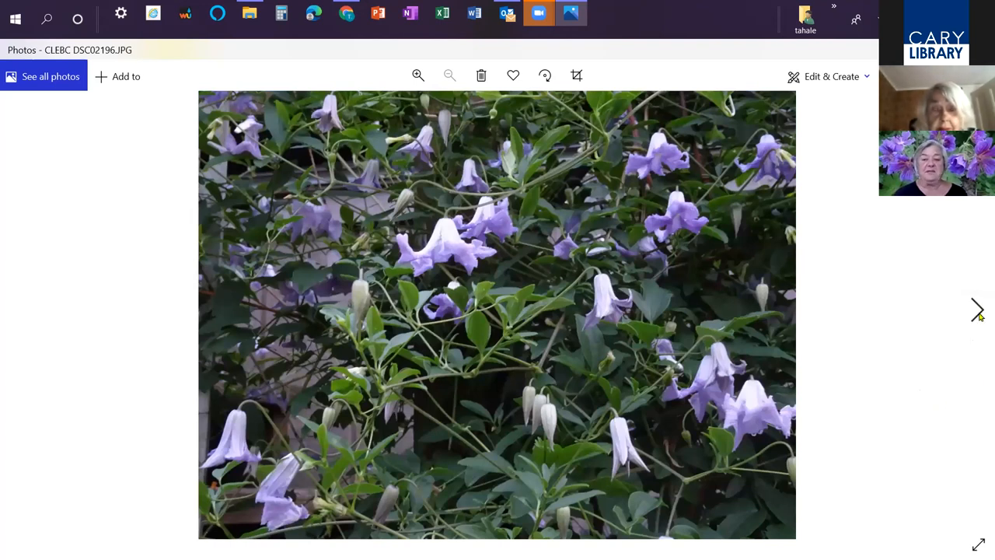
mouse_move(973, 321)
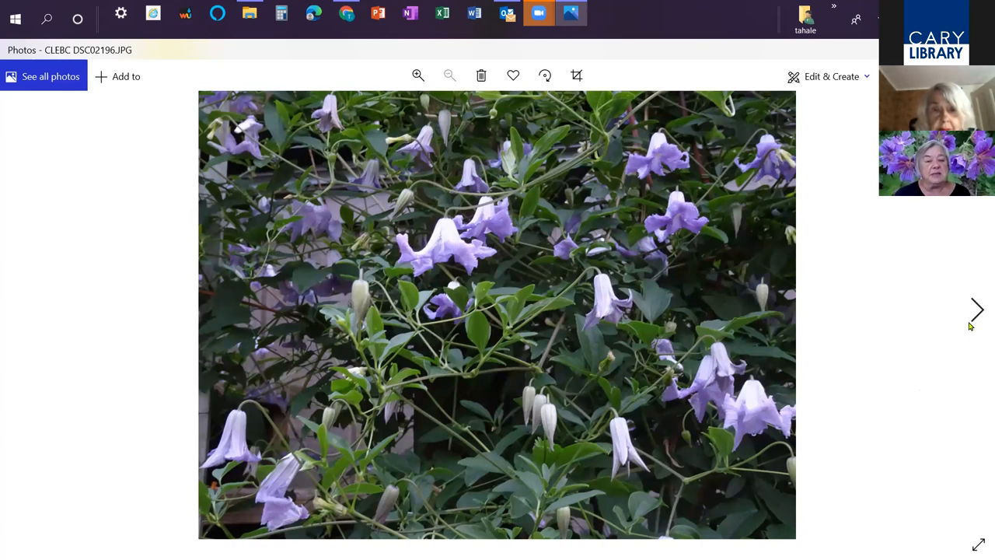
mouse_move(978, 312)
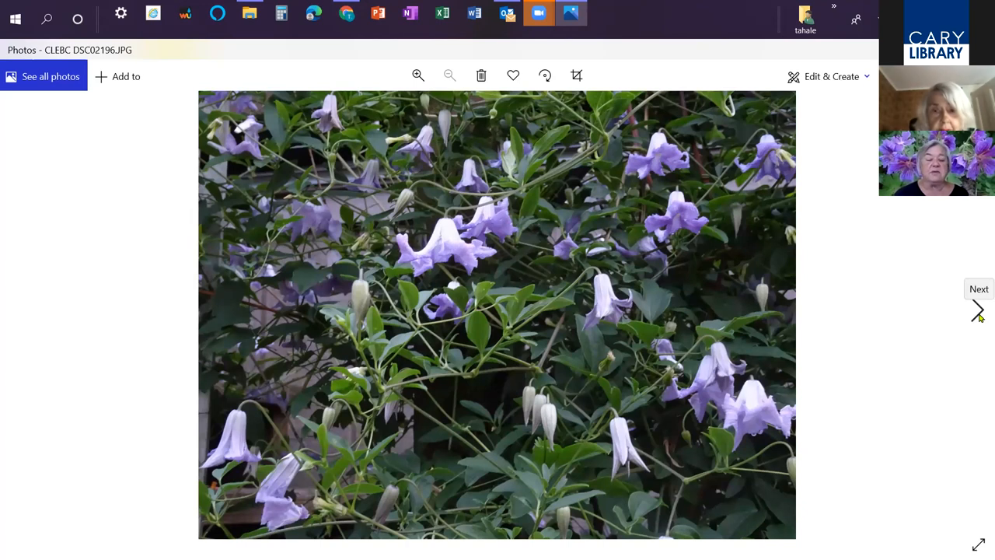
Advance past the stair-climbing clematis and purple bell close-up to the climbing hydrangea
left_click(977, 309)
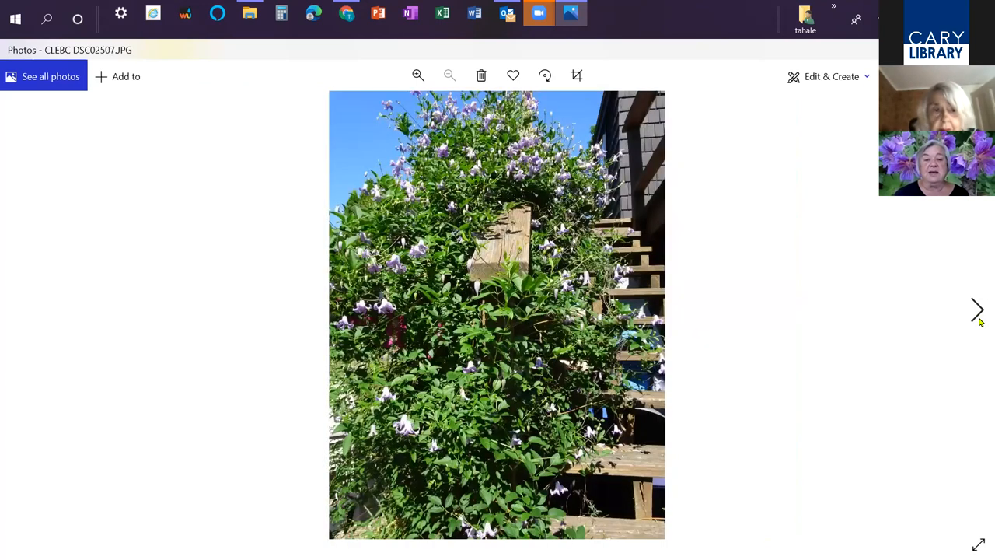
mouse_move(604, 447)
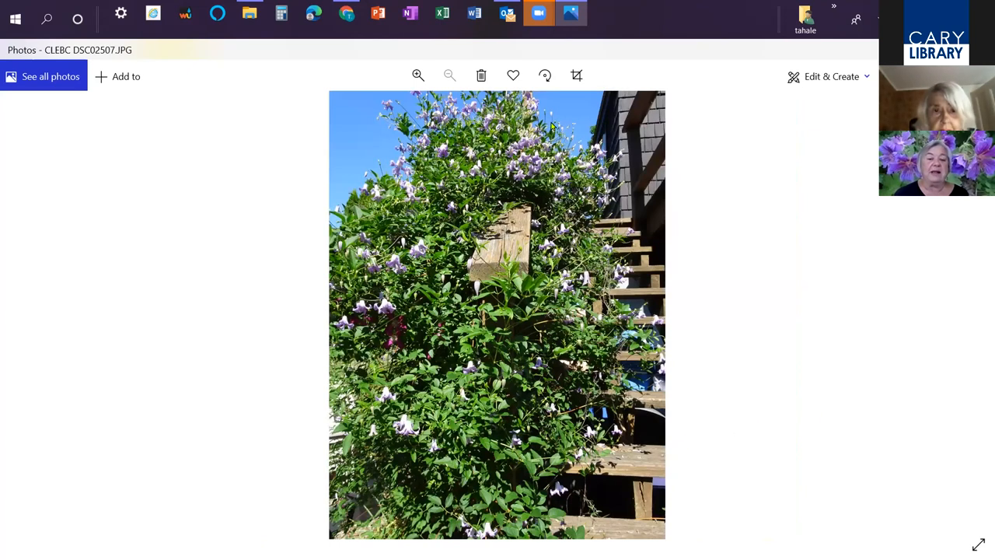
mouse_move(976, 309)
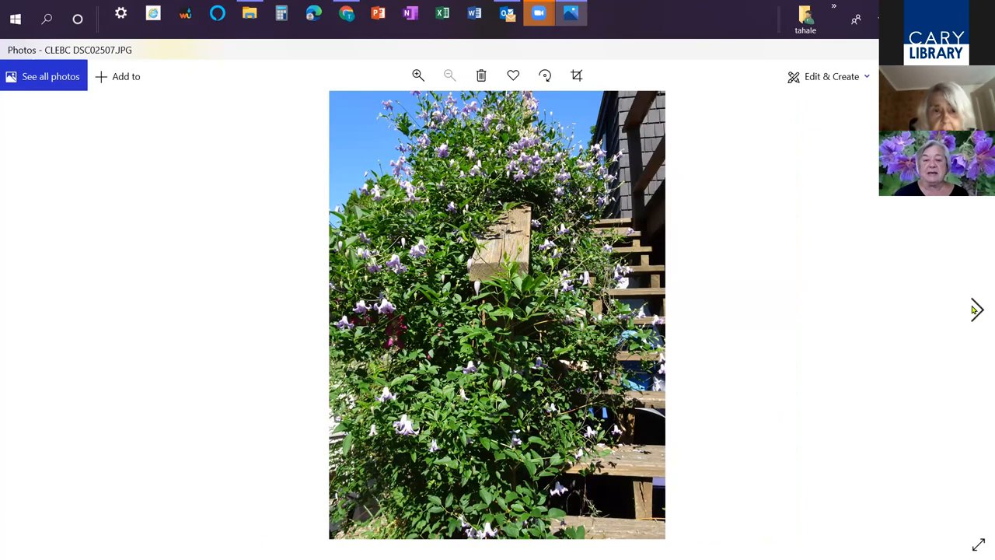
left_click(975, 309)
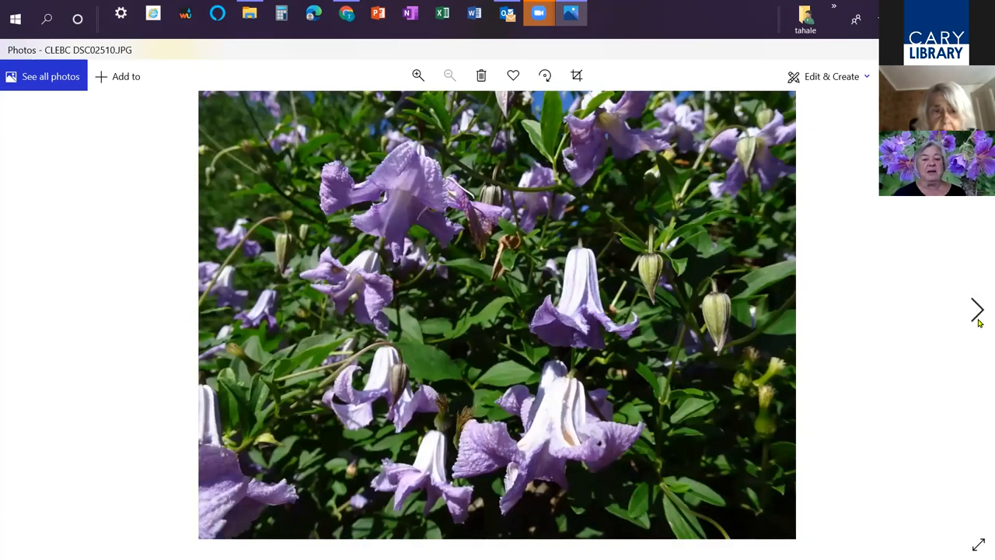
left_click(977, 311)
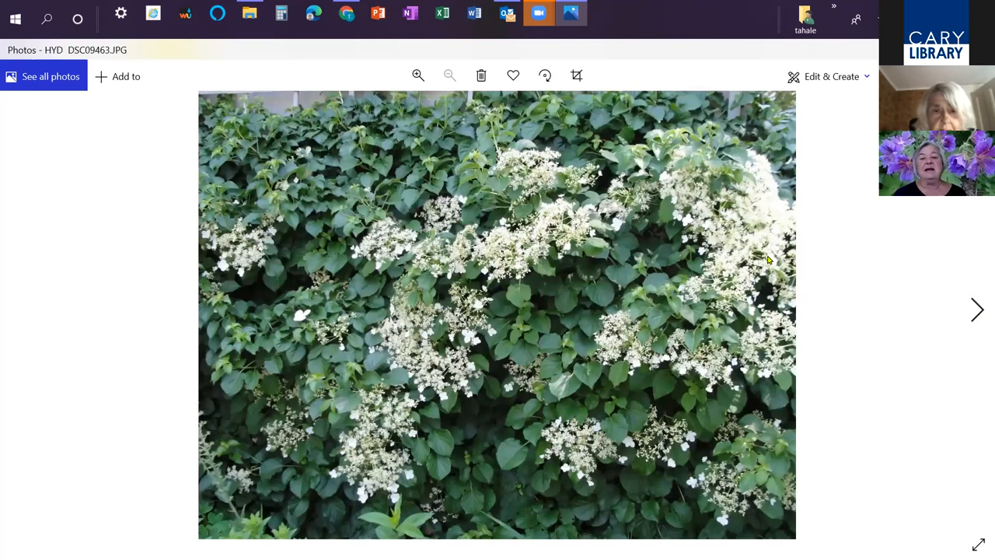
mouse_move(976, 316)
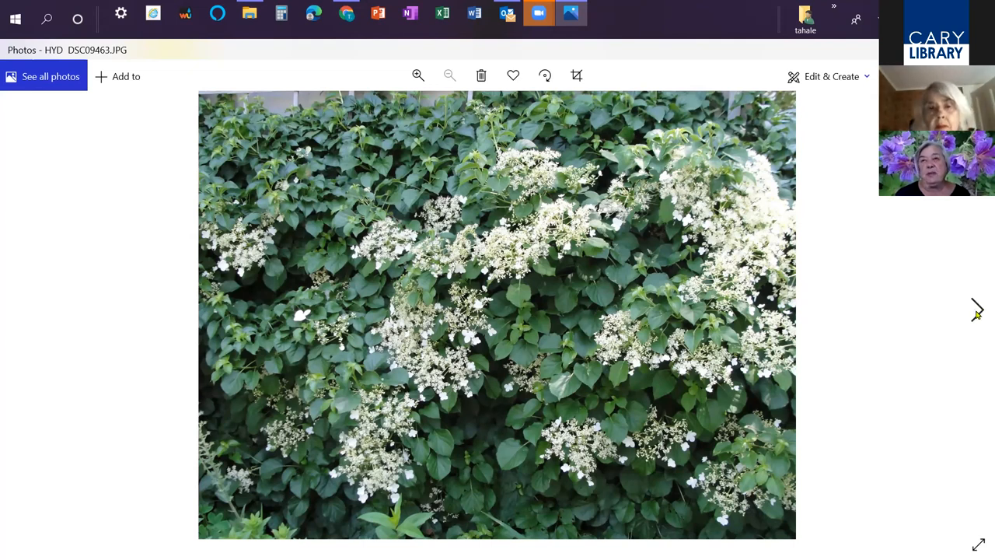
mouse_move(976, 311)
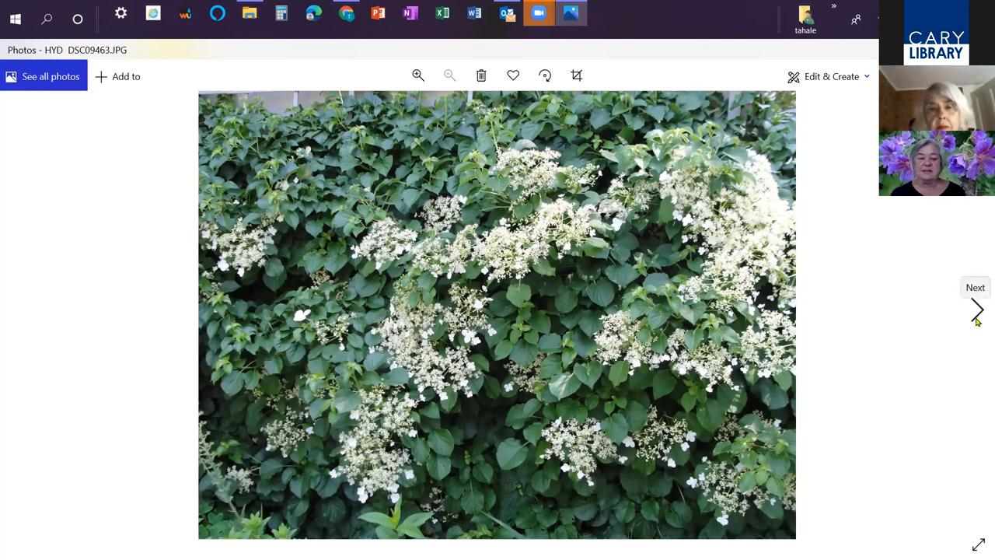
mouse_move(980, 336)
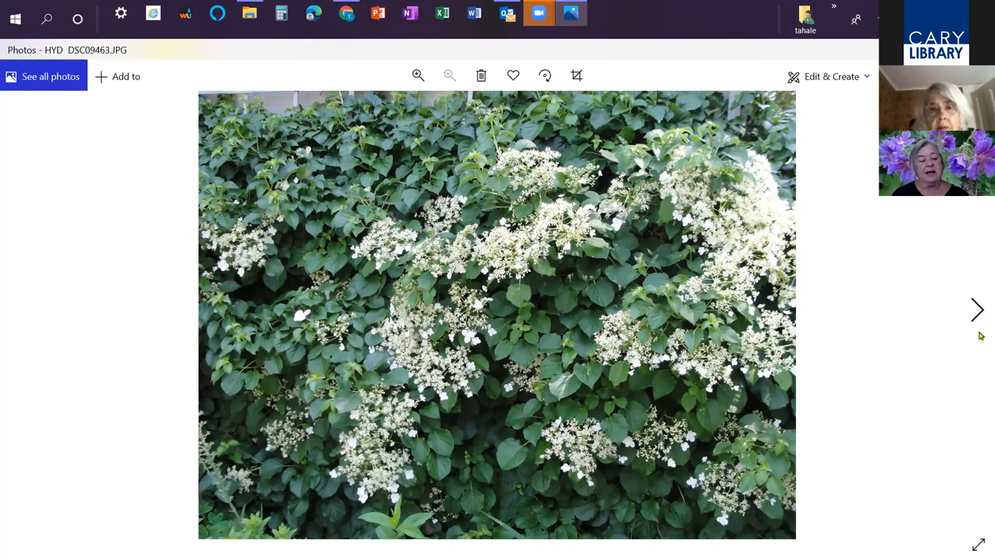
mouse_move(978, 319)
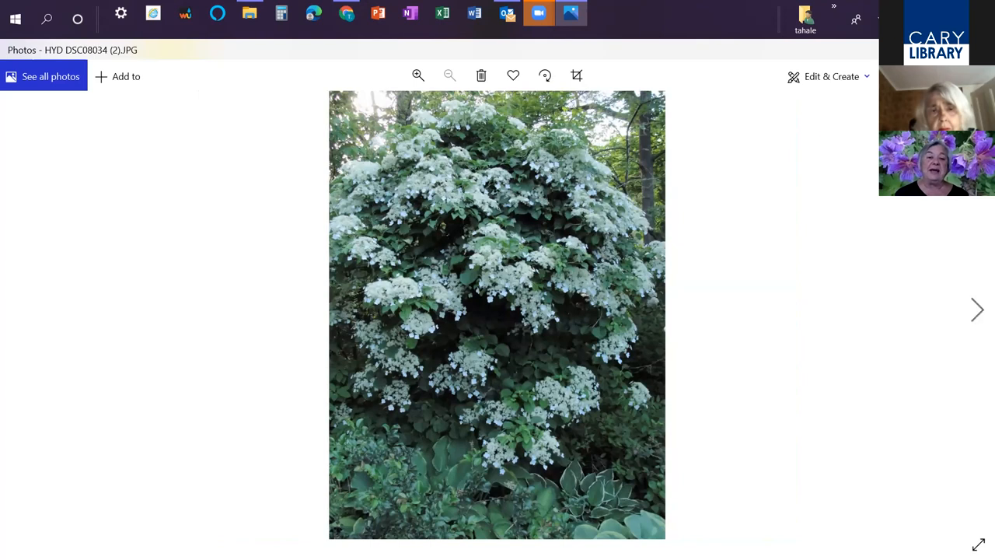
mouse_move(500, 146)
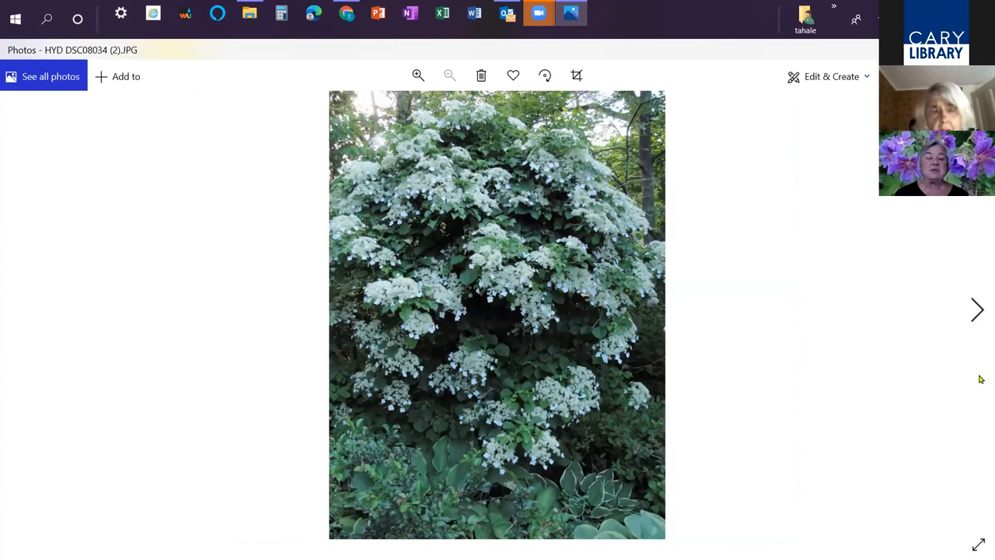
mouse_move(951, 386)
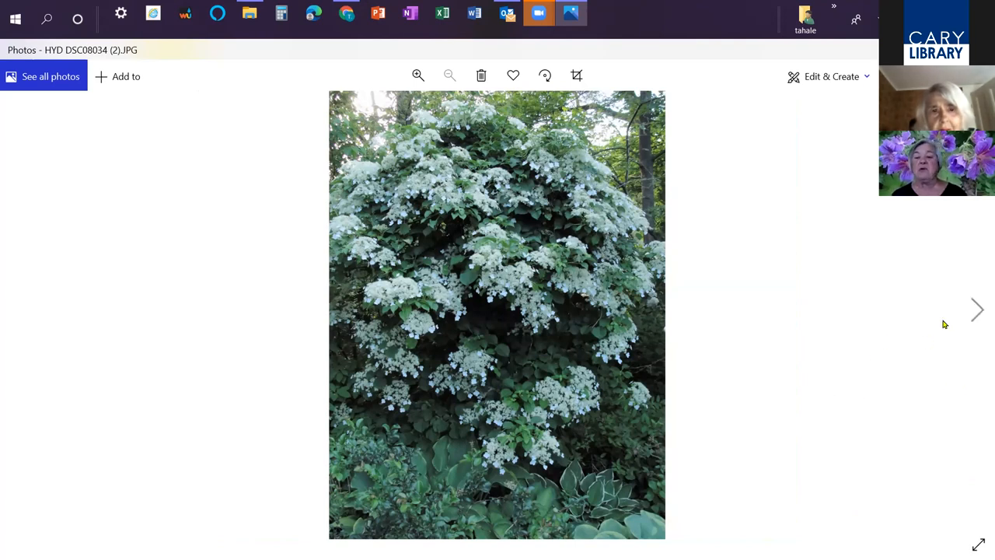
mouse_move(976, 311)
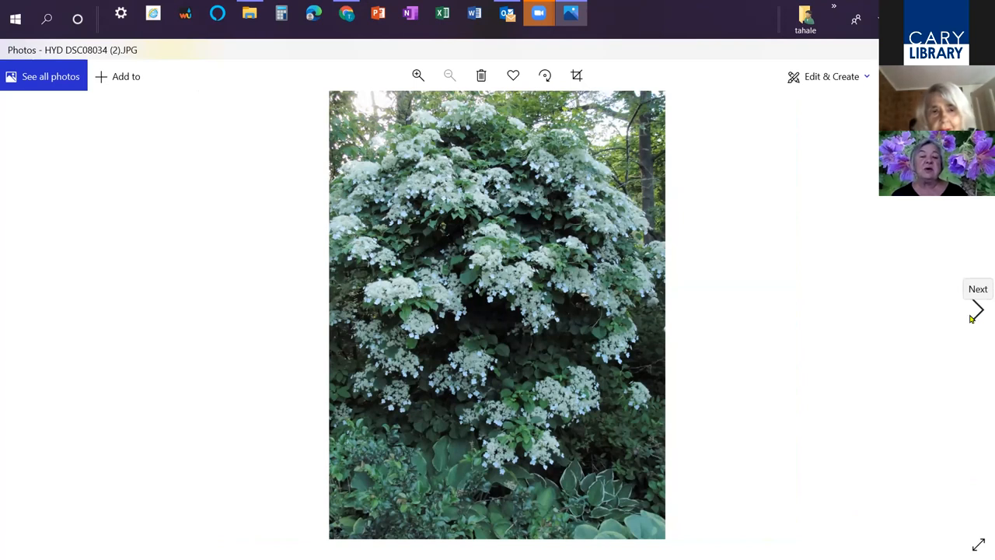
Advance to the lacy hydrangea flower close-up and on to pink honeysuckle blossoms
left_click(976, 309)
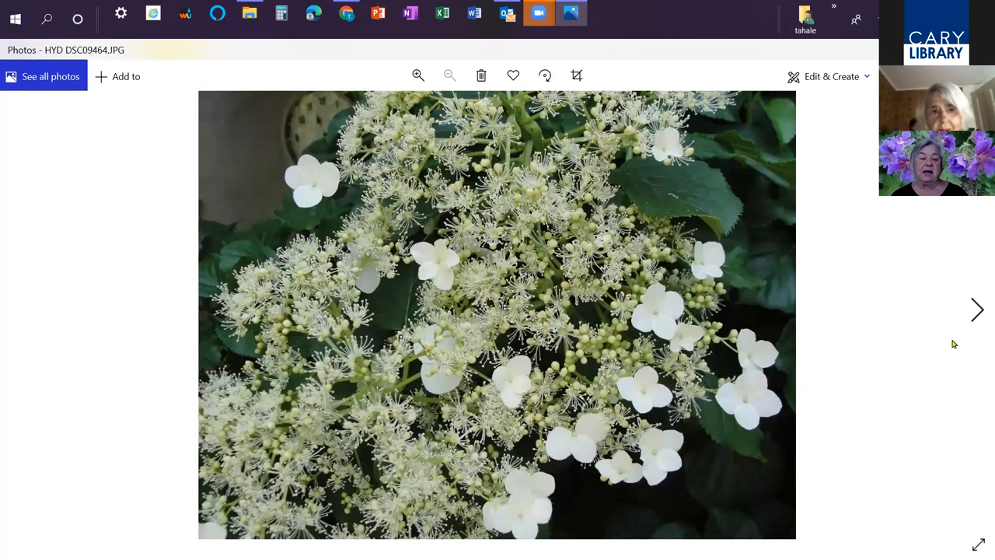
mouse_move(908, 396)
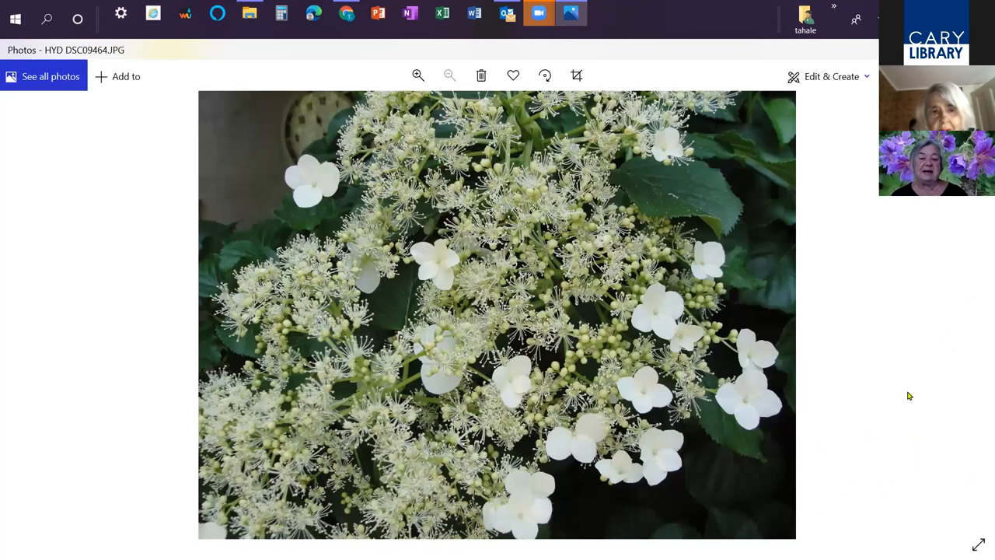
mouse_move(911, 380)
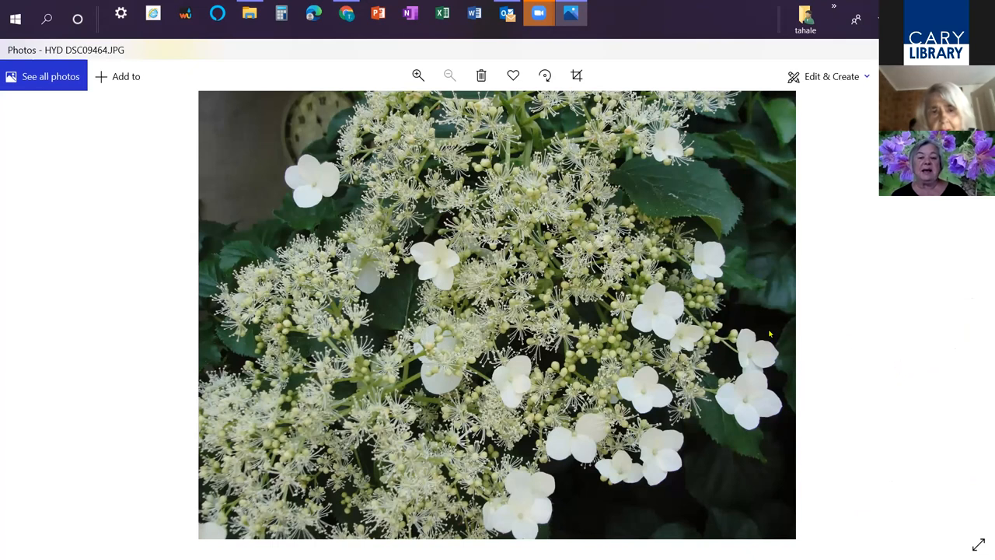
mouse_move(967, 335)
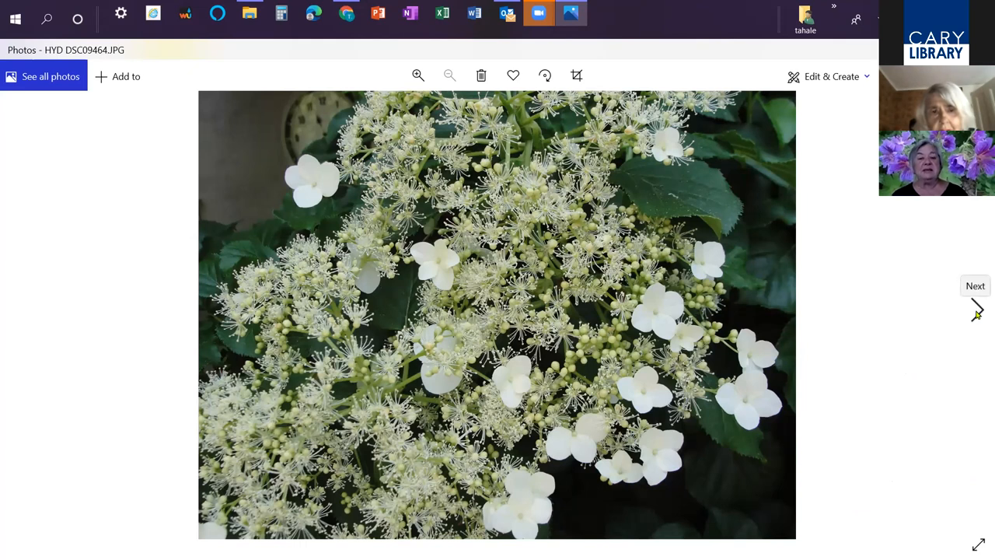
left_click(976, 310)
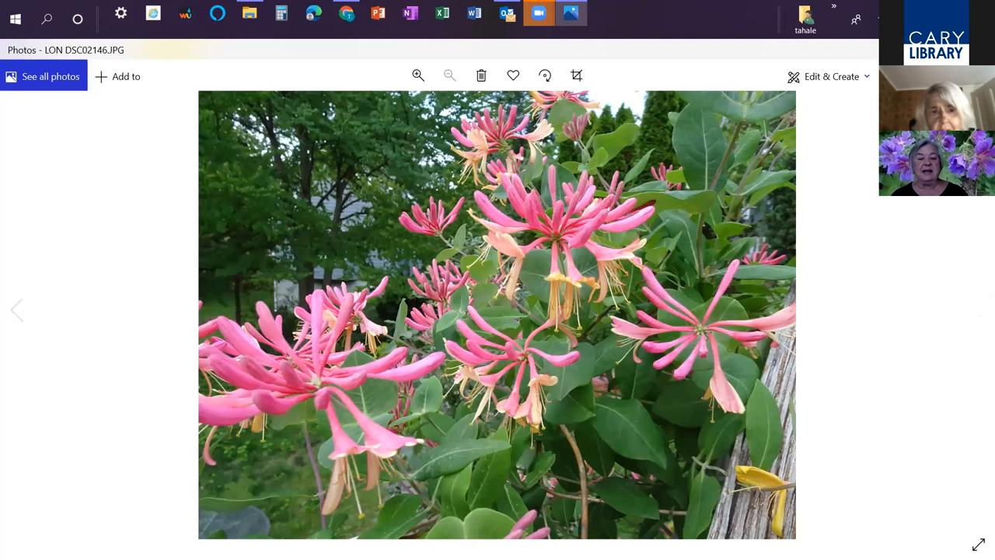
mouse_move(975, 544)
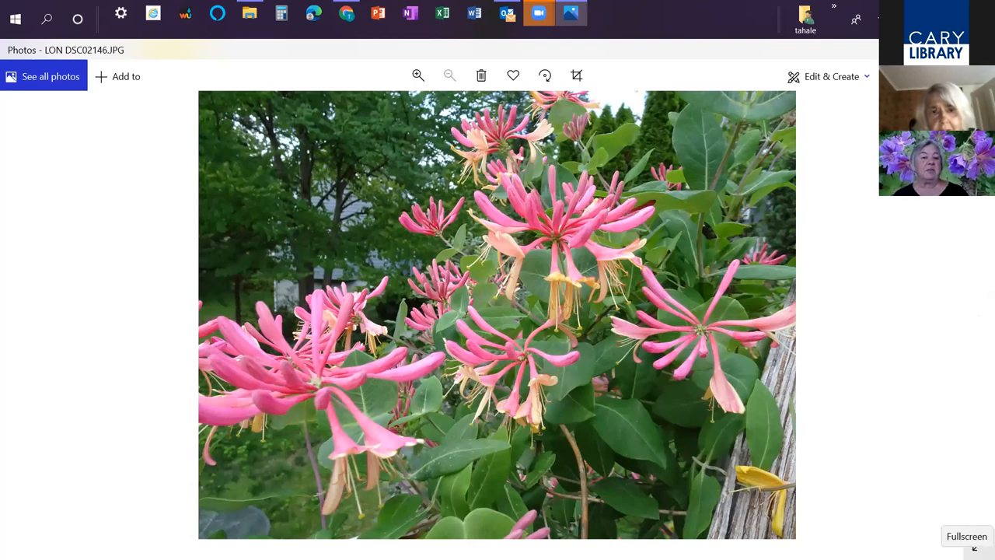
mouse_move(724, 277)
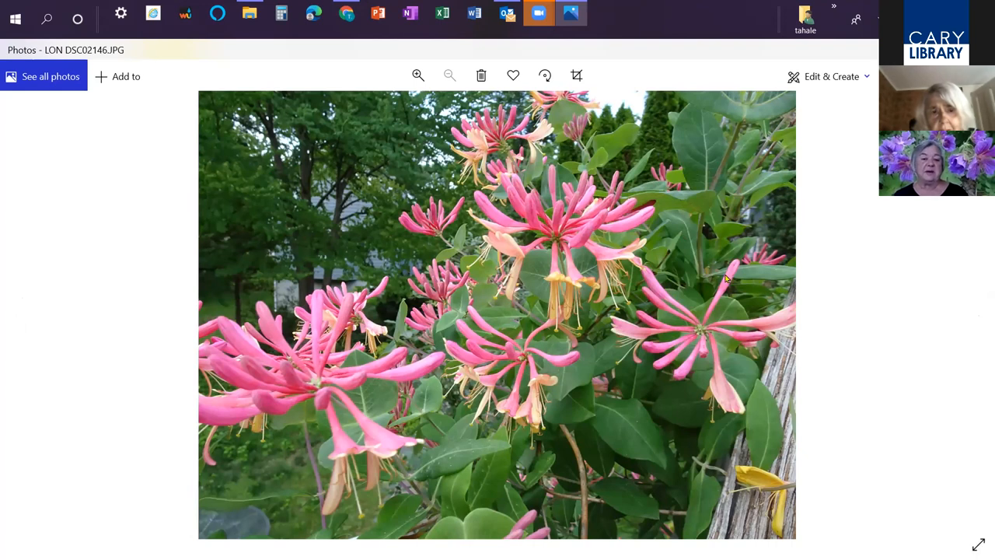
mouse_move(965, 309)
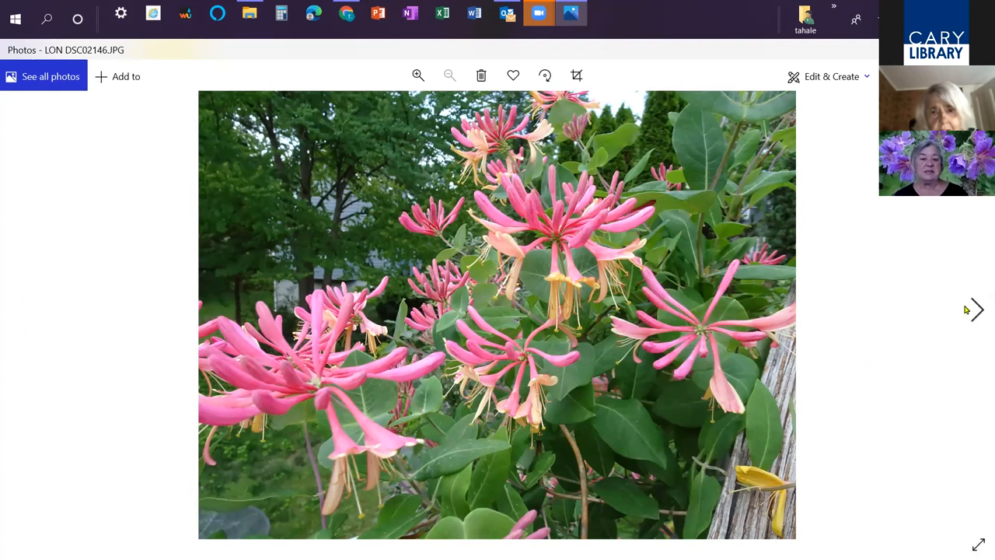
Advance through the honeysuckle close-ups, including the raindrop one, to the silvery-veined vine
left_click(976, 313)
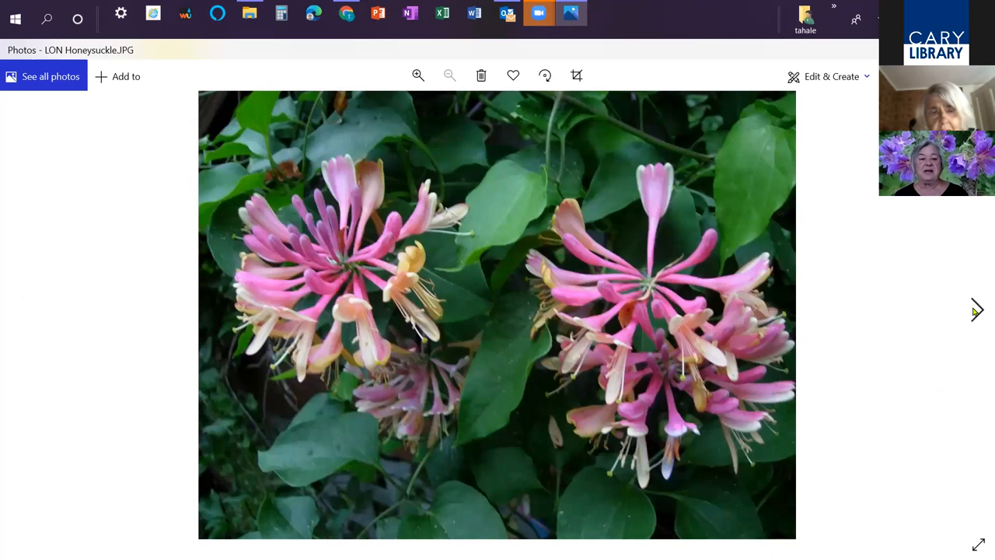
mouse_move(978, 318)
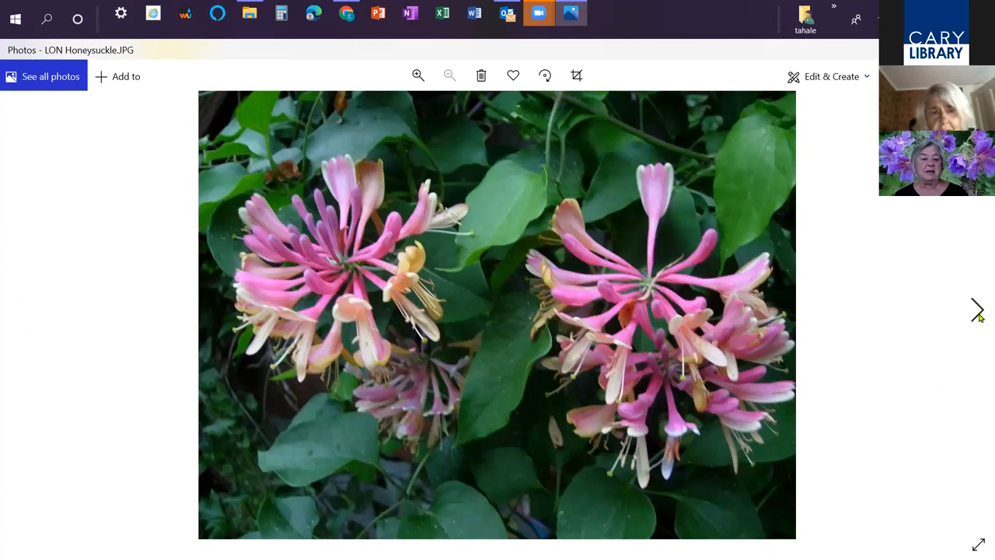
left_click(980, 308)
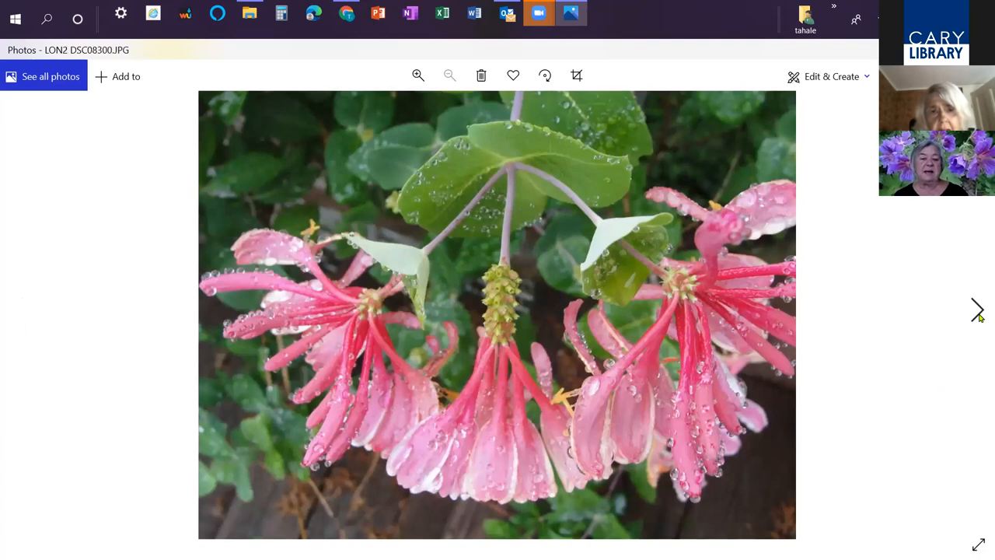
left_click(978, 308)
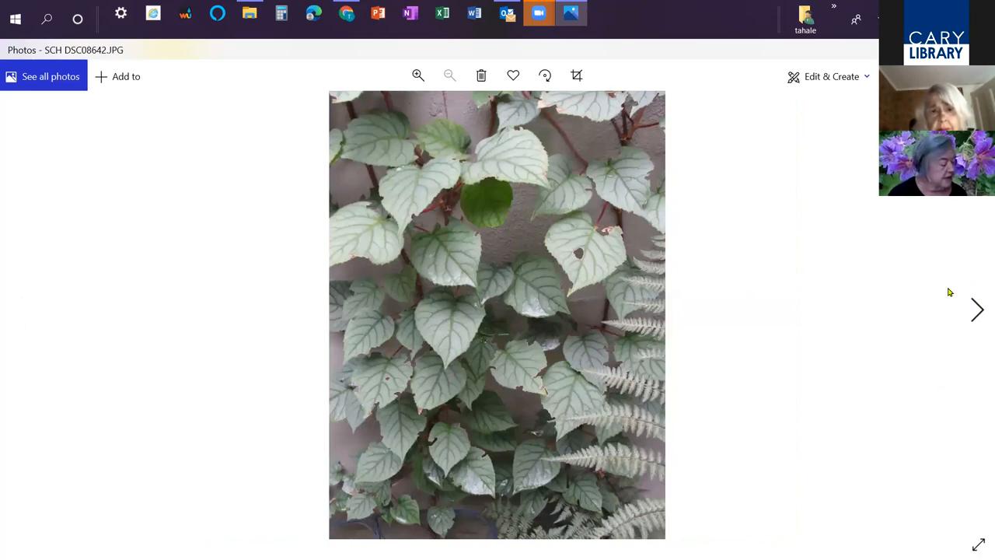
mouse_move(855, 295)
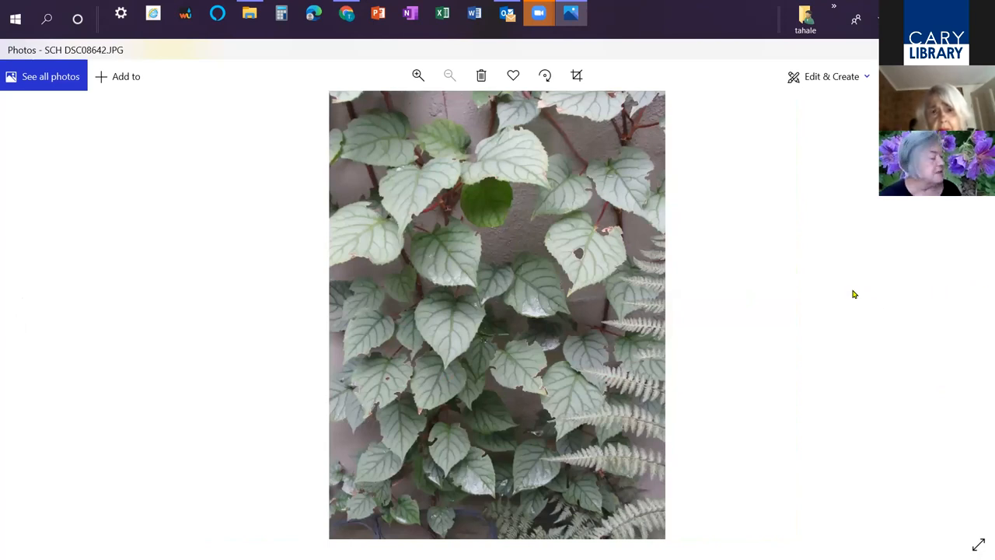
mouse_move(820, 282)
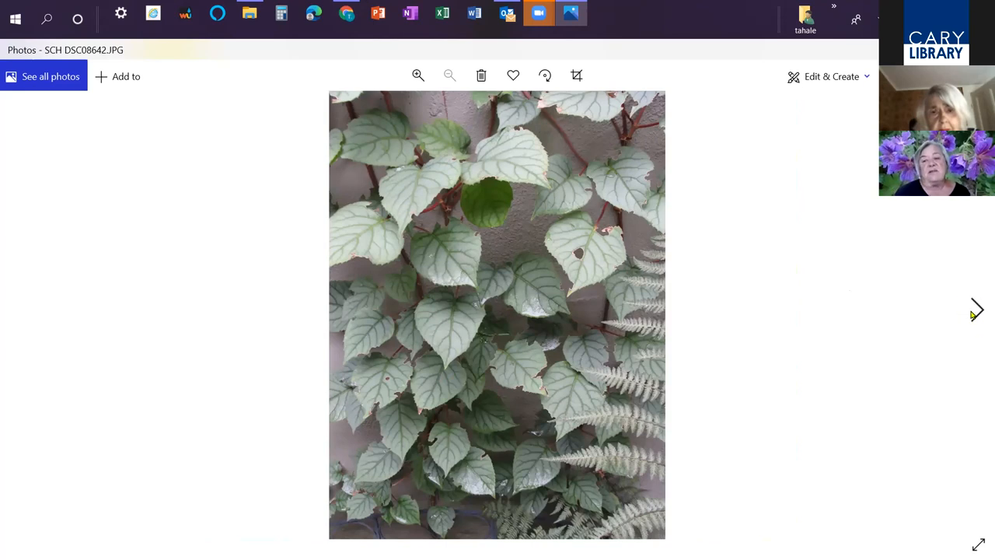
mouse_move(976, 317)
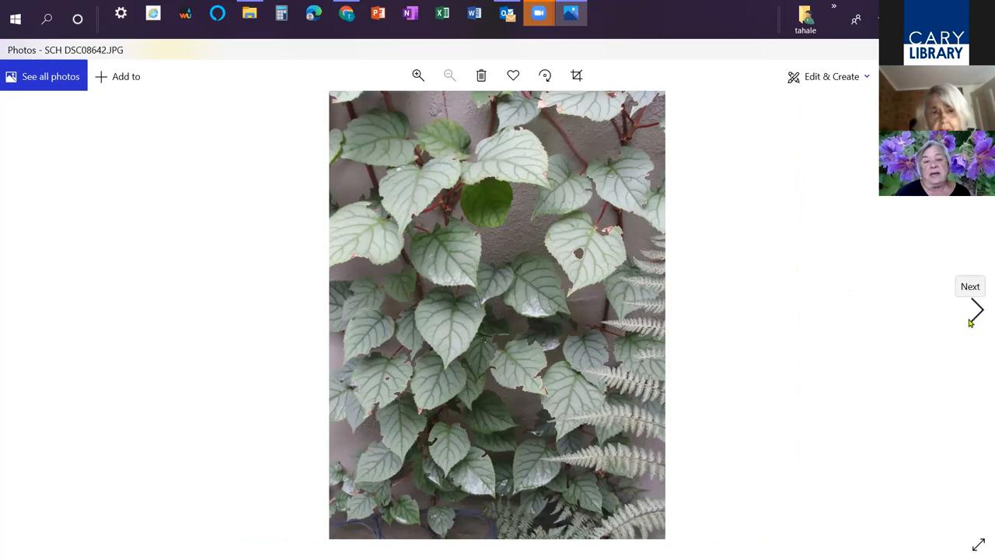
mouse_move(460, 149)
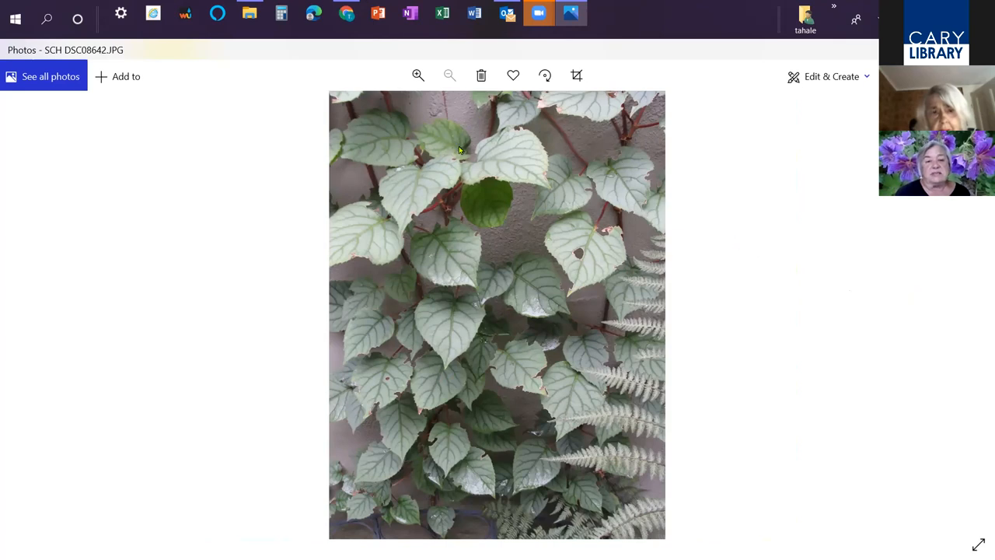
mouse_move(532, 216)
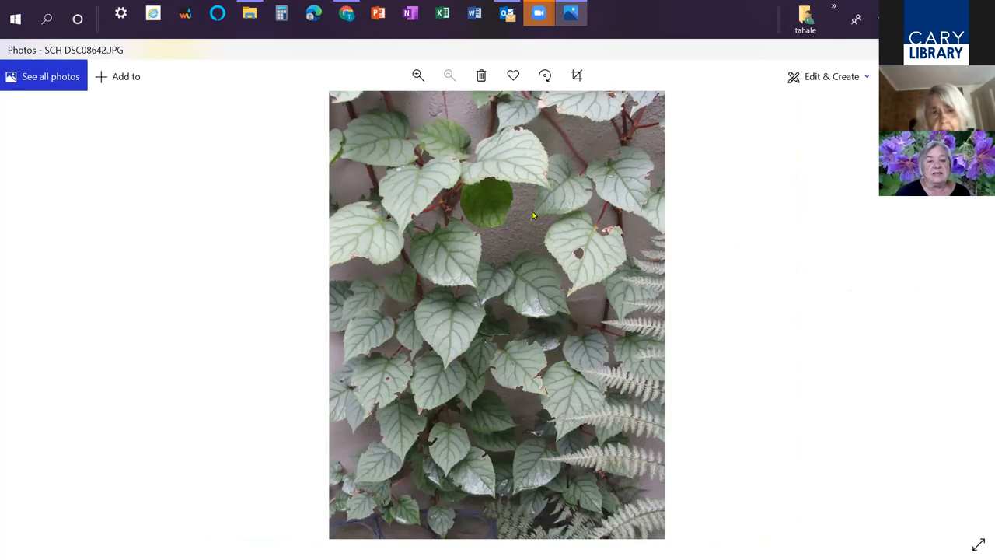
mouse_move(723, 356)
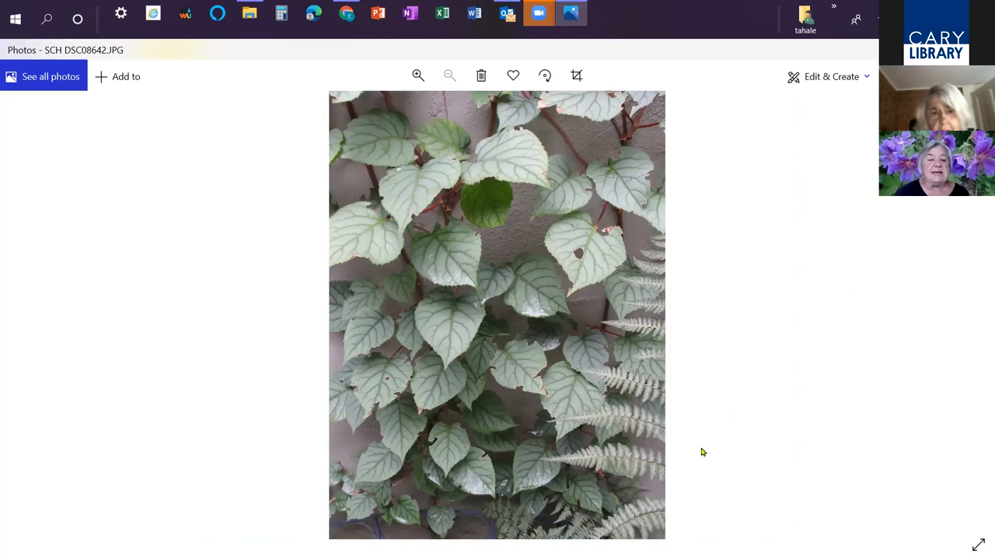
mouse_move(648, 438)
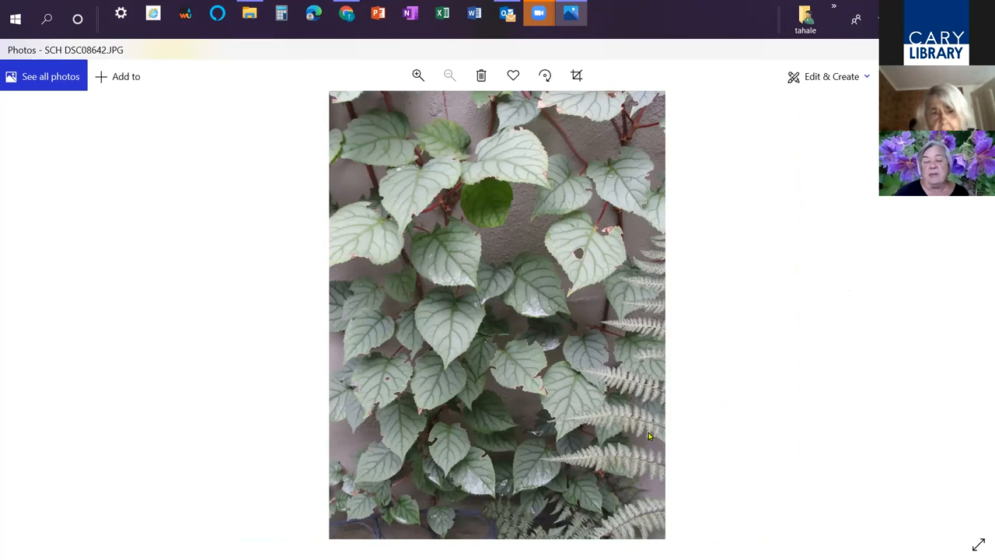
mouse_move(621, 454)
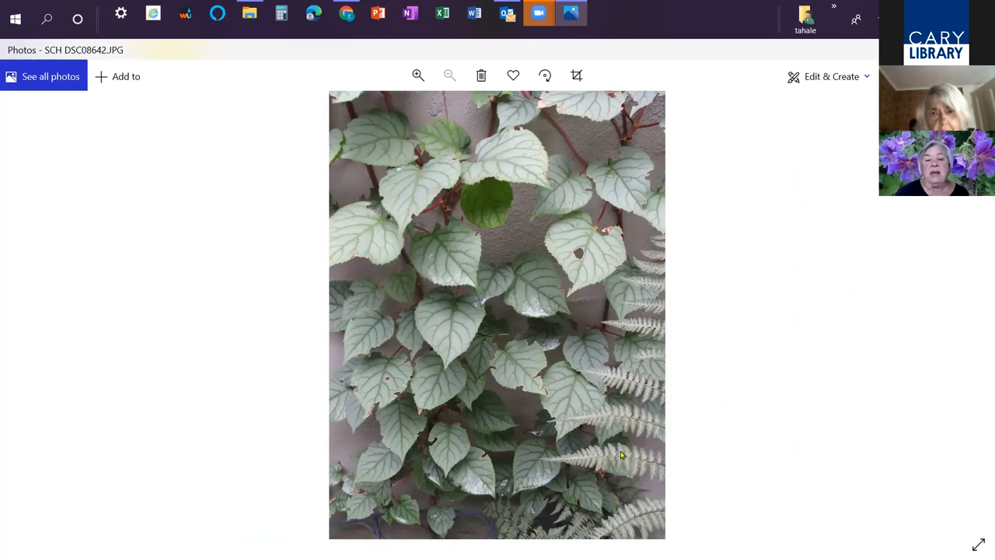
mouse_move(569, 263)
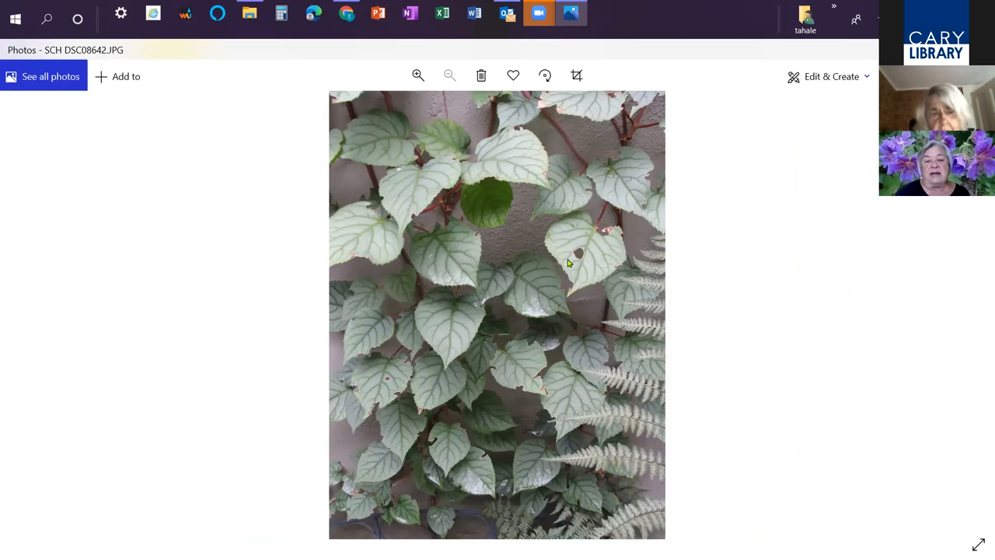
mouse_move(625, 270)
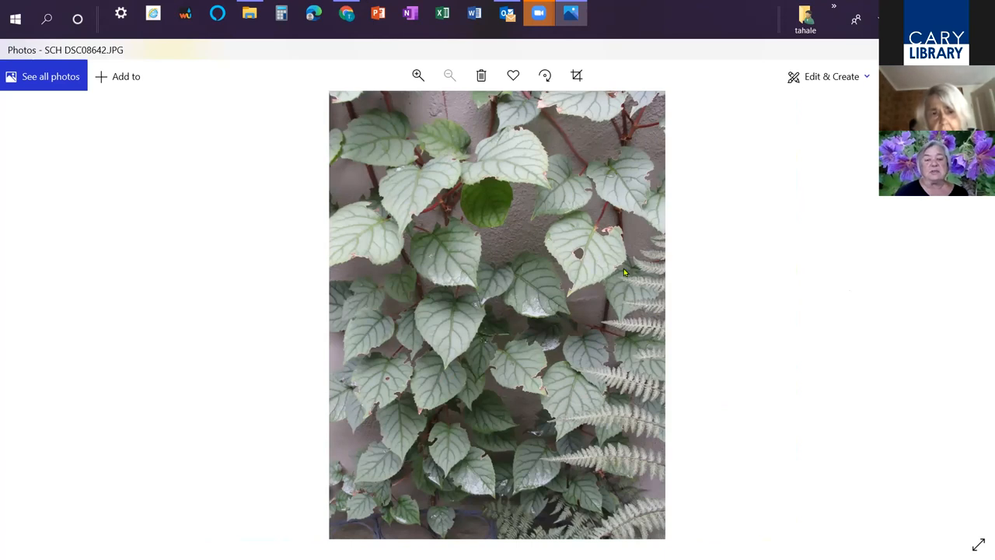
mouse_move(640, 258)
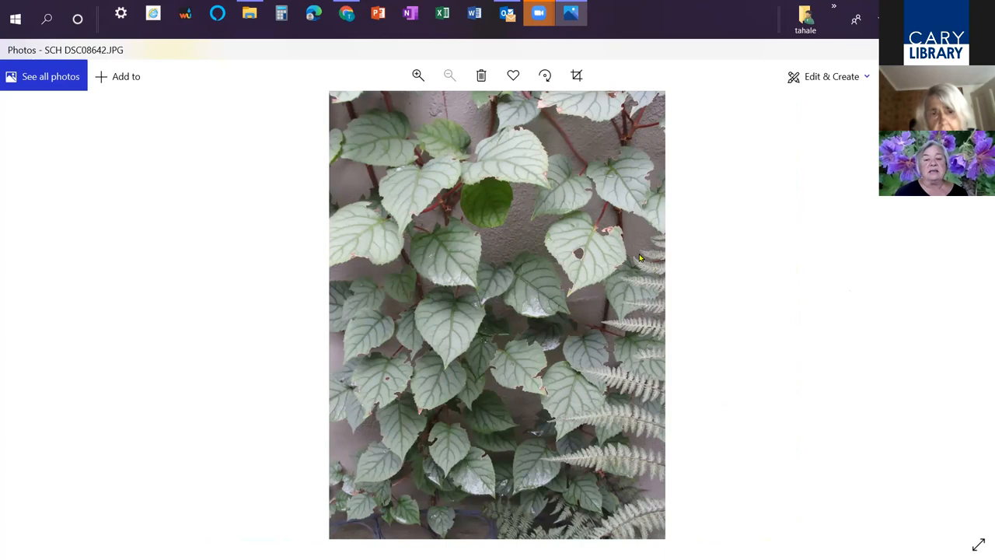
mouse_move(650, 404)
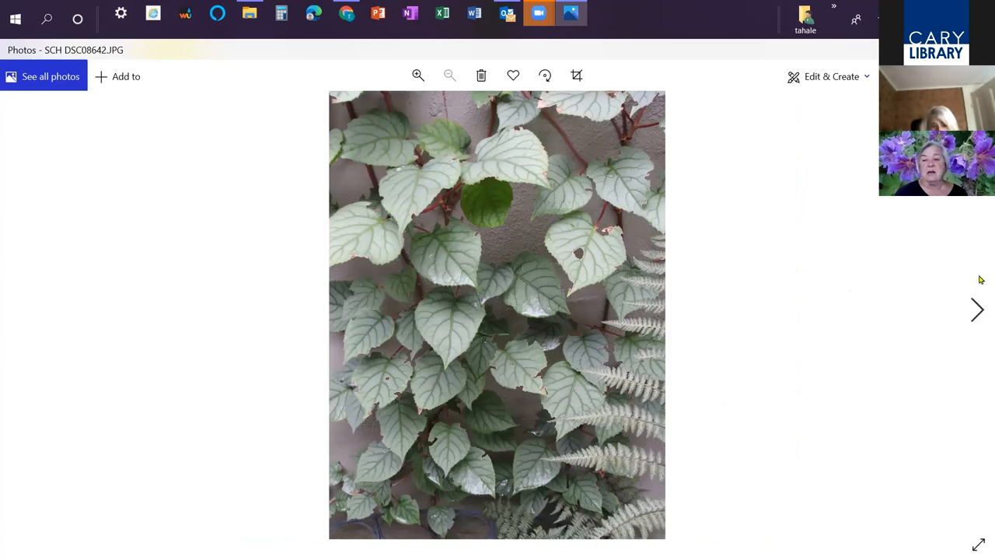
Advance to SCH DSC08643.JPG, red-stemmed shoots climbing a stucco wall
left_click(976, 309)
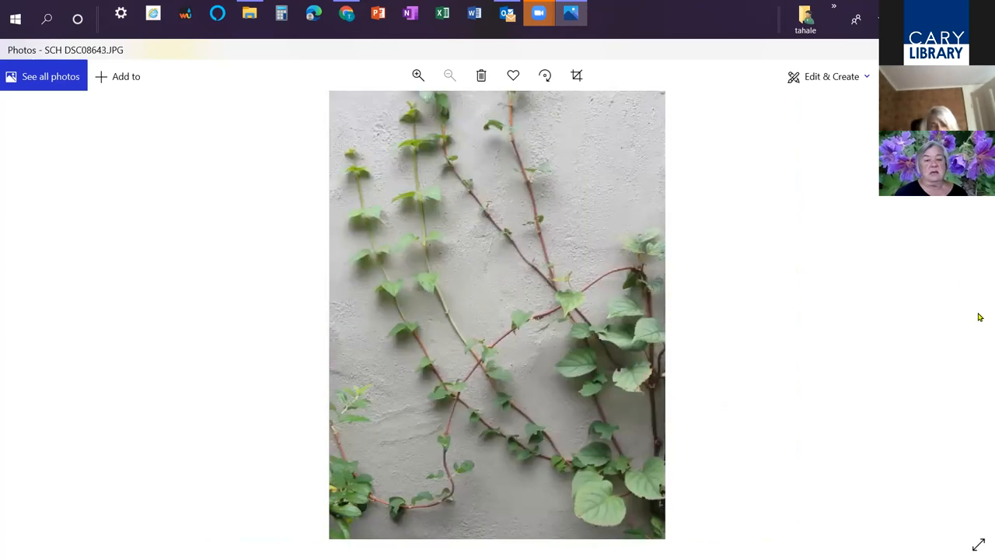
mouse_move(660, 331)
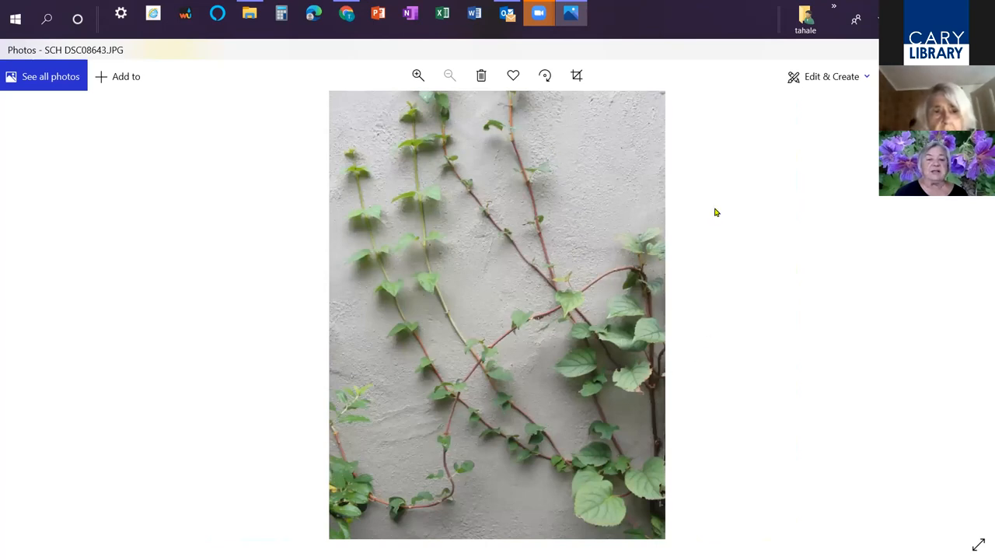
mouse_move(973, 308)
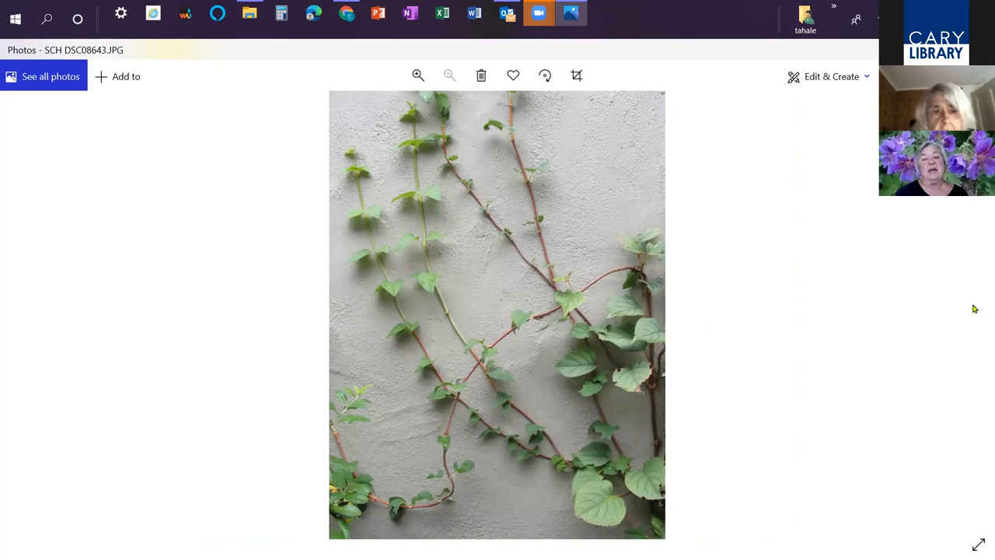
mouse_move(849, 150)
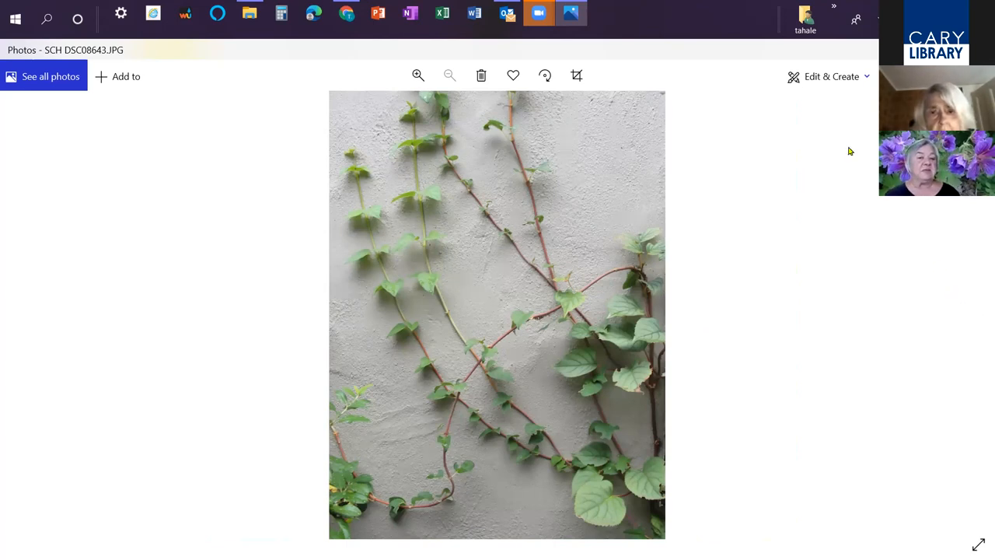
mouse_move(749, 159)
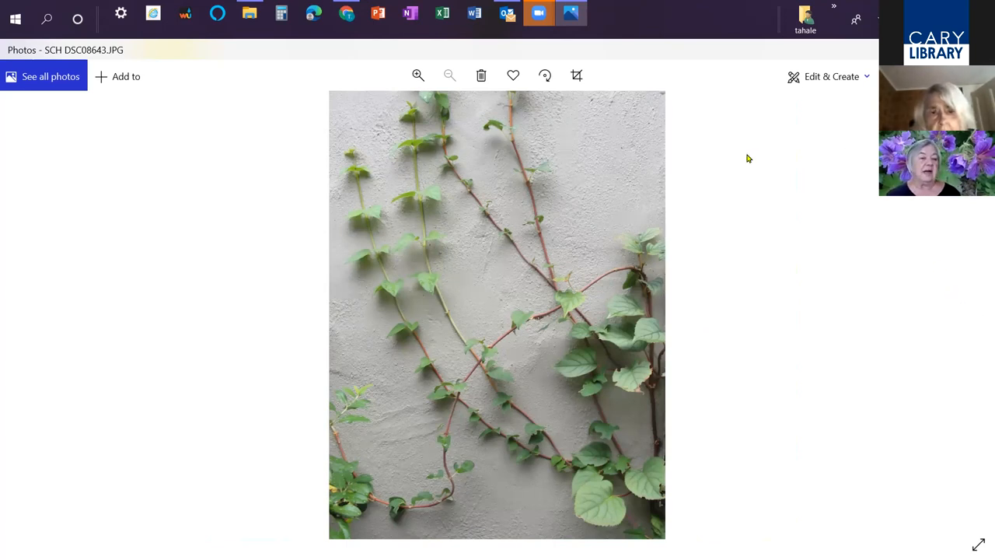
mouse_move(591, 194)
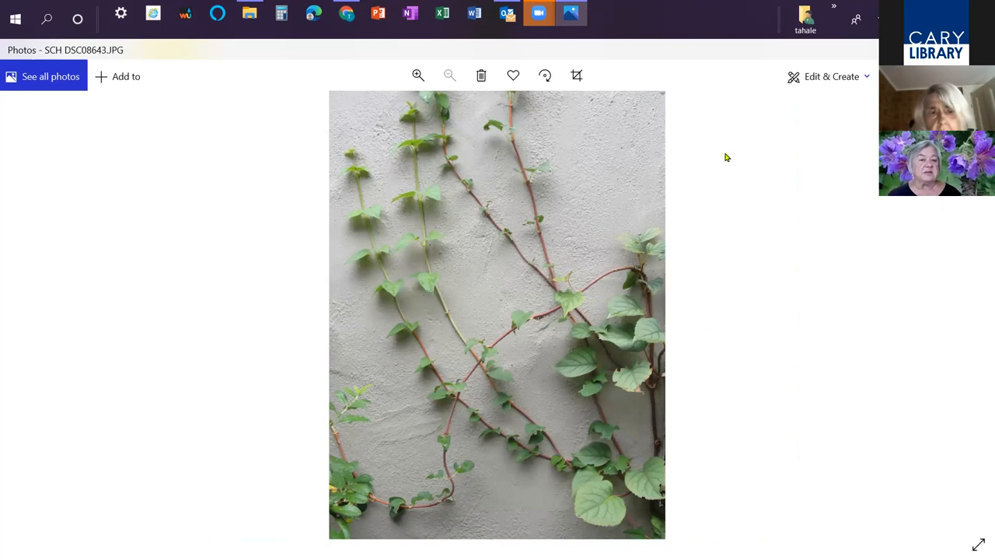
mouse_move(742, 157)
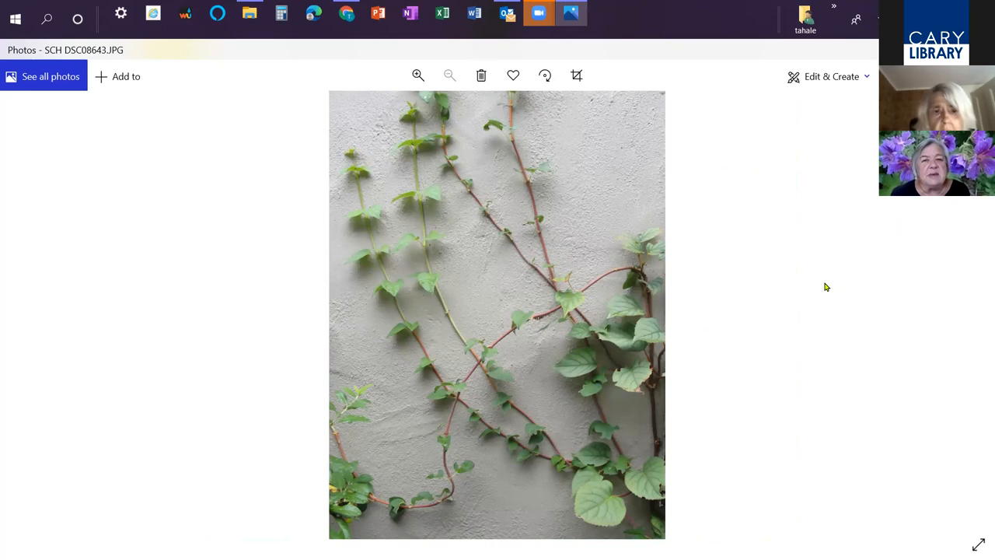
mouse_move(327, 507)
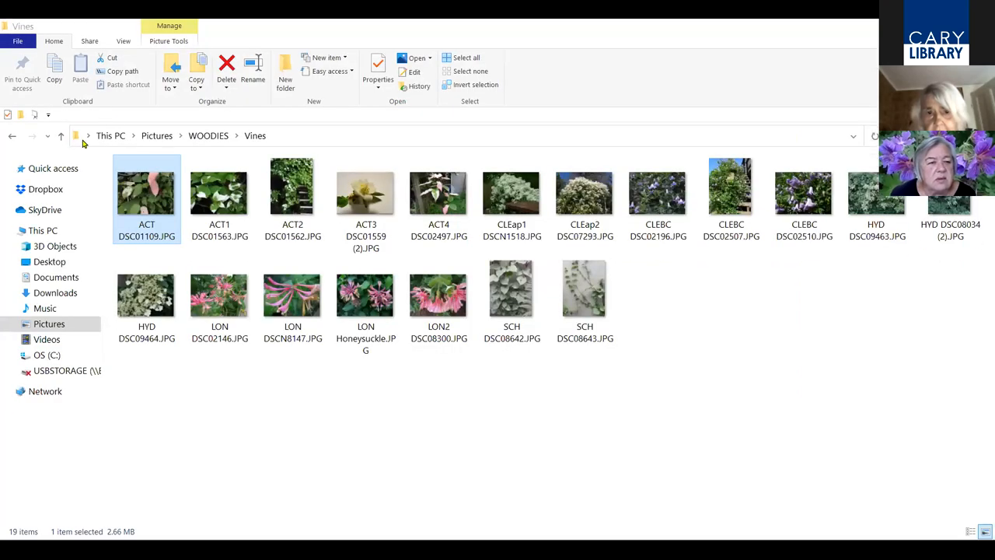
Go up to WOODIES, enter 12 Shrubs and view BUD1 DSCN4267.JPG full-size in Photos
left_click(62, 135)
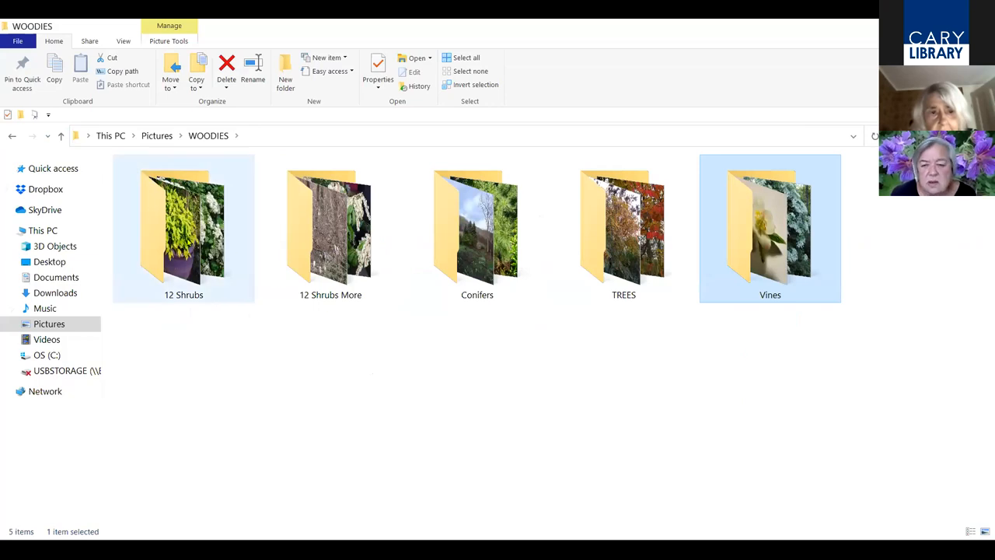
left_click(183, 226)
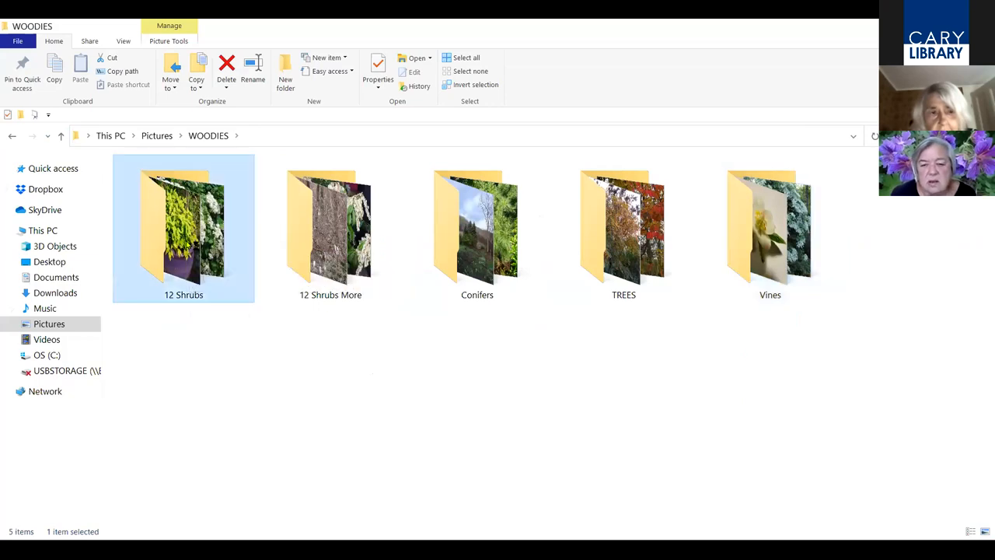
double_click(184, 227)
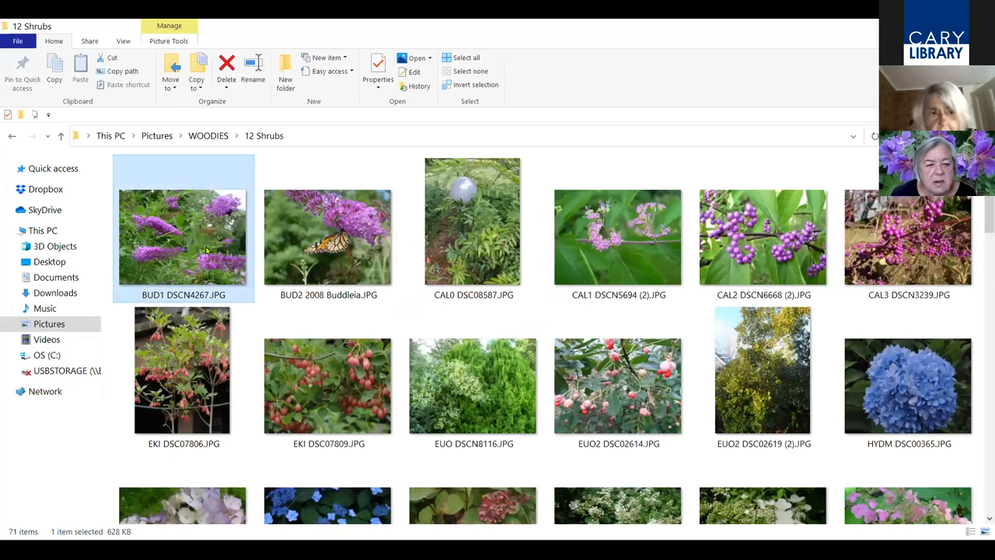
mouse_move(236, 245)
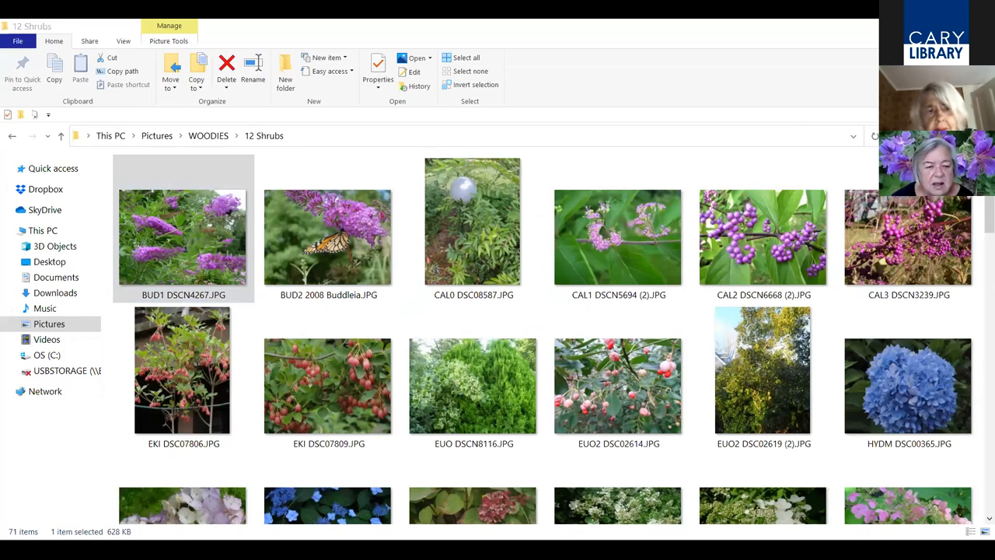
mouse_move(254, 286)
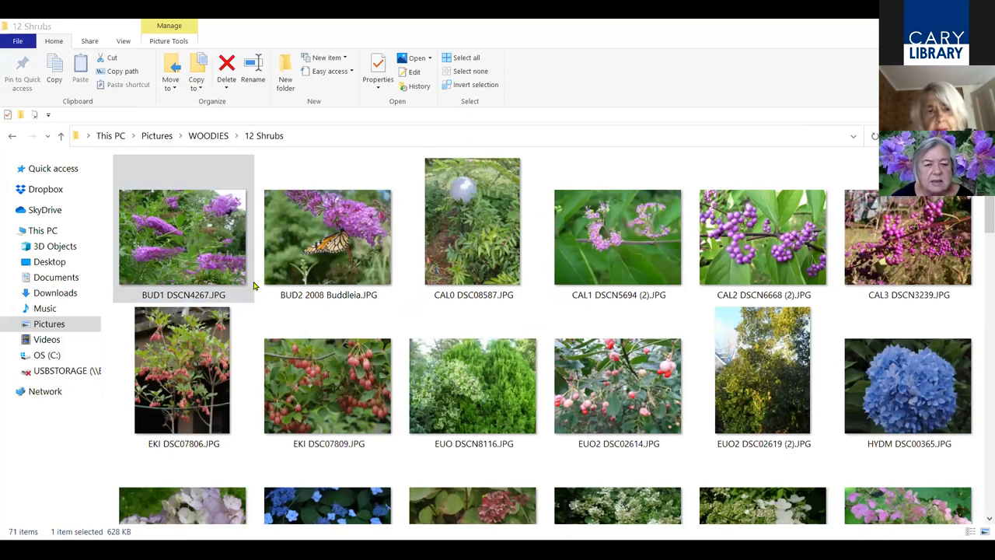
double_click(183, 237)
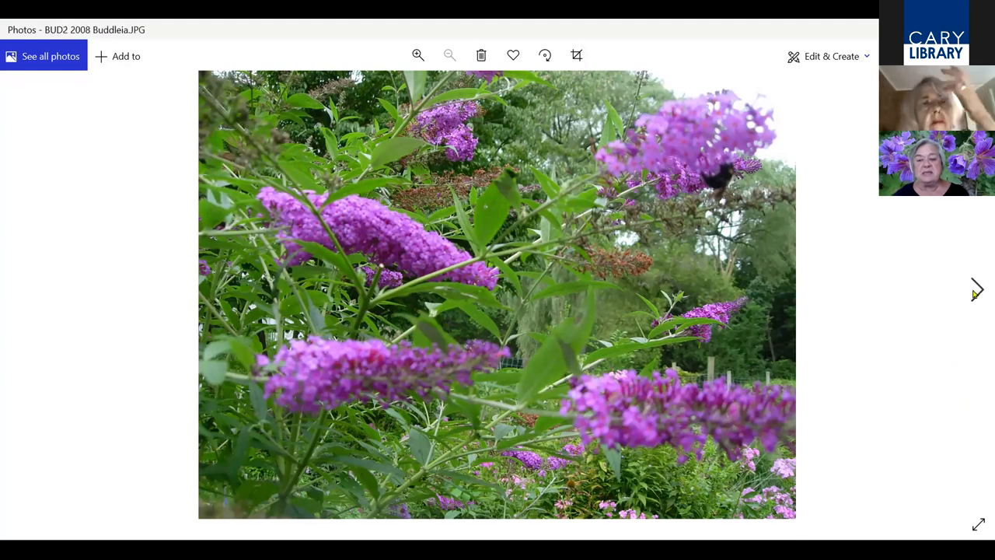
Advance past the monarch on buddleia to CAL0, the glowing garden globe among shrubs
left_click(978, 287)
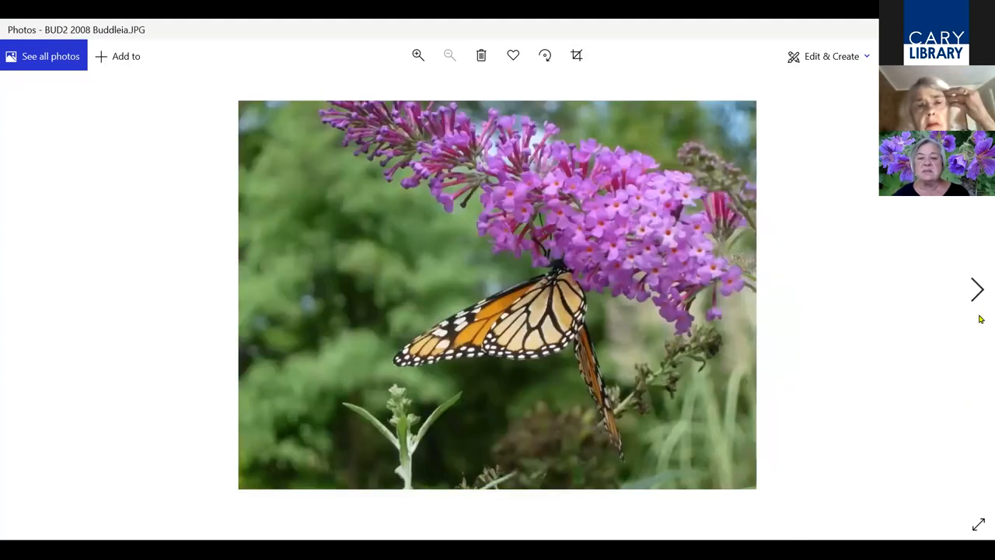
mouse_move(968, 330)
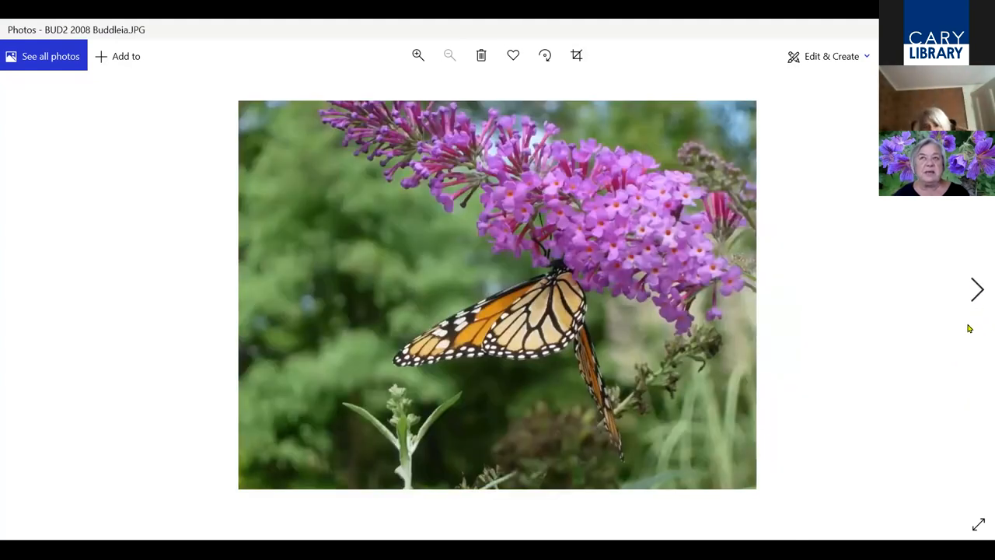
mouse_move(968, 332)
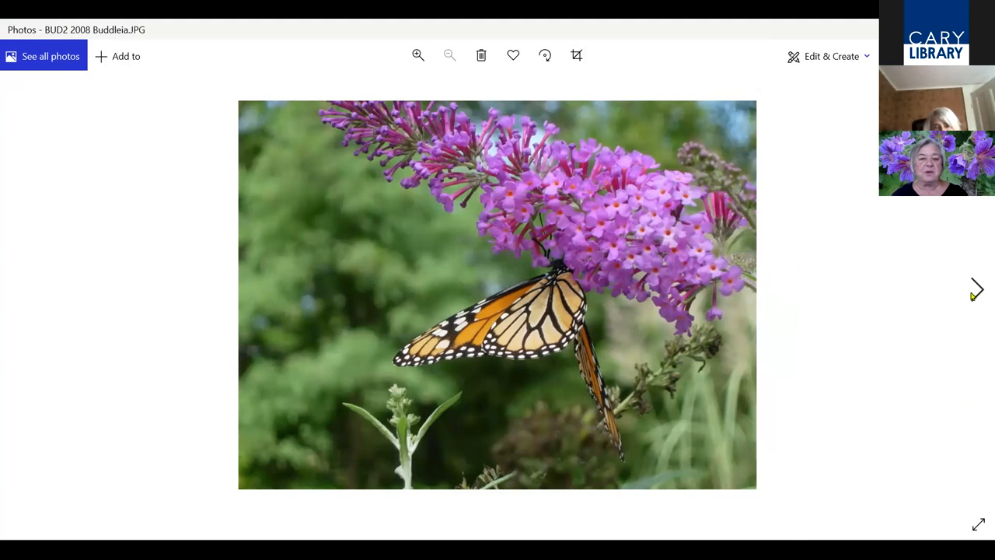
mouse_move(979, 297)
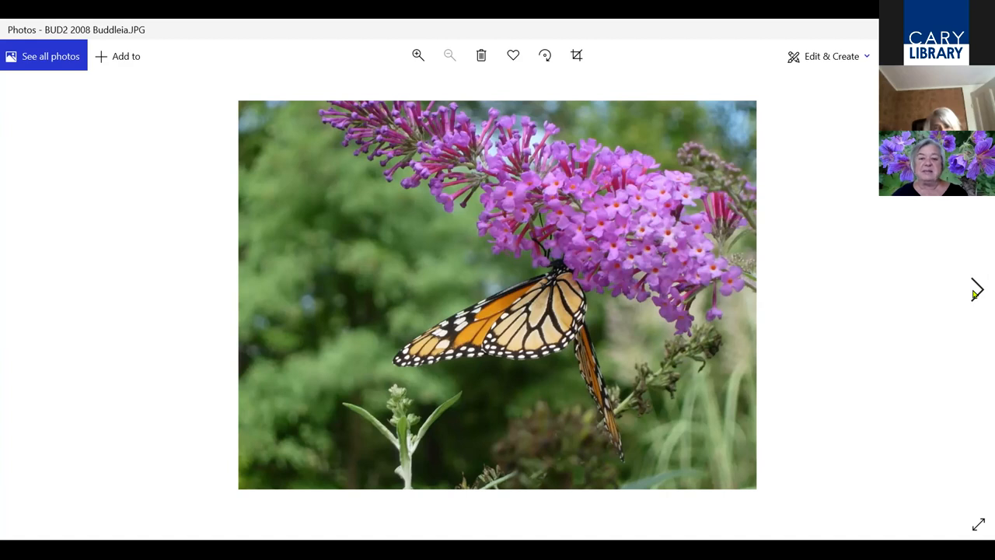
left_click(974, 288)
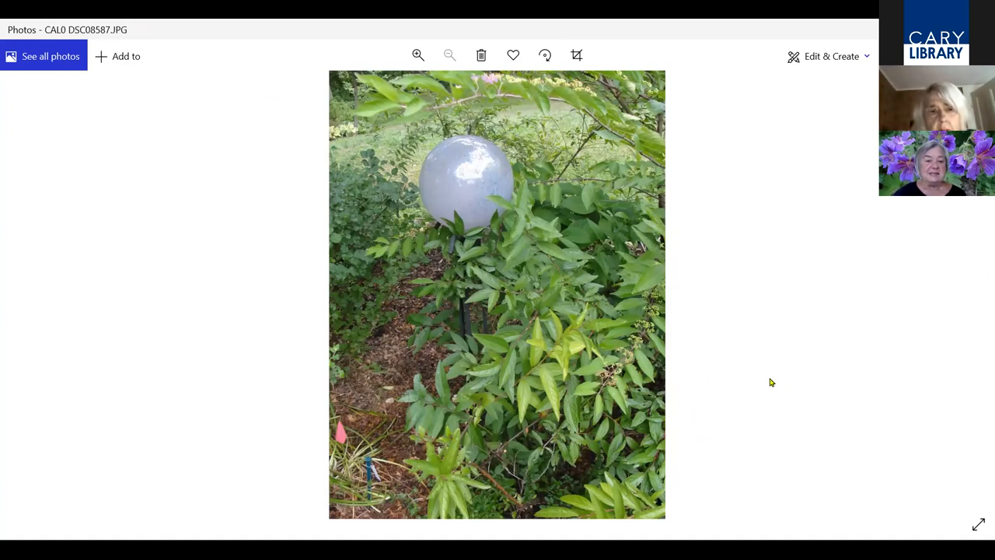
mouse_move(699, 355)
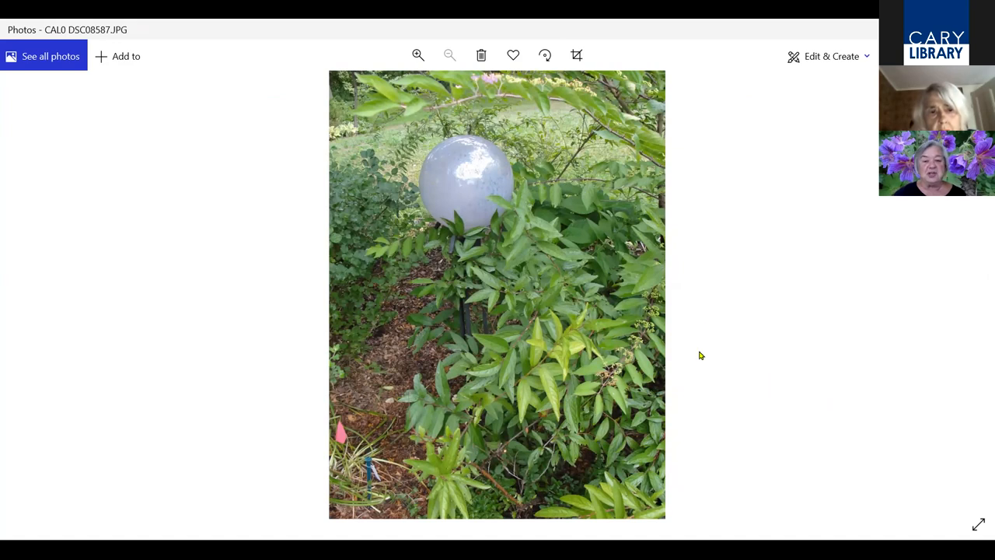
mouse_move(794, 334)
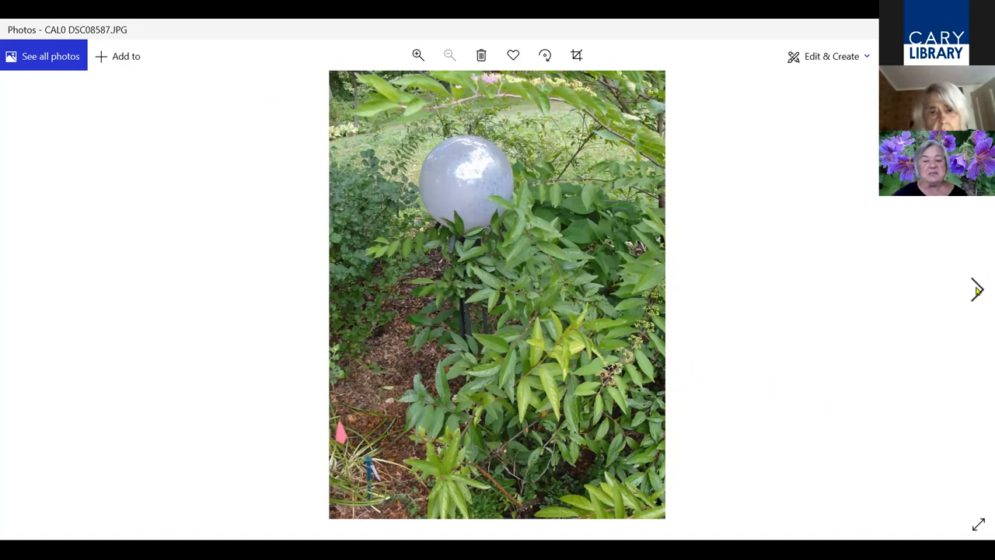
Advance through the purple beautyberry photos to the enkianthus with hanging red bell flowers
left_click(973, 291)
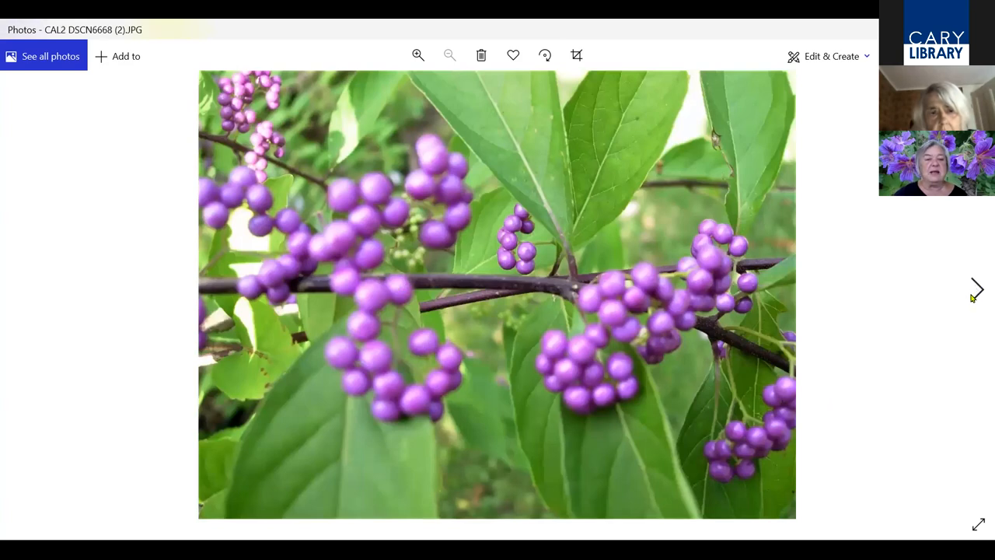
mouse_move(961, 305)
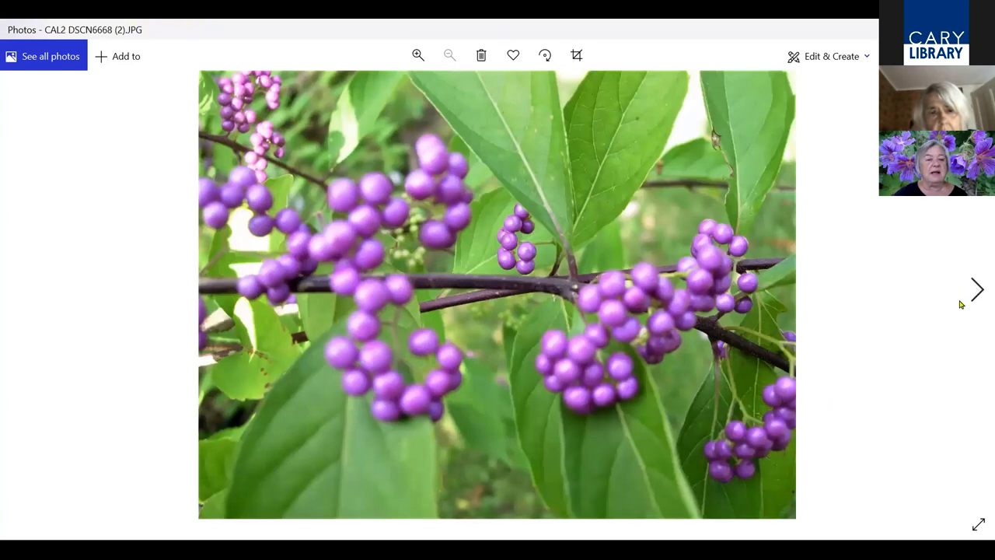
mouse_move(961, 308)
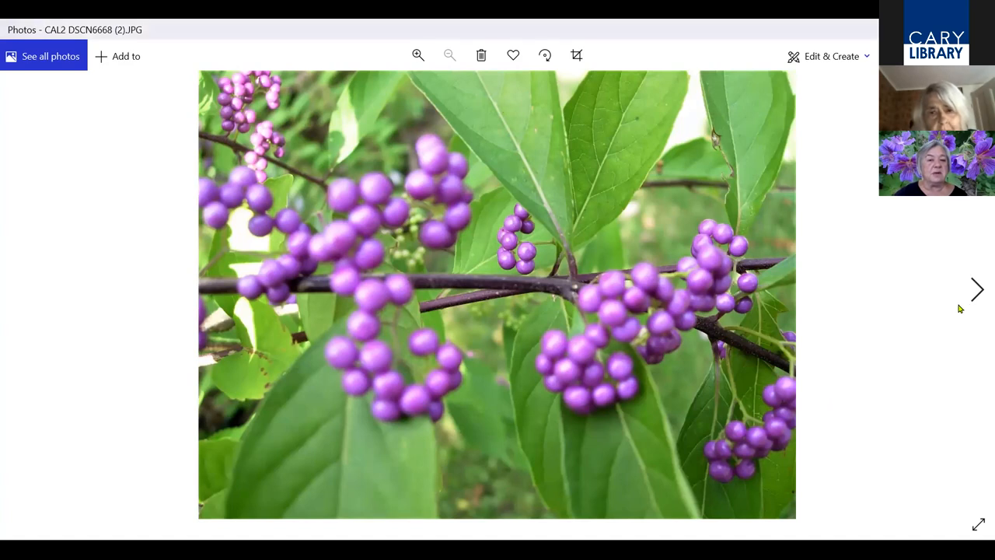
mouse_move(960, 313)
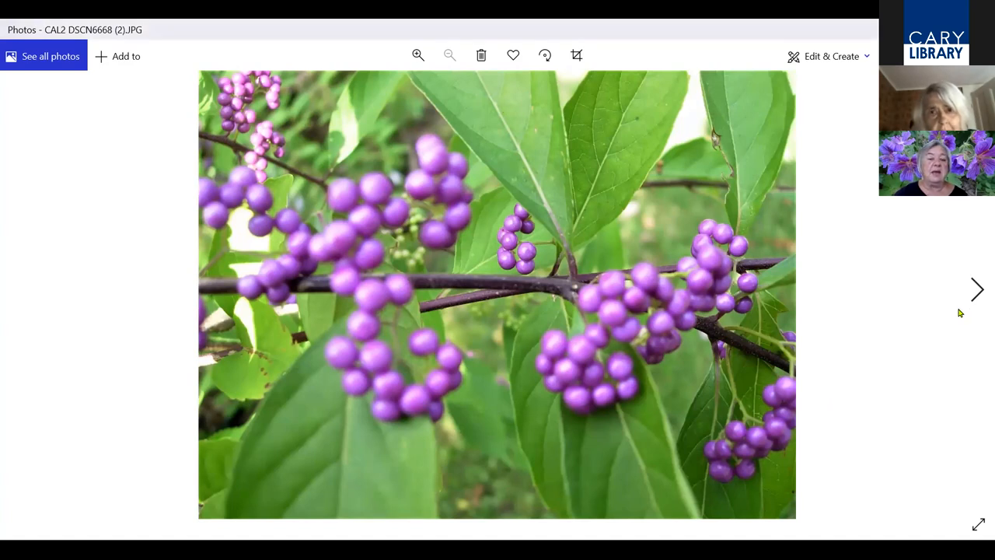
mouse_move(953, 298)
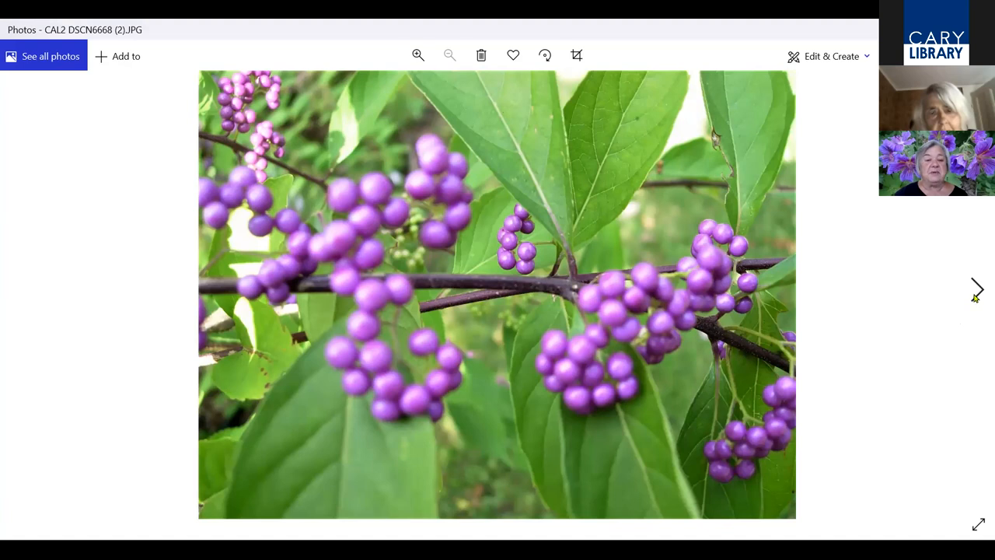
left_click(978, 290)
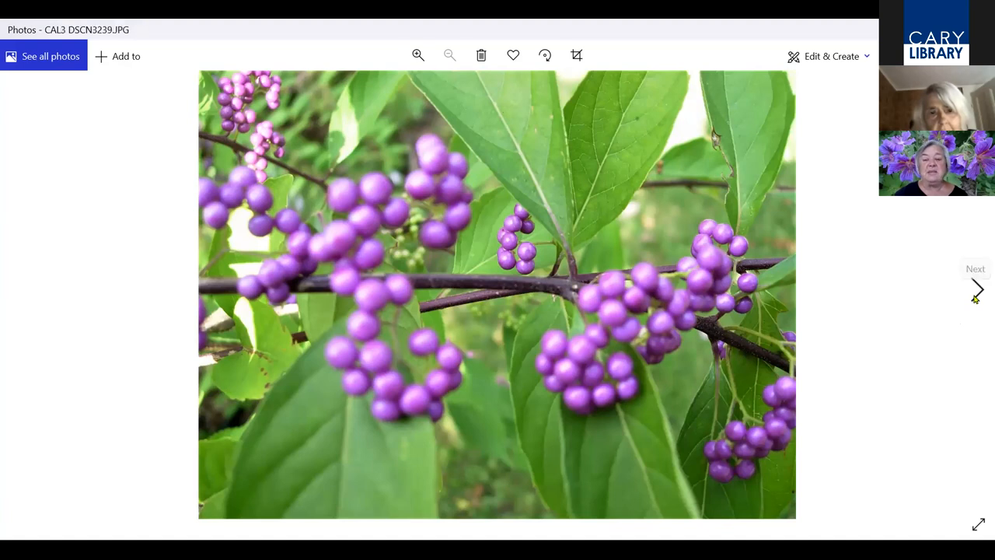
left_click(976, 289)
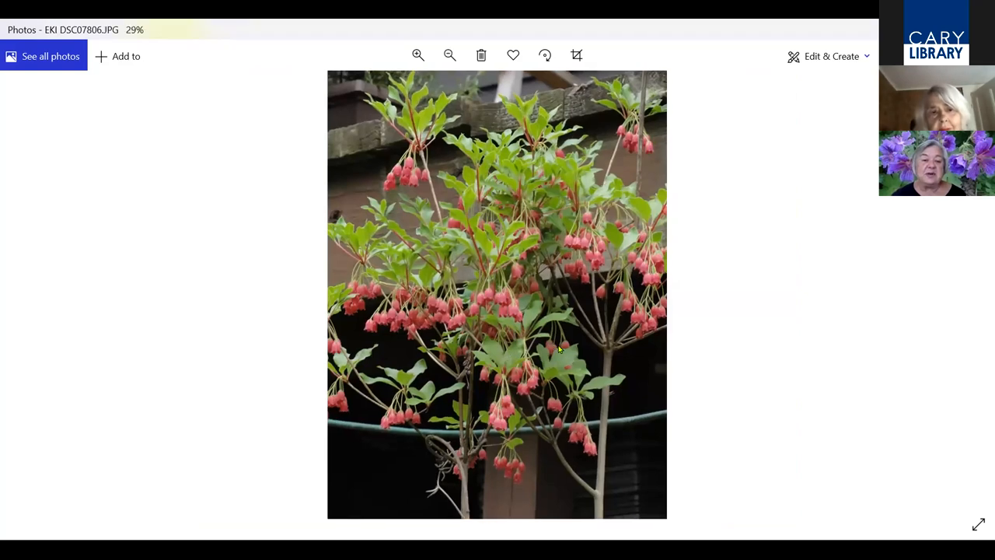
Zoom in and out on the enkianthus, then advance past the bell-flower close-up to the euonymus beside a conifer
left_click(419, 55)
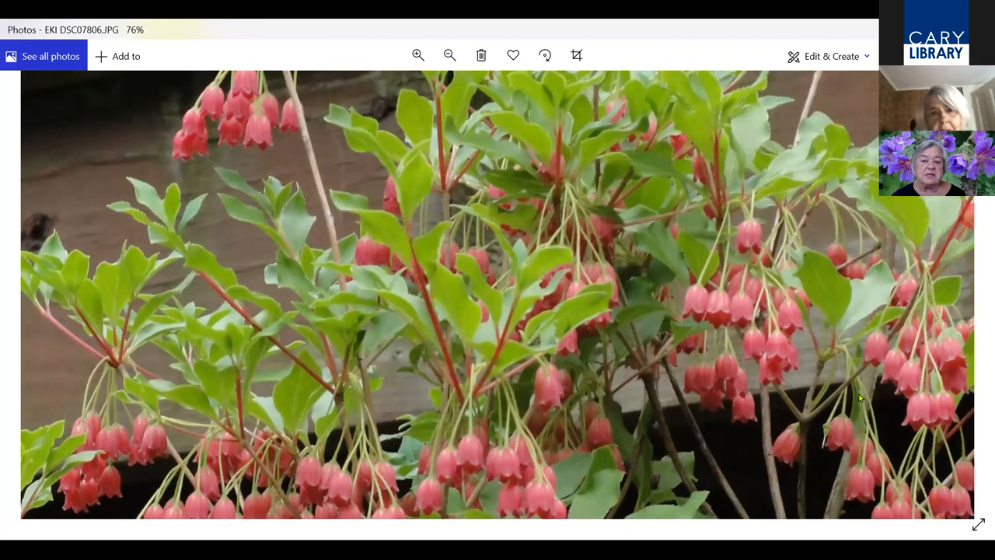
left_click(449, 54)
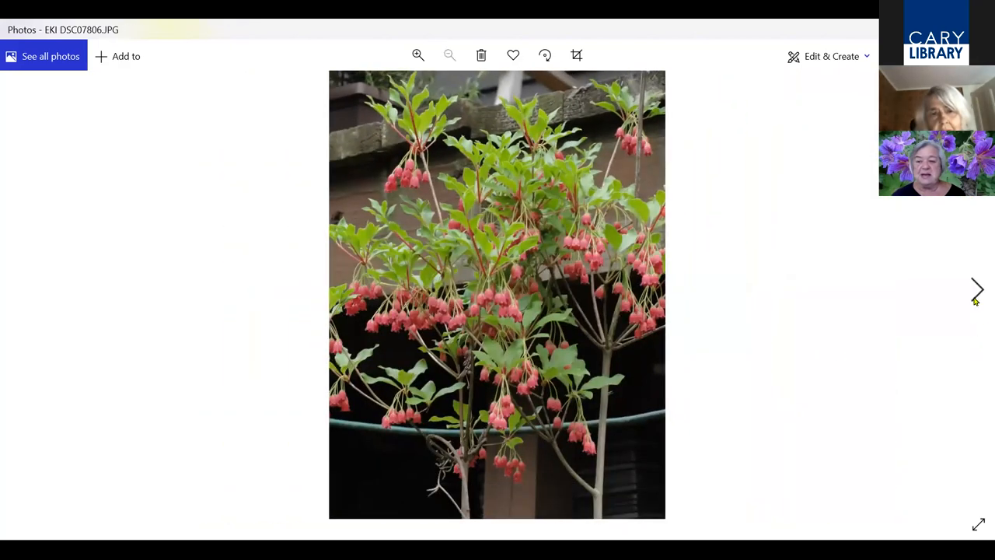
left_click(976, 289)
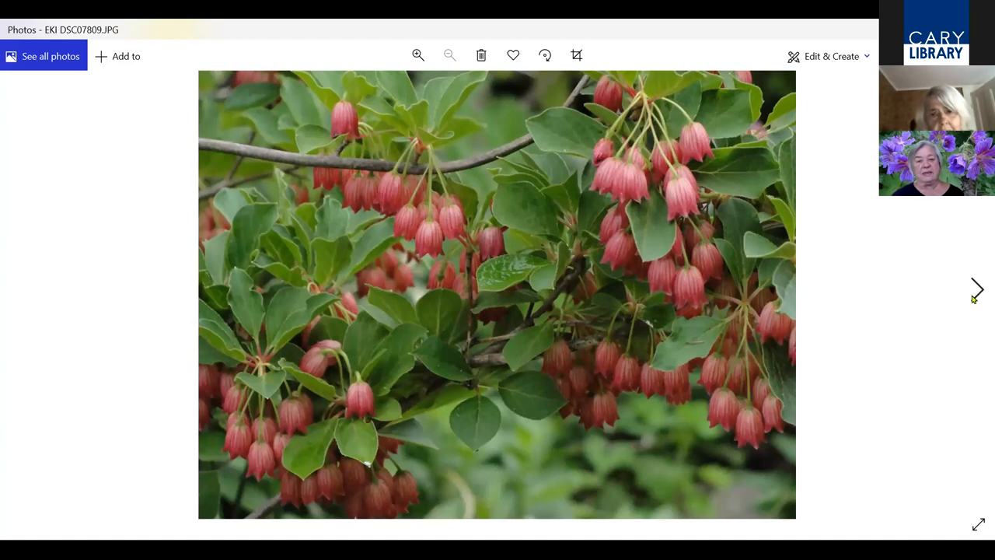
left_click(978, 289)
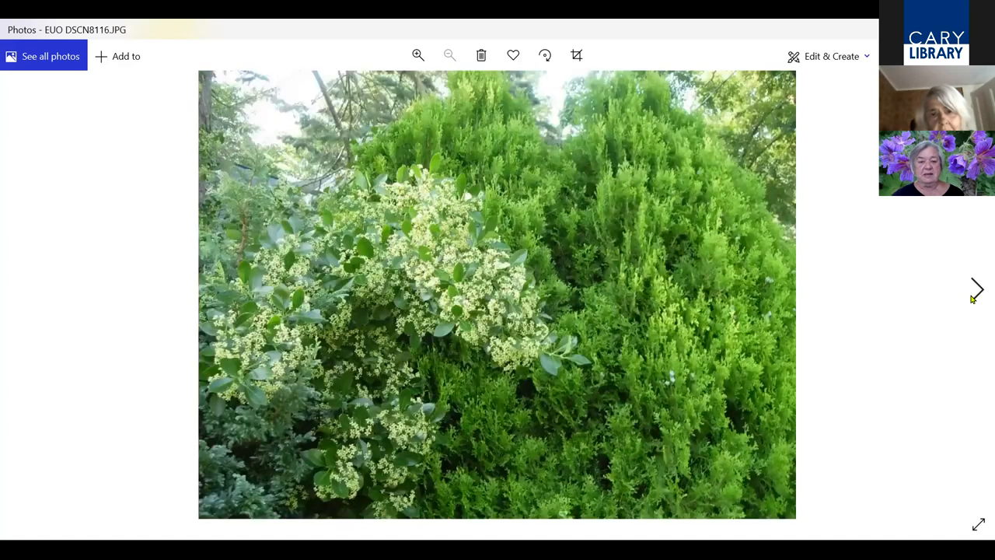
mouse_move(914, 355)
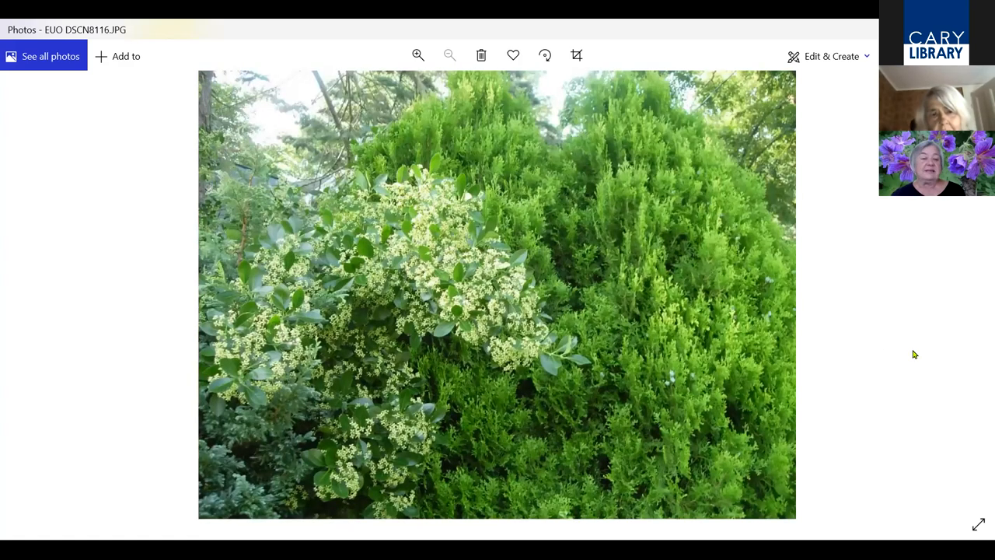
mouse_move(846, 454)
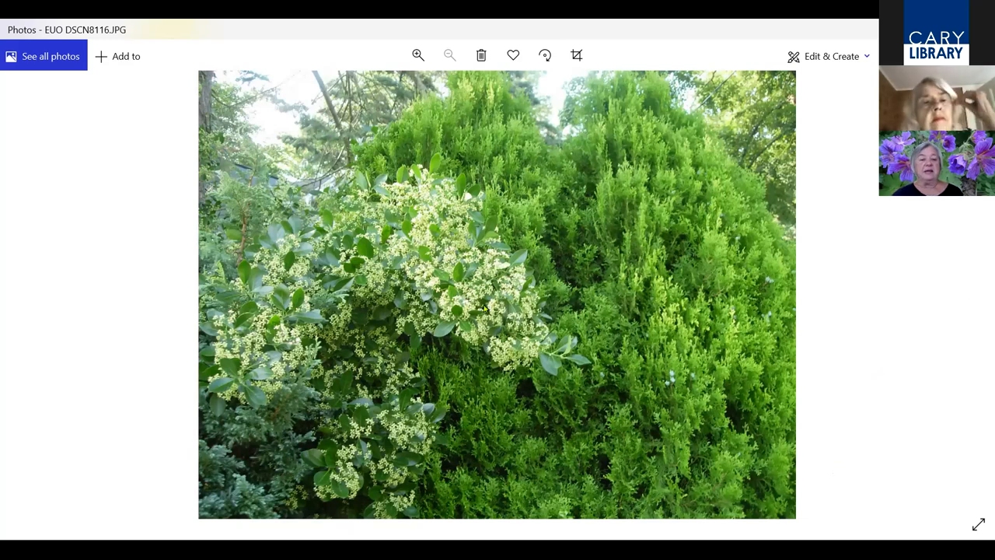
left_click(418, 56)
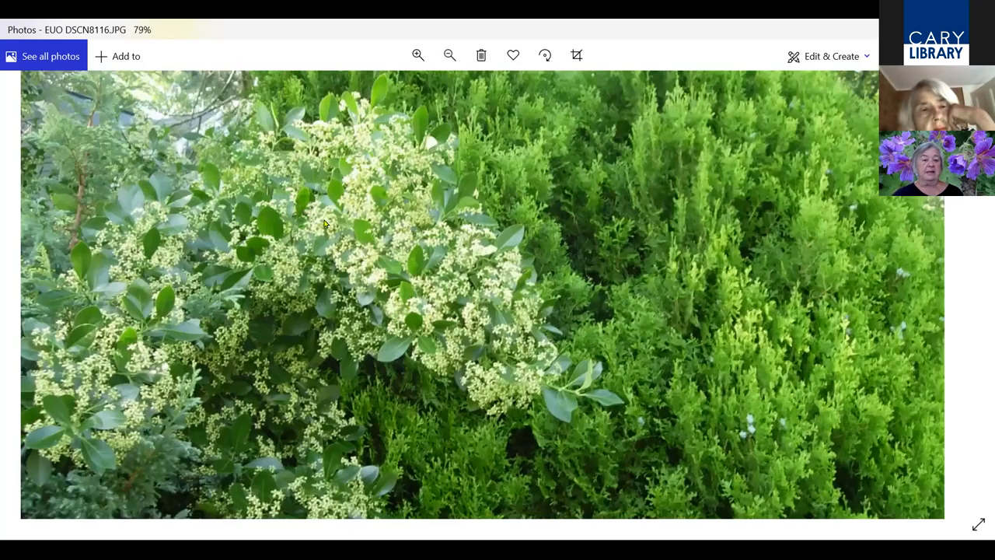
left_click(418, 55)
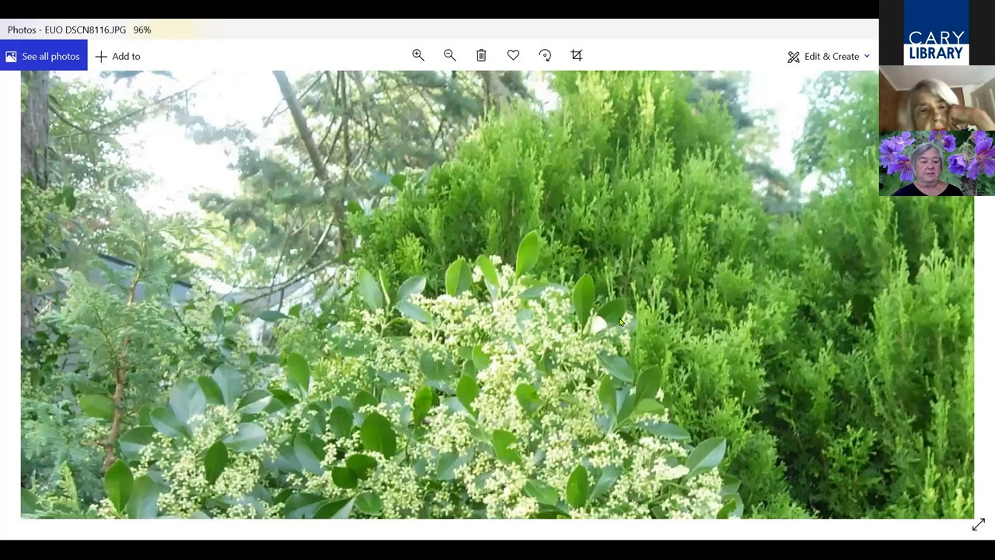
left_click(418, 55)
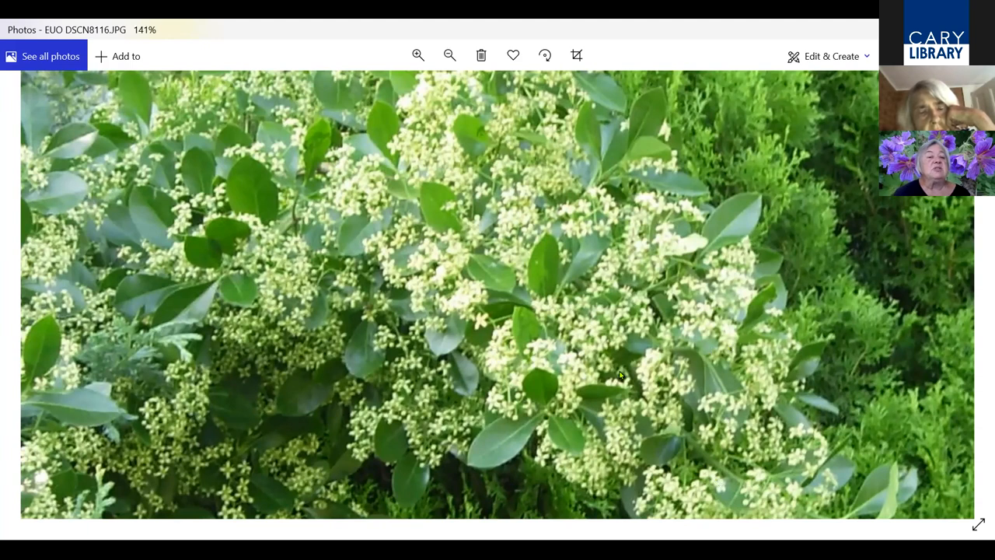
mouse_move(689, 379)
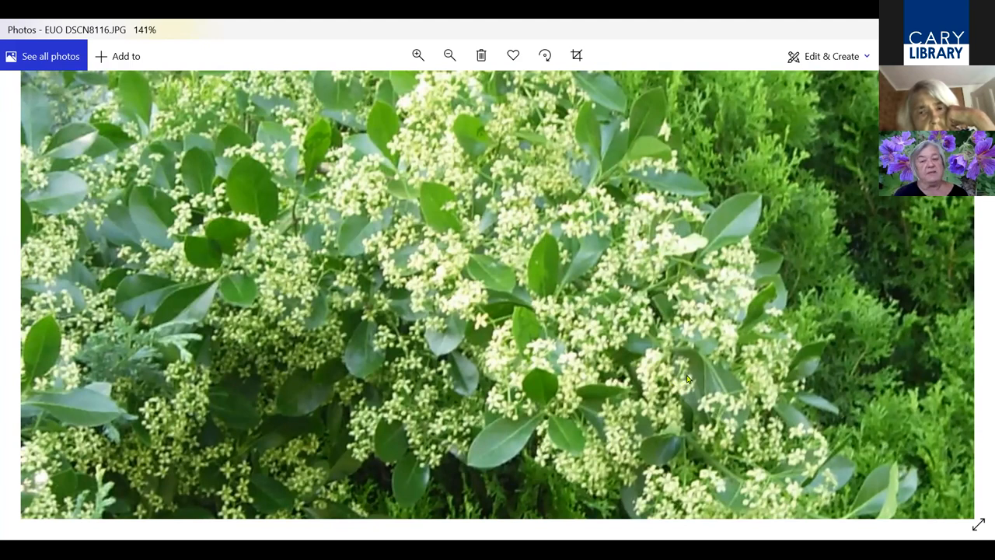
mouse_move(144, 241)
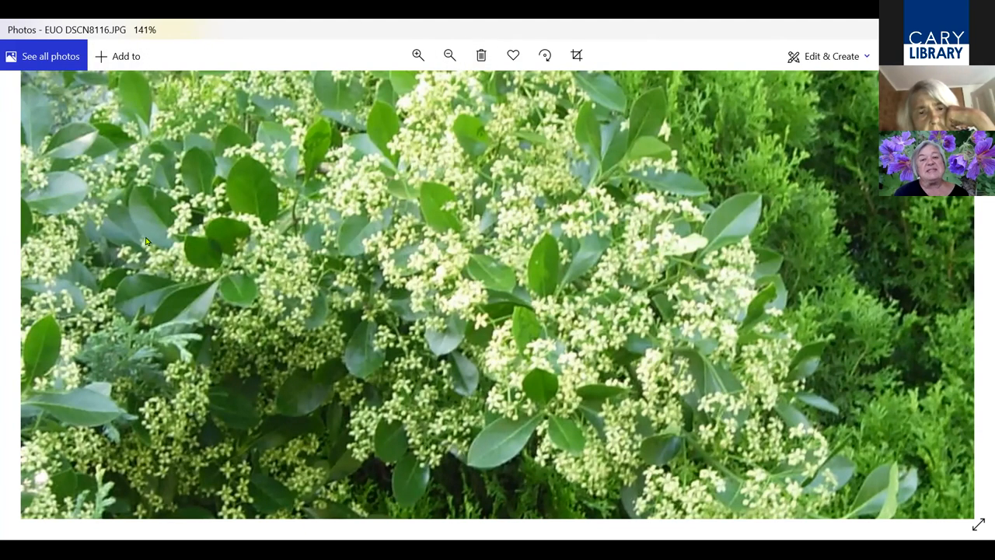
mouse_move(750, 209)
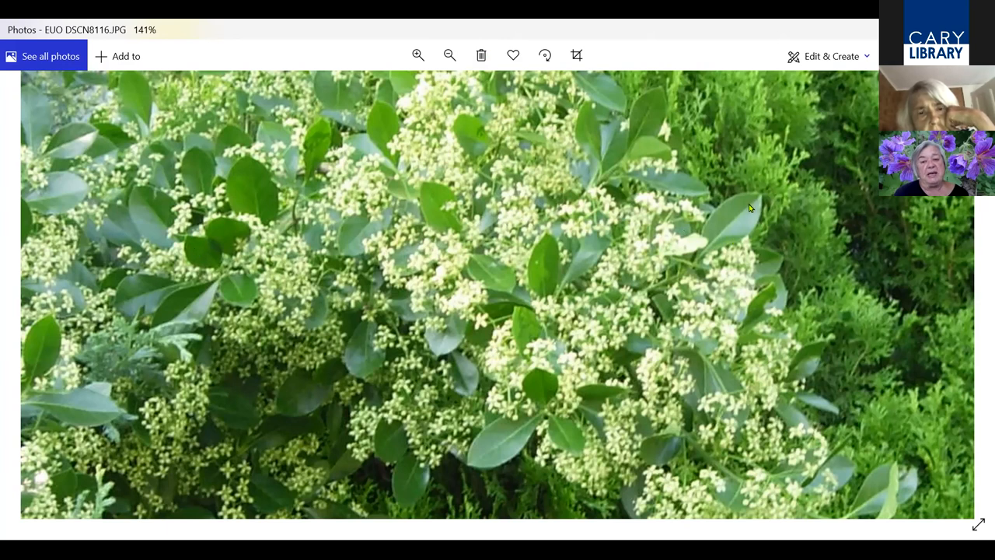
mouse_move(738, 227)
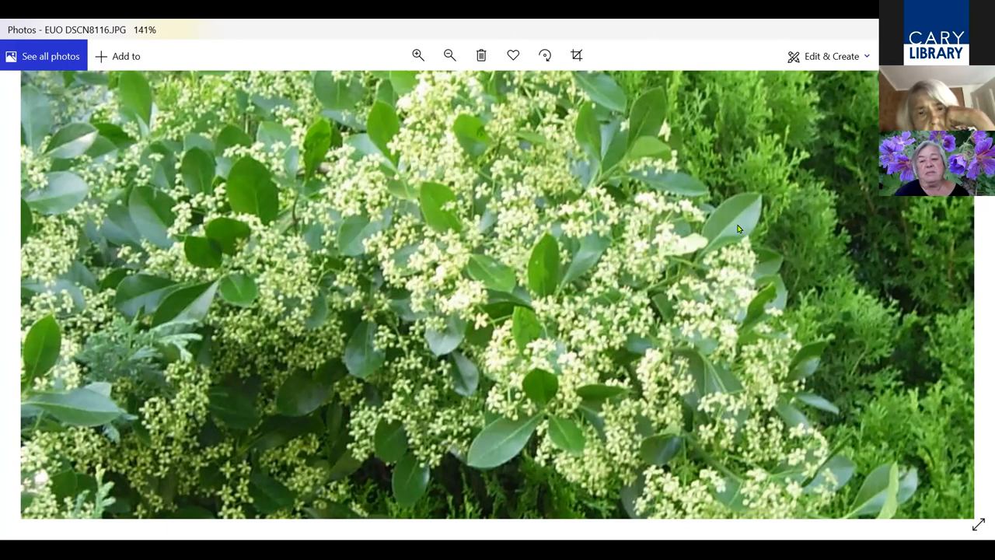
mouse_move(672, 288)
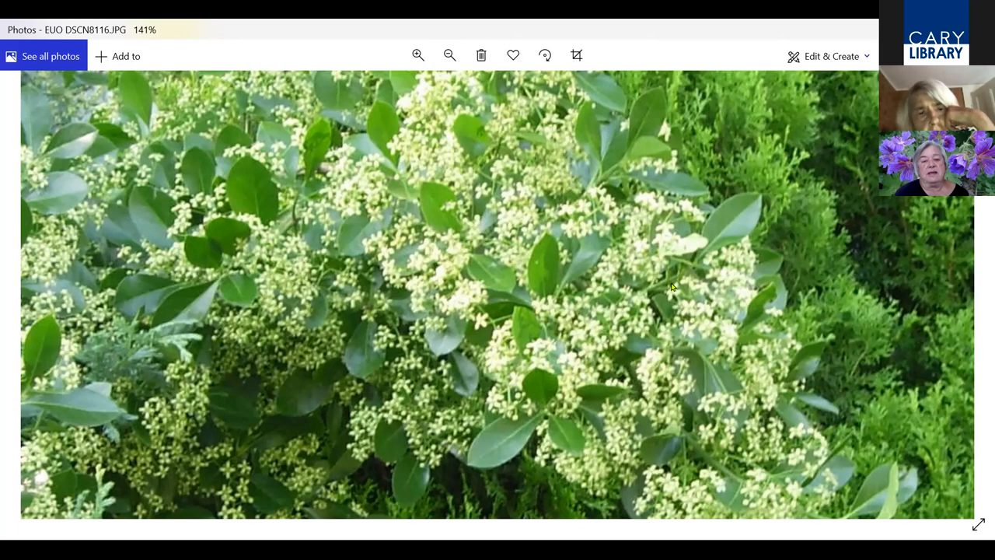
left_click(450, 56)
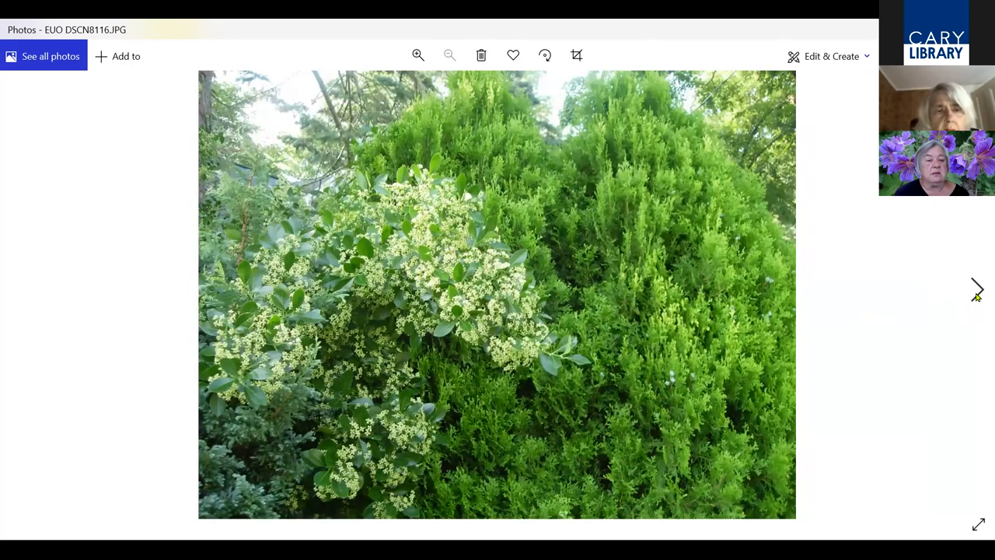
Advance past the pink-capsule berry close-up to the sunlit euonymus, zoom in briefly, then fit it to the window
left_click(976, 289)
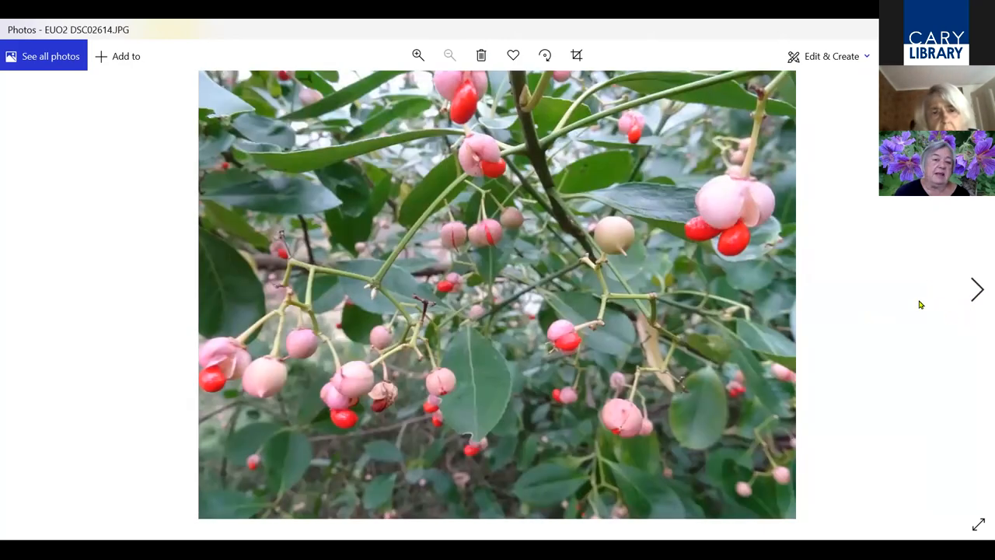
mouse_move(796, 248)
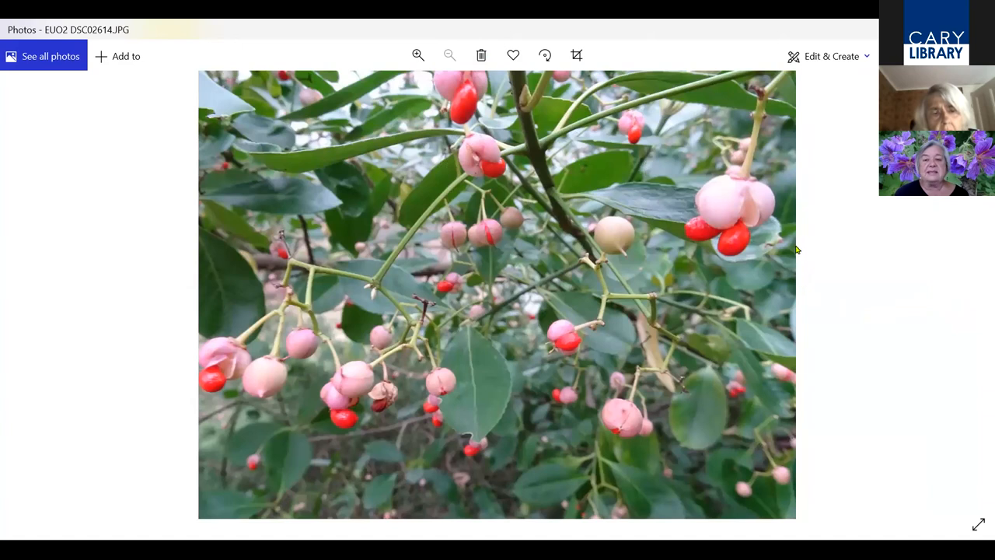
mouse_move(745, 241)
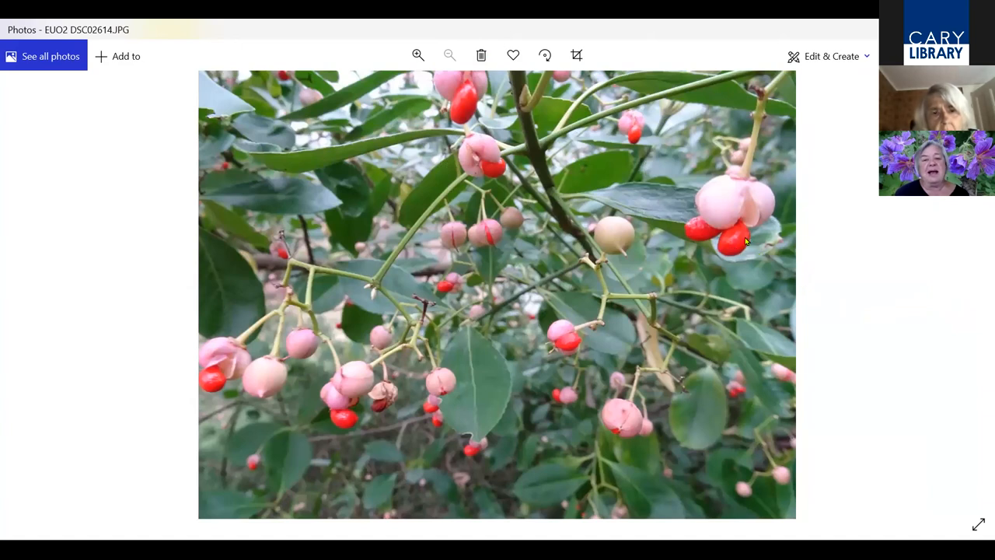
mouse_move(761, 201)
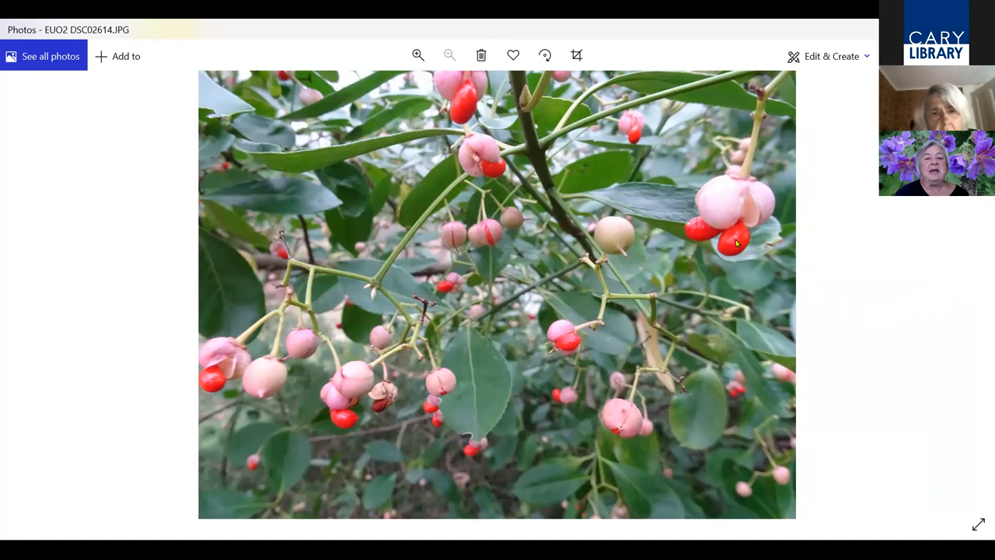
mouse_move(936, 292)
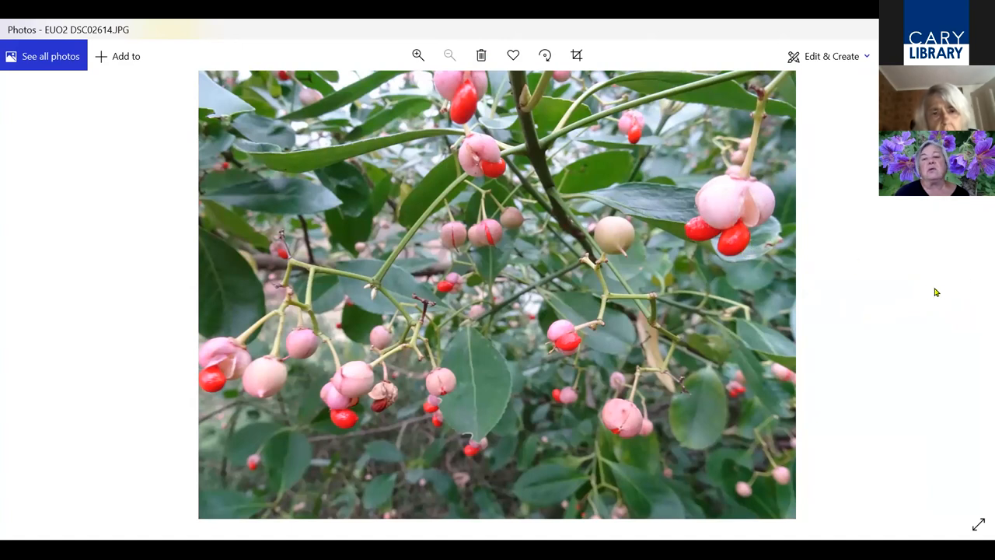
left_click(977, 289)
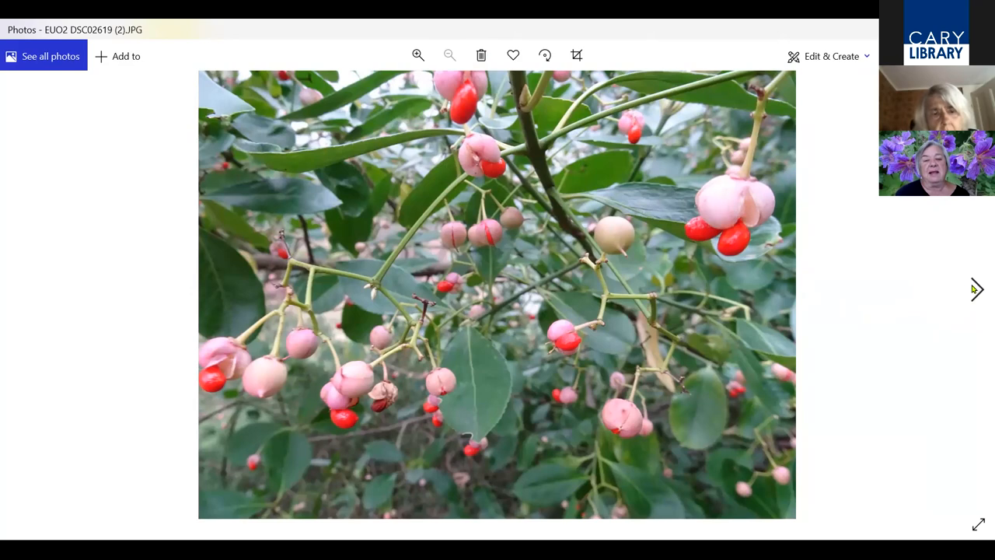
left_click(977, 289)
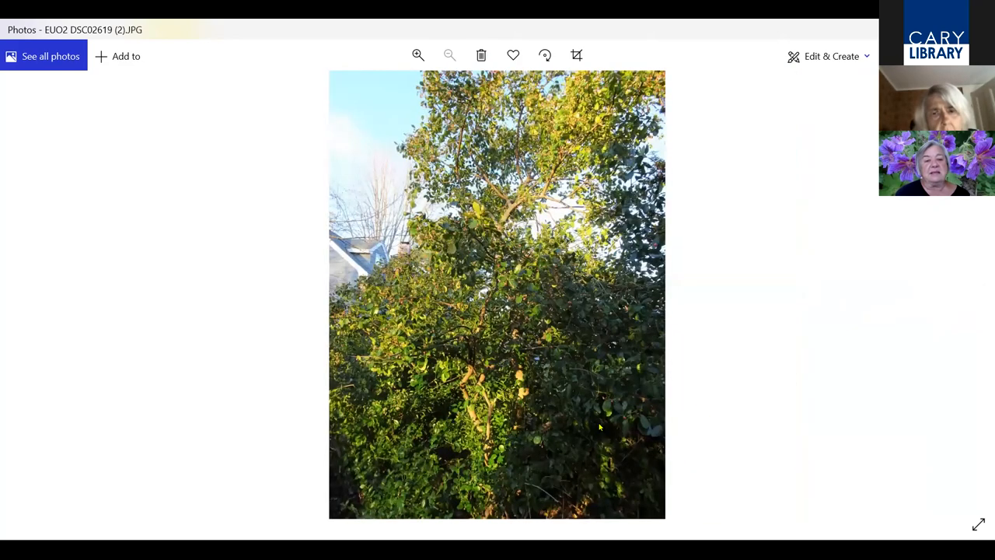
left_click(417, 54)
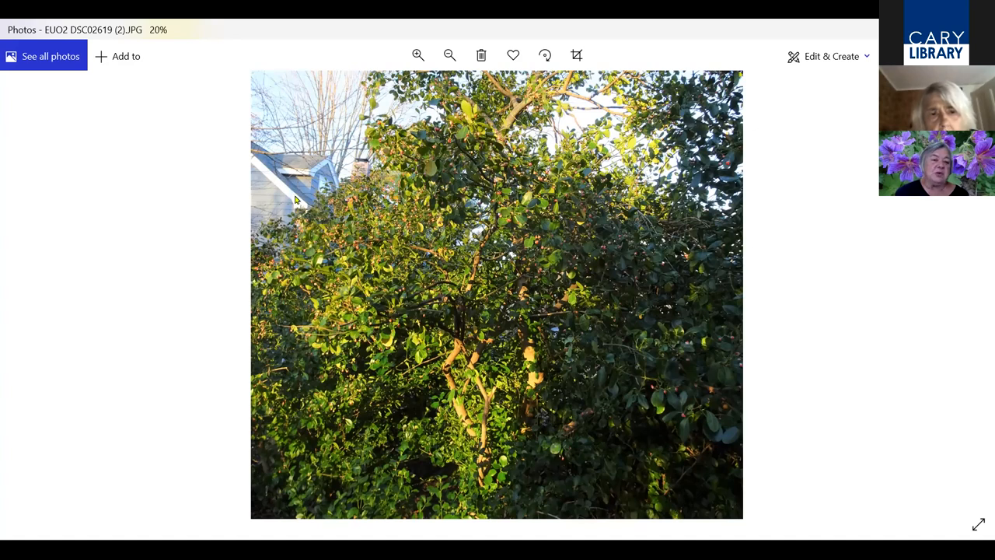
mouse_move(308, 202)
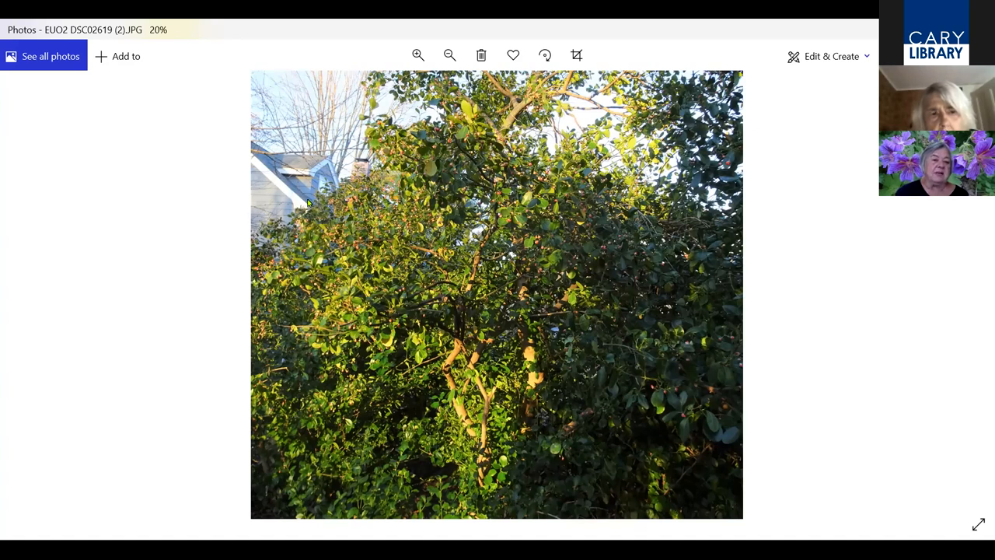
mouse_move(300, 196)
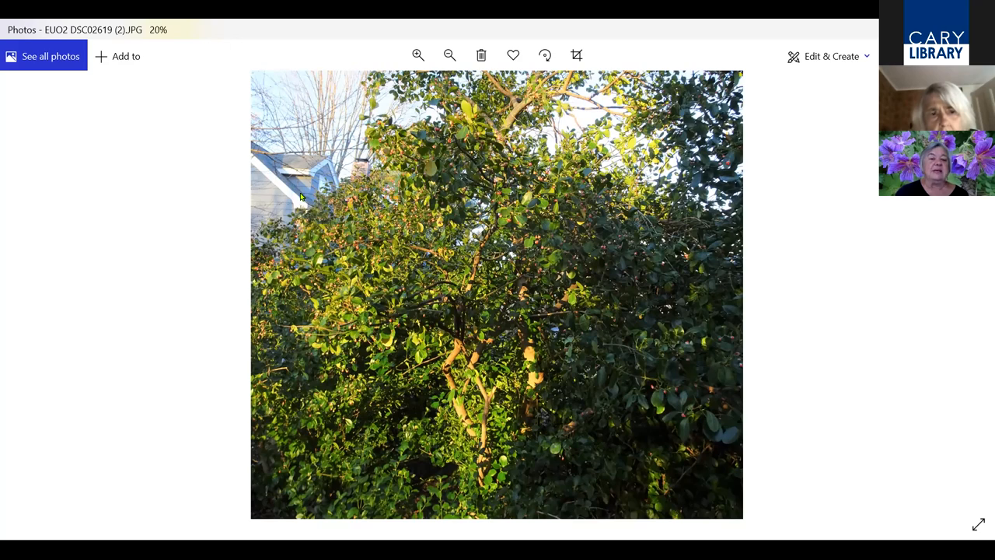
left_click(450, 56)
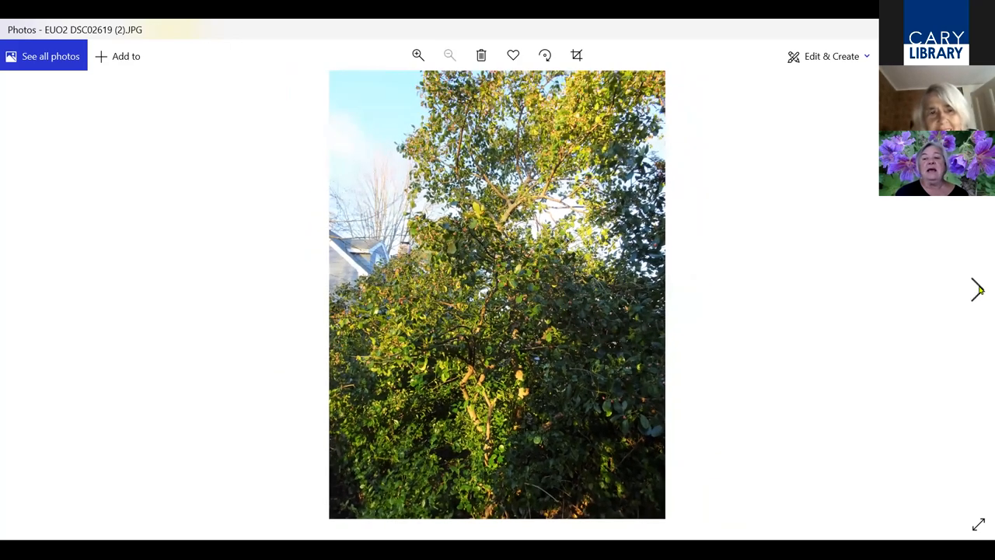
mouse_move(979, 298)
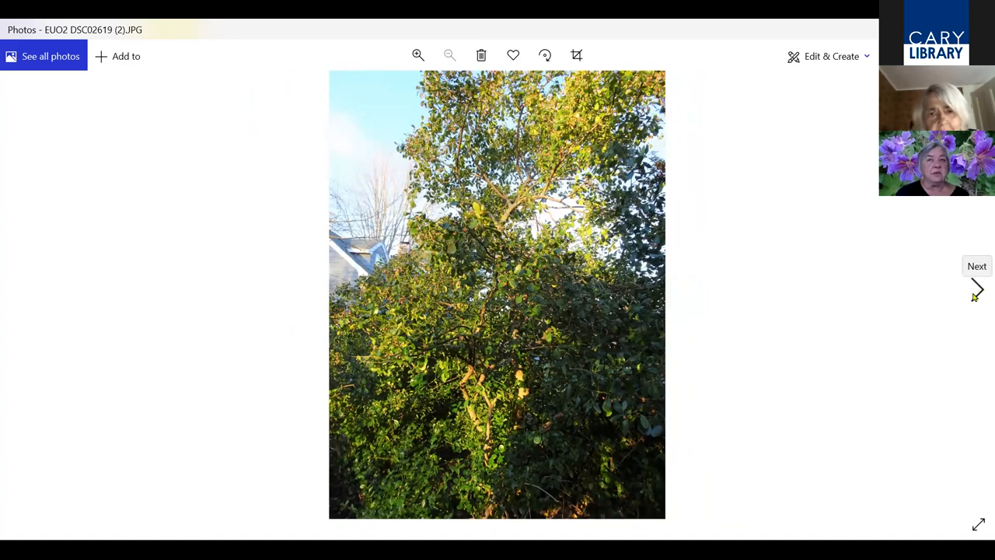
mouse_move(967, 301)
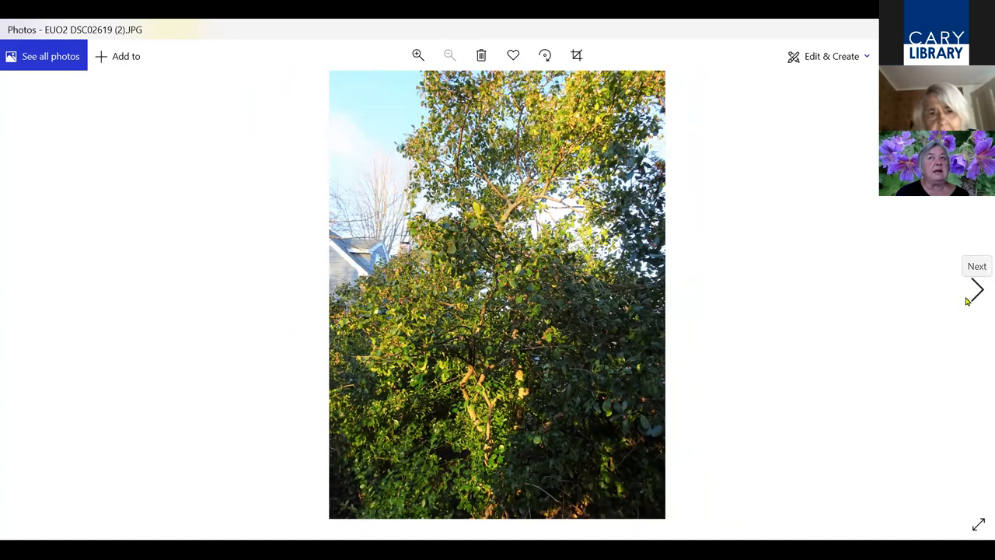
mouse_move(957, 311)
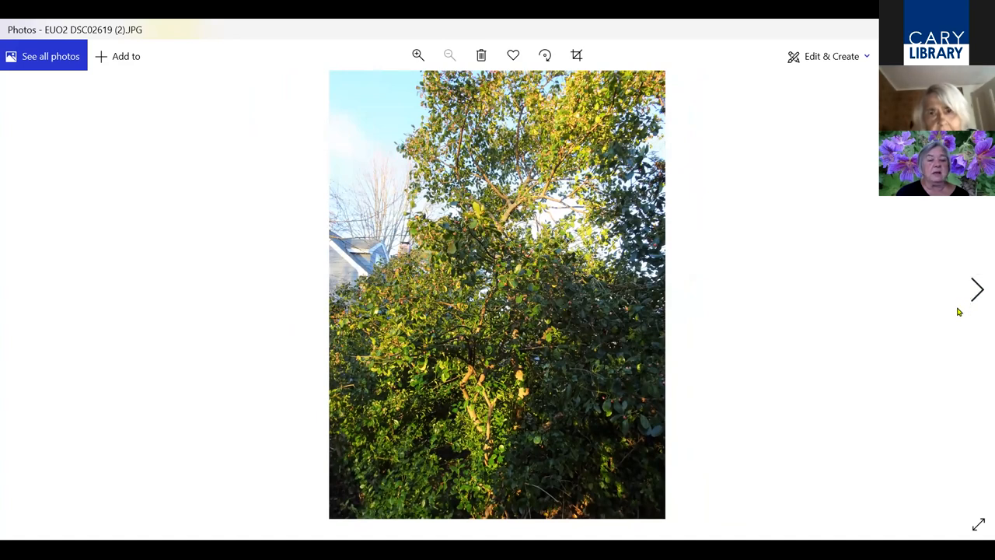
mouse_move(980, 300)
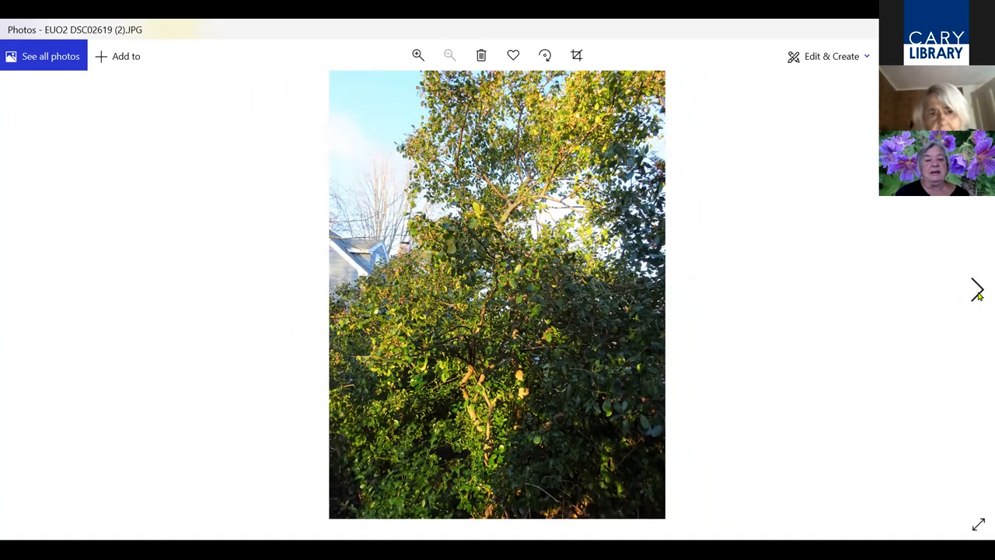
mouse_move(978, 303)
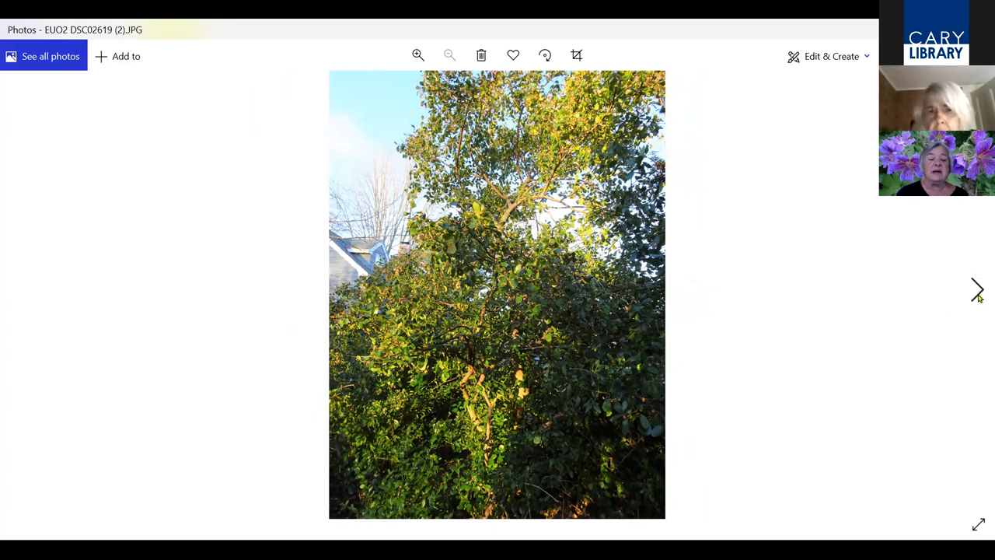
left_click(976, 288)
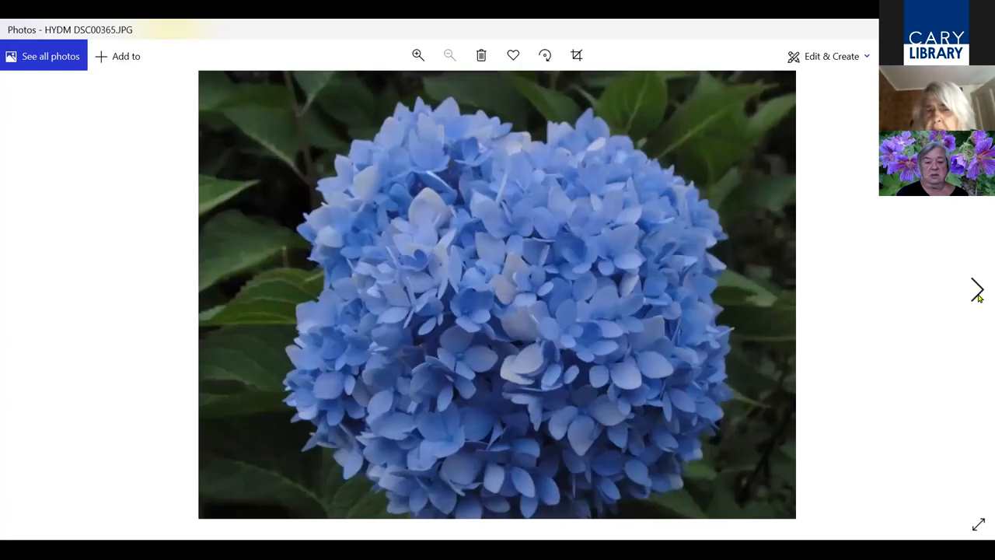
left_click(978, 287)
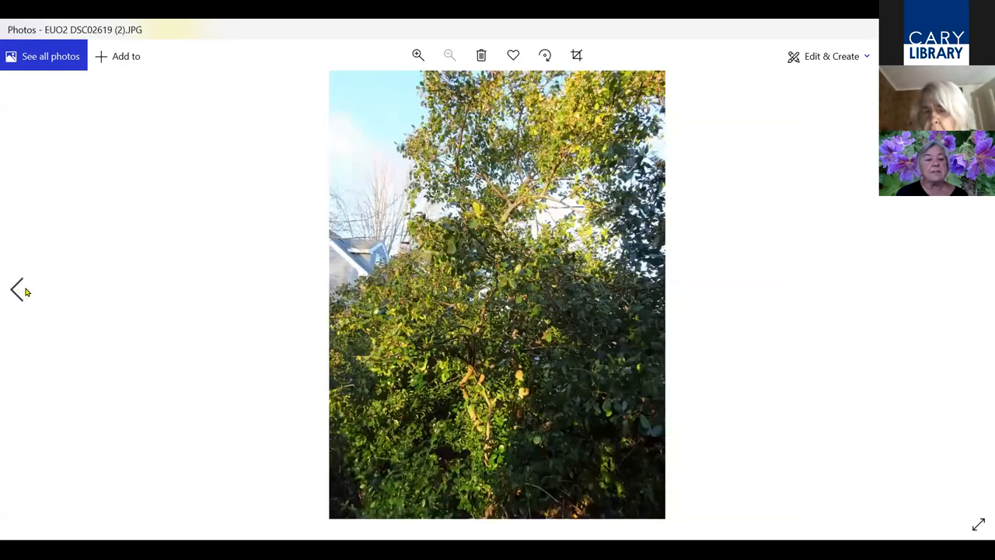
left_click(17, 291)
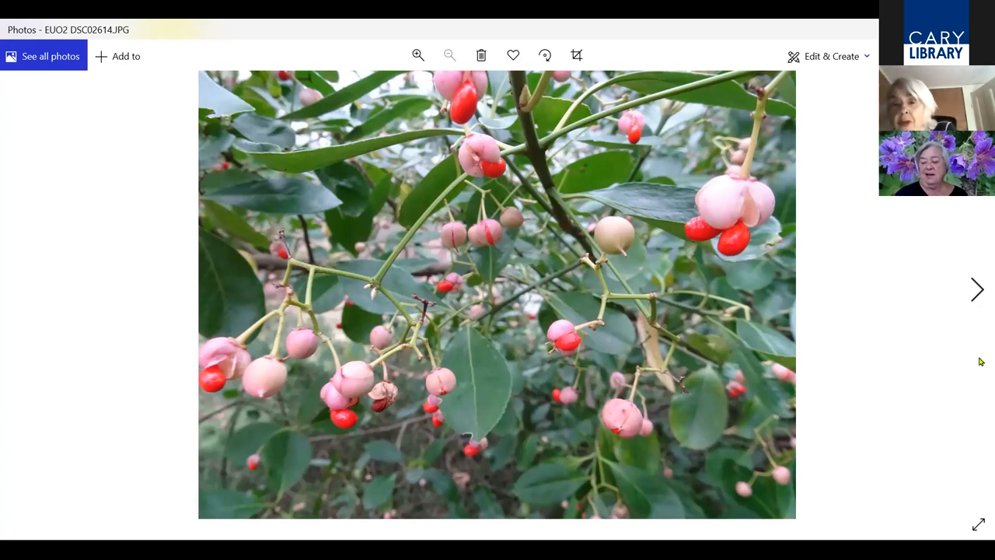
mouse_move(979, 240)
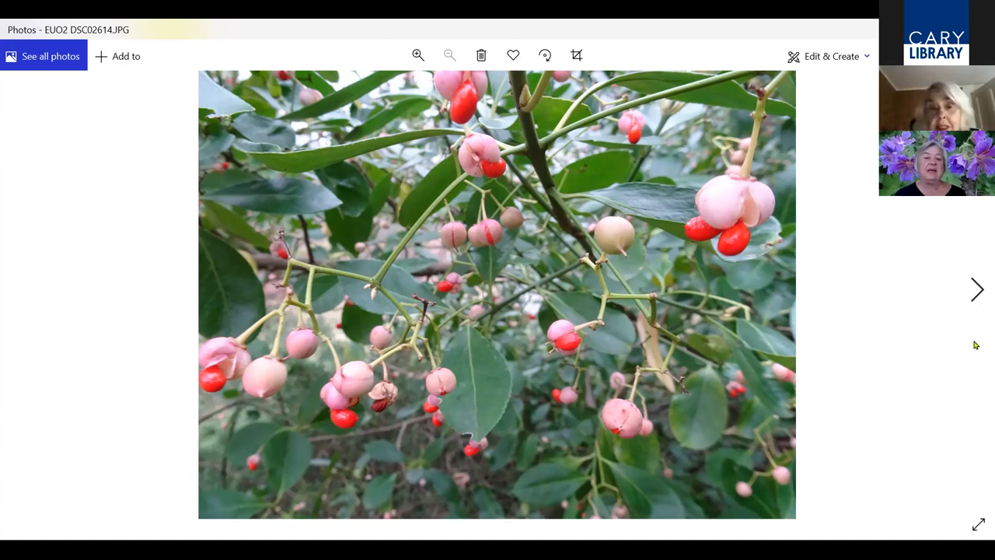
mouse_move(974, 301)
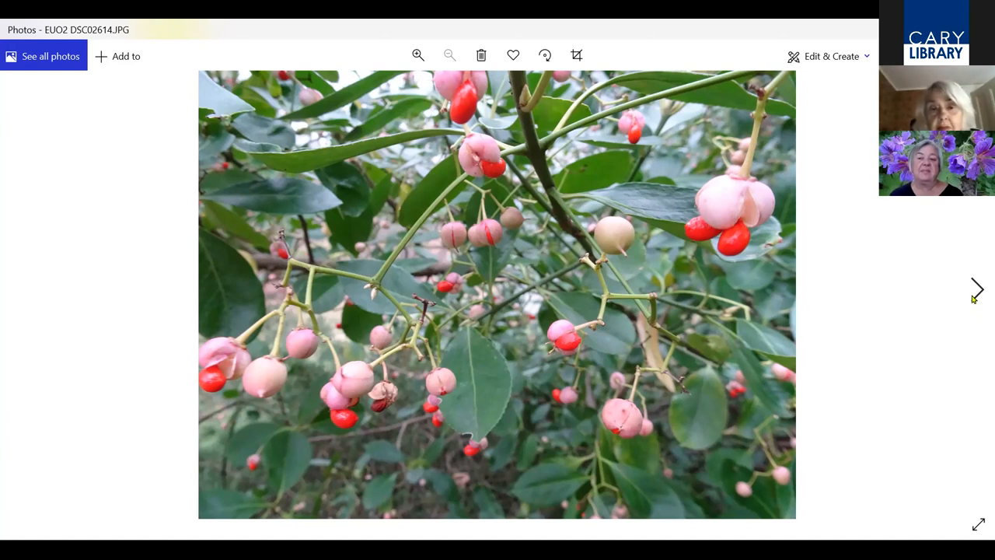
left_click(982, 286)
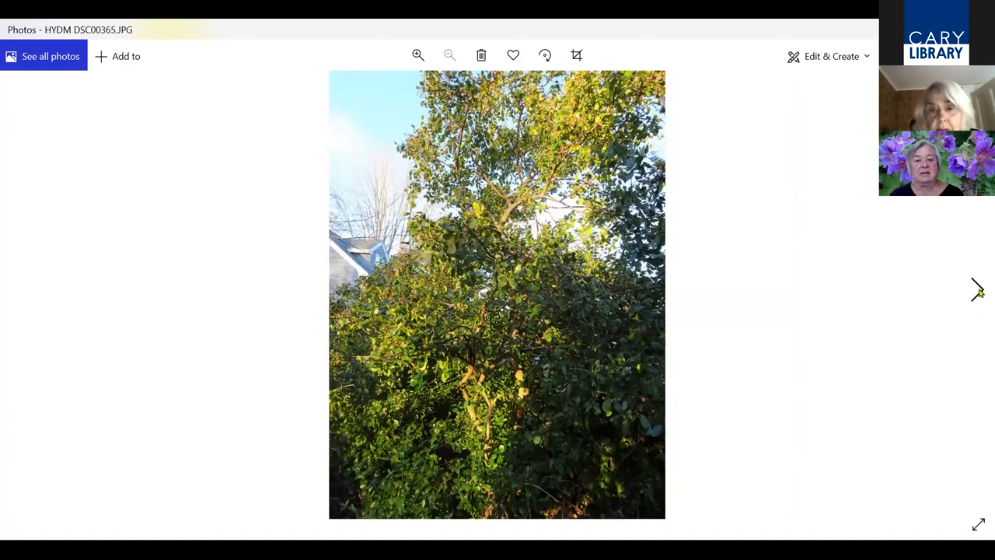
Advance through the blue mophead and pale pink hydrangeas to the blue lacecap hydrangea HYDMW1 DSCN4112
left_click(975, 291)
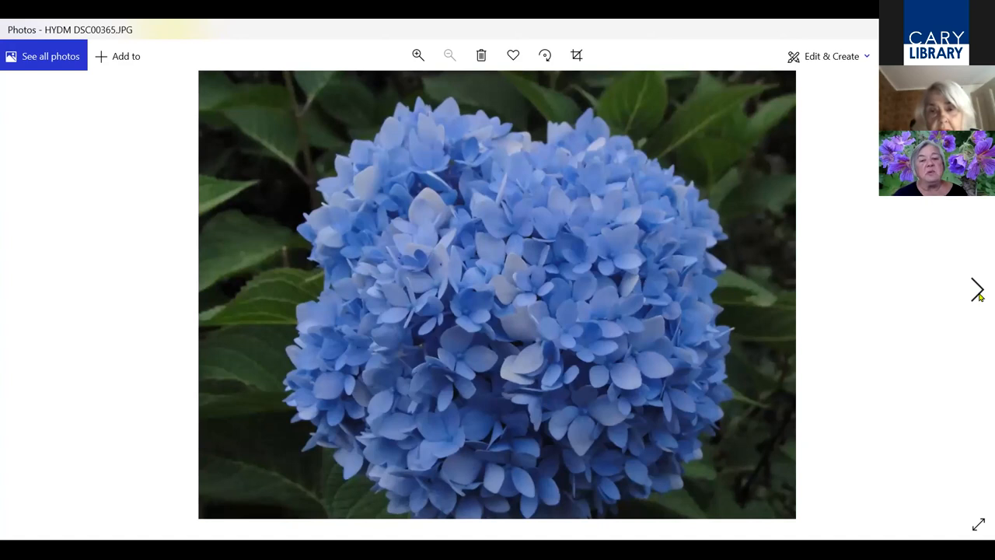
mouse_move(944, 367)
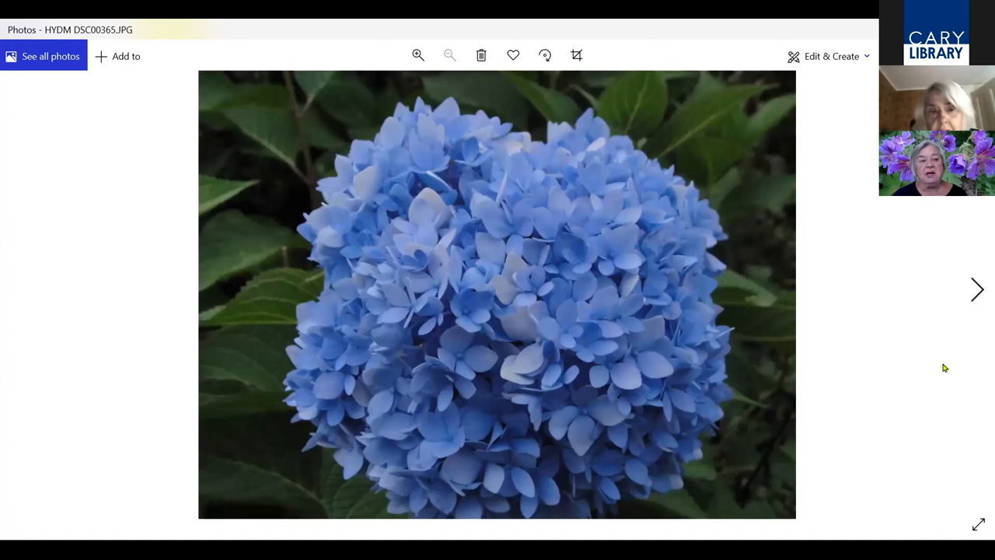
mouse_move(976, 299)
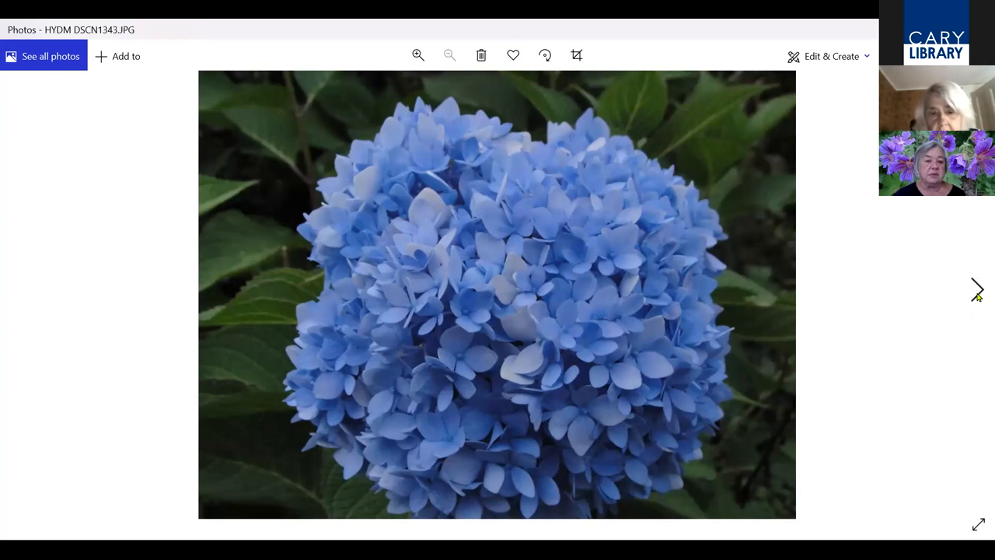
left_click(976, 289)
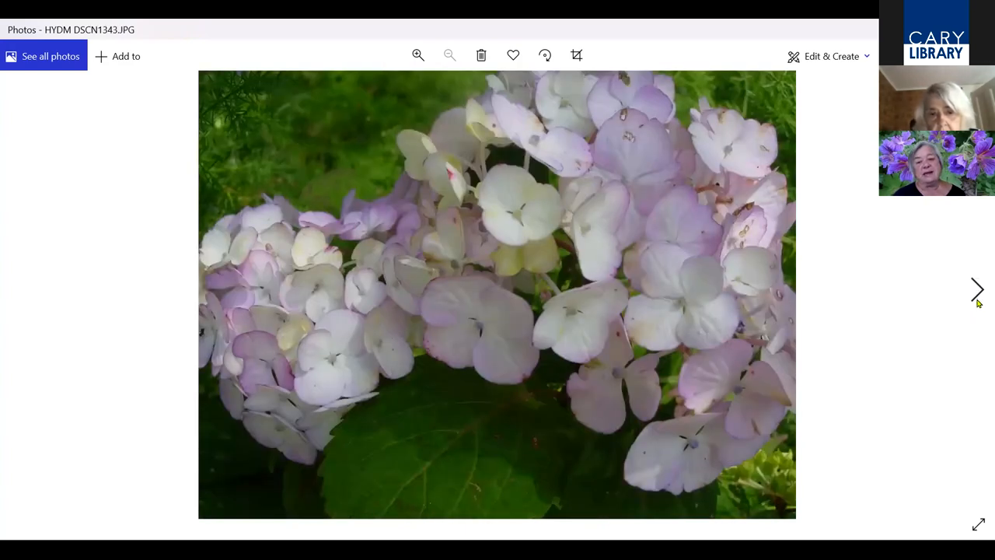
left_click(976, 289)
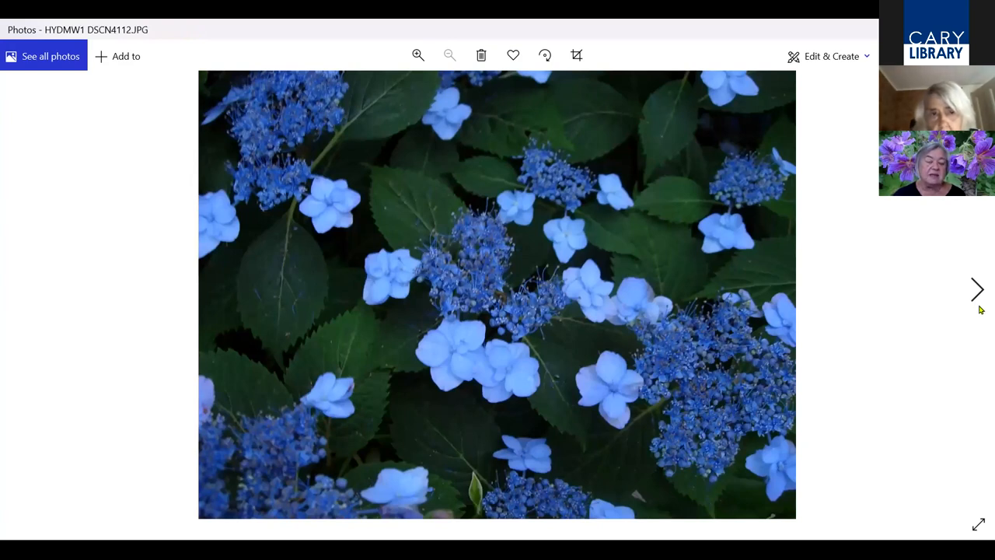
mouse_move(980, 332)
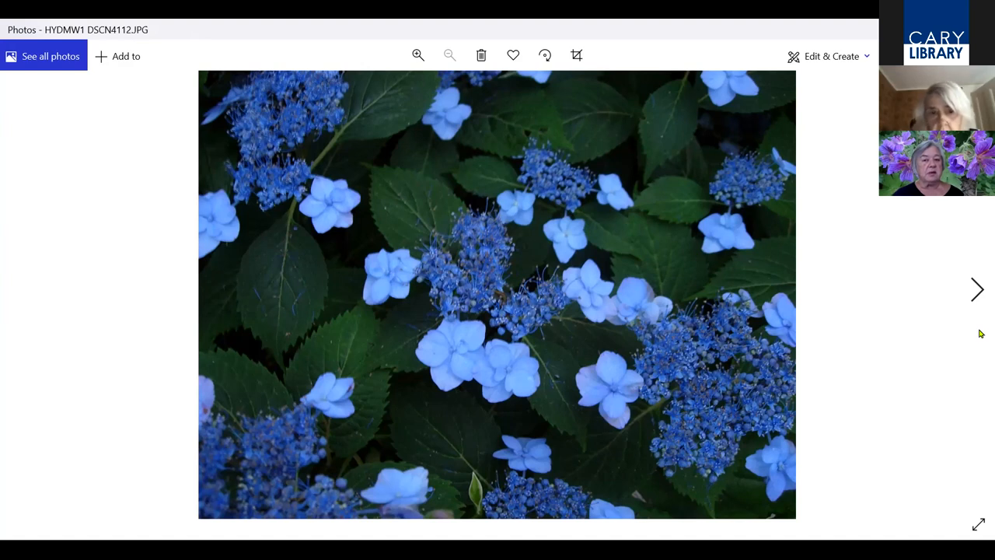
mouse_move(980, 319)
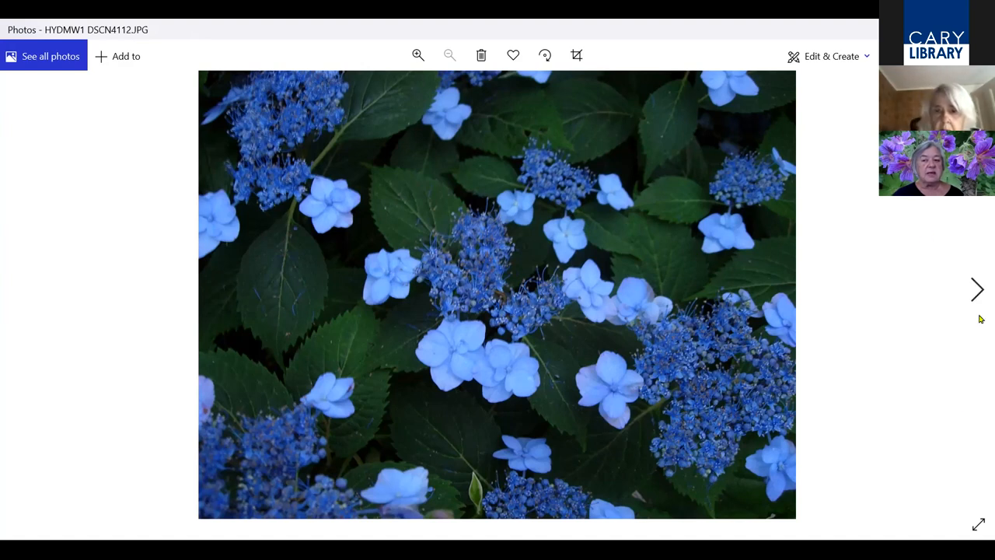
mouse_move(979, 301)
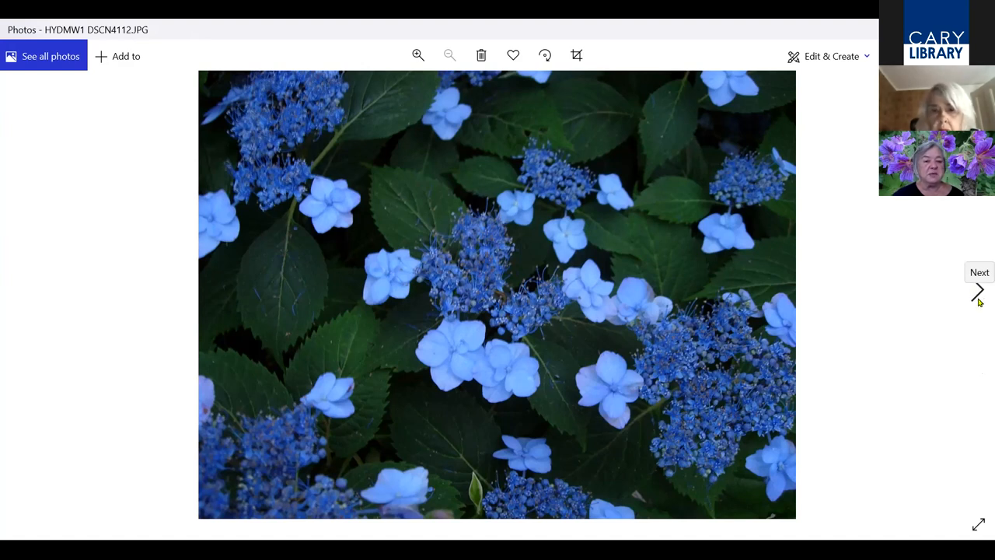
Advance through the oakleaf hydrangea, Tardiva and autumn dried-head photos to the berry shrub HYP1 DSC01292
left_click(978, 291)
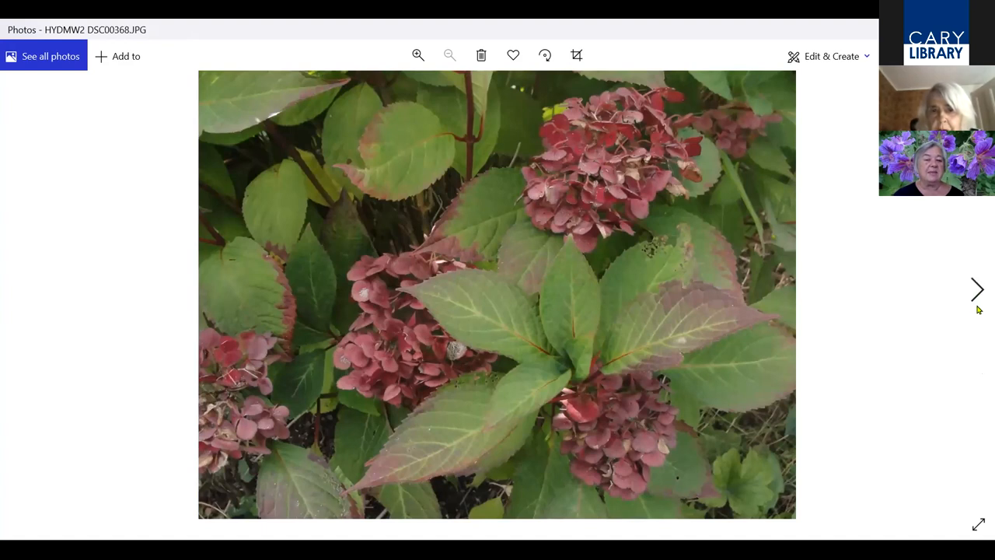
mouse_move(902, 355)
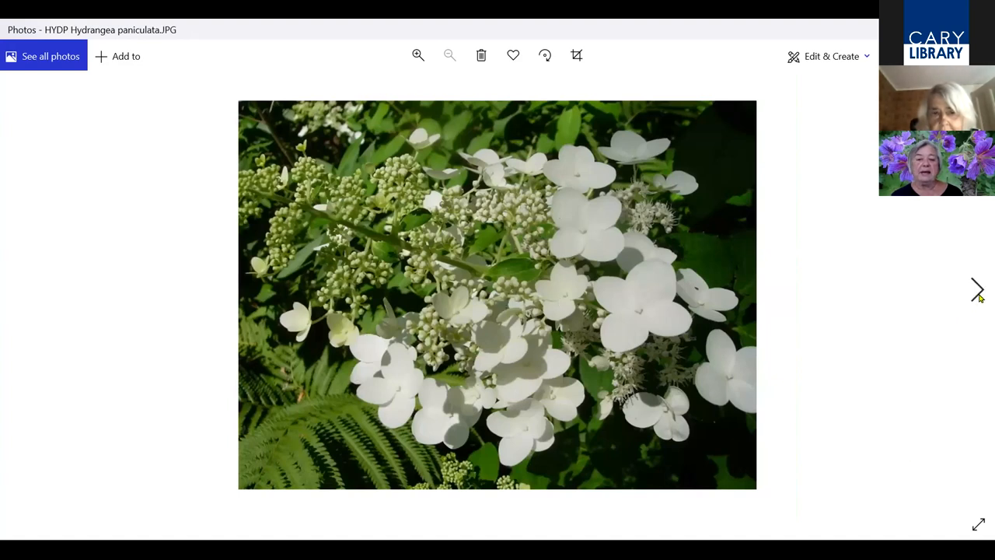
left_click(976, 286)
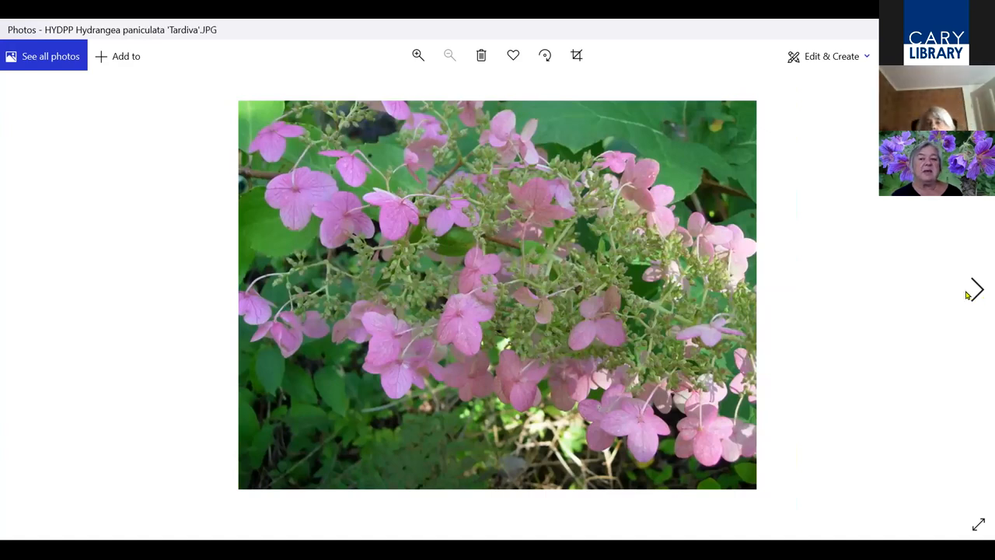
mouse_move(976, 296)
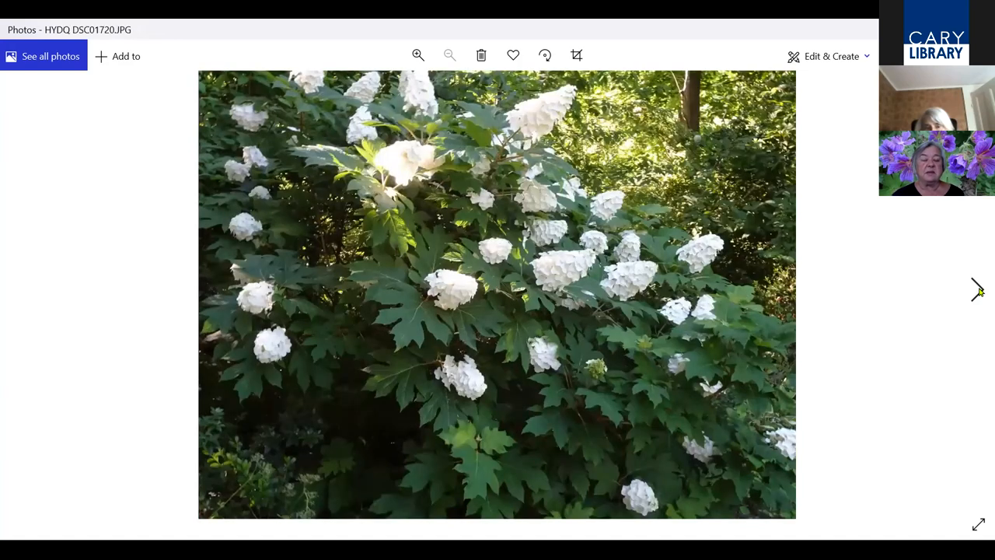
mouse_move(977, 294)
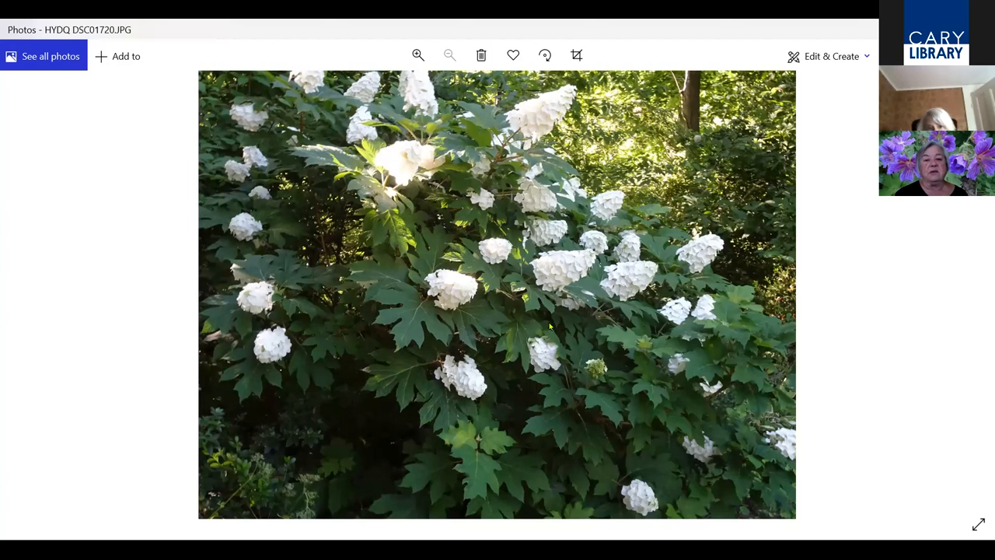
mouse_move(740, 336)
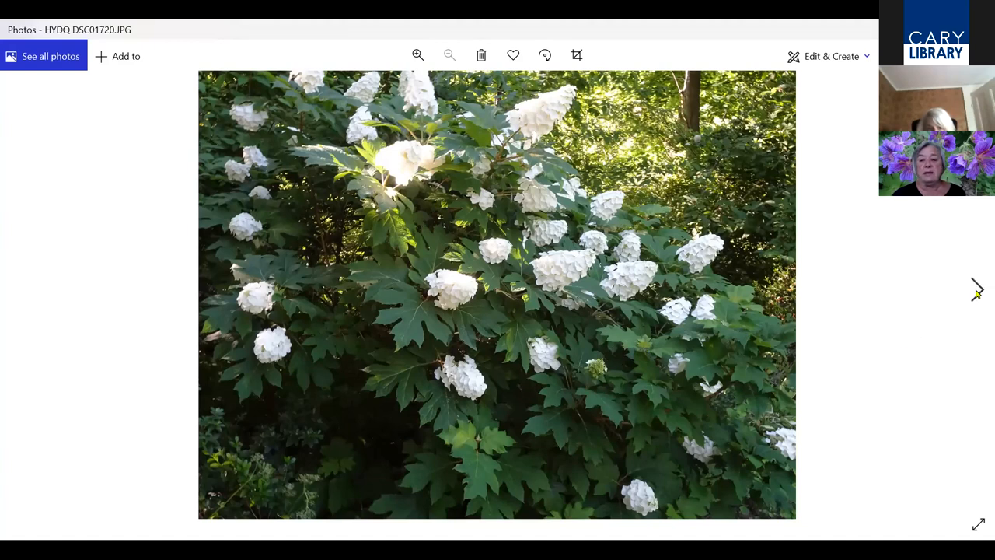
left_click(975, 286)
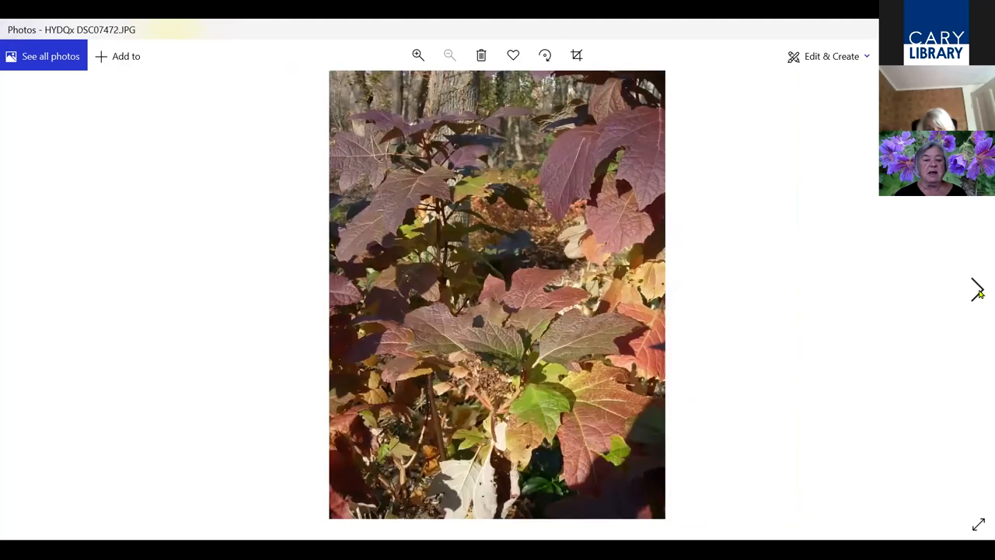
left_click(976, 291)
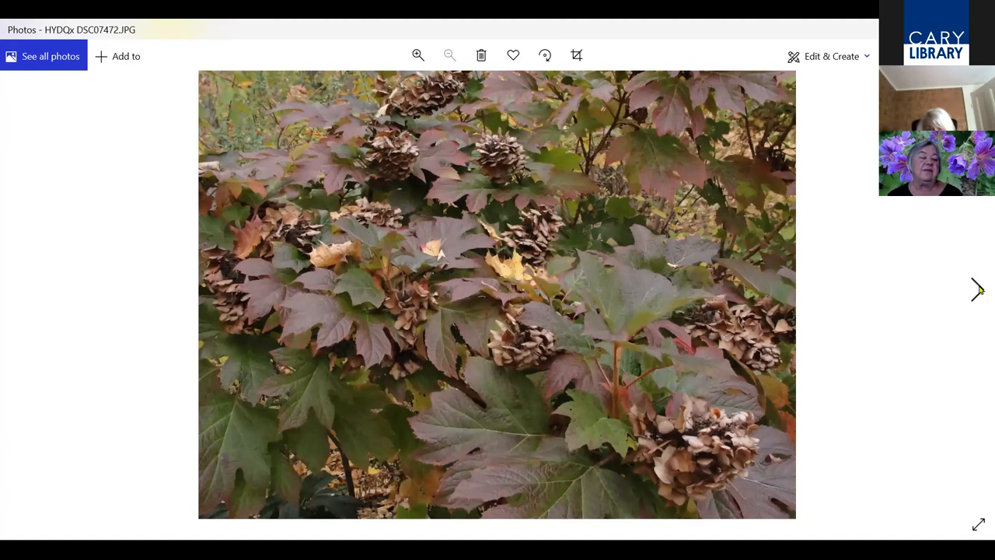
mouse_move(975, 289)
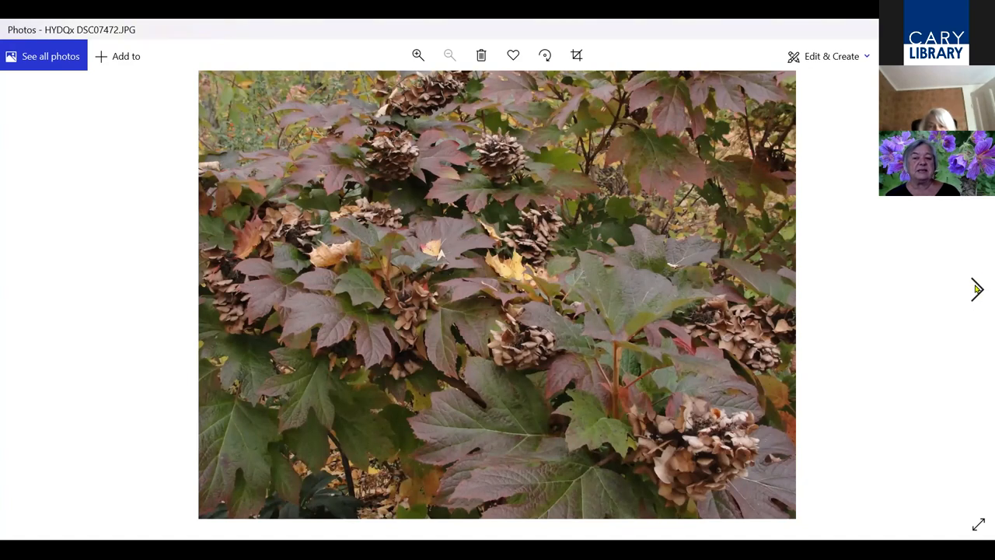
mouse_move(976, 288)
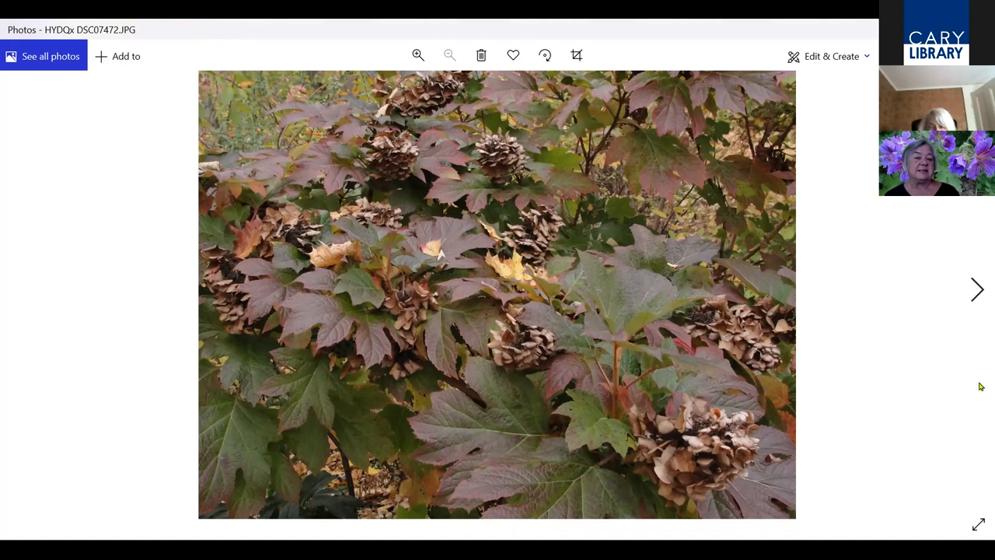
mouse_move(979, 479)
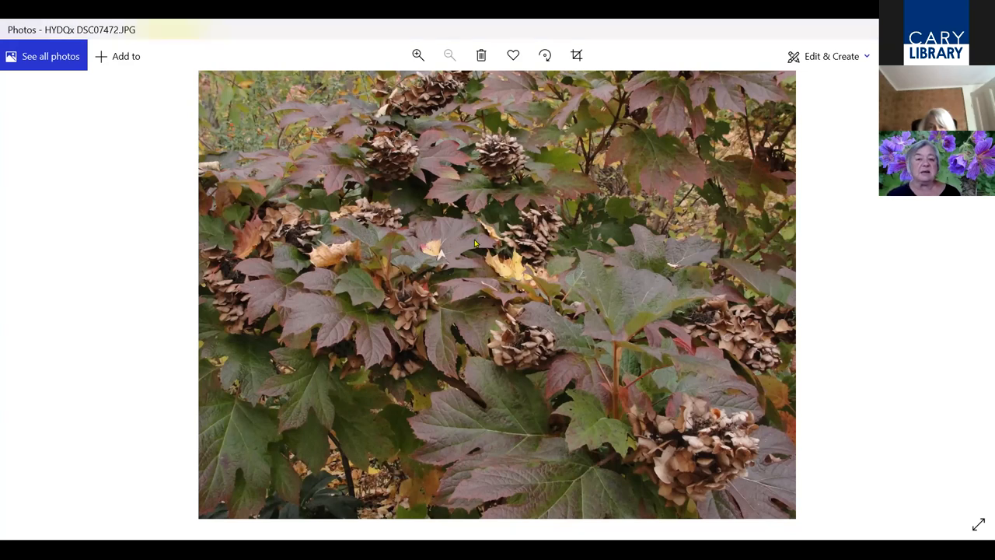
left_click(973, 287)
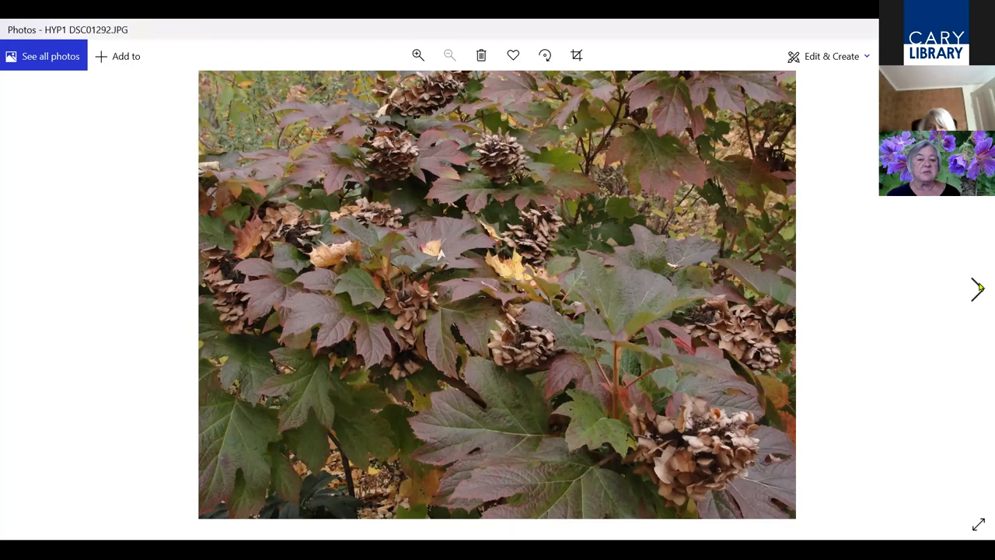
Advance through the St. John's wort yellow-flower and red-berry close-ups to the golden-leaved HYP5 DSC01948
left_click(976, 289)
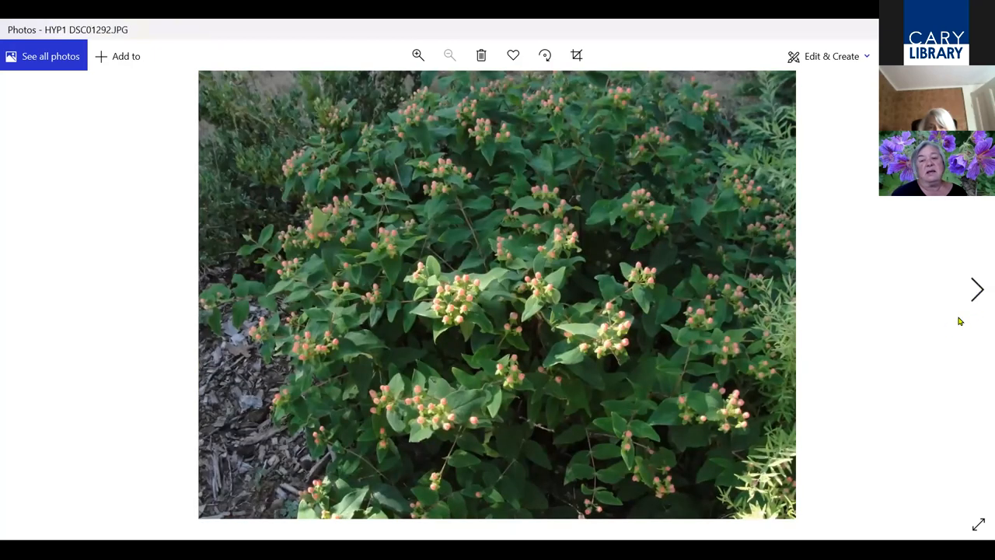
mouse_move(855, 439)
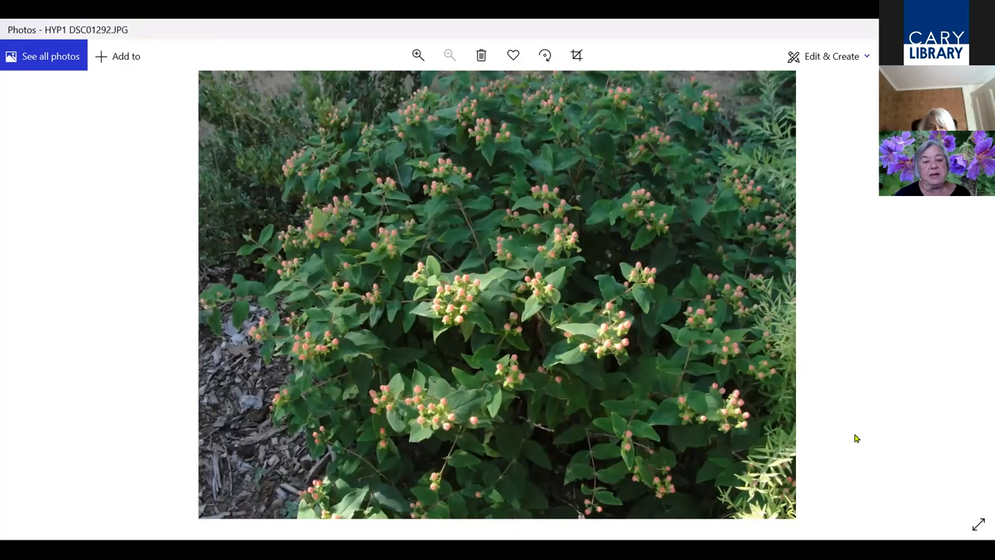
mouse_move(849, 426)
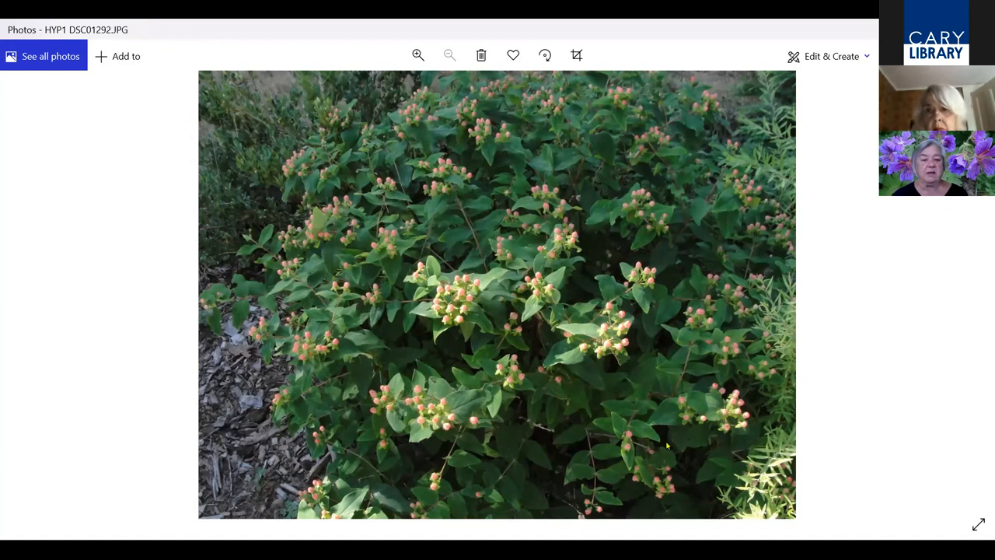
mouse_move(544, 489)
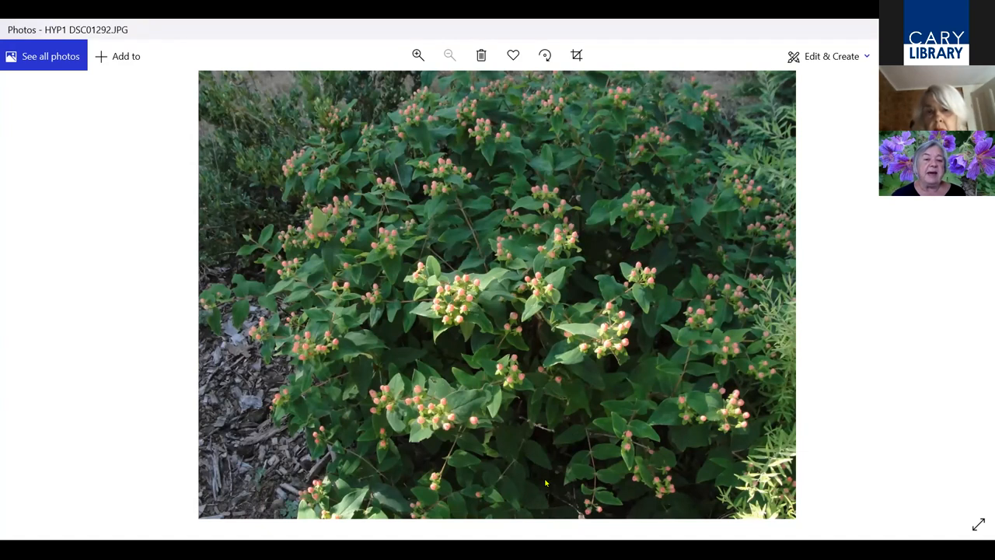
mouse_move(775, 332)
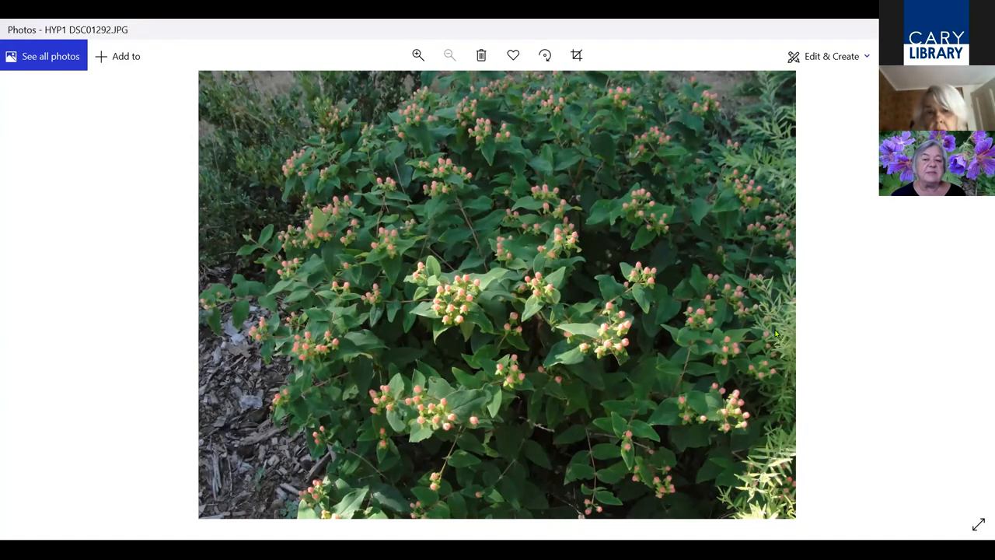
mouse_move(976, 296)
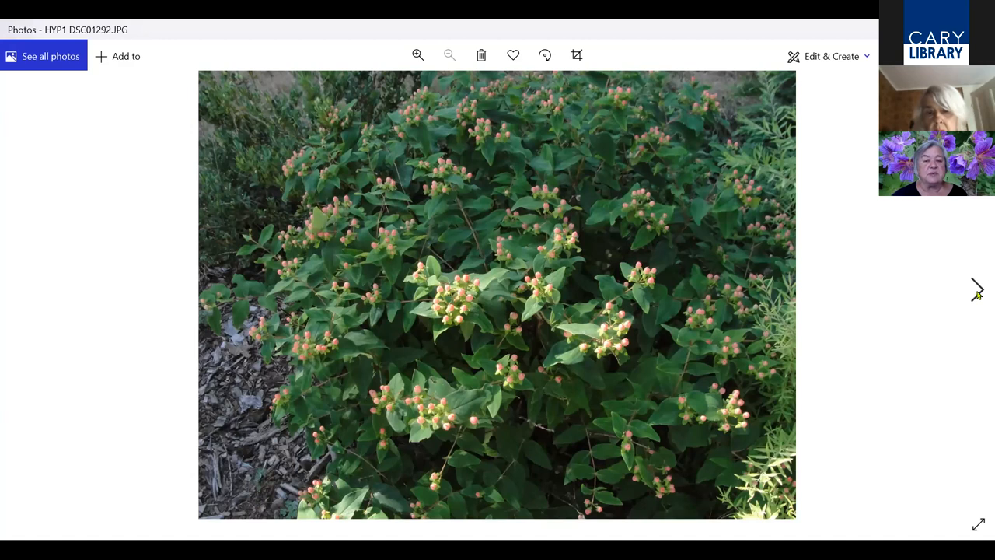
mouse_move(976, 292)
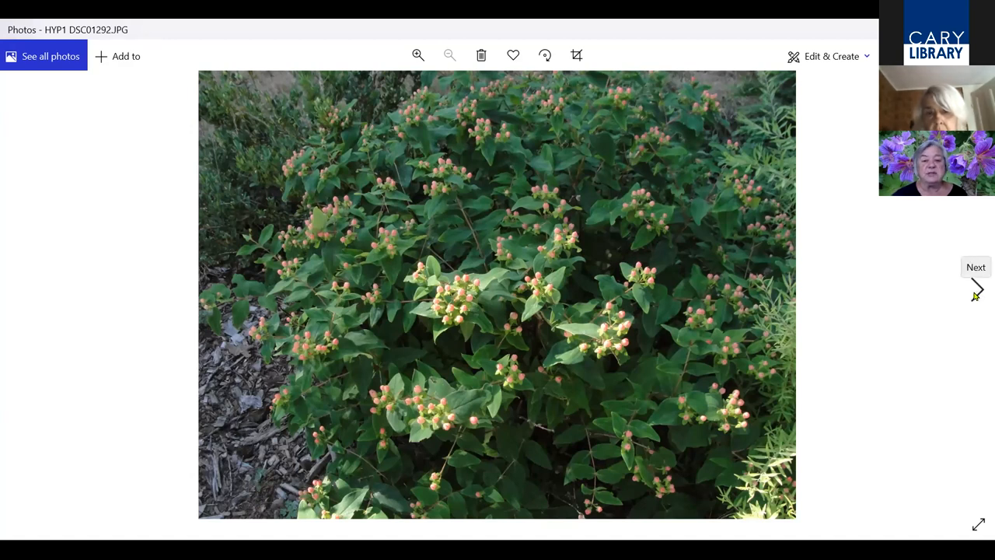
mouse_move(973, 305)
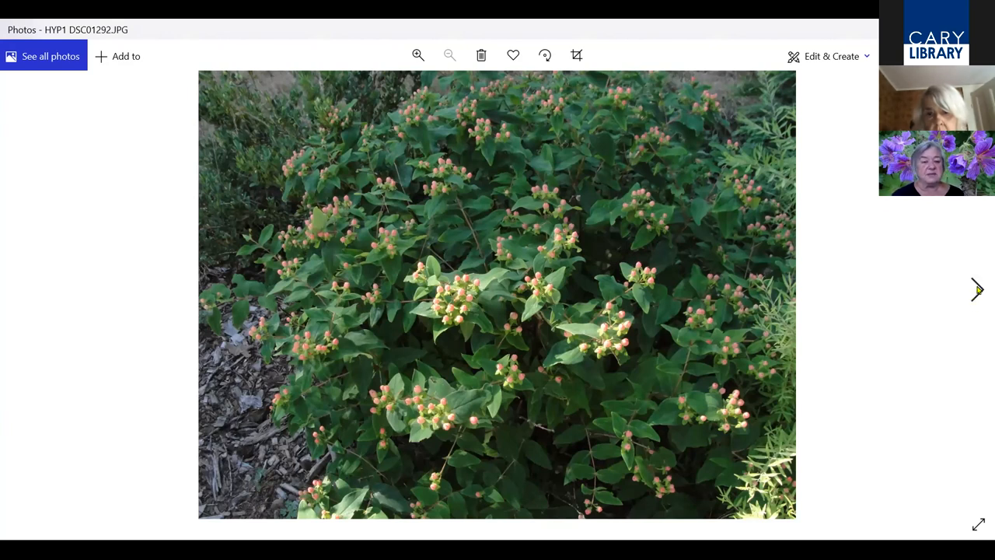
left_click(974, 287)
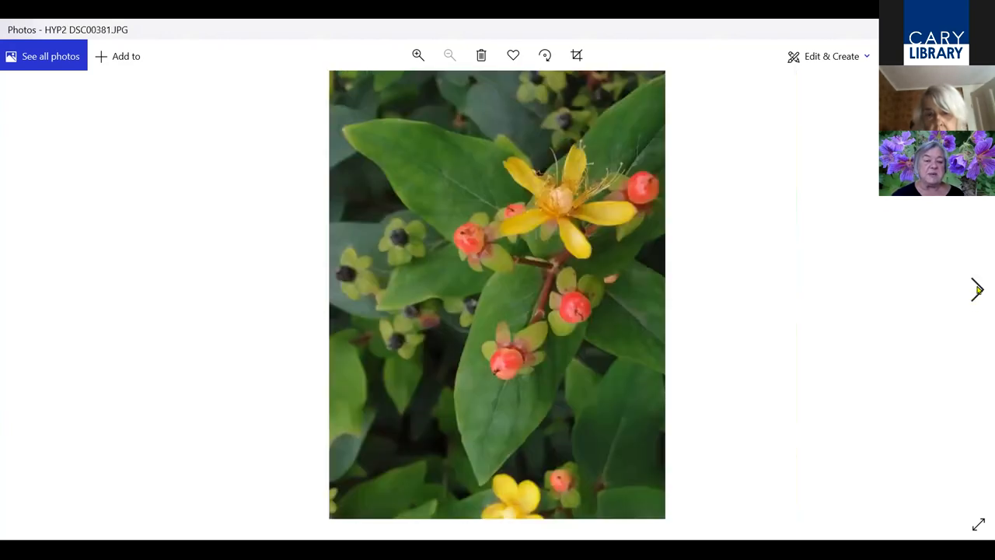
mouse_move(911, 286)
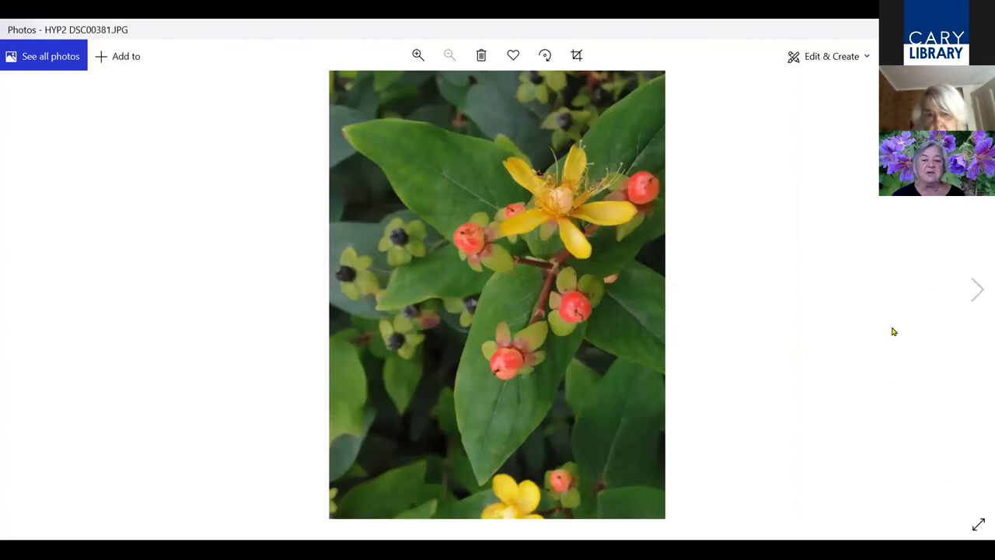
mouse_move(977, 292)
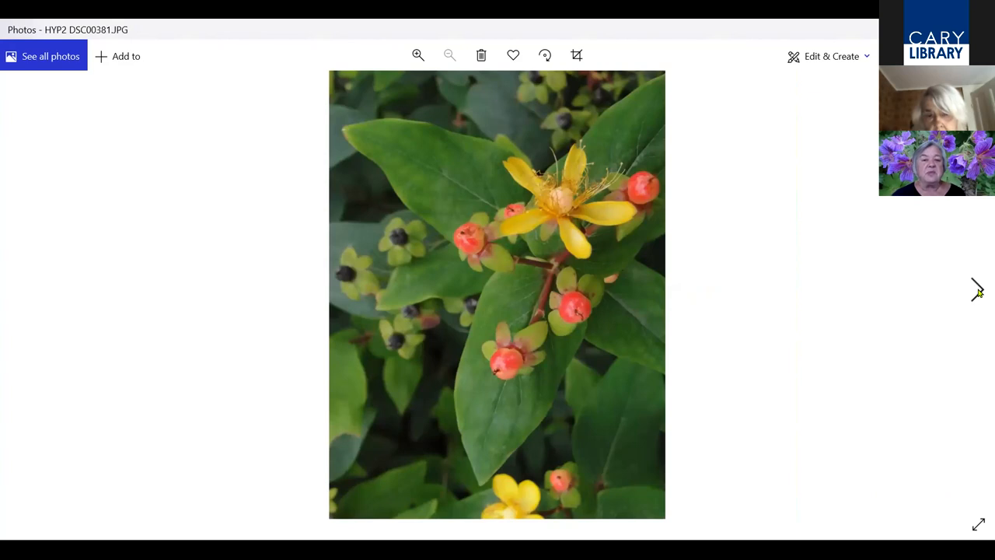
mouse_move(976, 290)
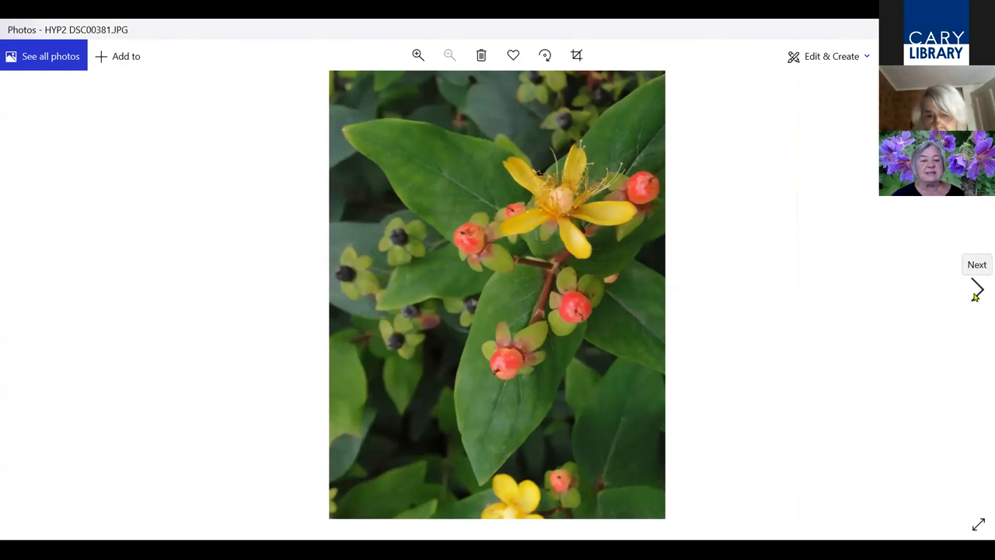
left_click(977, 291)
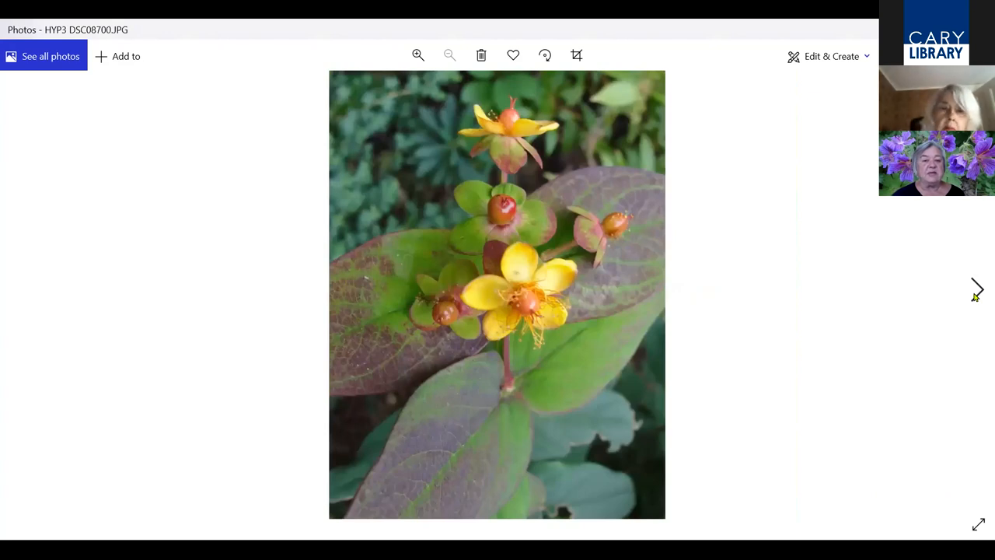
left_click(979, 286)
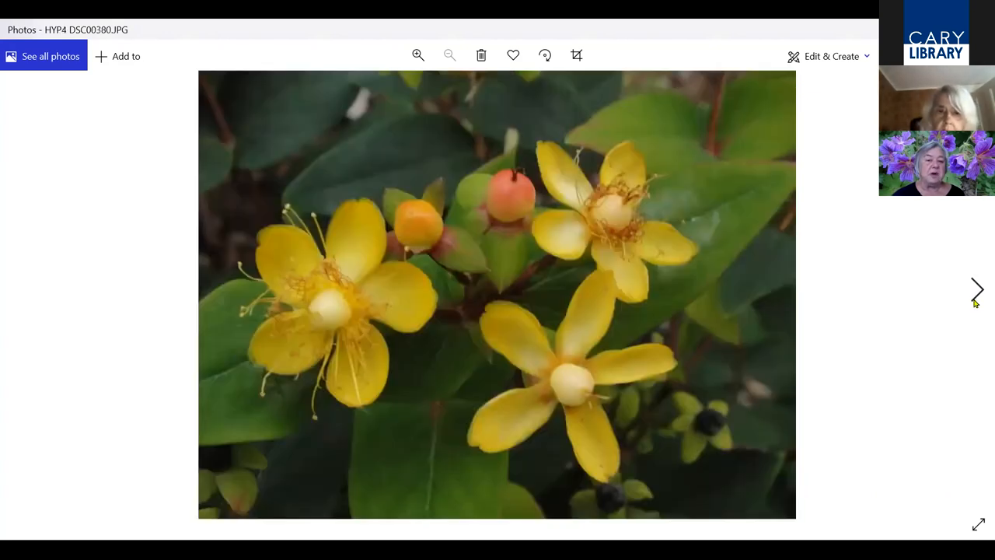
left_click(979, 289)
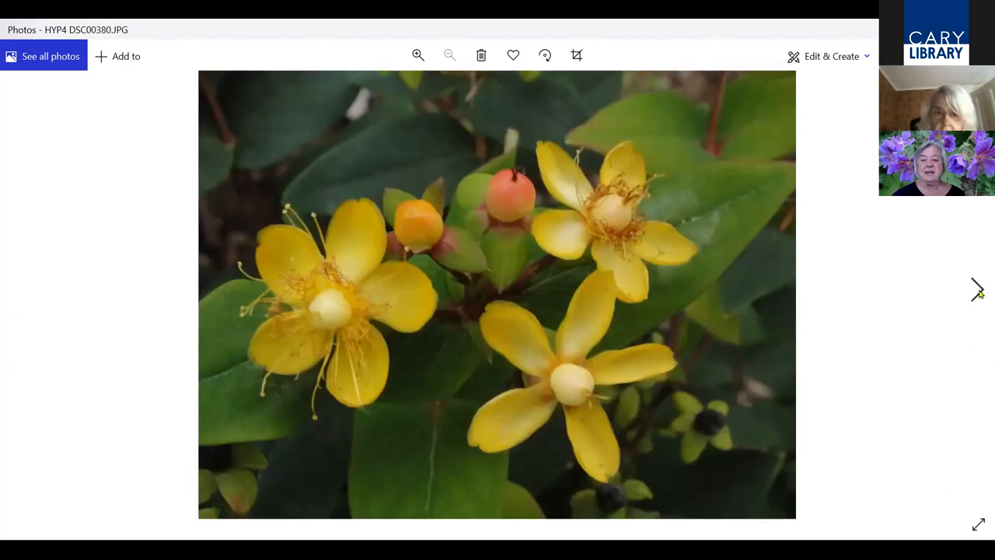
mouse_move(977, 295)
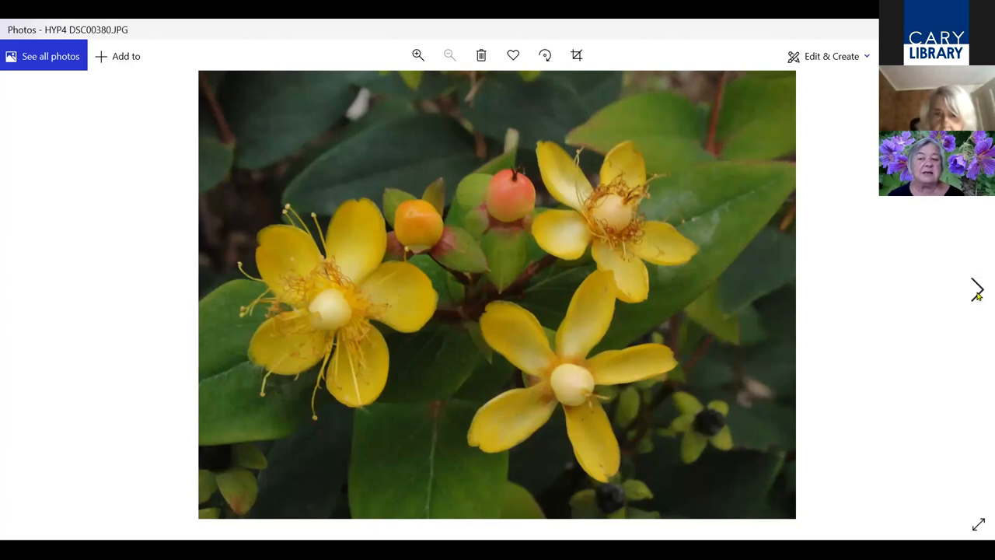
mouse_move(976, 289)
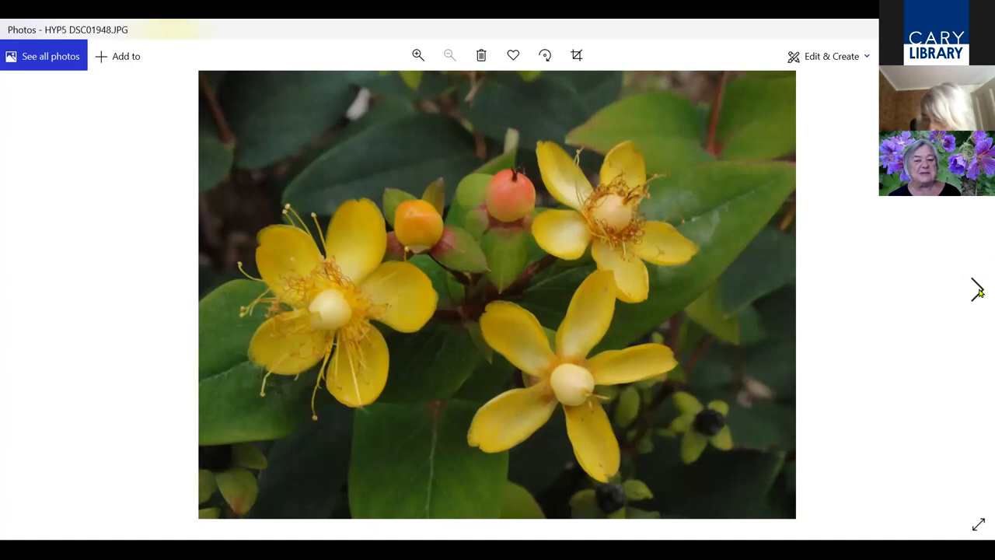
left_click(974, 291)
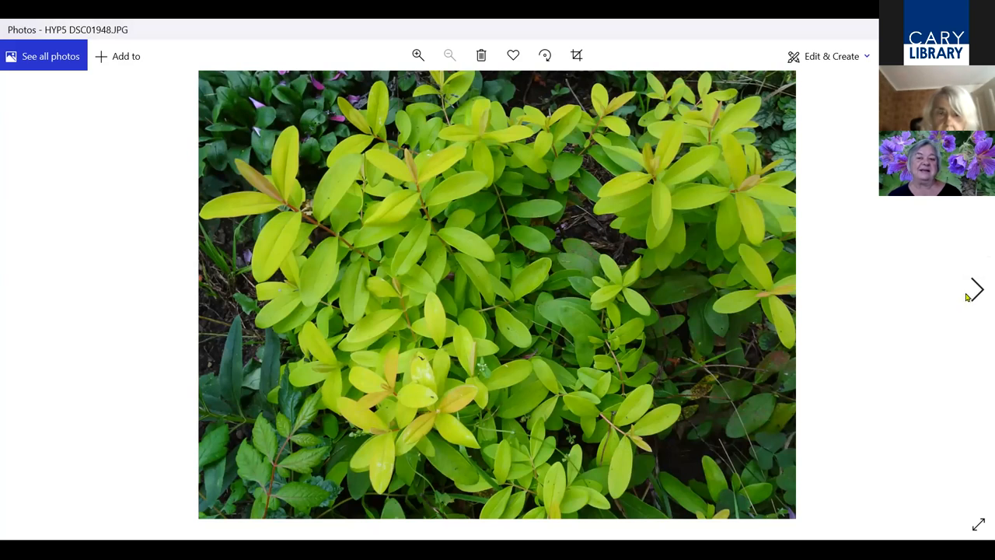
mouse_move(976, 299)
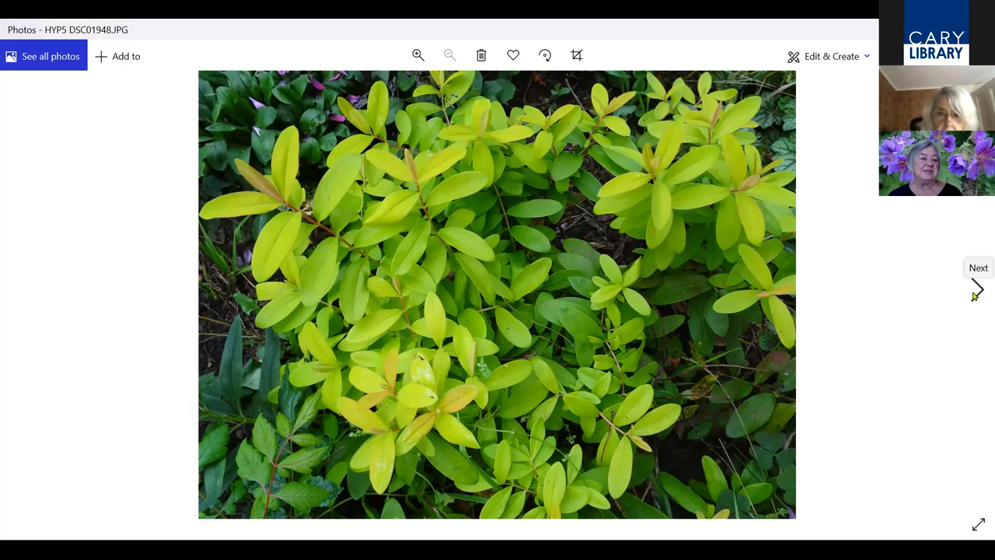
Advance through the double yellow kerria bloom photos to KER3 showing bare green winter stems
left_click(977, 289)
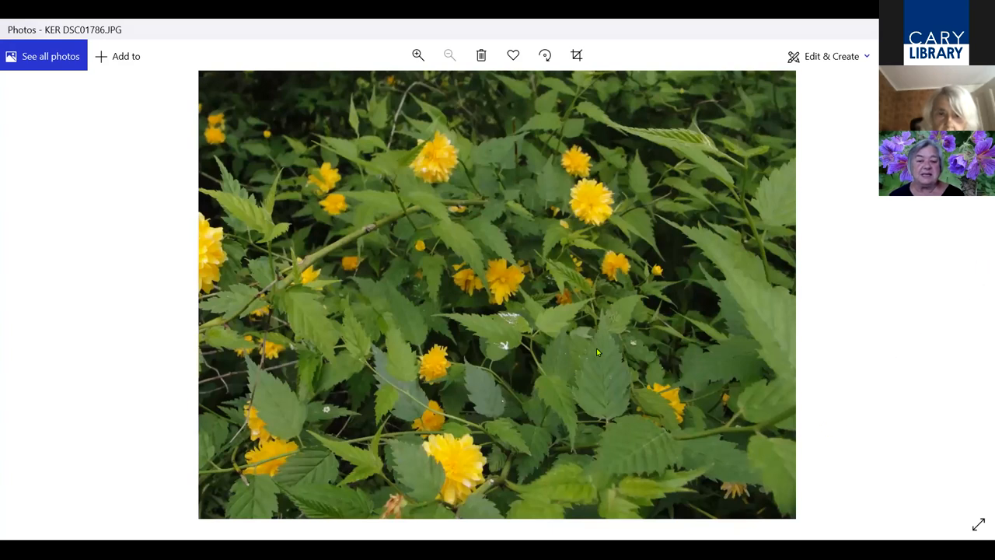
mouse_move(662, 401)
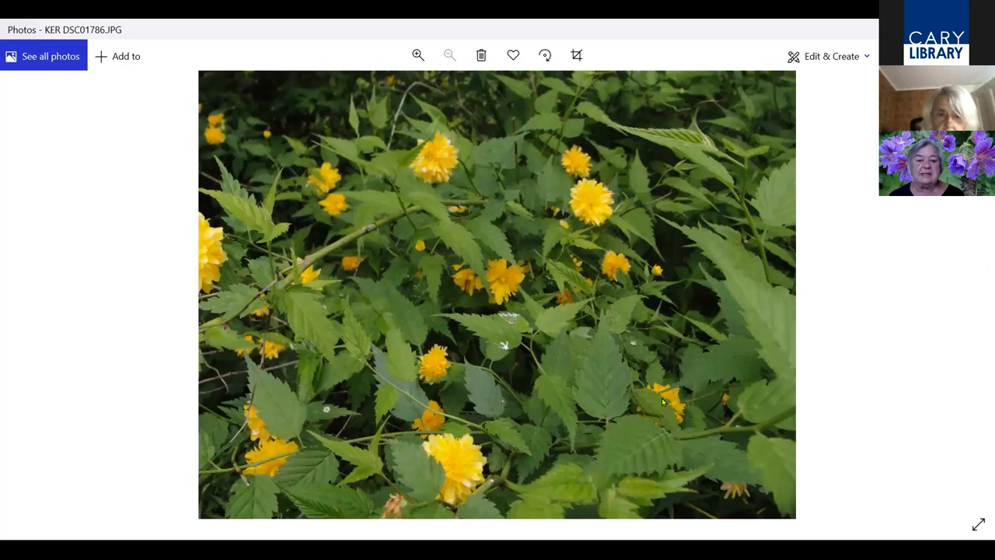
mouse_move(569, 401)
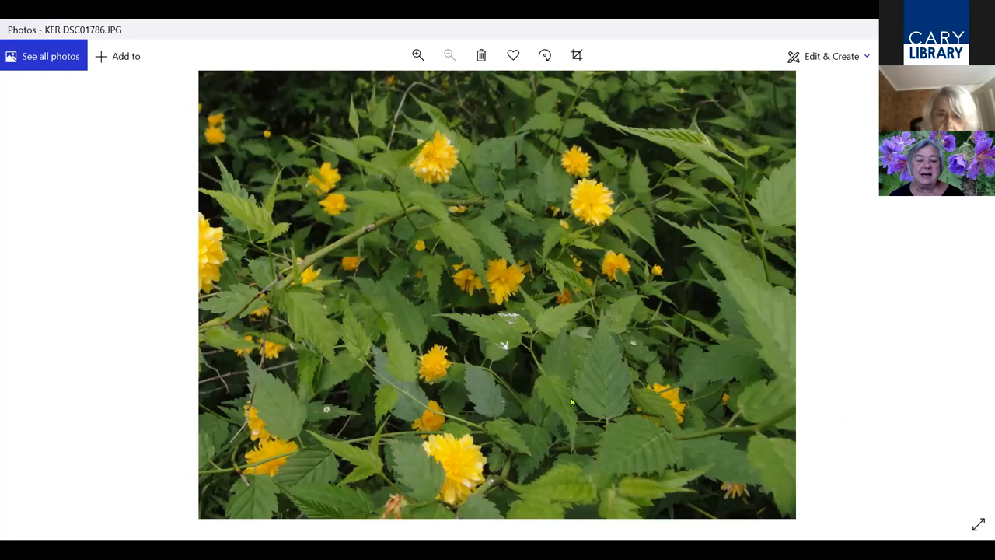
mouse_move(672, 196)
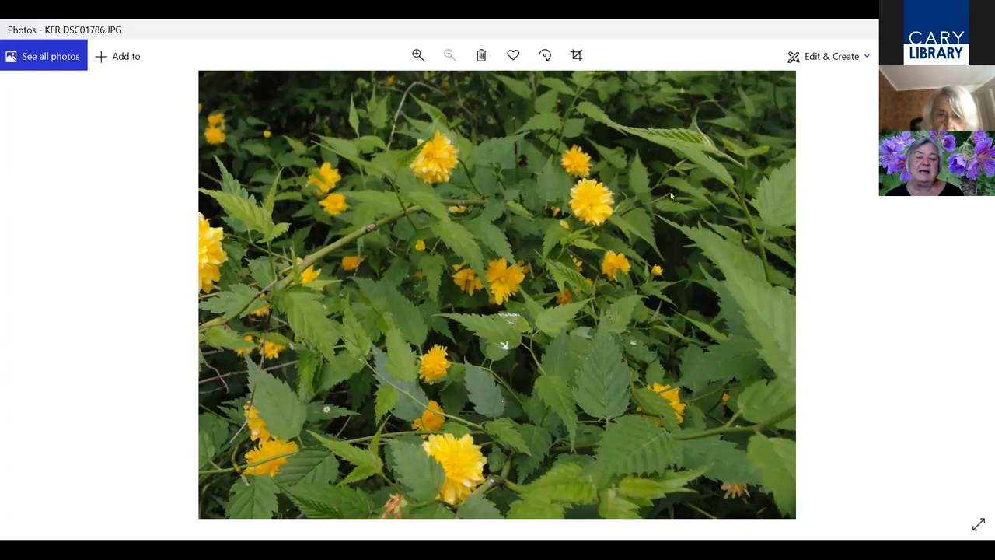
mouse_move(600, 212)
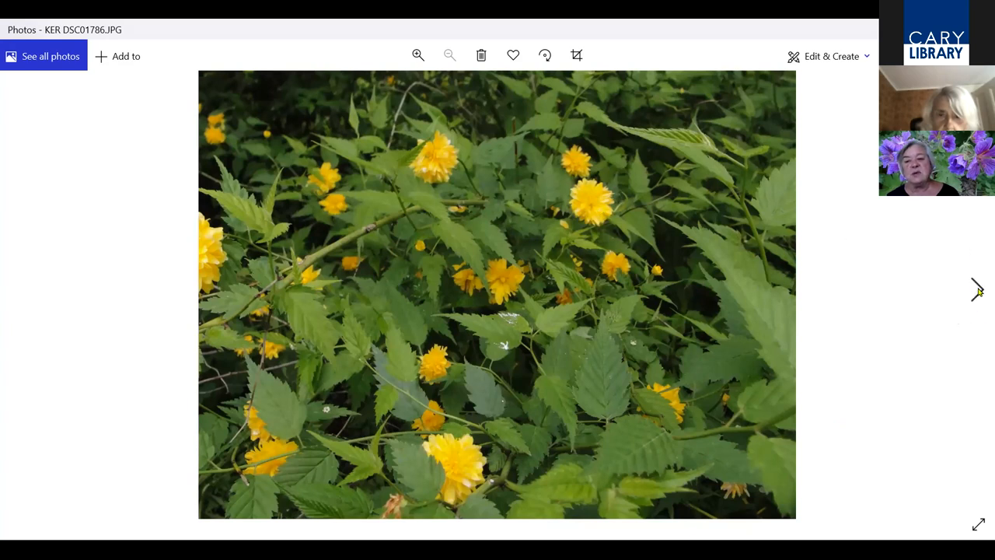
left_click(976, 291)
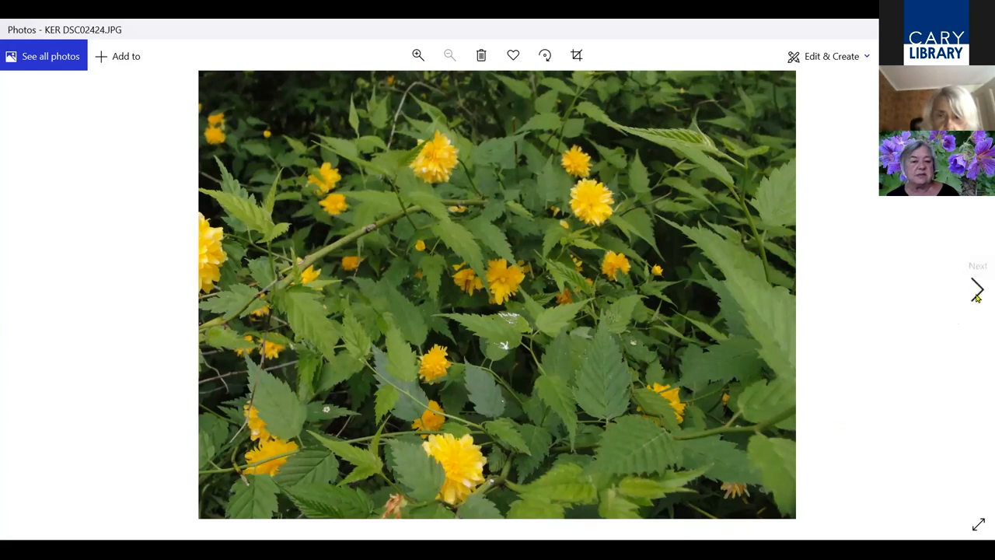
left_click(976, 291)
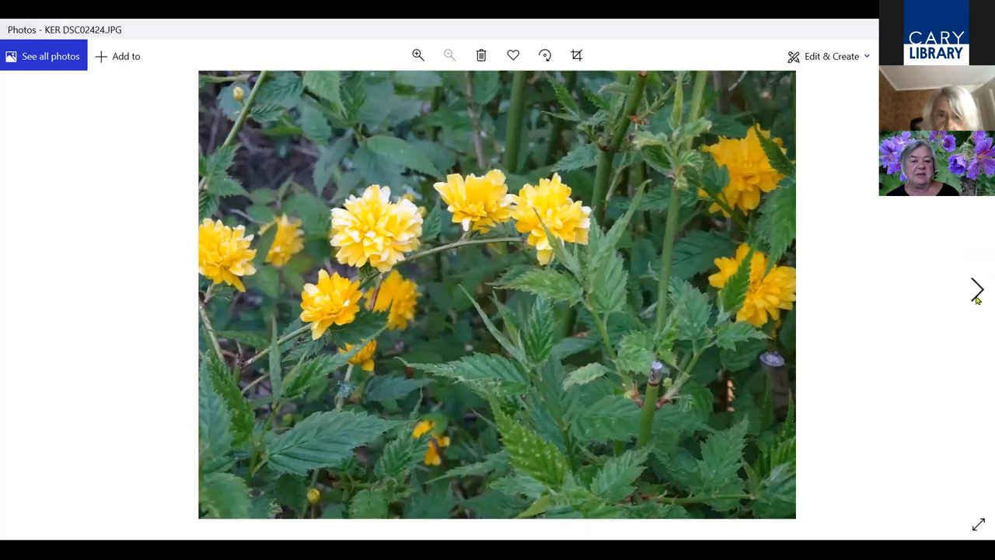
left_click(976, 290)
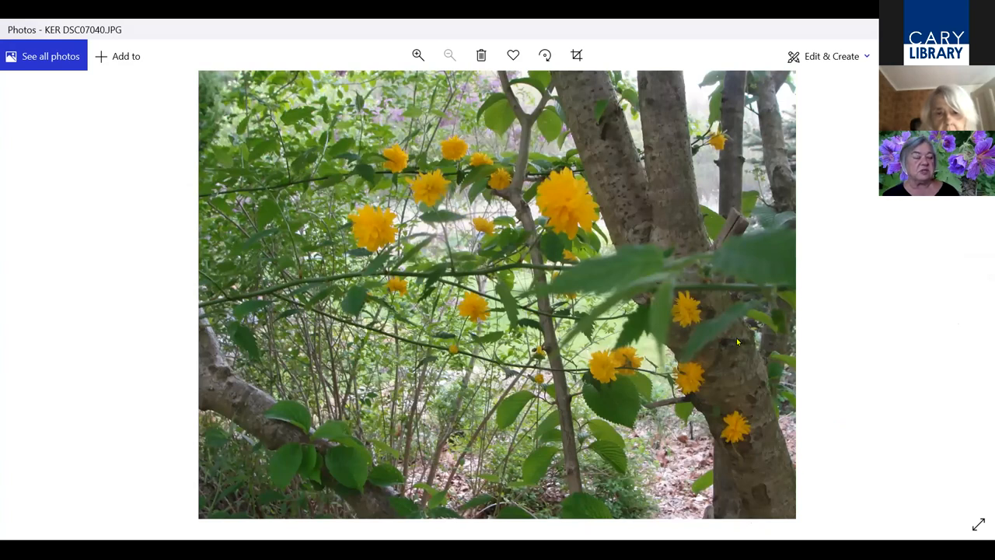
mouse_move(712, 325)
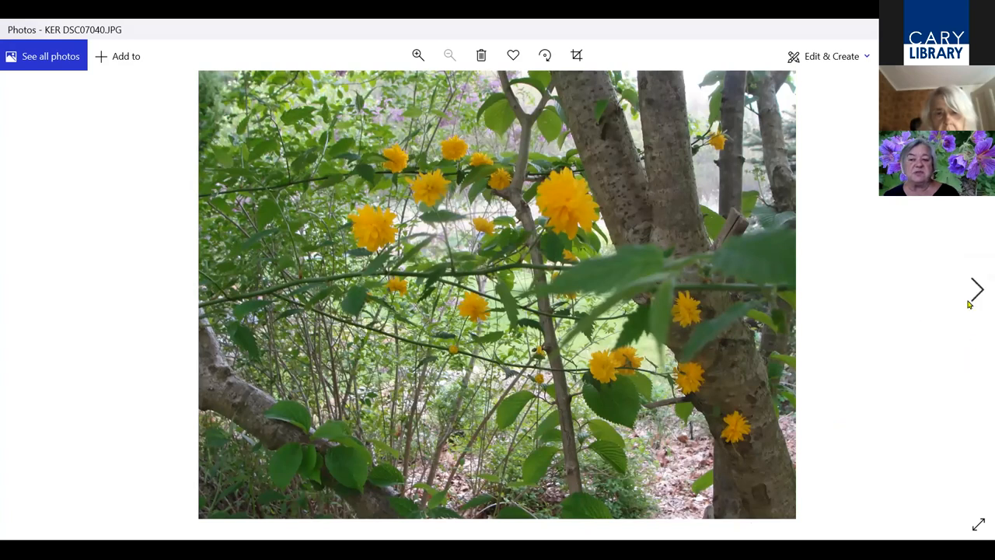
mouse_move(975, 297)
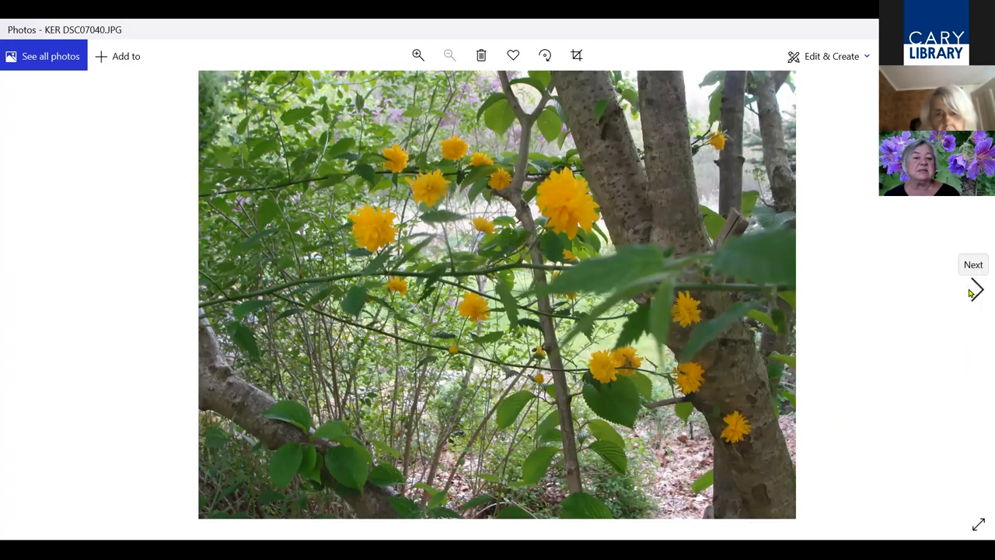
left_click(980, 291)
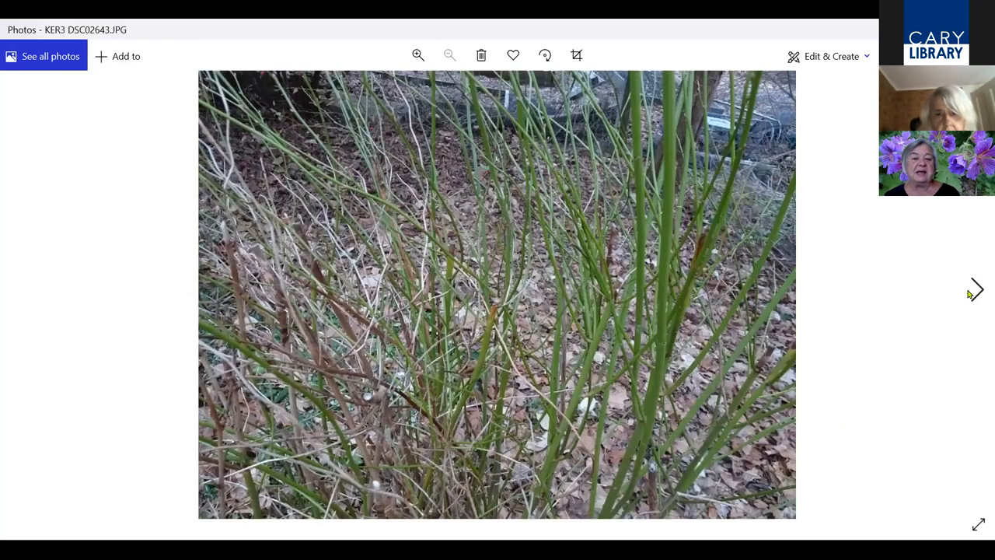
mouse_move(790, 432)
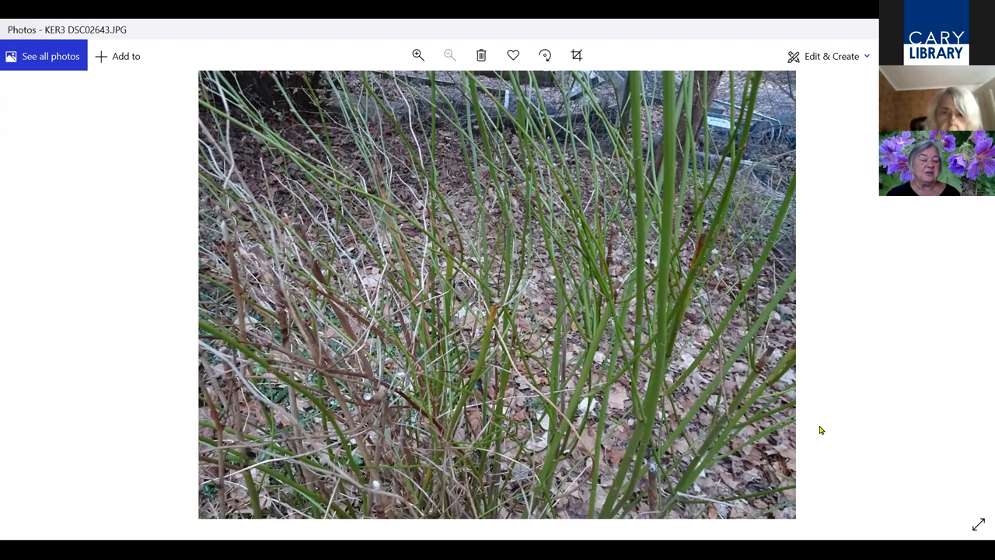
mouse_move(824, 426)
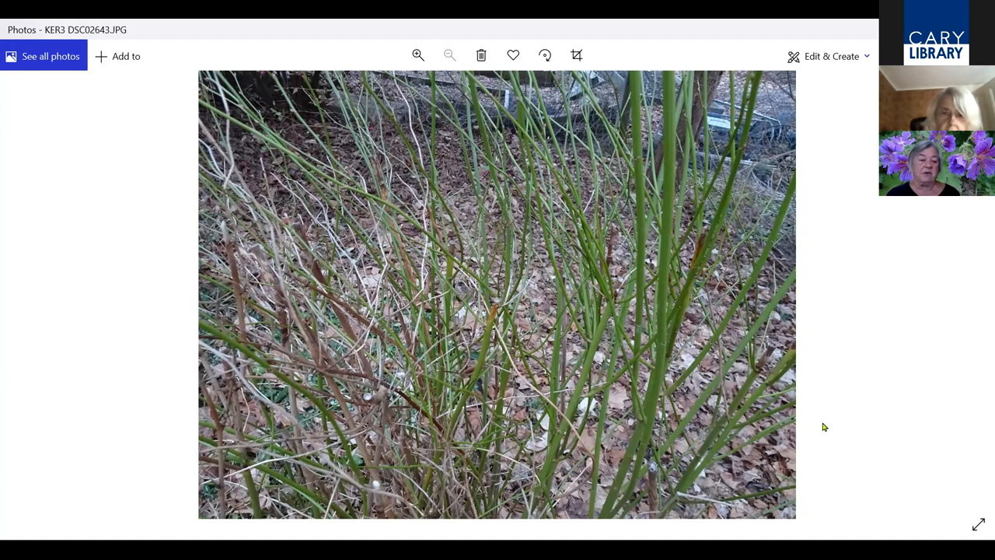
mouse_move(953, 295)
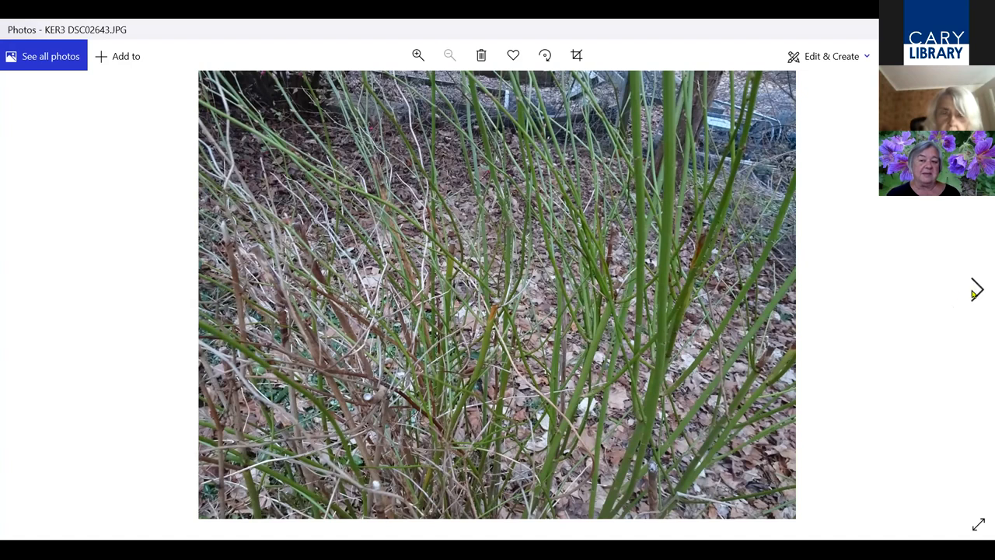
mouse_move(977, 291)
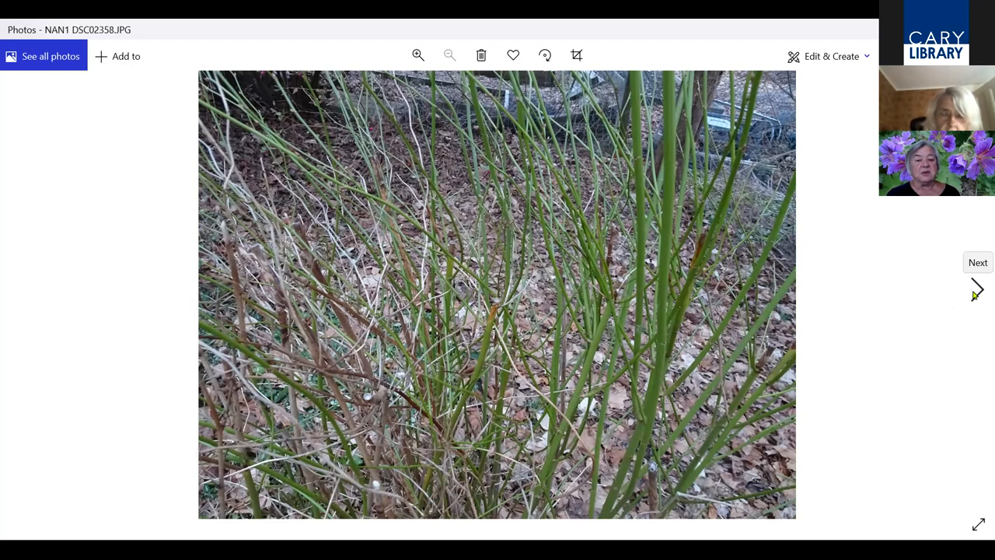
Advance through the NAN1–NAN4 nandina photos—orange foliage, red leaves, snowy clump—to the golden plant in a purple pot
left_click(976, 289)
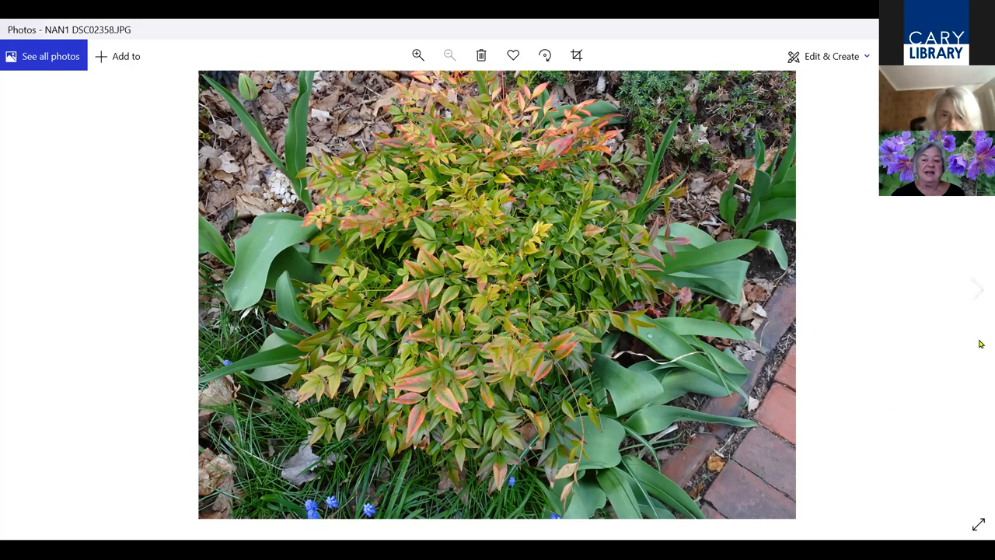
mouse_move(978, 292)
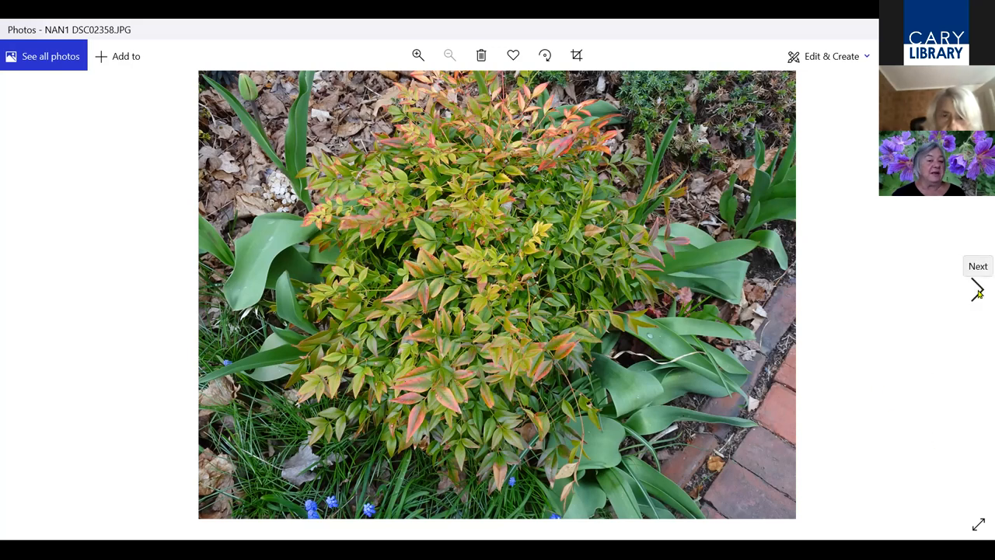
left_click(976, 289)
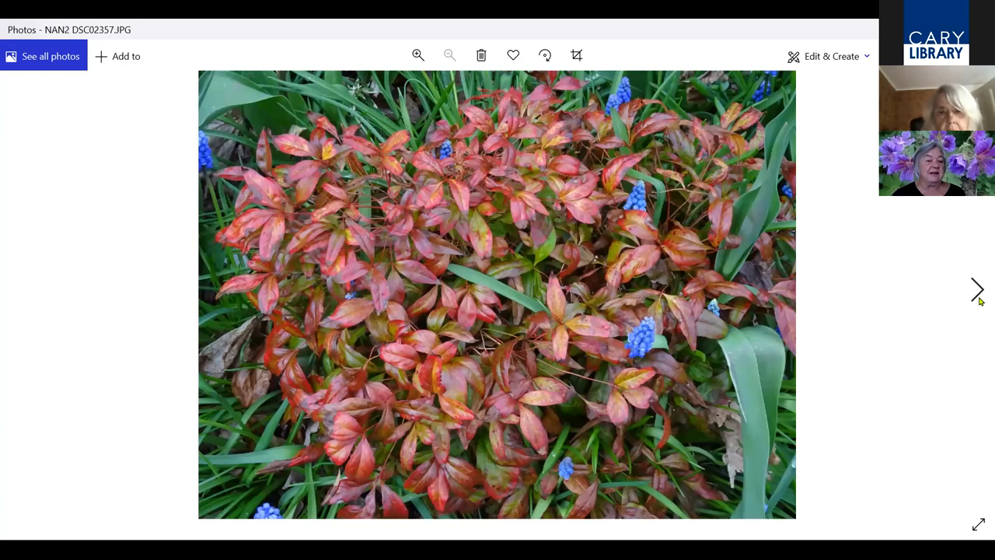
left_click(976, 291)
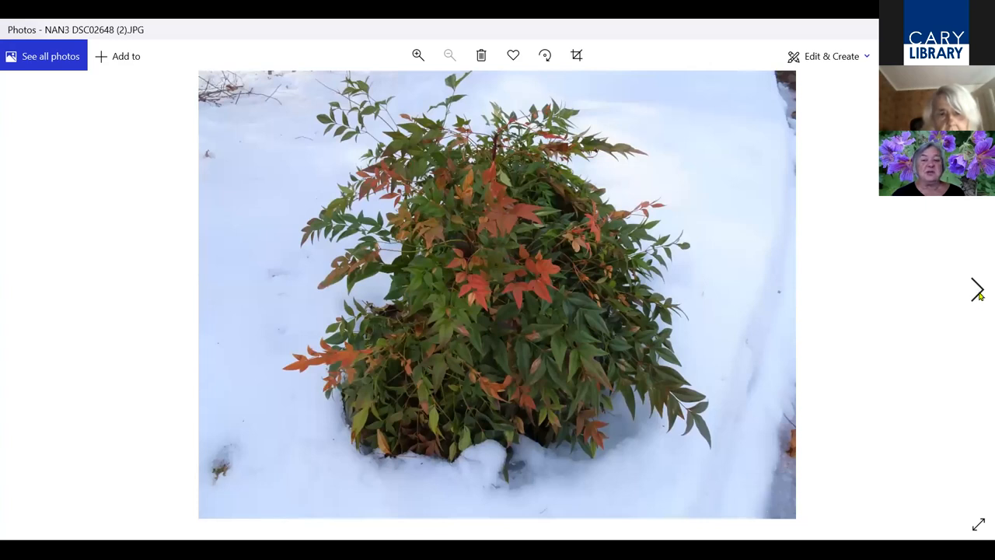
mouse_move(978, 296)
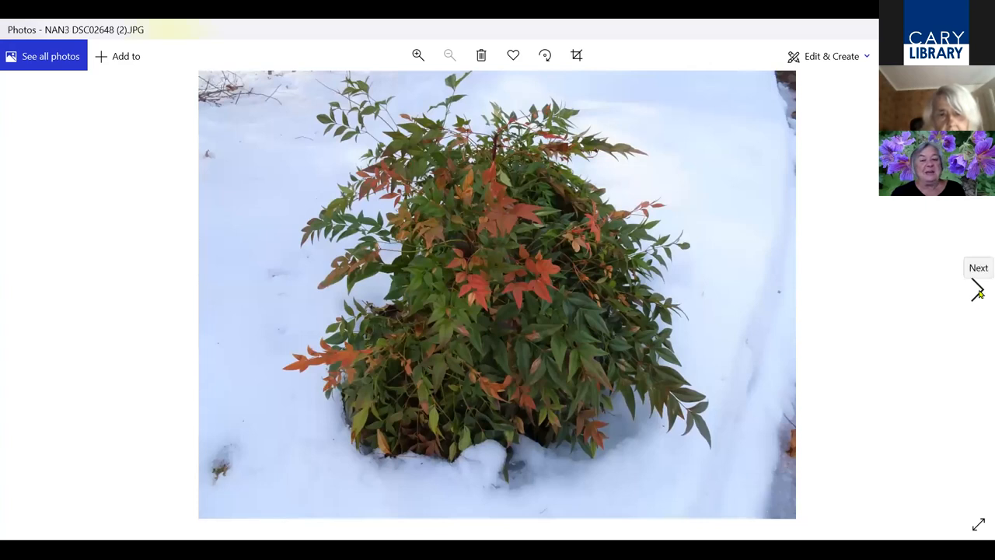
mouse_move(980, 314)
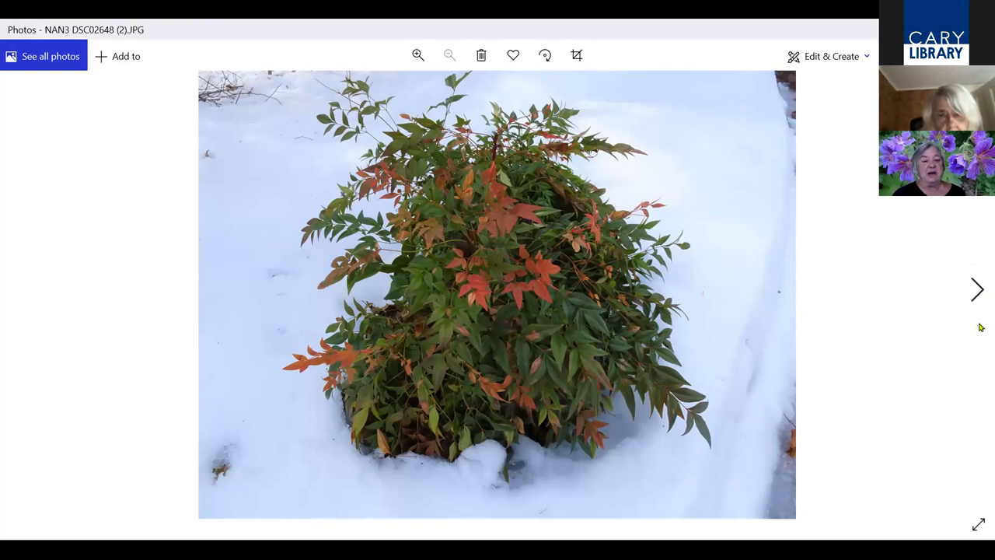
left_click(976, 290)
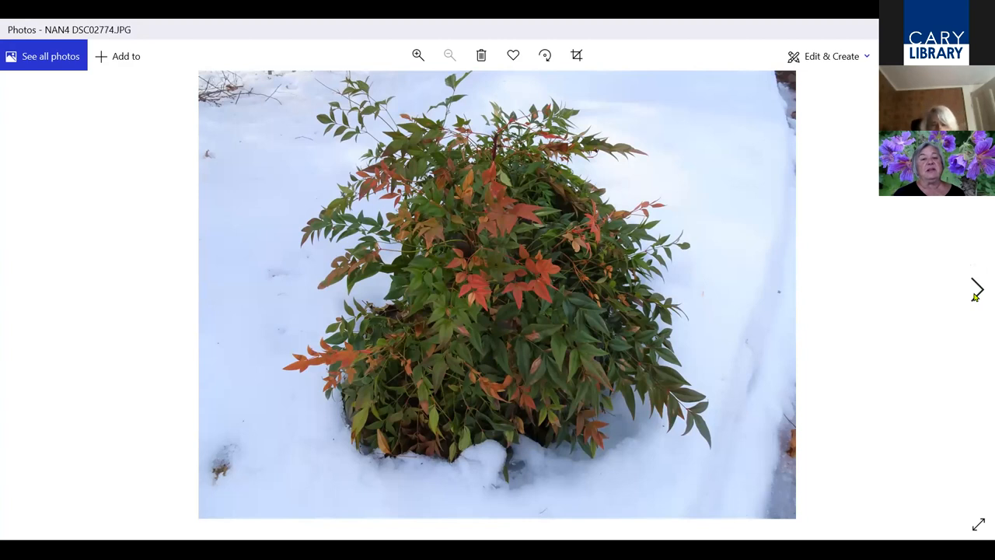
left_click(976, 288)
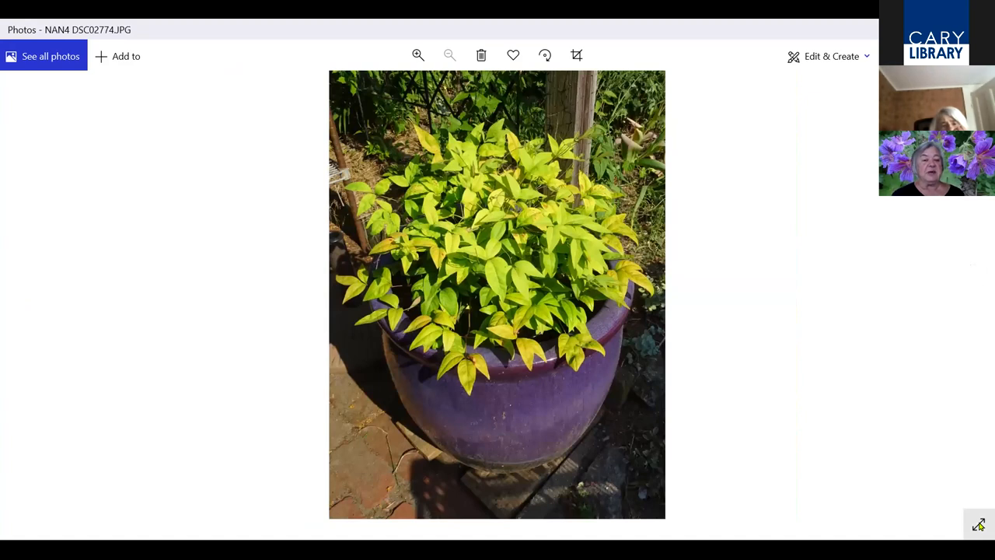
mouse_move(979, 523)
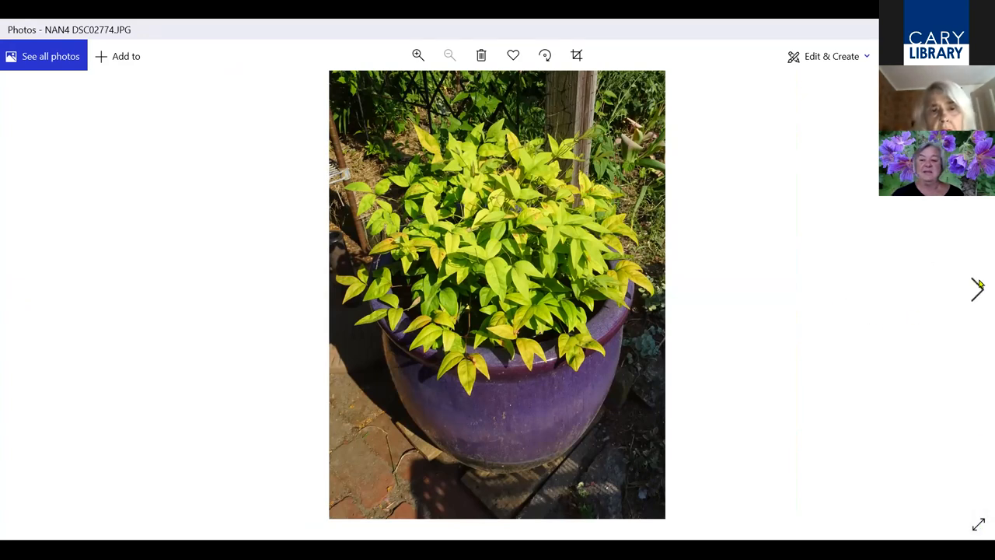
mouse_move(979, 299)
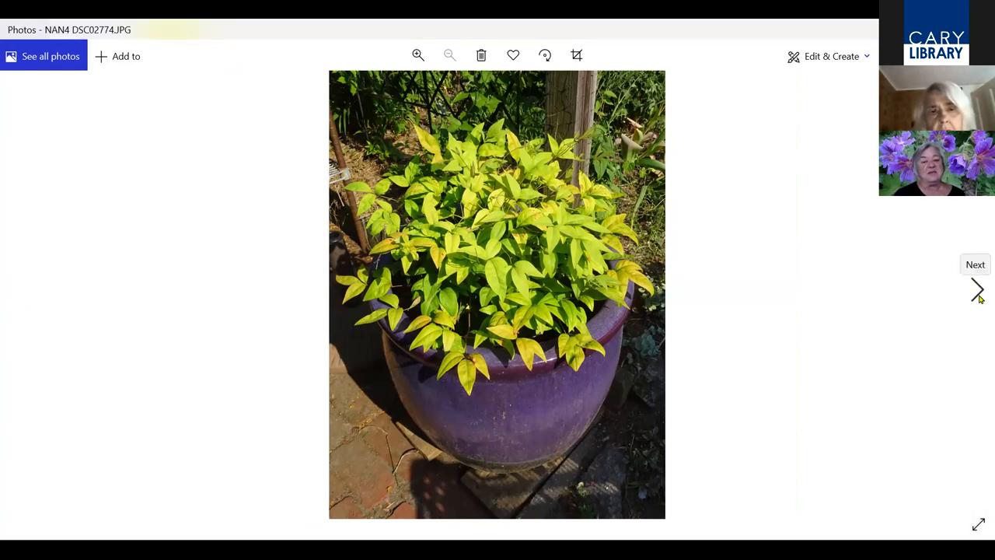
Move to the dark-leaved ninebark with white flowers and zoom in on the flower clusters, then back out
left_click(976, 290)
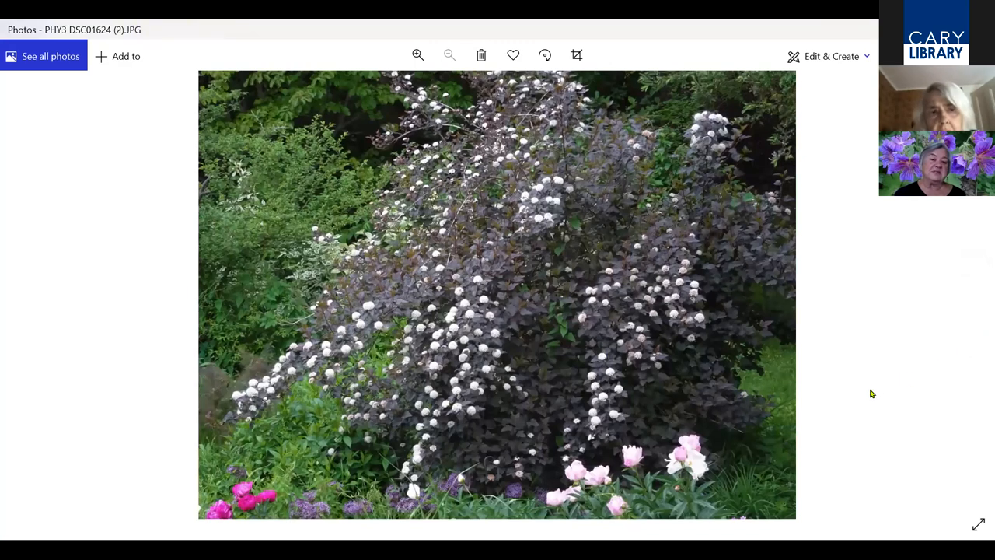
mouse_move(890, 401)
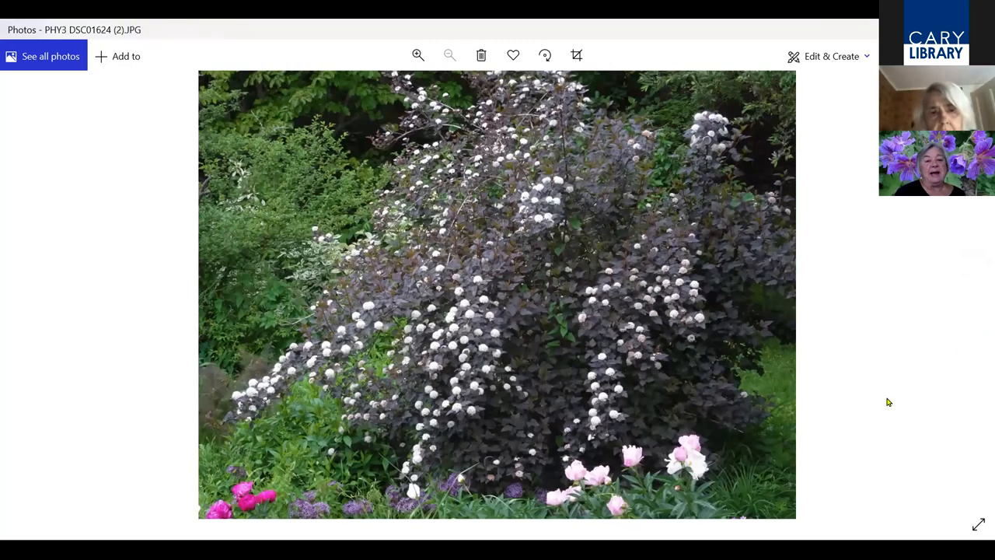
mouse_move(852, 392)
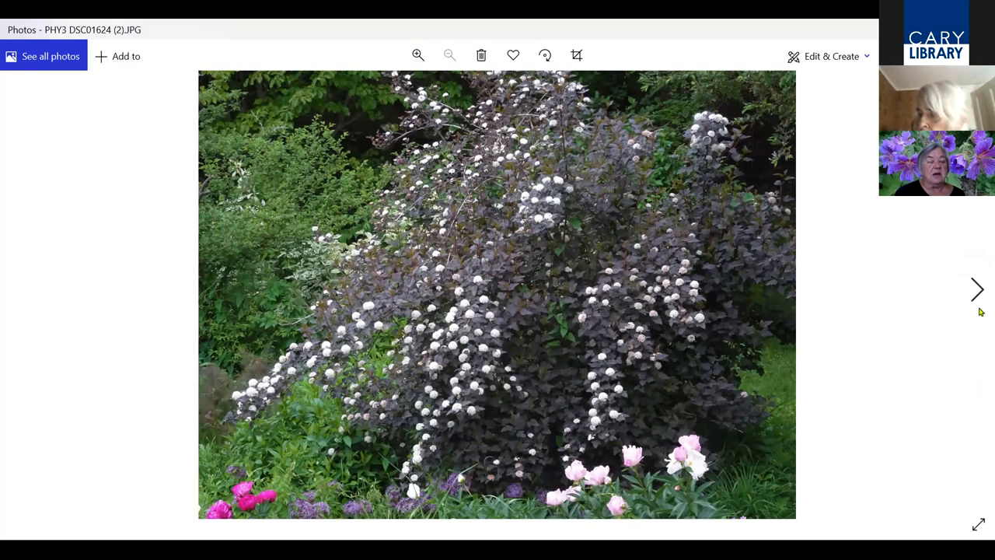
mouse_move(967, 322)
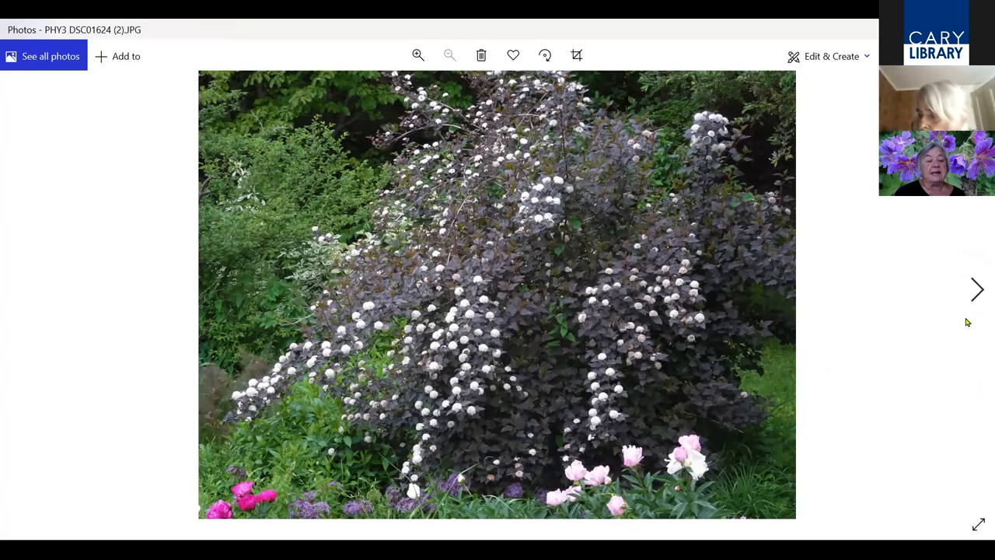
mouse_move(929, 334)
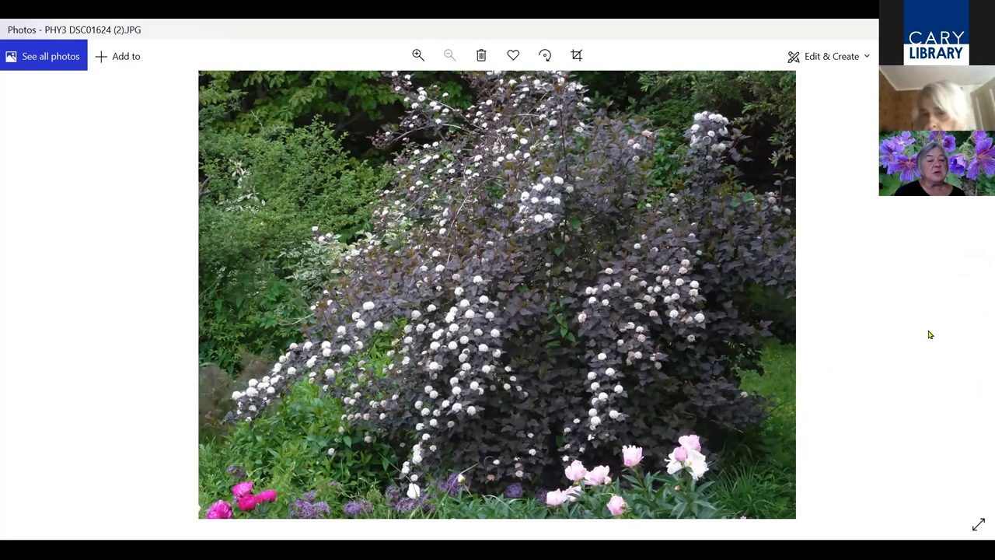
mouse_move(916, 336)
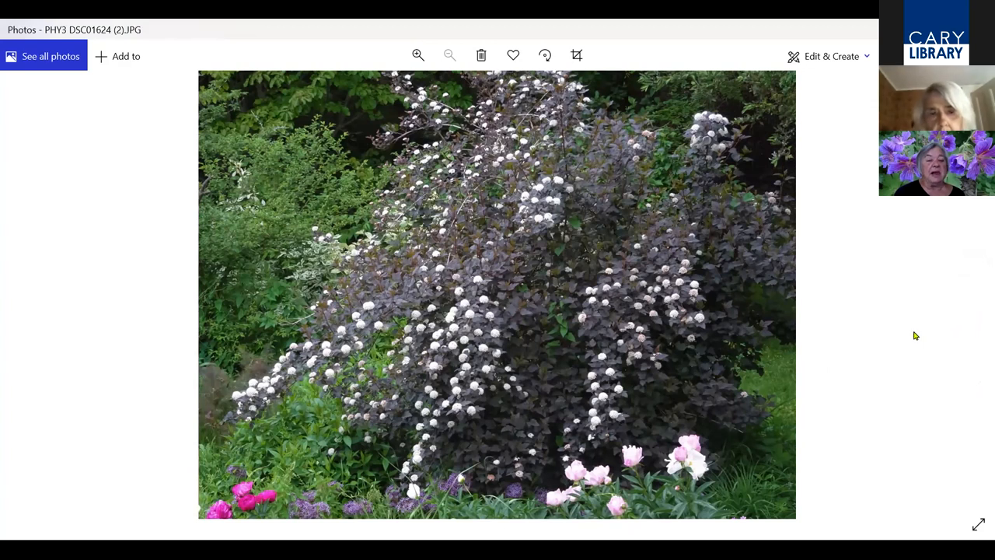
mouse_move(974, 298)
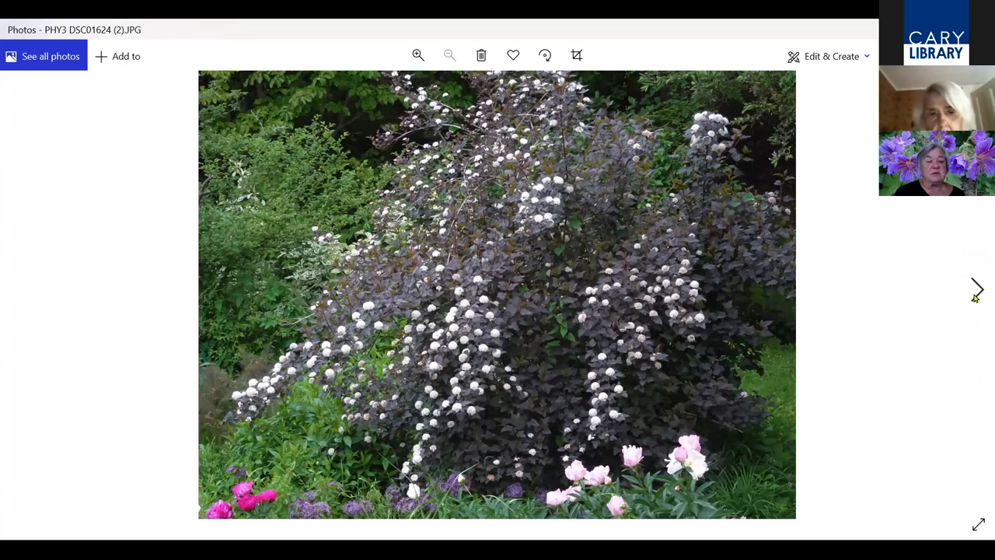
mouse_move(818, 362)
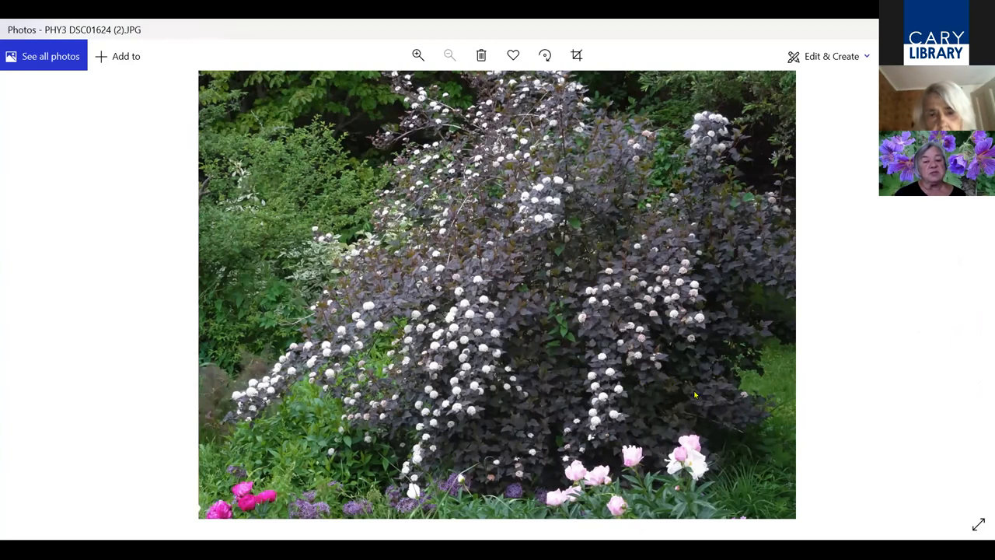
mouse_move(713, 406)
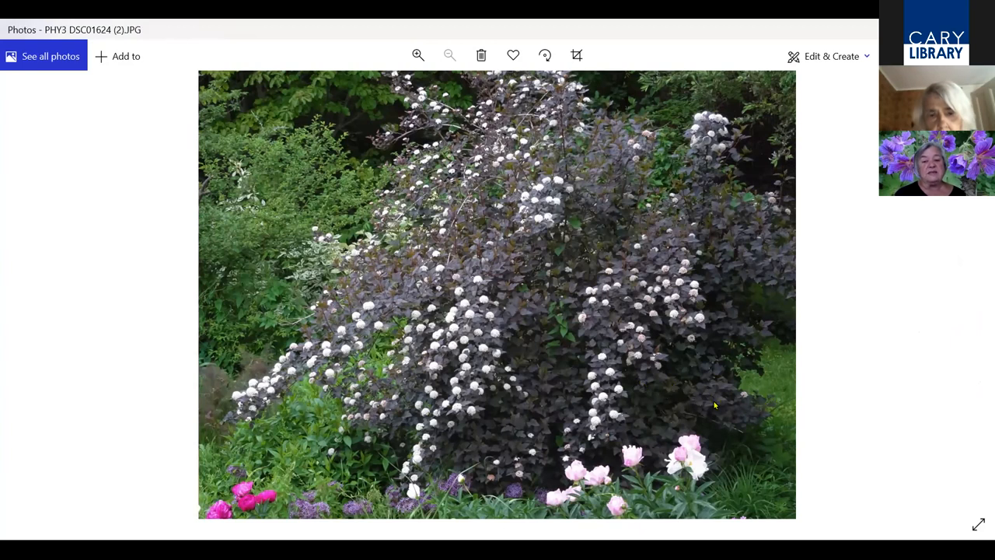
left_click(416, 54)
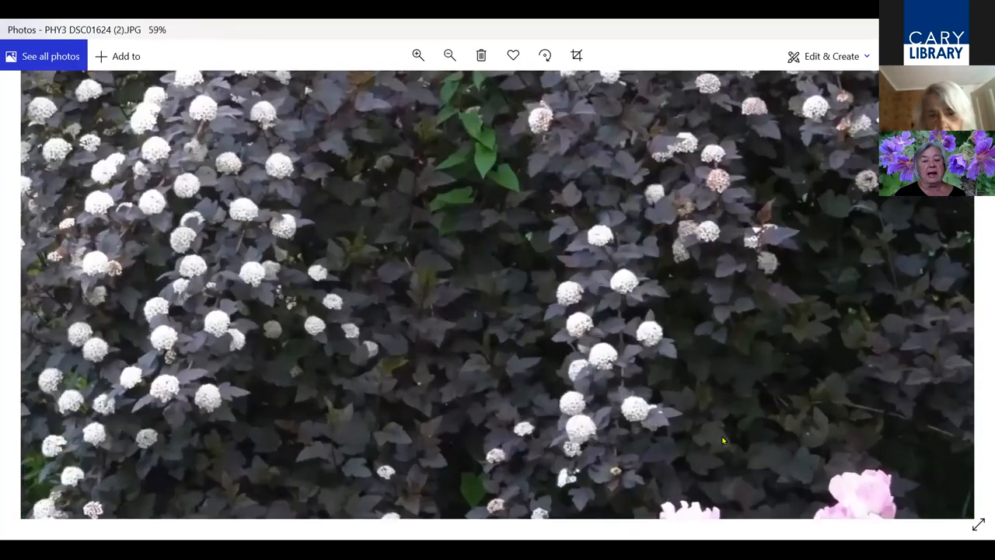
left_click(449, 54)
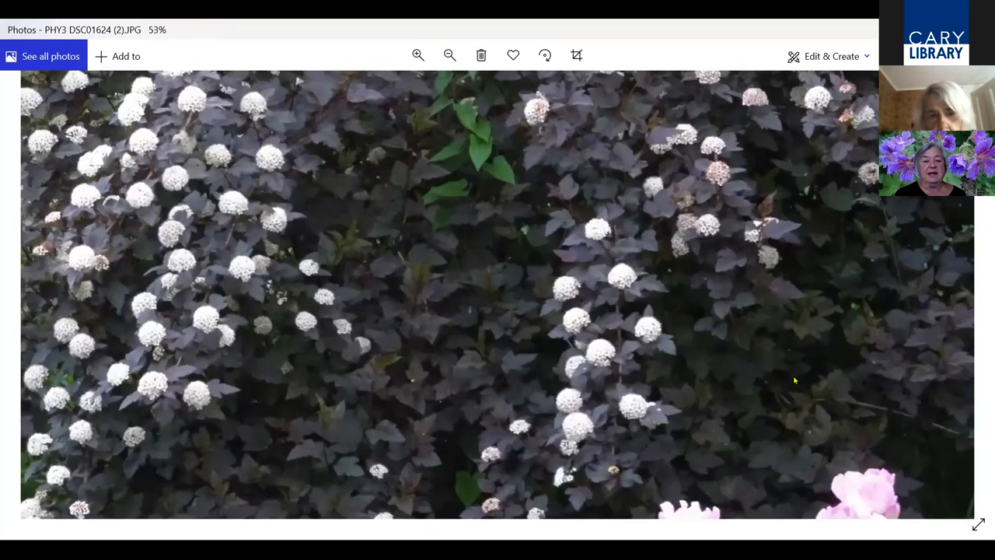
left_click(449, 54)
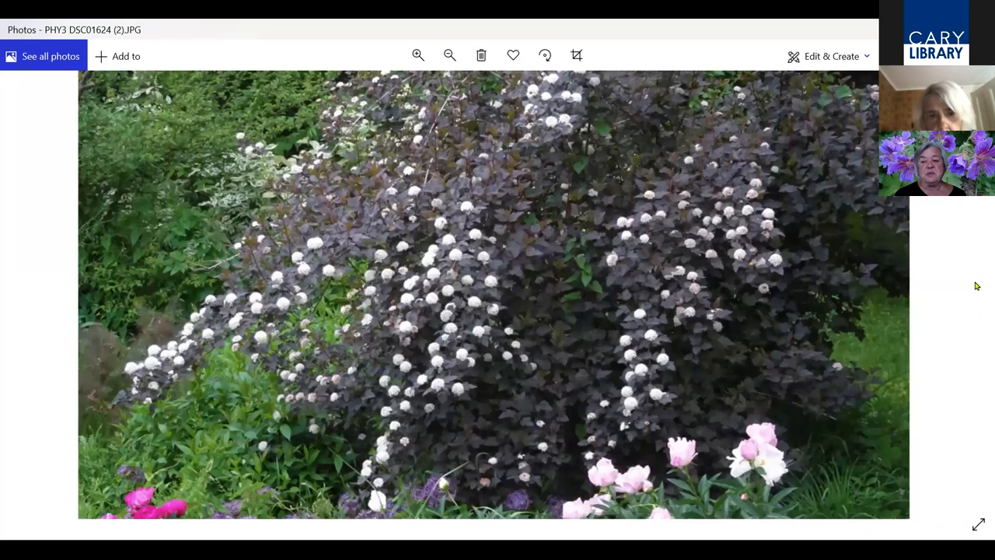
Advance through the ninebark blossom, red seed-head and autumn-leaf photos to the white-flowering spirea
left_click(976, 291)
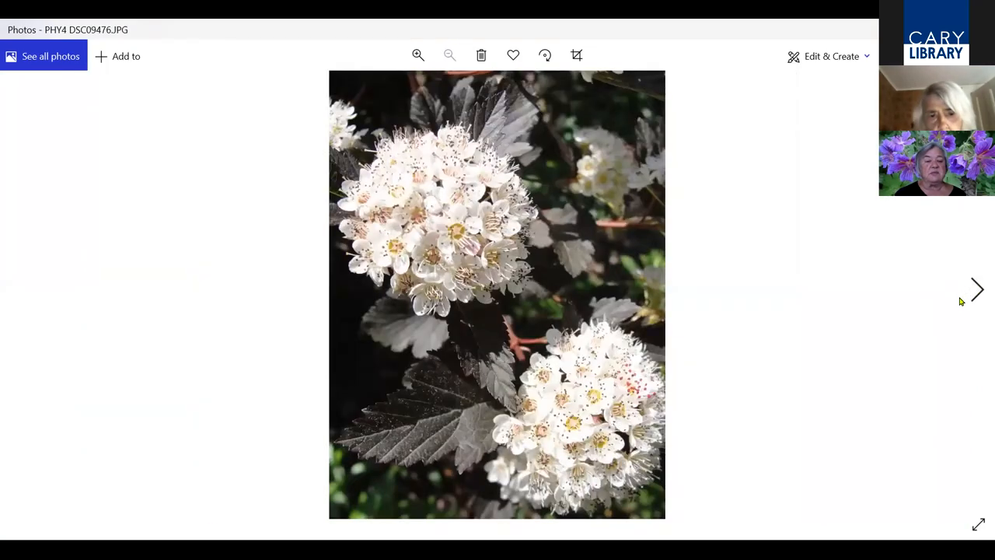
mouse_move(977, 289)
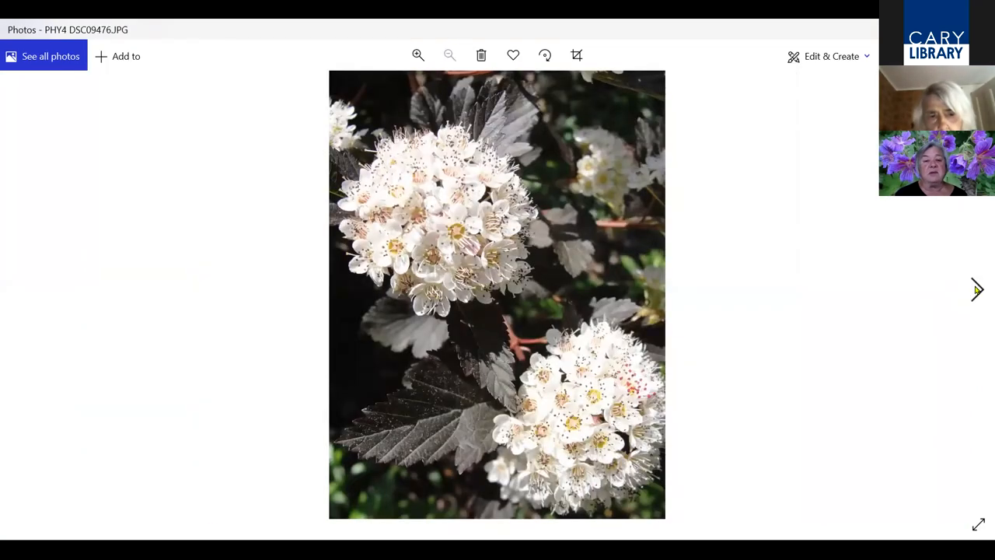
left_click(976, 291)
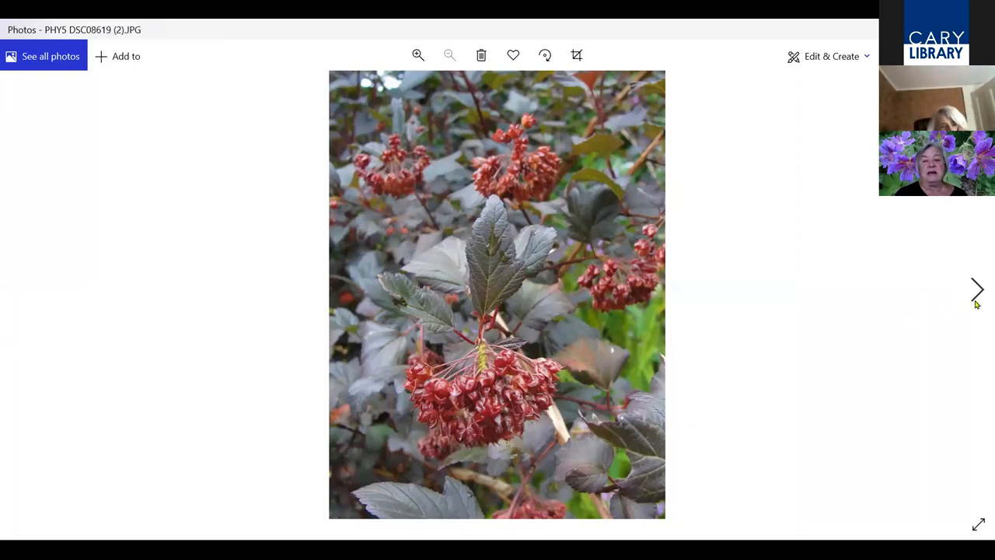
mouse_move(976, 295)
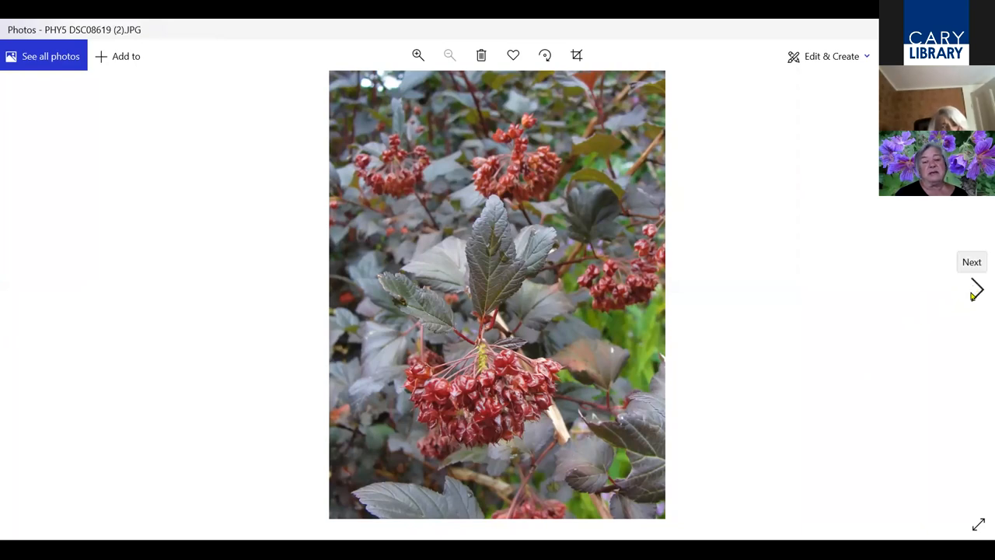
left_click(978, 290)
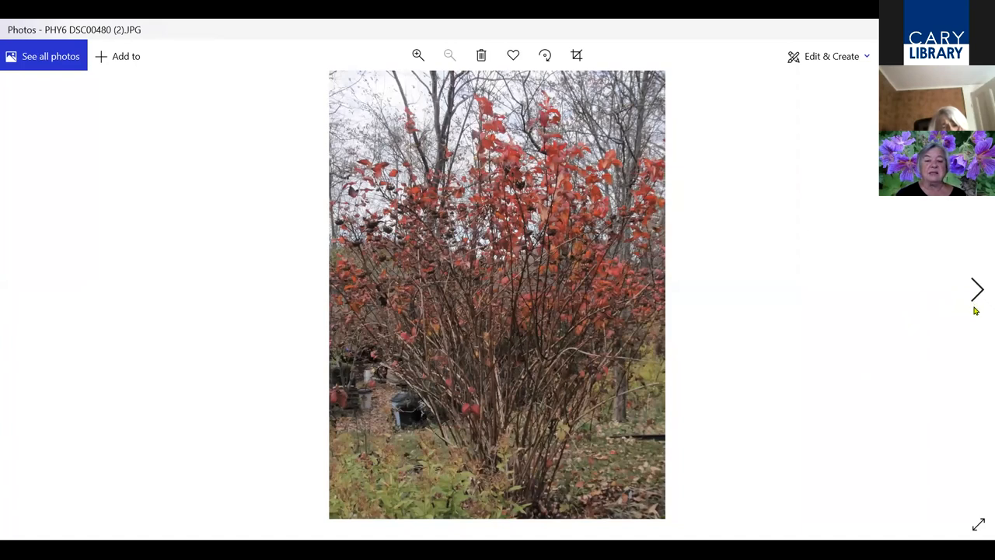
left_click(978, 291)
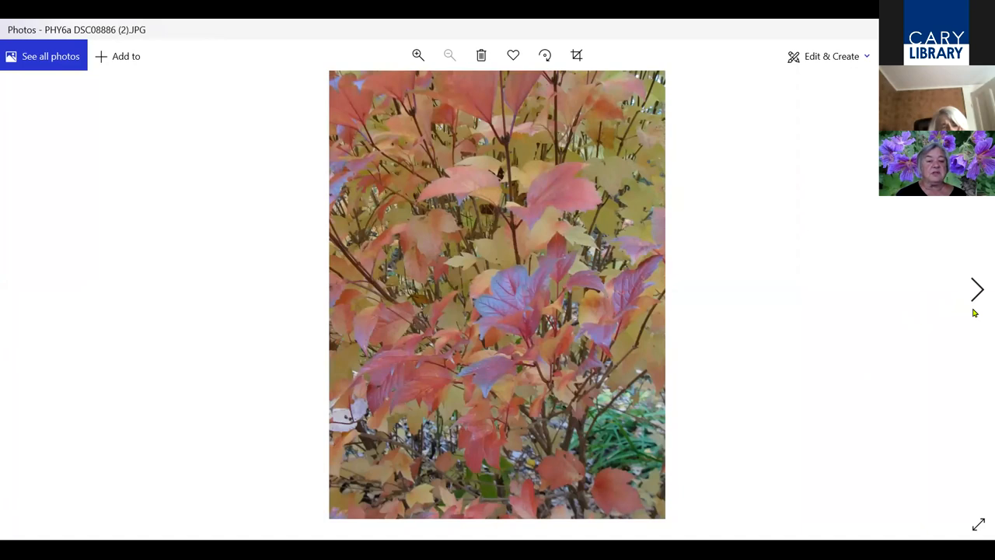
left_click(978, 289)
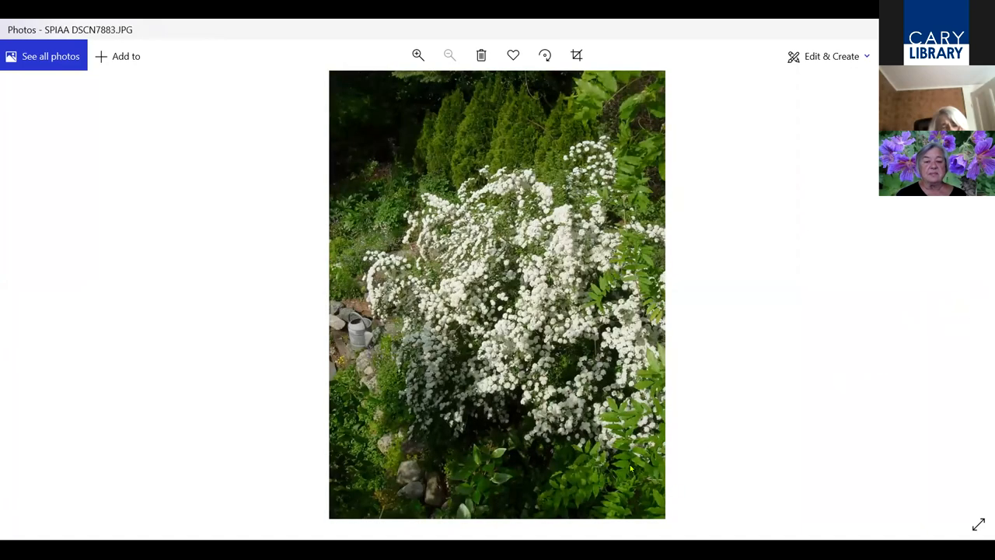
Zoom in on the white spirea, then advance to SPIAW, the spirea with pink and rusty flower clusters
left_click(416, 54)
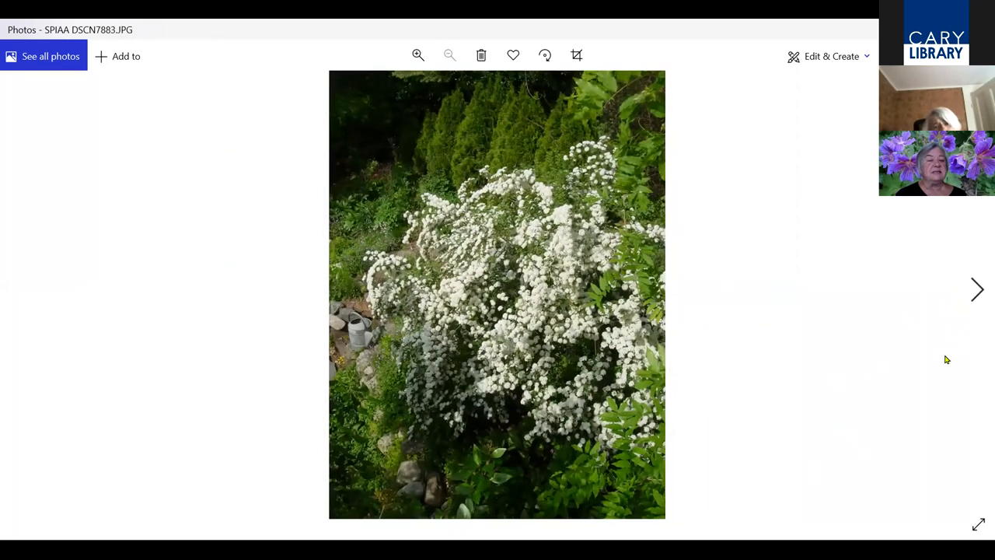
mouse_move(696, 329)
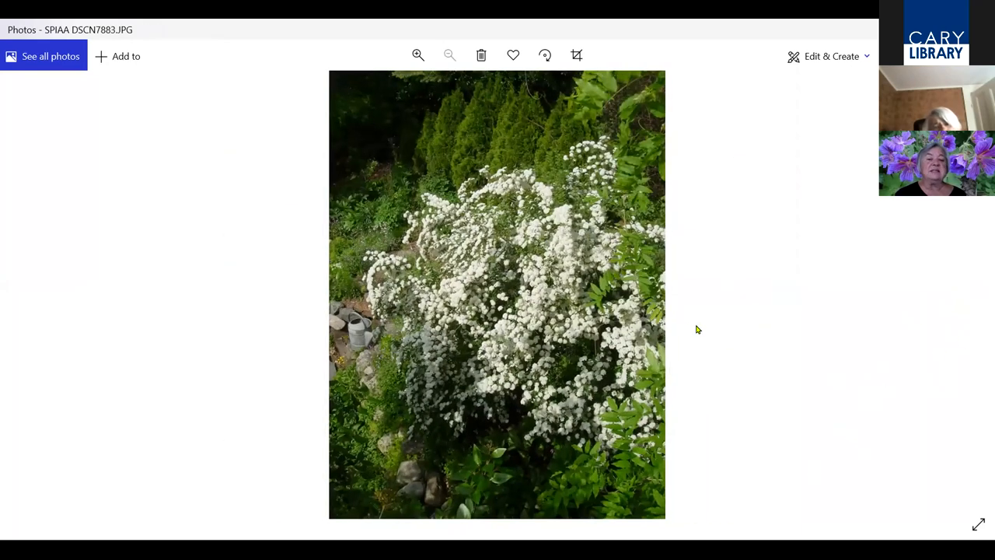
mouse_move(709, 333)
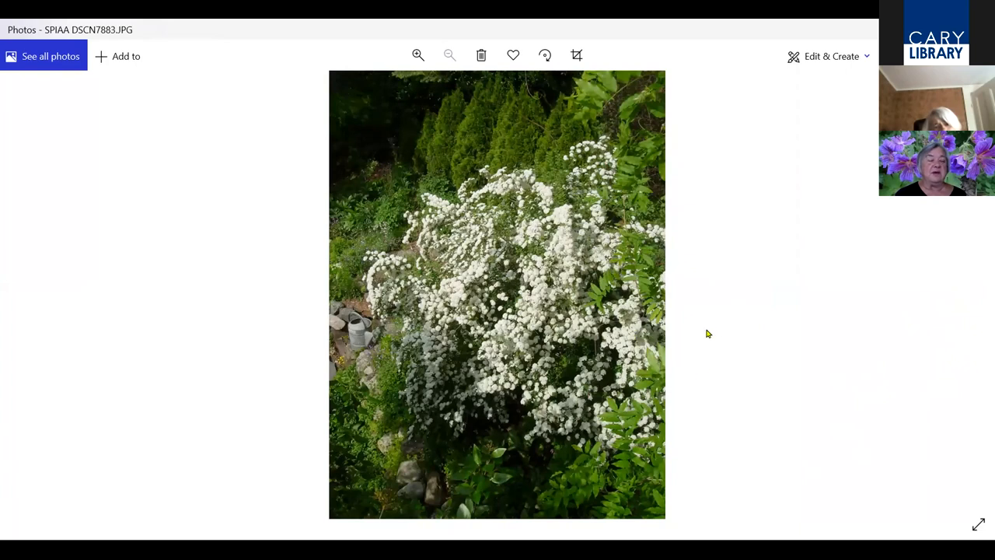
mouse_move(978, 298)
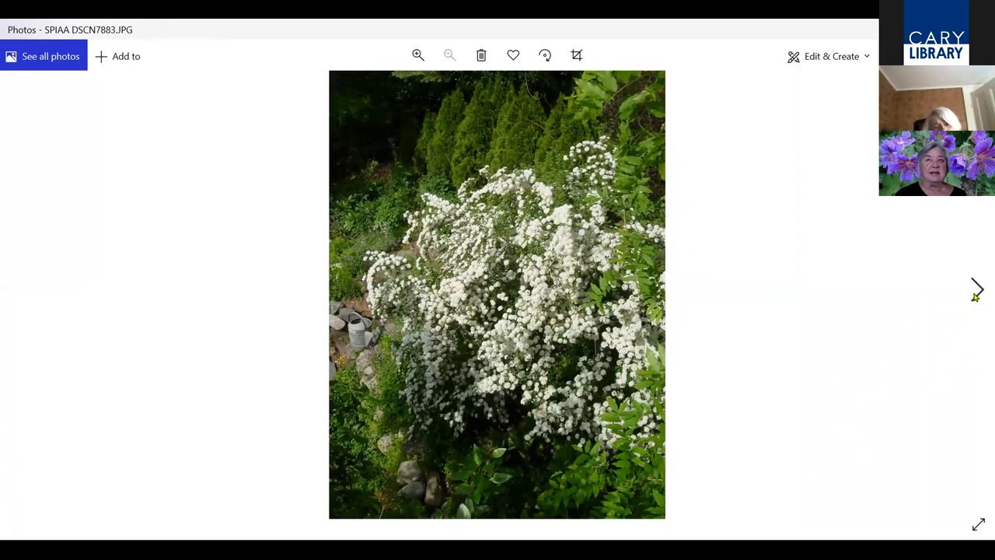
mouse_move(980, 301)
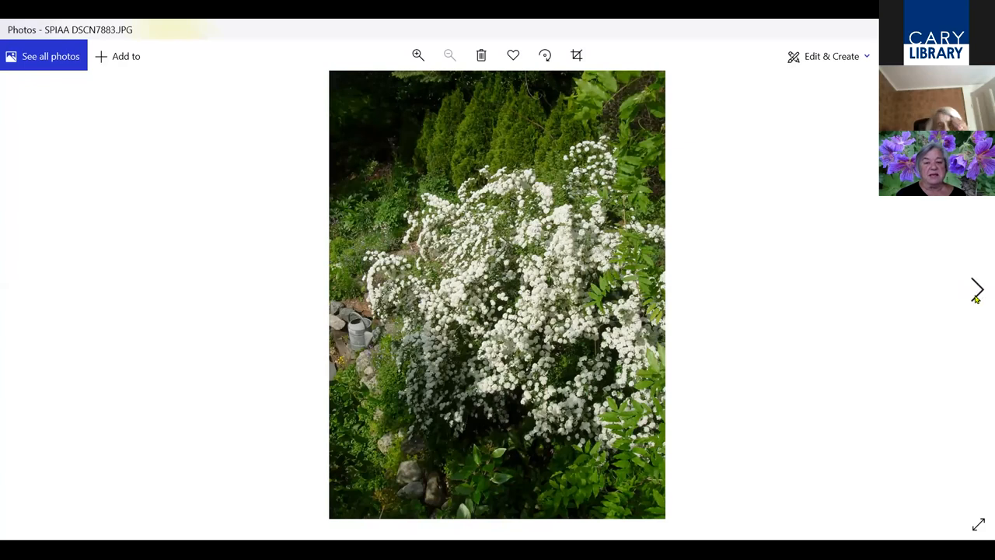
mouse_move(978, 308)
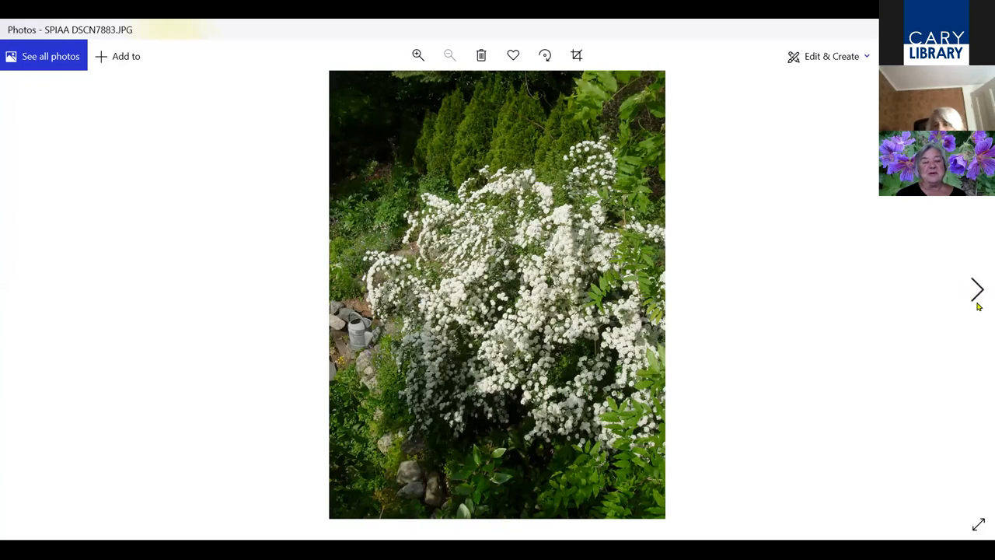
left_click(976, 289)
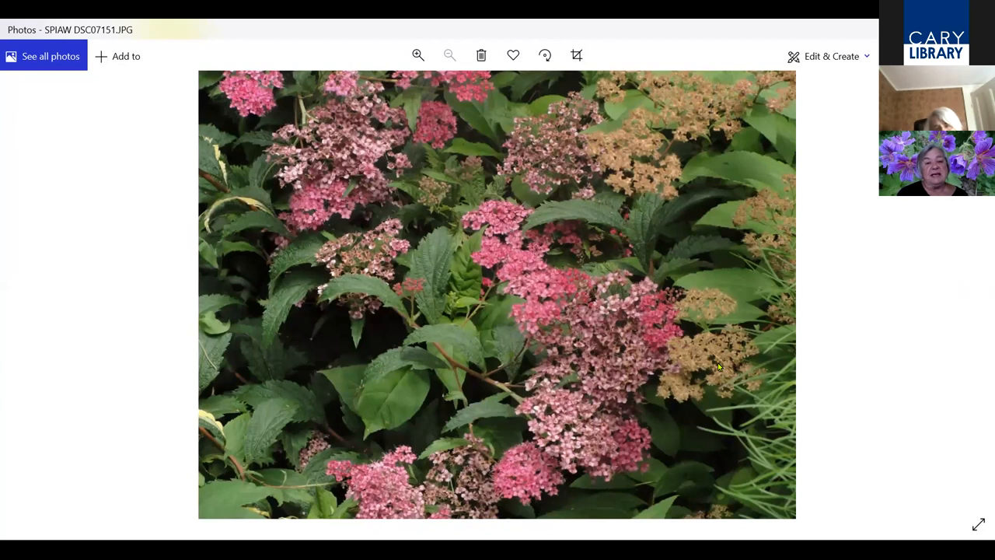
mouse_move(189, 301)
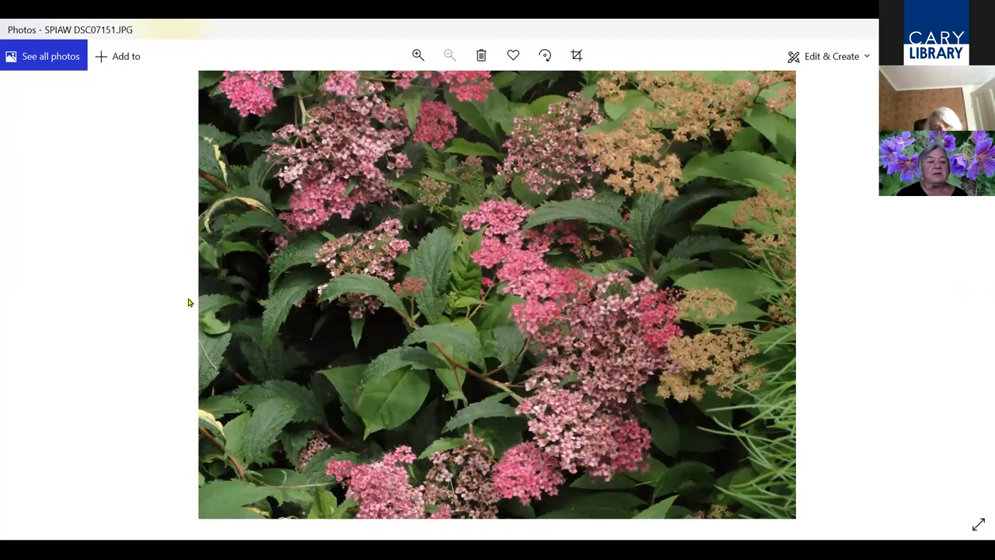
mouse_move(254, 205)
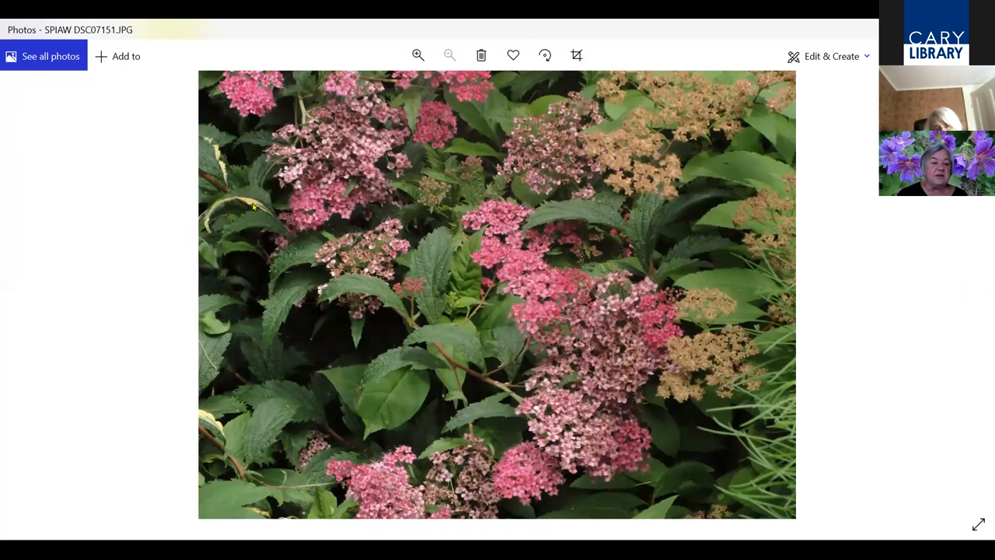
mouse_move(503, 444)
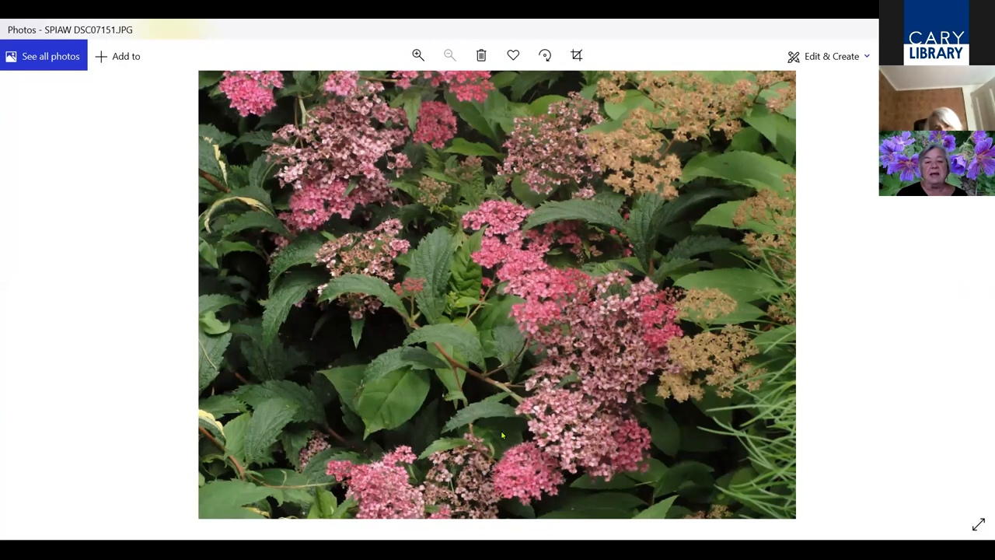
mouse_move(846, 540)
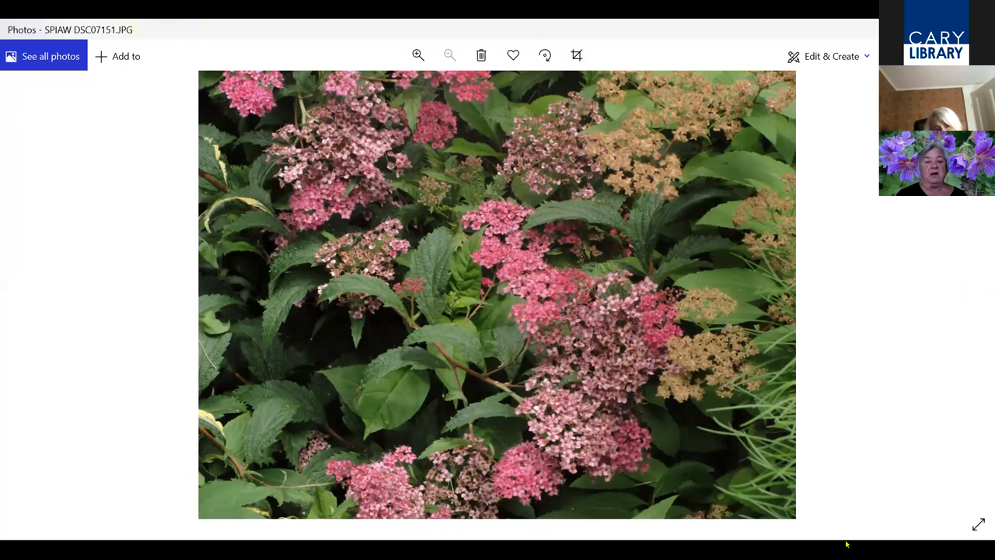
mouse_move(982, 289)
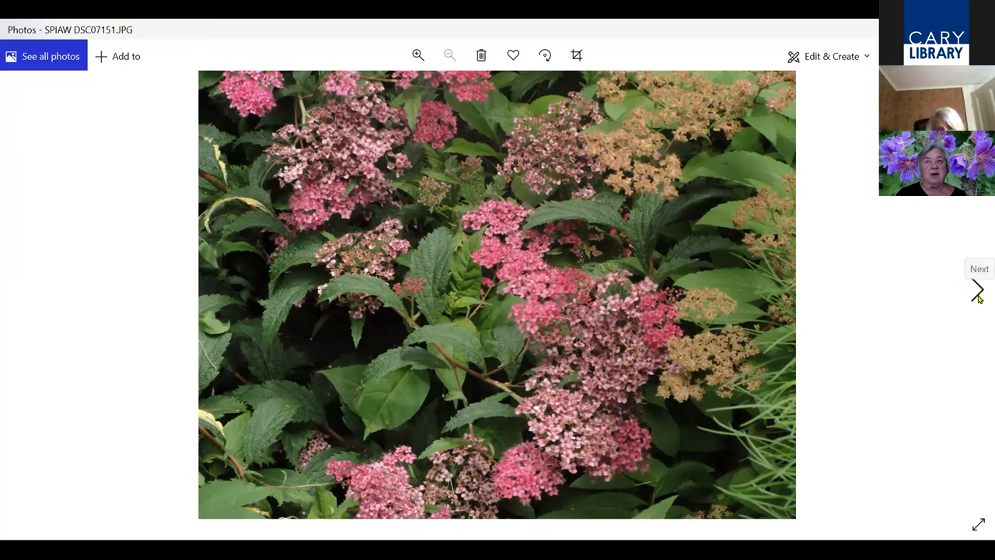
mouse_move(977, 299)
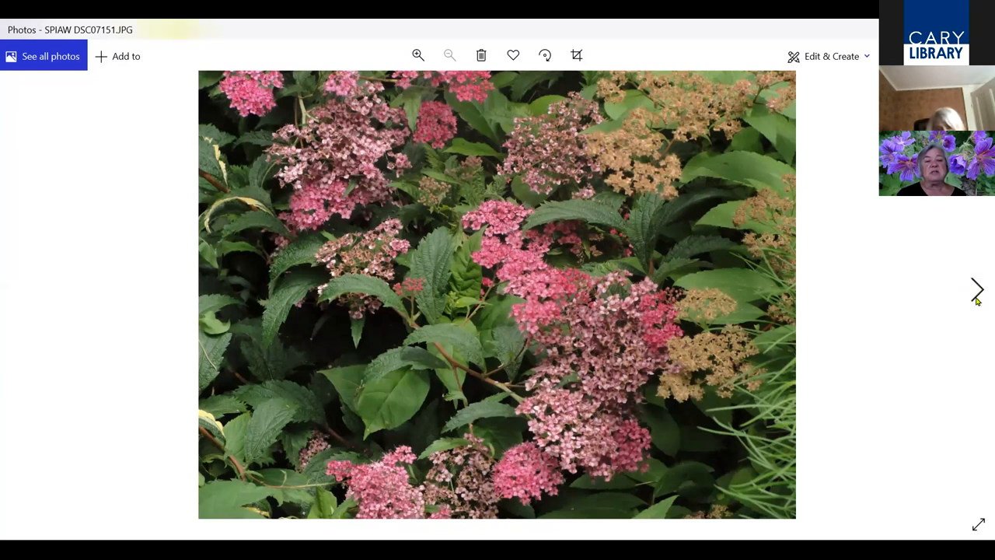
Move to the yellow-green spiraea foliage photo and magnify its leaves, then fit it again
left_click(977, 288)
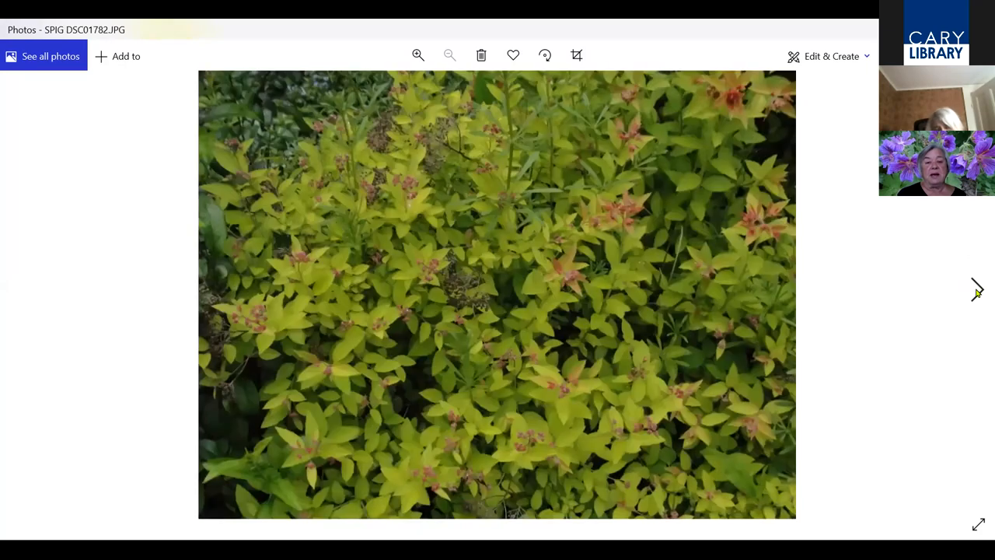
left_click(417, 55)
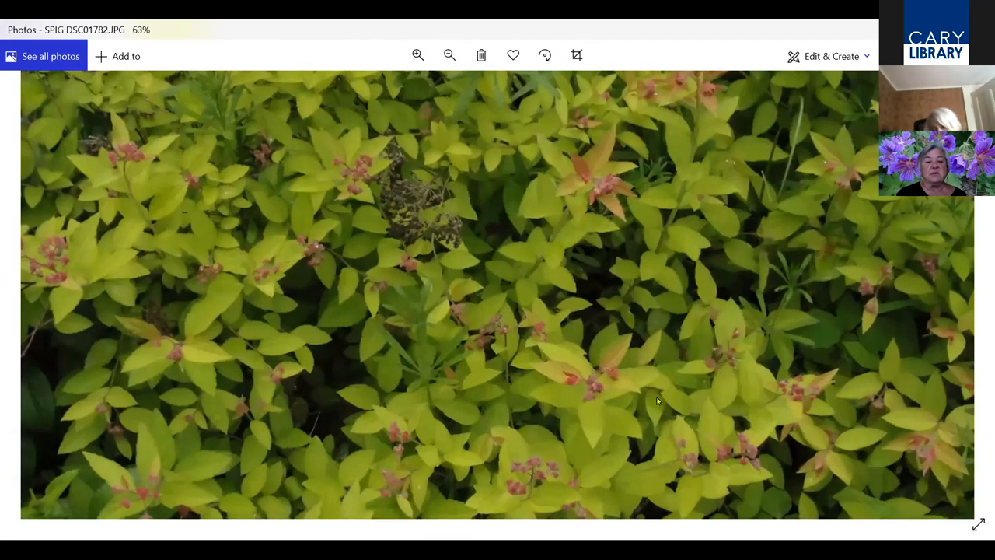
left_click(418, 55)
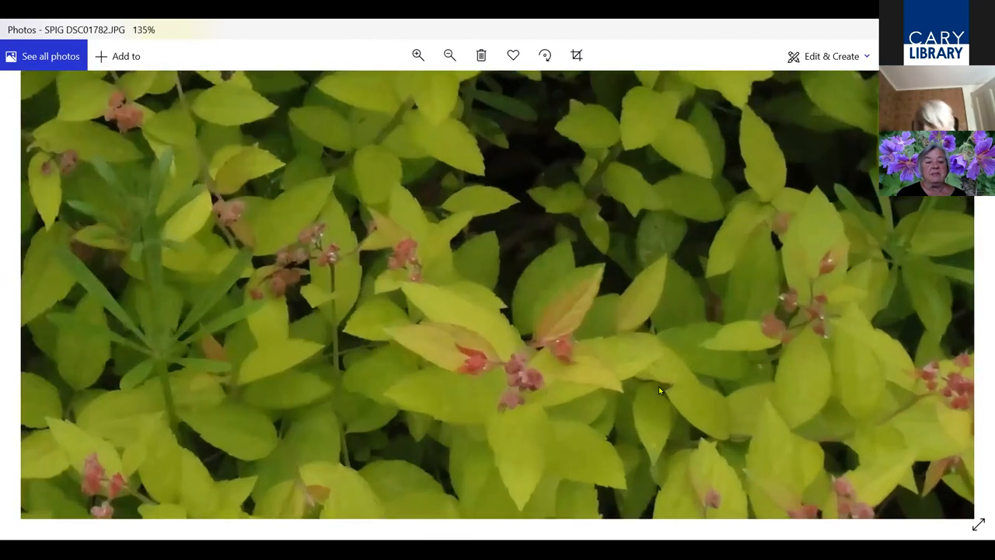
left_click(449, 56)
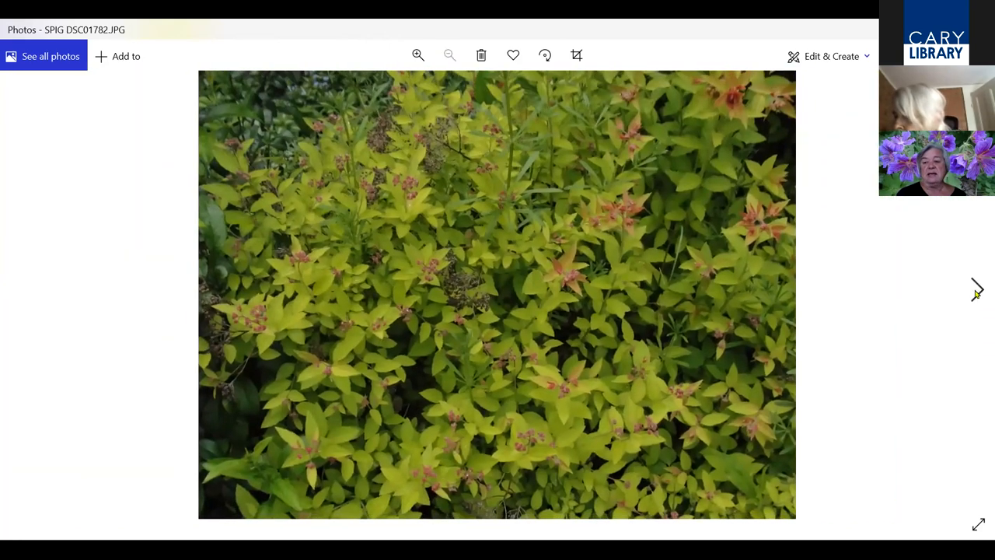
mouse_move(977, 292)
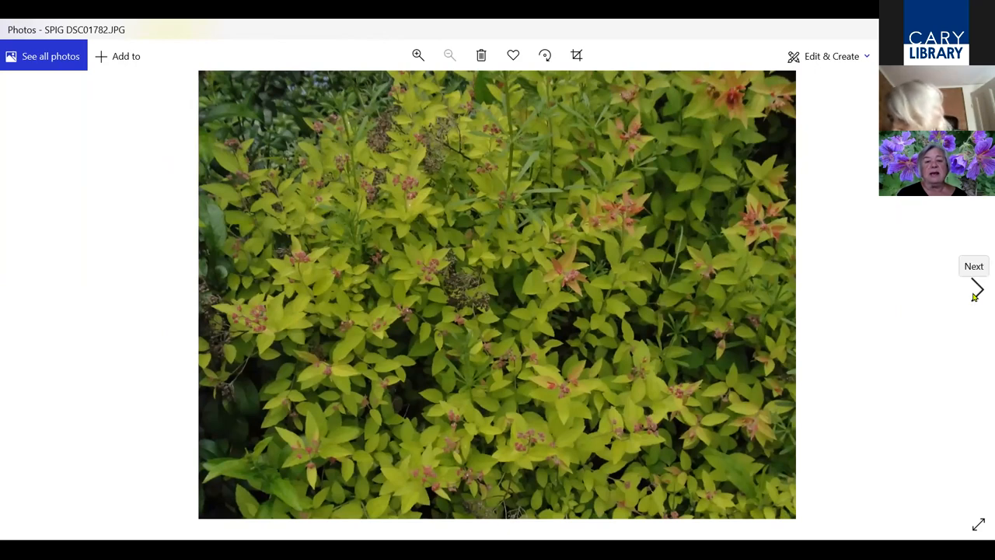
Page on past the autumn-orange and pink spiraea photos to the white spiraea among red tulips
left_click(977, 289)
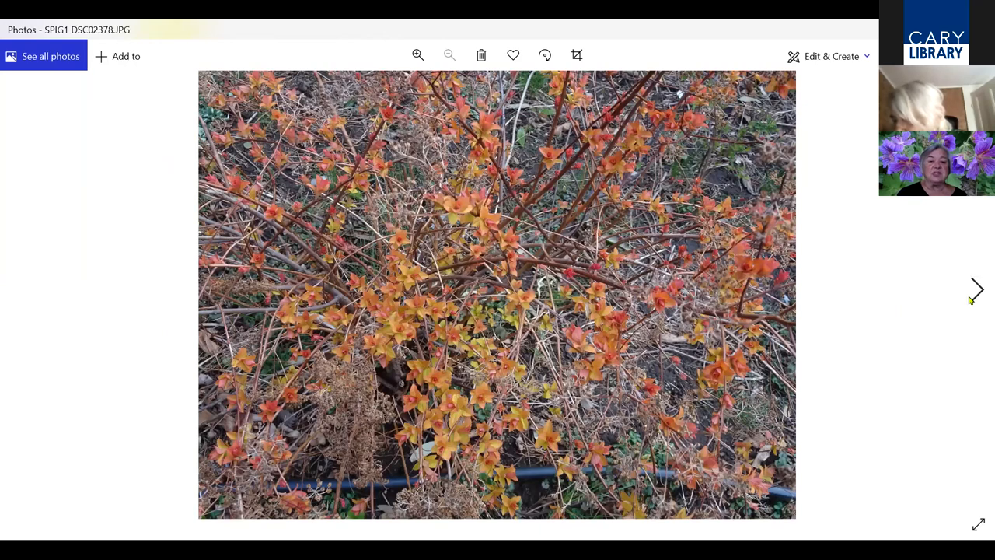
left_click(977, 290)
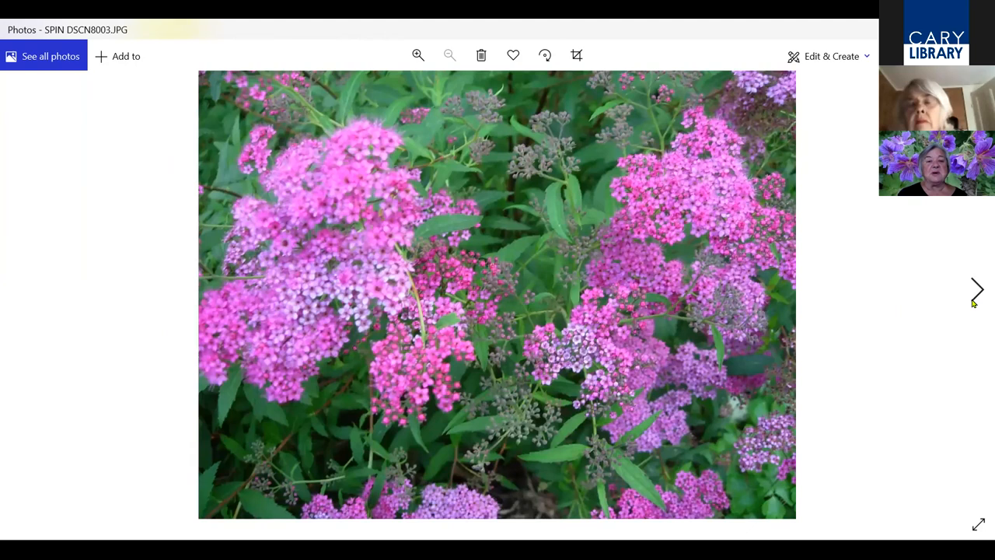
mouse_move(977, 300)
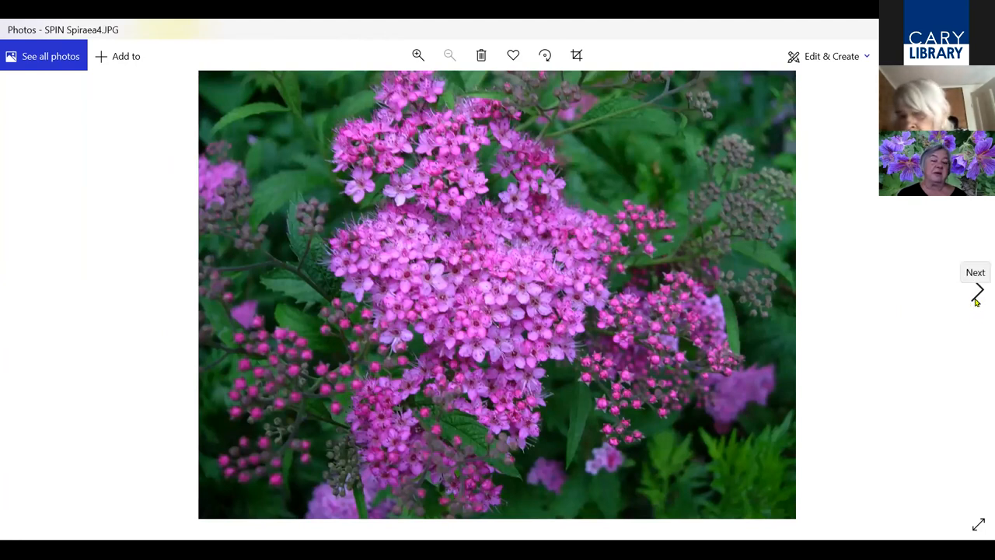
left_click(980, 292)
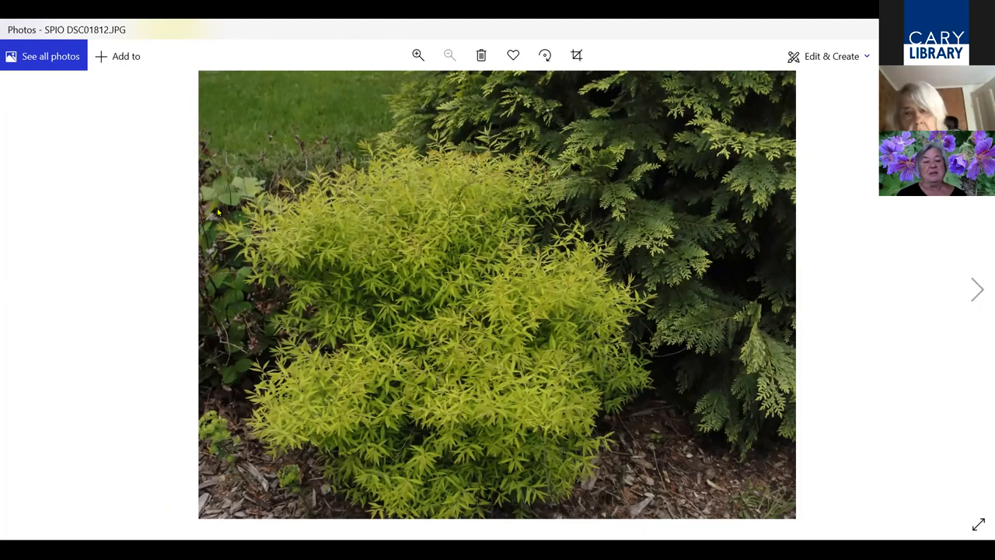
mouse_move(494, 242)
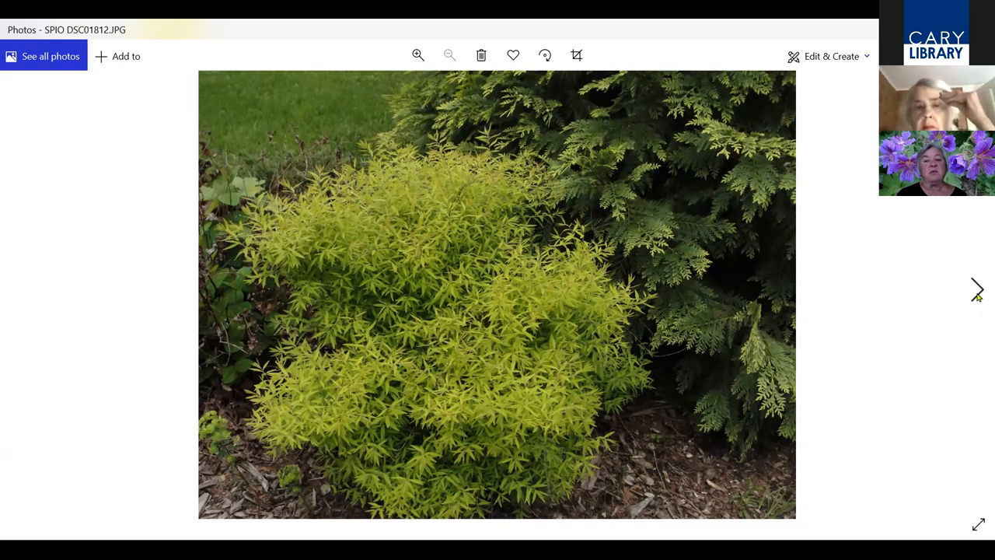
mouse_move(980, 295)
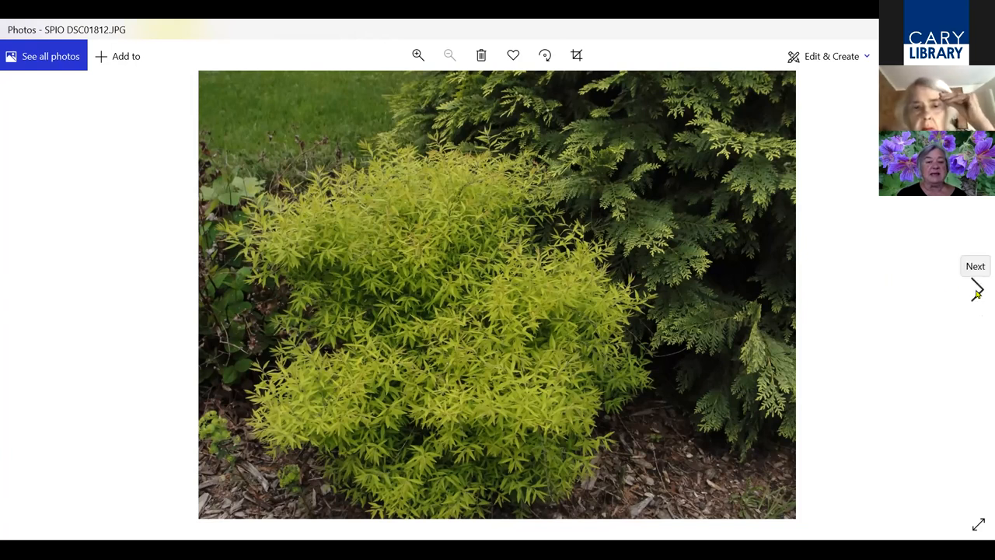
left_click(975, 289)
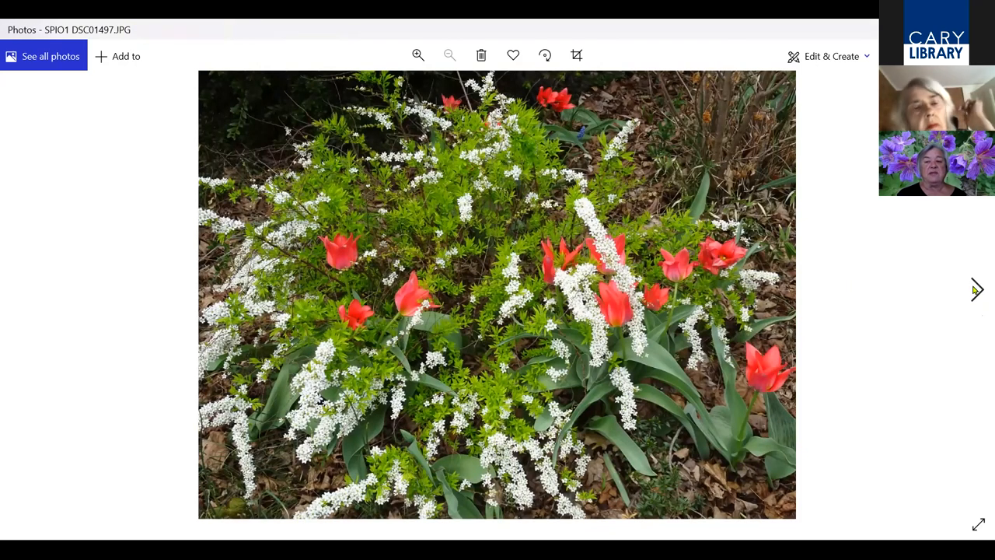
mouse_move(977, 299)
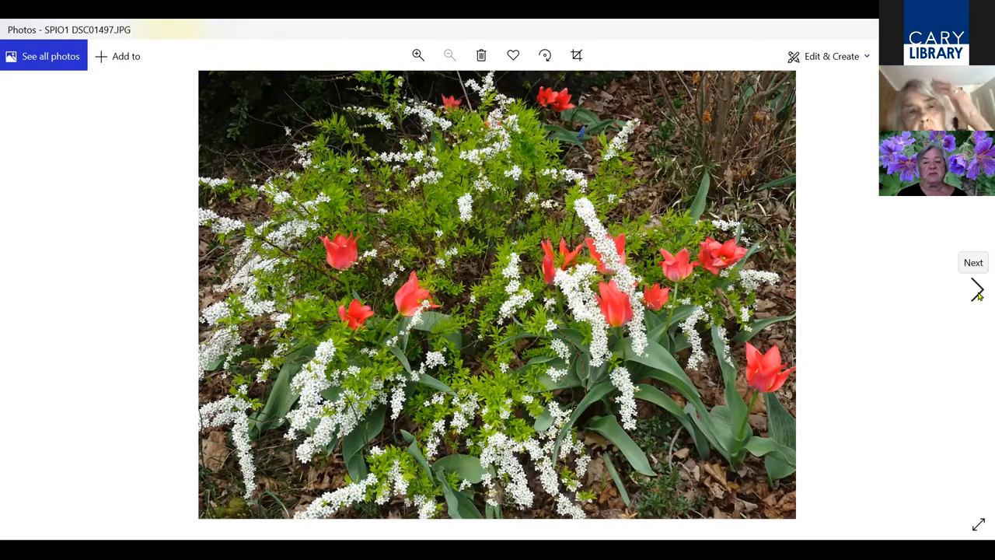
Magnify the variegated spiraea to 76%, then move on to the white flower clusters photo SQI DSC02780
left_click(977, 292)
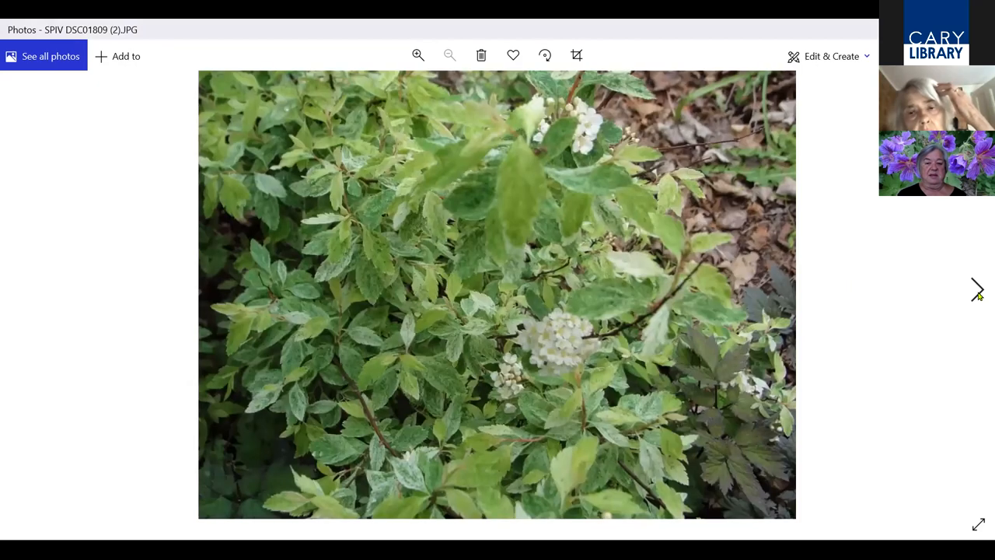
left_click(416, 54)
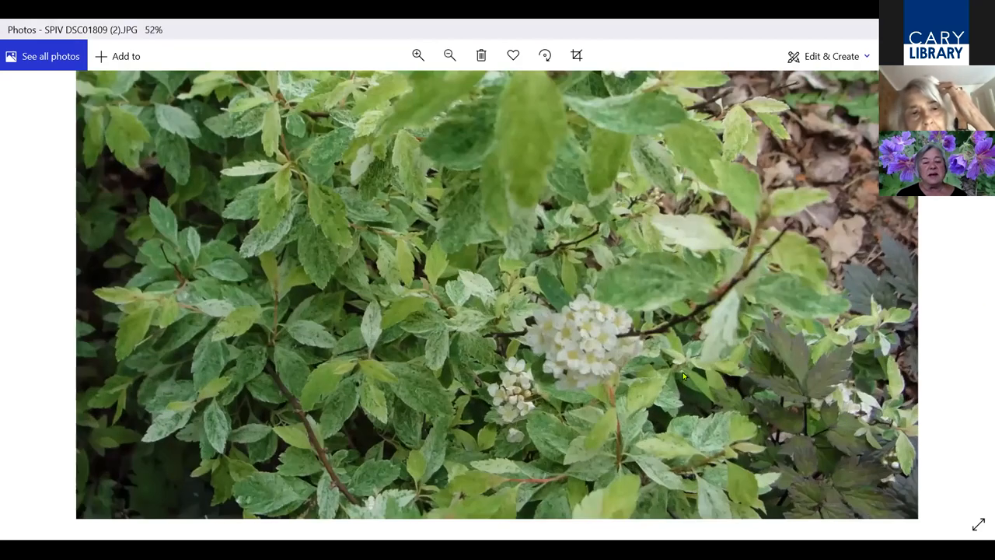
left_click(416, 55)
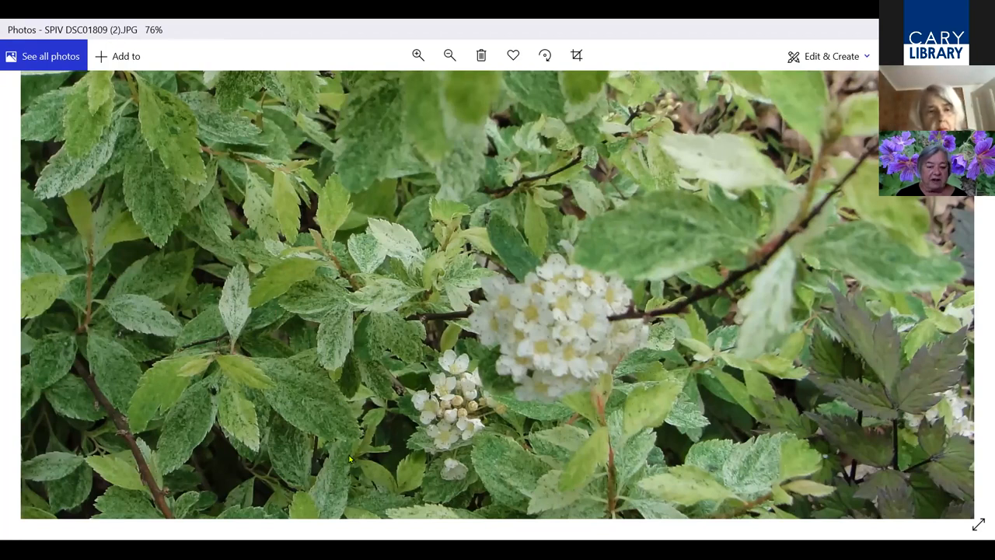
mouse_move(793, 325)
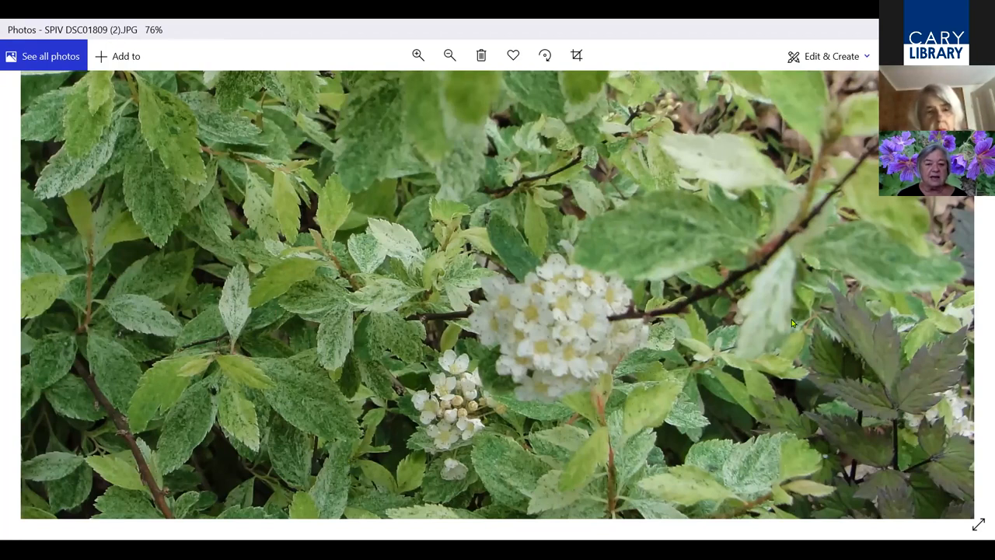
left_click(449, 56)
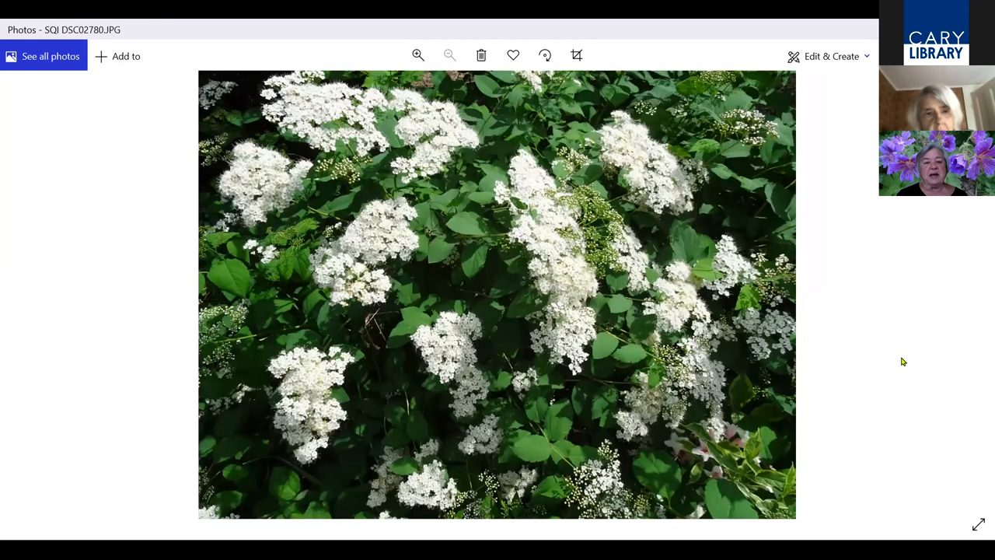
mouse_move(978, 290)
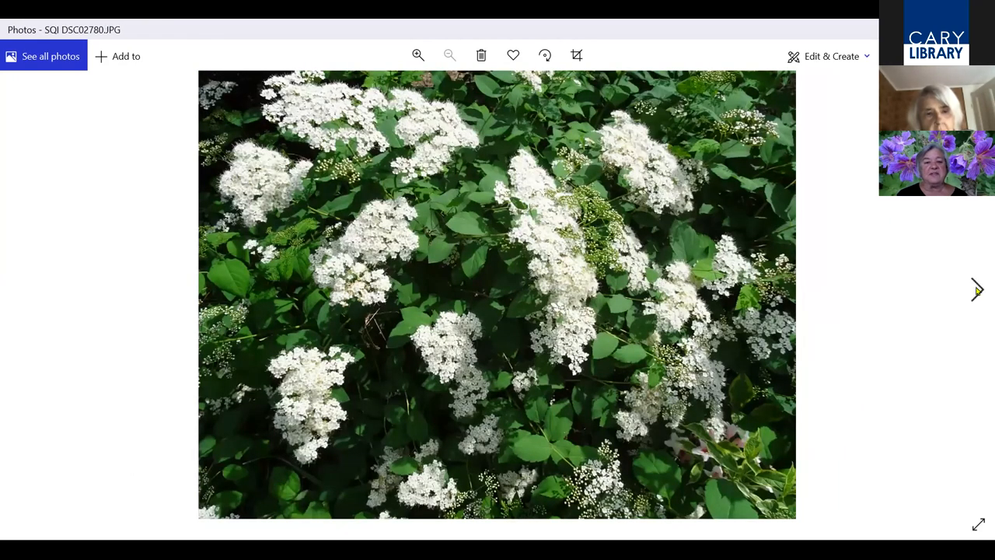
mouse_move(977, 291)
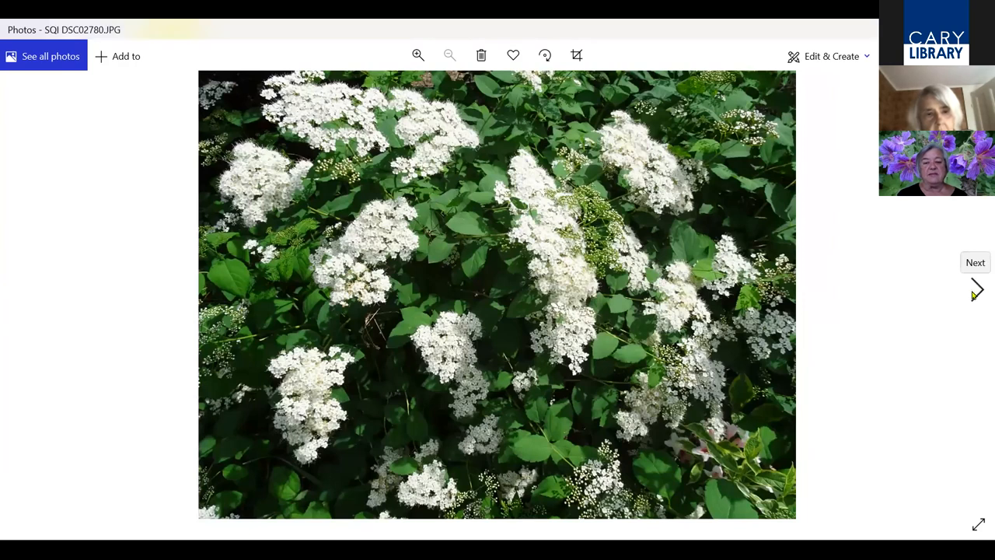
Advance from the white spiraea to the doublefile viburnum photo VIBD1
left_click(977, 289)
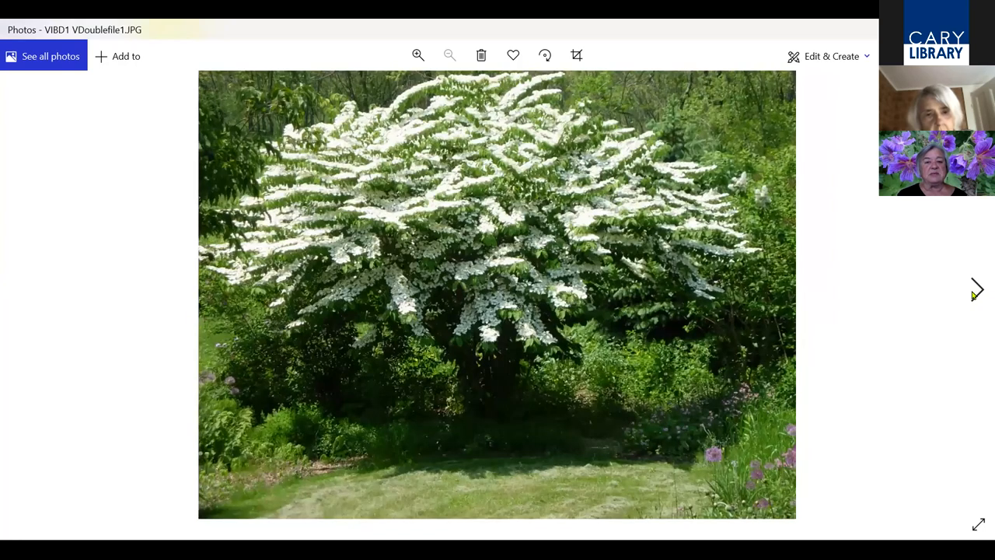
mouse_move(808, 252)
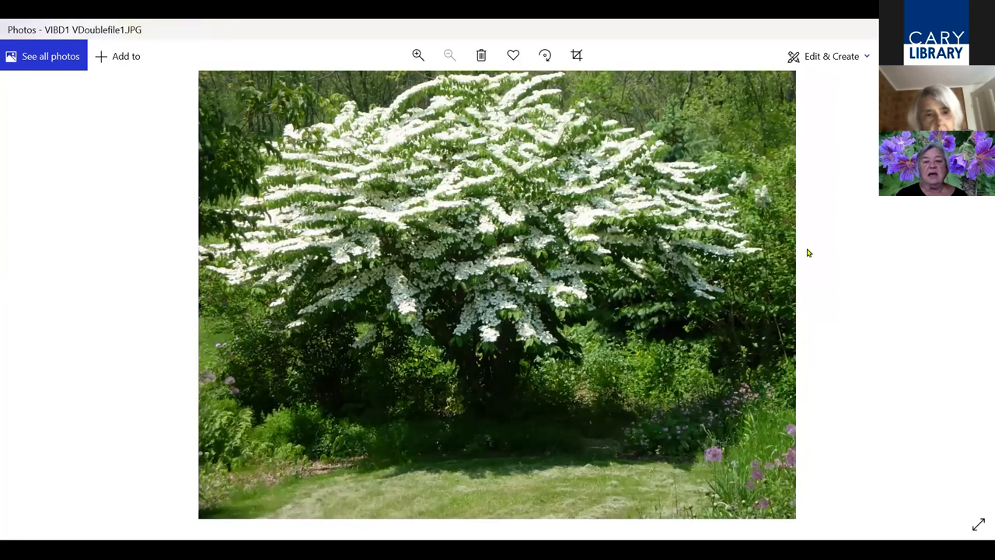
mouse_move(874, 277)
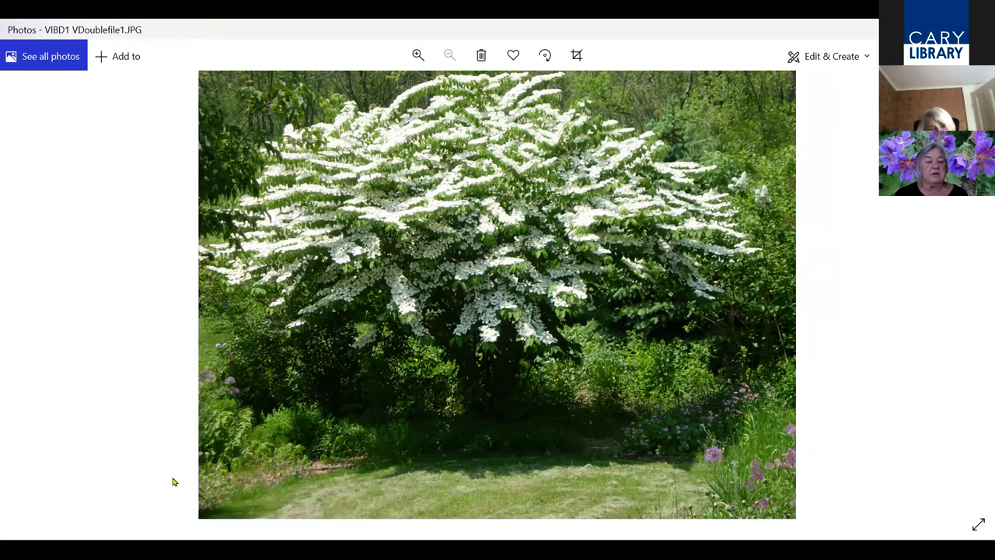
mouse_move(867, 280)
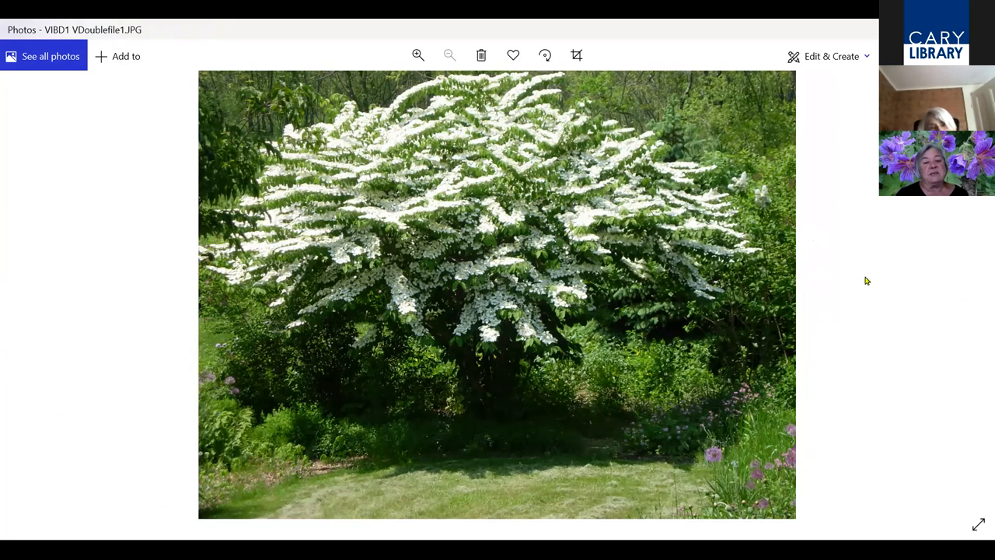
mouse_move(874, 330)
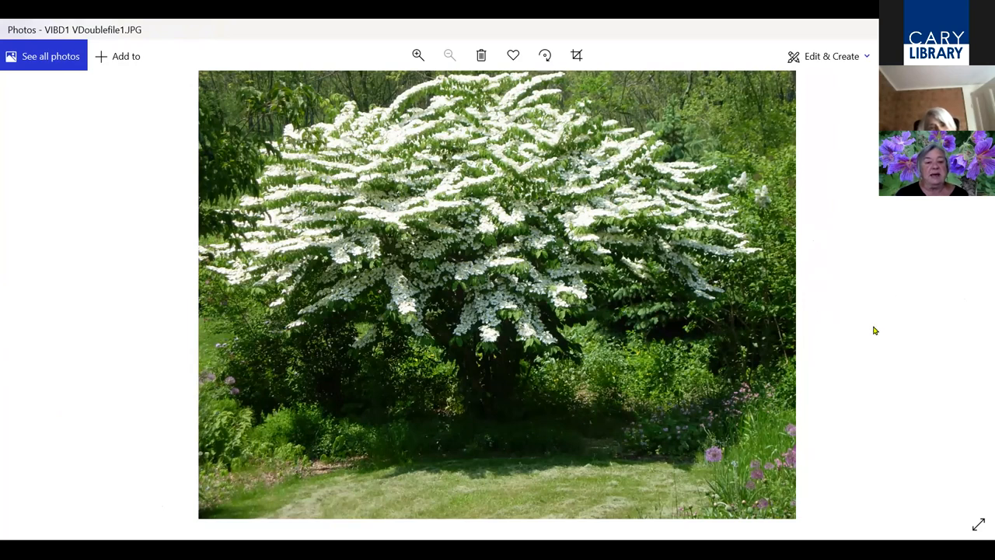
mouse_move(395, 225)
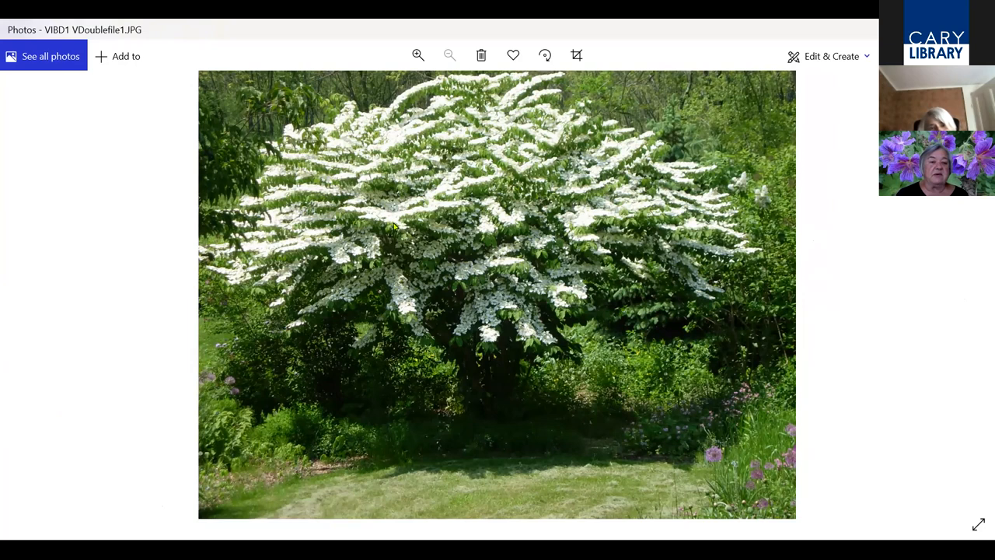
mouse_move(939, 387)
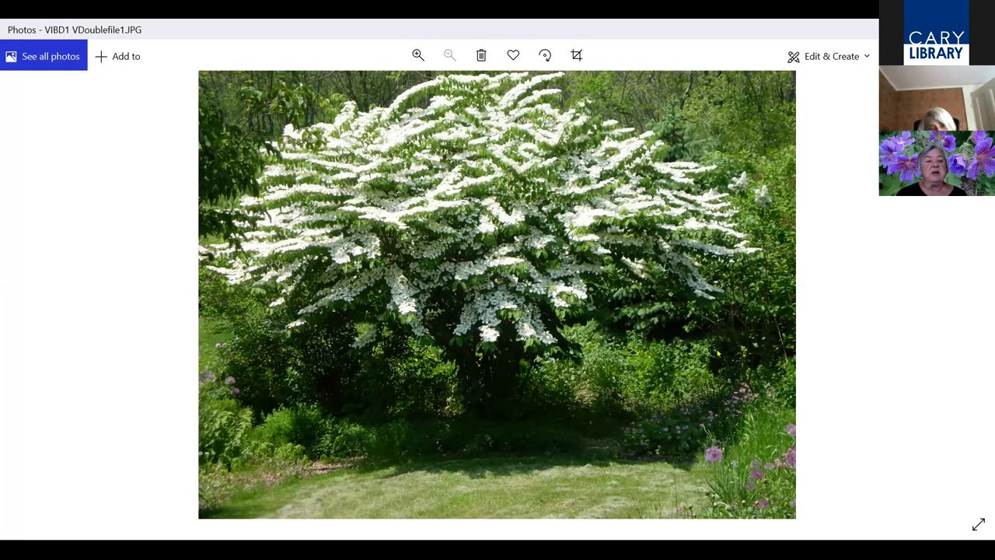
mouse_move(411, 433)
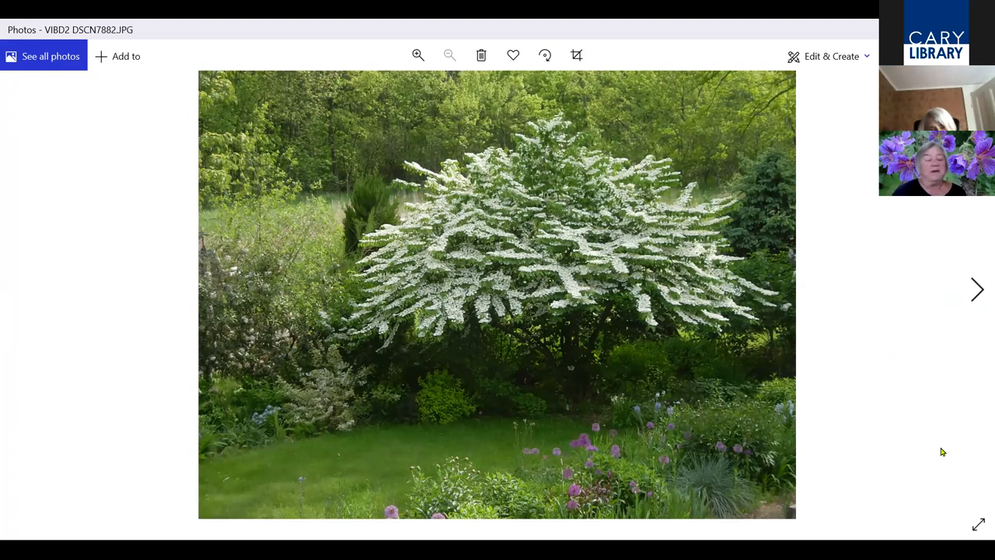
mouse_move(301, 379)
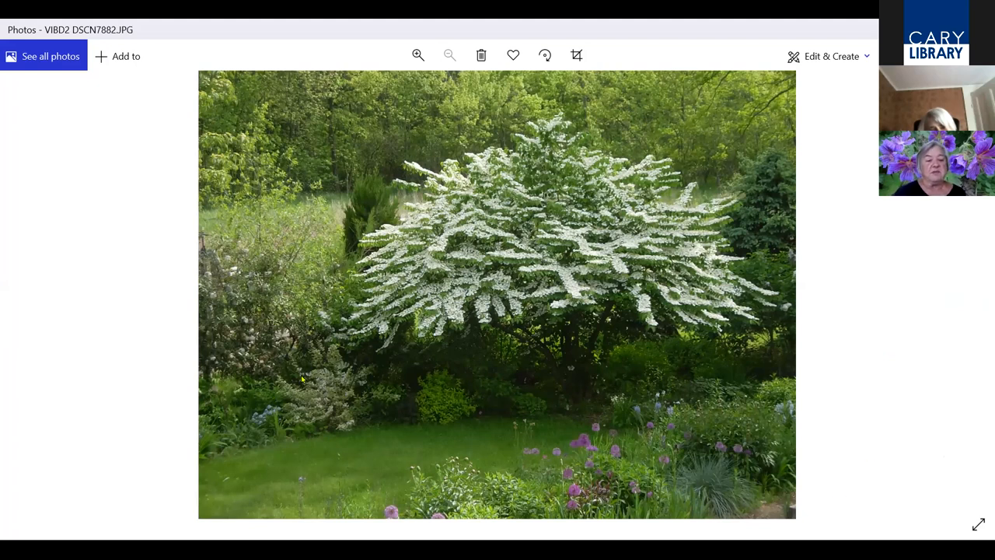
mouse_move(977, 296)
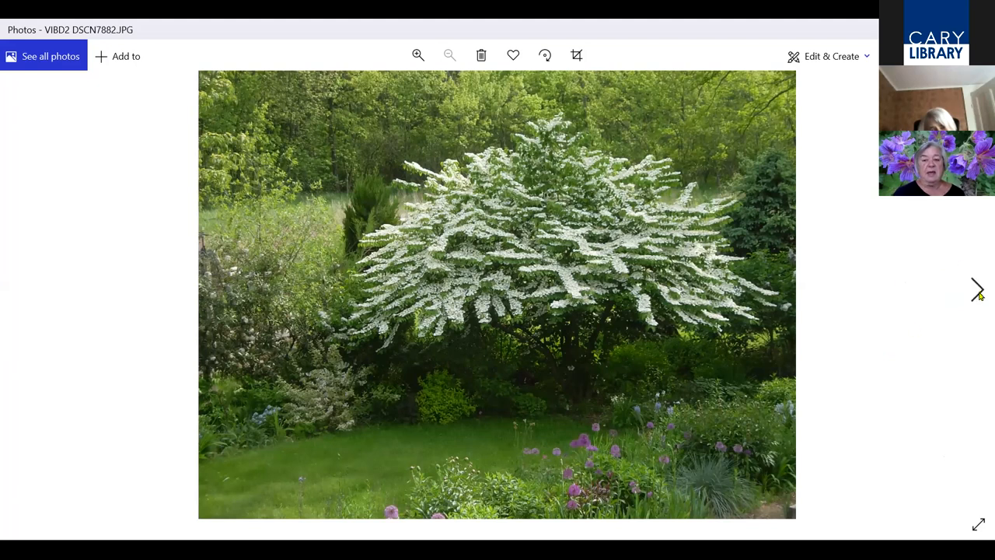
Page through the viburnum close-ups of leaves and white flower buds to the red-flowered shrub
left_click(976, 289)
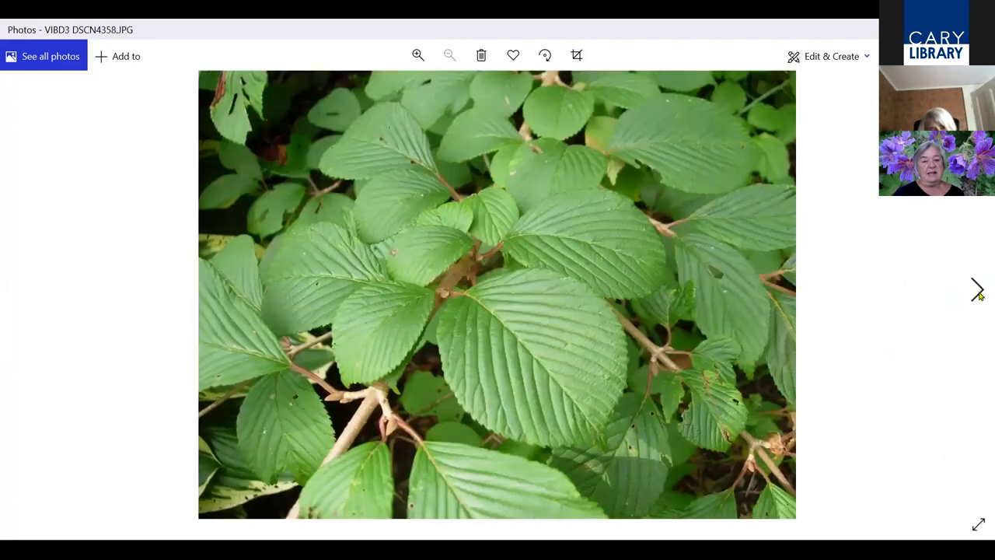
mouse_move(513, 351)
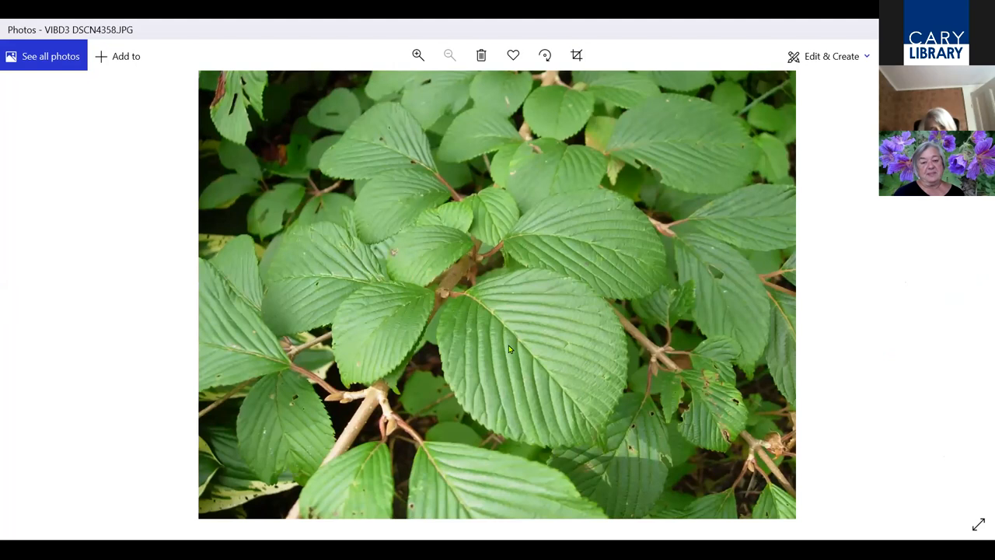
mouse_move(978, 303)
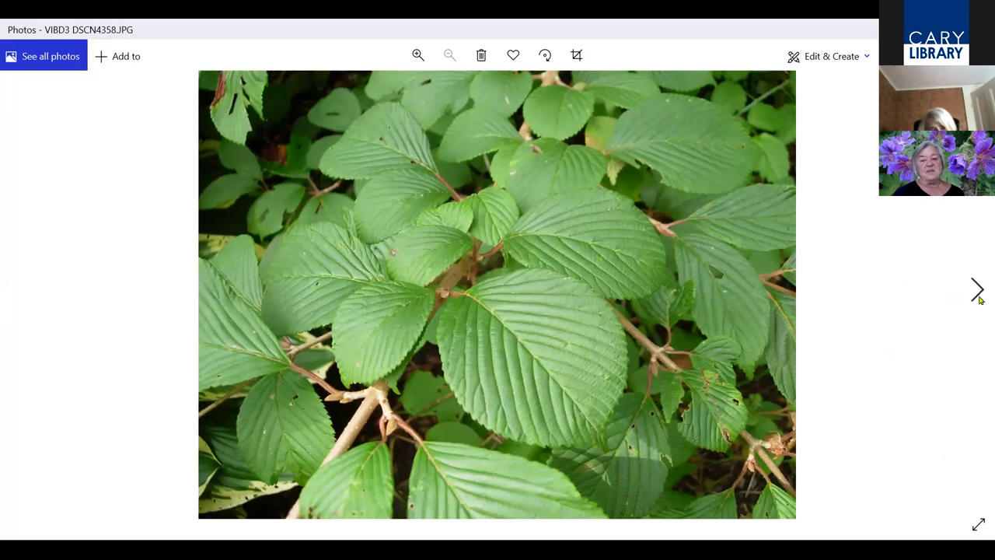
left_click(979, 290)
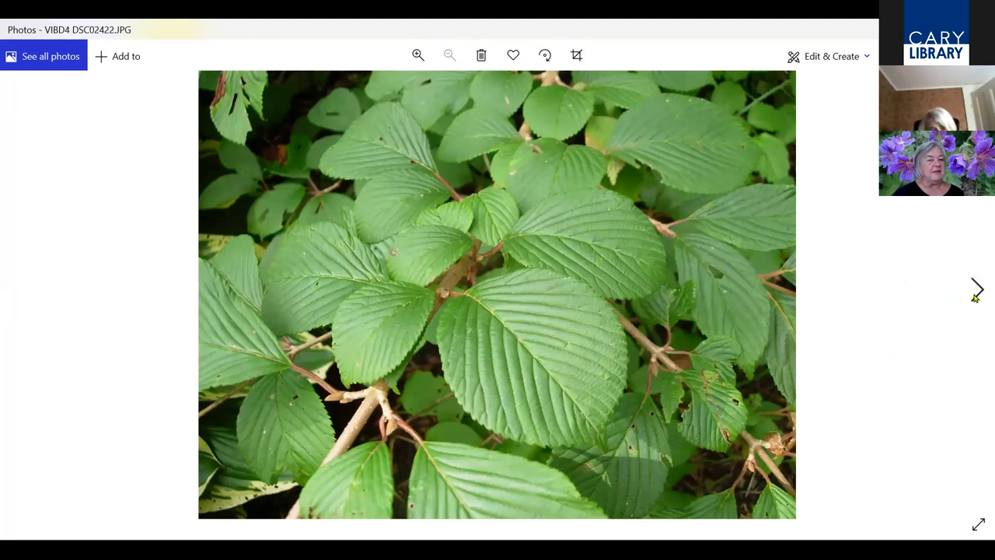
left_click(980, 289)
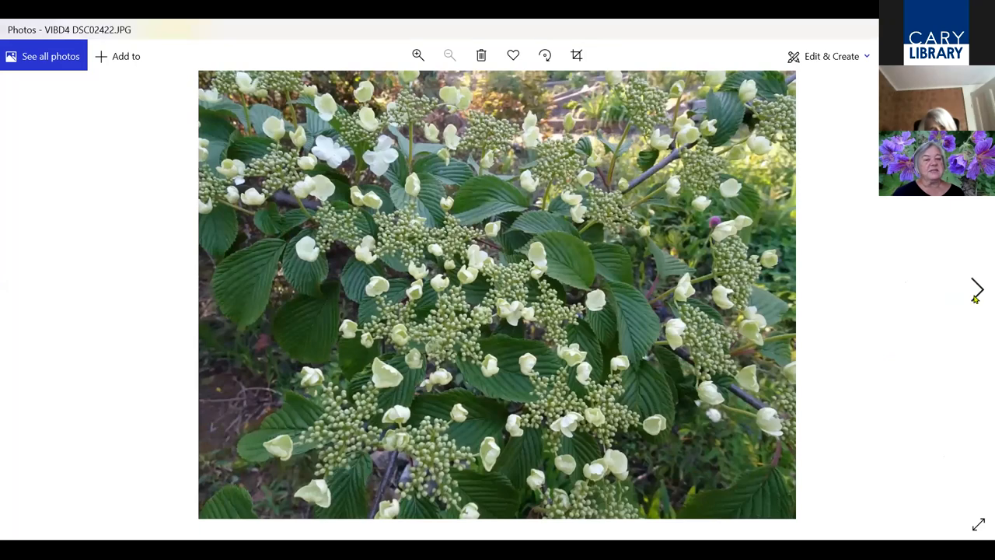
left_click(979, 291)
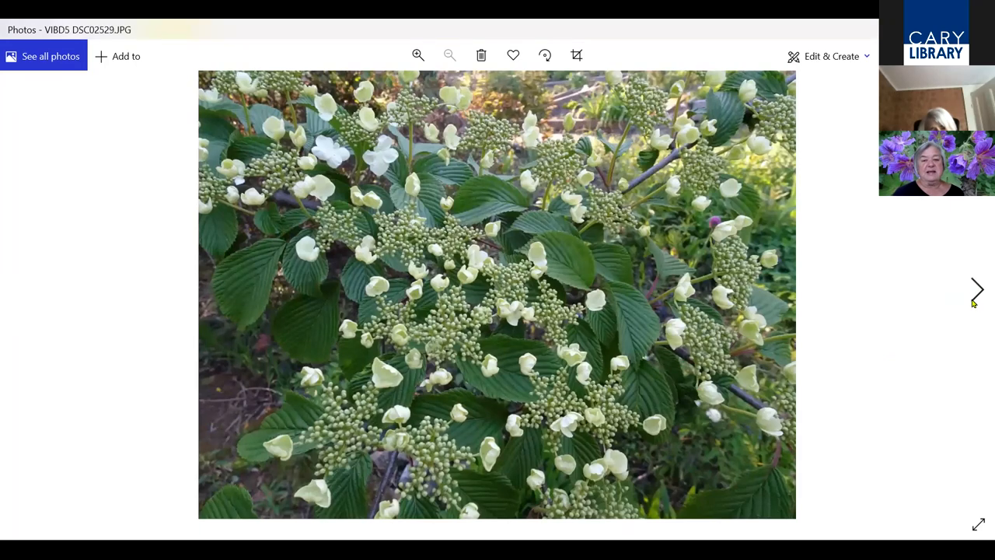
left_click(976, 286)
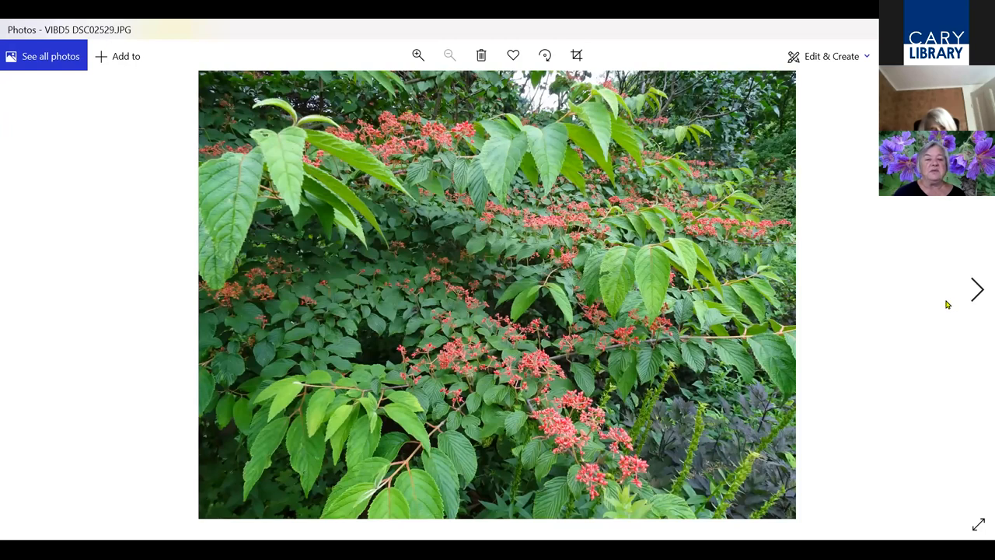
mouse_move(939, 308)
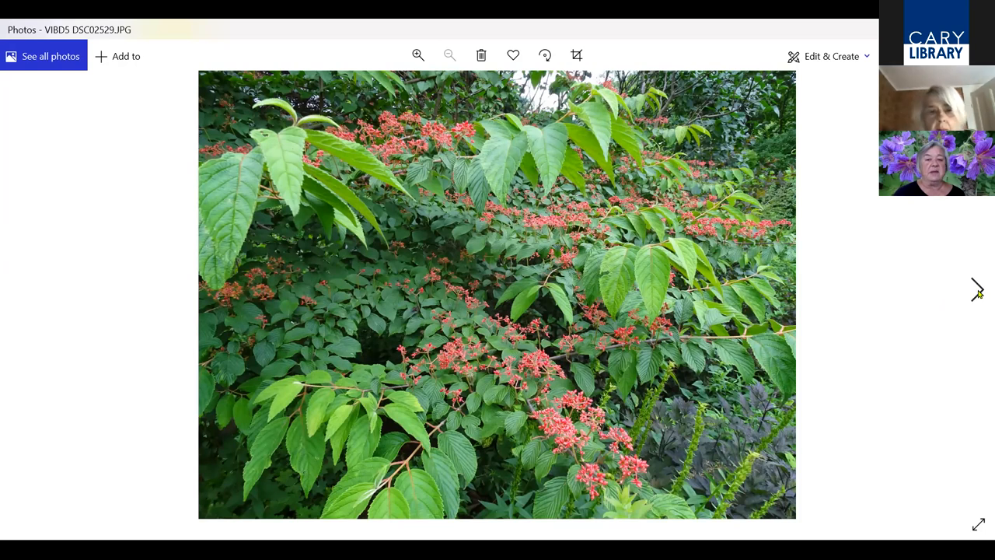
mouse_move(977, 291)
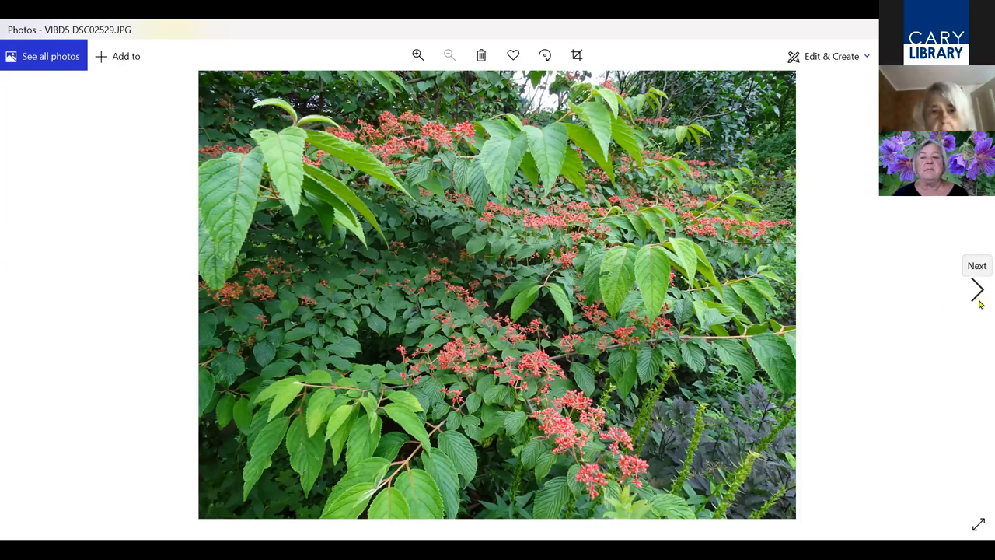
mouse_move(974, 298)
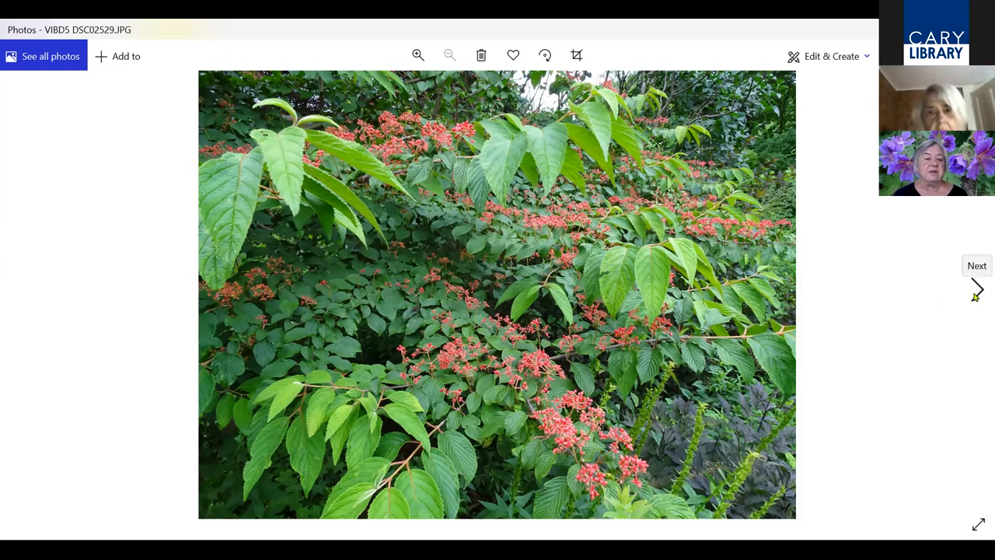
Continue past the red berry clusters to the purple berries photo
left_click(976, 293)
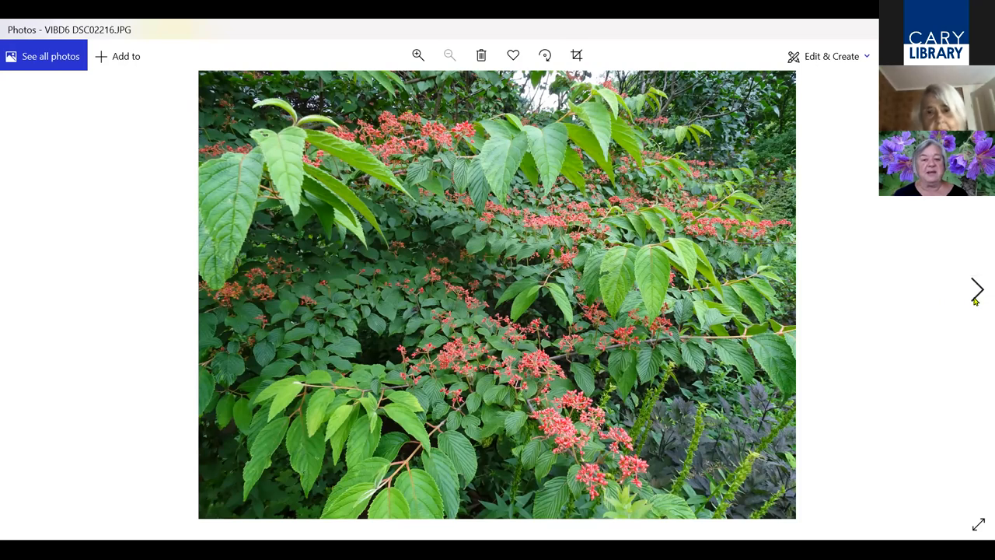
left_click(978, 289)
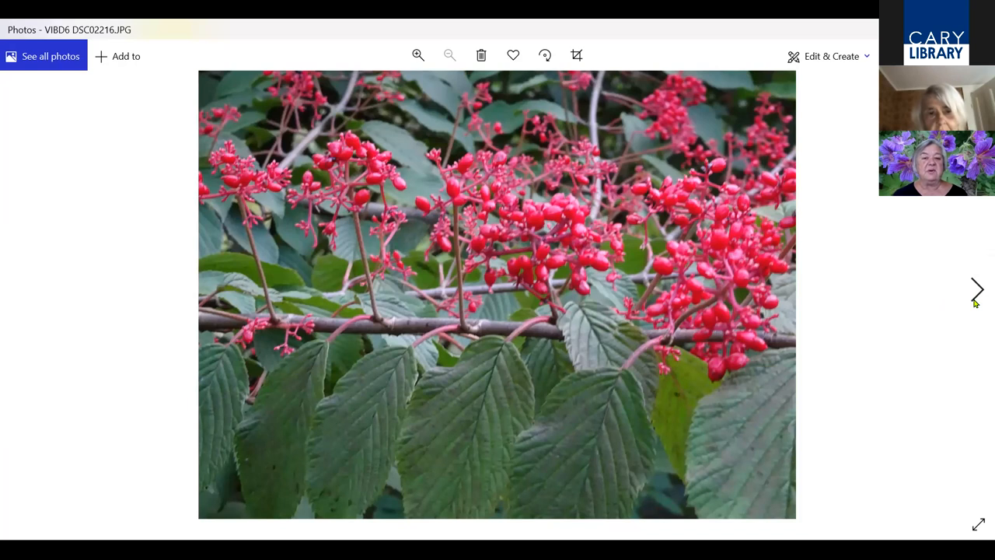
left_click(980, 289)
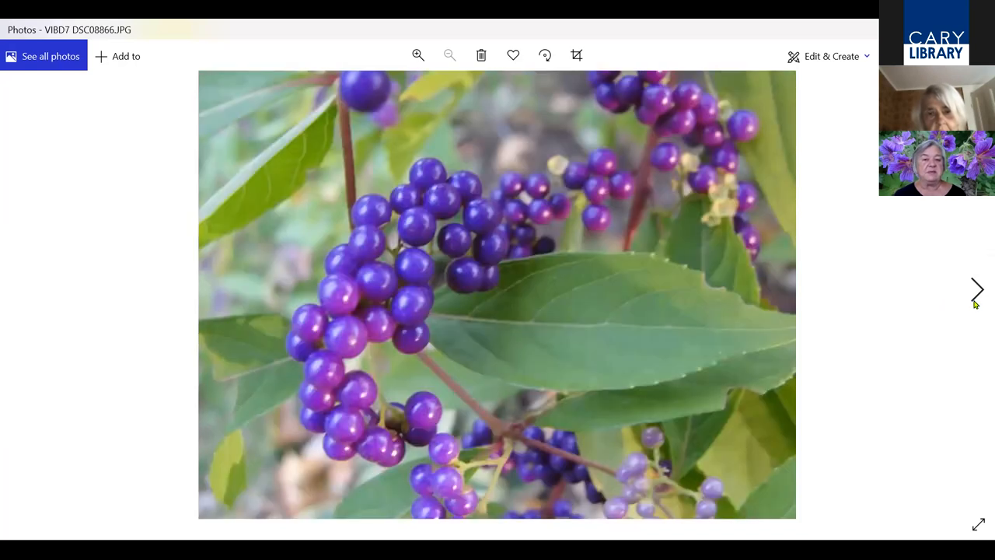
mouse_move(979, 308)
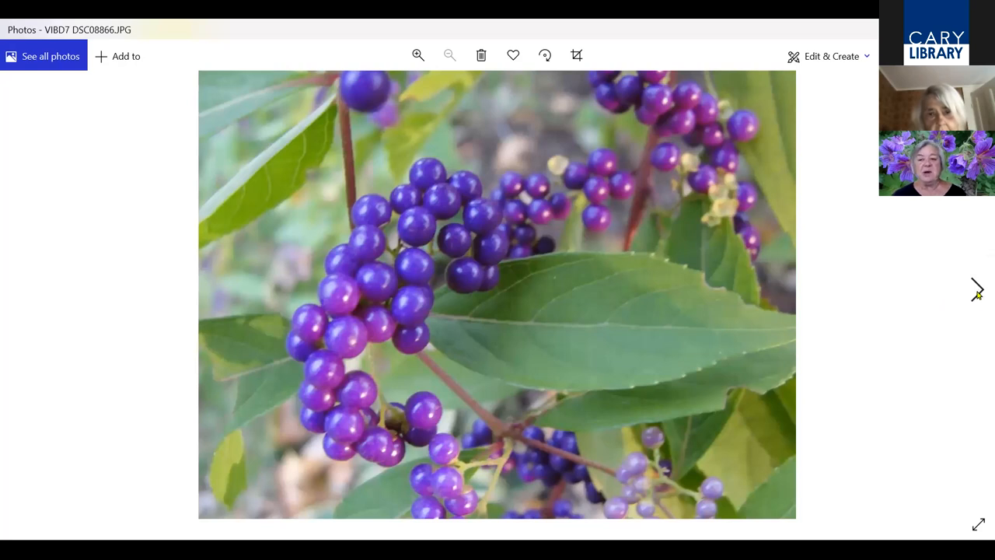
mouse_move(977, 292)
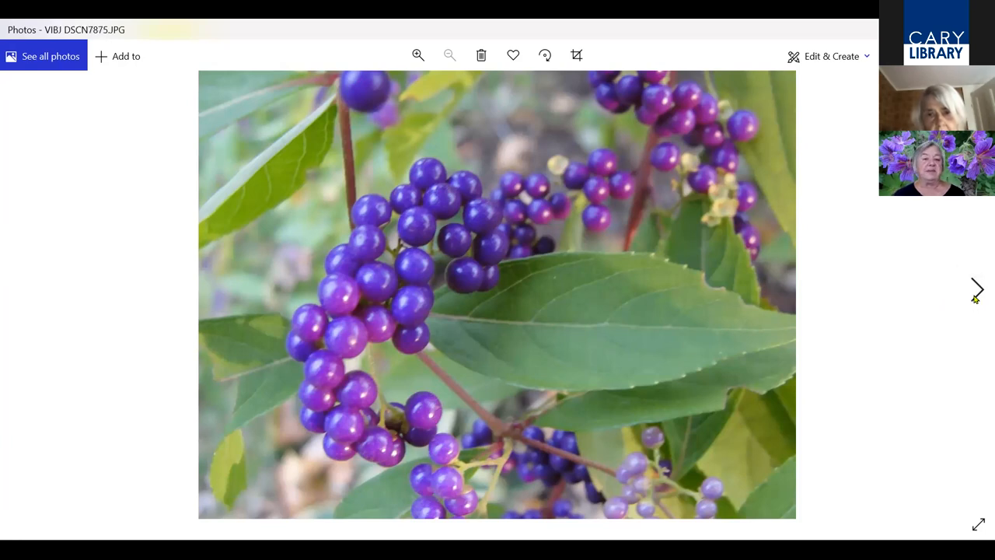
Step through the pink snowball flowers and white-flowering bush photos with the pink close-up
left_click(976, 289)
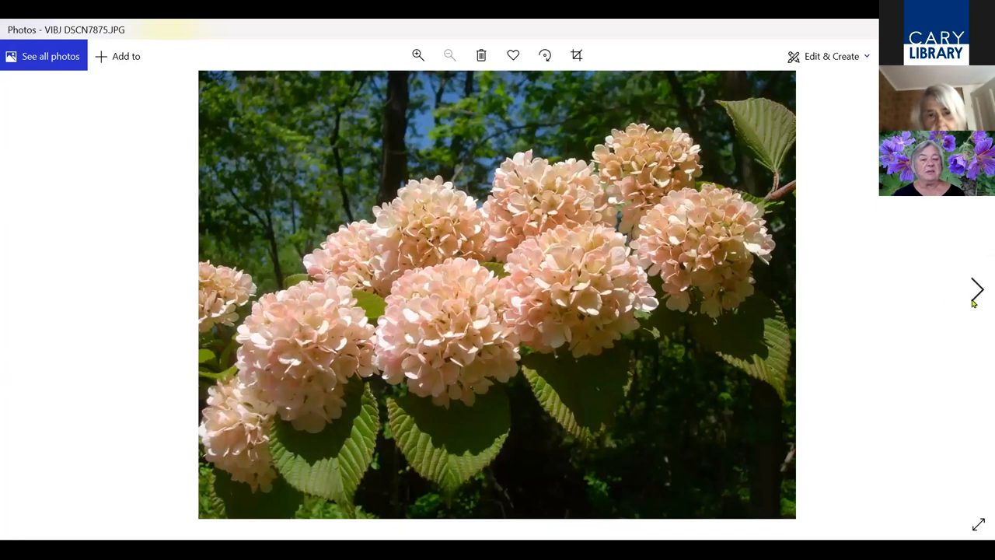
mouse_move(970, 310)
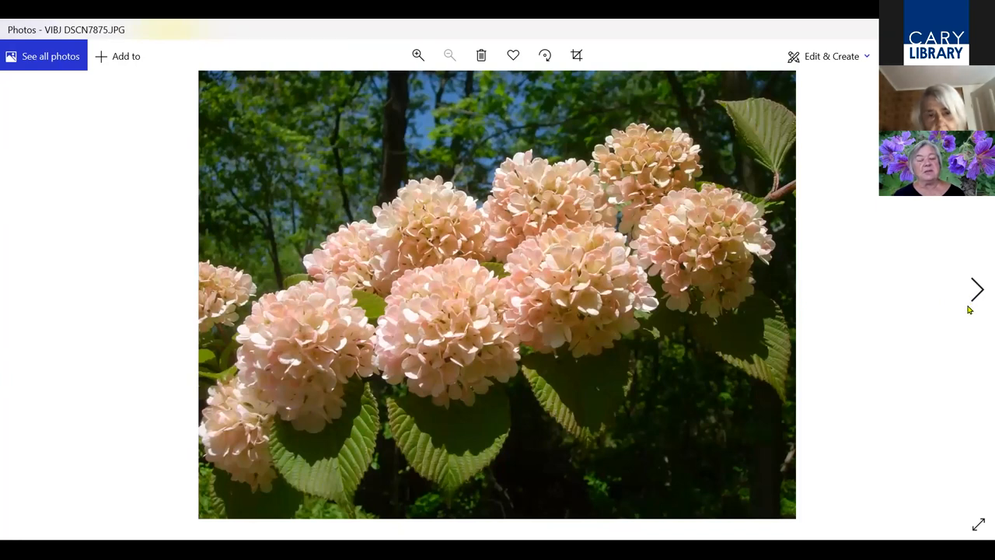
mouse_move(973, 299)
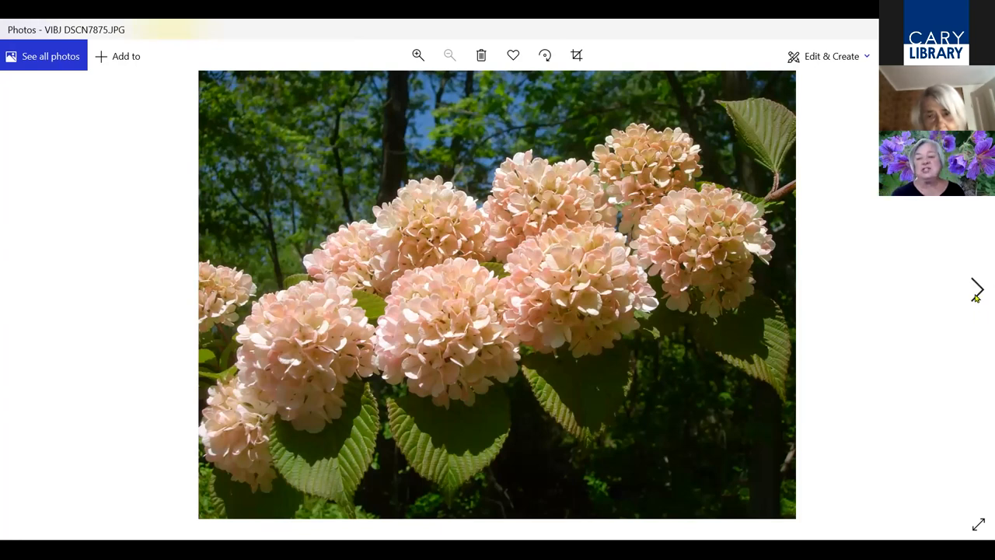
mouse_move(980, 315)
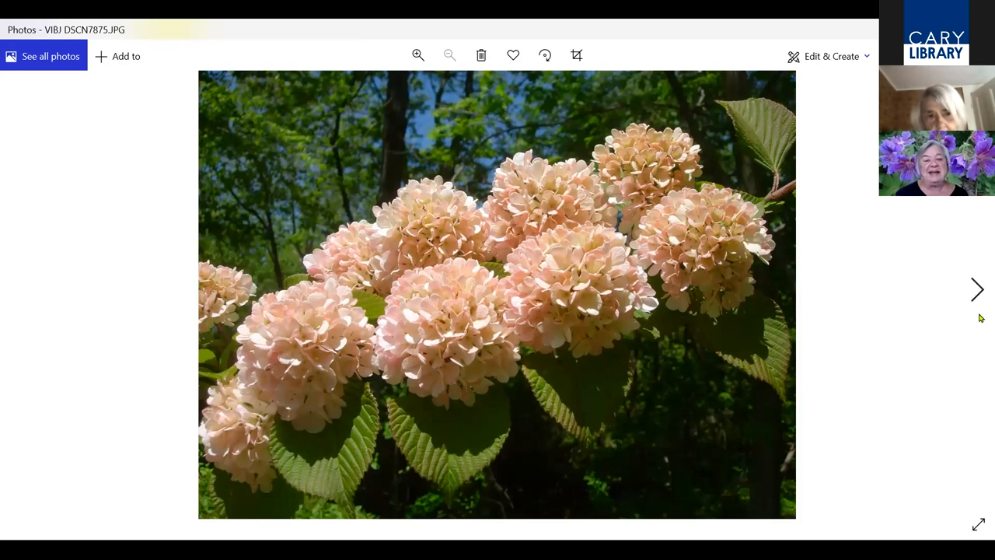
left_click(976, 290)
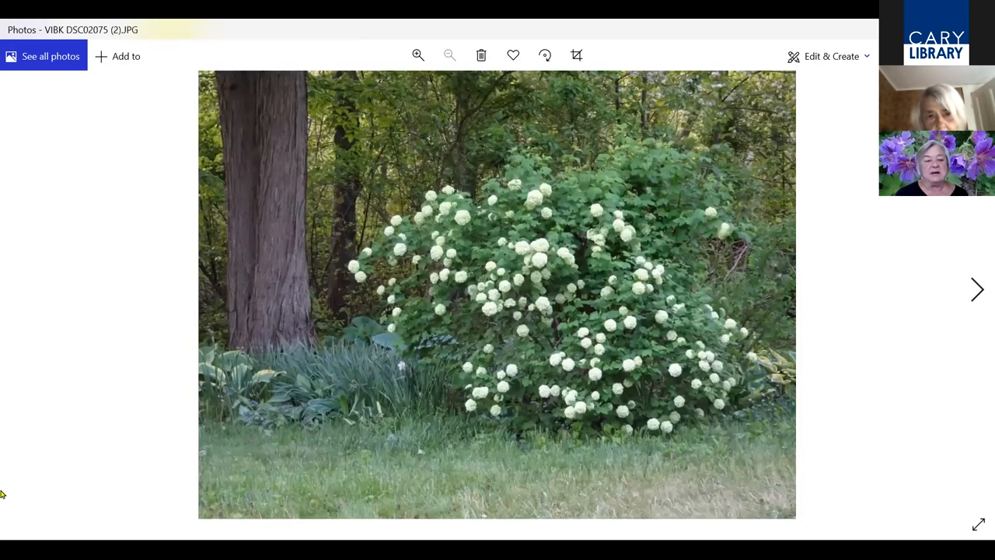
left_click(977, 289)
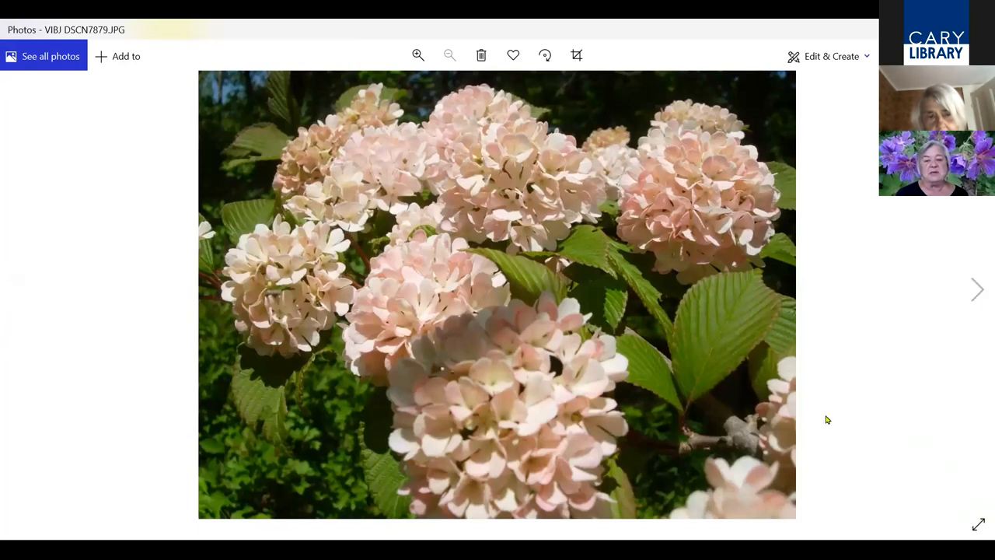
left_click(977, 289)
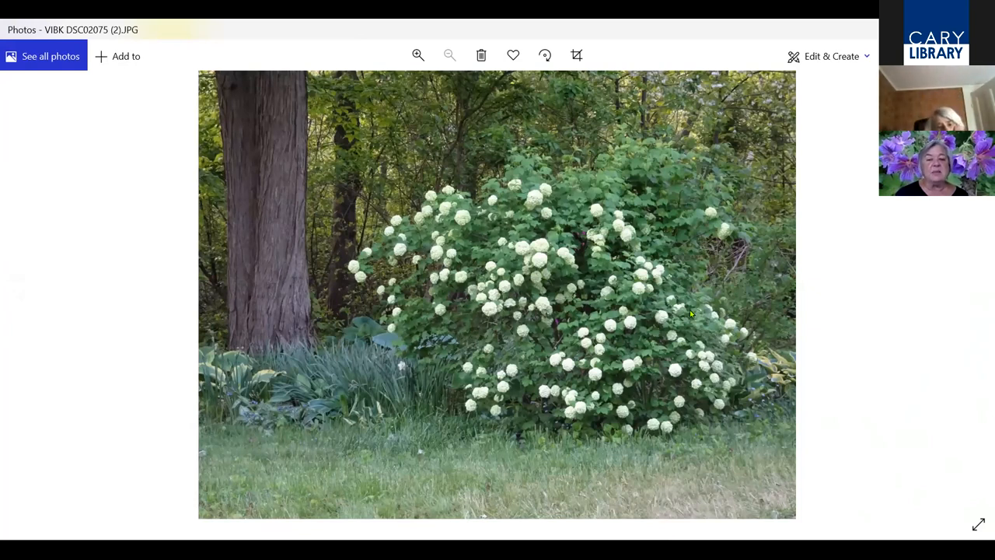
Reach the green snowball flower-head close-up and move on to the variegated weigela
left_click(976, 289)
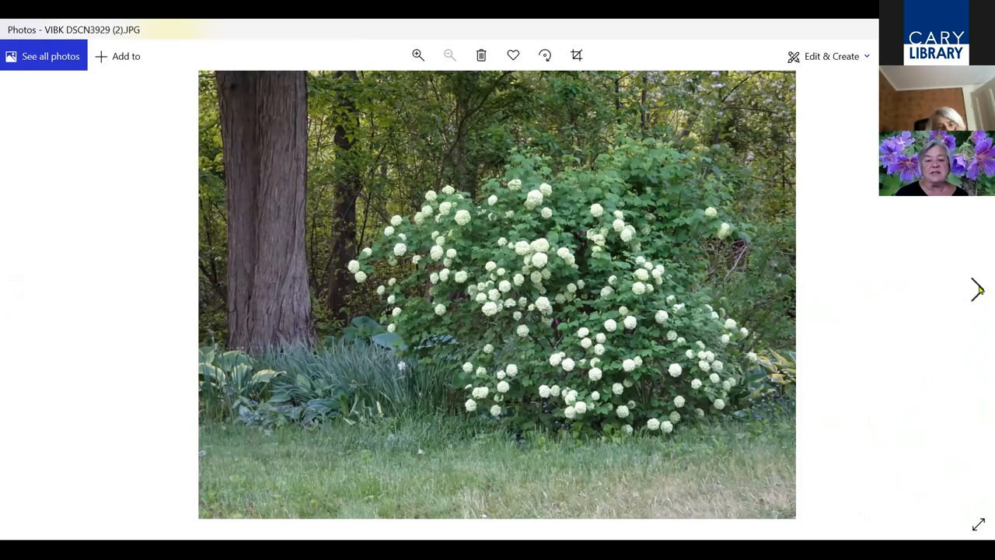
left_click(973, 289)
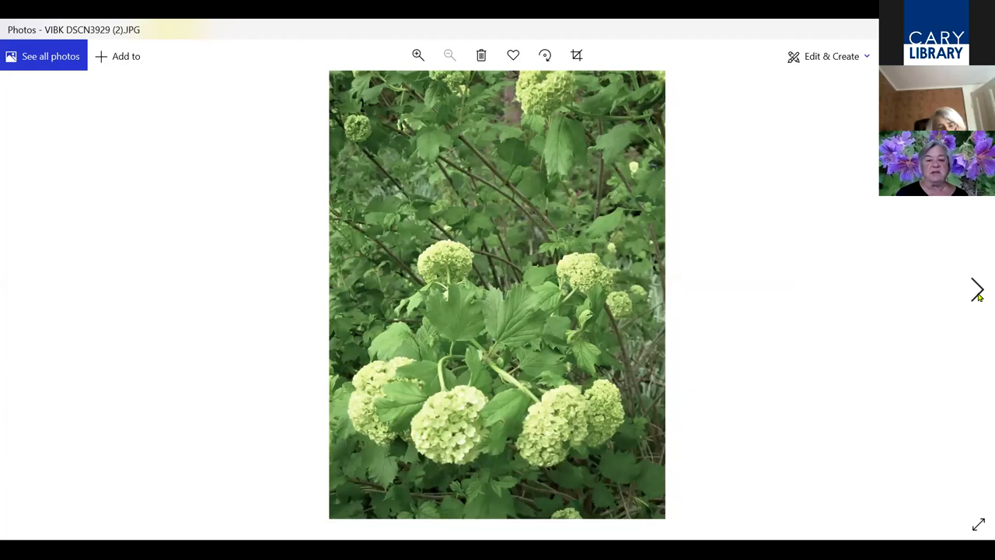
left_click(976, 292)
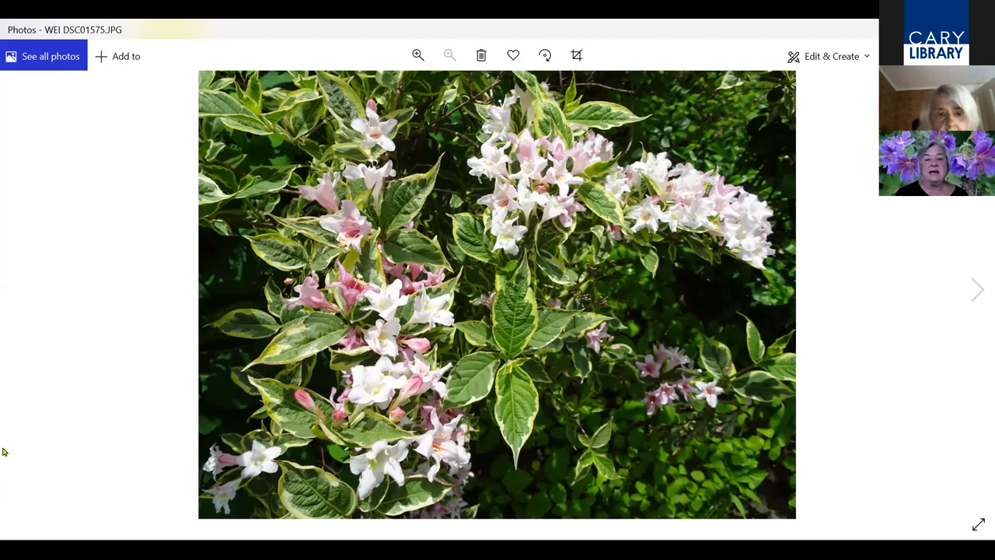
mouse_move(395, 426)
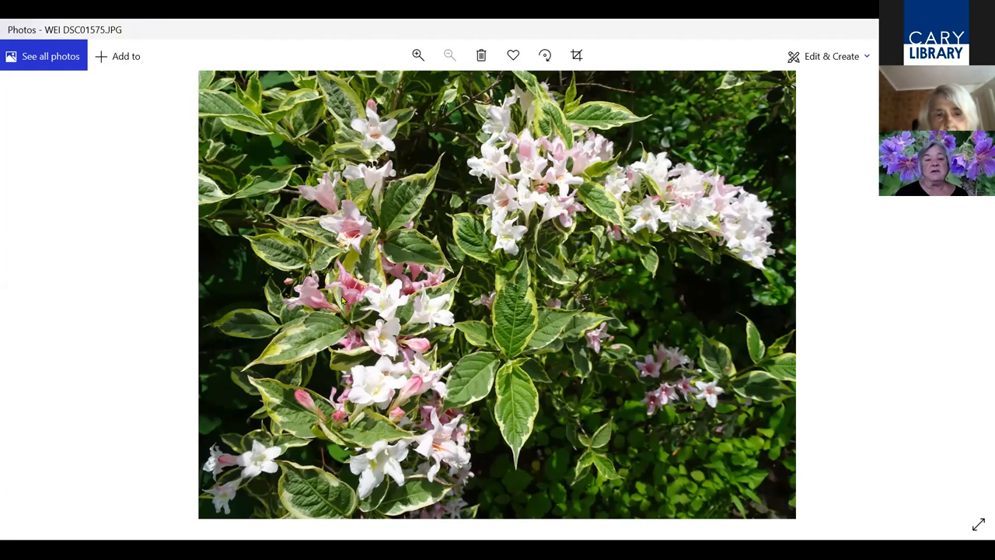
mouse_move(557, 360)
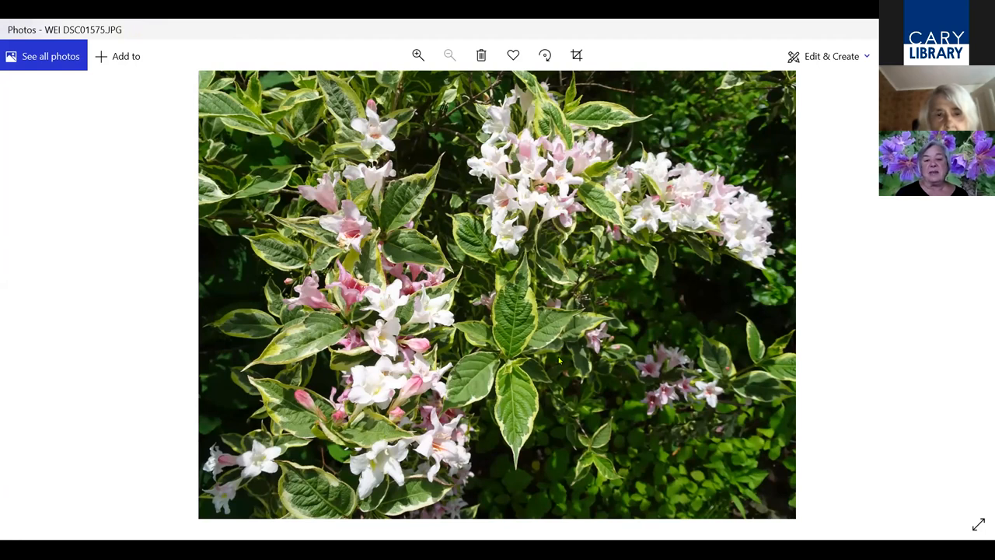
mouse_move(510, 365)
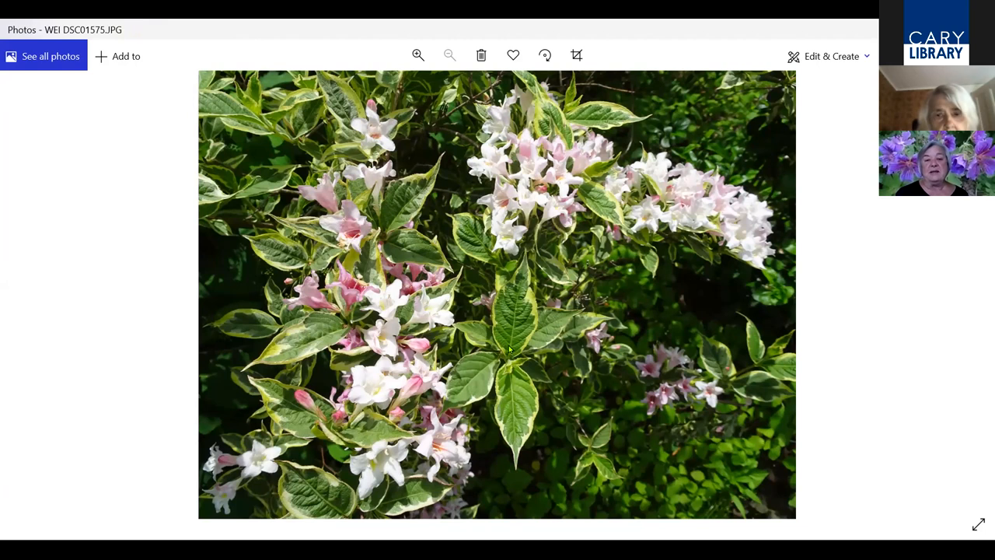
mouse_move(530, 305)
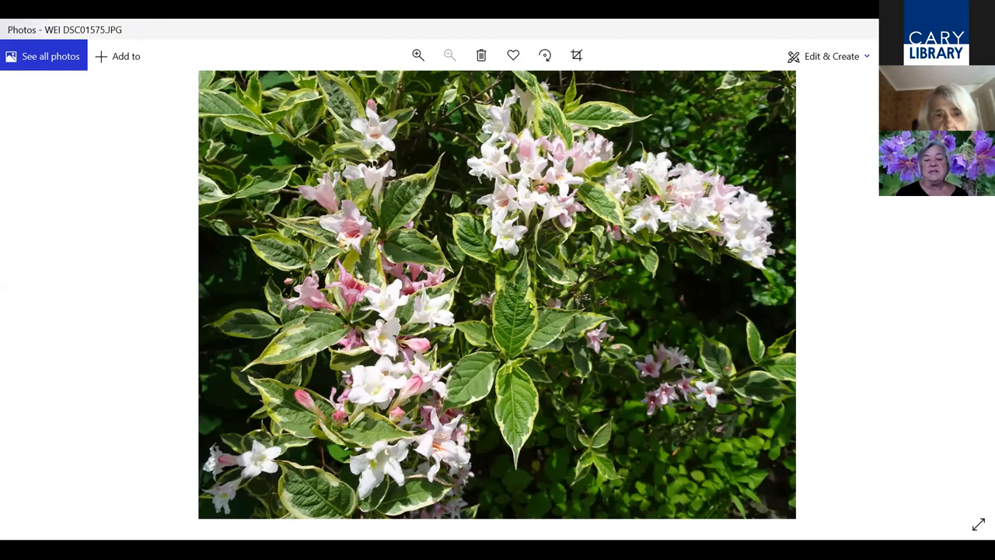
mouse_move(977, 296)
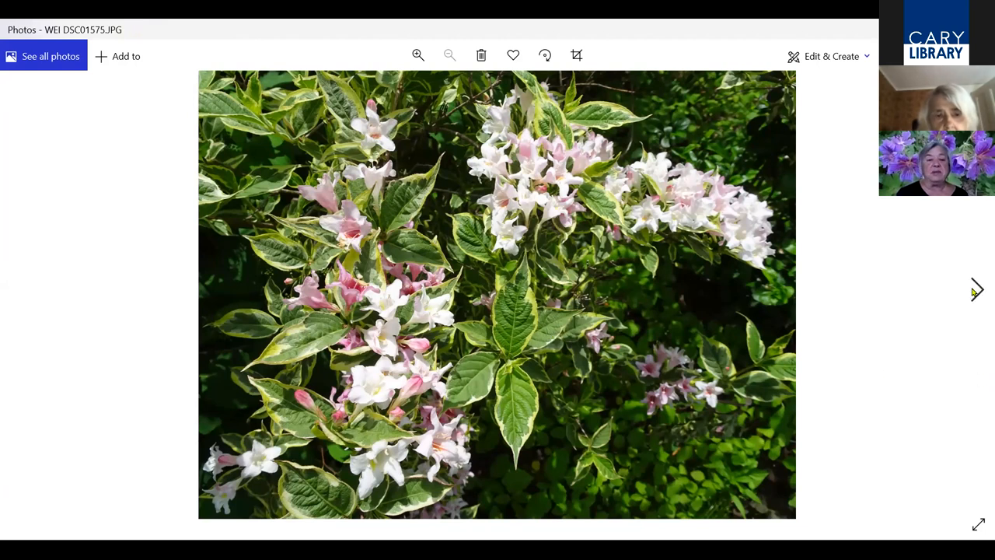
mouse_move(976, 296)
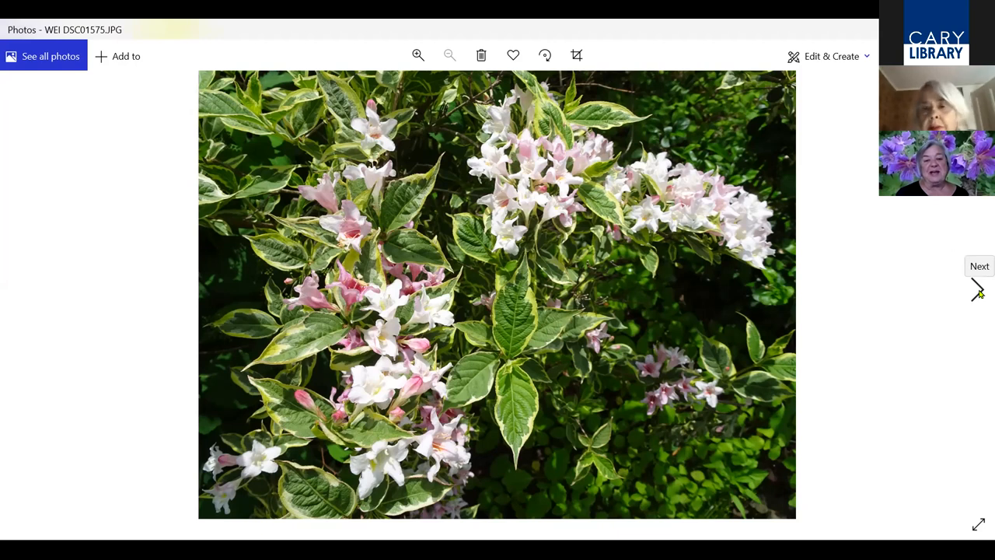
Page through the deep pink weigela close-up to the mass of pink blossoms
left_click(979, 266)
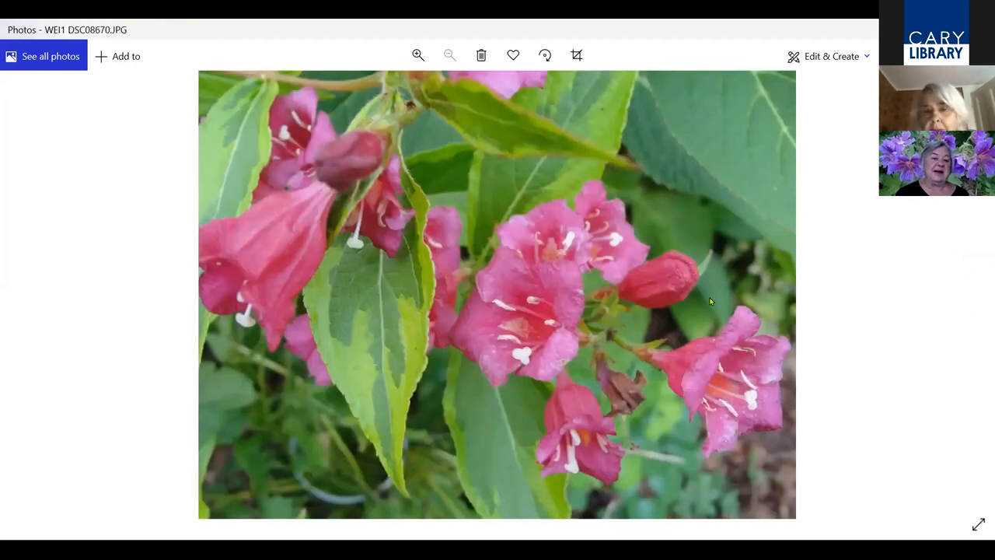
mouse_move(398, 282)
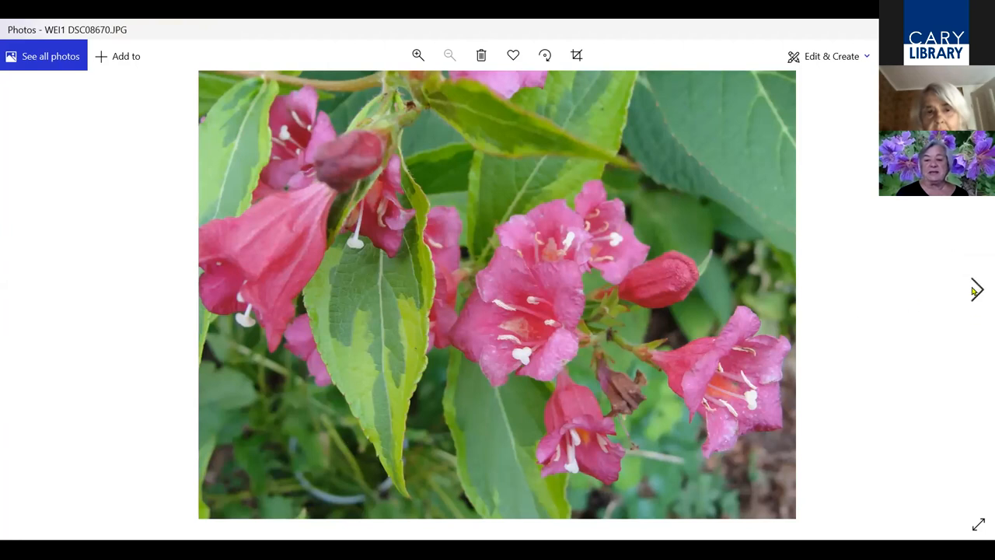
mouse_move(976, 293)
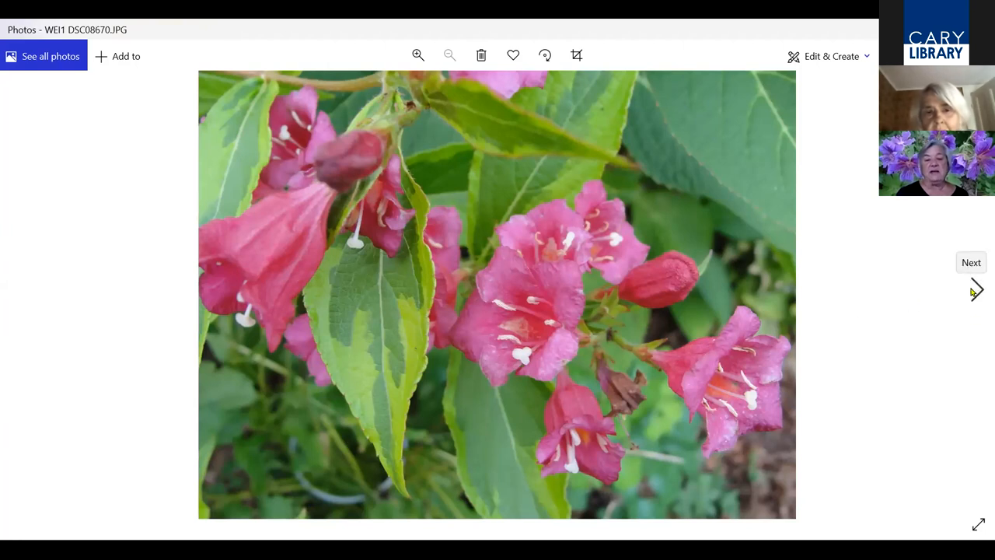
left_click(976, 291)
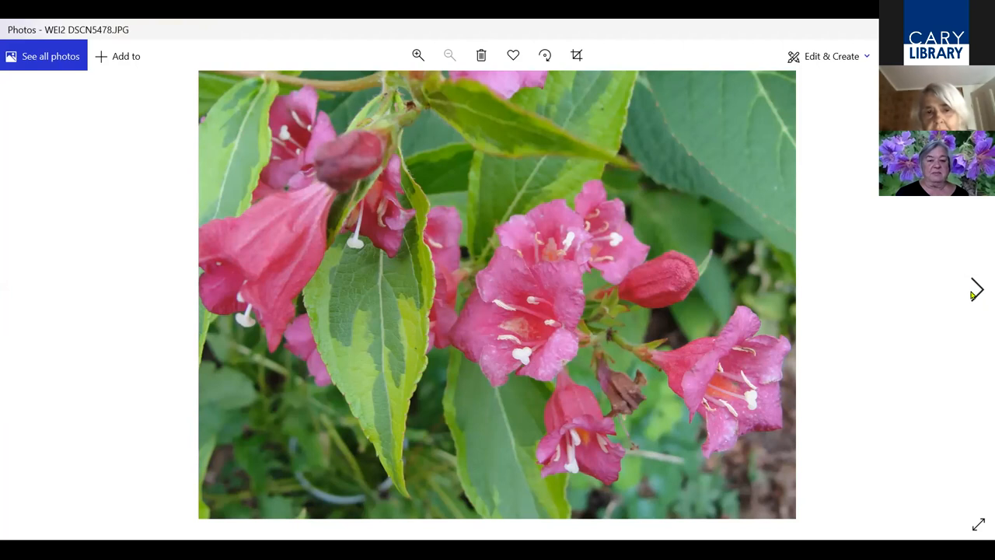
left_click(974, 295)
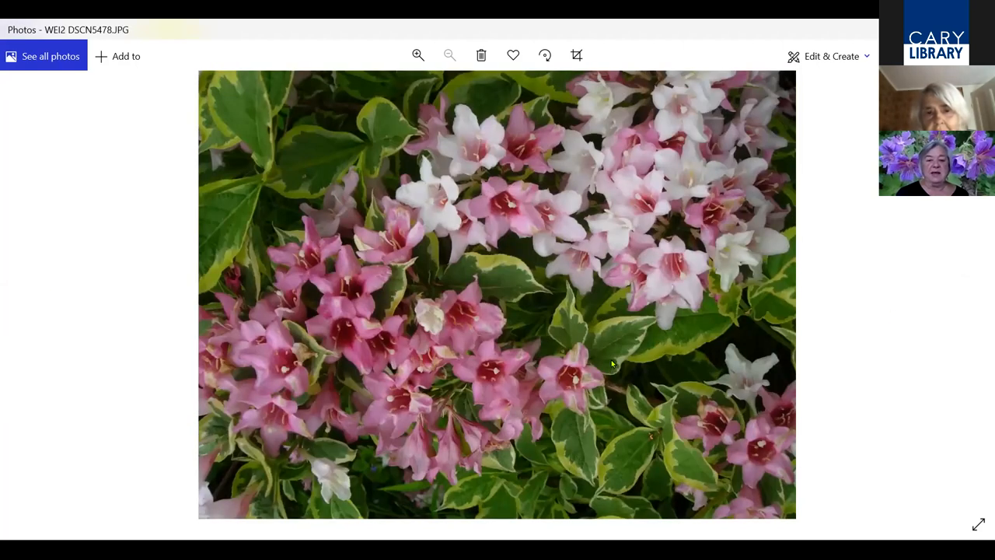
mouse_move(649, 320)
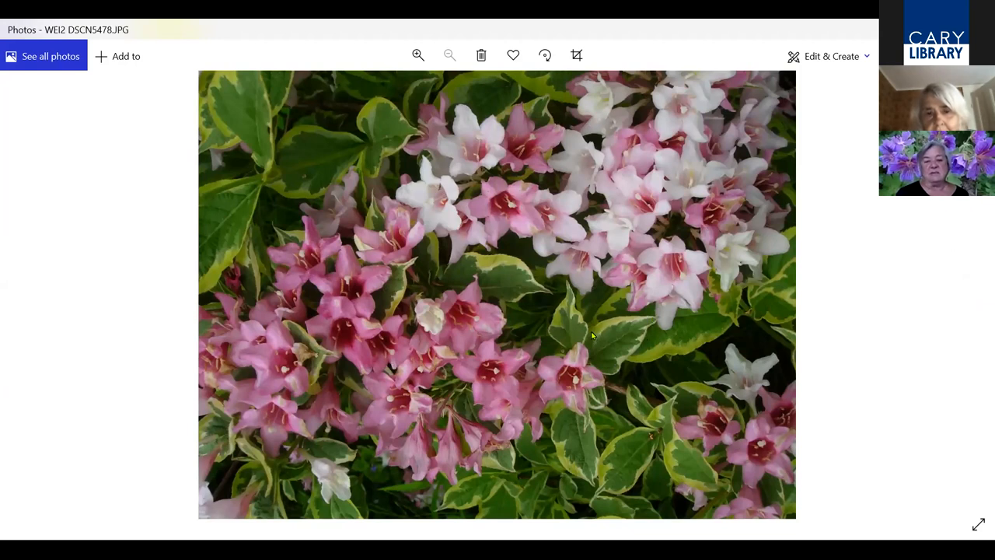
mouse_move(747, 153)
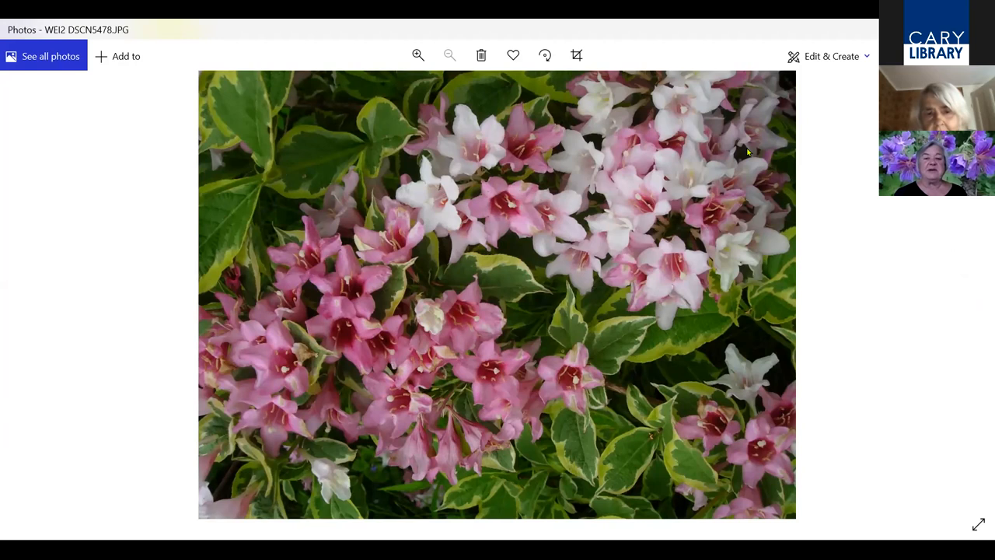
mouse_move(967, 298)
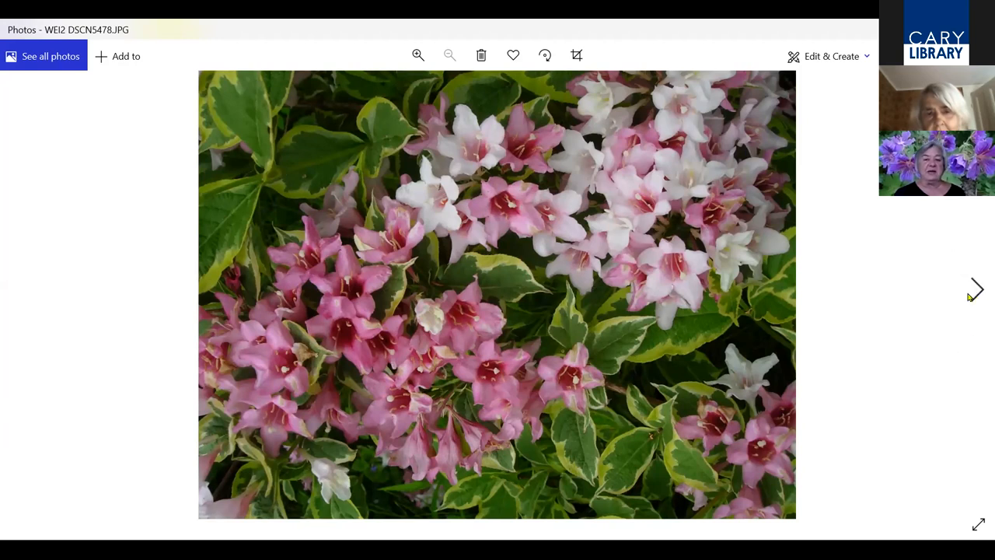
mouse_move(967, 292)
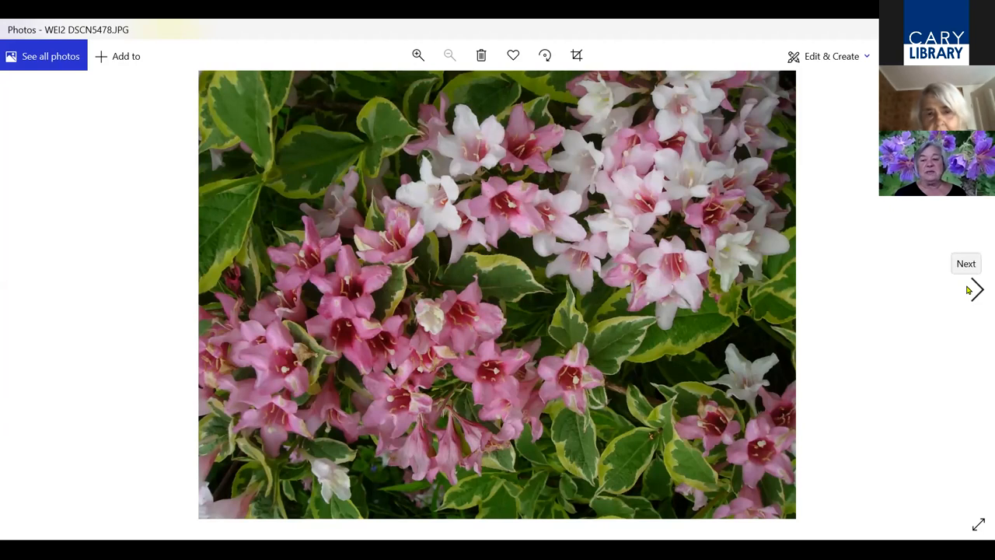
Advance past the yellow-edged WEI3 foliage to the red flower buds photo WIG DSC01803 (2)
left_click(977, 290)
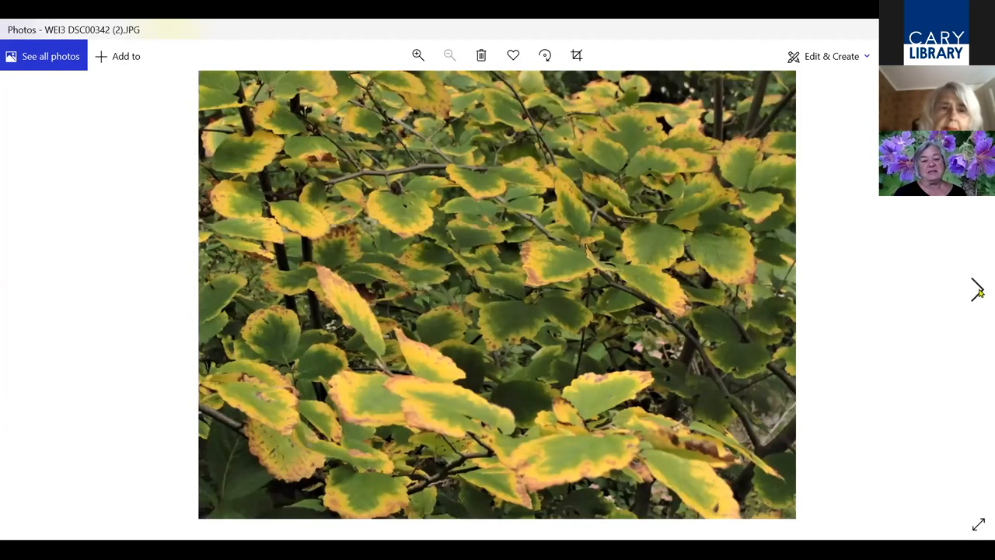
mouse_move(976, 299)
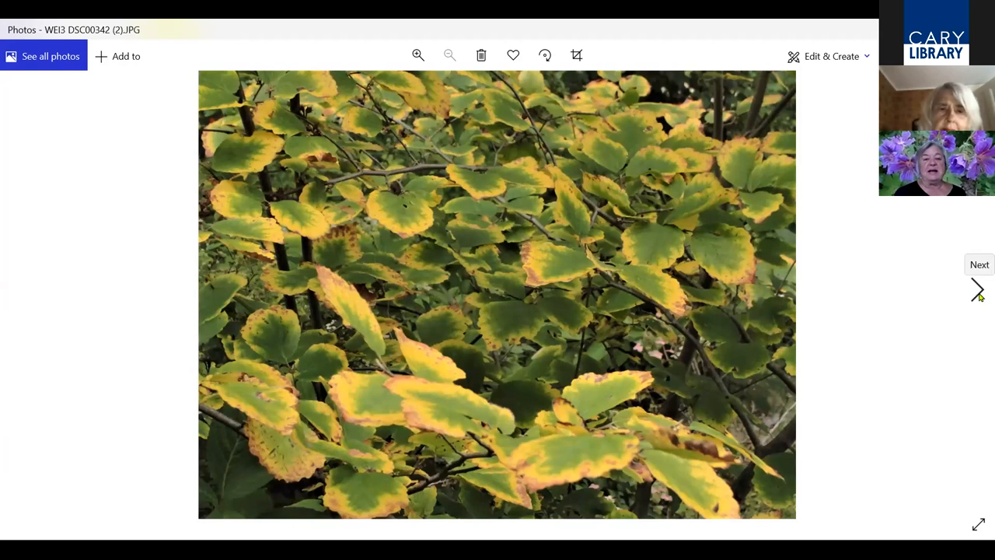
mouse_move(976, 301)
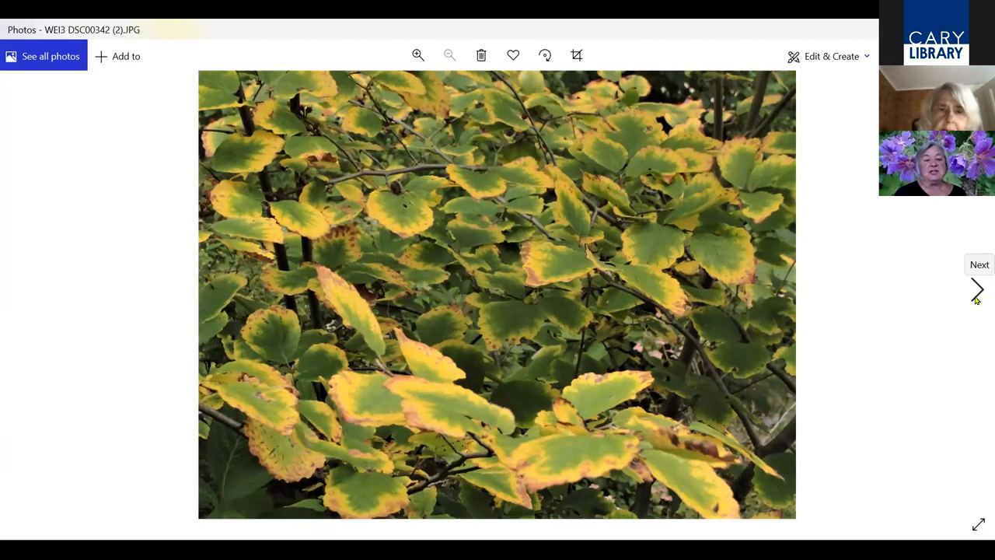
left_click(976, 291)
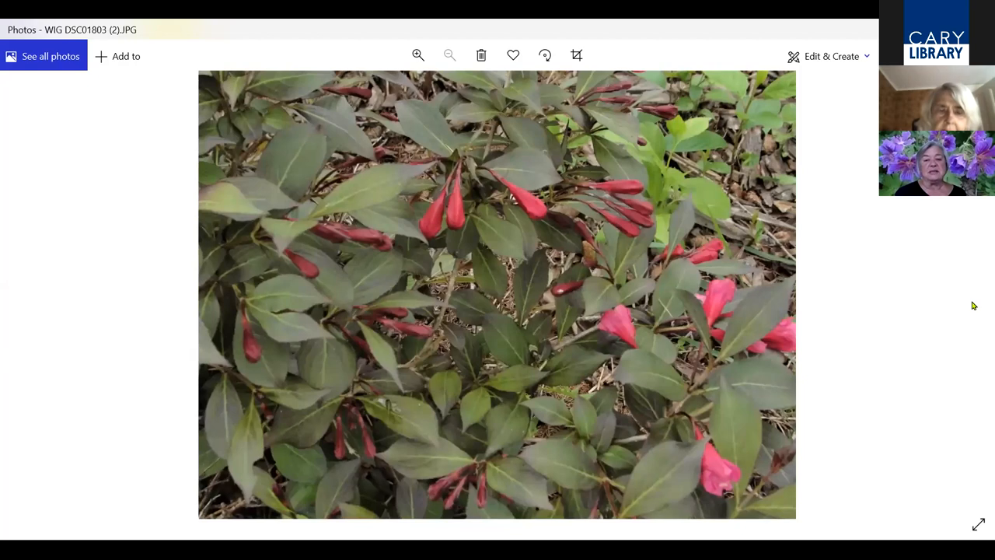
mouse_move(870, 294)
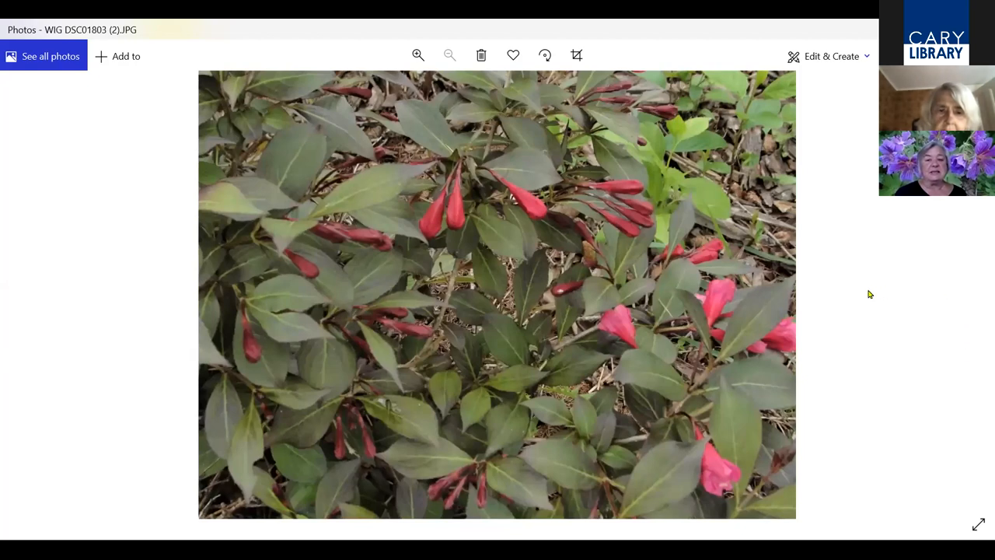
mouse_move(905, 319)
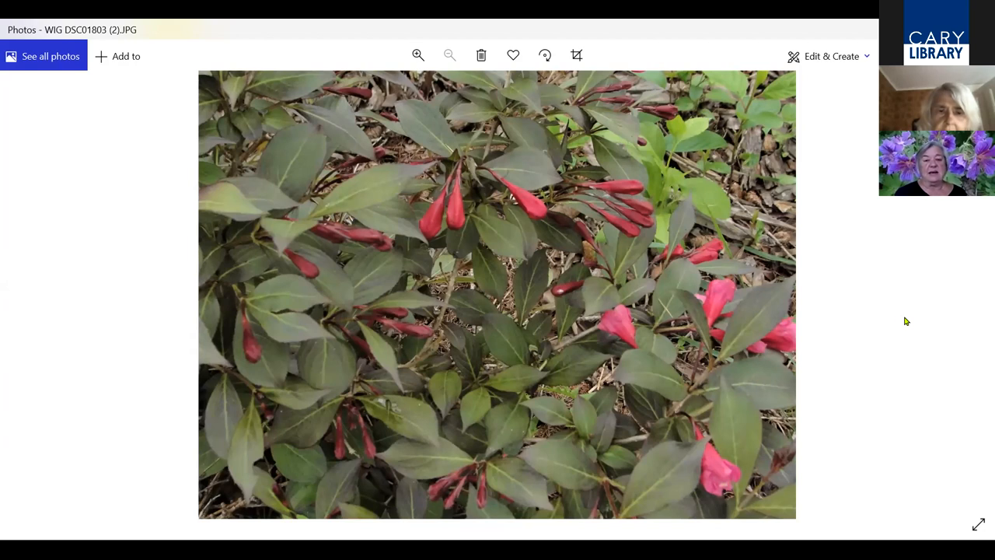
mouse_move(914, 305)
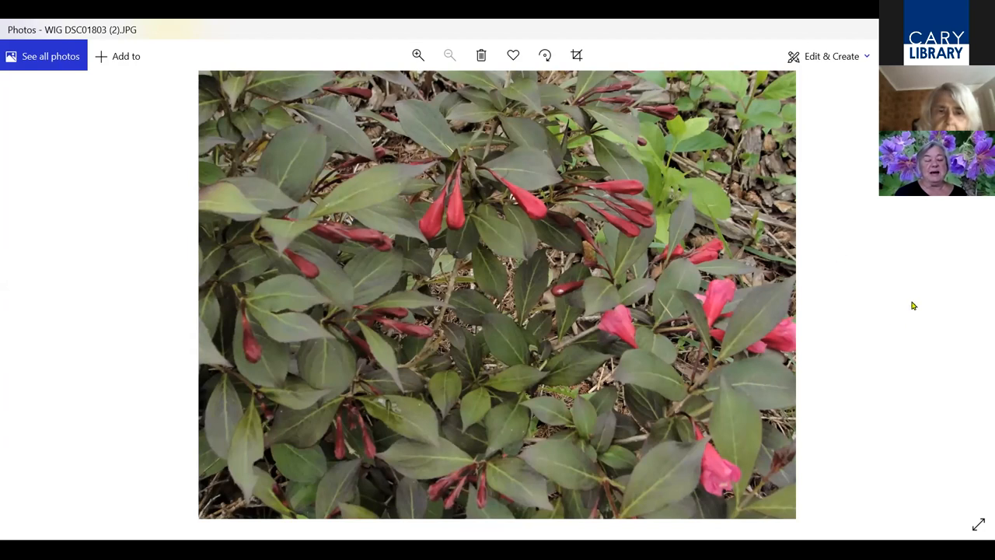
mouse_move(738, 272)
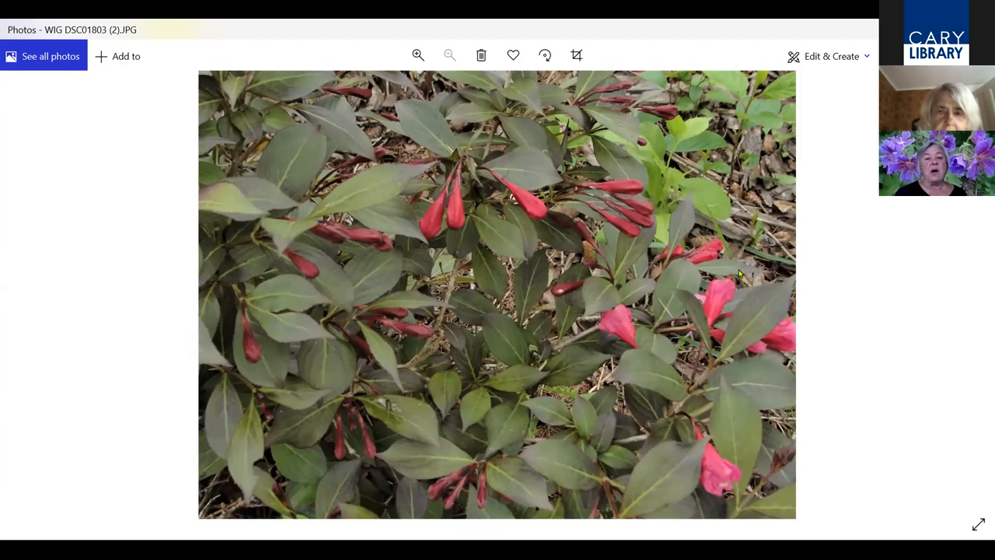
mouse_move(951, 335)
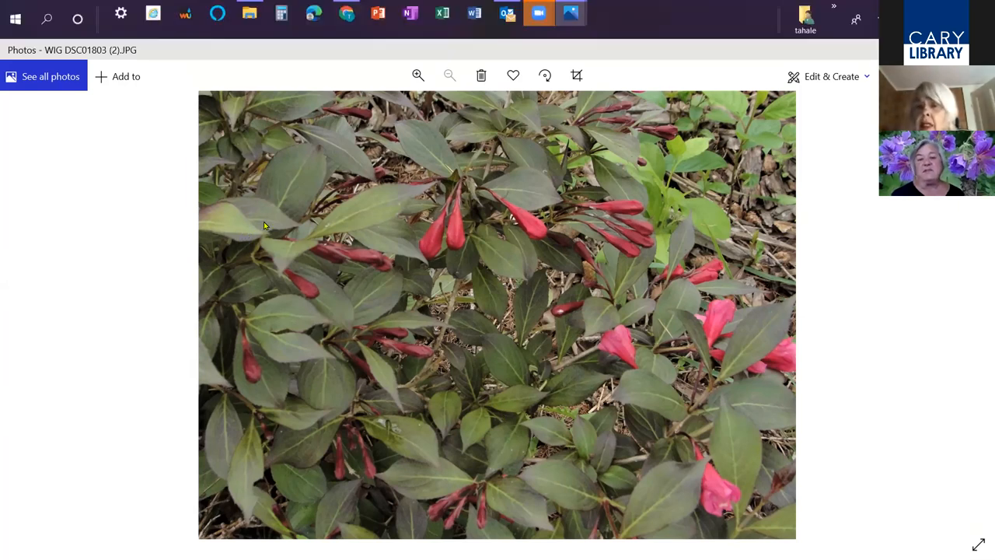
mouse_move(865, 516)
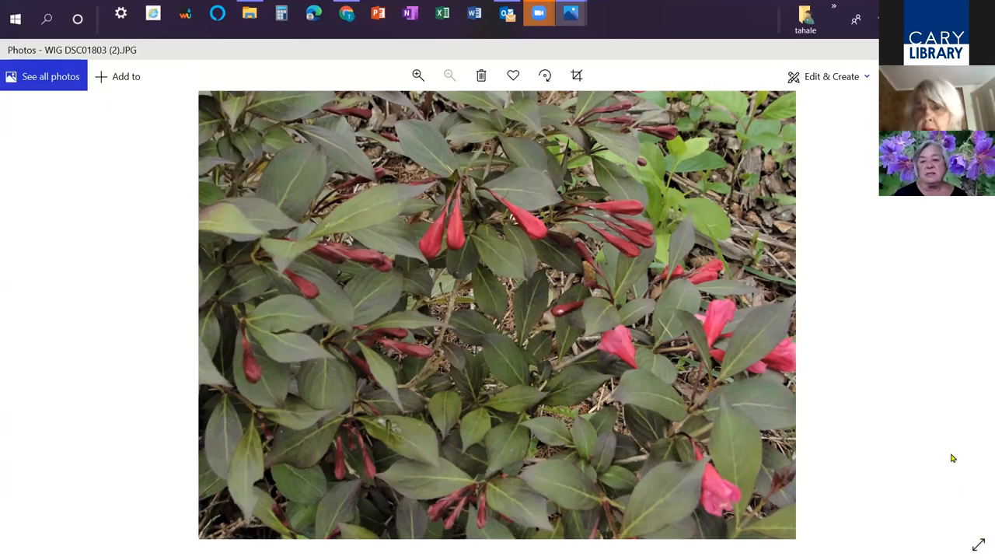
mouse_move(68, 155)
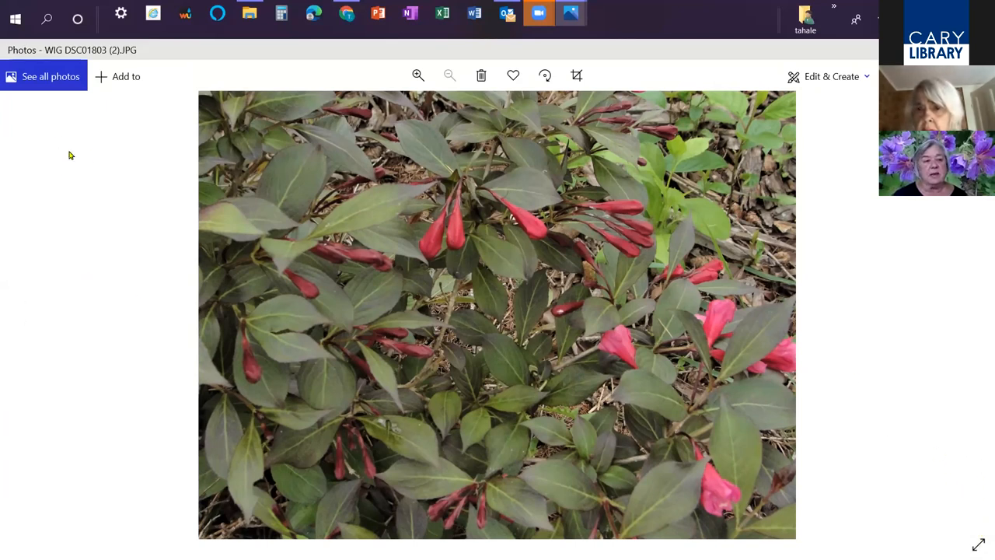
mouse_move(66, 328)
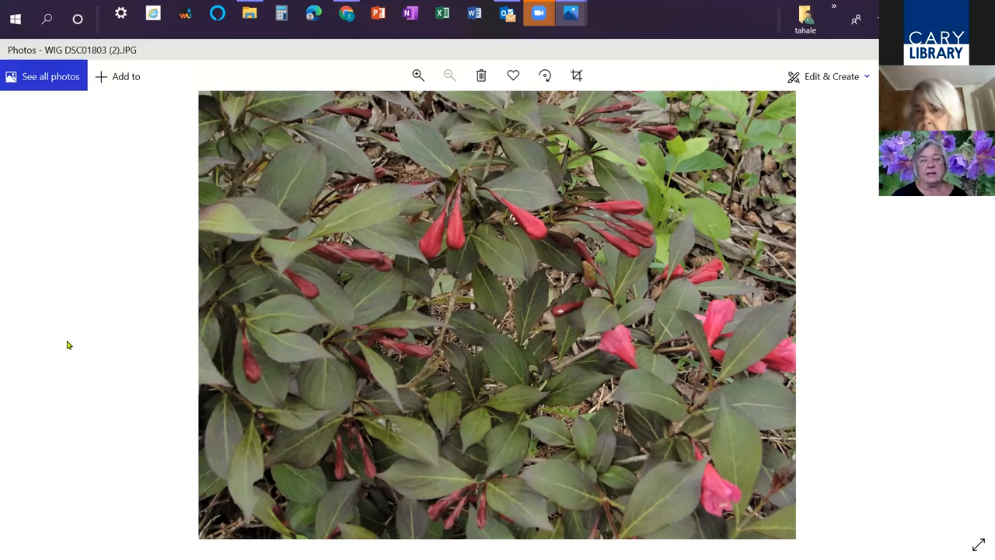
mouse_move(96, 249)
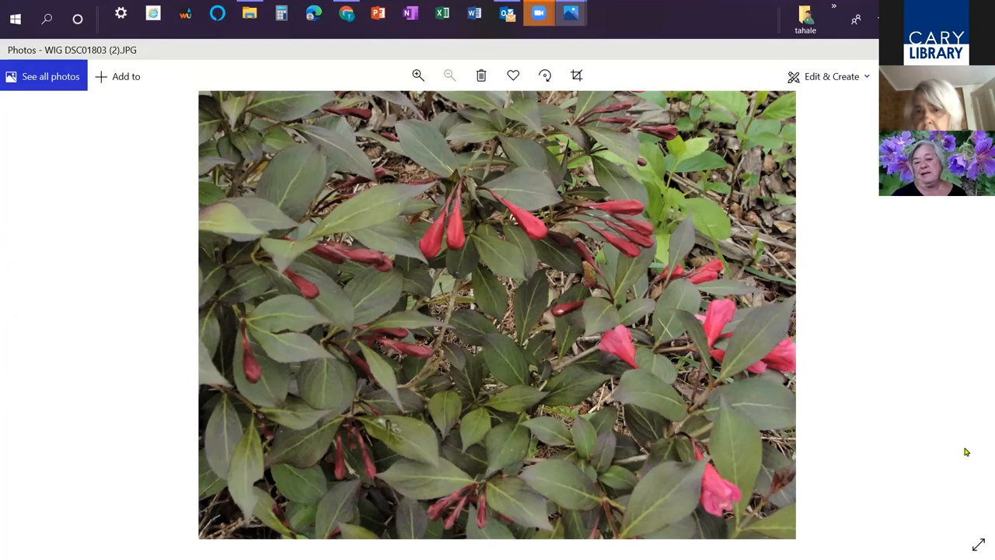
mouse_move(653, 174)
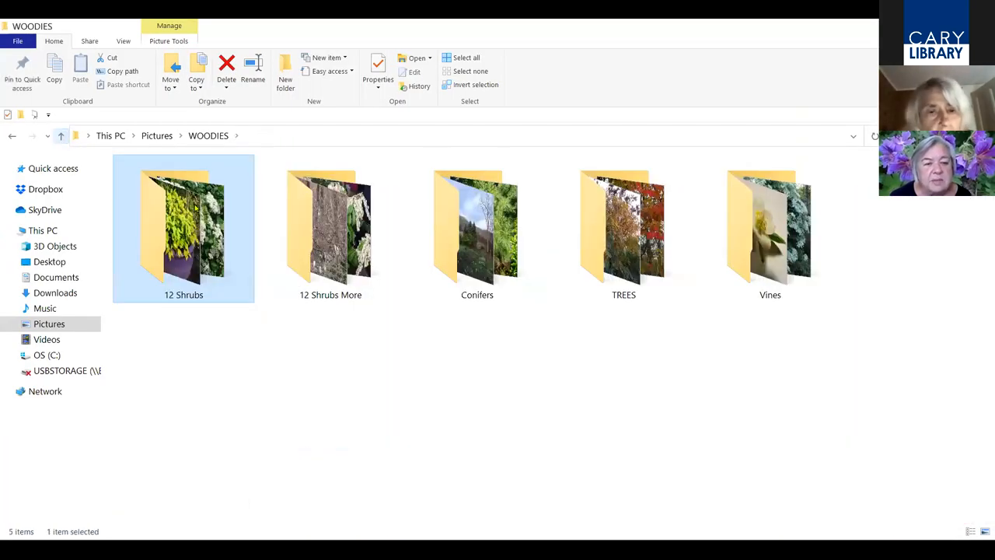
Enter the 12 Shrubs More folder and view its first photo, ALZ DSC01547, in Photos
left_click(330, 230)
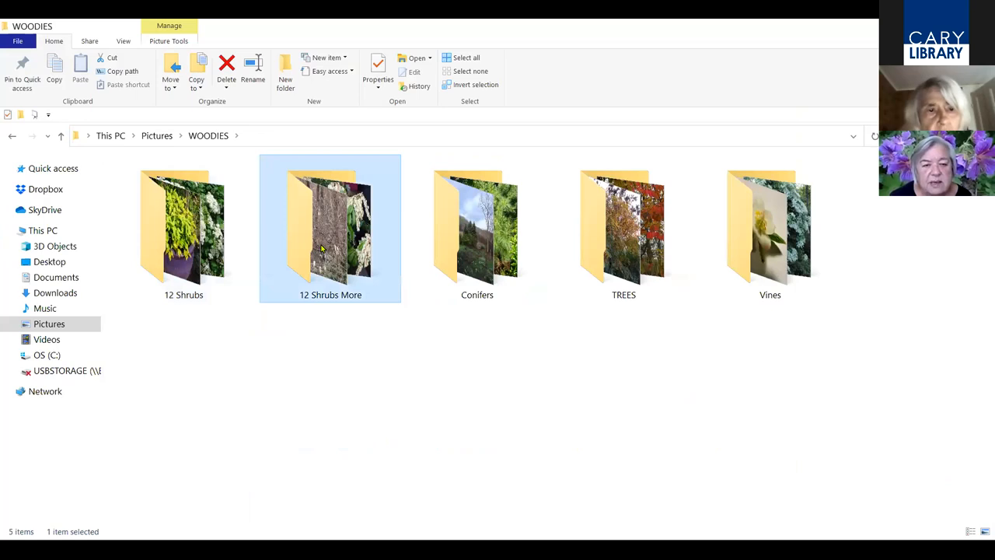
double_click(330, 230)
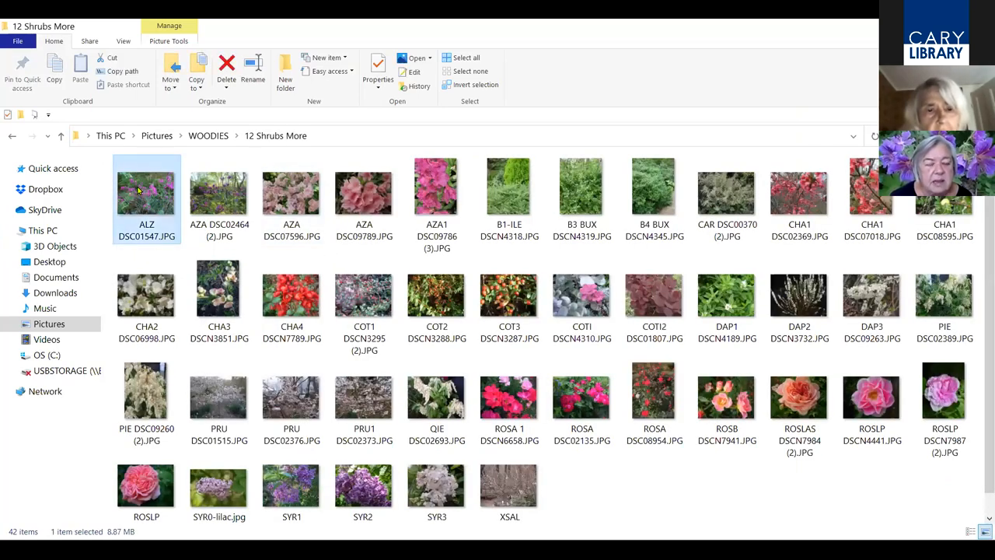
left_click(140, 190)
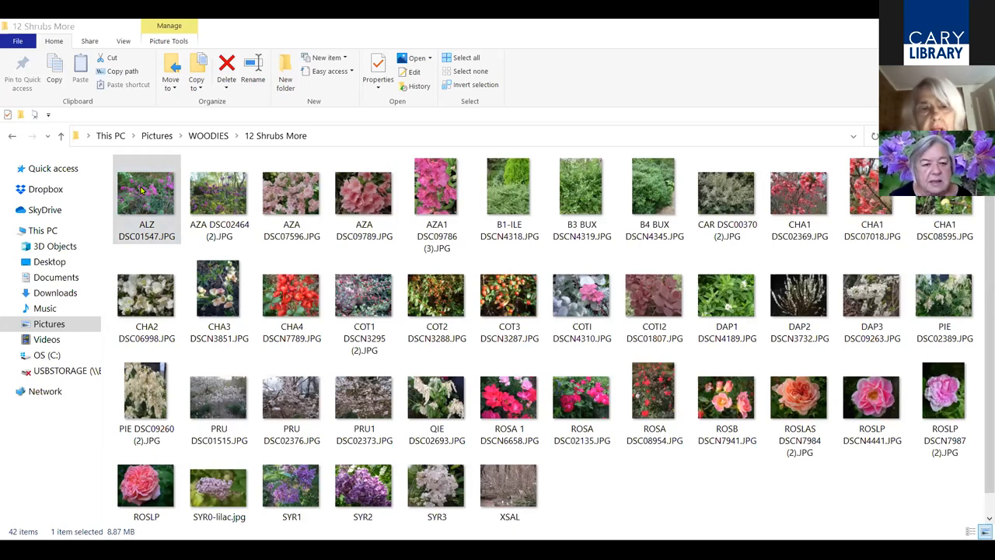
double_click(146, 190)
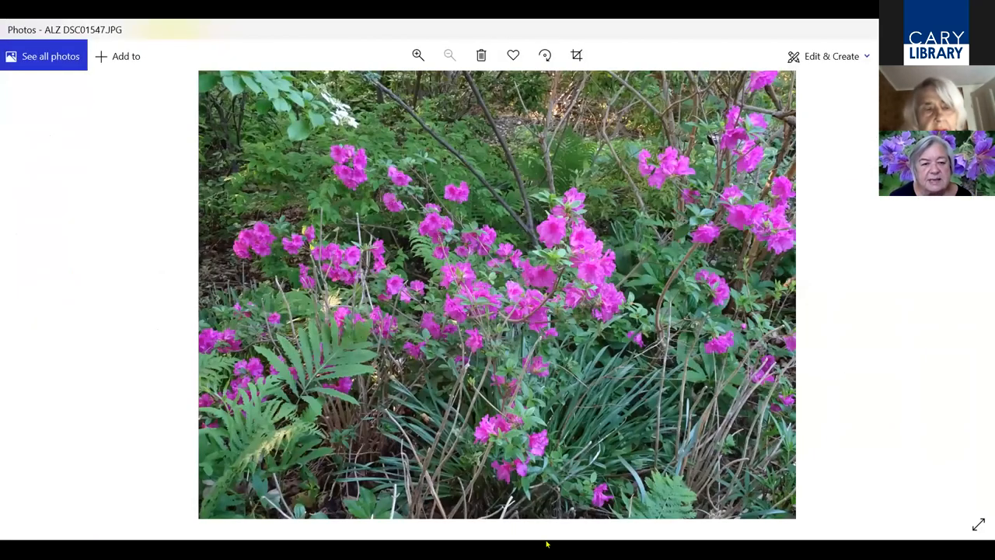
mouse_move(951, 379)
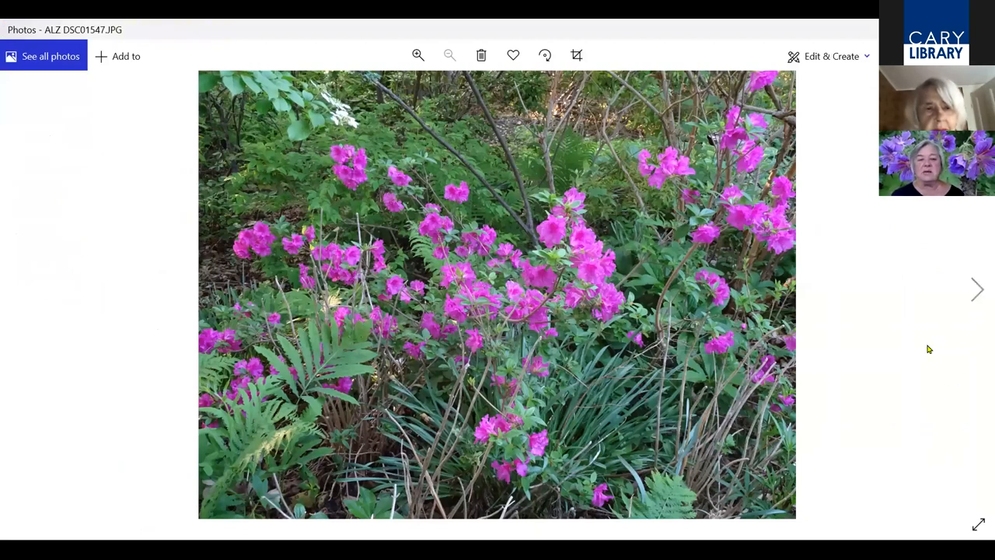
mouse_move(978, 348)
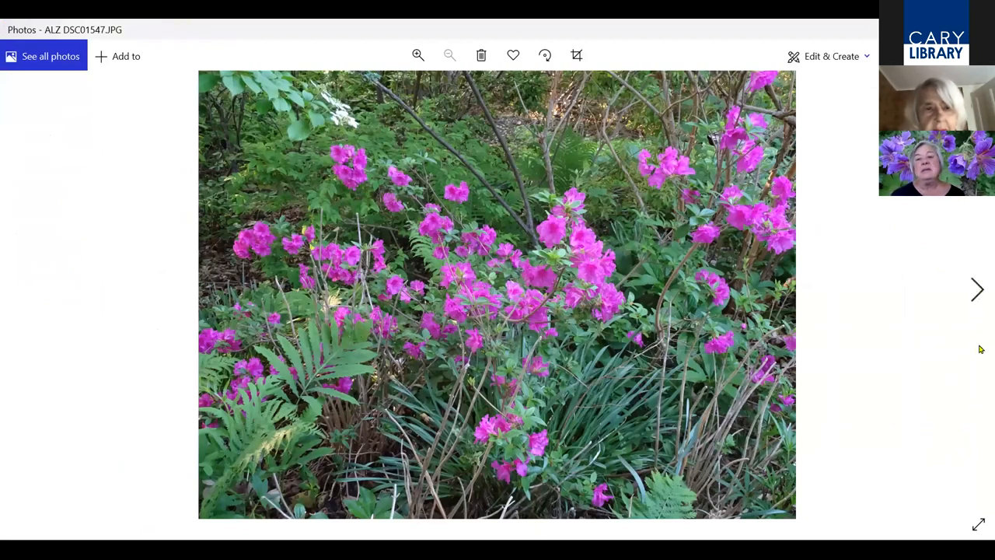
mouse_move(958, 379)
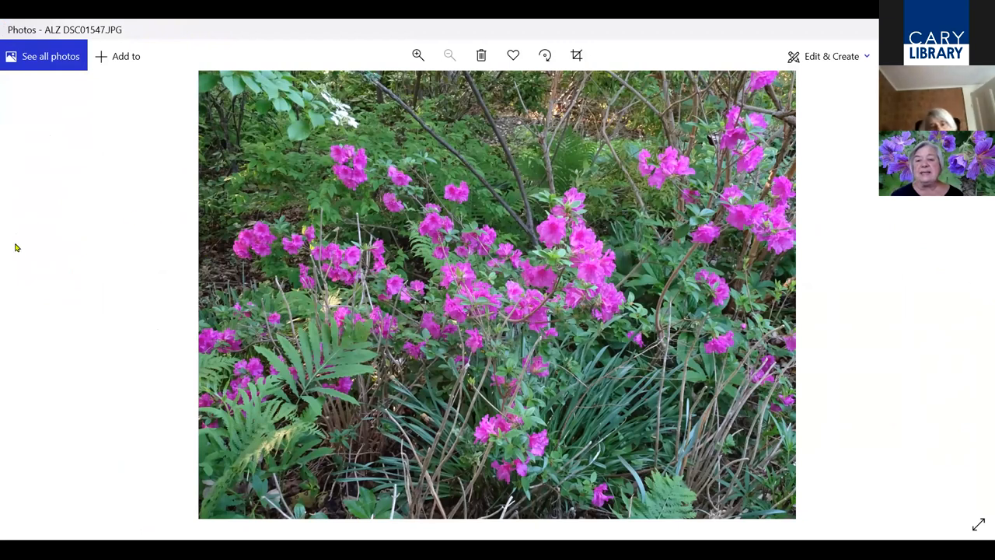
mouse_move(978, 317)
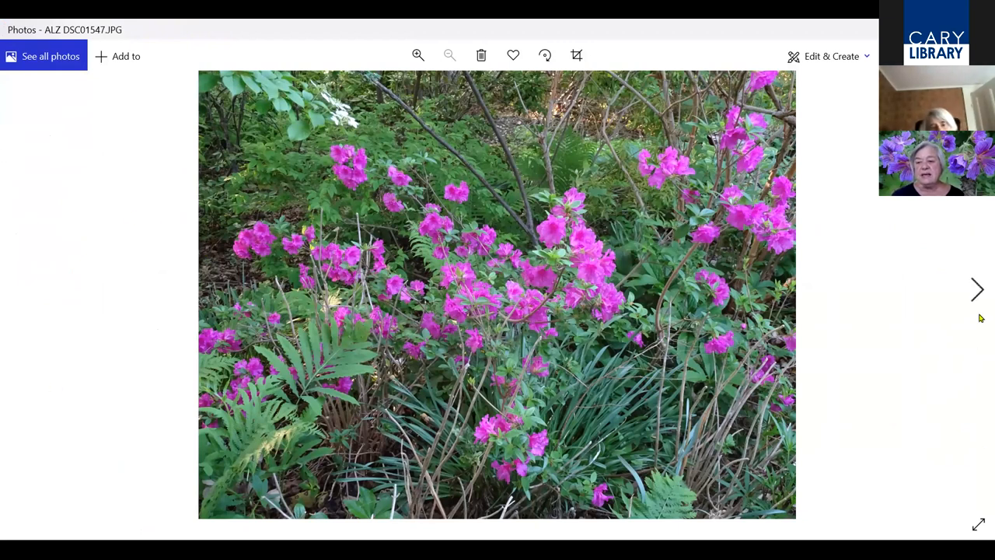
Page from the magenta ALZ shrub through purple, pale pink and salmon azaleas to the vivid pink close-up
left_click(975, 289)
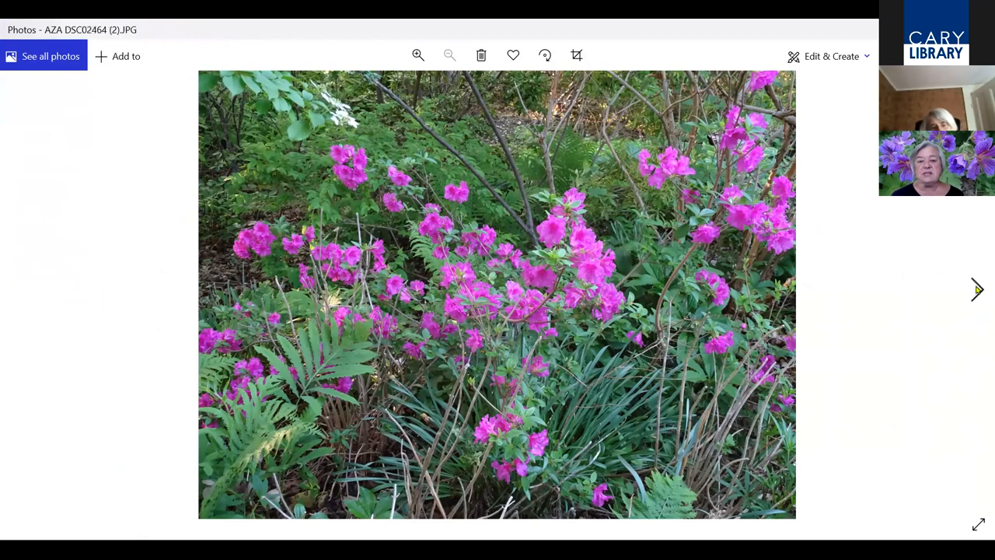
left_click(977, 289)
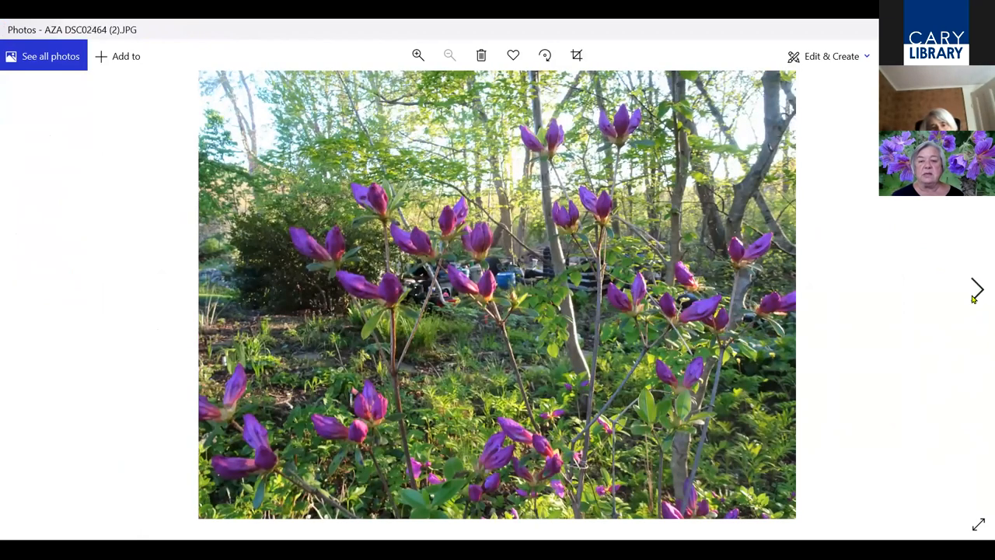
left_click(976, 289)
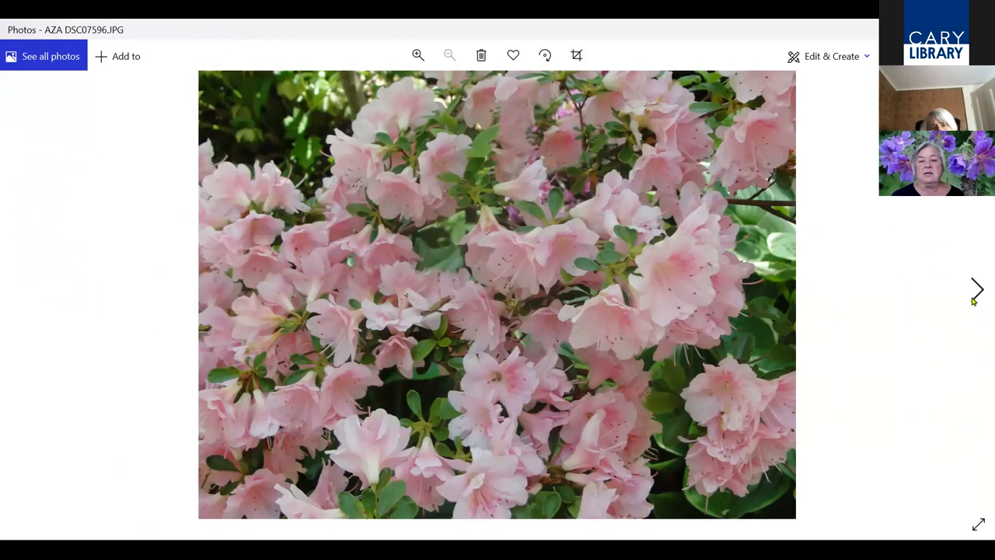
left_click(976, 289)
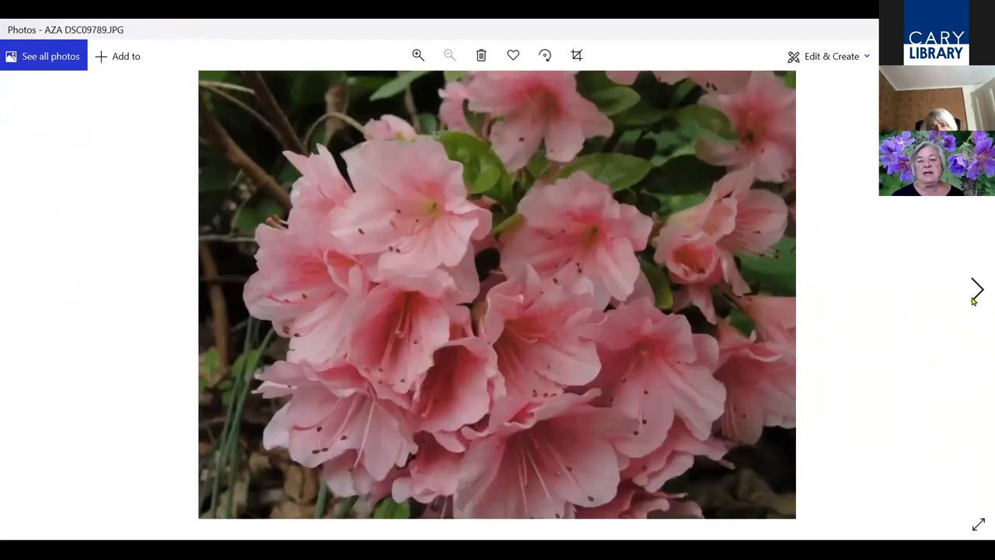
left_click(976, 289)
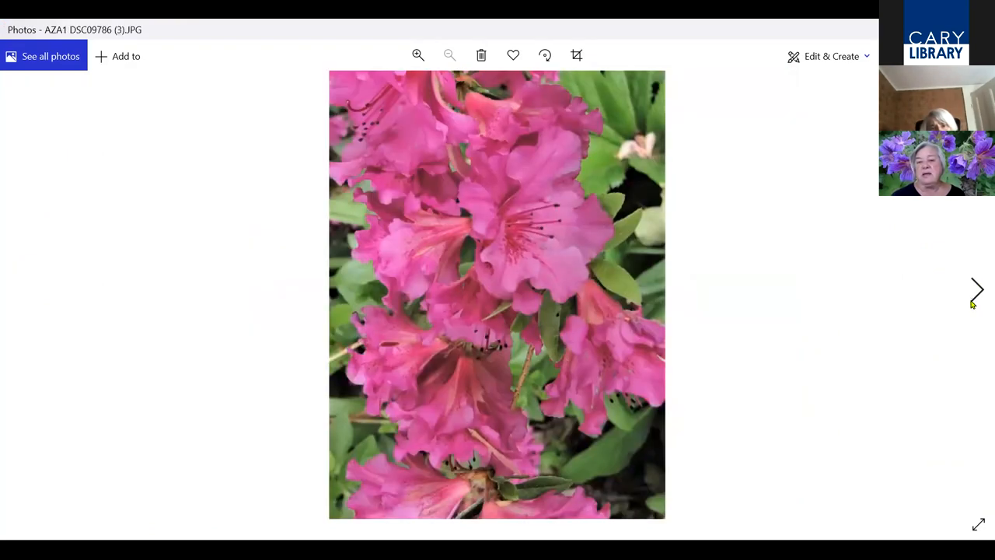
Examine the small-leaved B1-ILE holly shrub up close, then move on to the B3 BUX boxwood
left_click(980, 286)
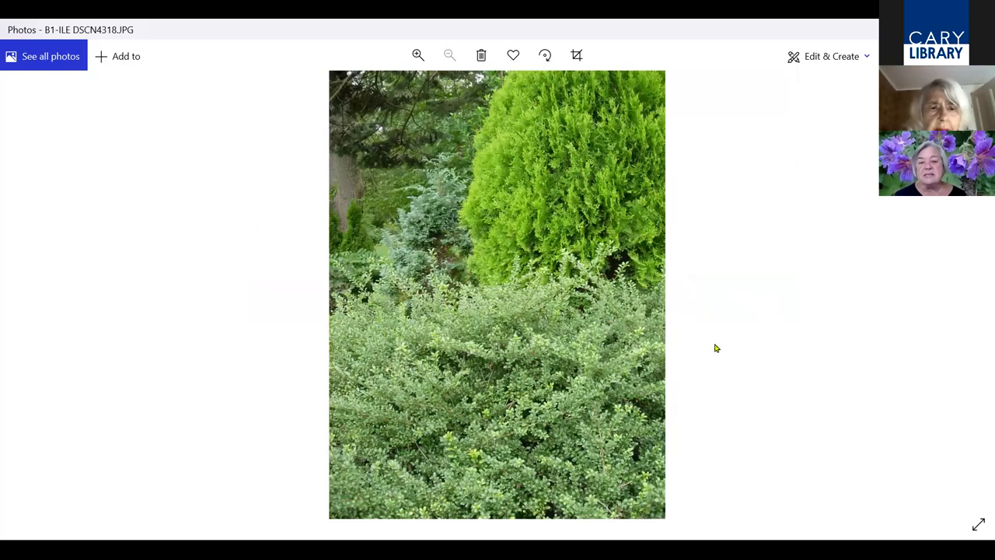
left_click(417, 55)
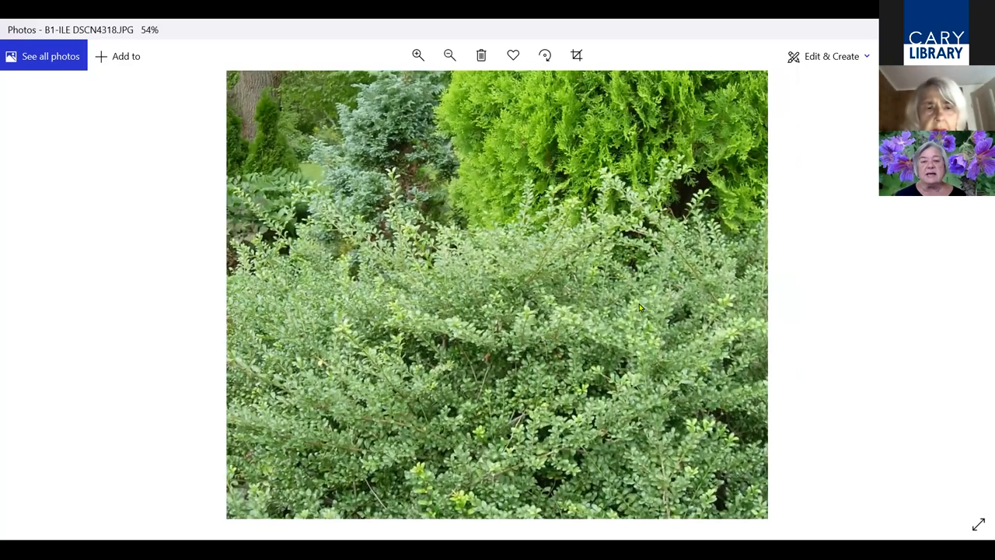
left_click(418, 56)
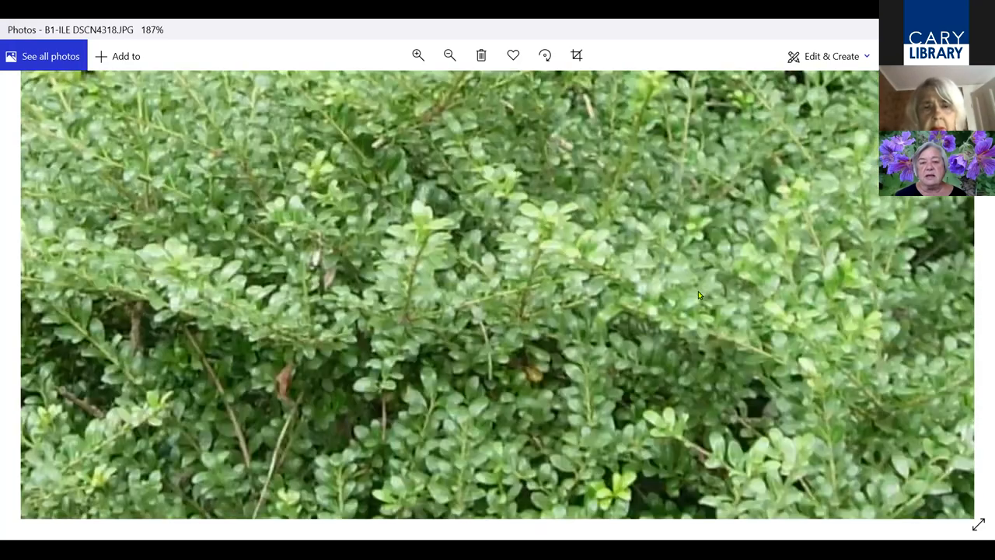
left_click(449, 56)
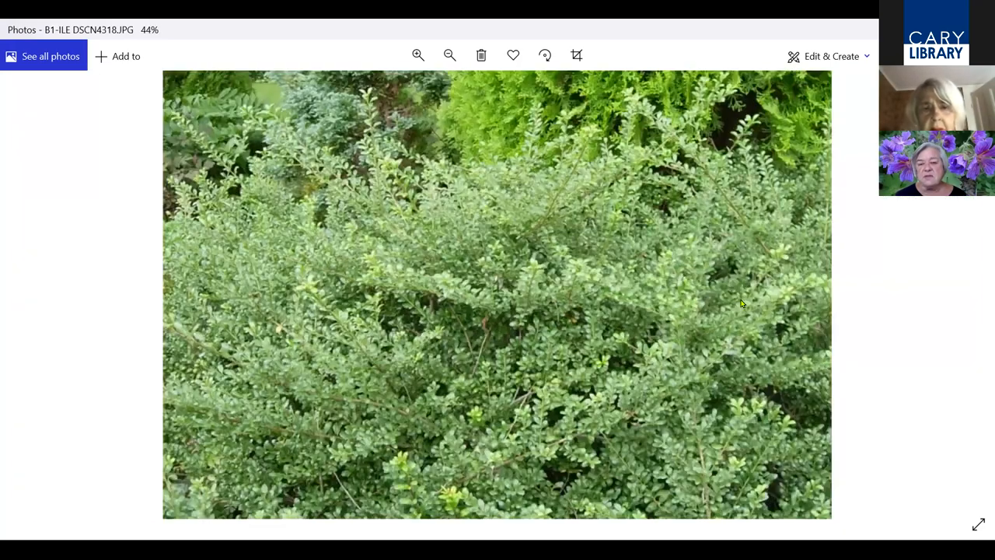
left_click(449, 56)
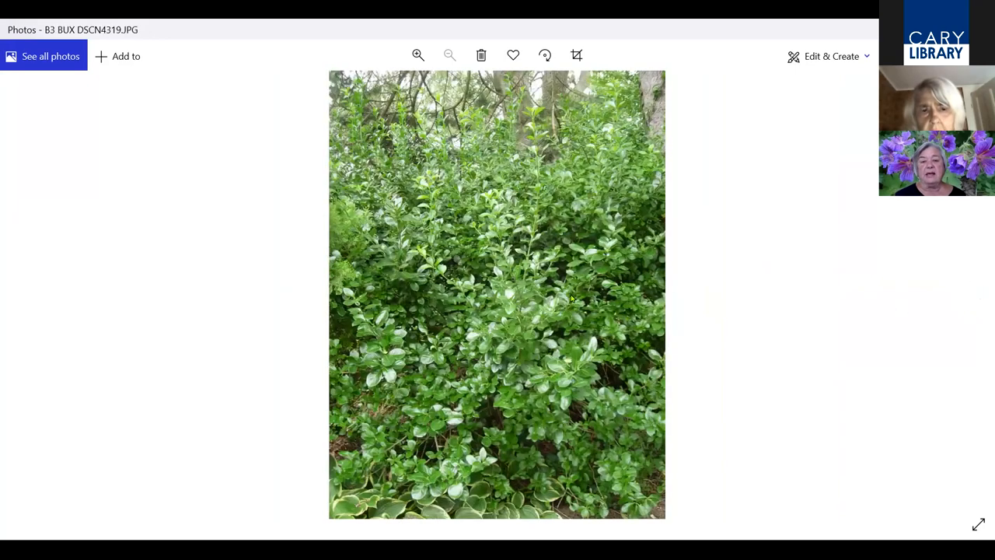
Magnify the B3 BUX boxwood leaves in three steps, then show the whole photo again
left_click(417, 54)
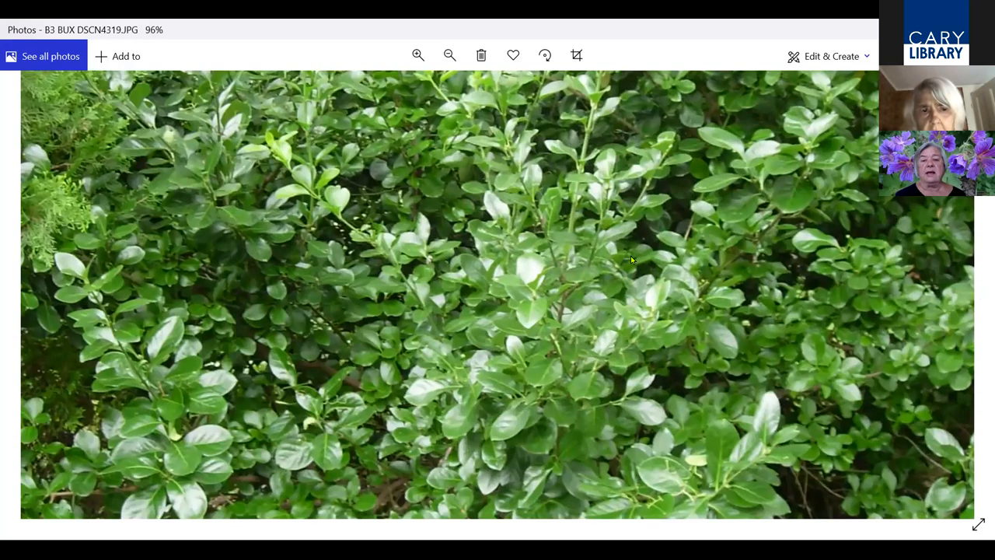
left_click(418, 54)
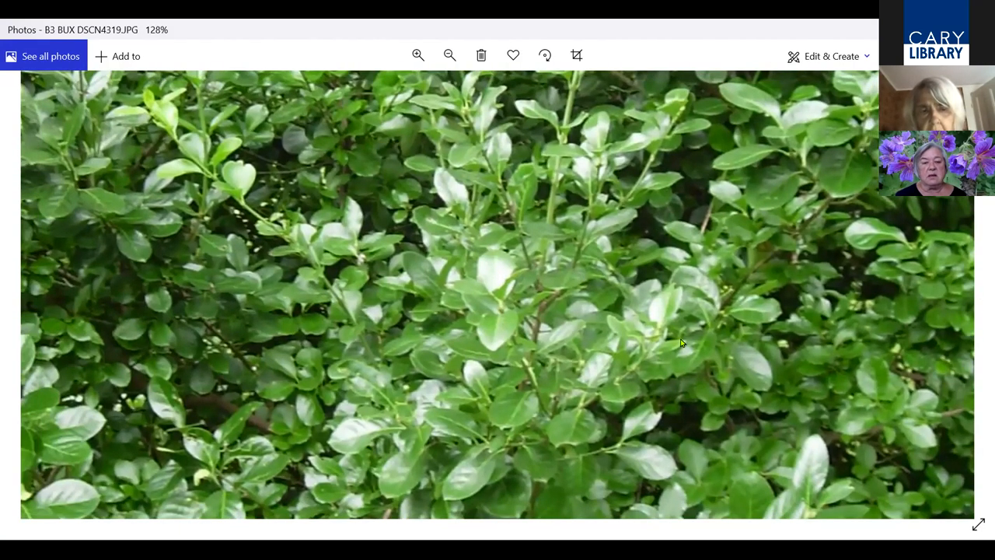
left_click(418, 56)
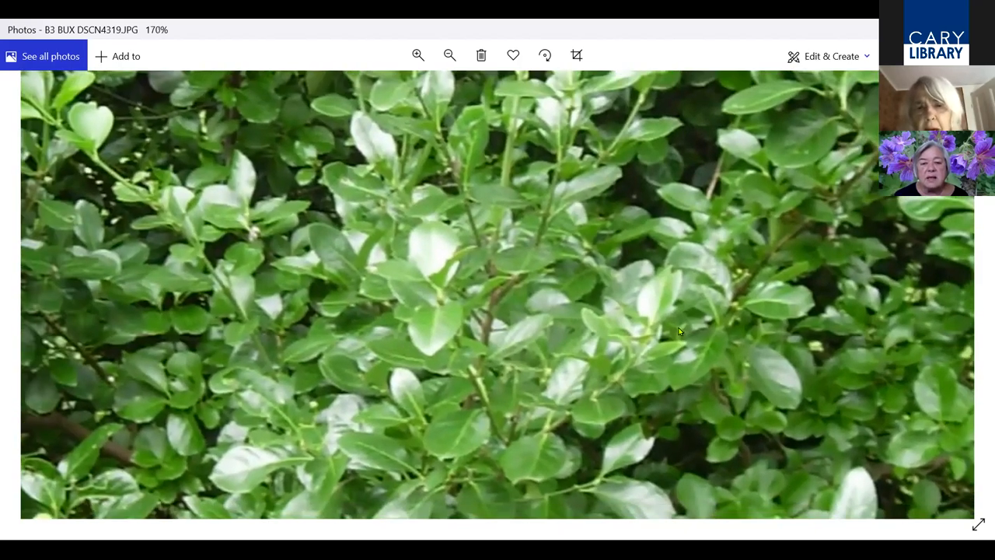
left_click(449, 56)
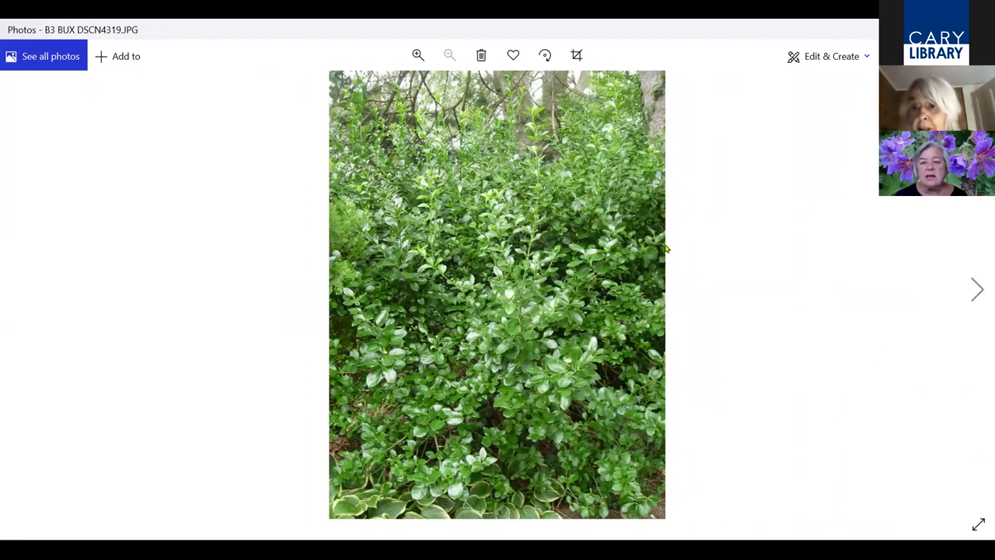
mouse_move(553, 371)
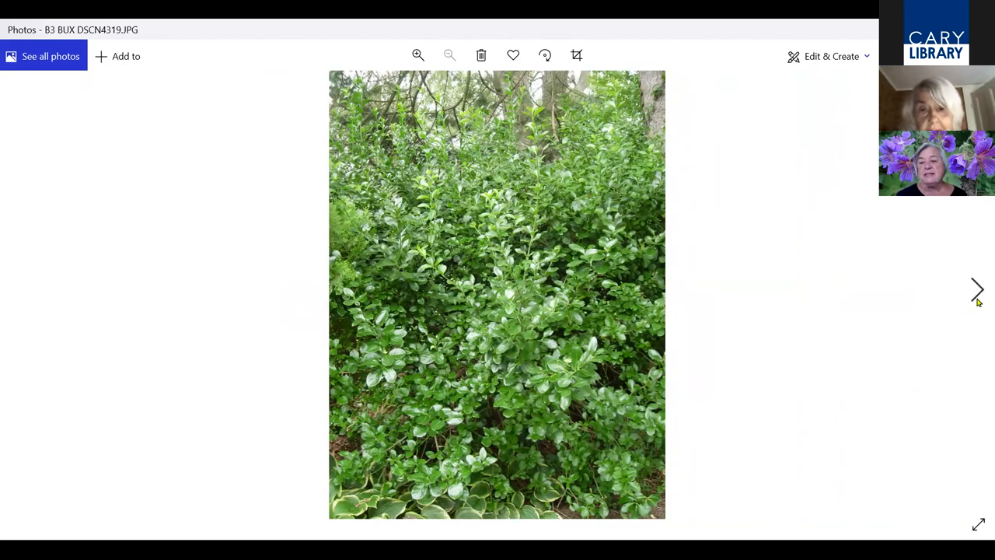
Move to B4 BUX DSCN4345 and inspect its glossy leaves up close before fitting it to view
left_click(978, 291)
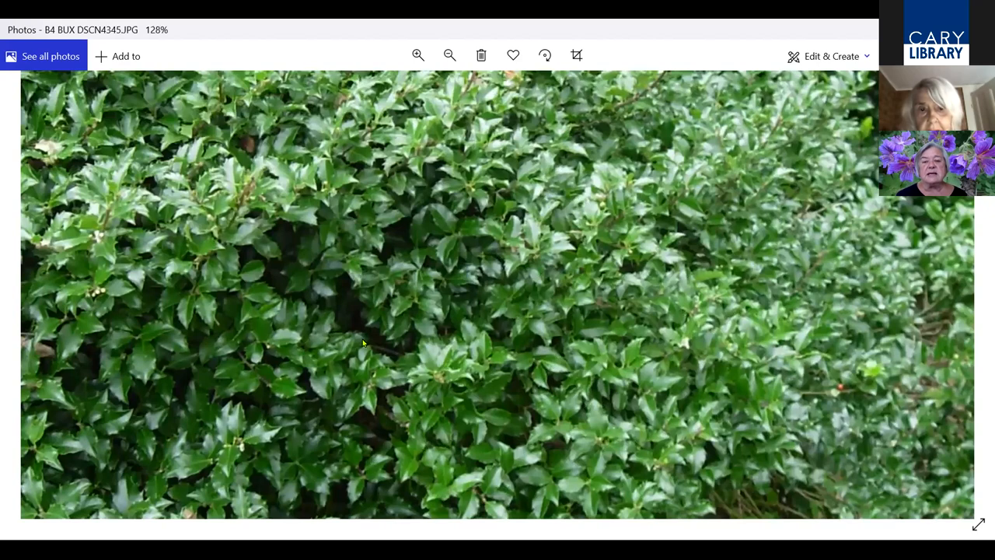
left_click(418, 56)
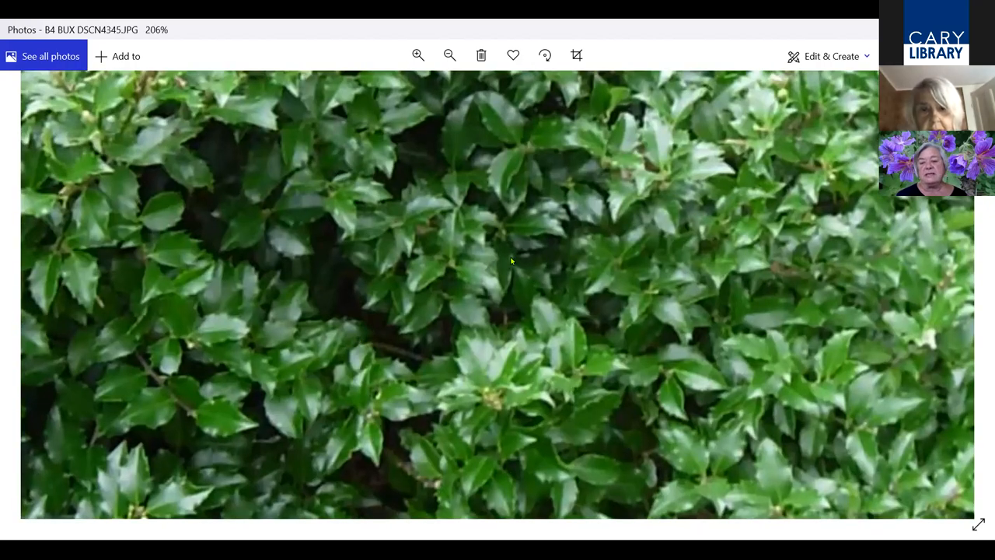
left_click(449, 55)
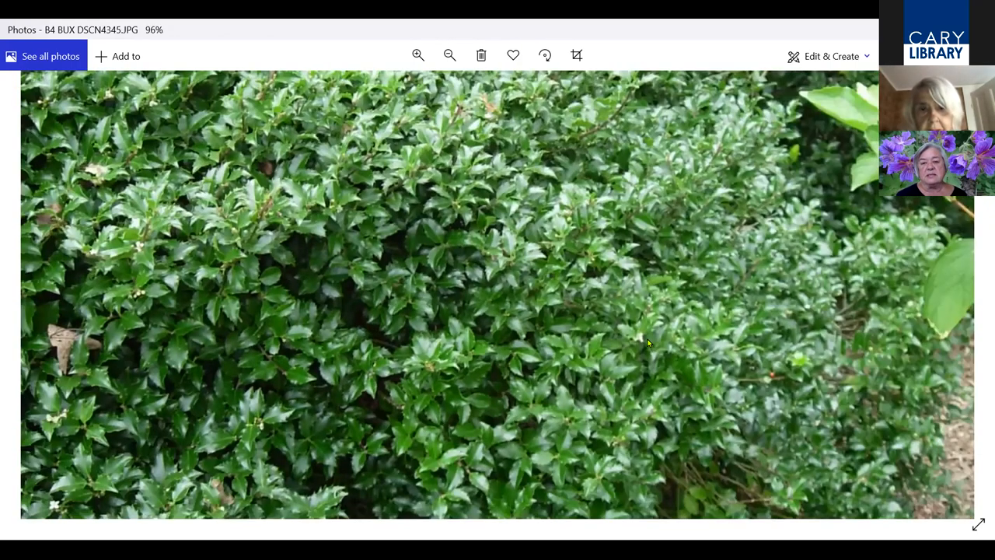
left_click(418, 55)
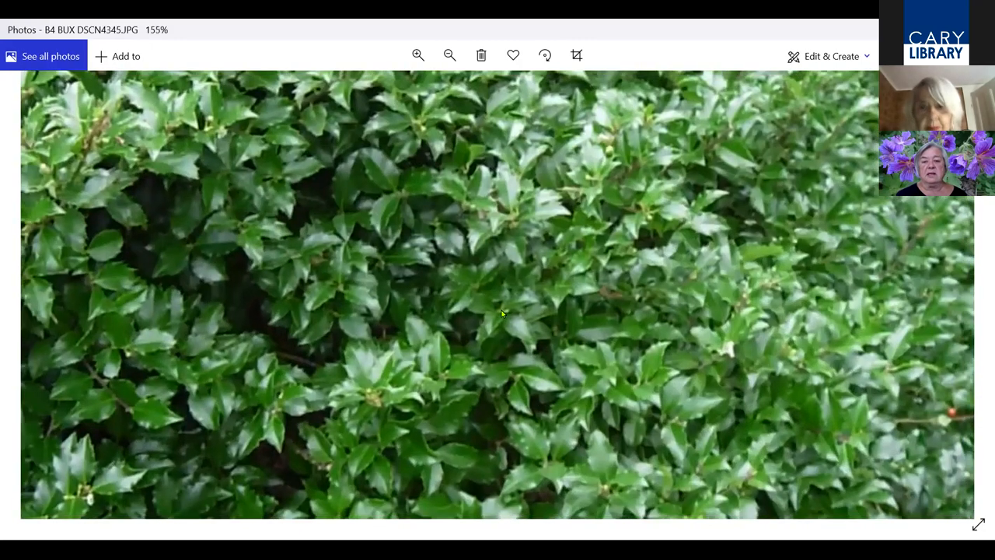
left_click(449, 56)
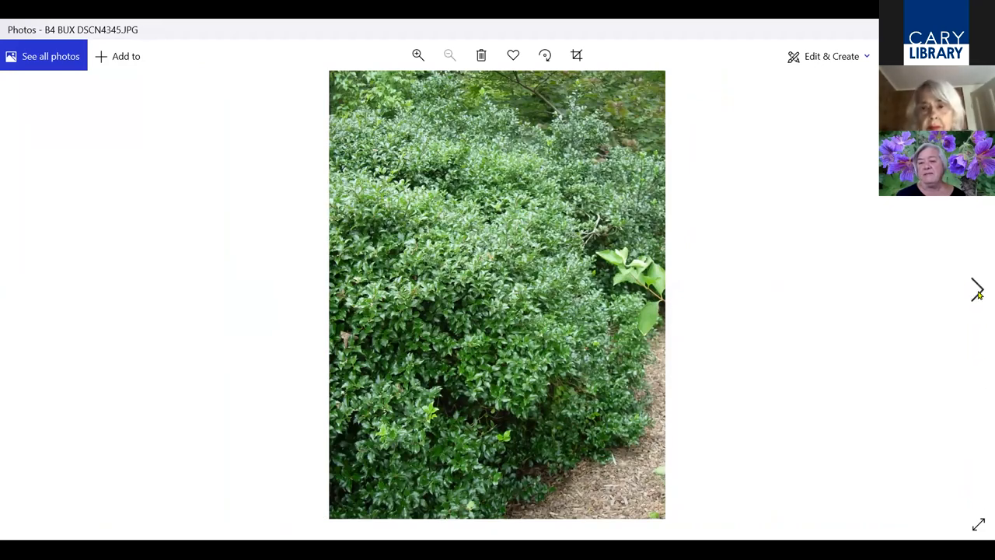
Show CAR DSC00370 (2).JPG, magnify its white-edged leaves three times, then restore the whole view
left_click(976, 293)
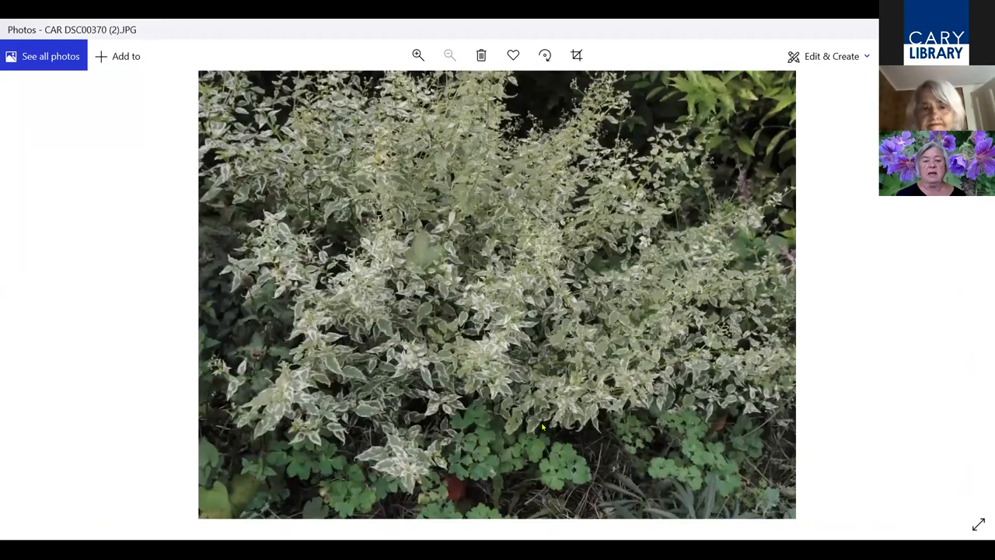
left_click(416, 54)
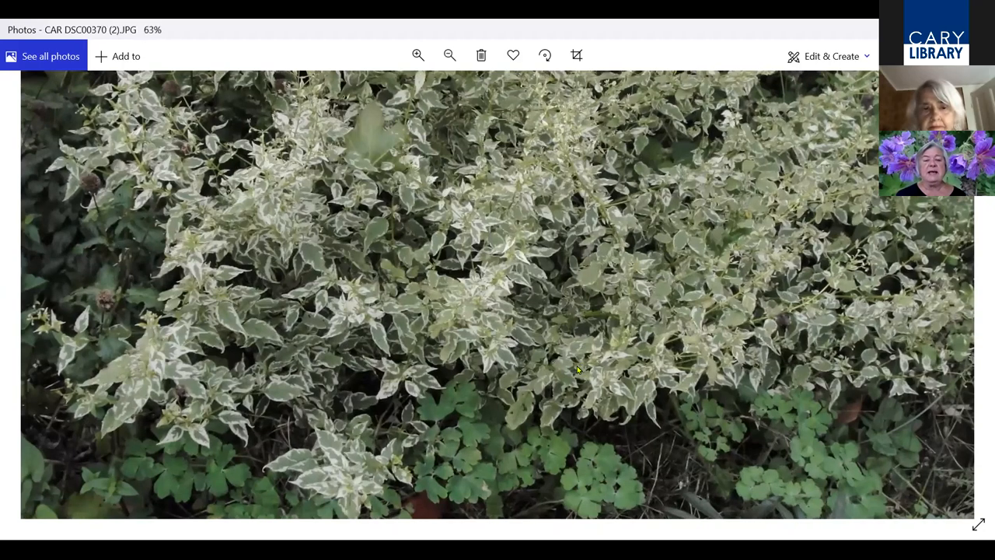
left_click(418, 54)
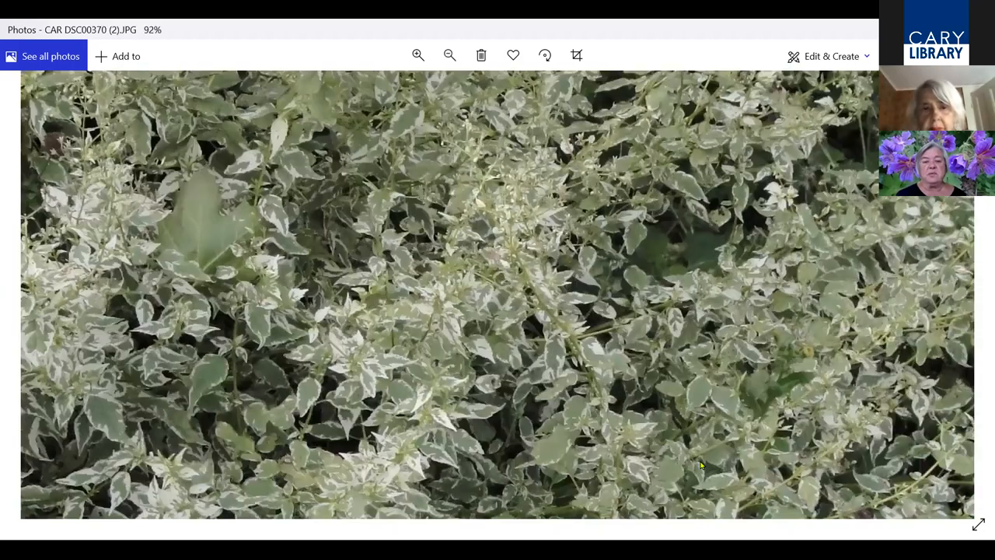
left_click(418, 54)
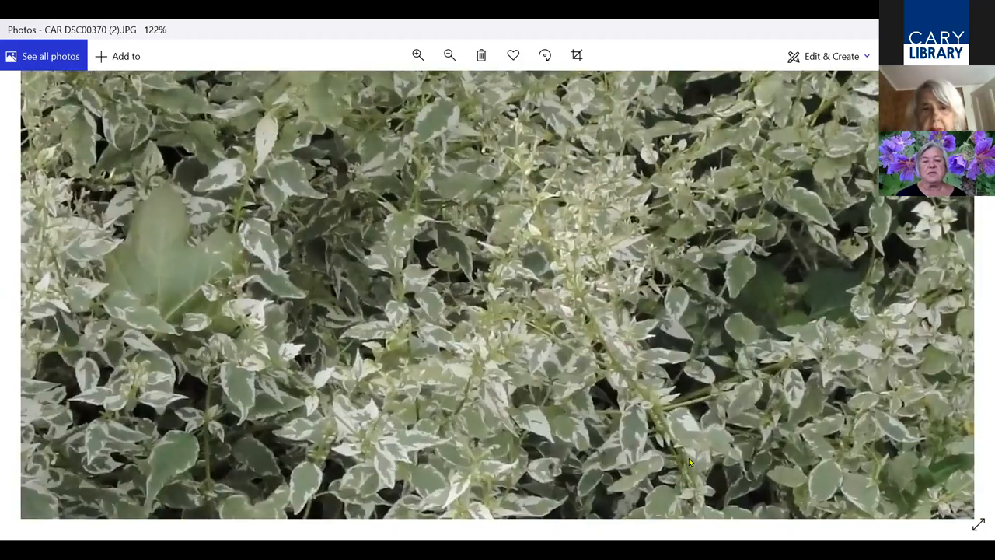
left_click(450, 54)
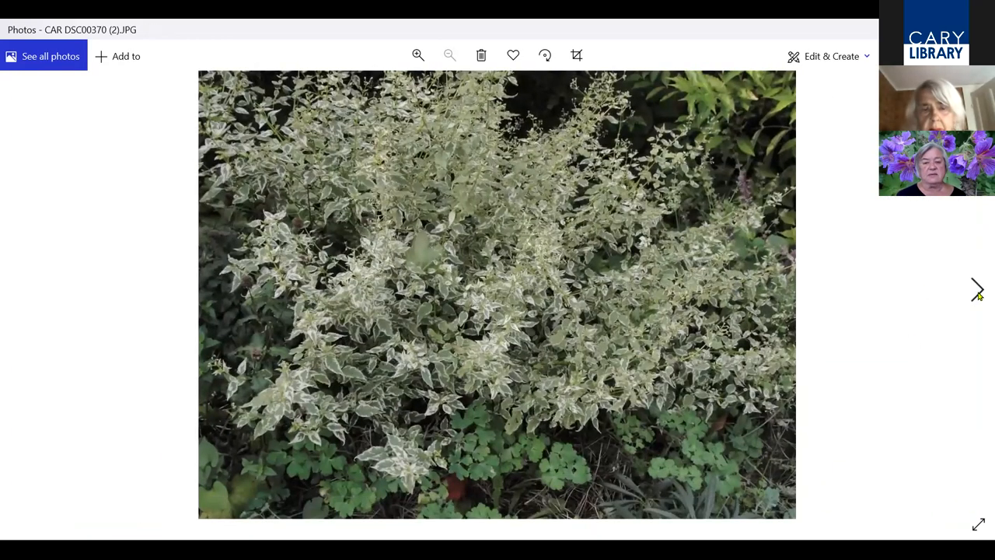
Advance past the pink flowering quince and yellow fruits to the white-blossom CHA2 DSC06998.JPG
left_click(976, 290)
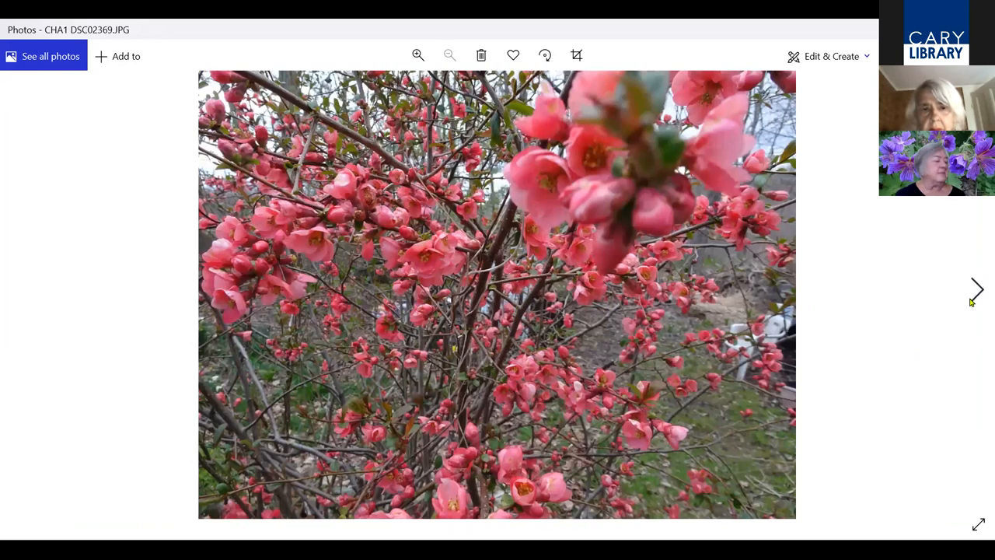
mouse_move(965, 292)
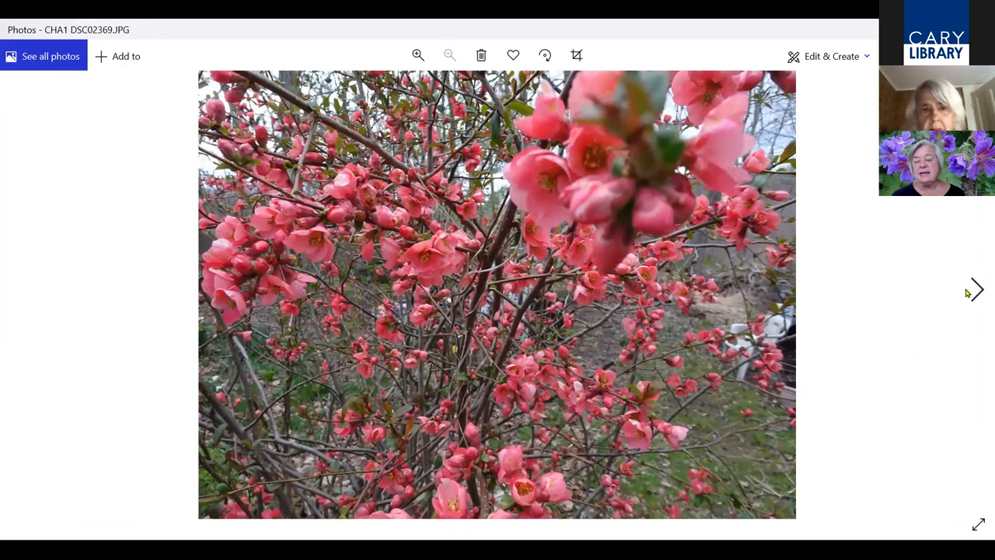
mouse_move(977, 293)
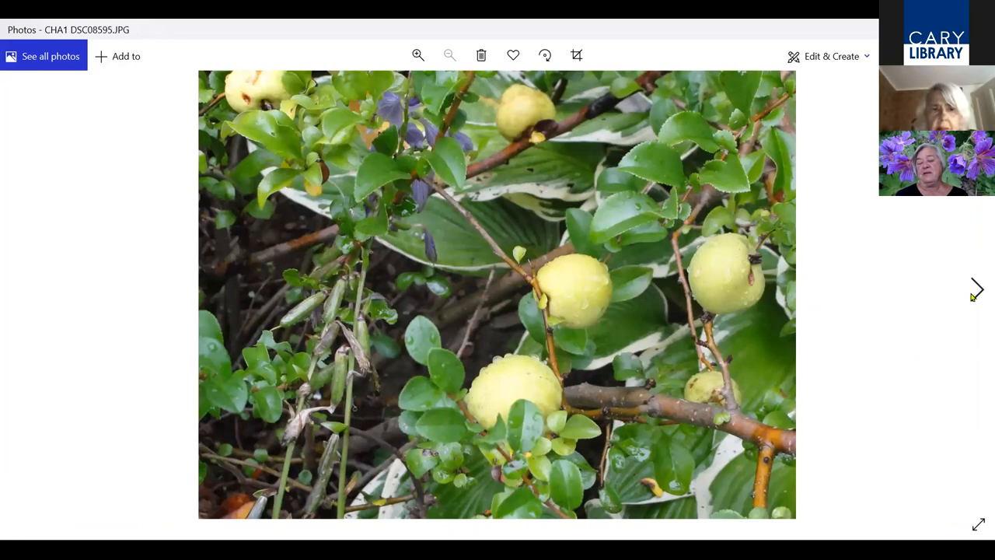
mouse_move(17, 287)
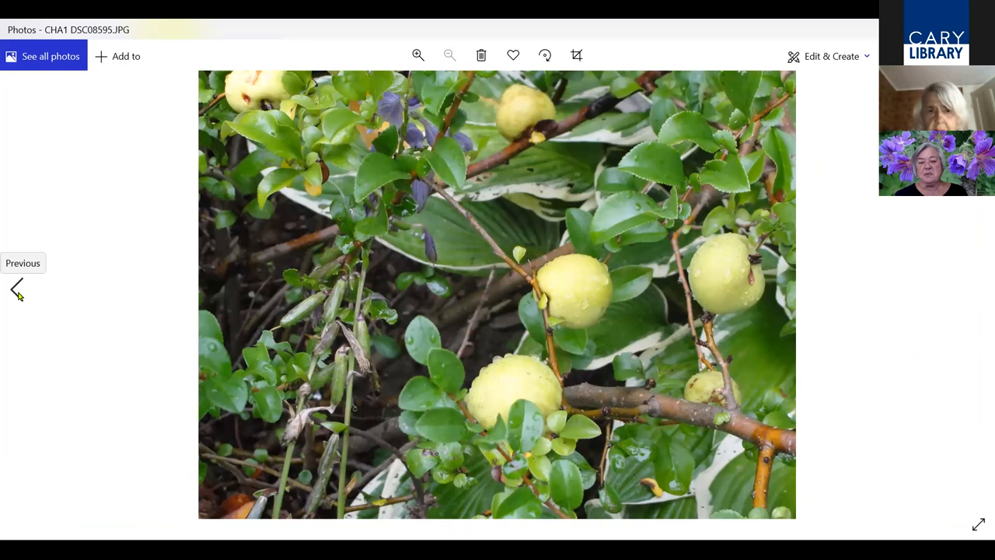
mouse_move(977, 290)
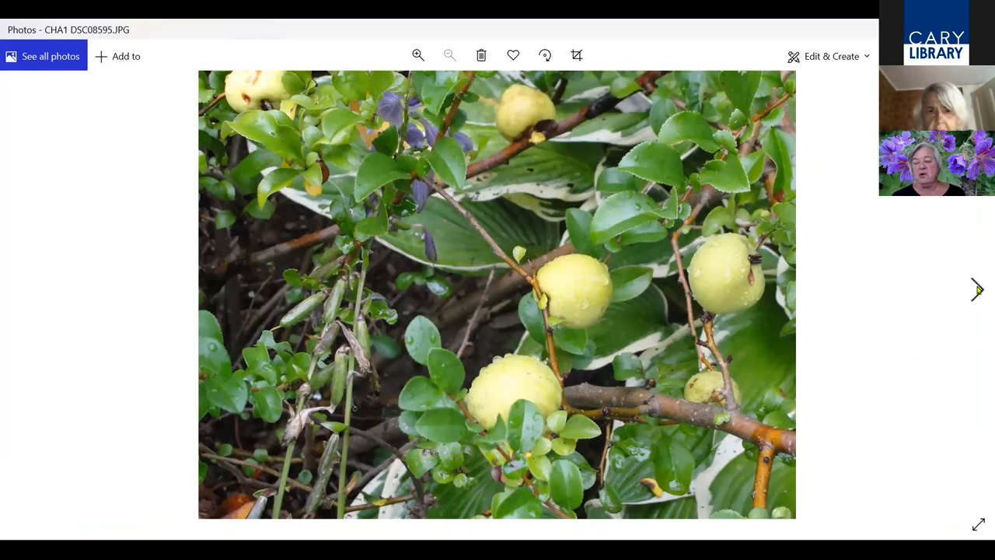
mouse_move(977, 289)
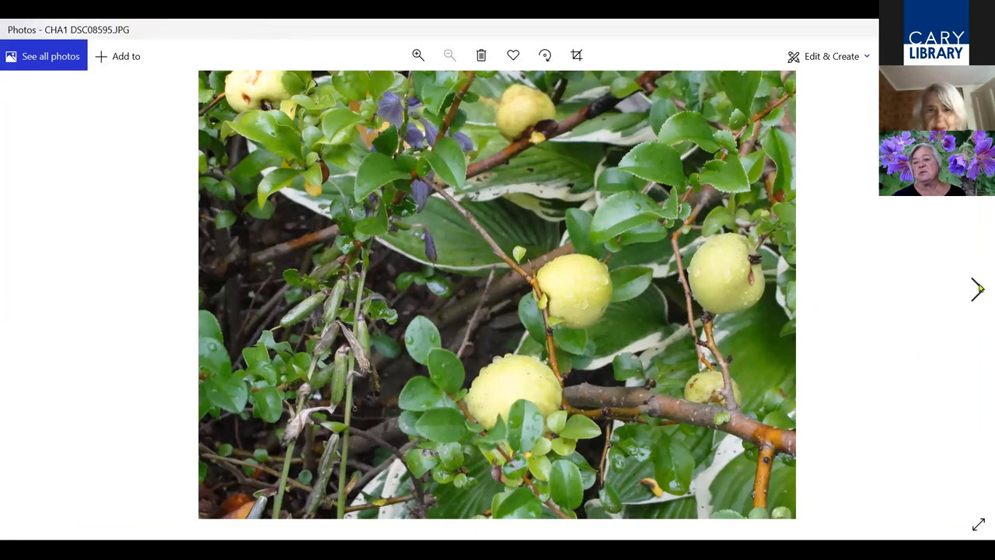
mouse_move(976, 293)
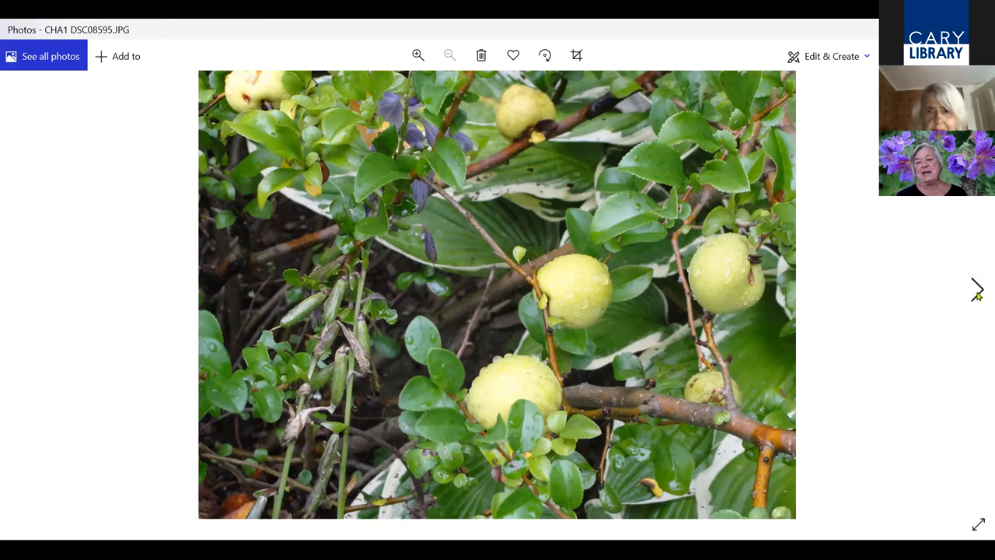
mouse_move(977, 292)
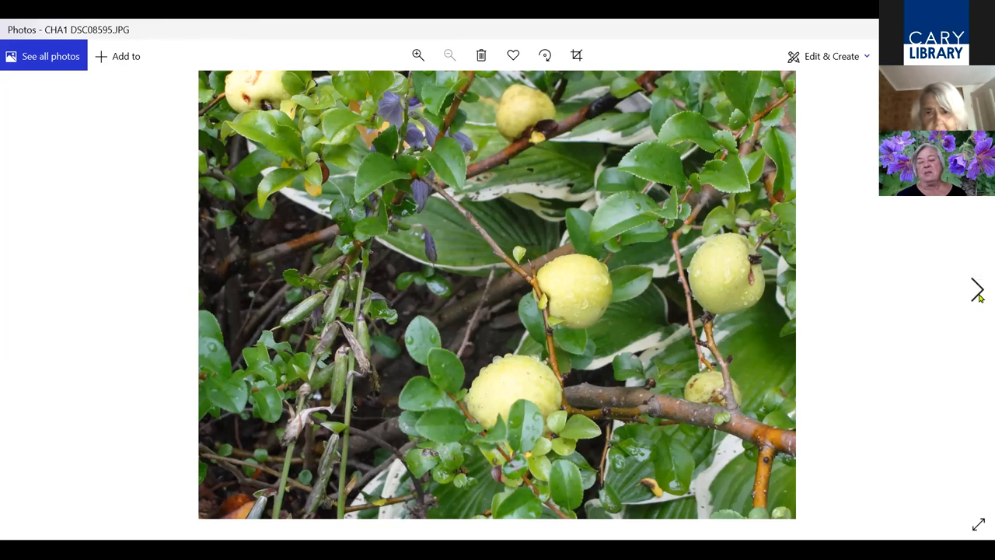
left_click(976, 288)
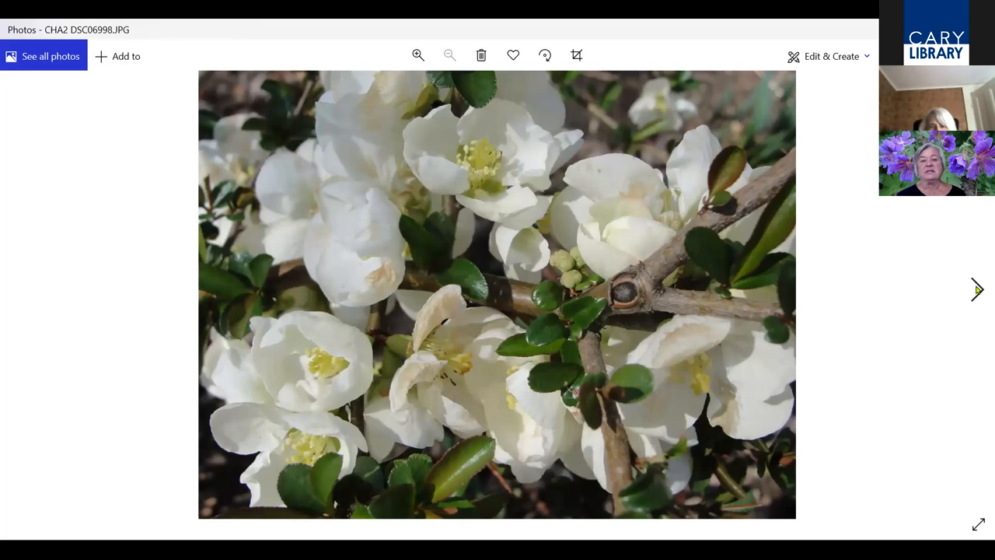
Advance to the cotoneaster photo covered in small red berries over rocks
left_click(976, 289)
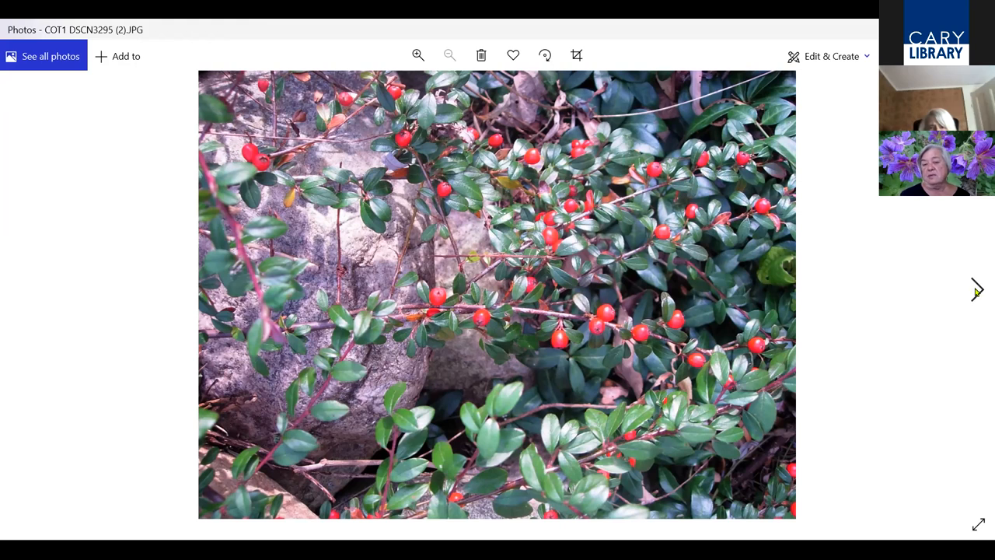
mouse_move(968, 284)
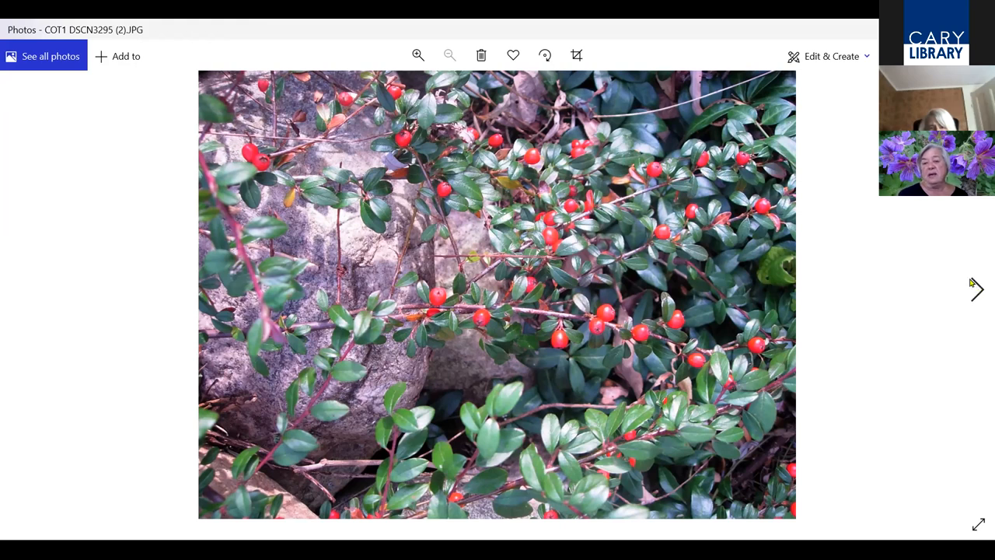
mouse_move(980, 299)
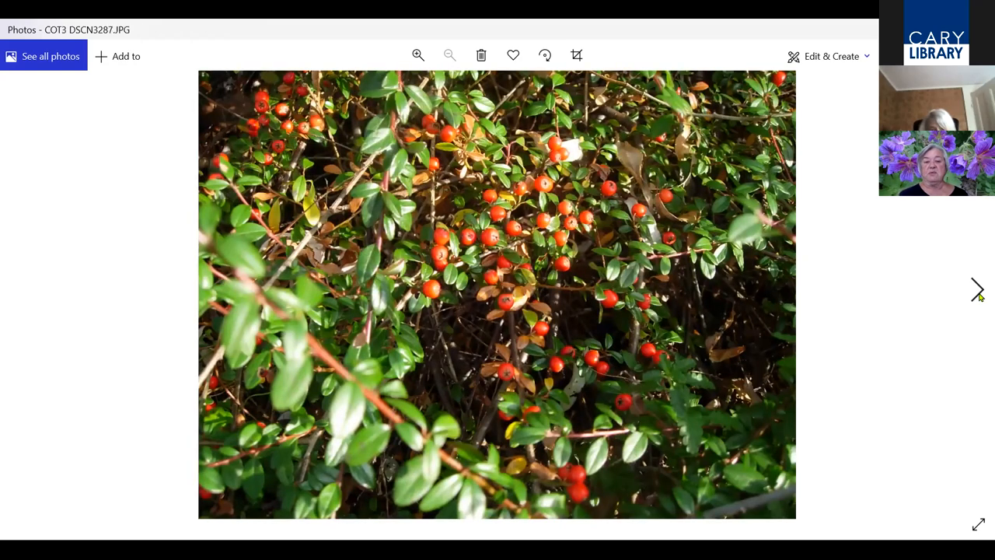
Advance past the pink-flowered and purple smokebush photos to the variegated daphne DAP1 DSCN4189.JPG
left_click(976, 288)
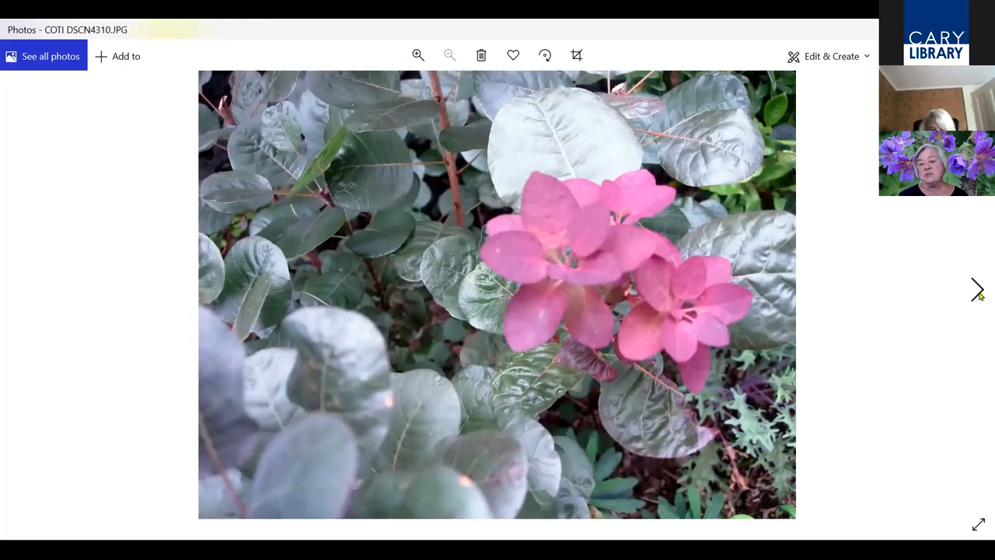
mouse_move(976, 291)
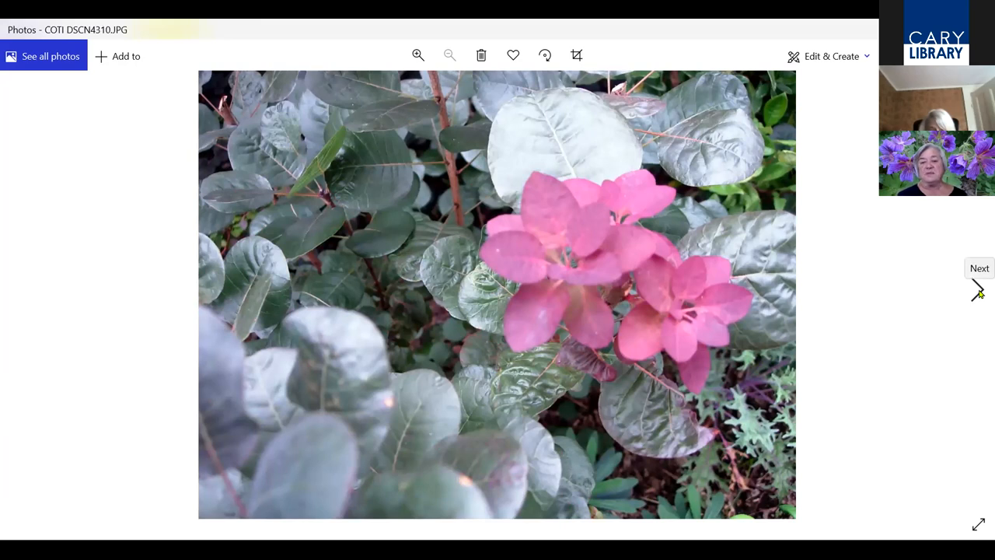
mouse_move(977, 292)
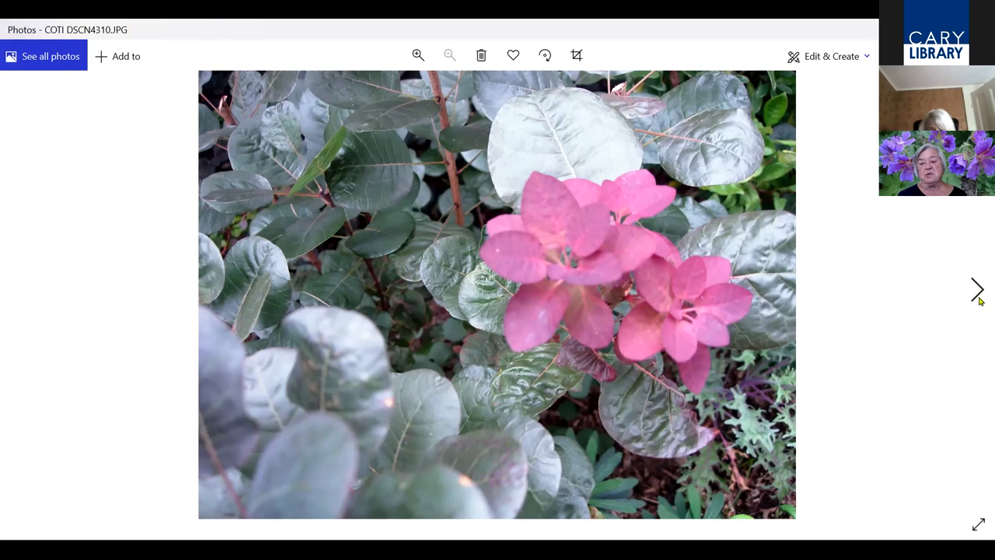
left_click(977, 291)
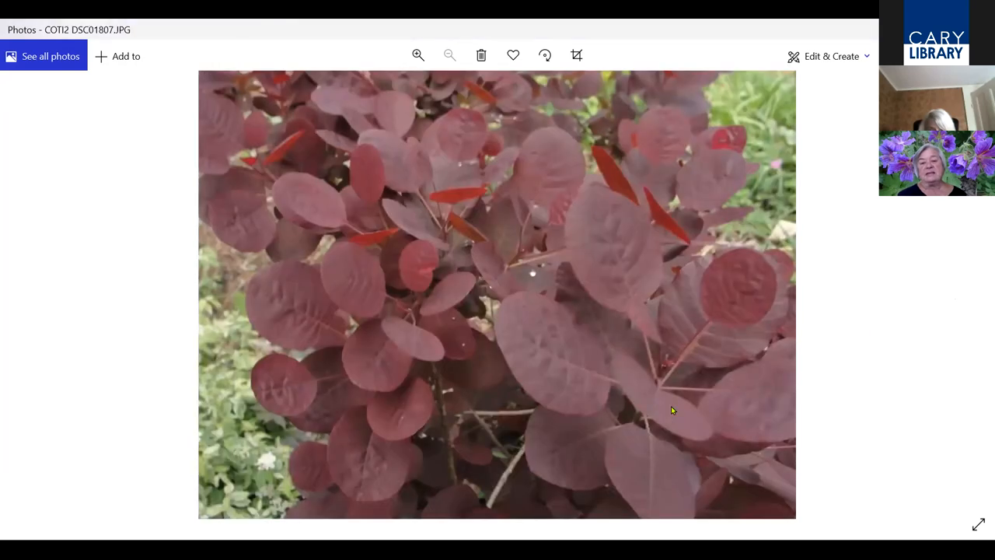
mouse_move(935, 364)
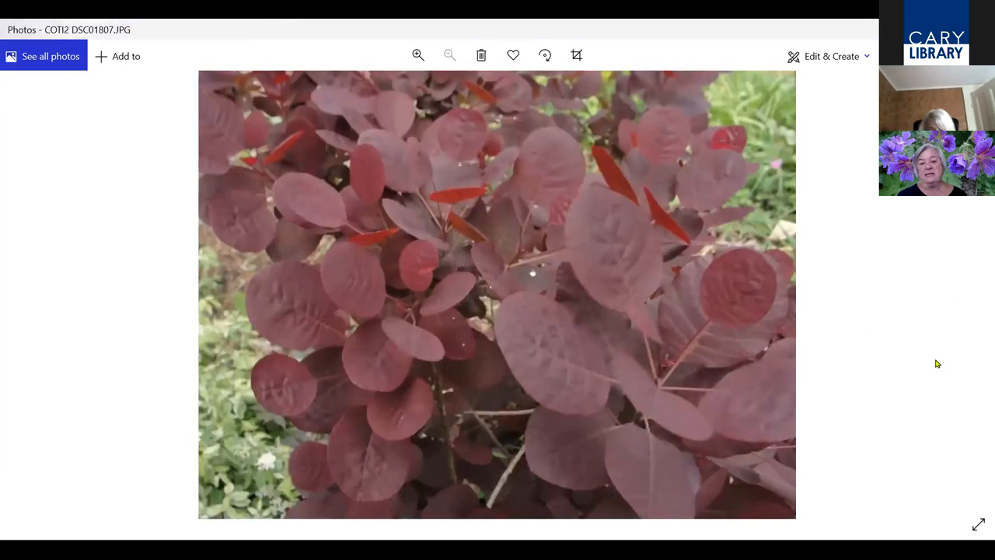
mouse_move(976, 295)
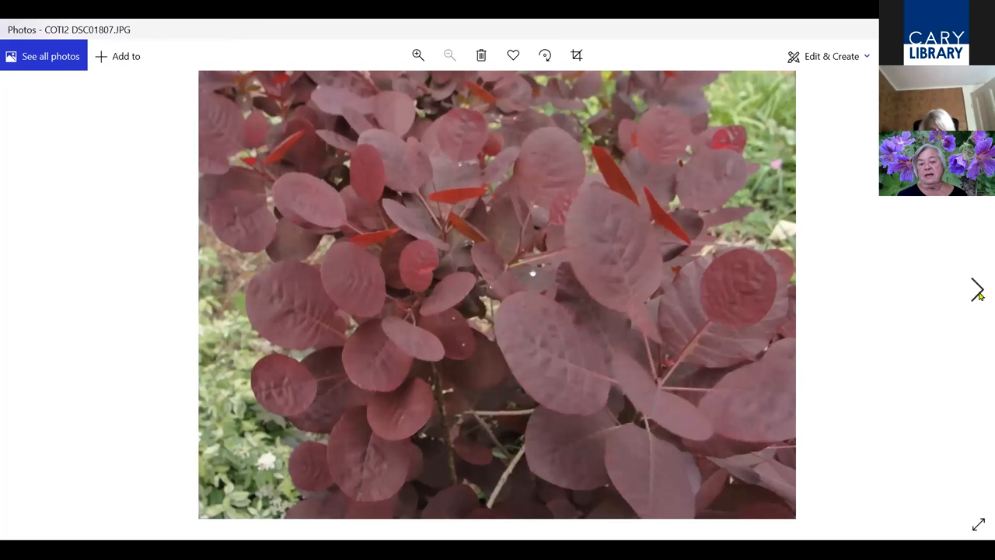
mouse_move(976, 292)
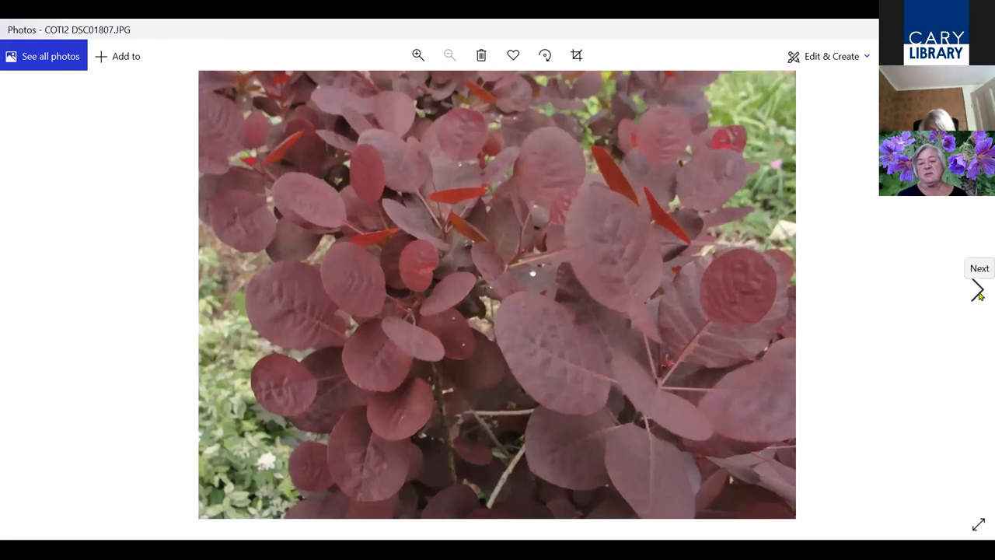
left_click(978, 289)
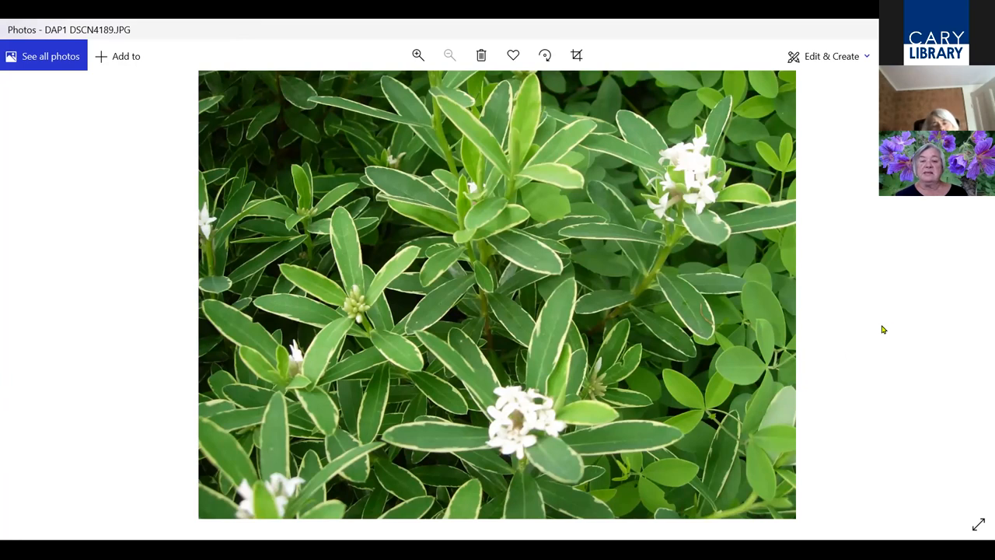
mouse_move(979, 277)
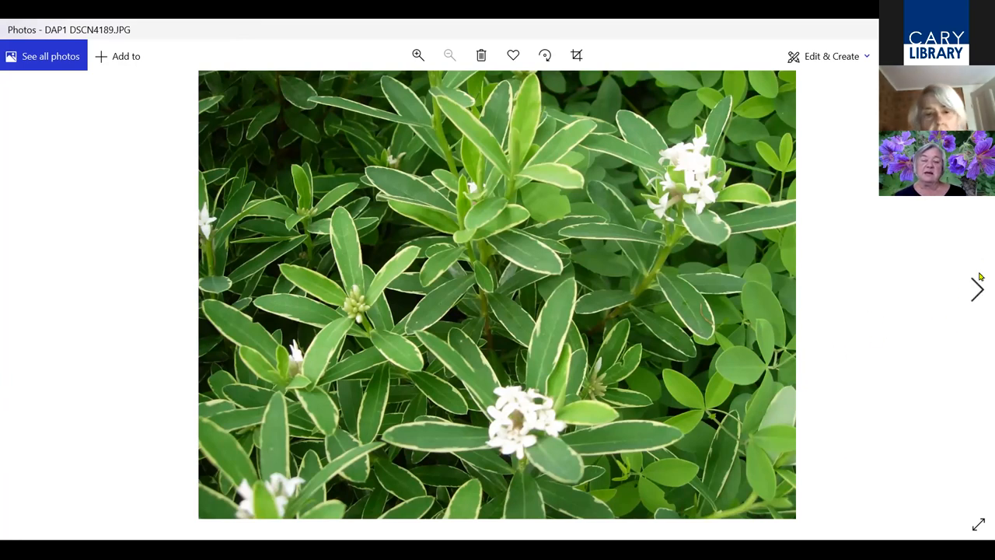
mouse_move(843, 230)
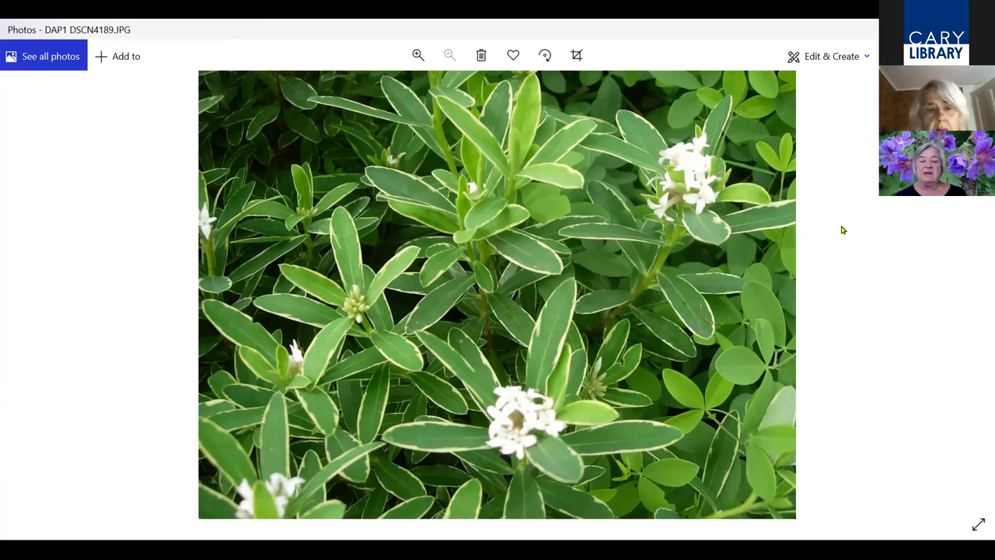
mouse_move(967, 295)
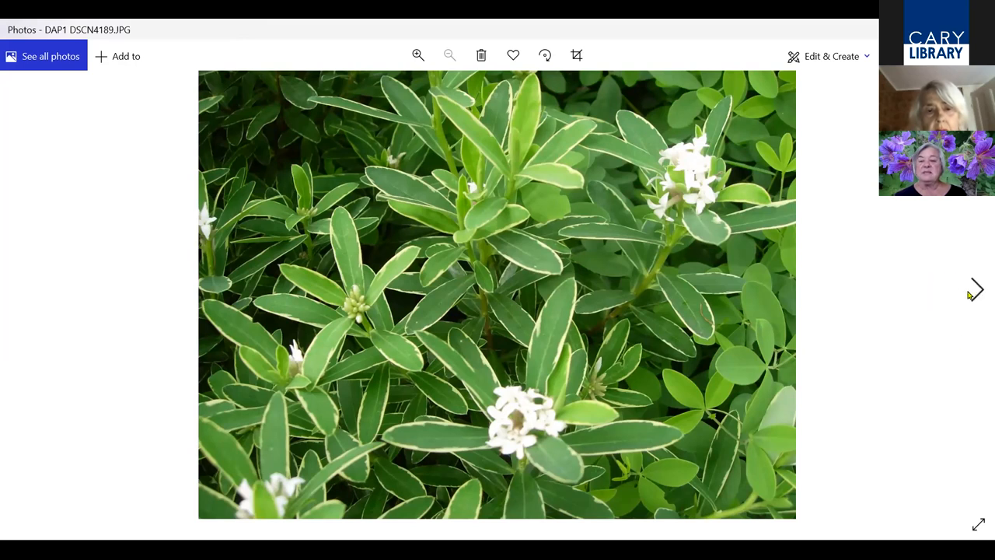
mouse_move(976, 291)
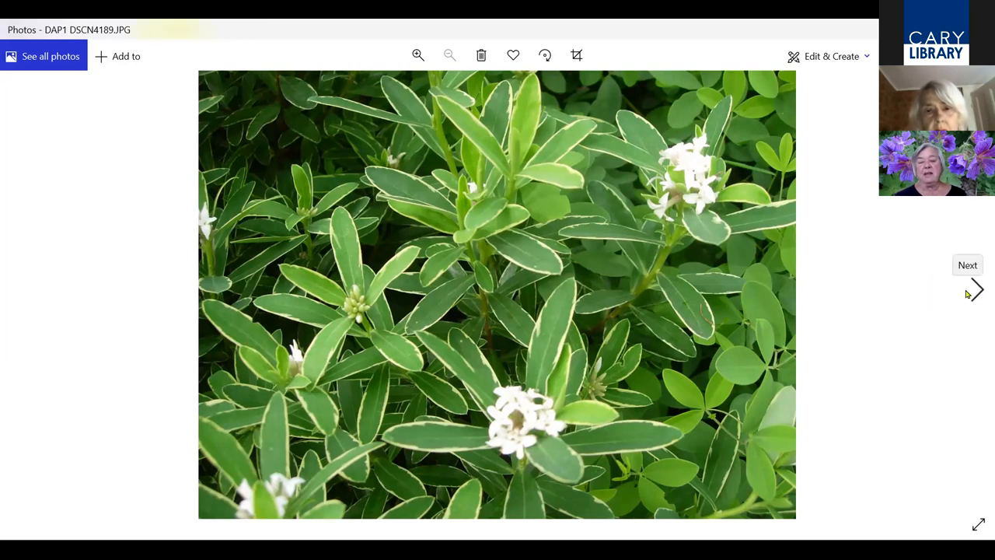
mouse_move(958, 303)
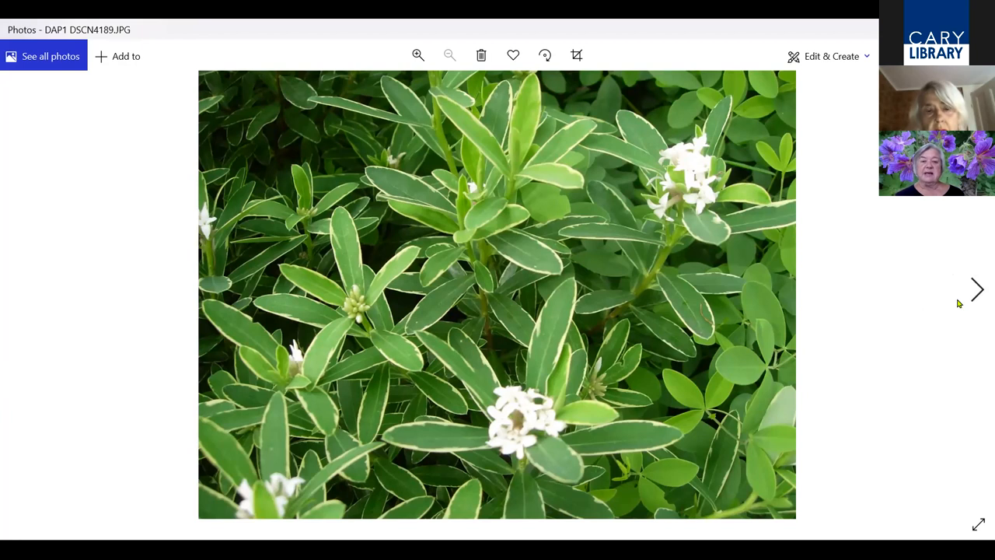
mouse_move(951, 292)
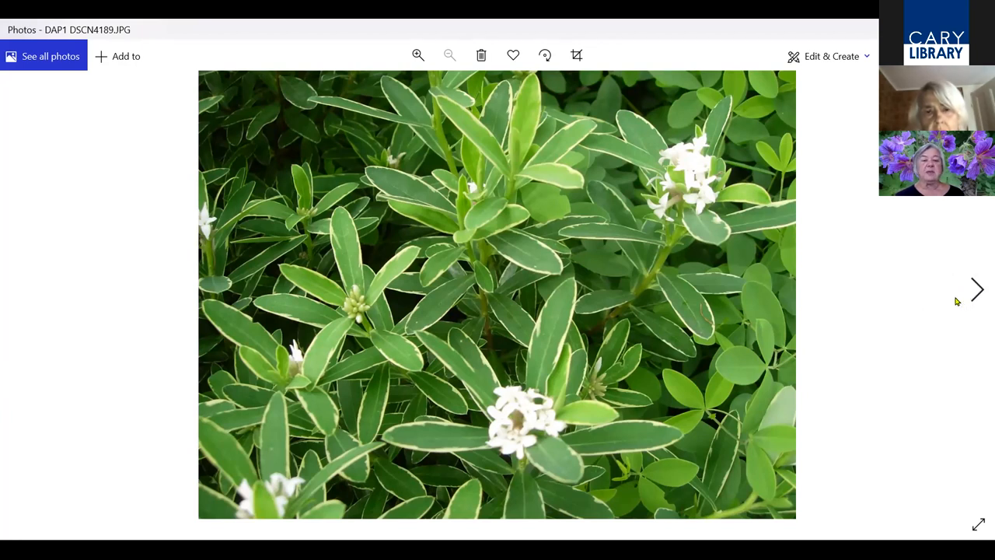
mouse_move(972, 296)
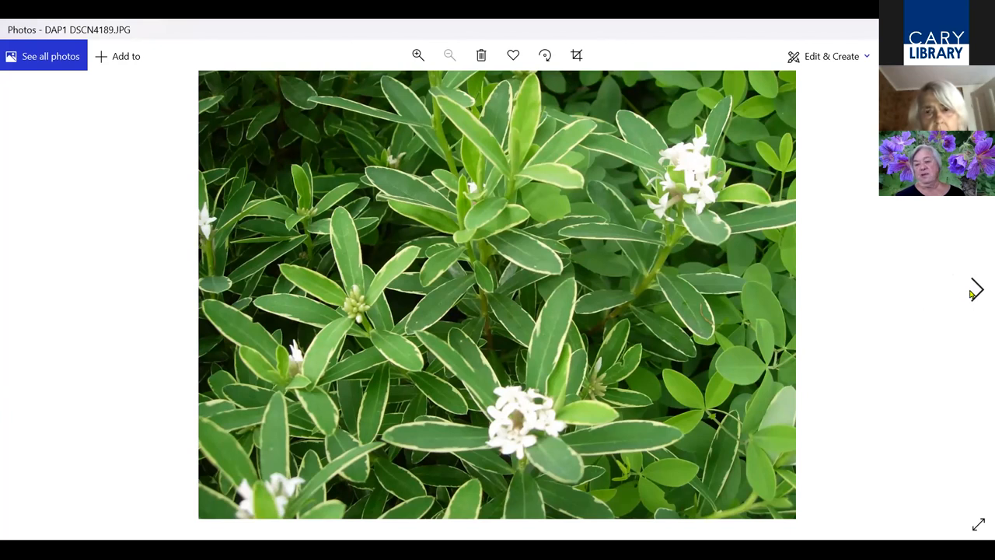
Page through the daphne and pieris photos to the drooping white flower close-up, stepping back once to it
left_click(977, 291)
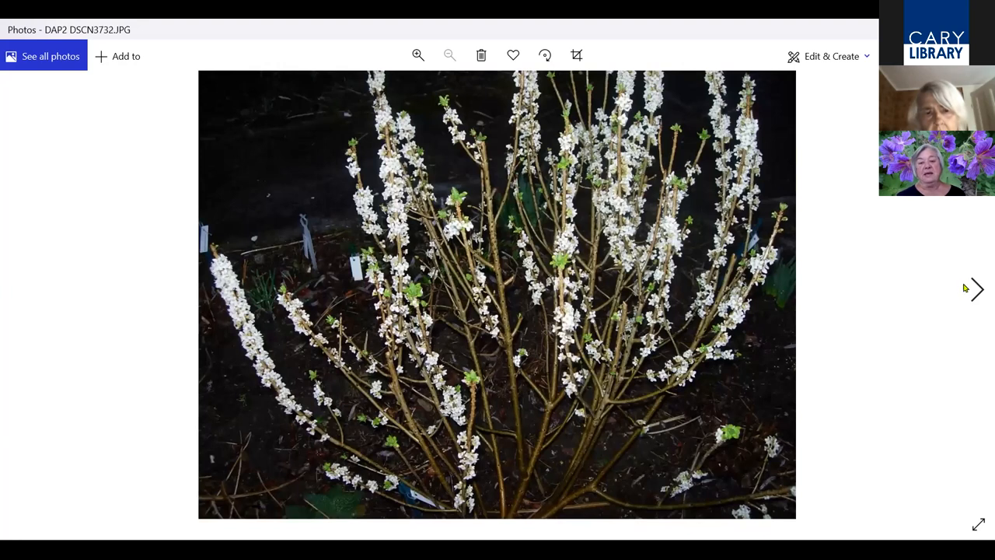
left_click(976, 289)
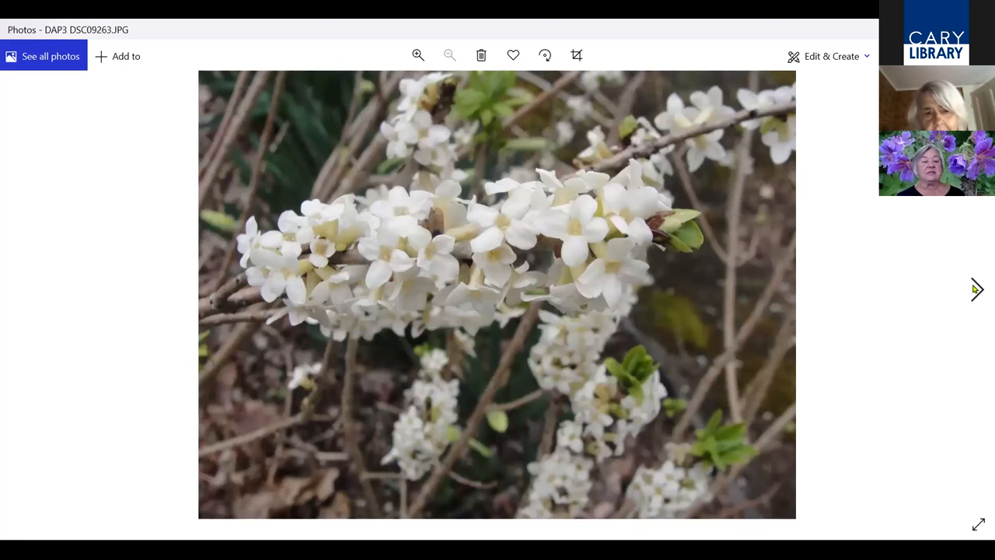
left_click(978, 289)
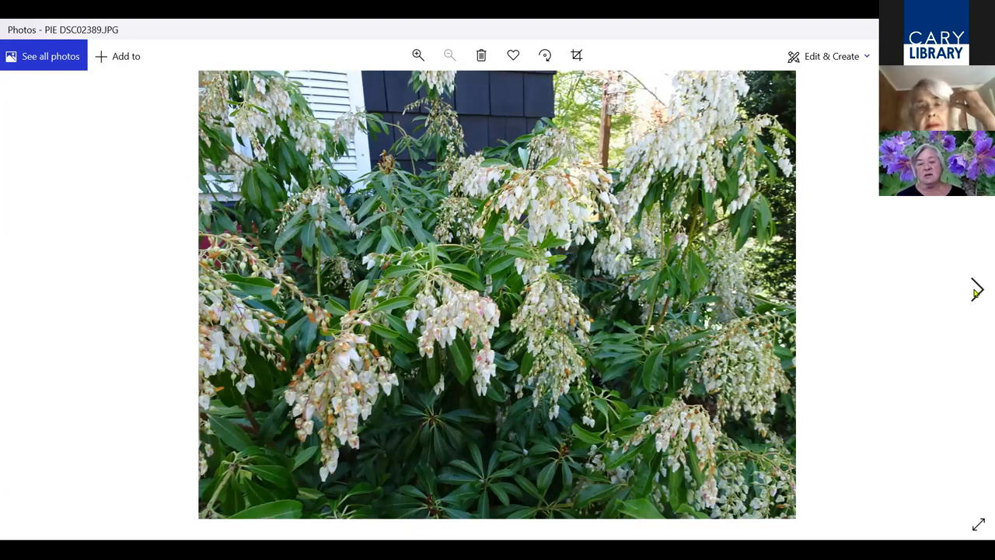
mouse_move(977, 292)
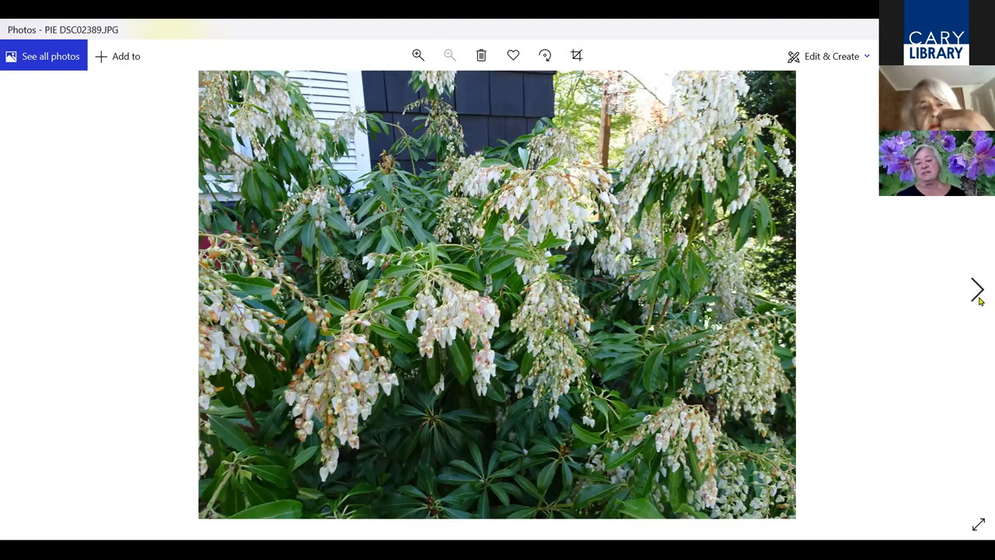
left_click(977, 291)
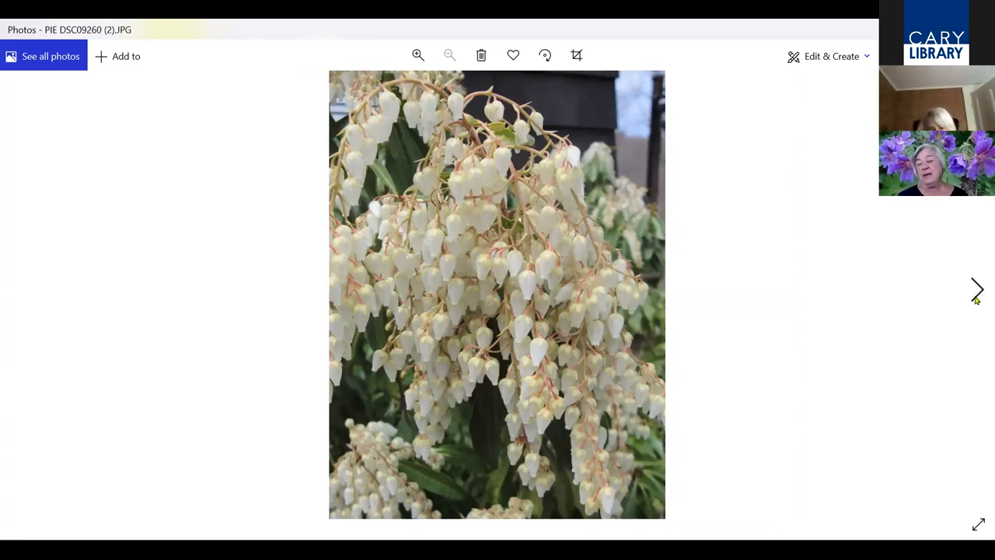
left_click(980, 289)
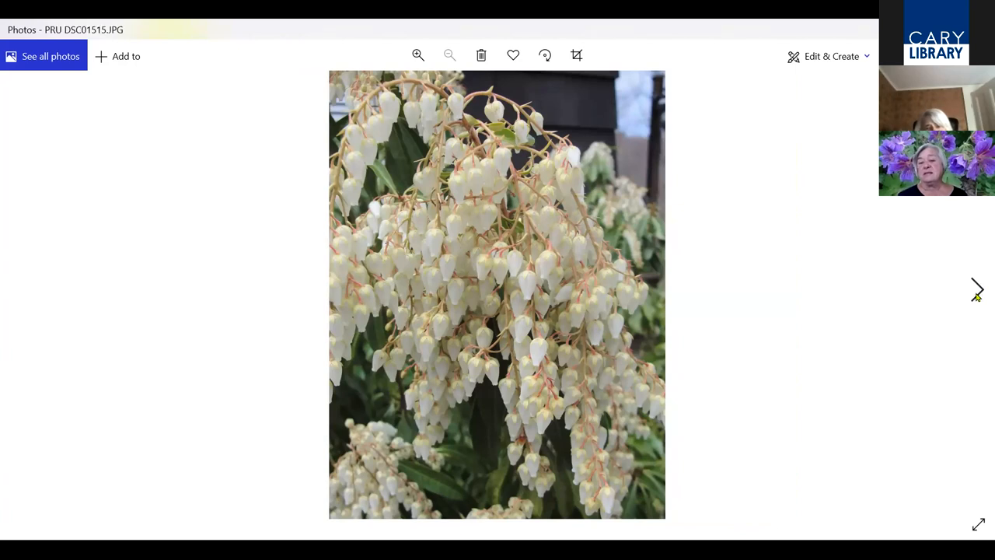
left_click(978, 291)
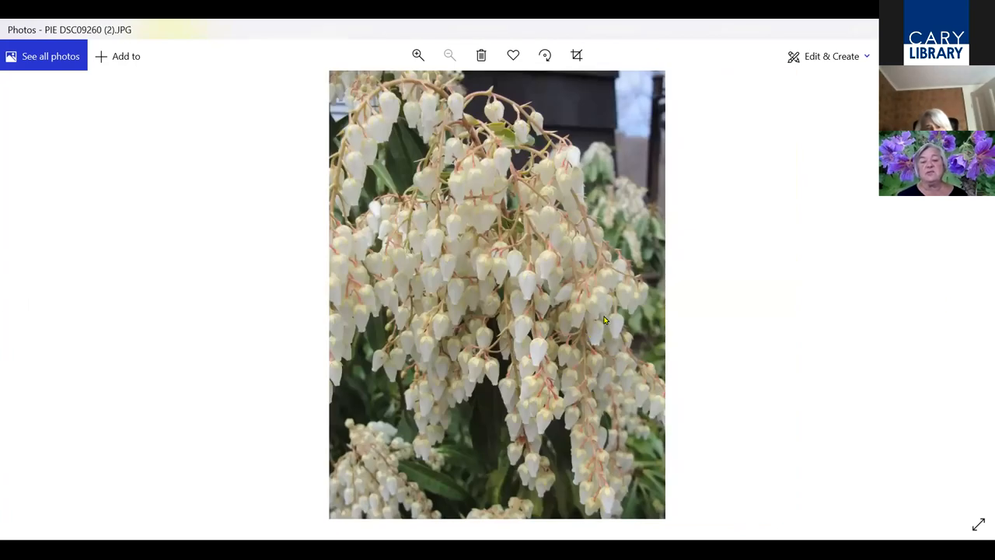
mouse_move(977, 296)
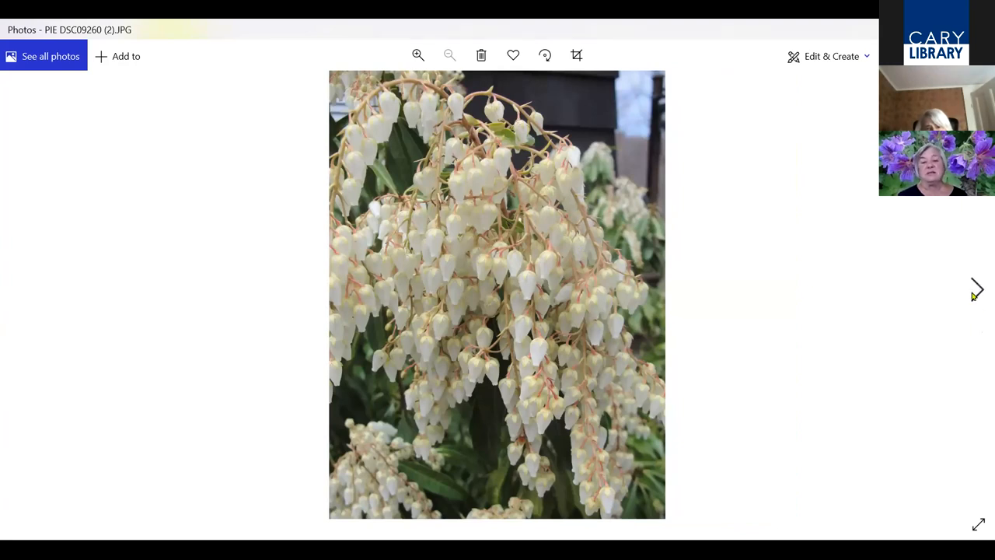
Continue past the flowering cherry and hanging white pieris clusters to the pink roses ROSA.1 DSCN6658
left_click(976, 289)
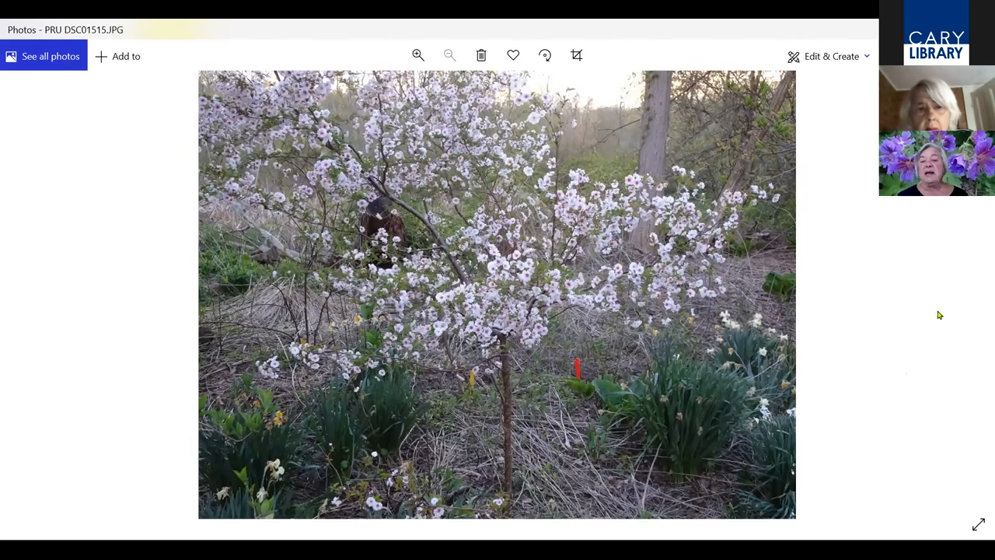
mouse_move(977, 298)
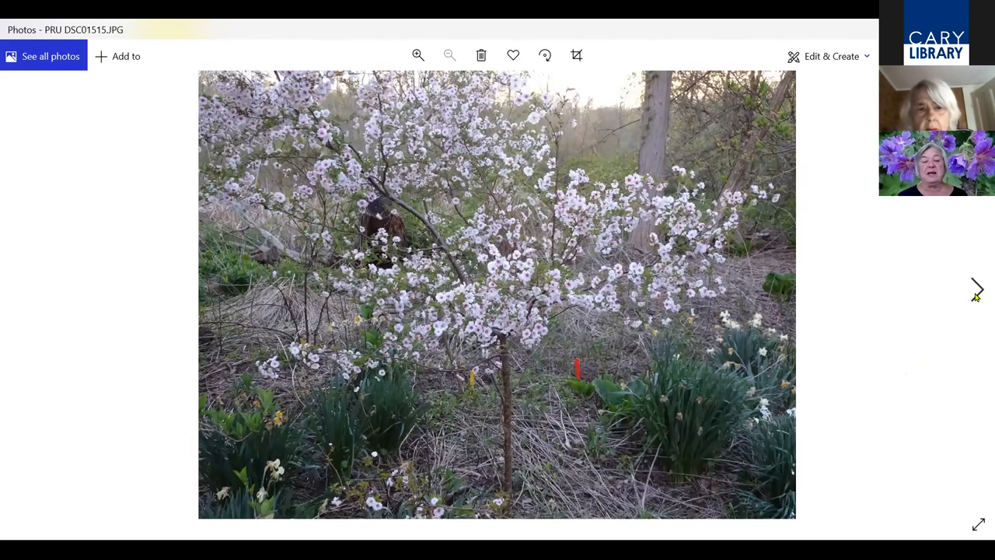
left_click(976, 289)
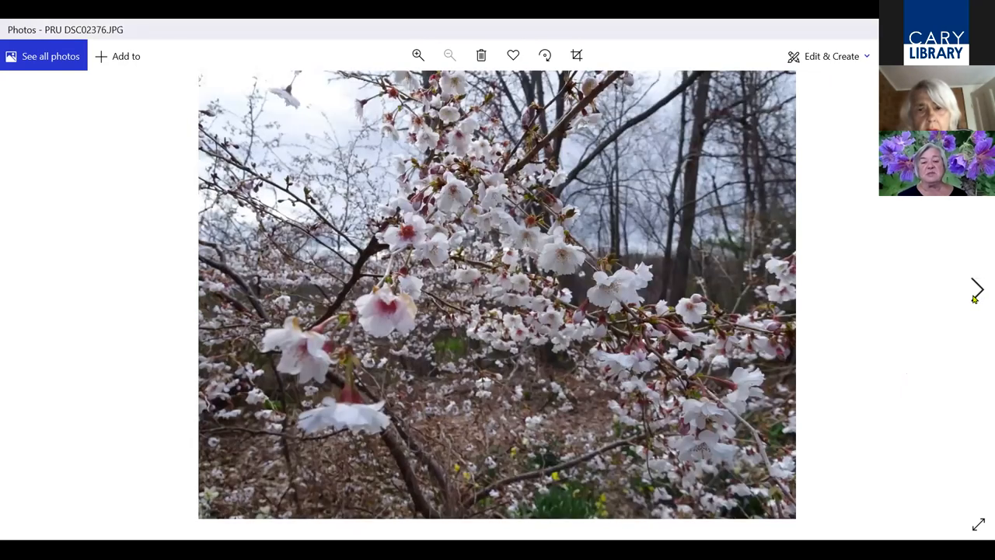
left_click(980, 286)
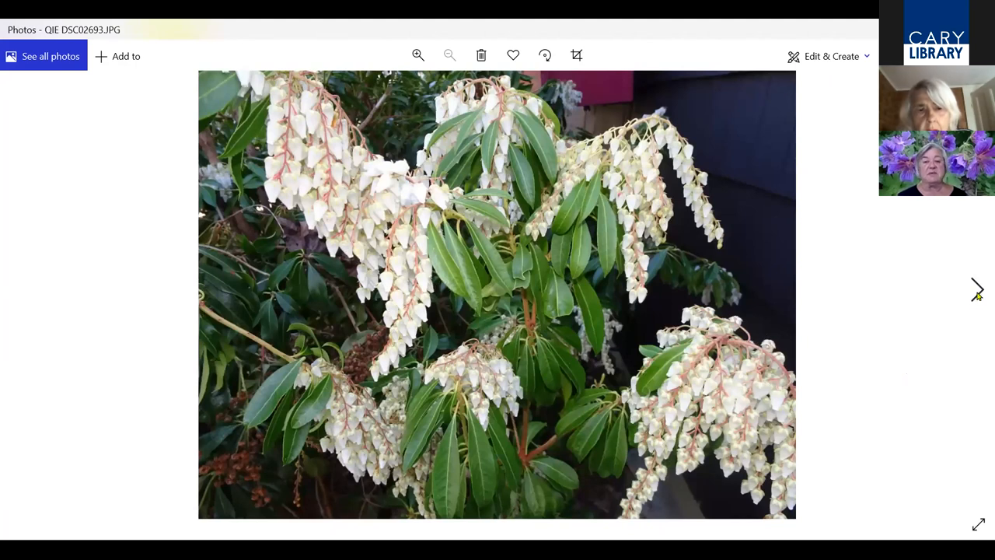
left_click(977, 289)
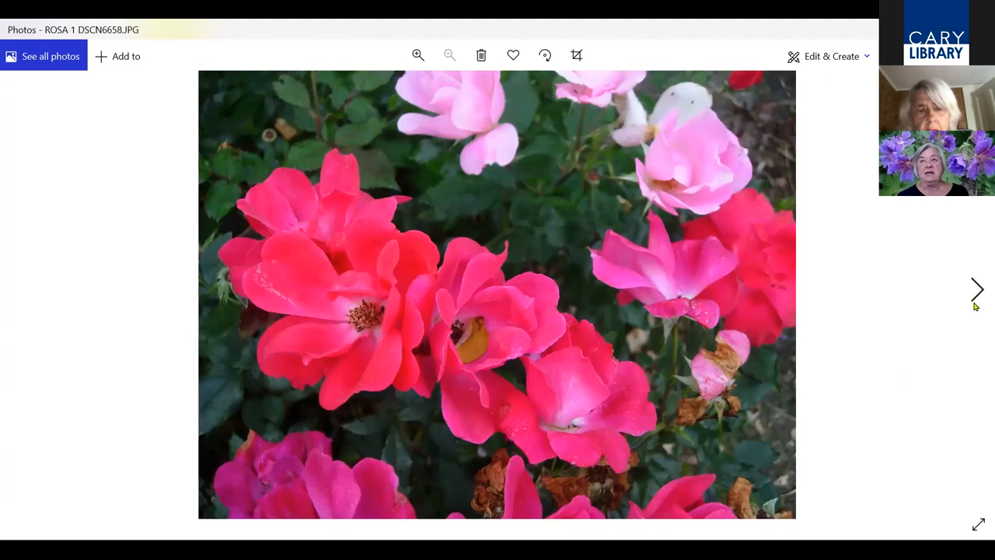
mouse_move(945, 274)
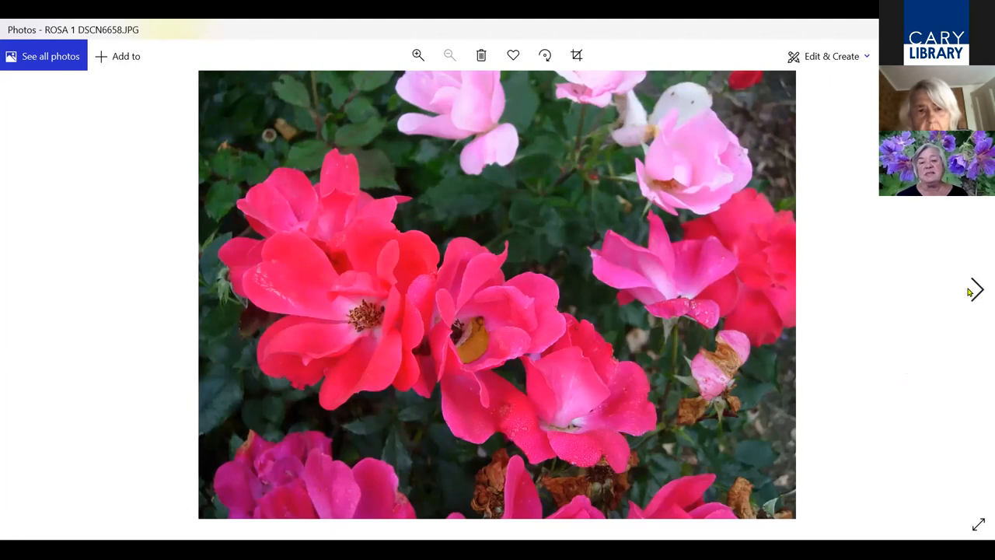
mouse_move(970, 293)
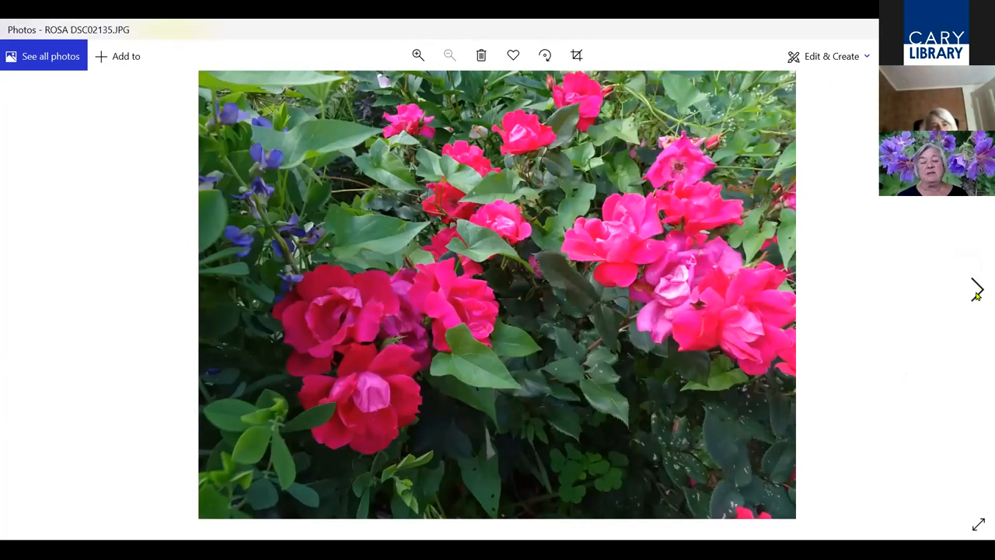
Advance through the ROSA, ROSLAS and ROSLP rose photos to the purple lilac SYR0-lilac.jpg
left_click(980, 292)
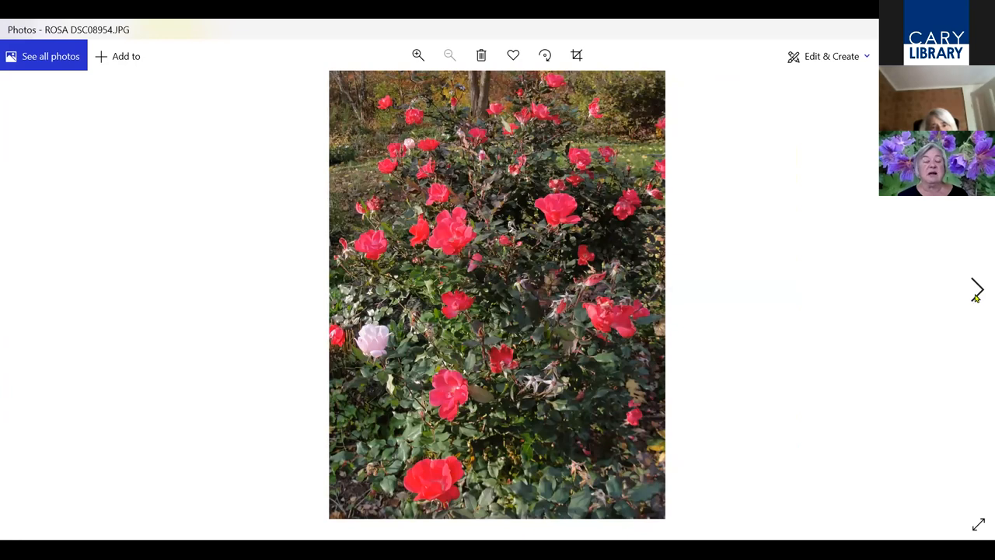
left_click(971, 292)
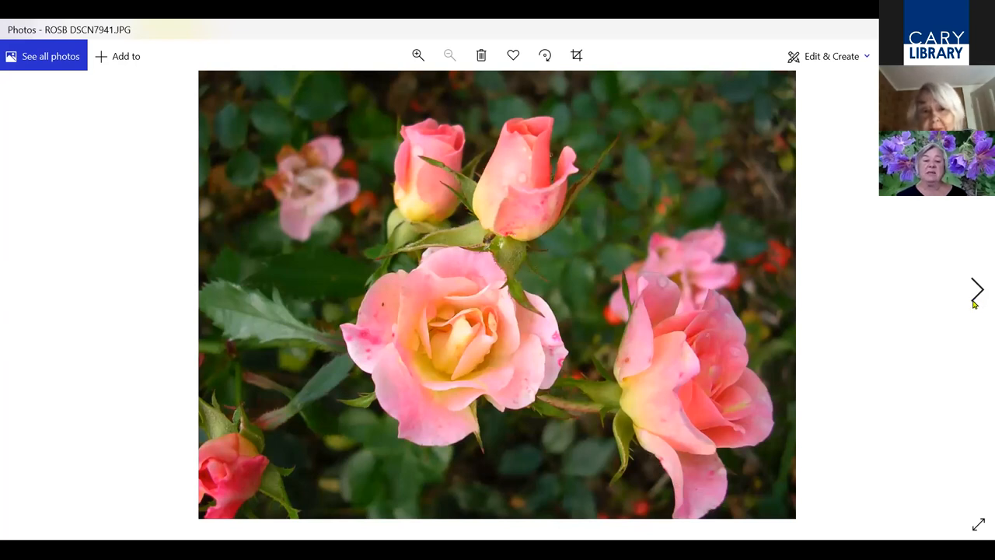
mouse_move(979, 301)
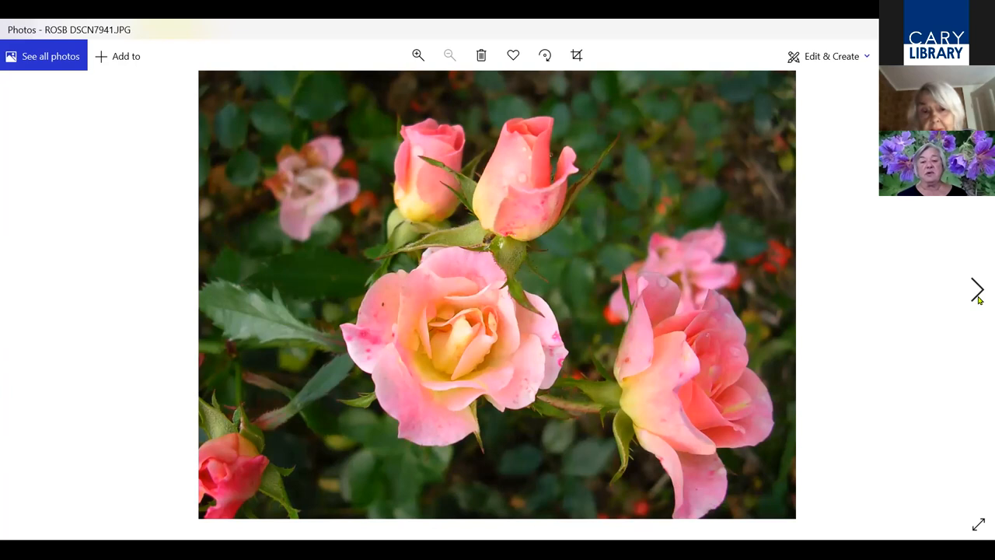
left_click(976, 288)
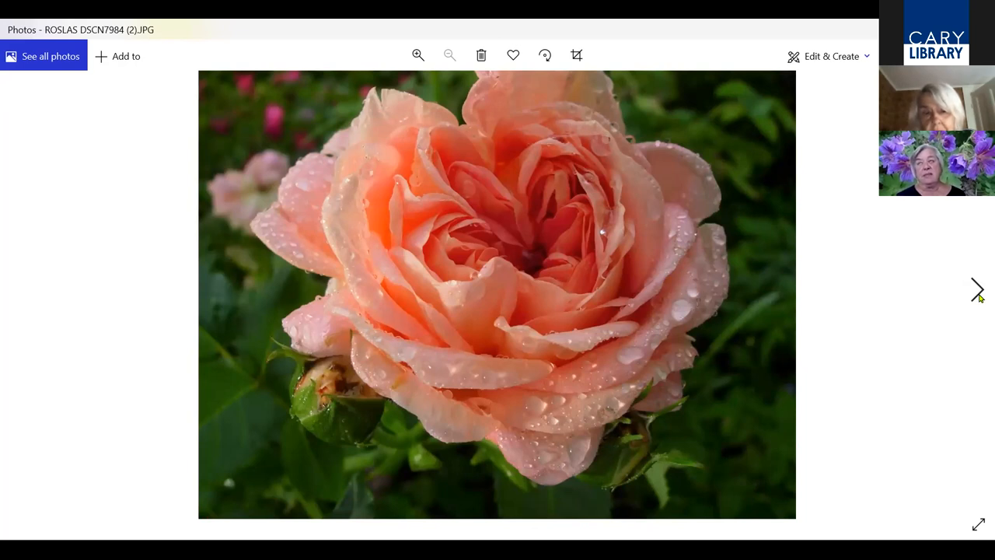
mouse_move(351, 122)
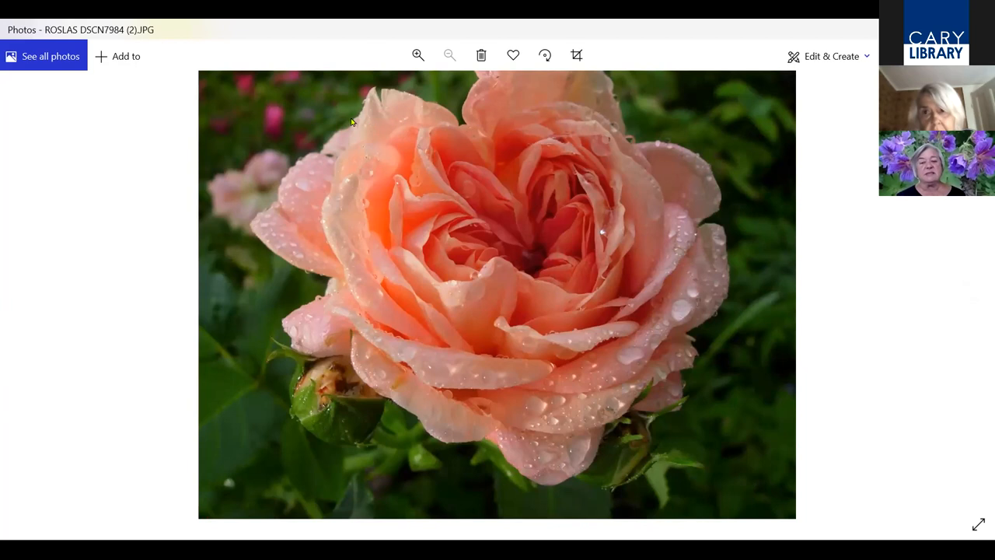
mouse_move(100, 317)
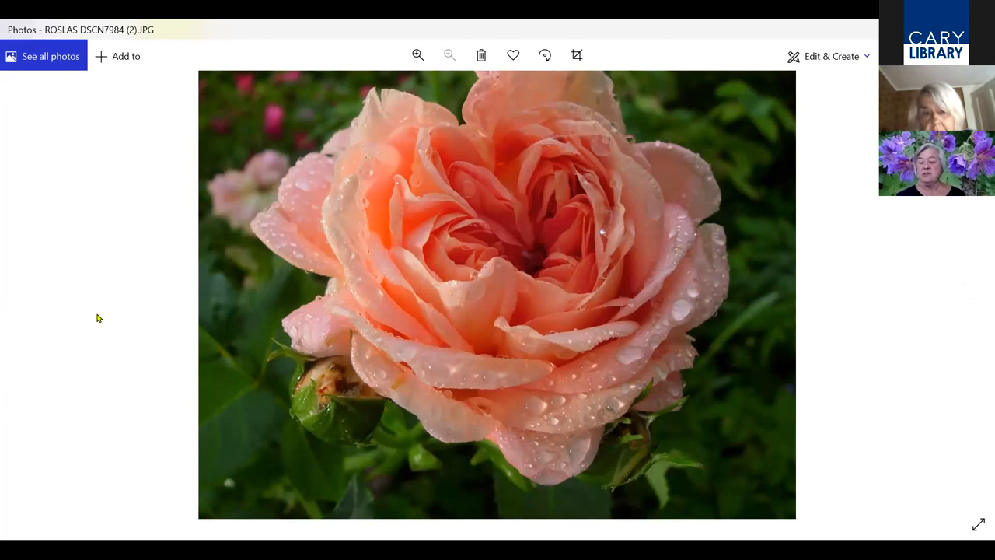
mouse_move(979, 253)
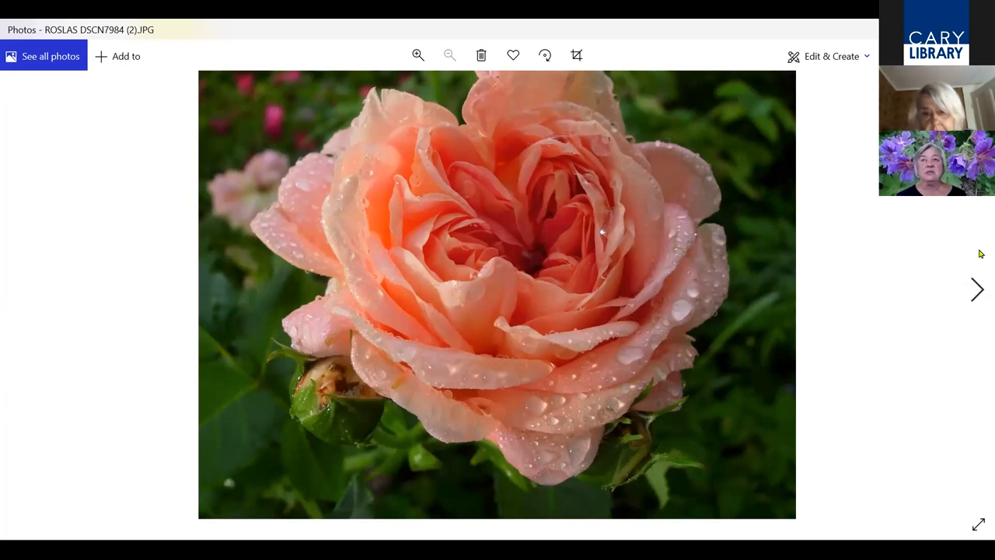
mouse_move(968, 324)
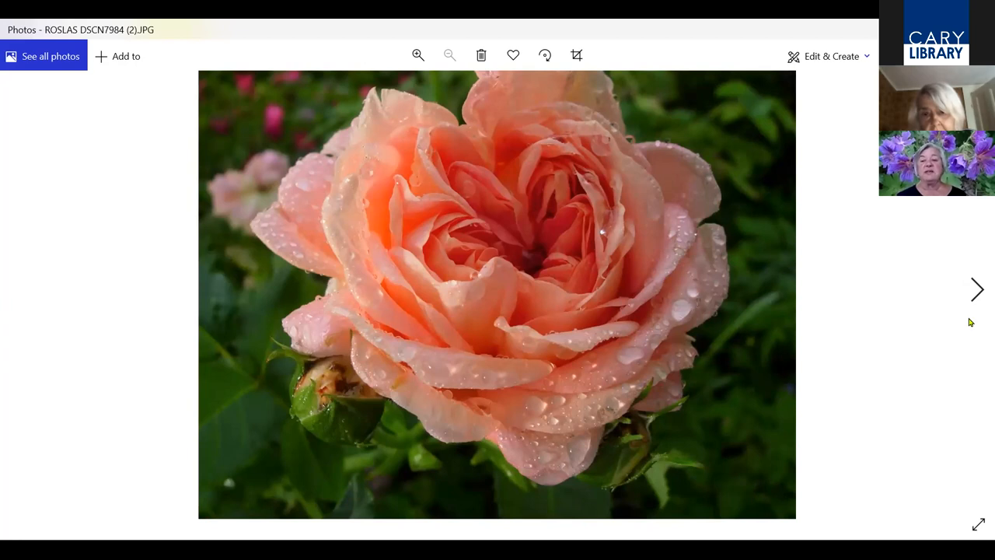
mouse_move(976, 300)
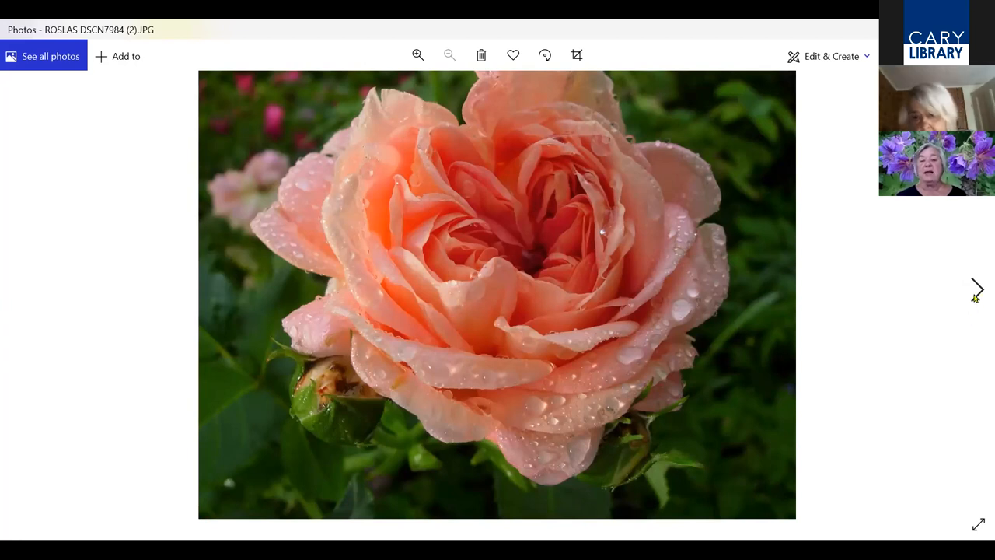
mouse_move(969, 320)
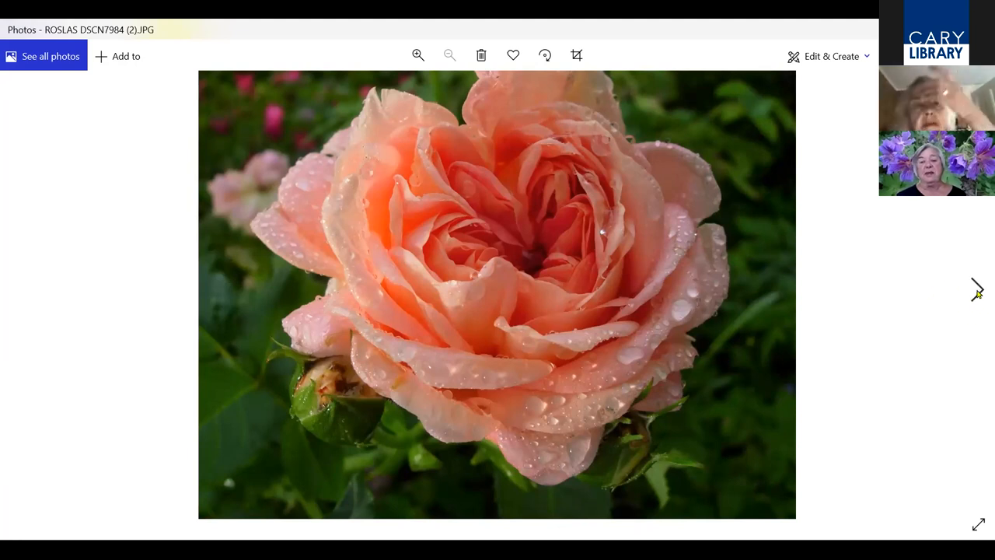
mouse_move(976, 289)
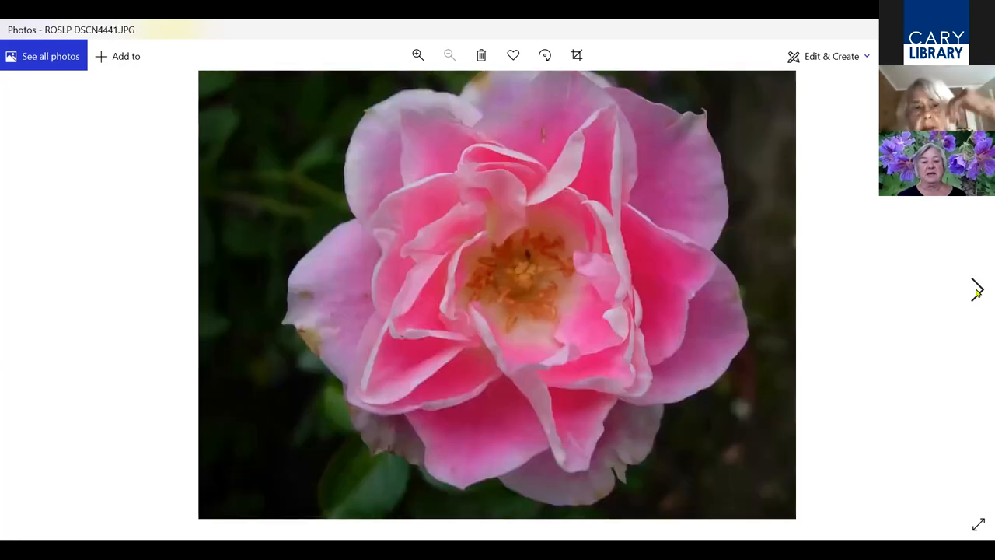
left_click(974, 291)
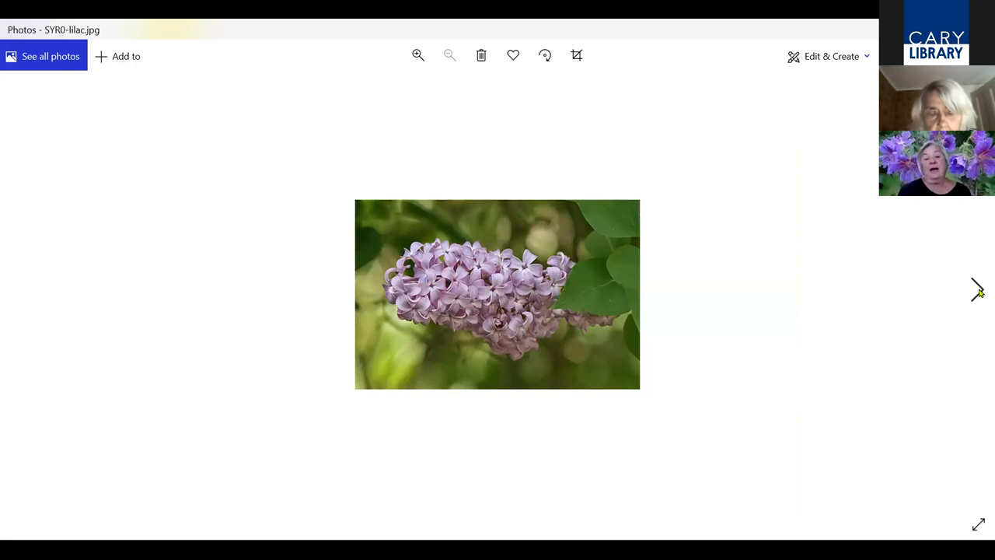
mouse_move(842, 221)
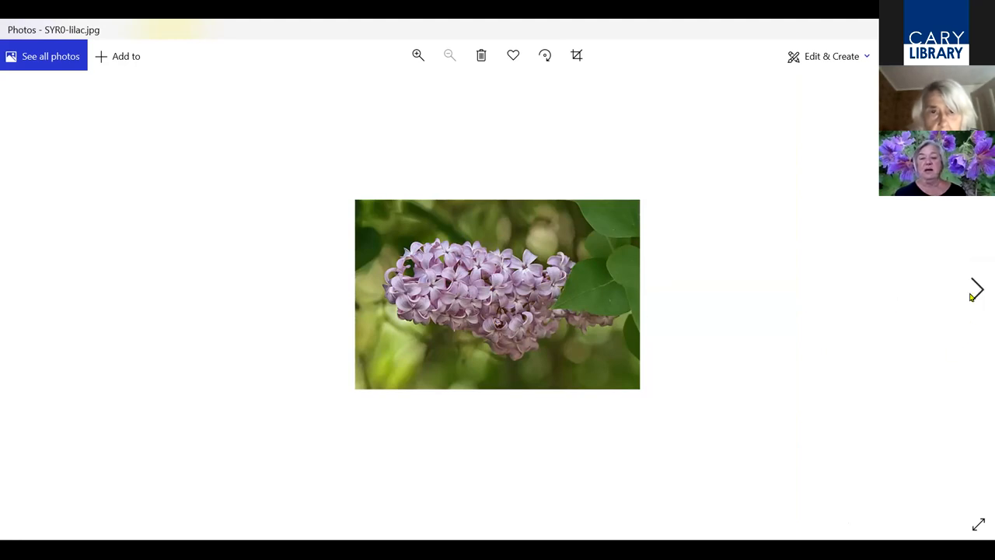
Advance through the SYR1 and SYR2 lilac photos to the bare pussy willow XSAL DSC09230 (2).JPG
left_click(978, 289)
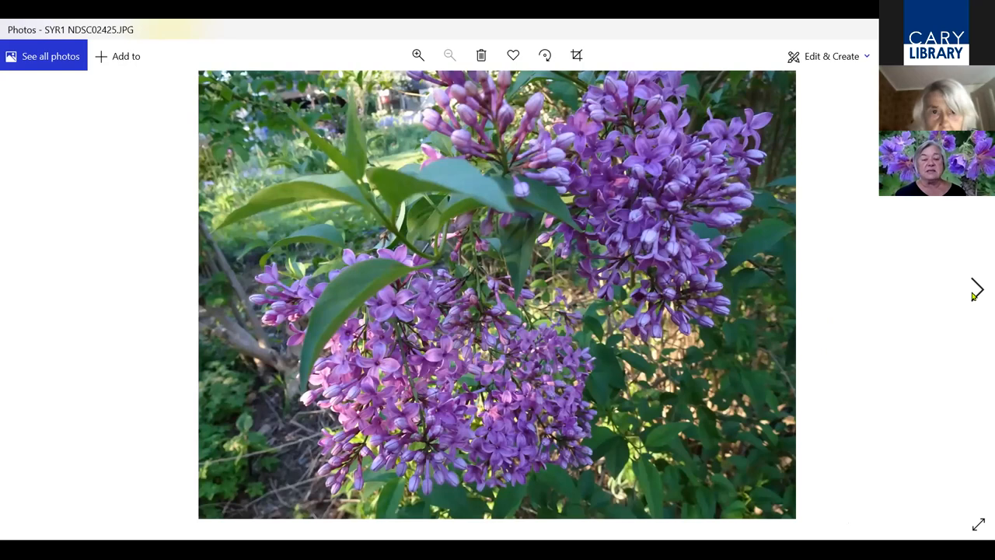
left_click(974, 290)
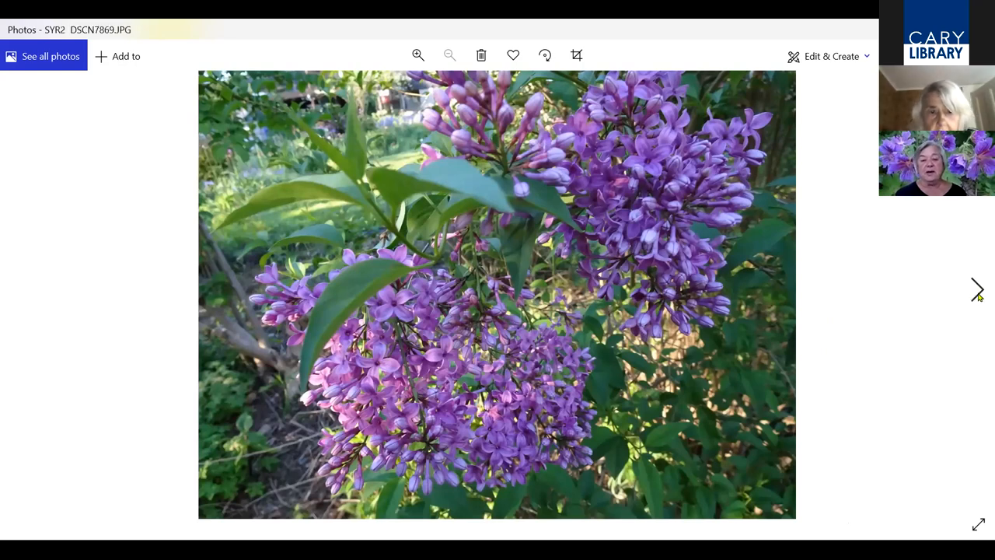
left_click(978, 287)
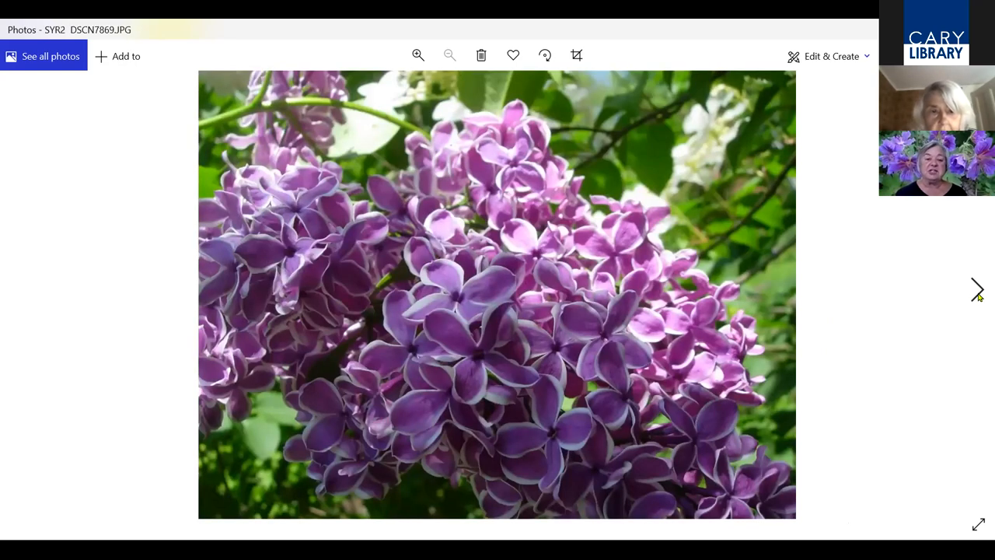
left_click(977, 287)
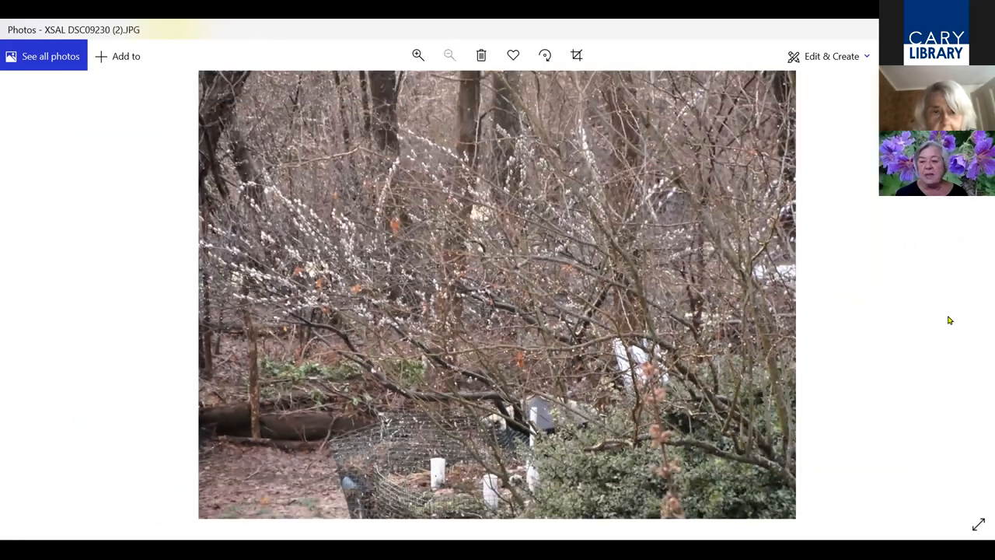
mouse_move(979, 352)
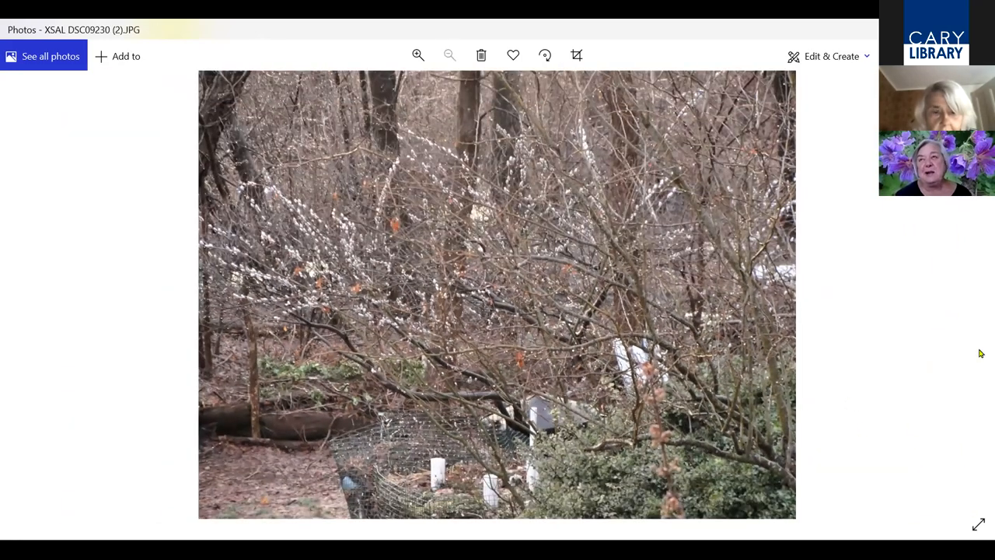
mouse_move(697, 385)
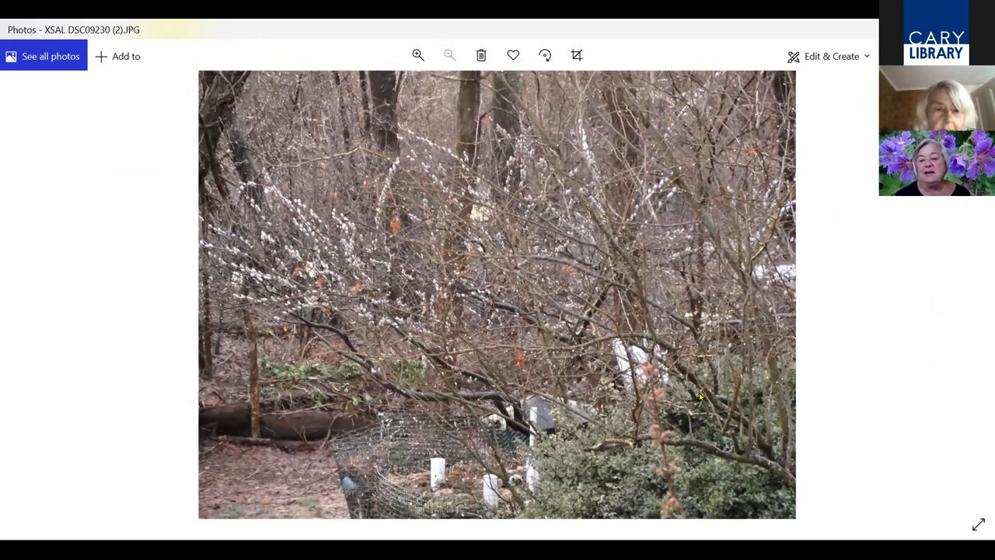
left_click(417, 54)
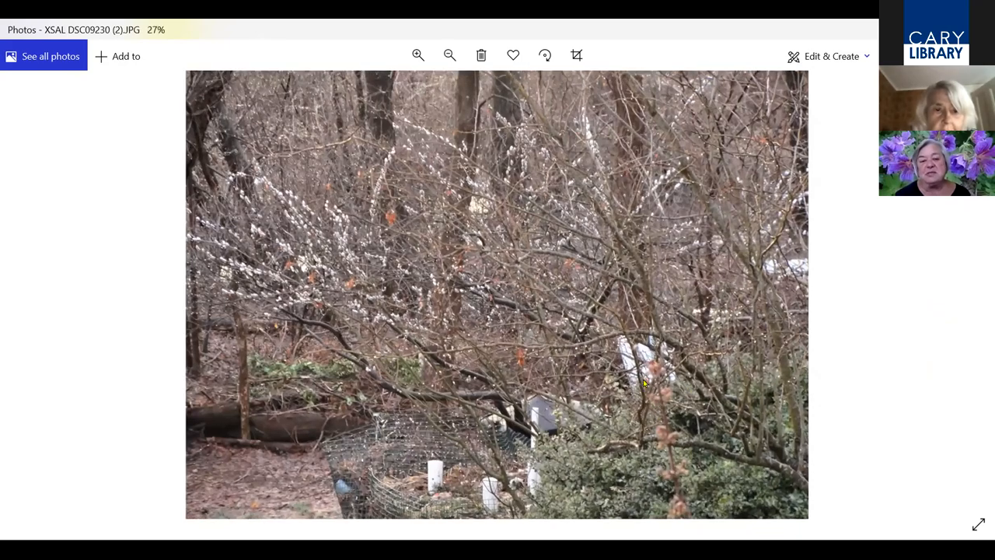
left_click(417, 56)
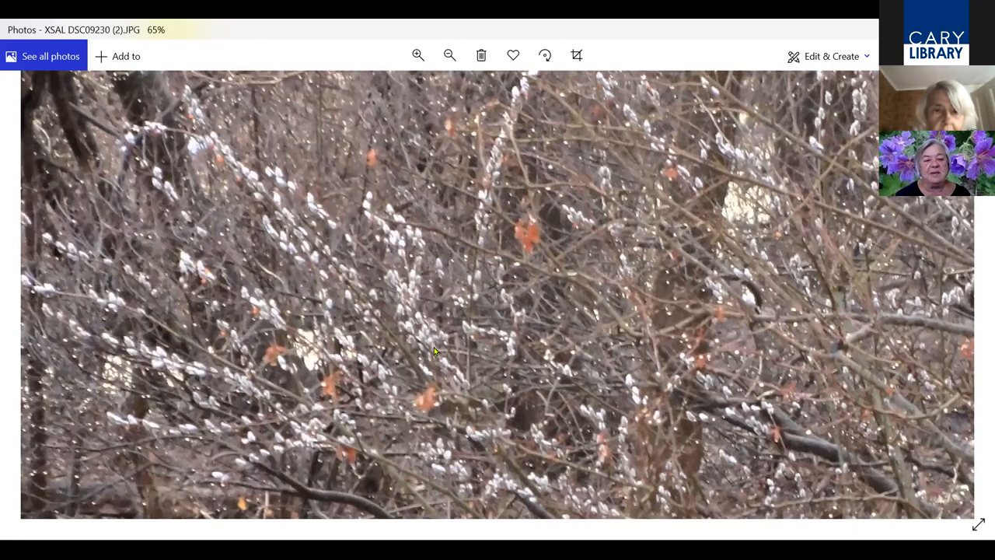
left_click(420, 56)
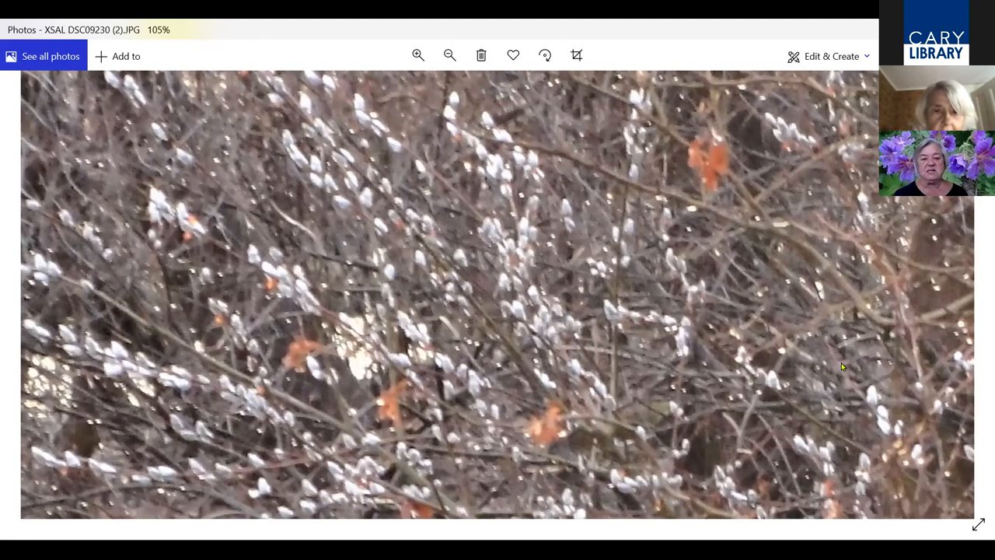
mouse_move(838, 376)
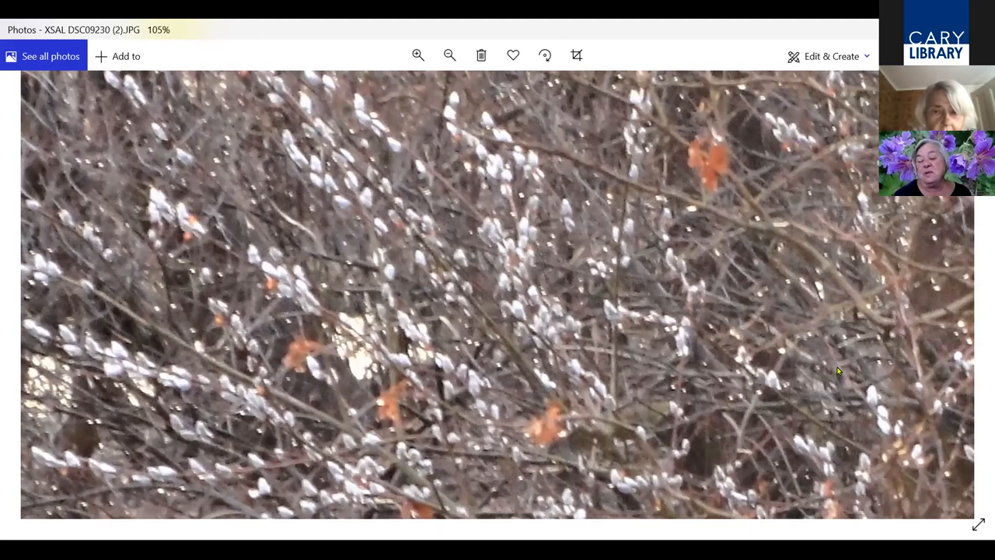
mouse_move(806, 340)
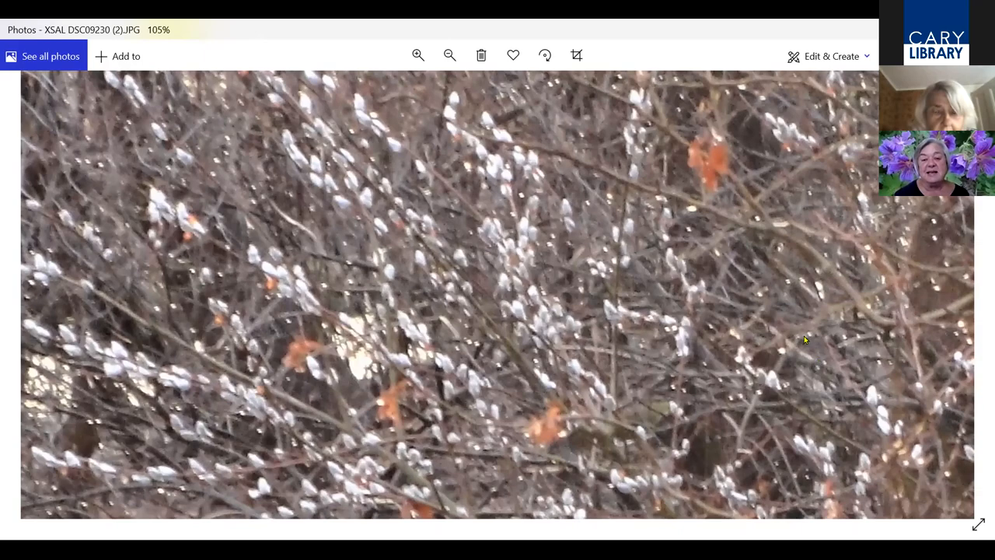
left_click(449, 54)
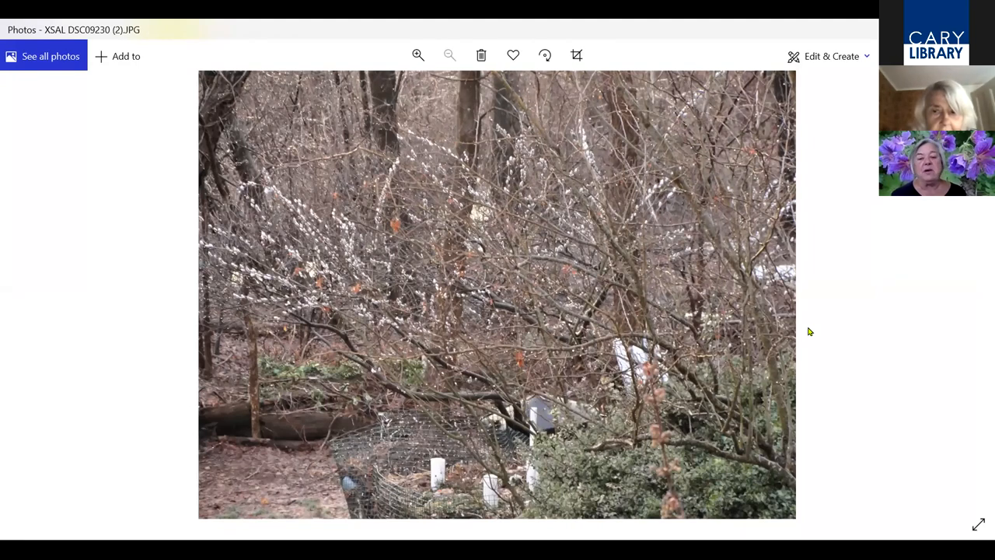
mouse_move(3, 327)
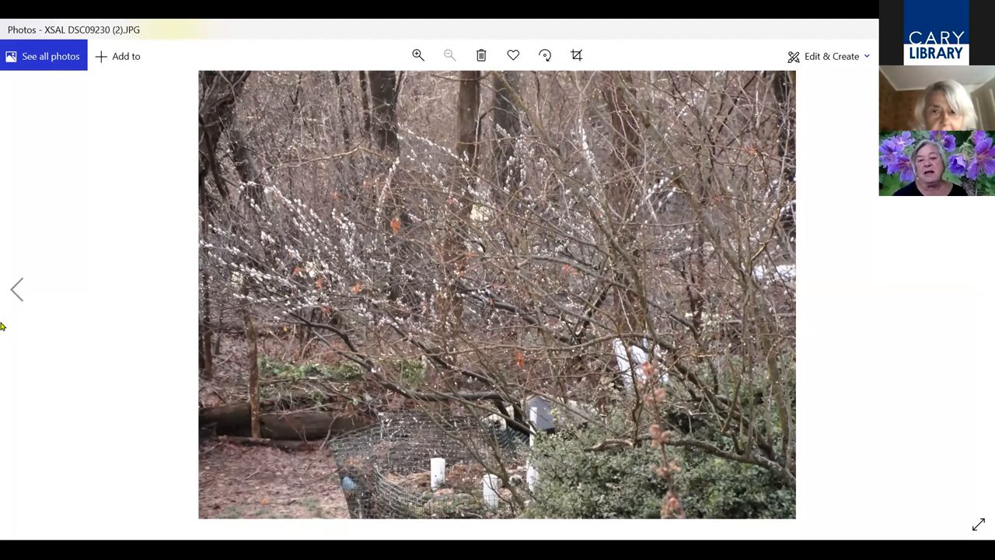